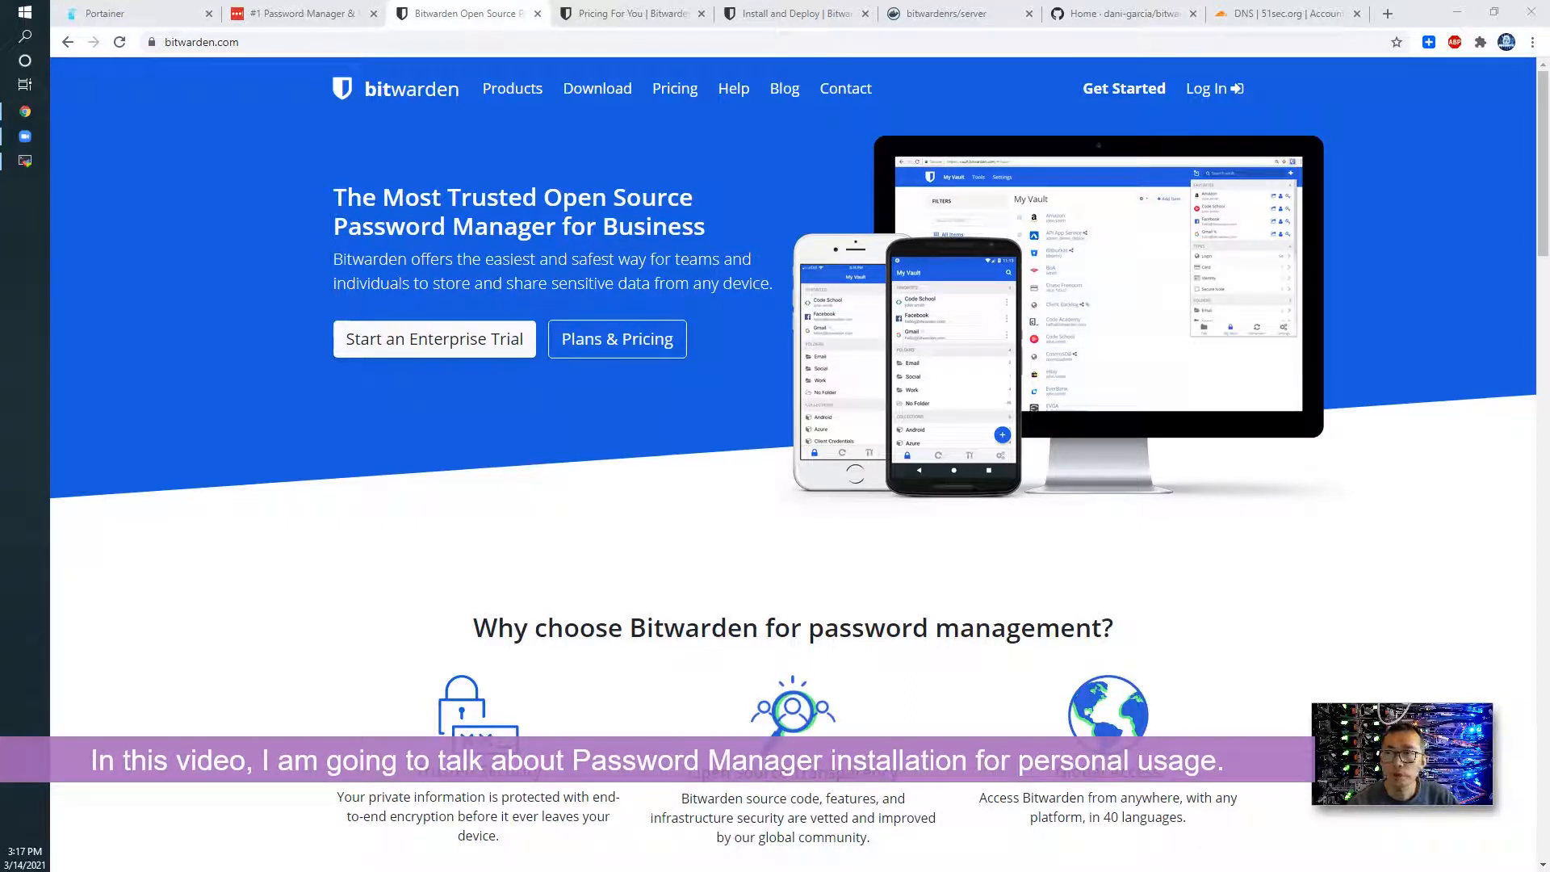
mouse_move(953, 147)
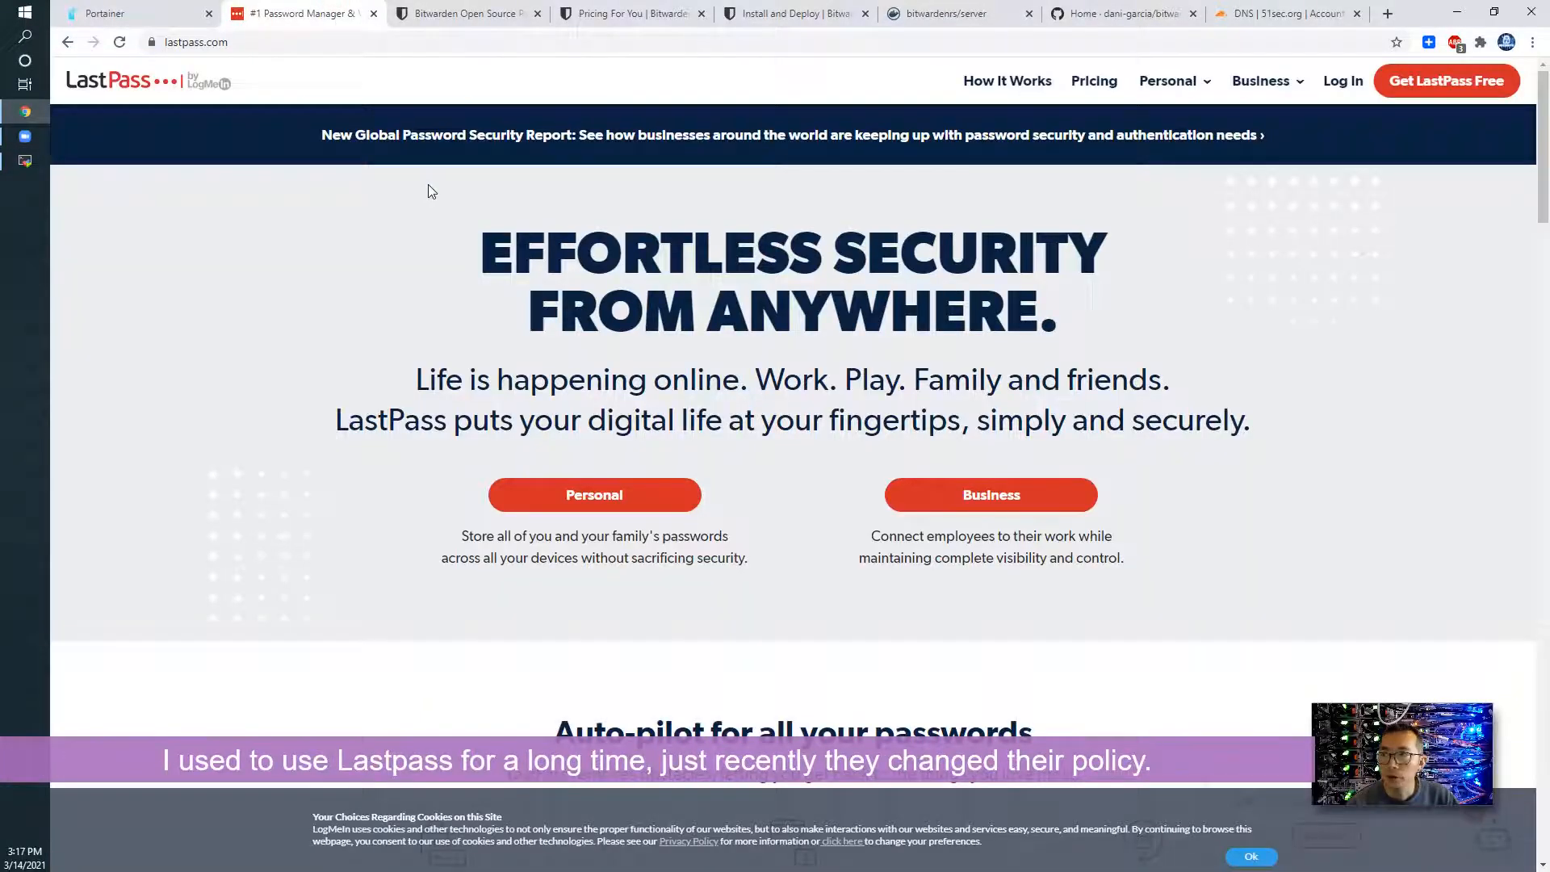
Step: Scroll LastPass down to the plan comparison of Free, Premium and Families tiers
scroll(down, 3)
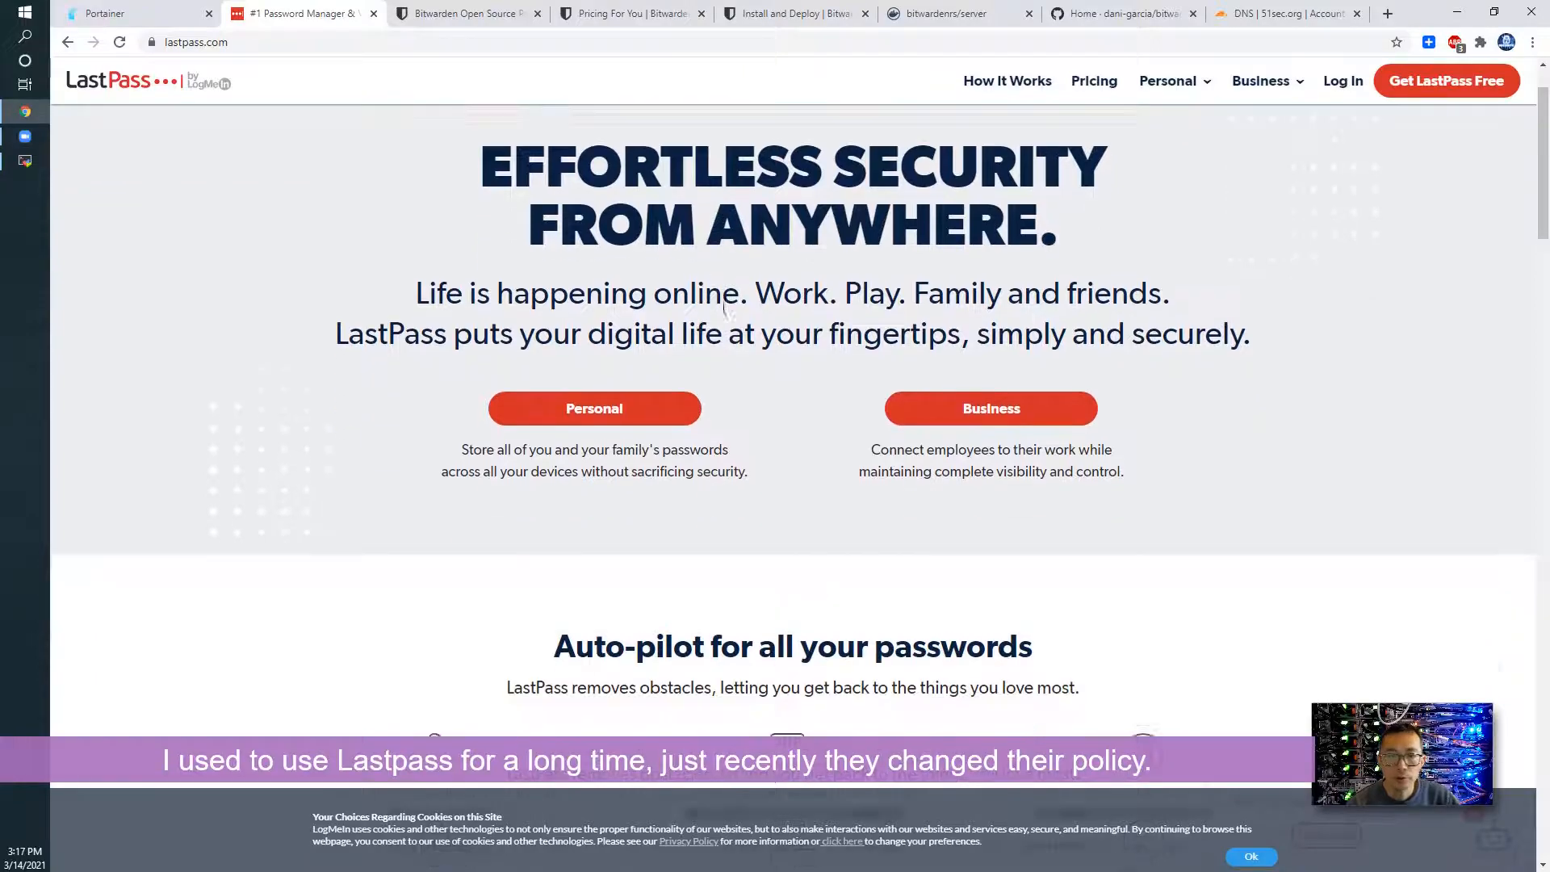
scroll(down, 3)
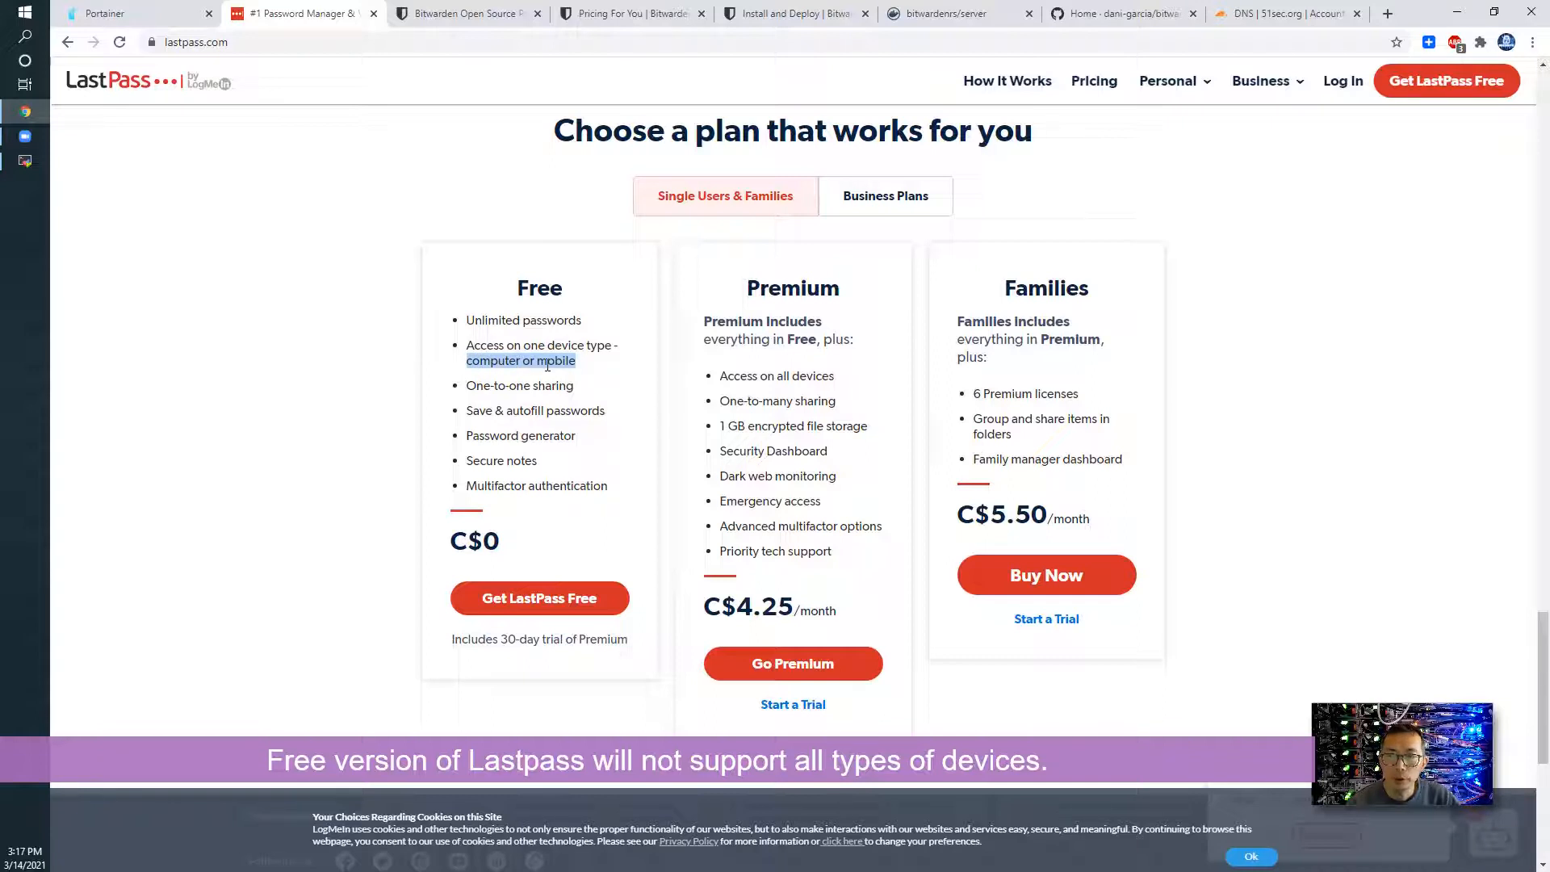
mouse_move(549, 376)
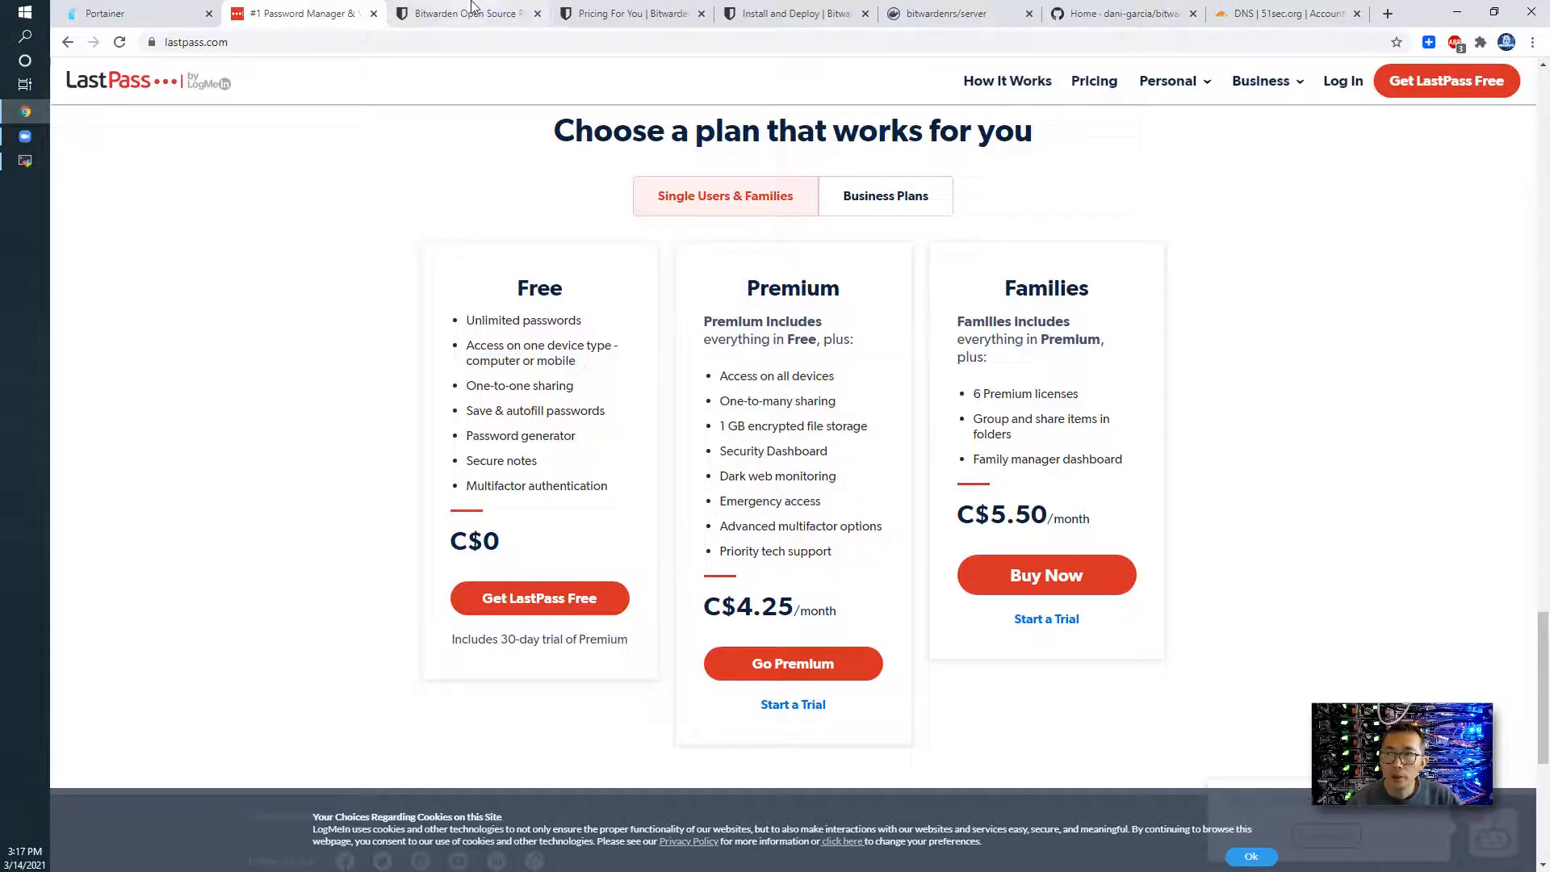
Step: Review Bitwarden homepage features: sync all devices, cloud host and self-host options
click(465, 13)
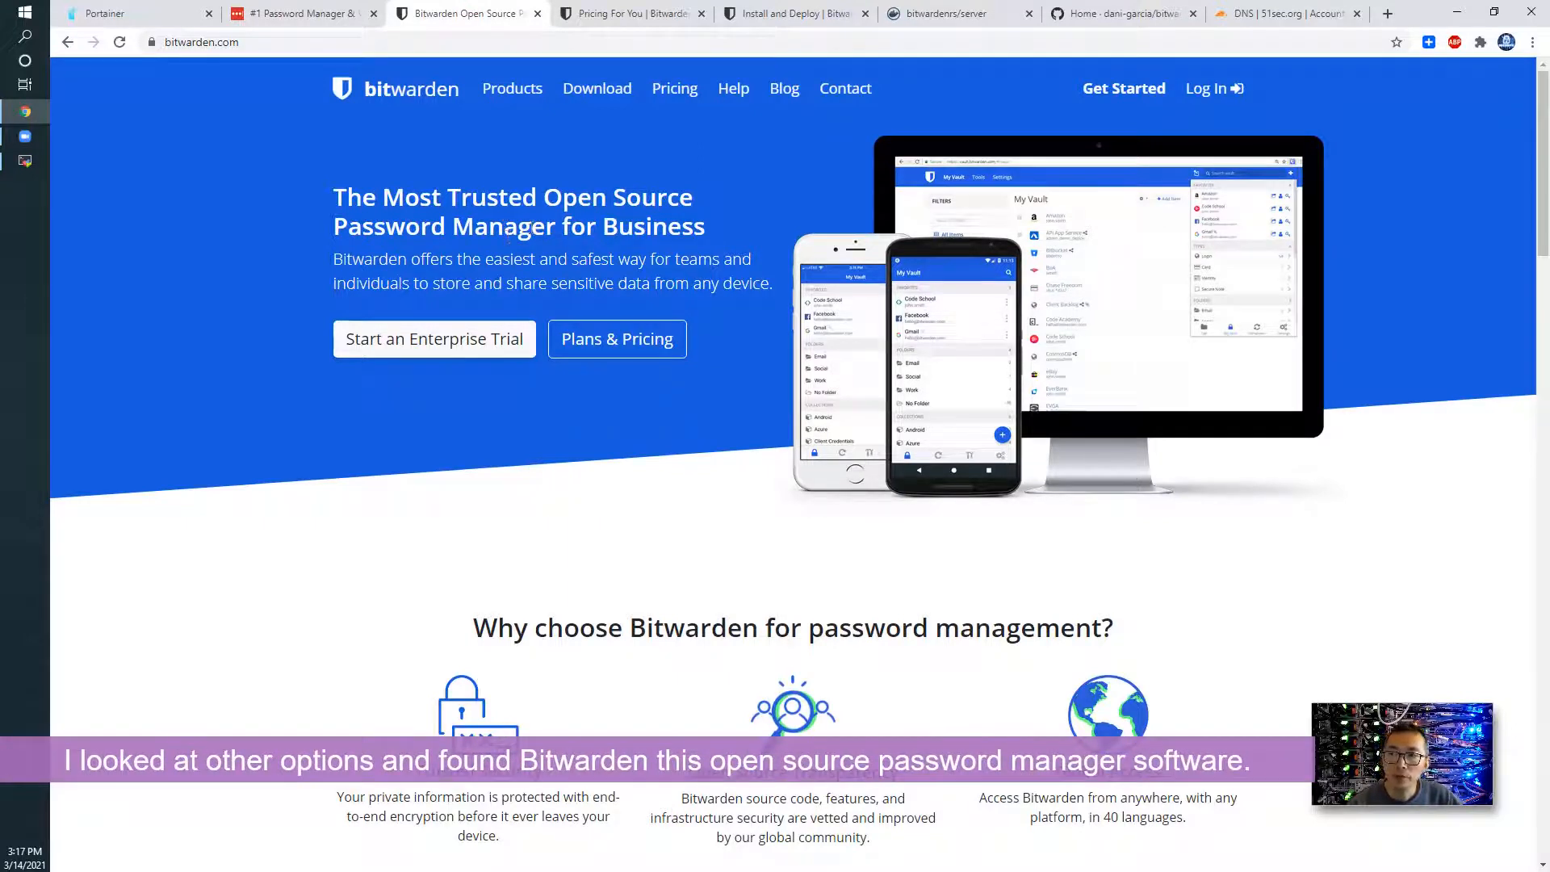
mouse_move(583, 203)
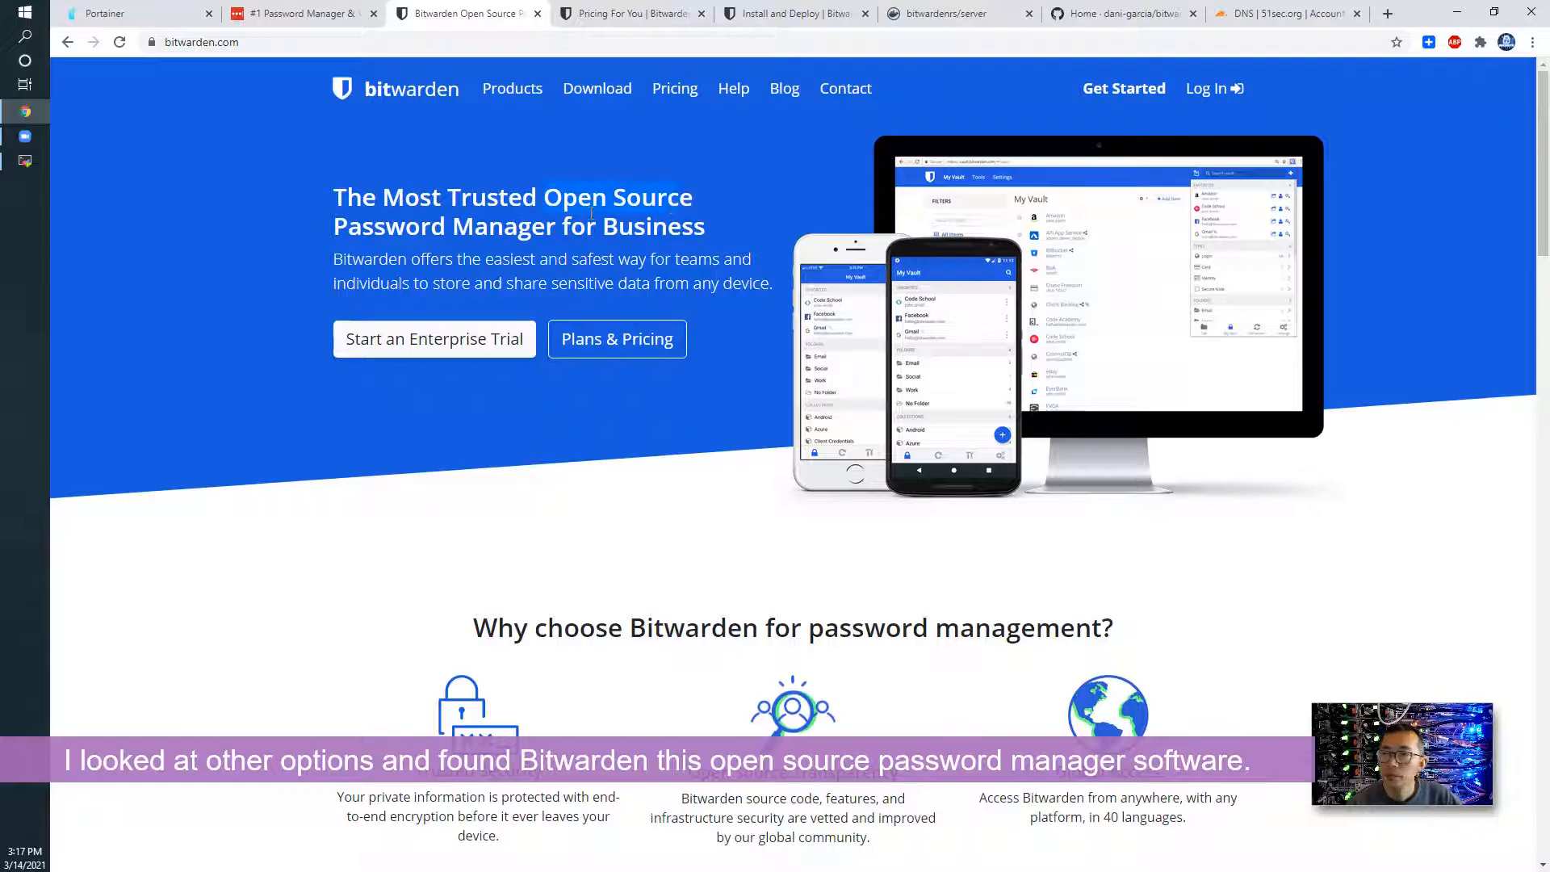
scroll(down, 3)
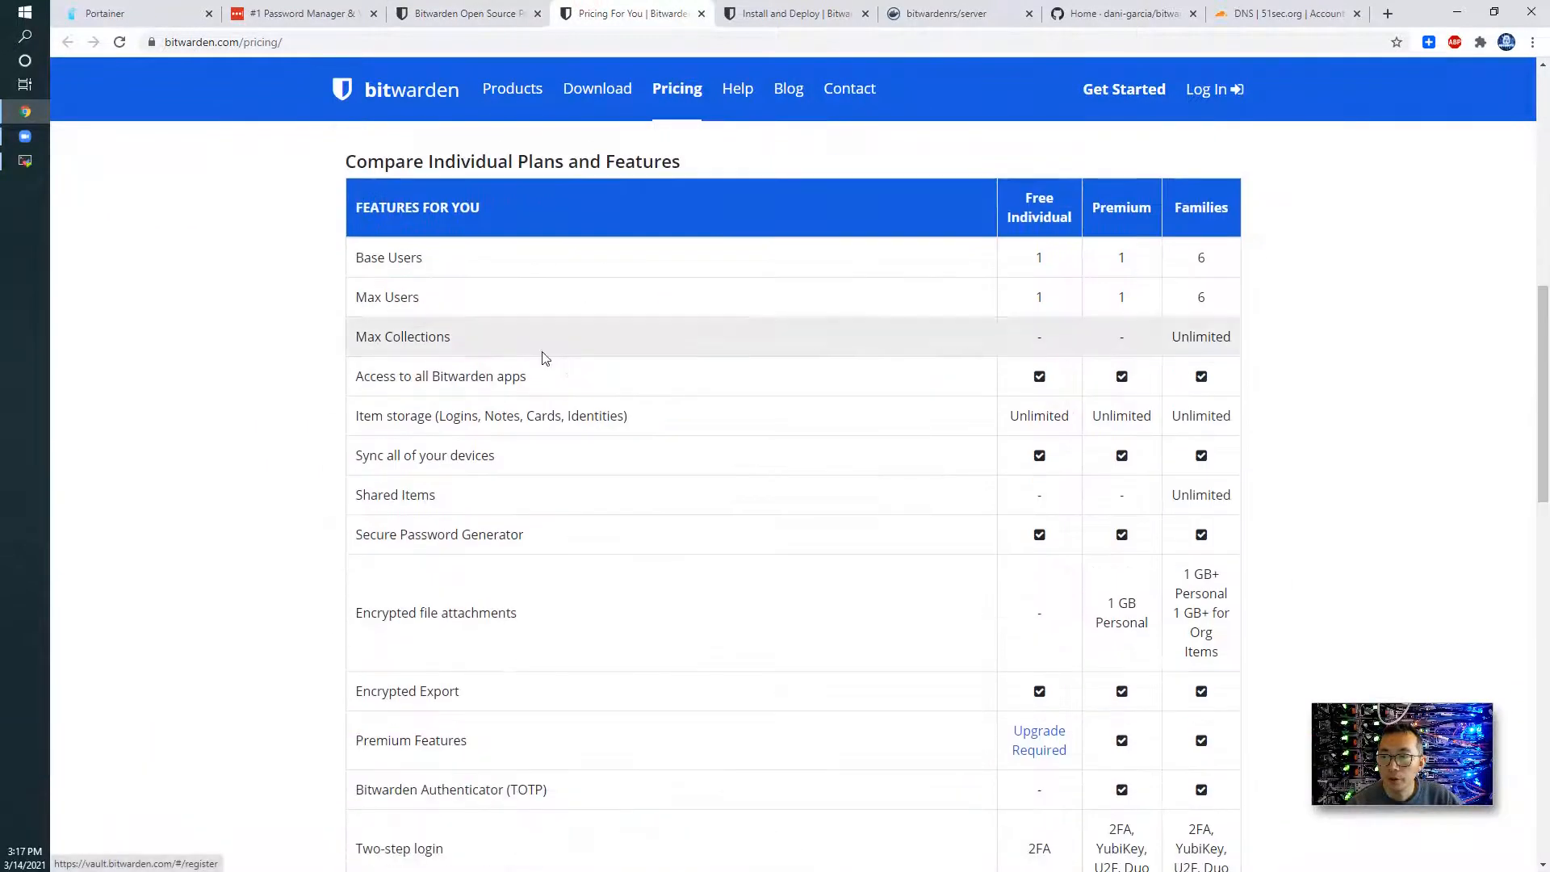
mouse_move(430, 304)
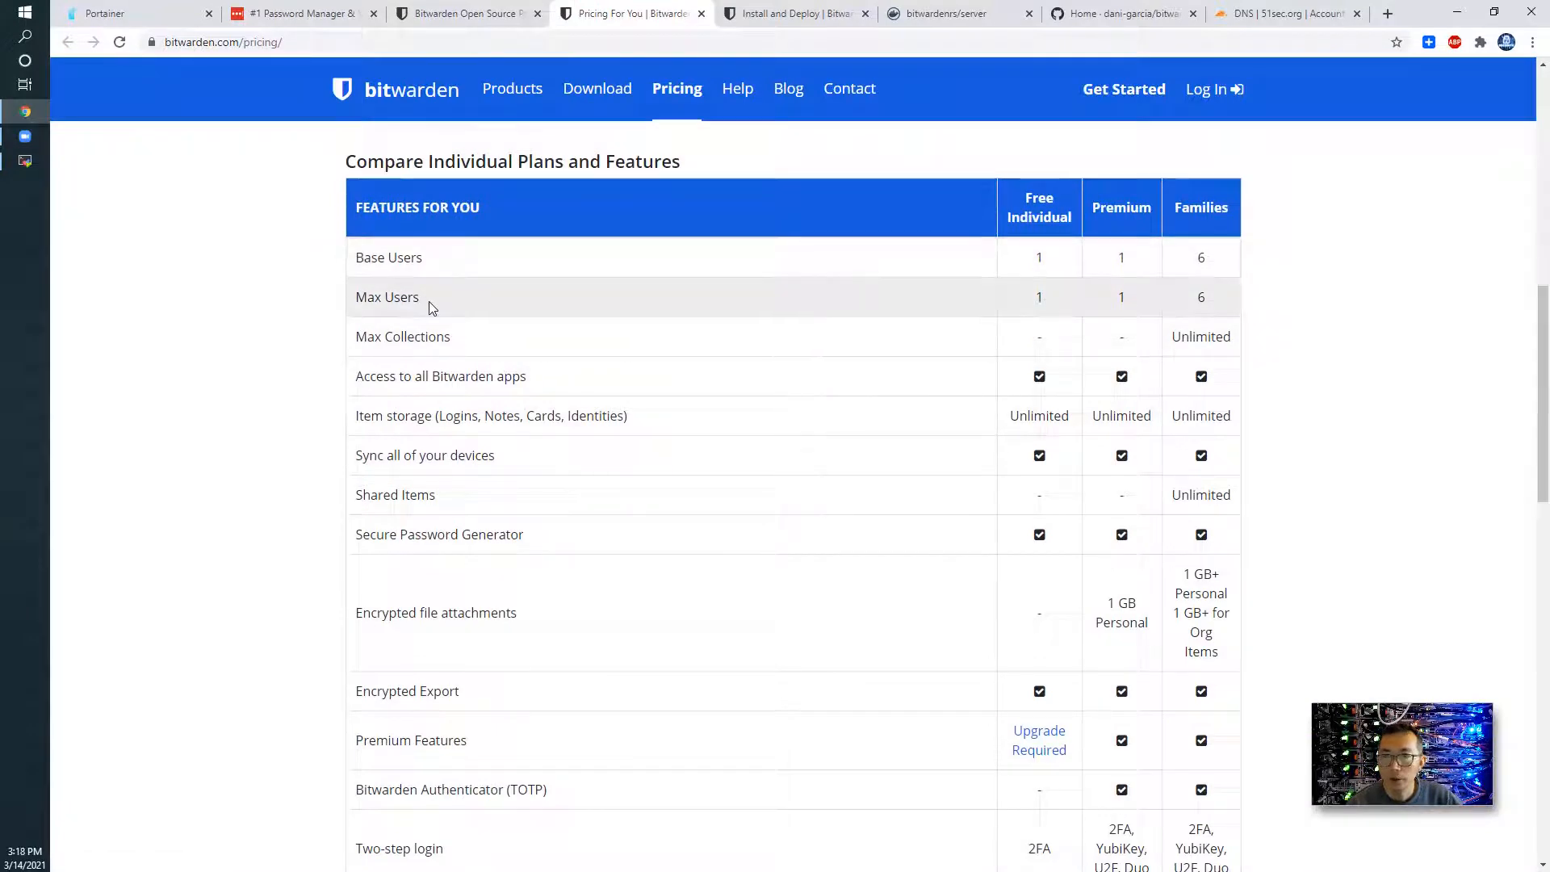
mouse_move(438, 305)
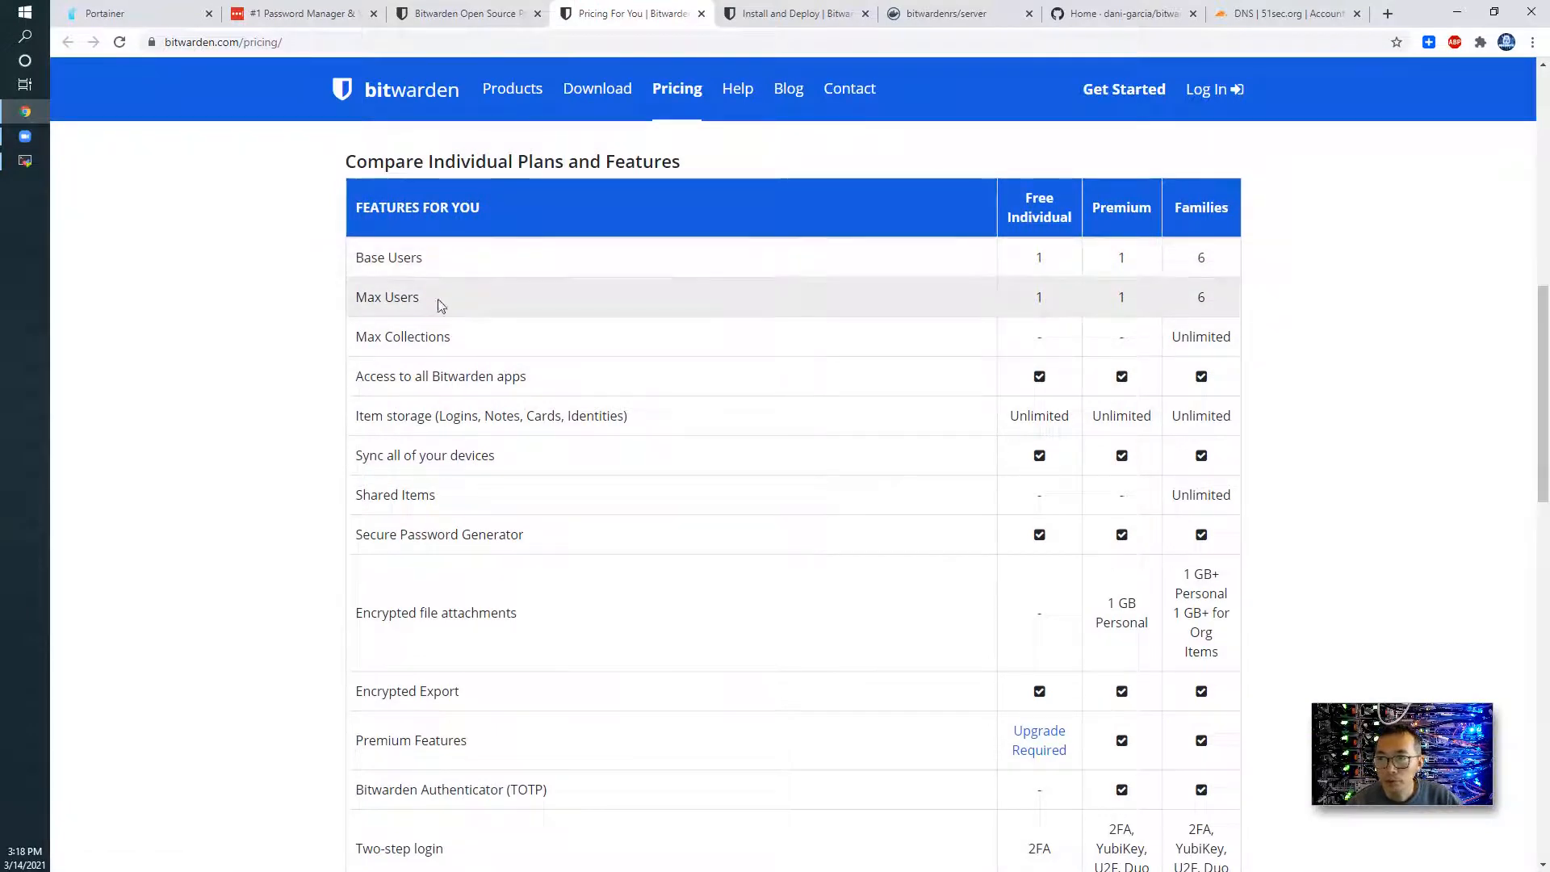
mouse_move(470, 376)
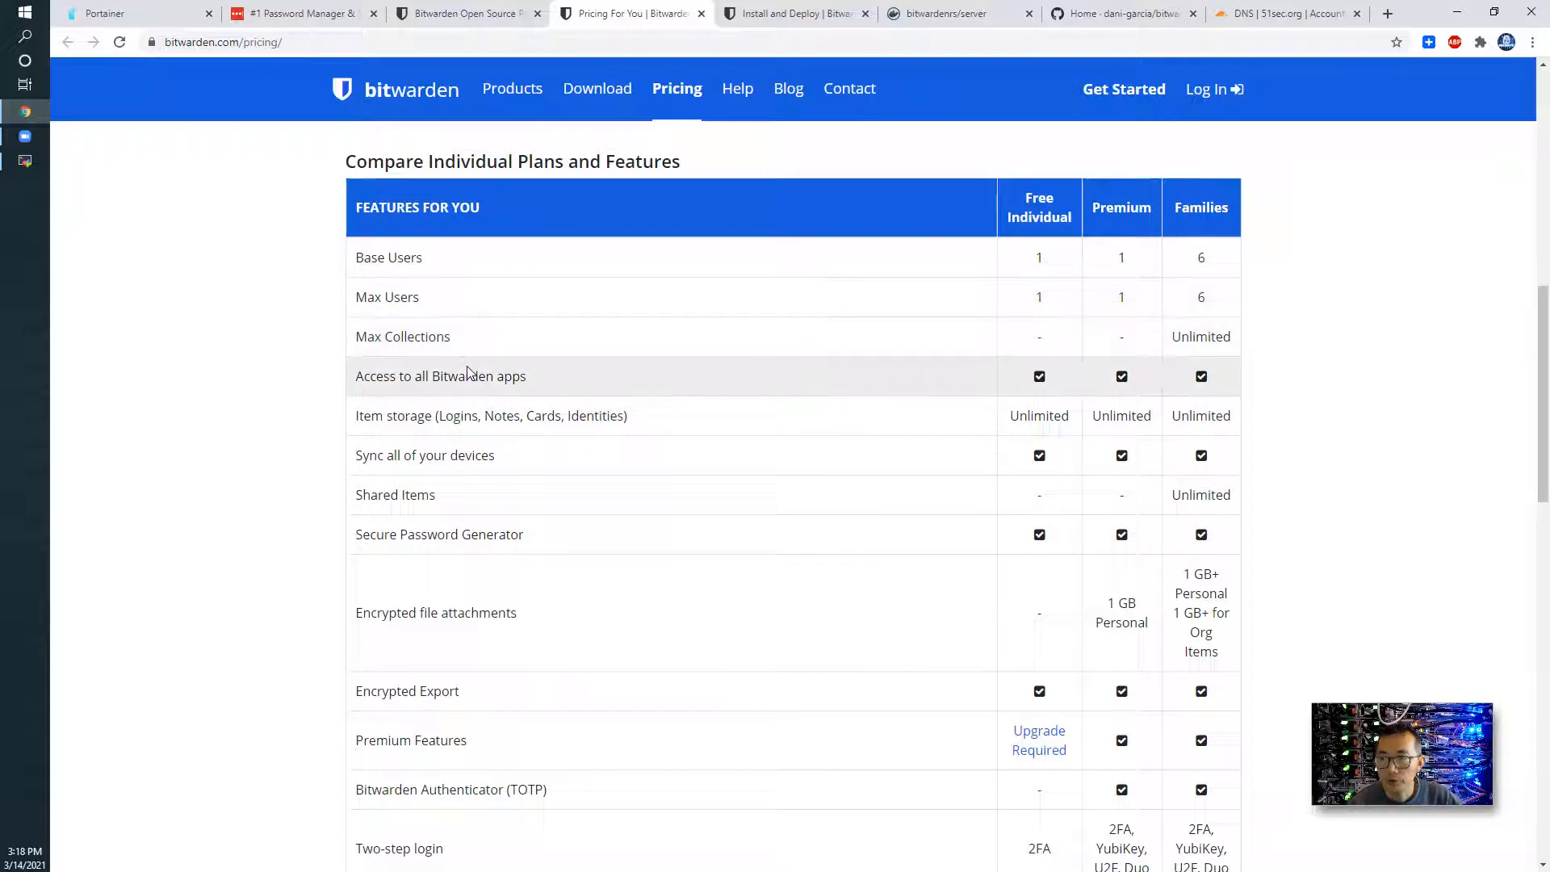
scroll(down, 3)
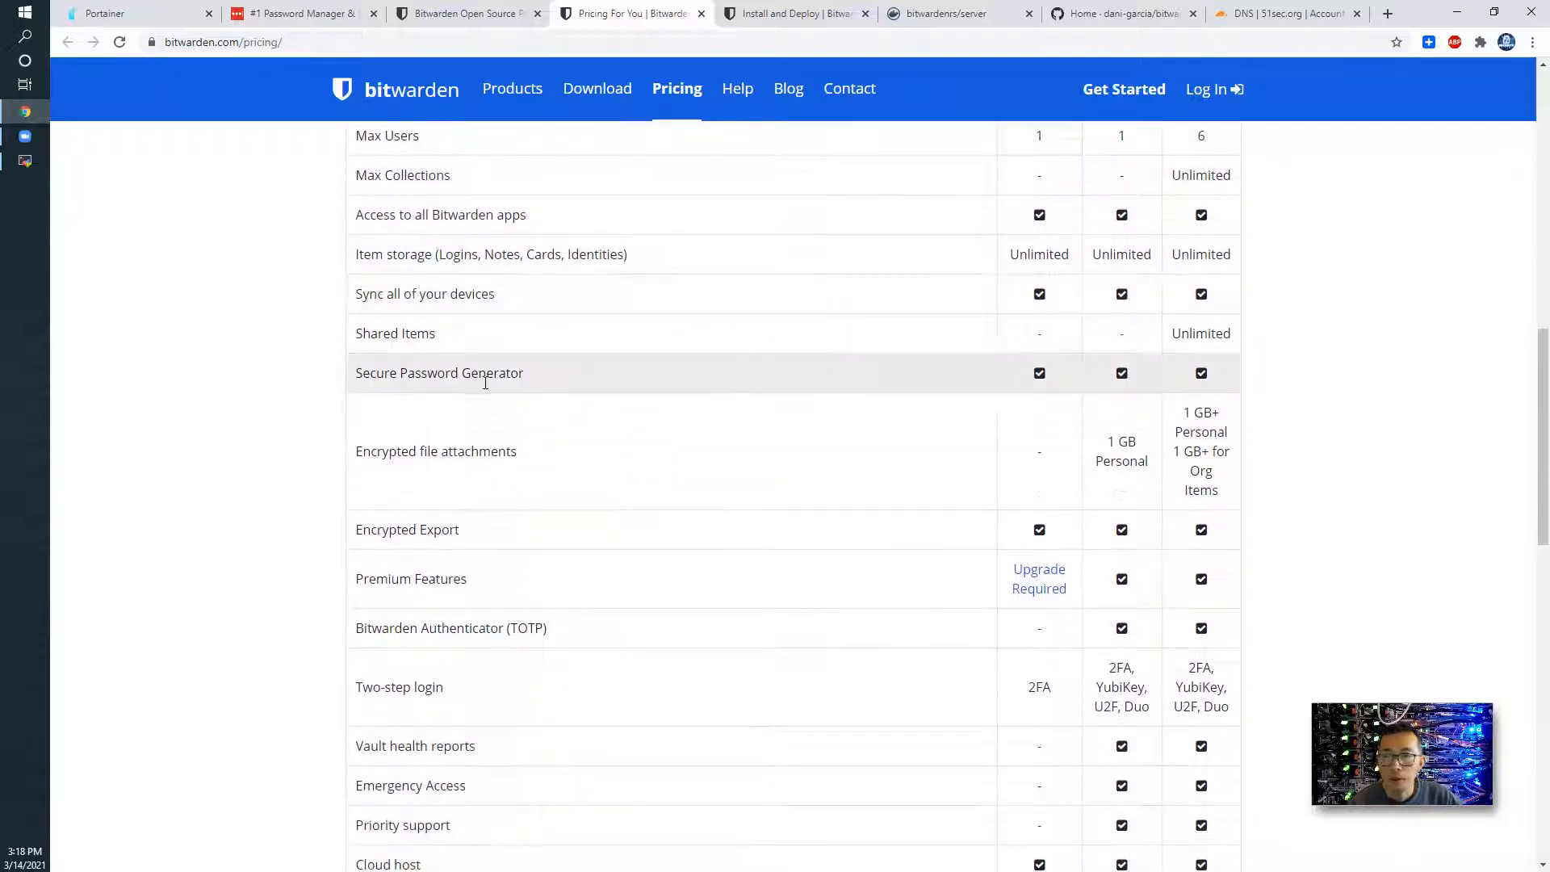
scroll(down, 3)
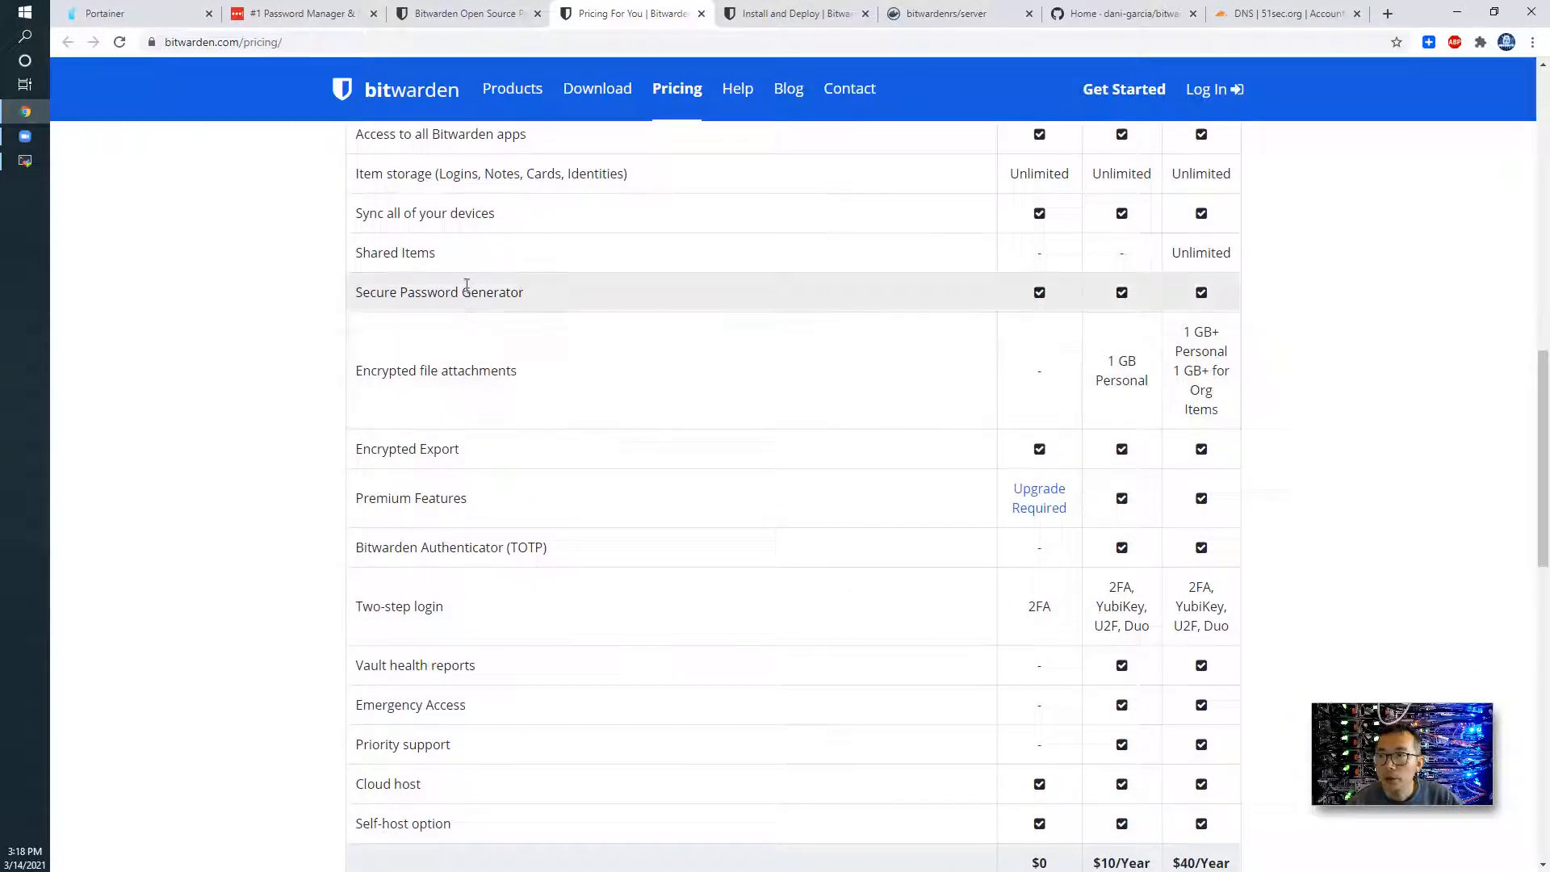
double_click(425, 213)
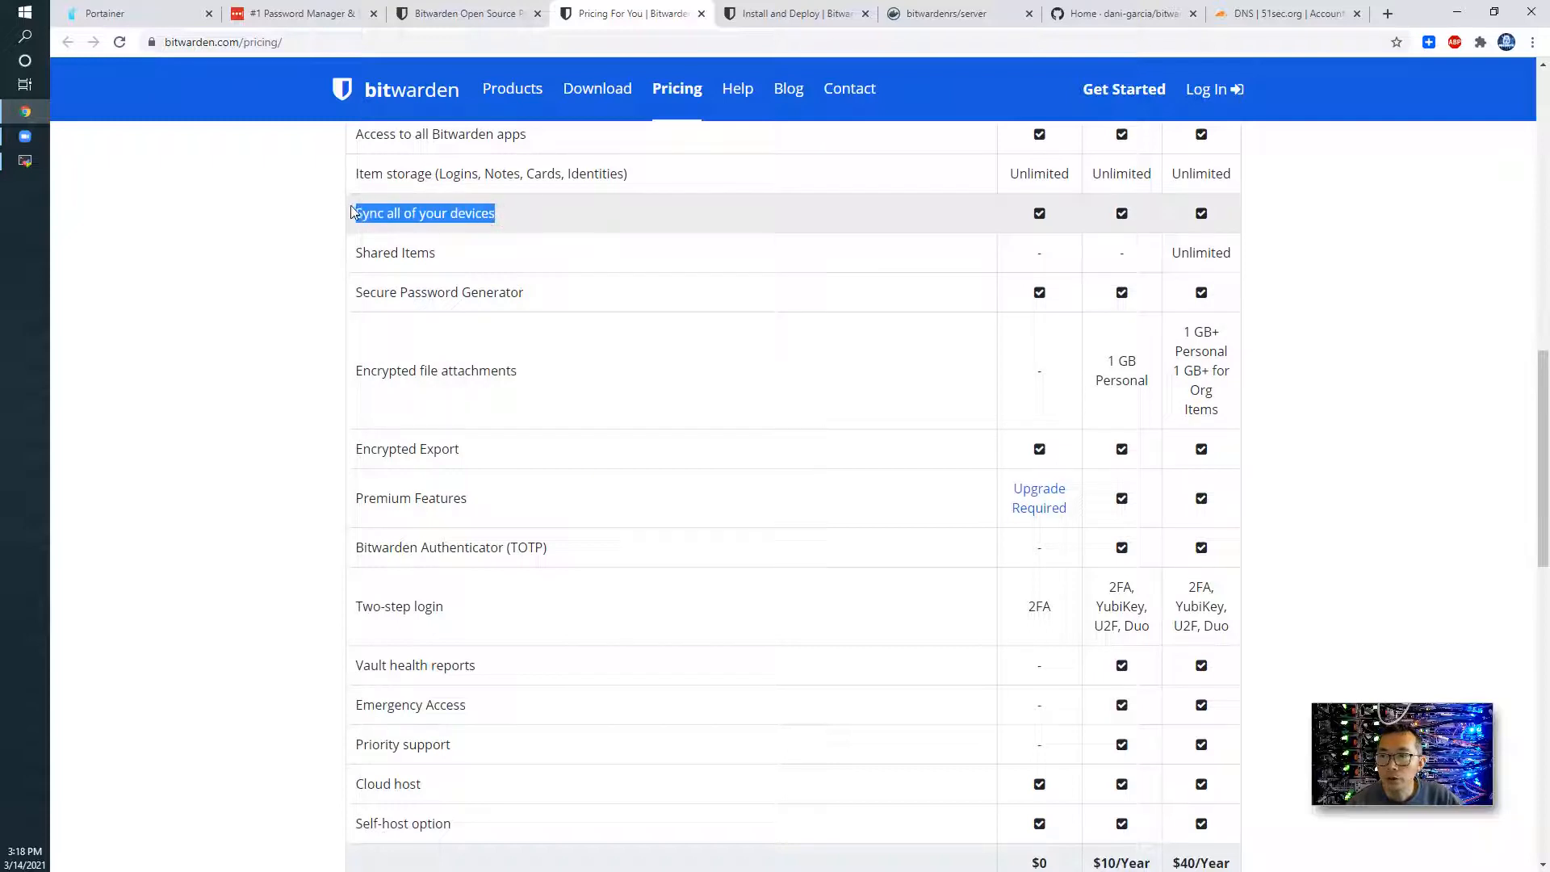
scroll(down, 3)
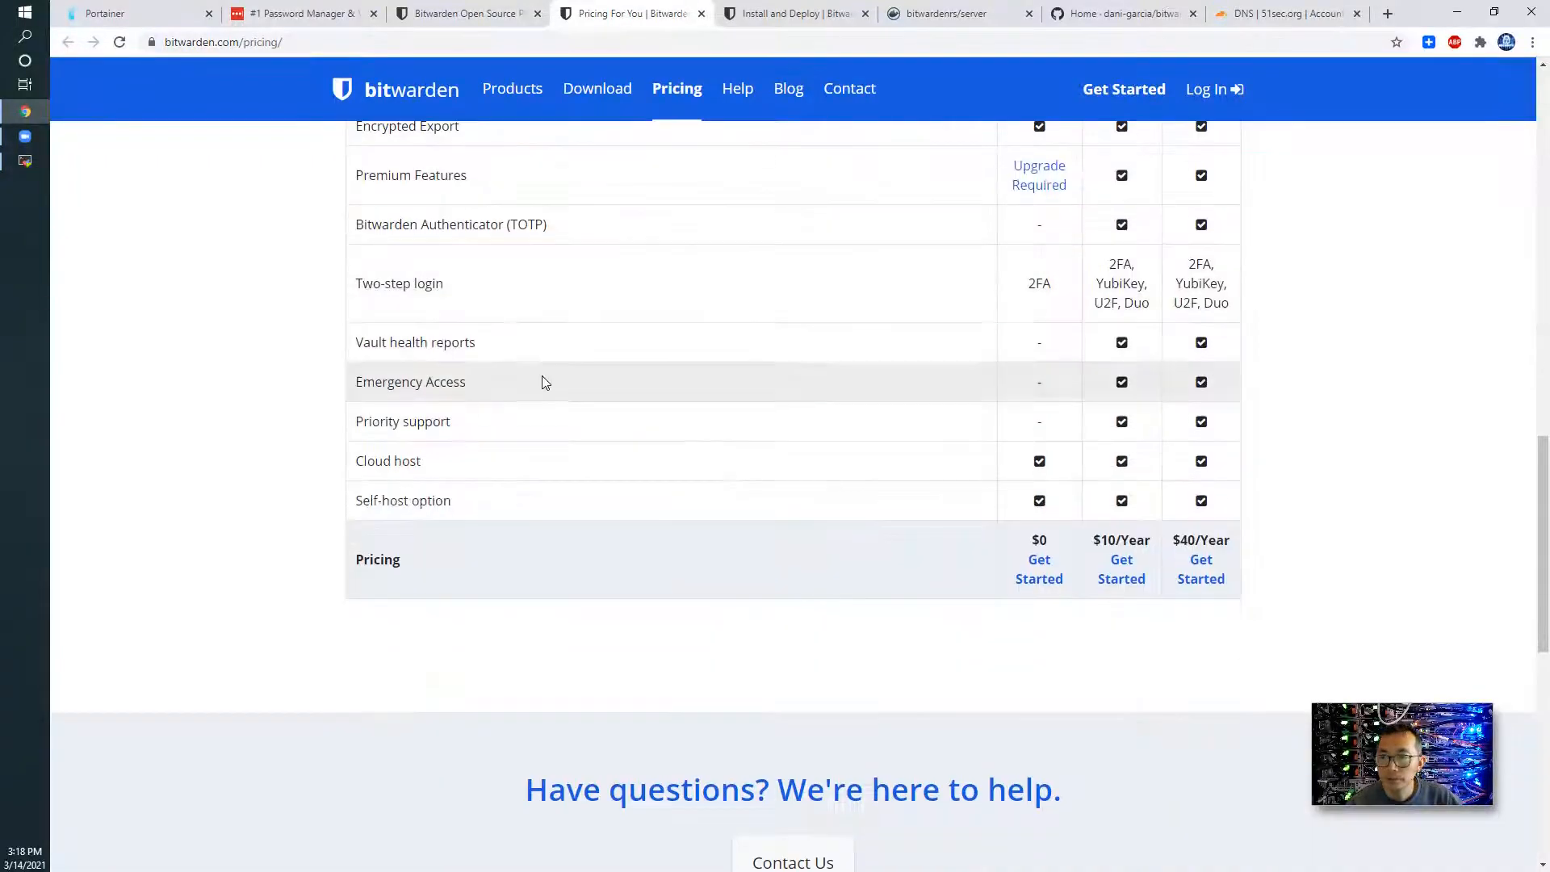
double_click(389, 460)
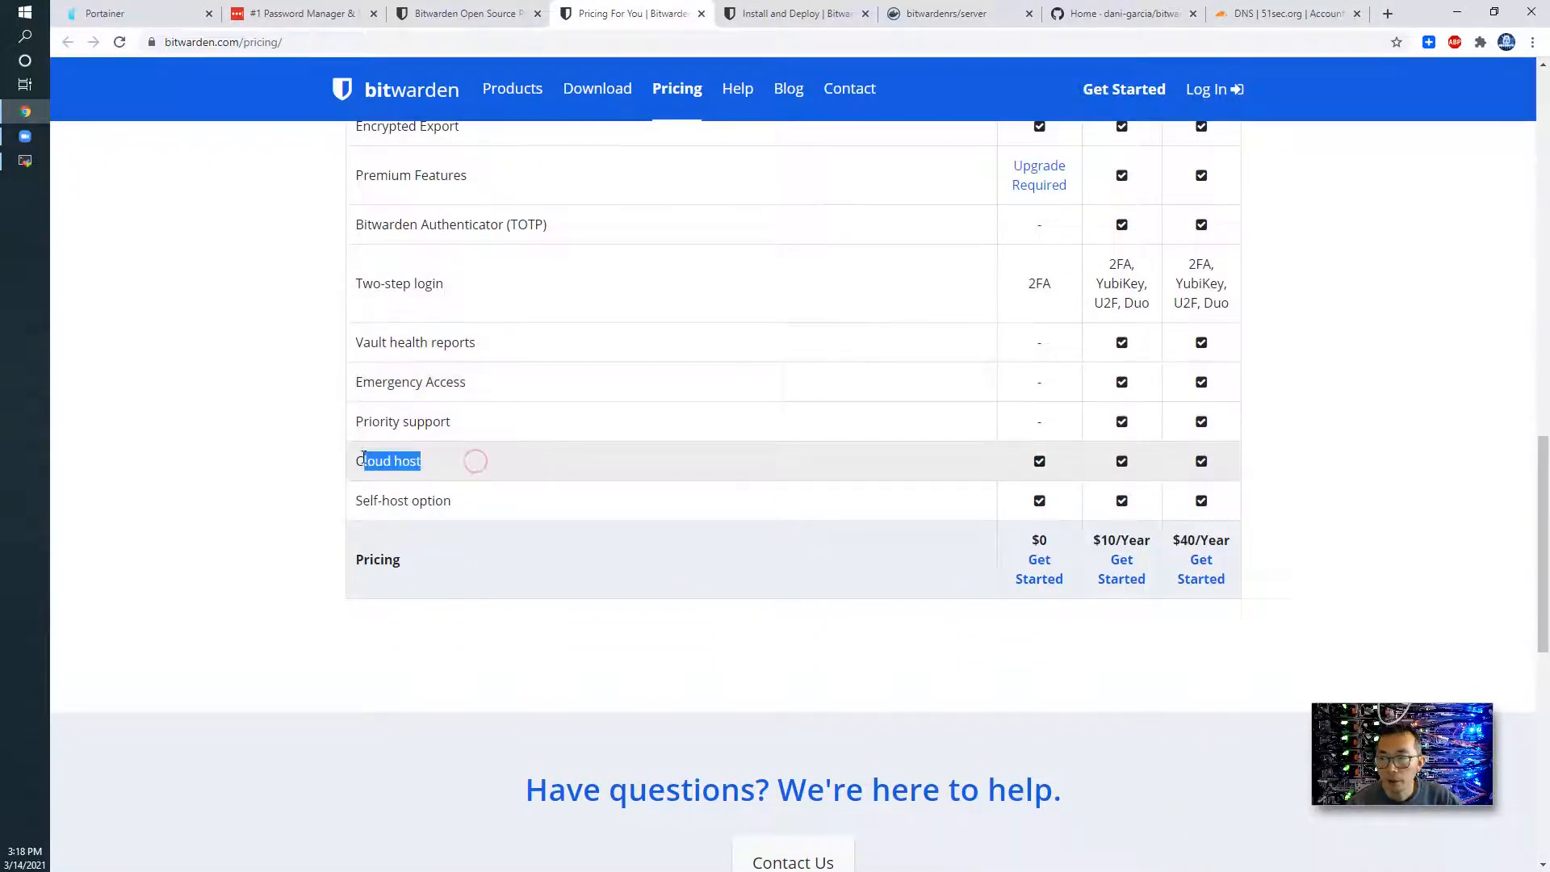
double_click(423, 500)
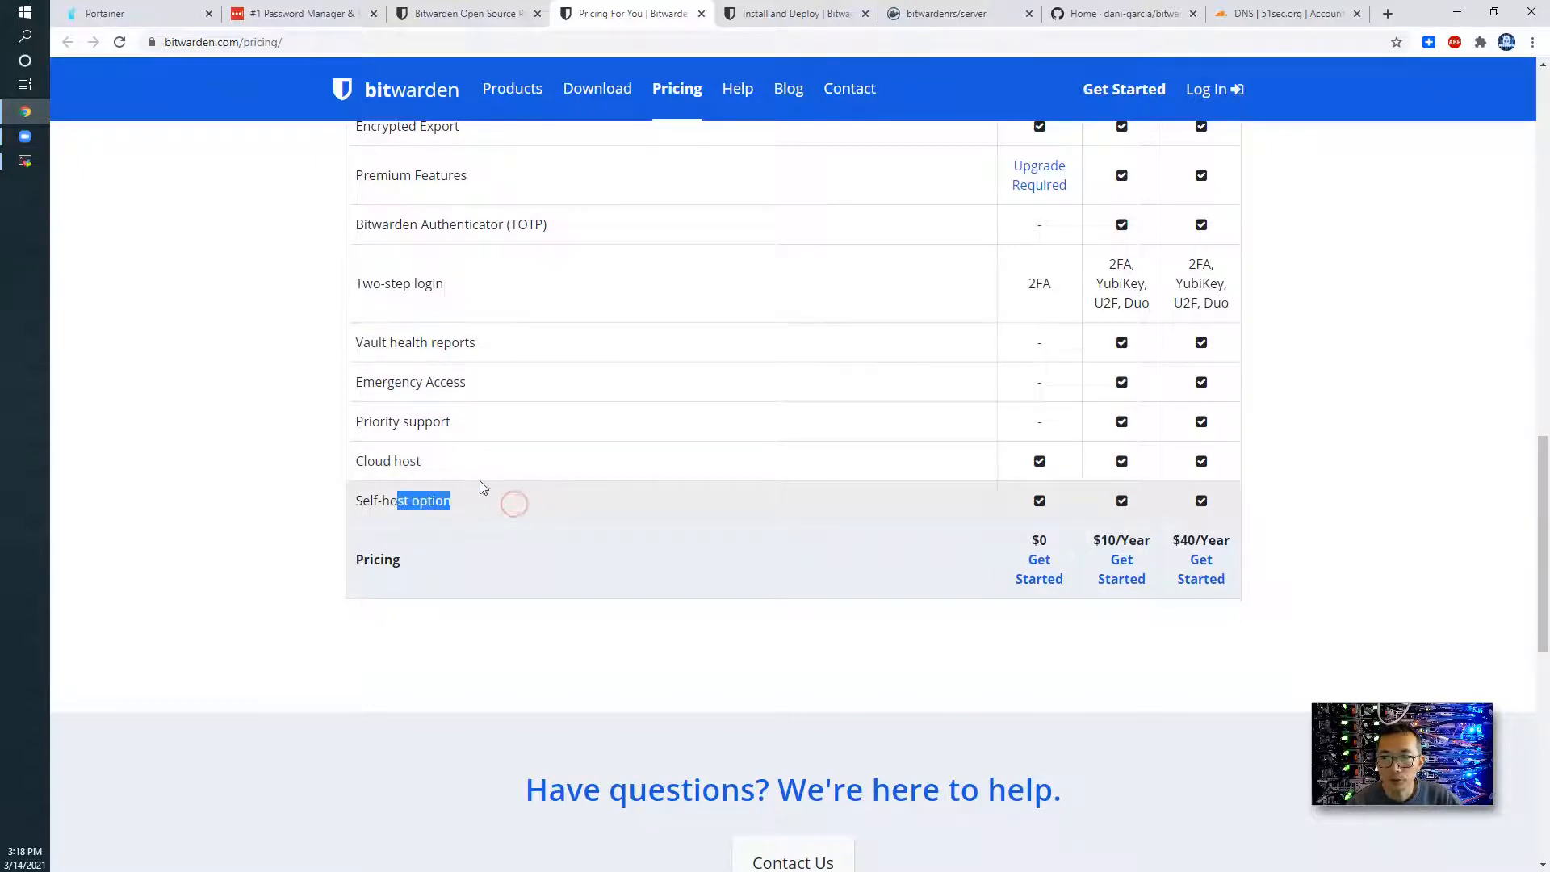
scroll(down, 3)
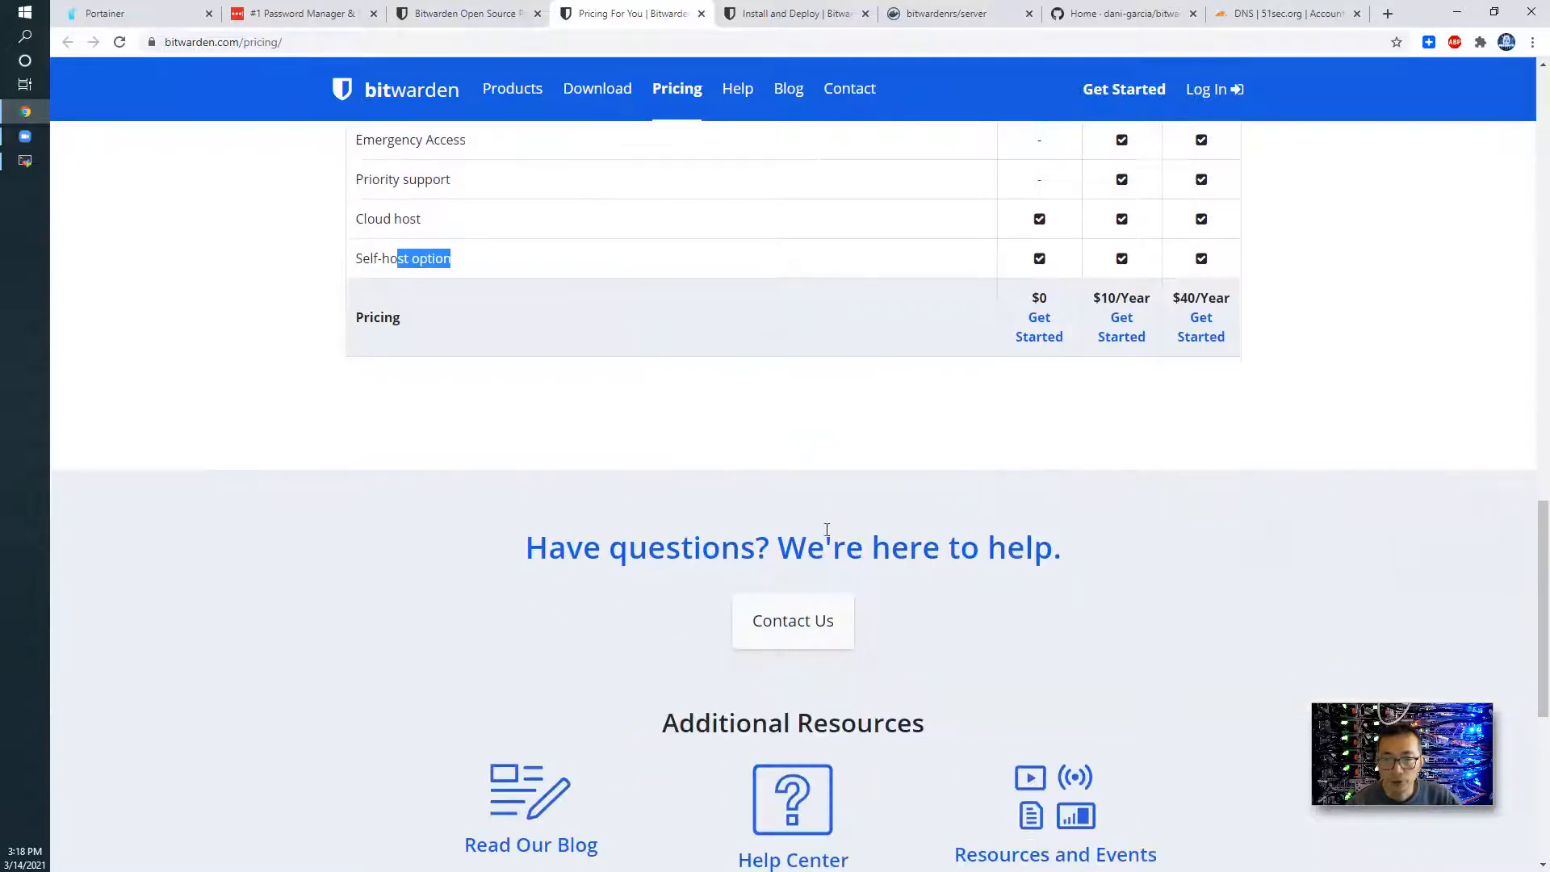
scroll(up, 3)
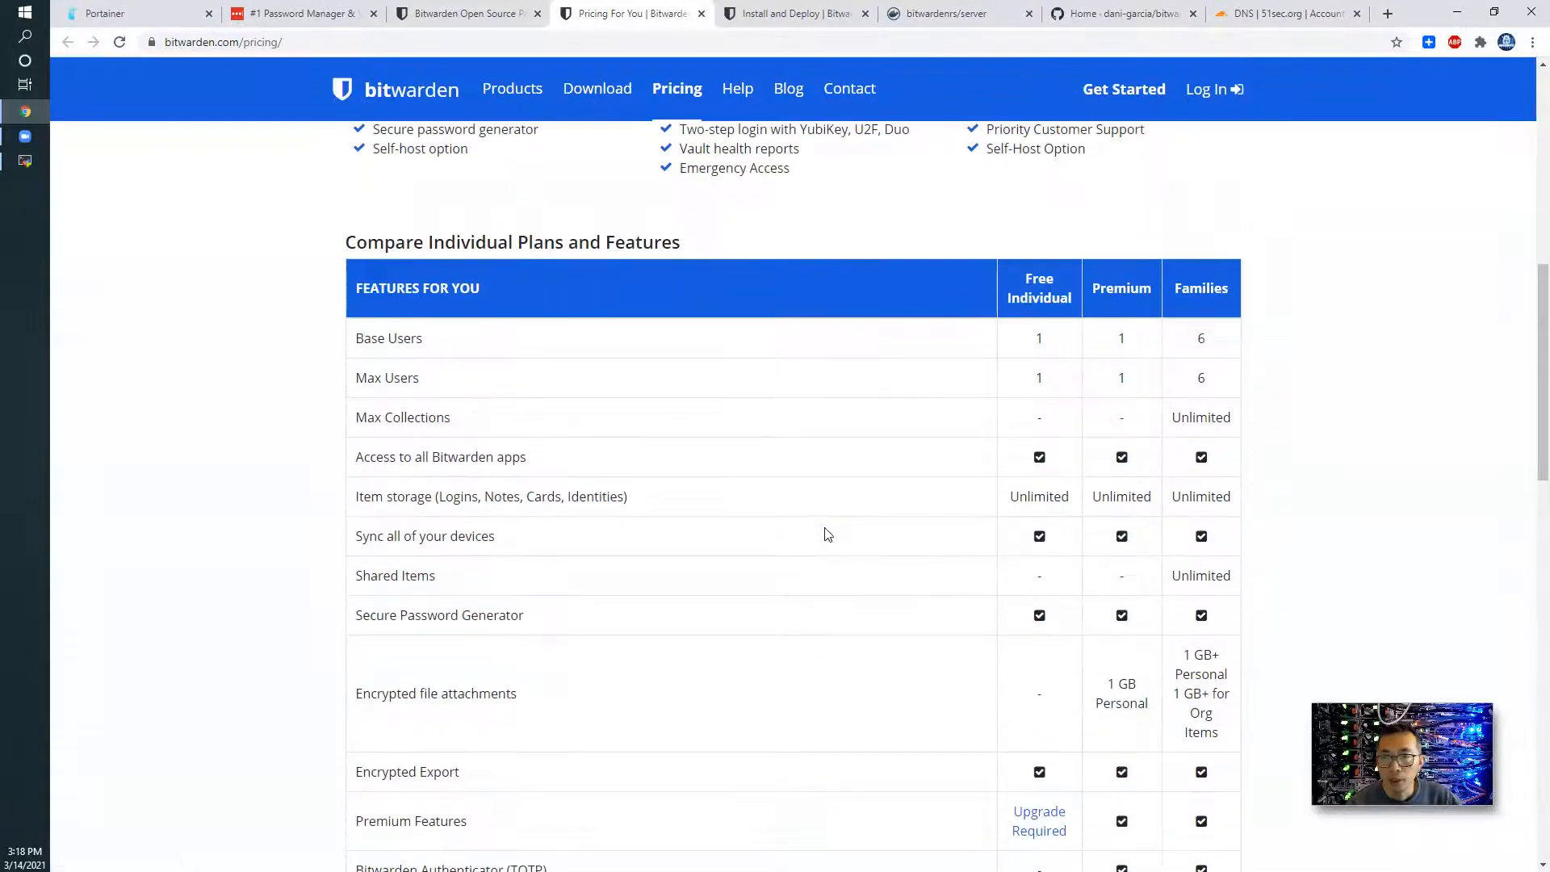
mouse_move(809, 523)
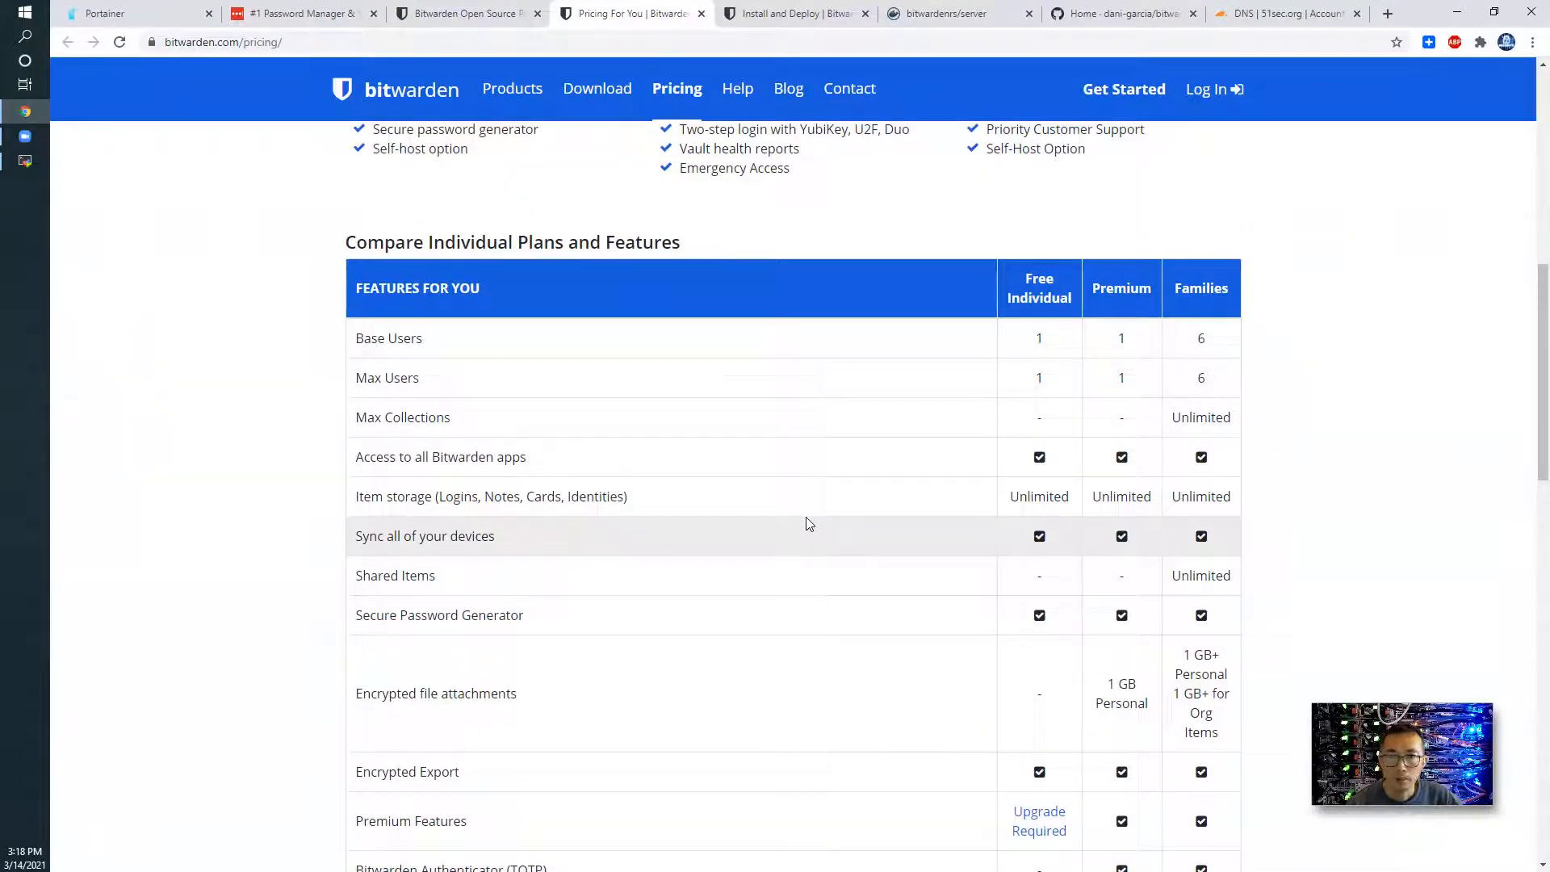
mouse_move(736, 465)
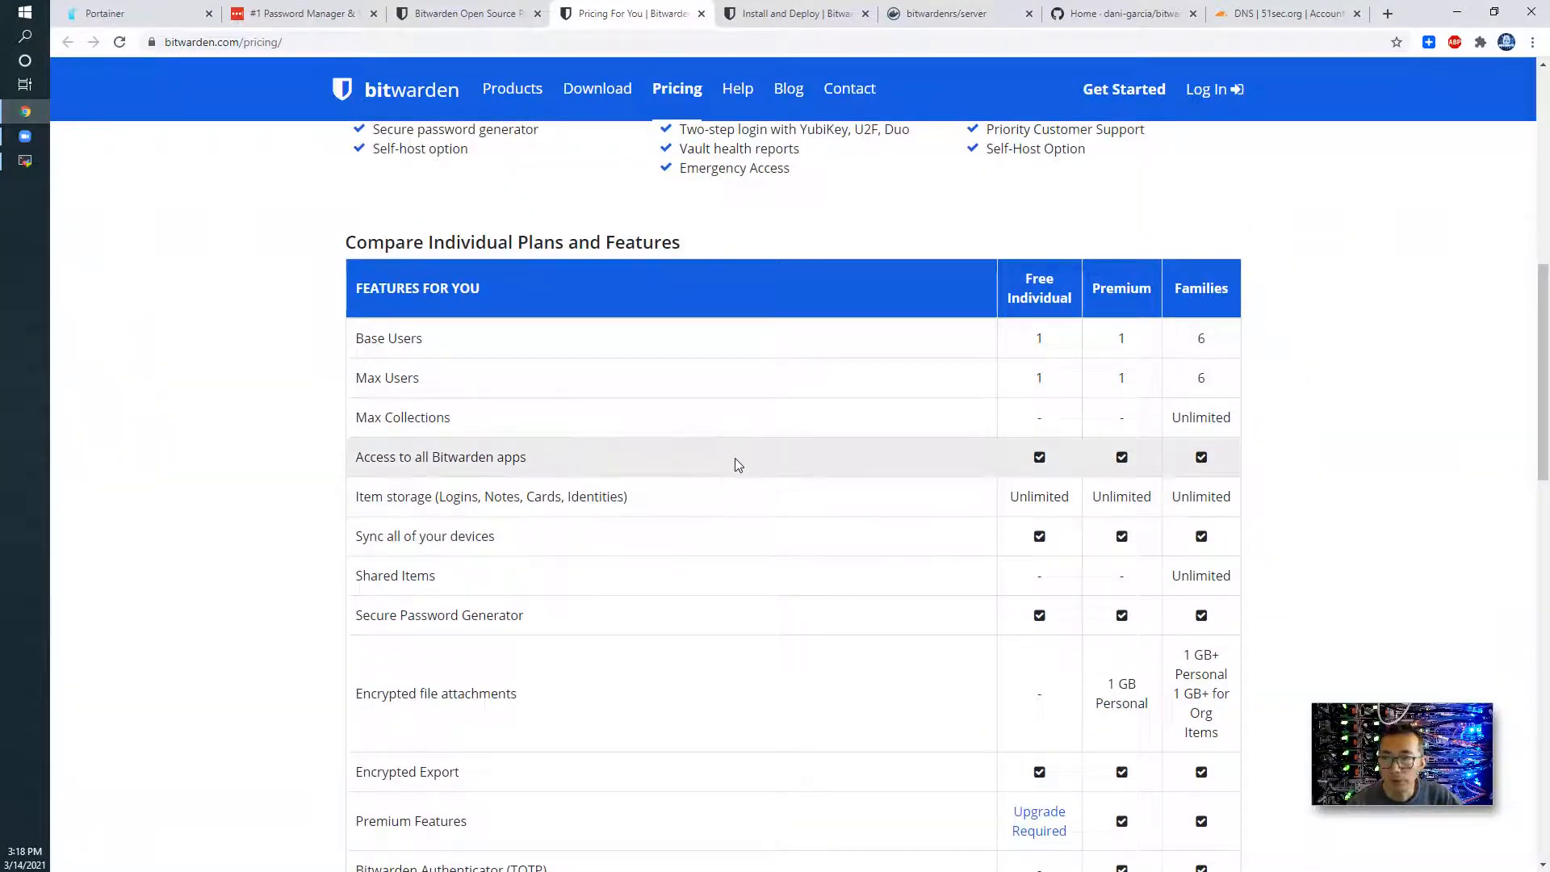
scroll(up, 3)
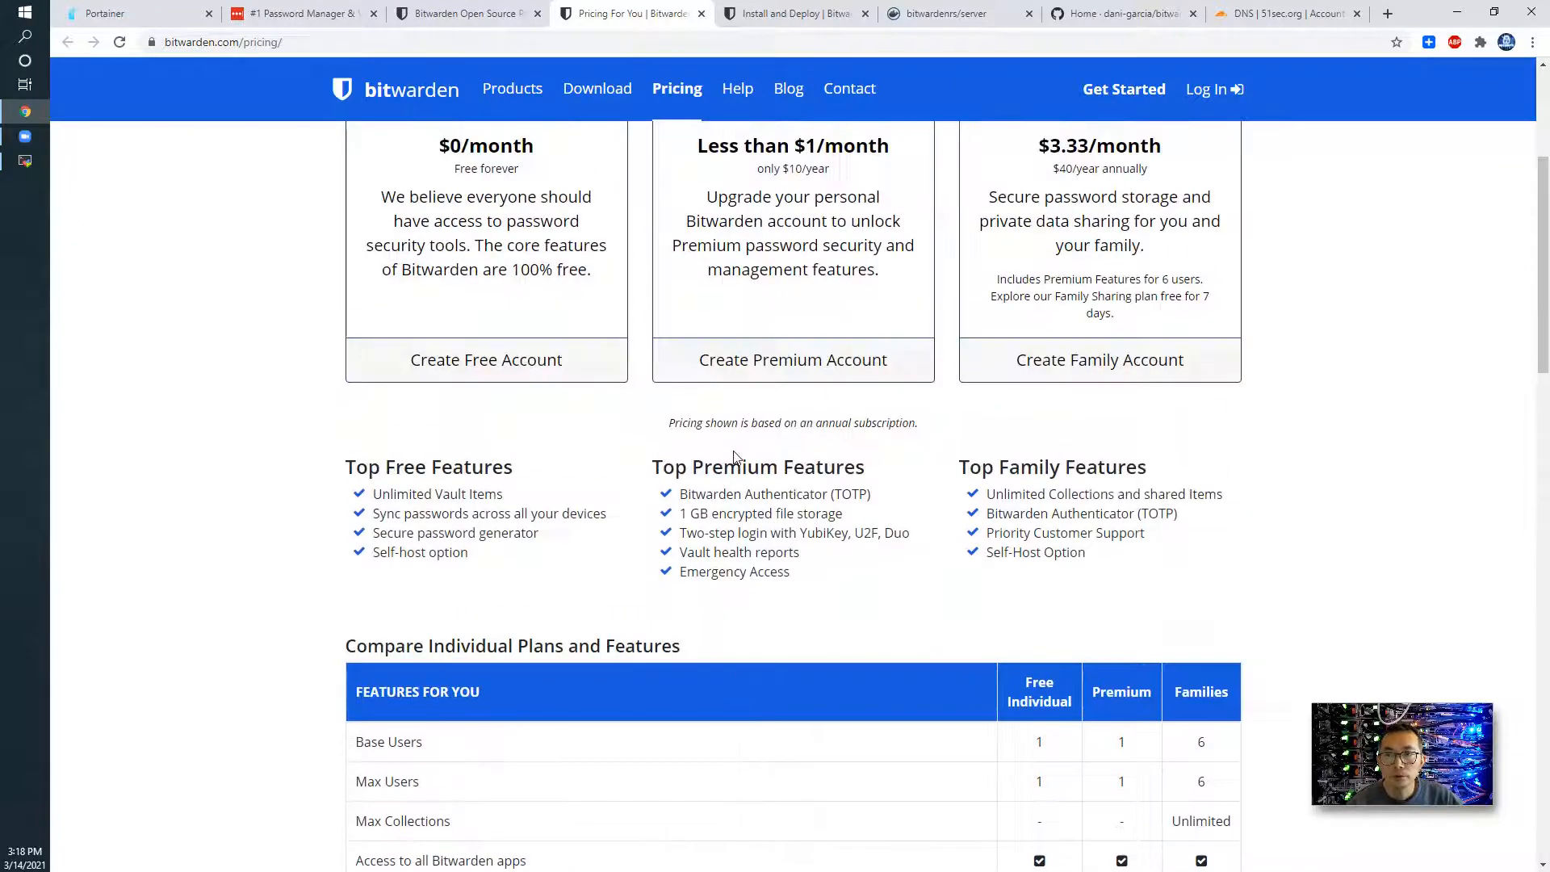
scroll(up, 3)
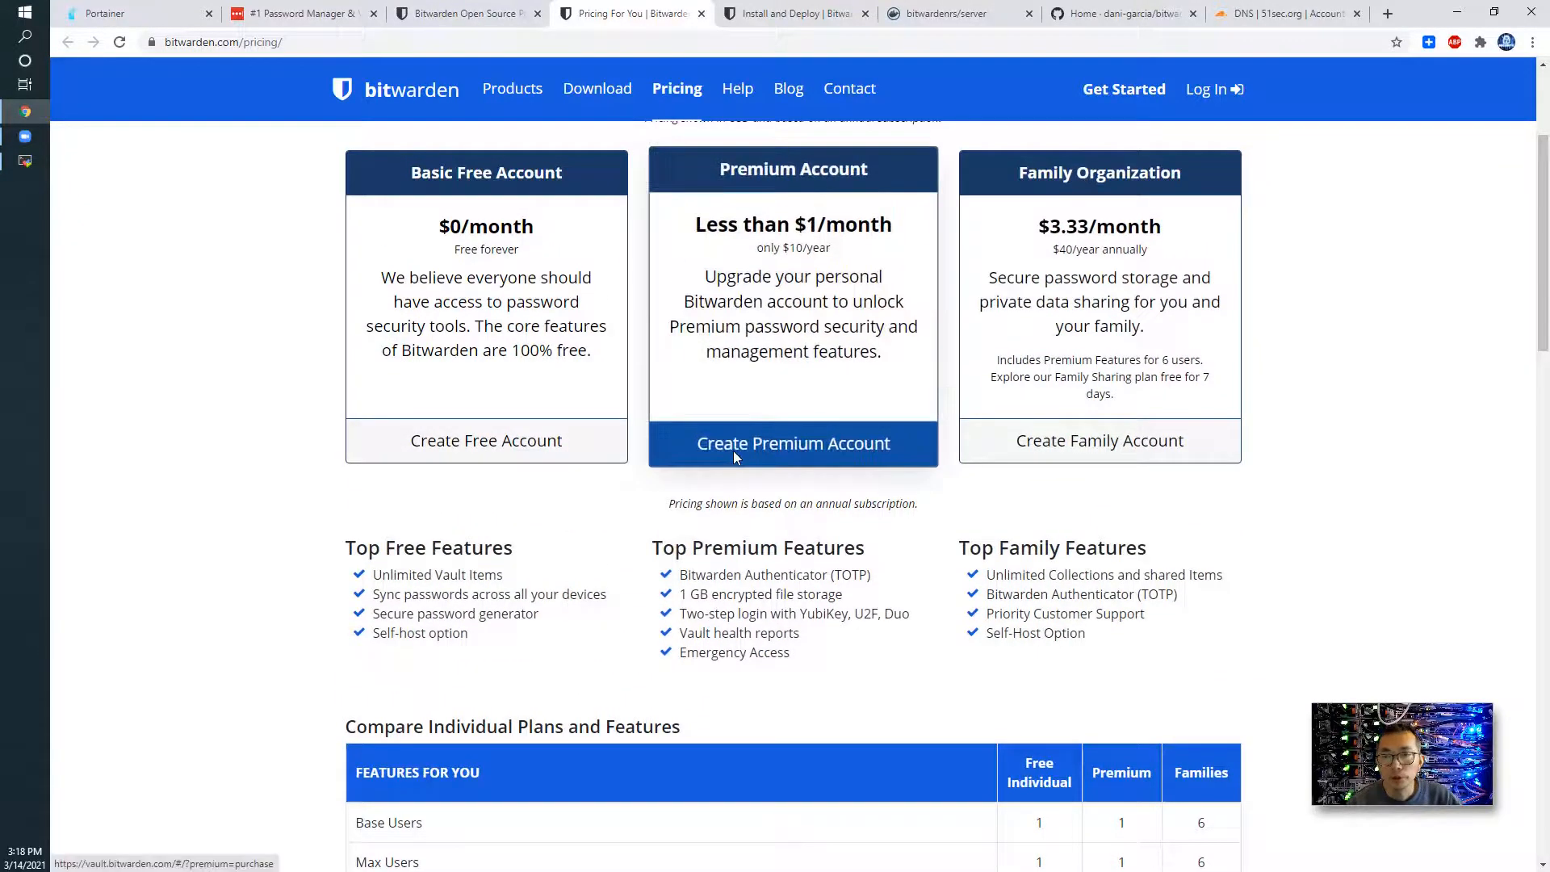
scroll(up, 3)
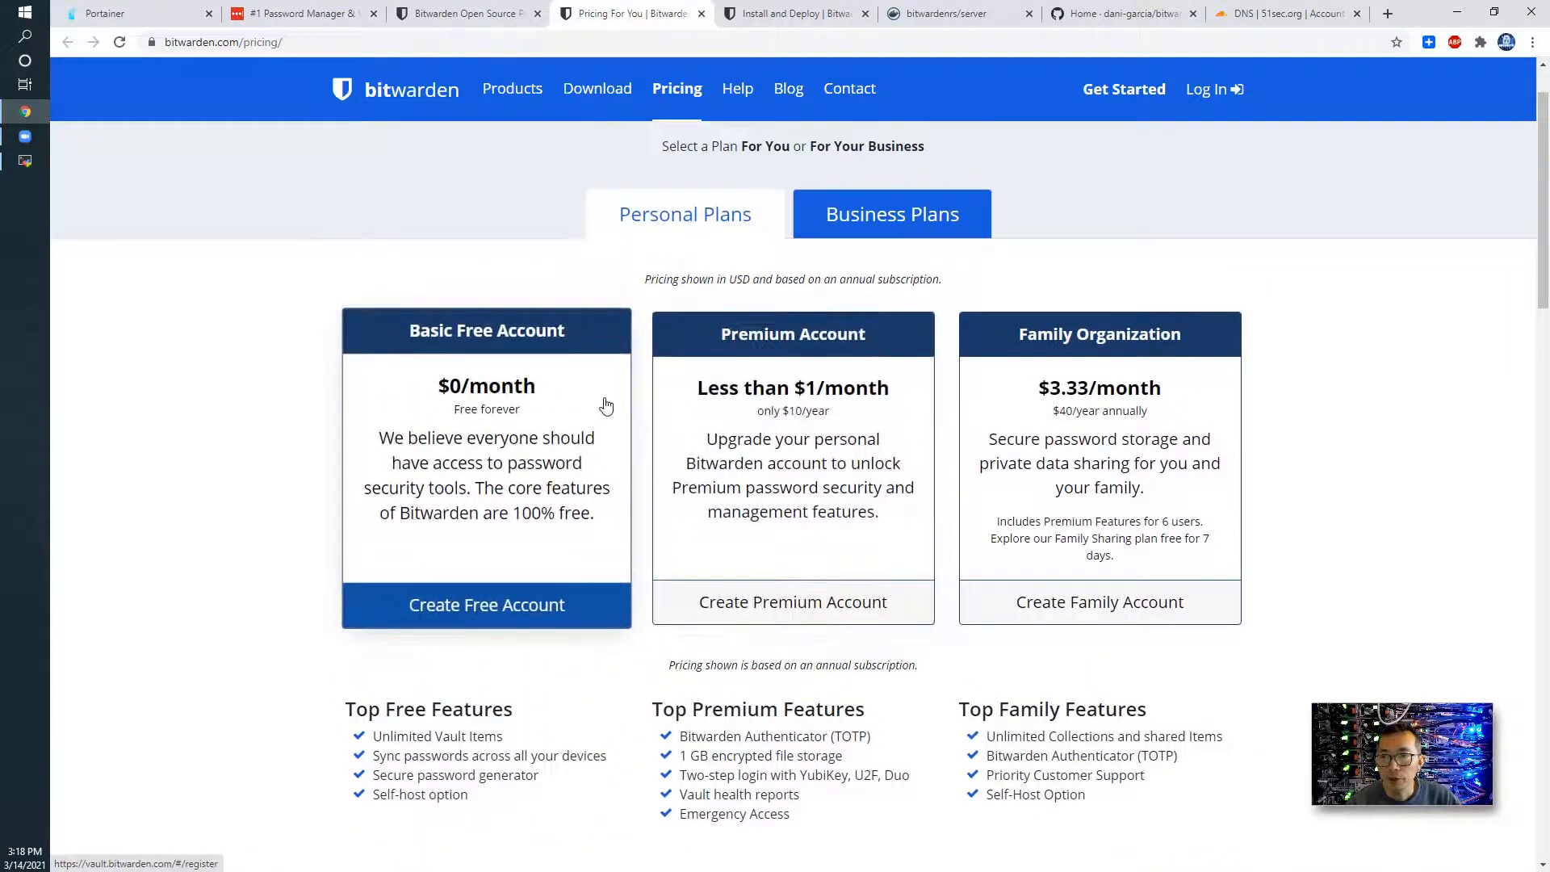
mouse_move(562, 350)
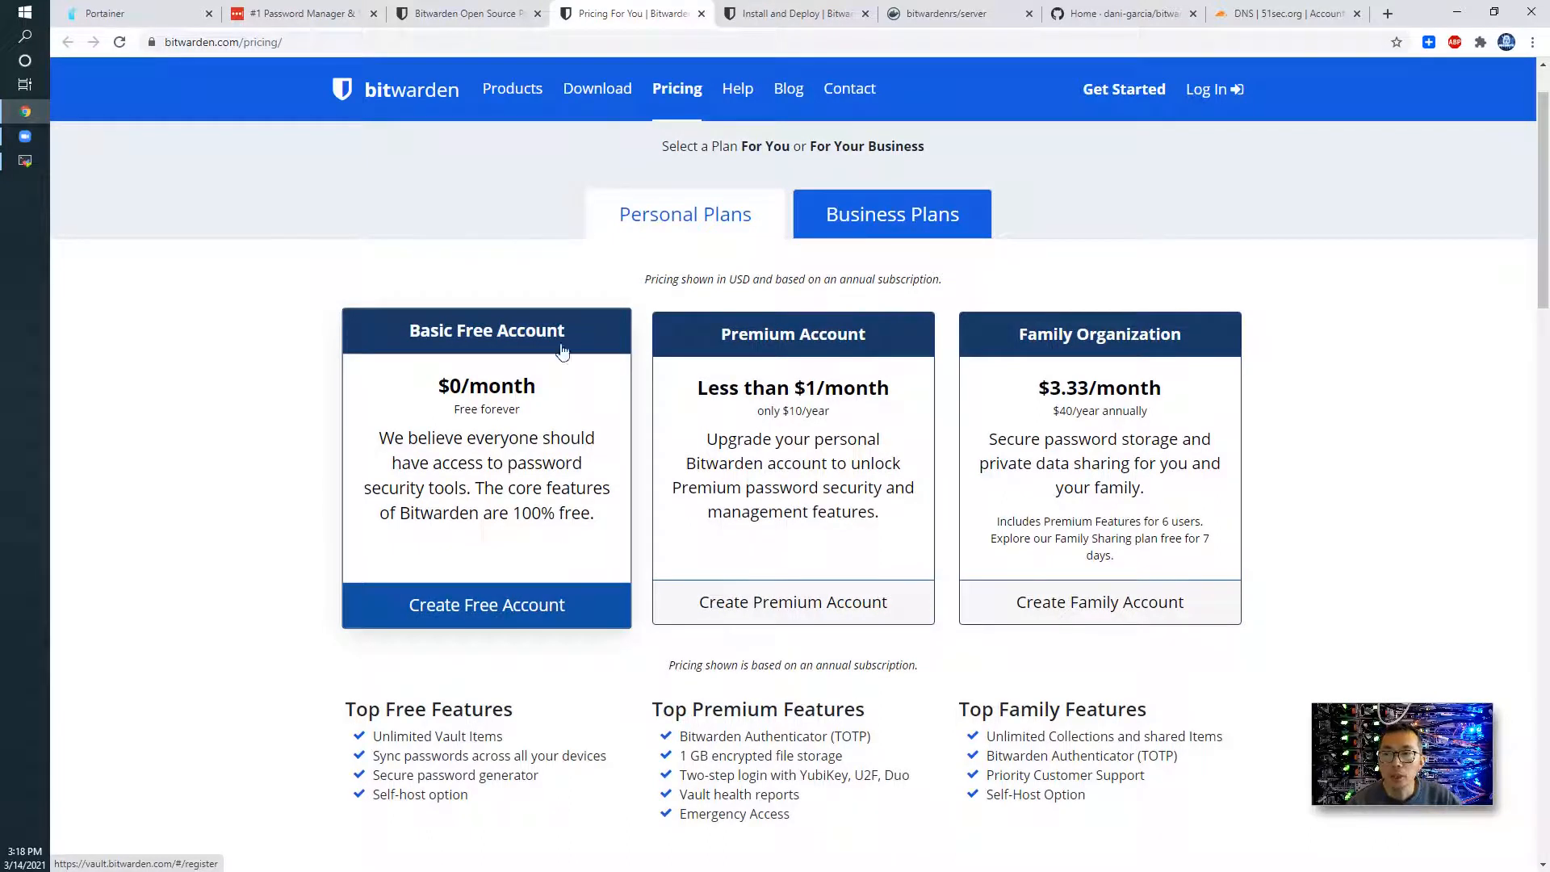
mouse_move(359, 232)
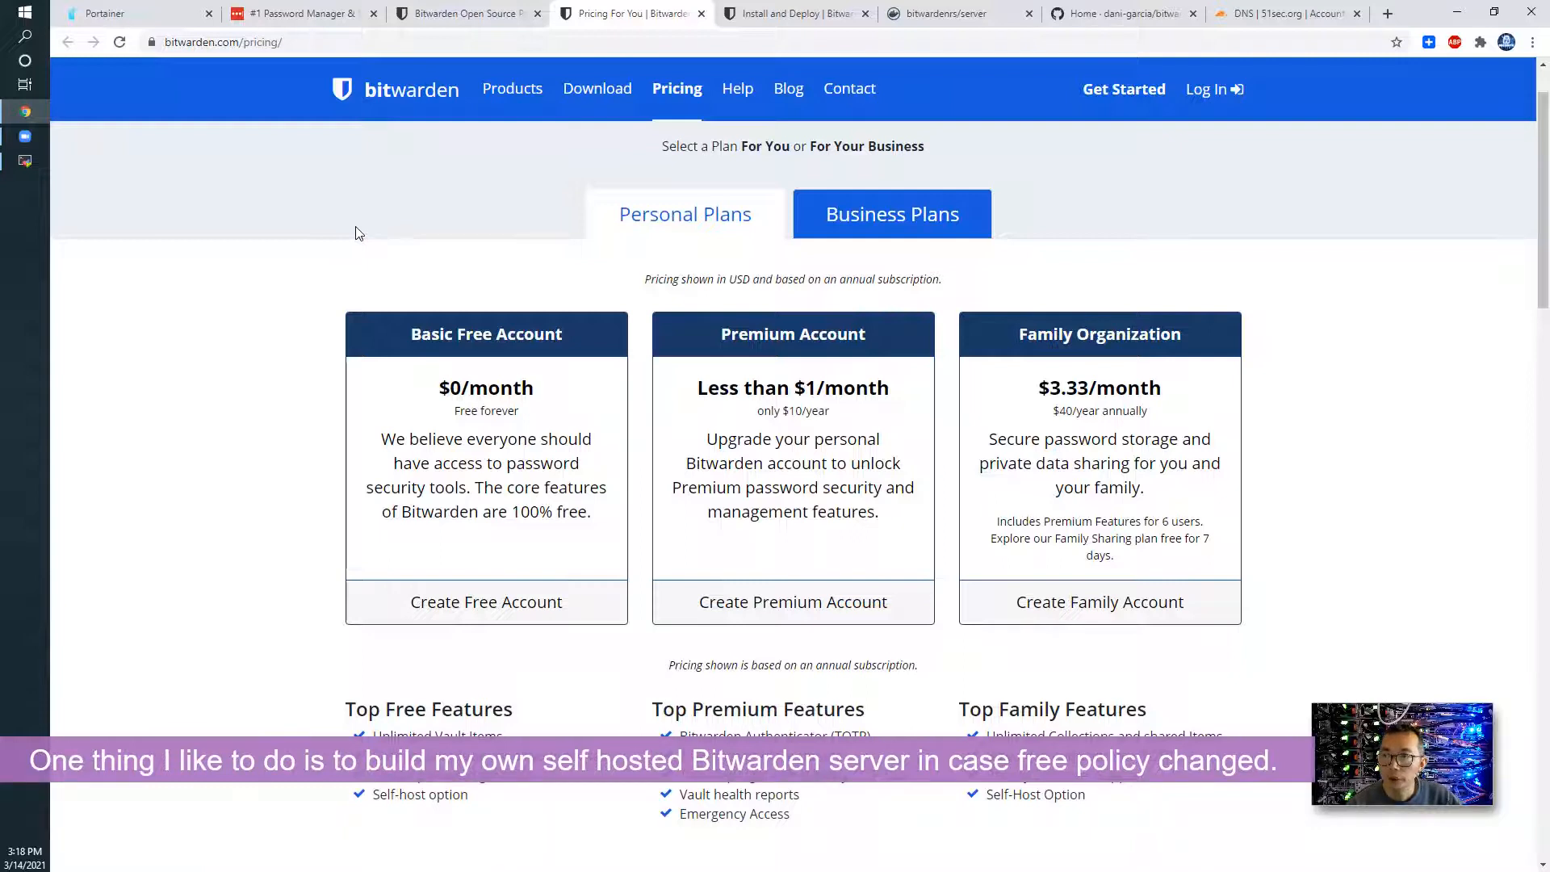
mouse_move(418, 118)
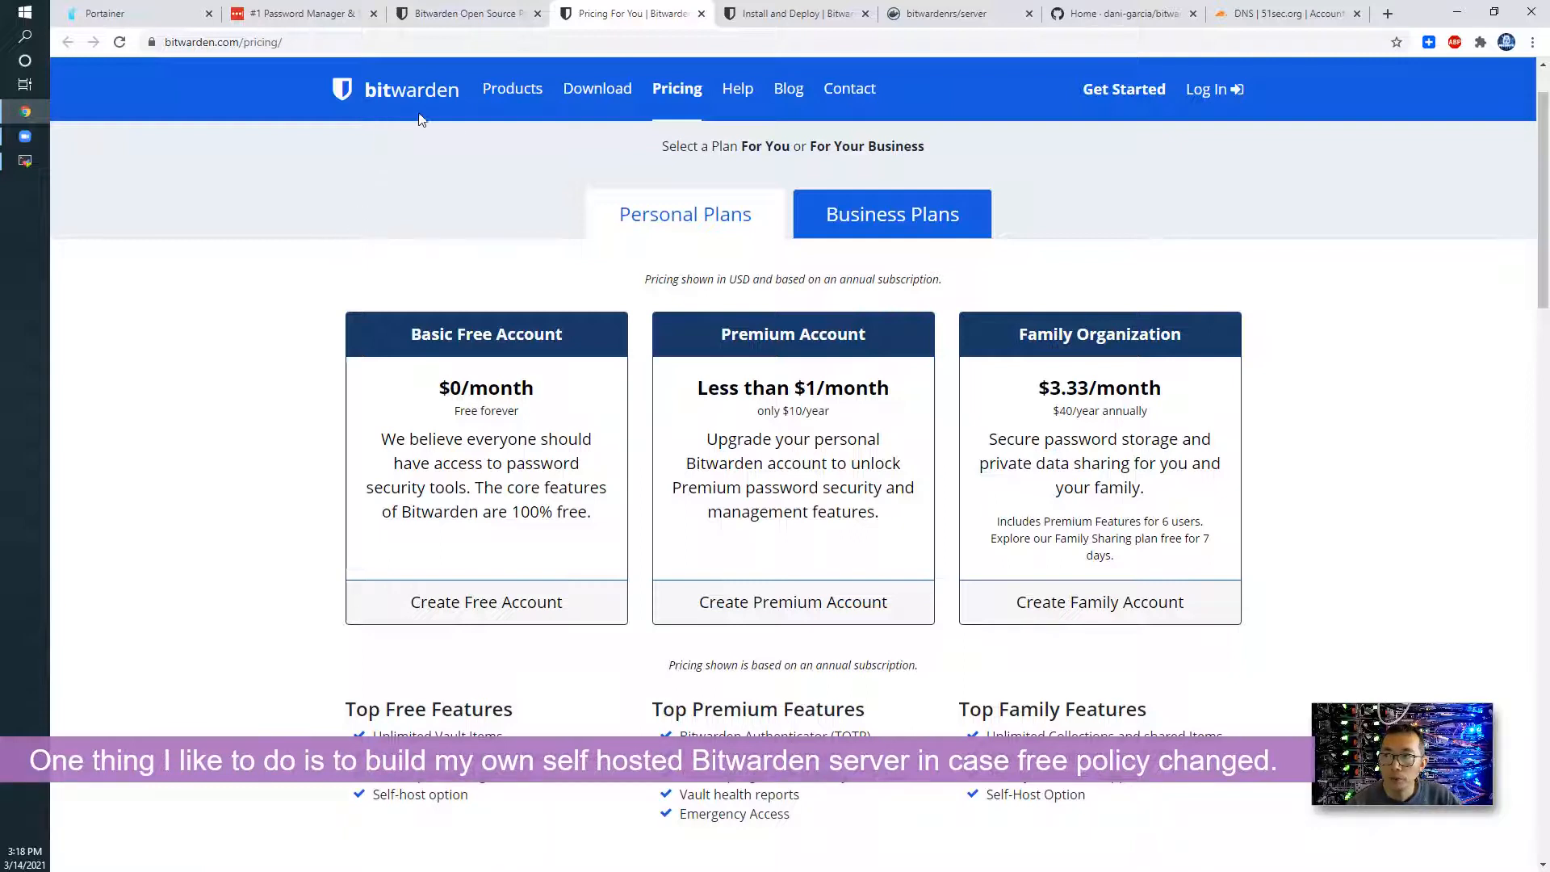
Step: Bring up the Install and Deploy guide's system requirements and TL;DR commands
click(792, 13)
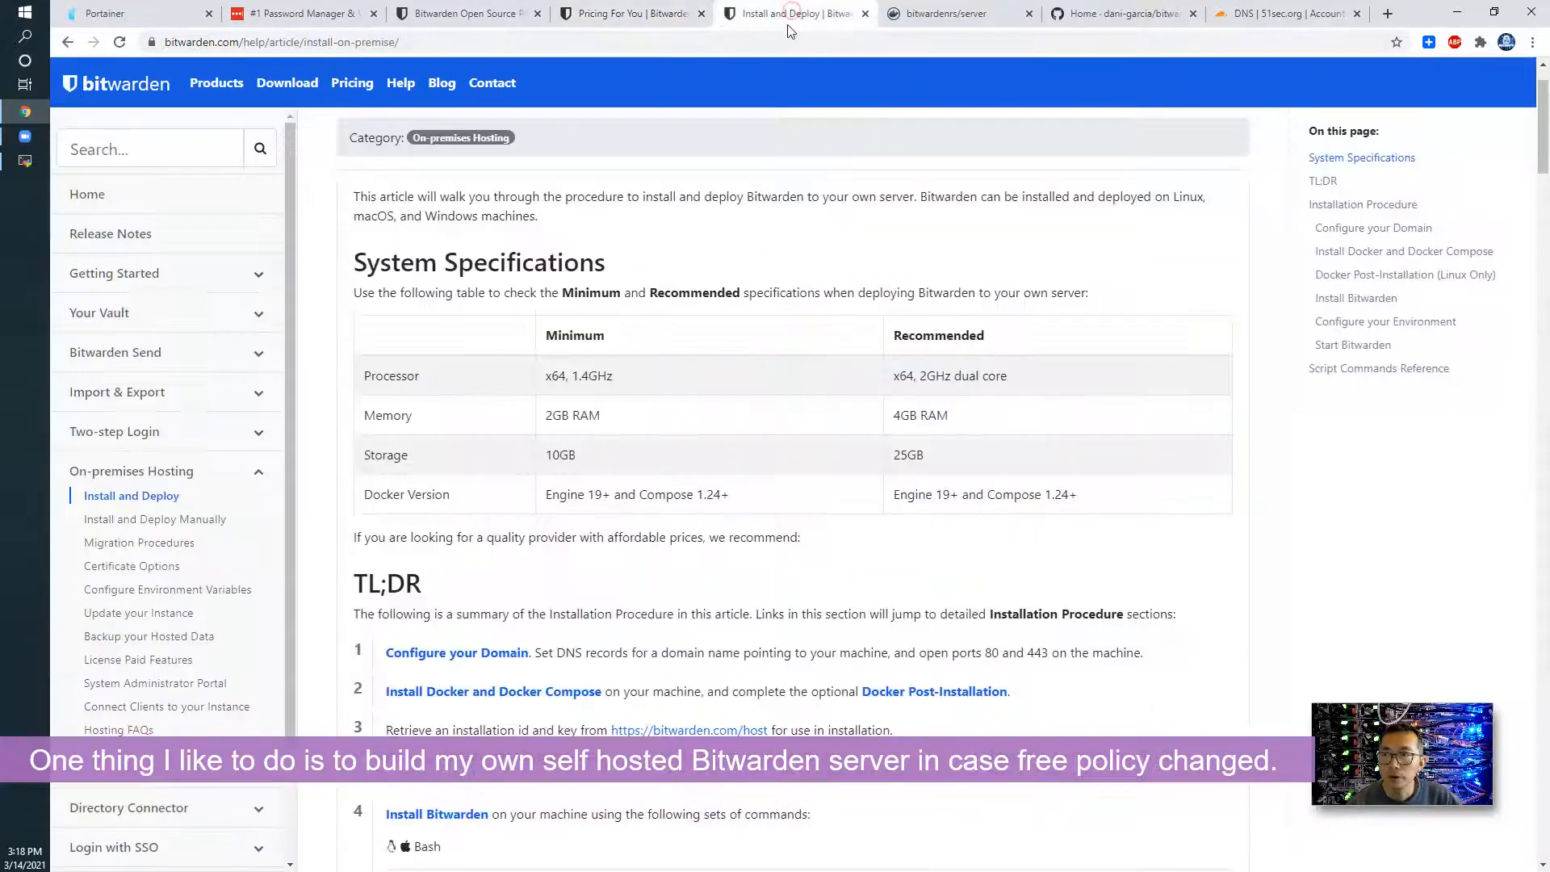
scroll(down, 3)
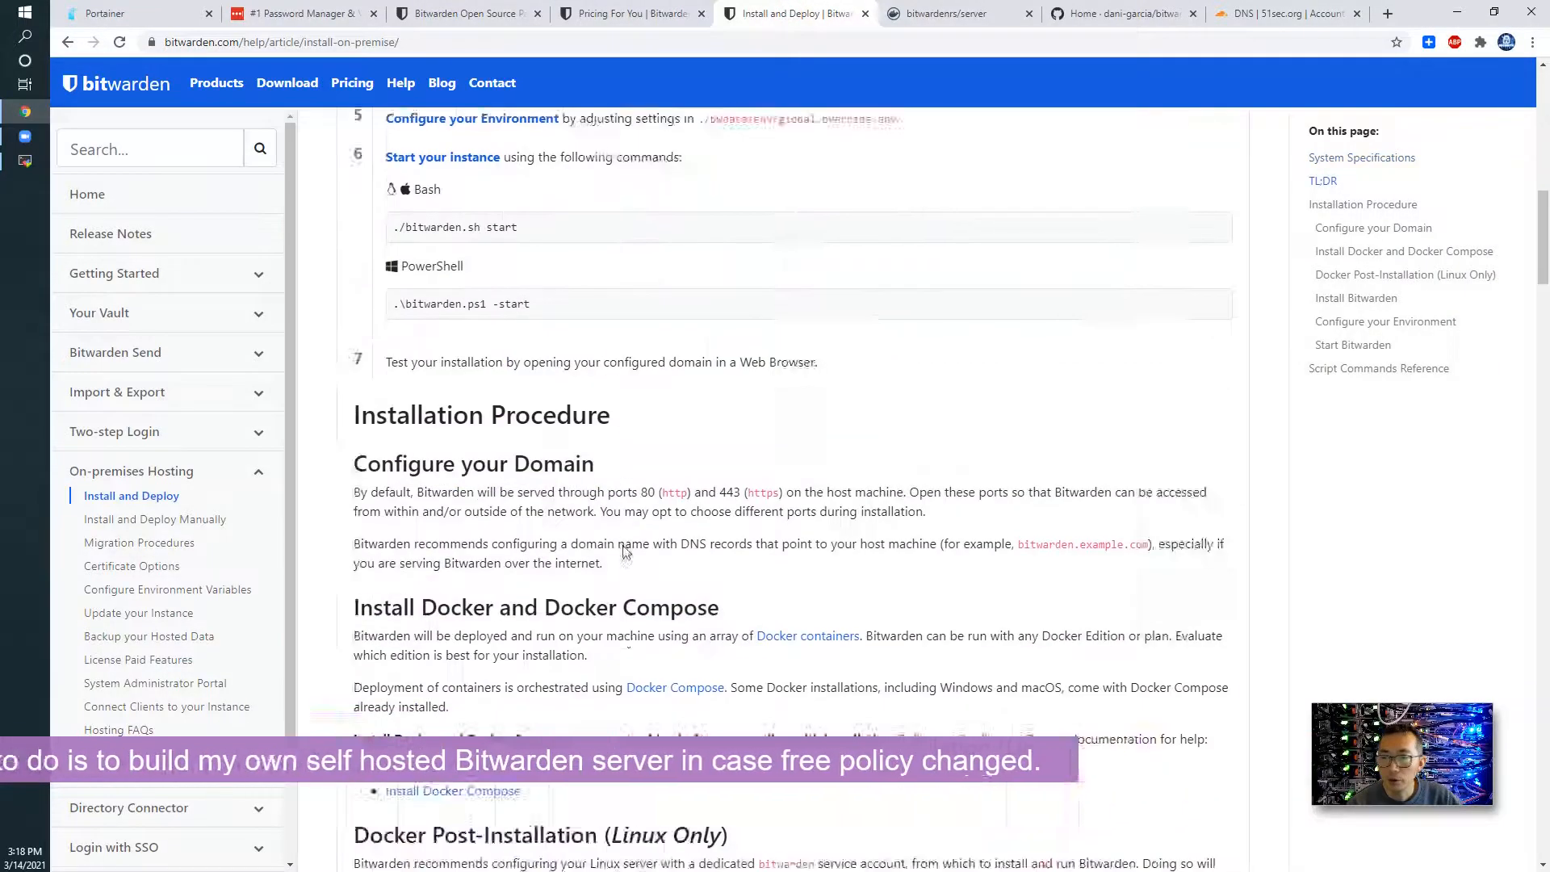
scroll(down, 3)
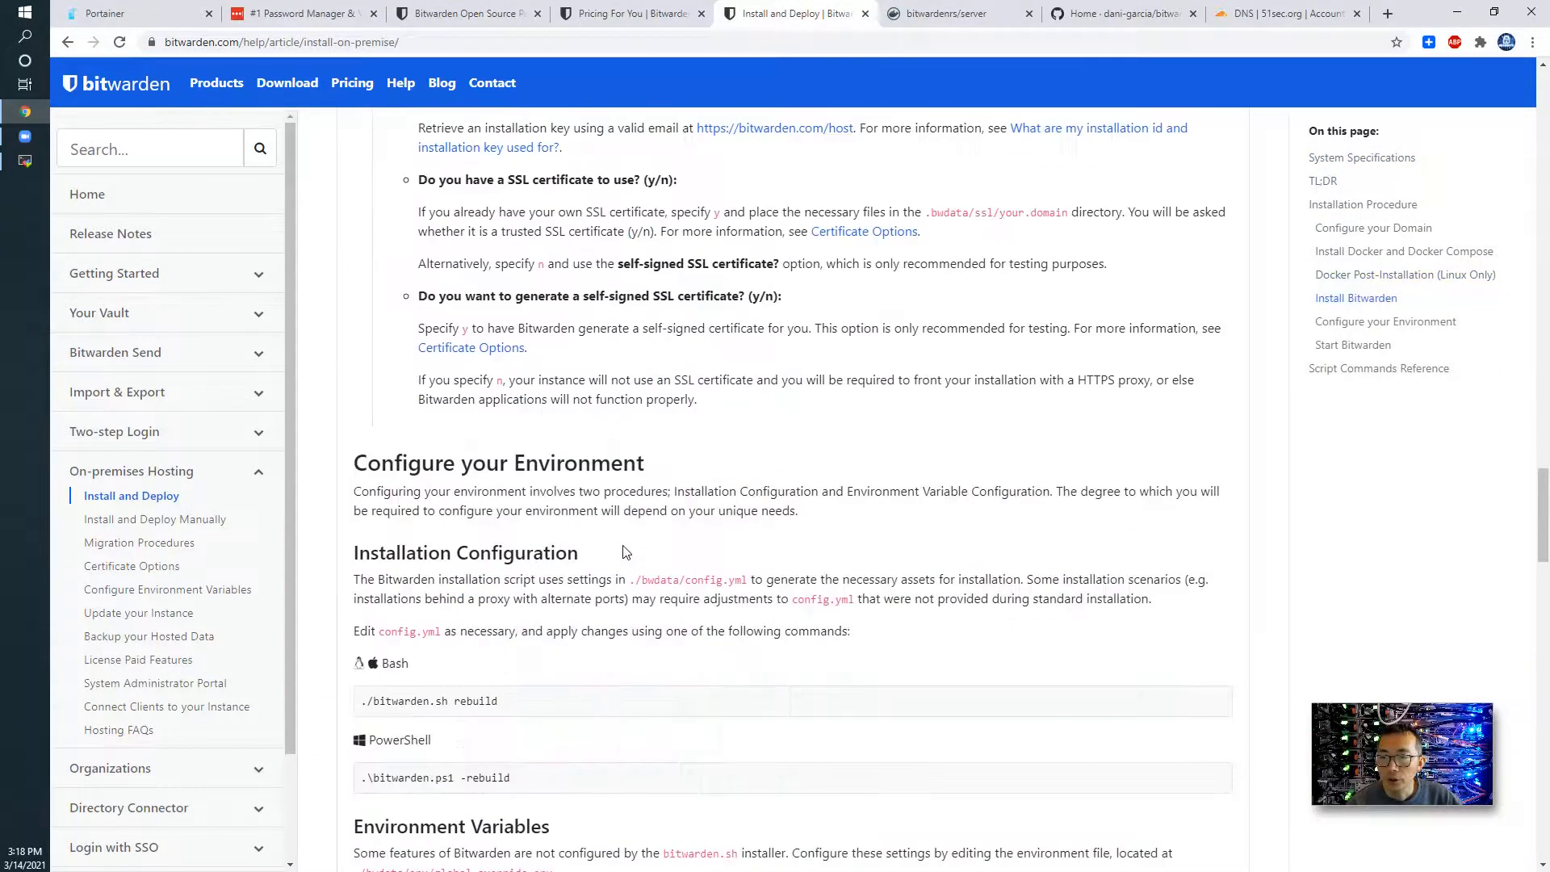
scroll(up, 3)
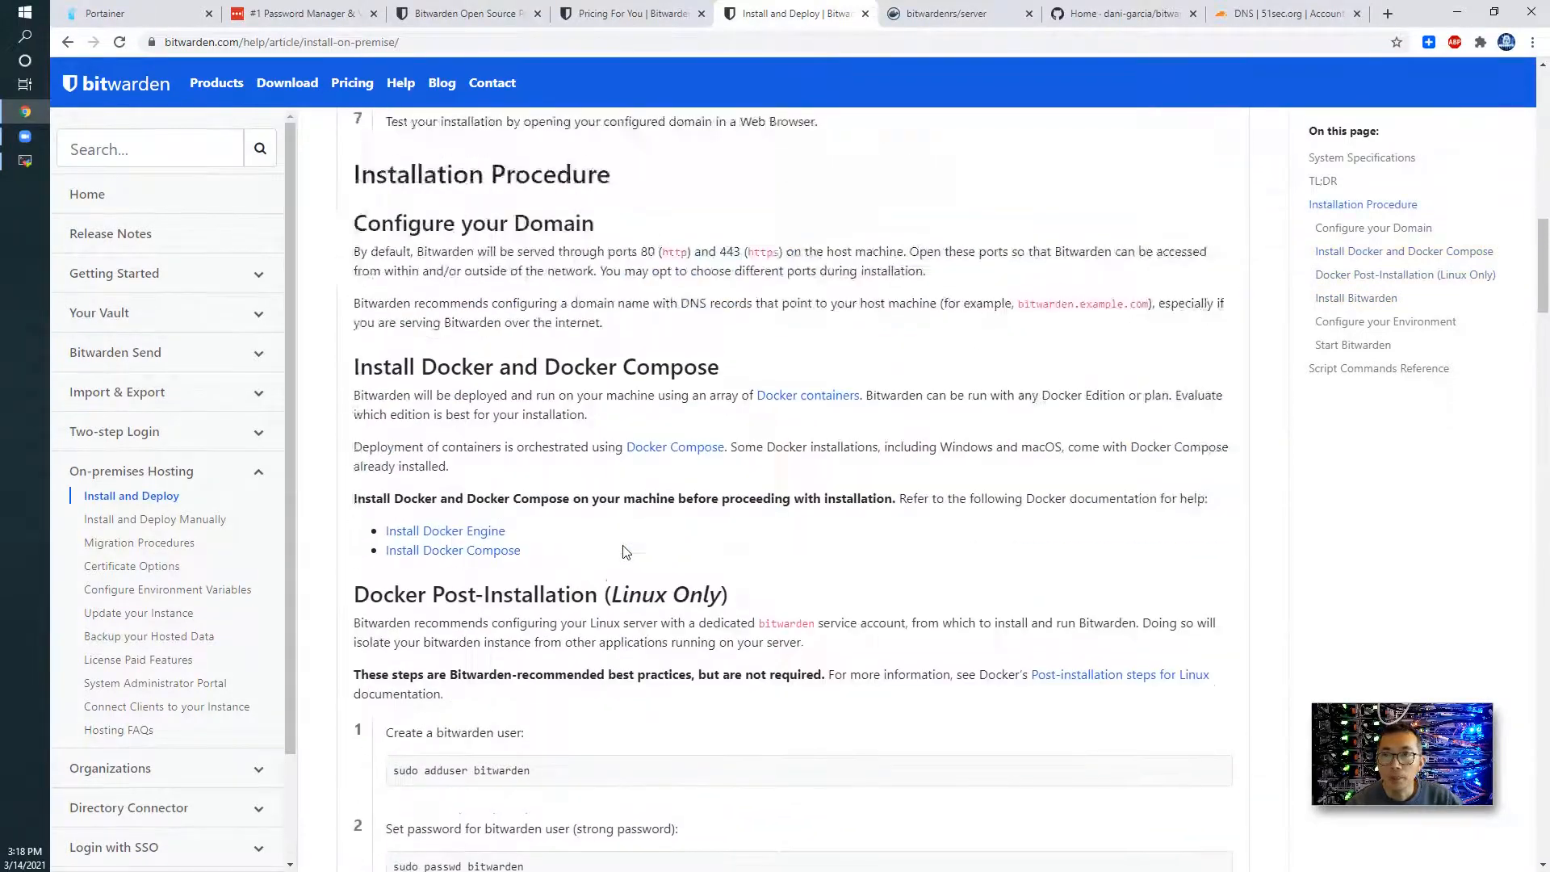
scroll(up, 3)
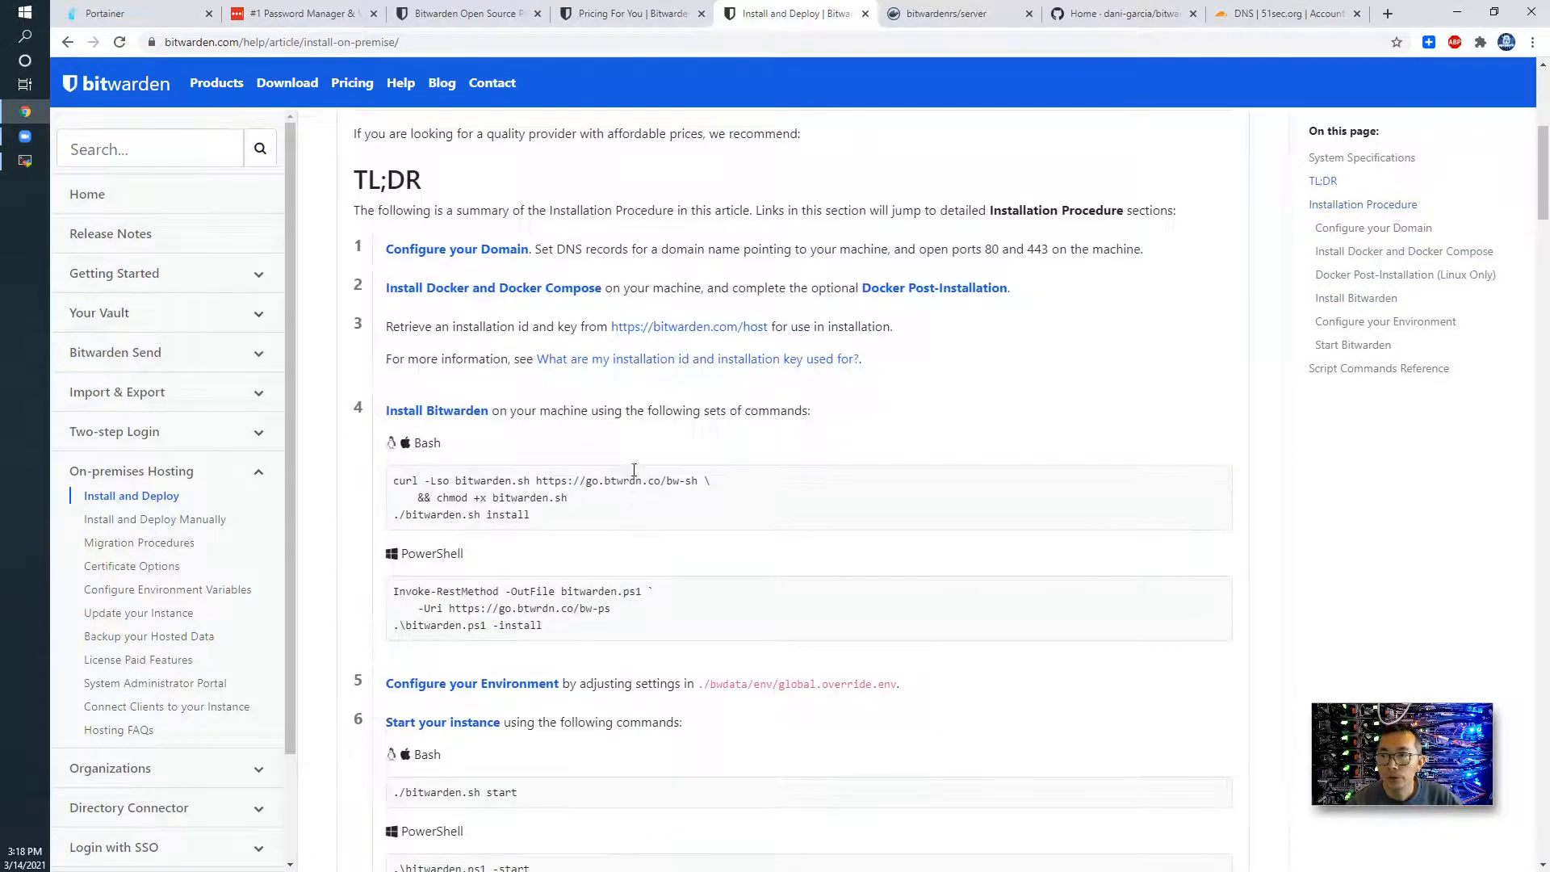
mouse_move(665, 543)
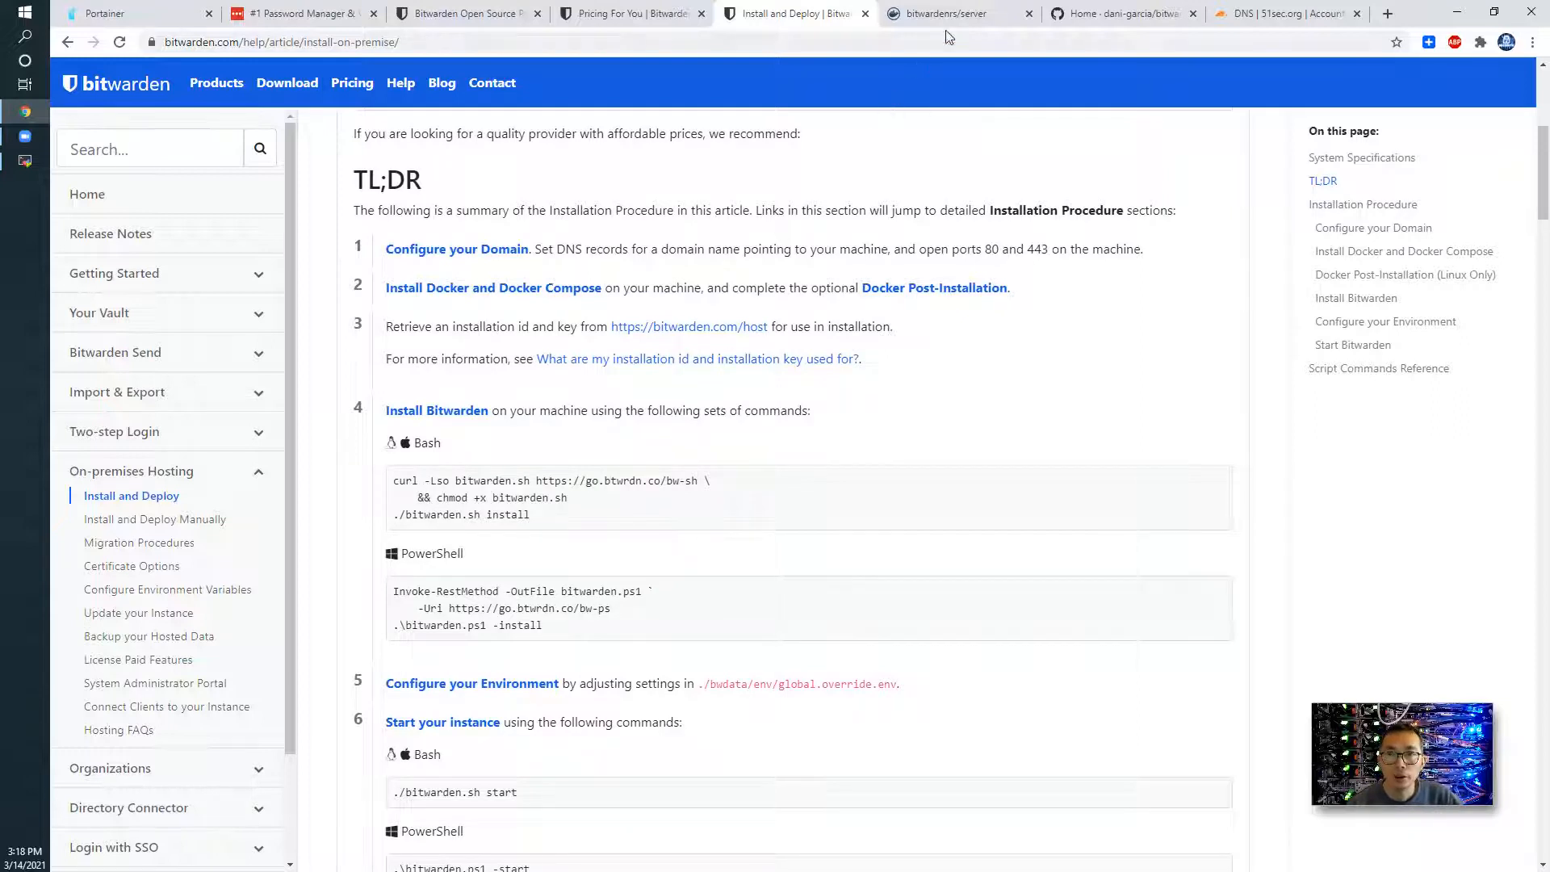
Step: Show the bitwardenrs/server Docker Hub page's docker pull and run installation commands
click(118, 13)
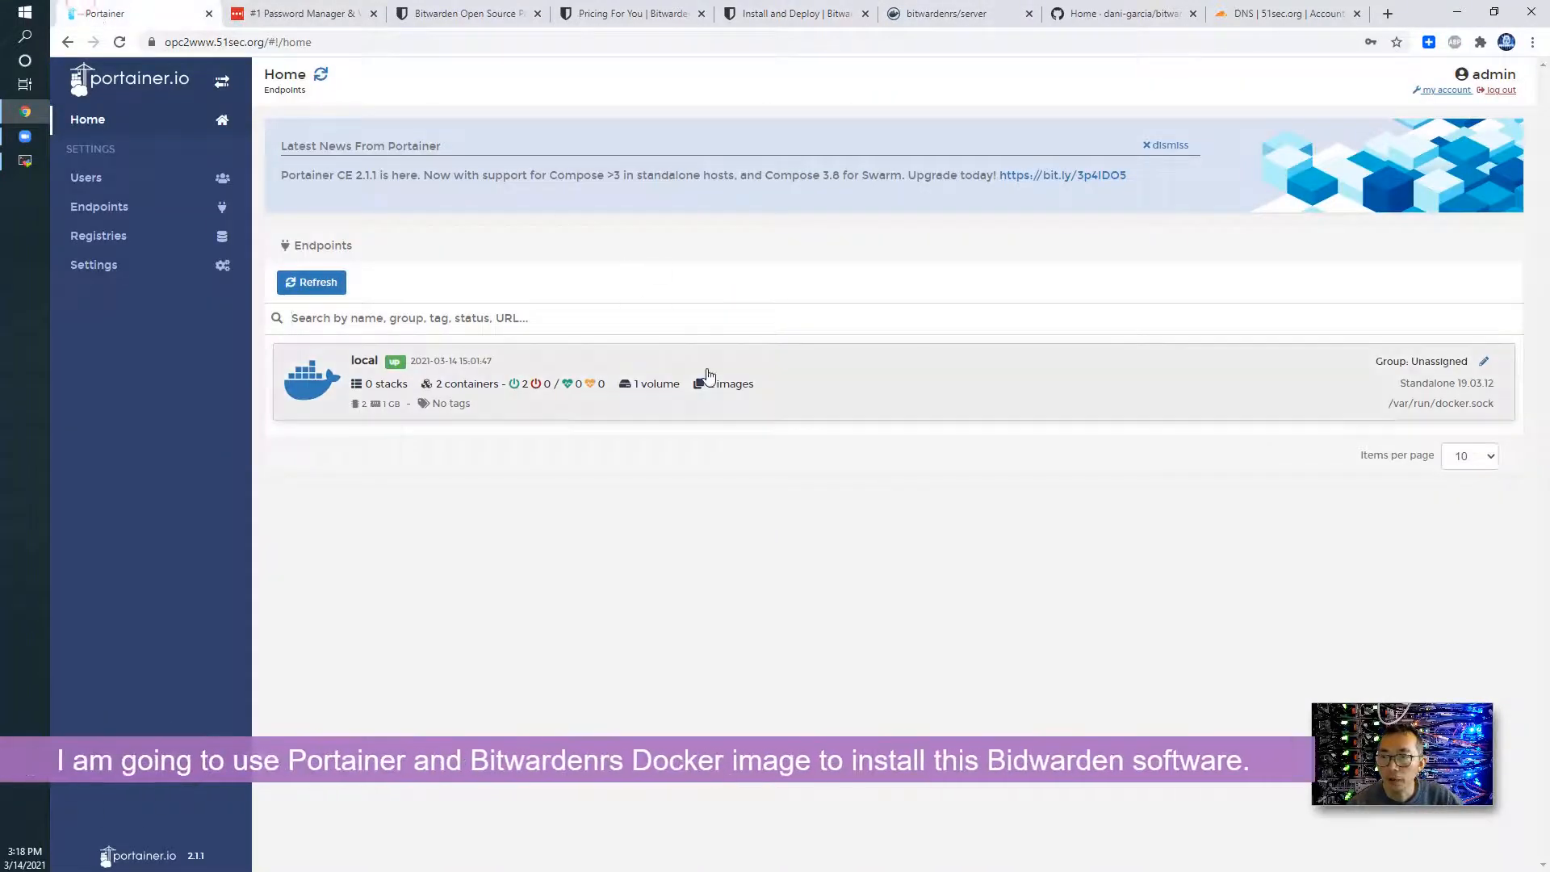
click(945, 13)
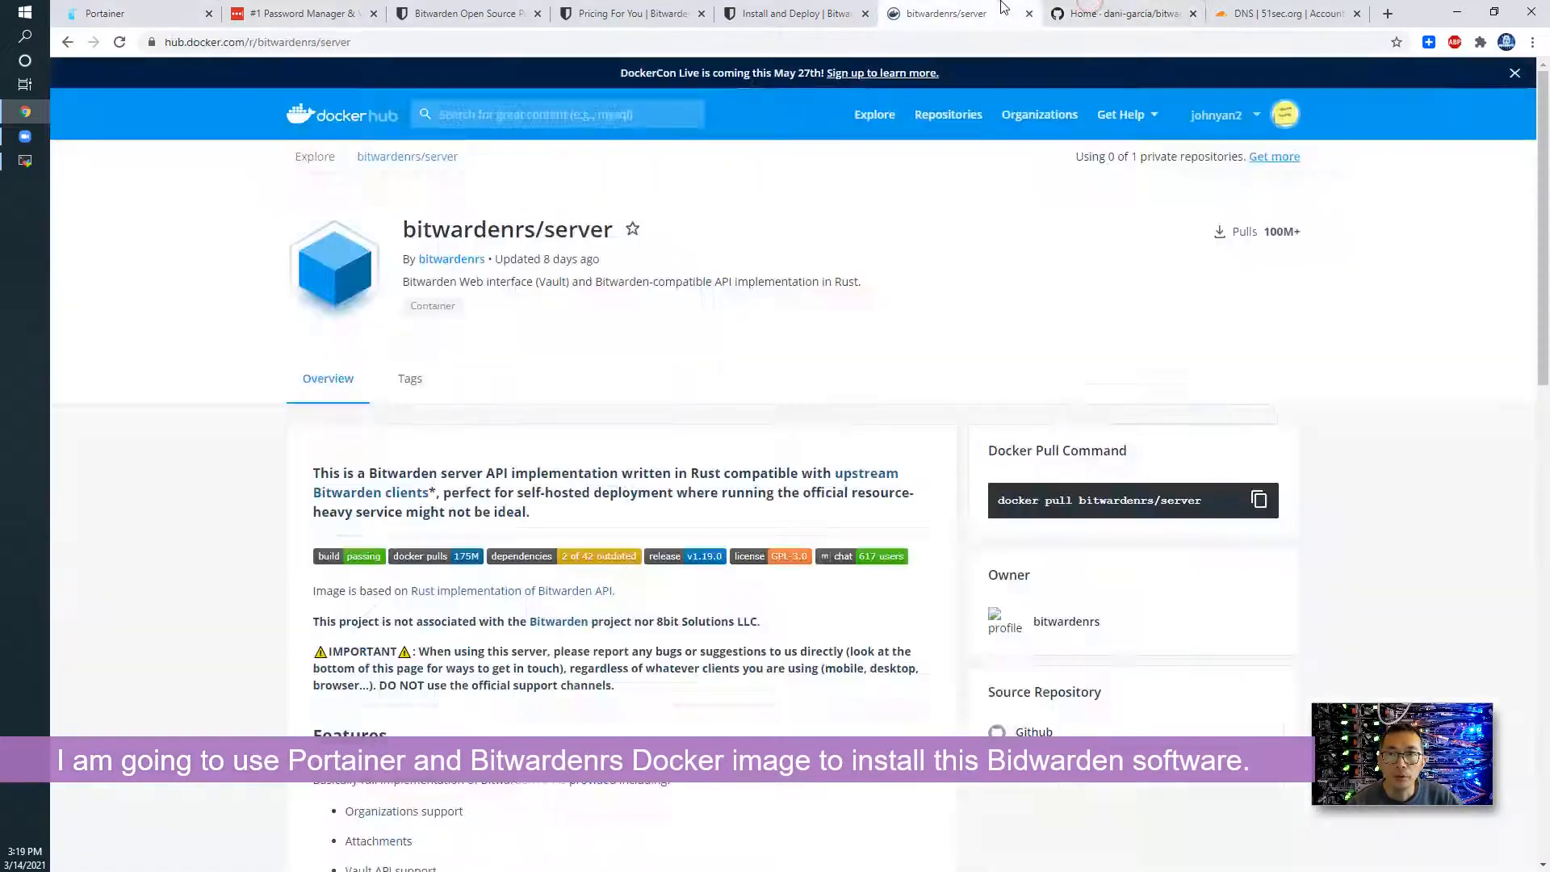
mouse_move(734, 447)
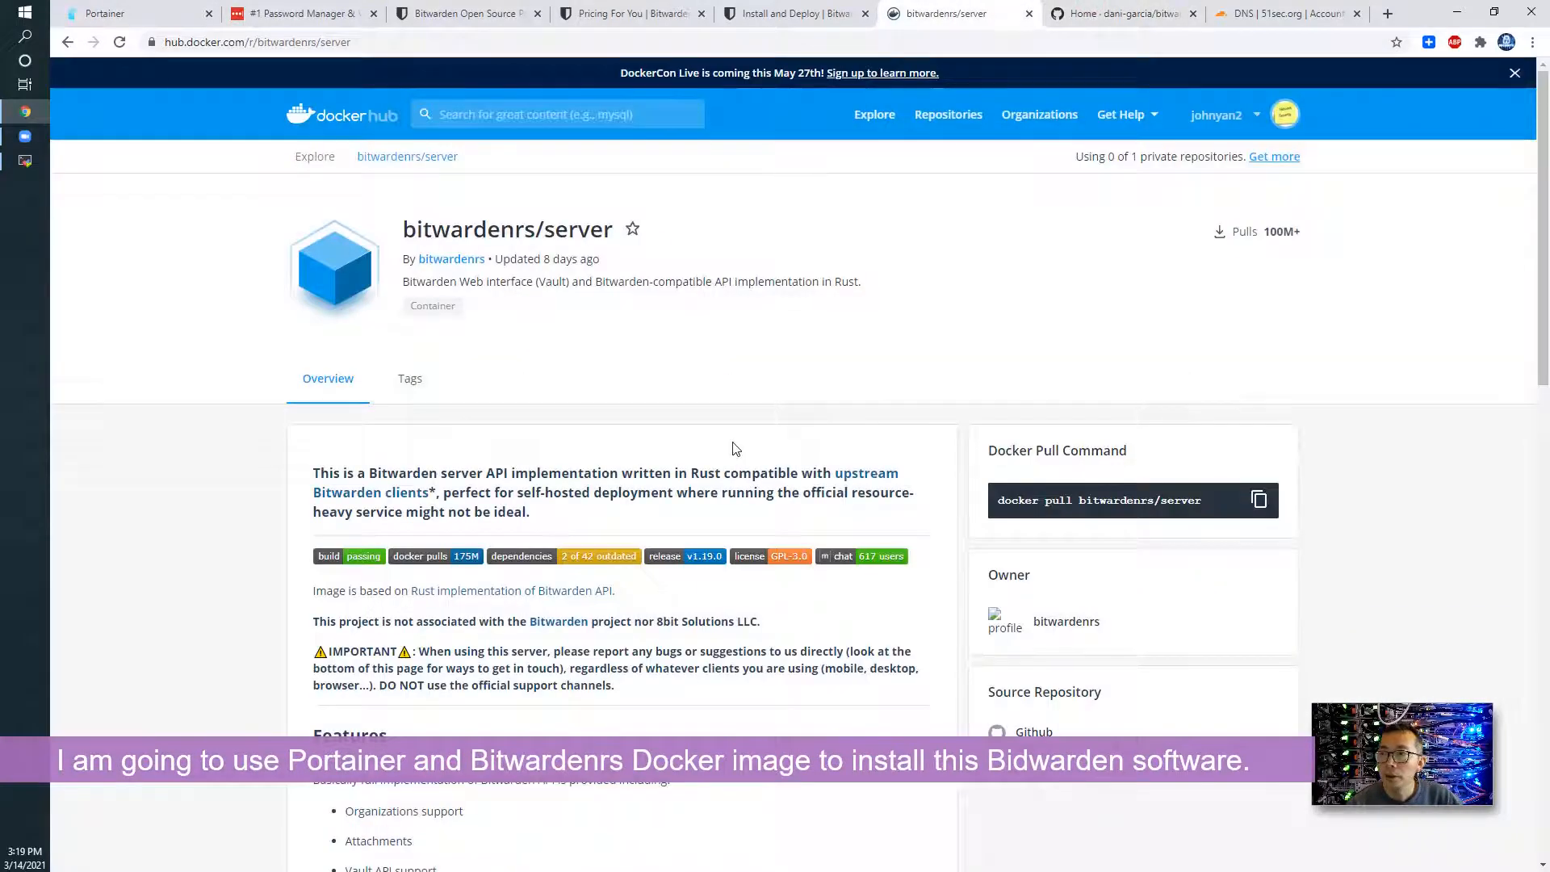
mouse_move(697, 502)
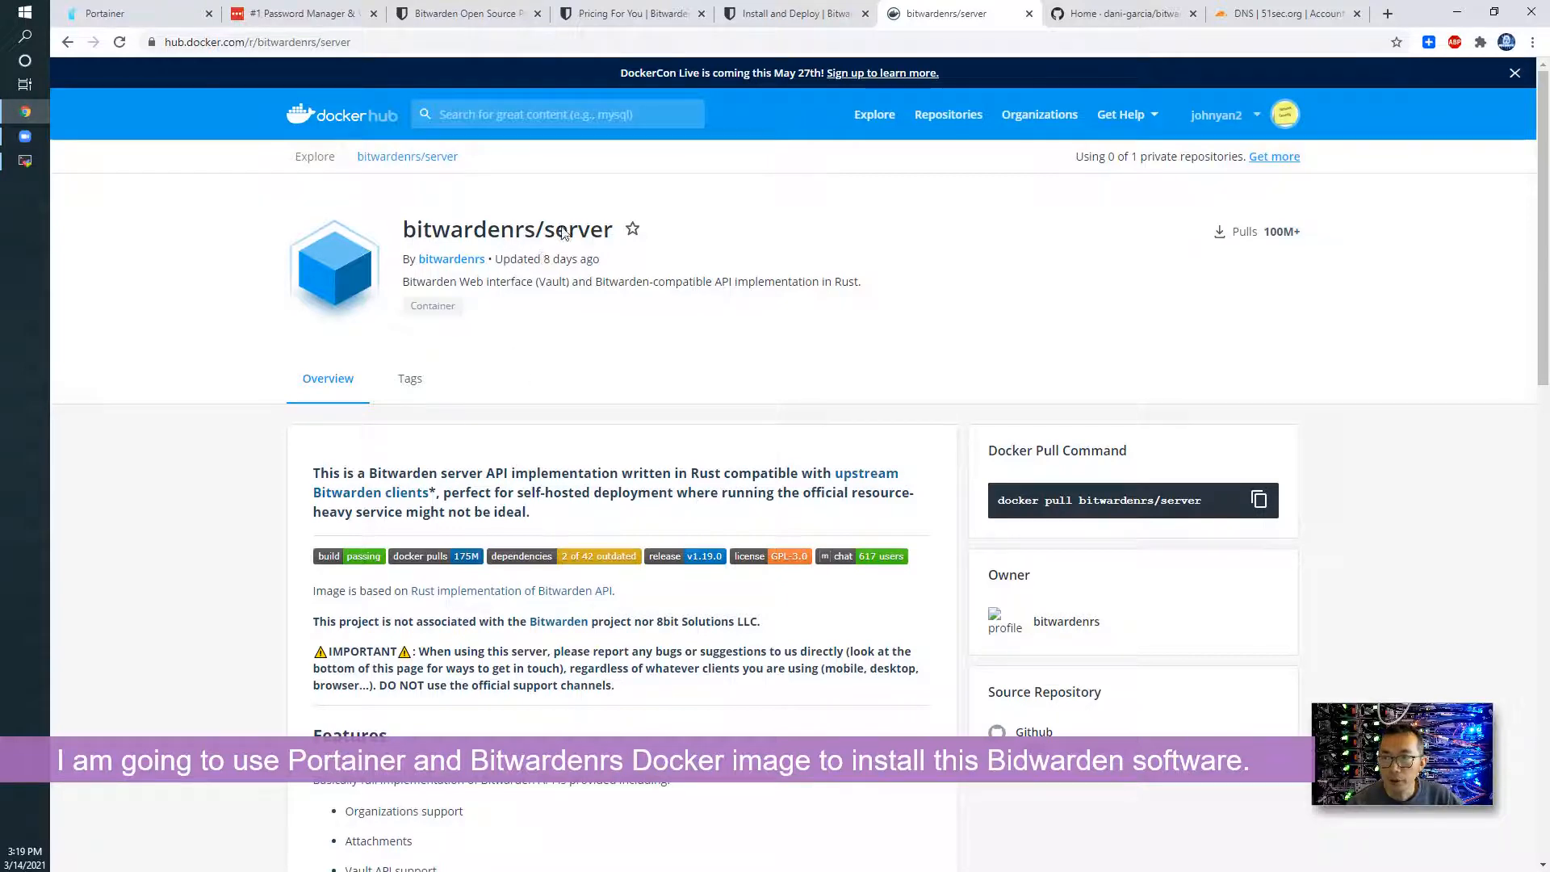
scroll(down, 3)
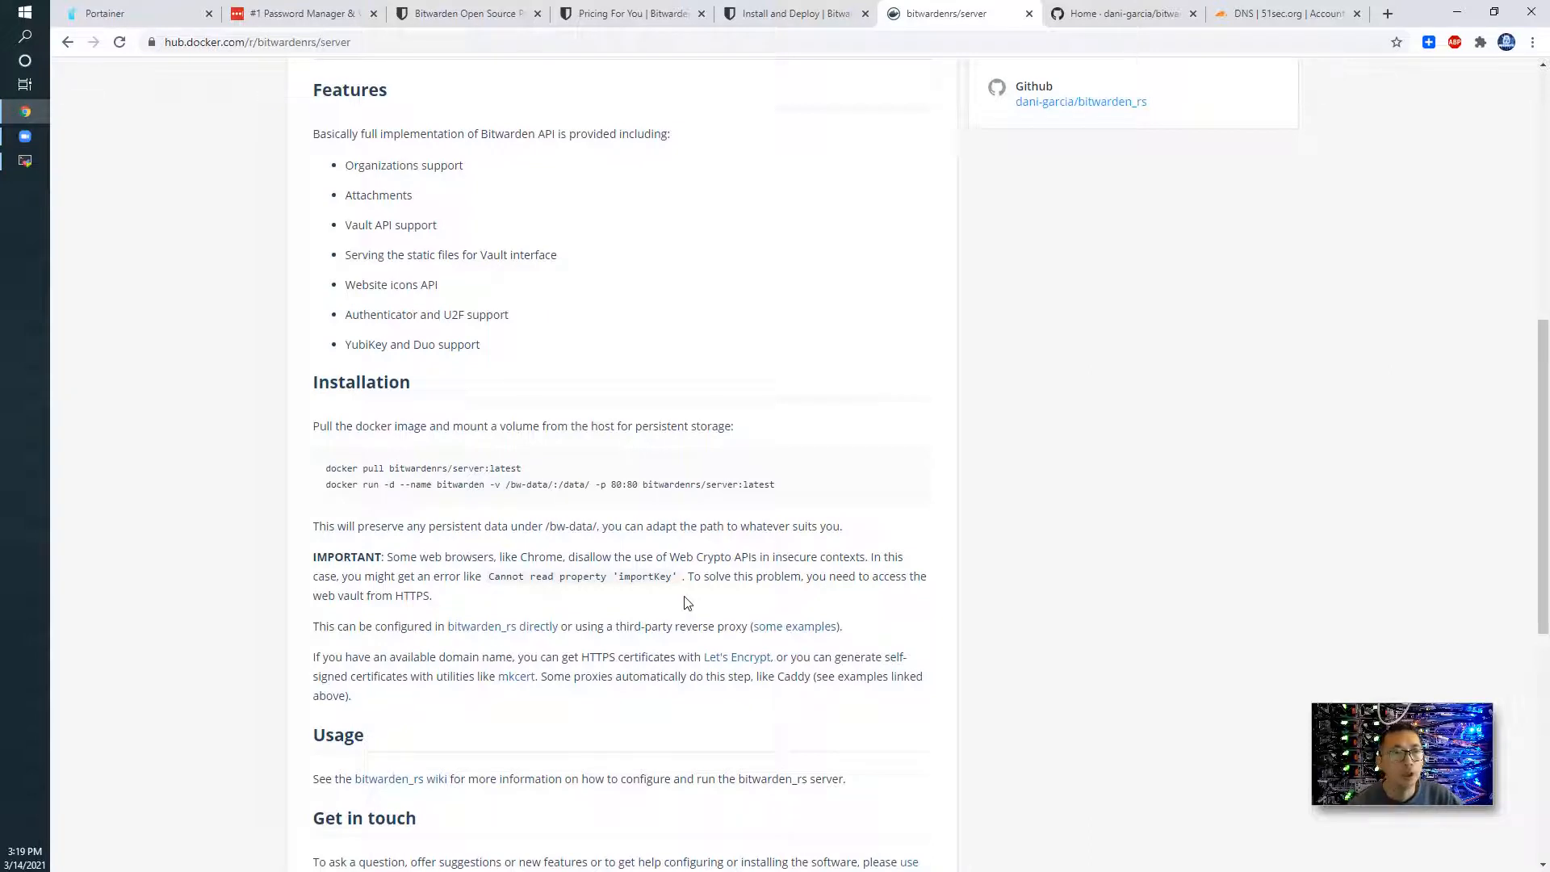
mouse_move(702, 559)
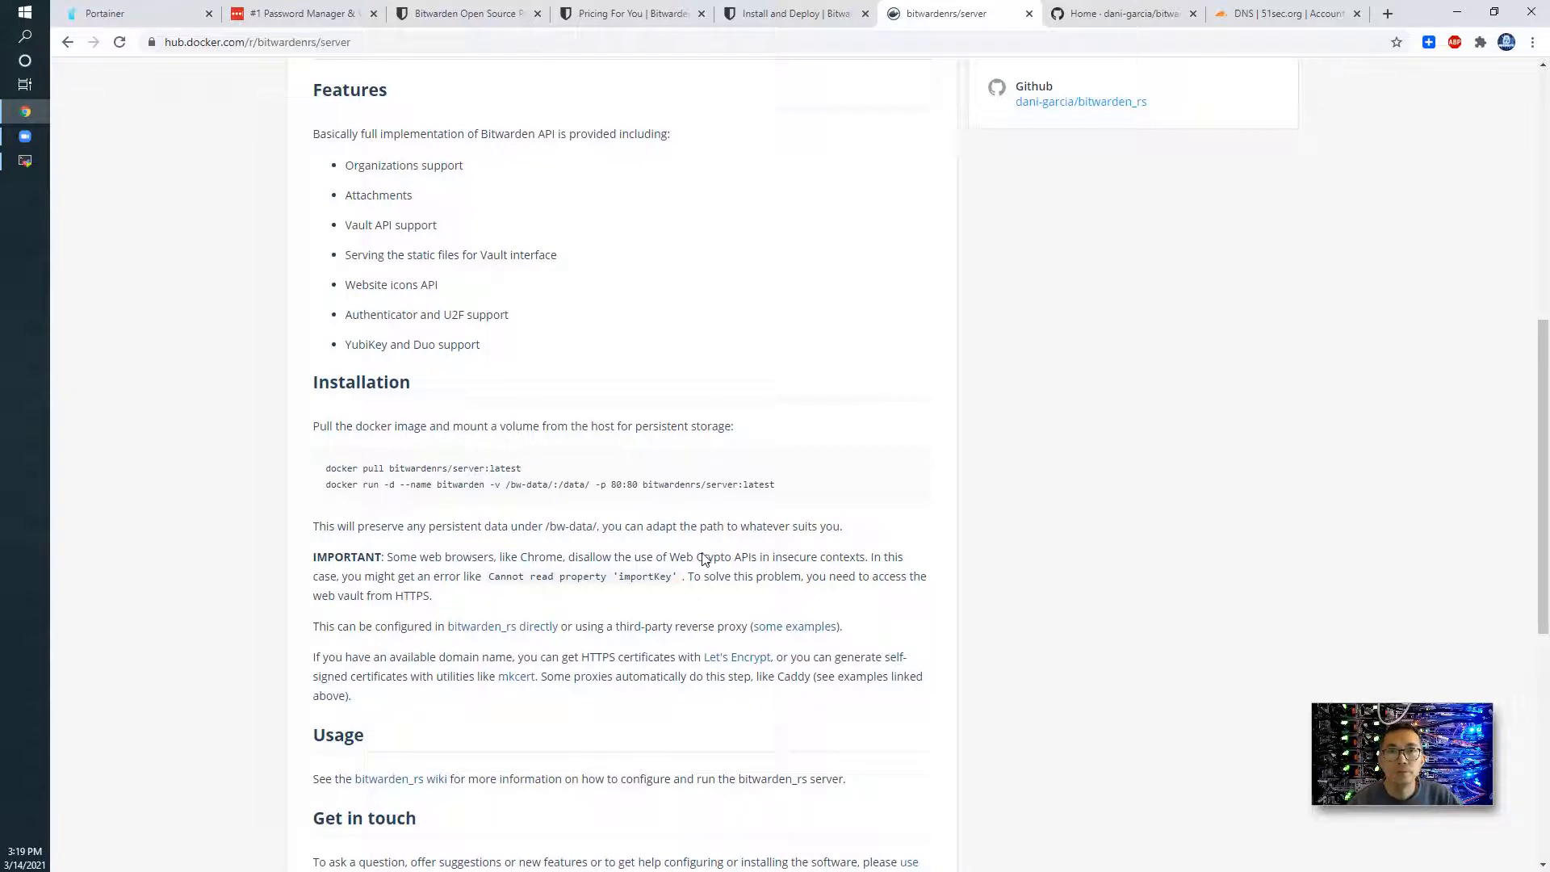
mouse_move(712, 512)
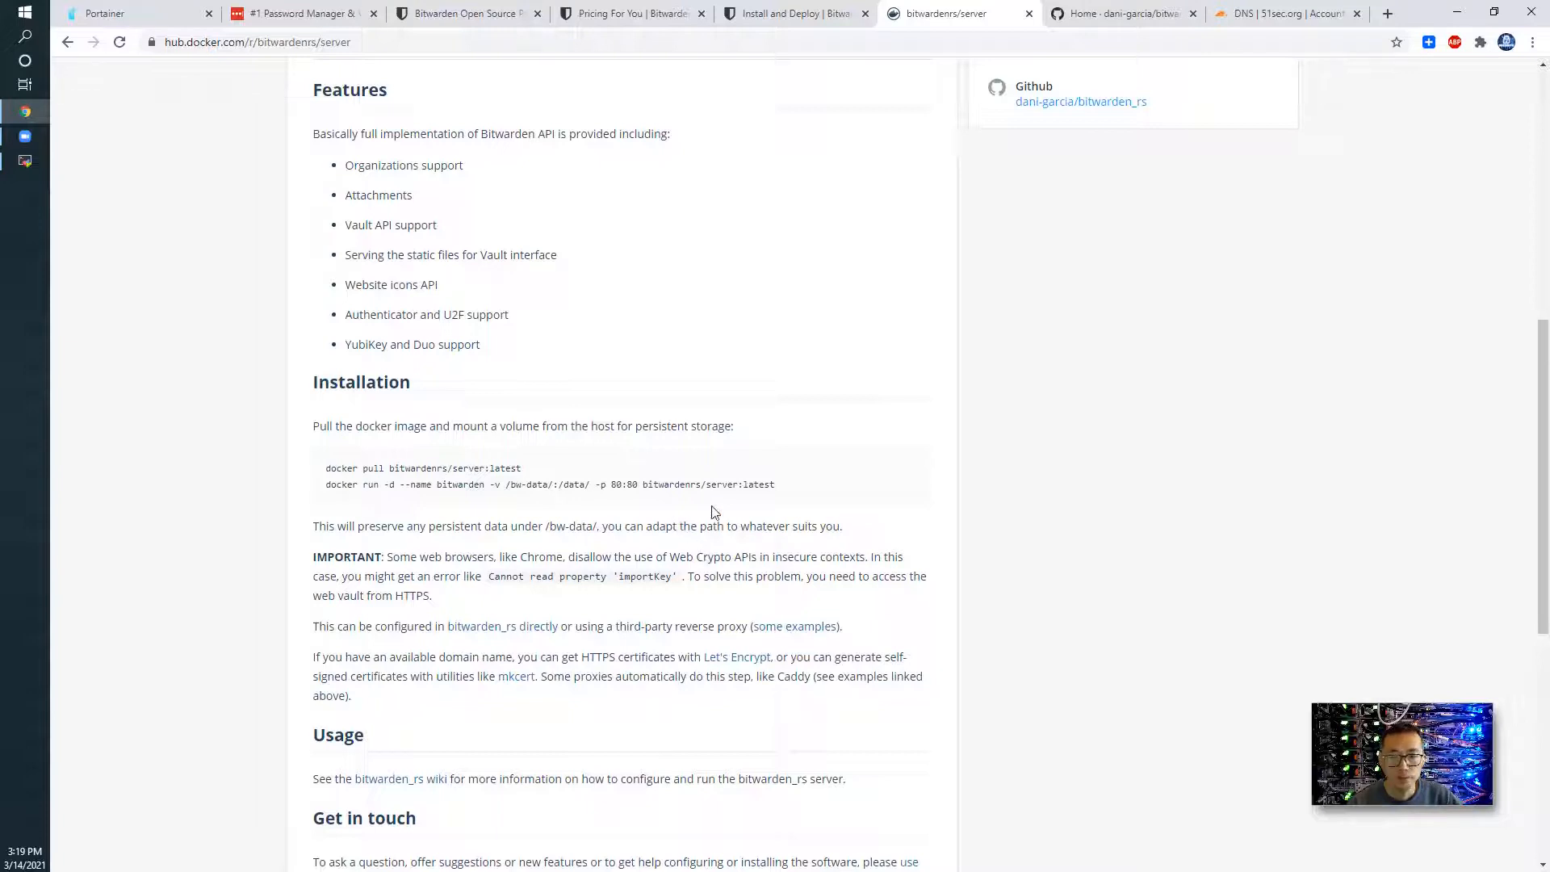
mouse_move(1177, 263)
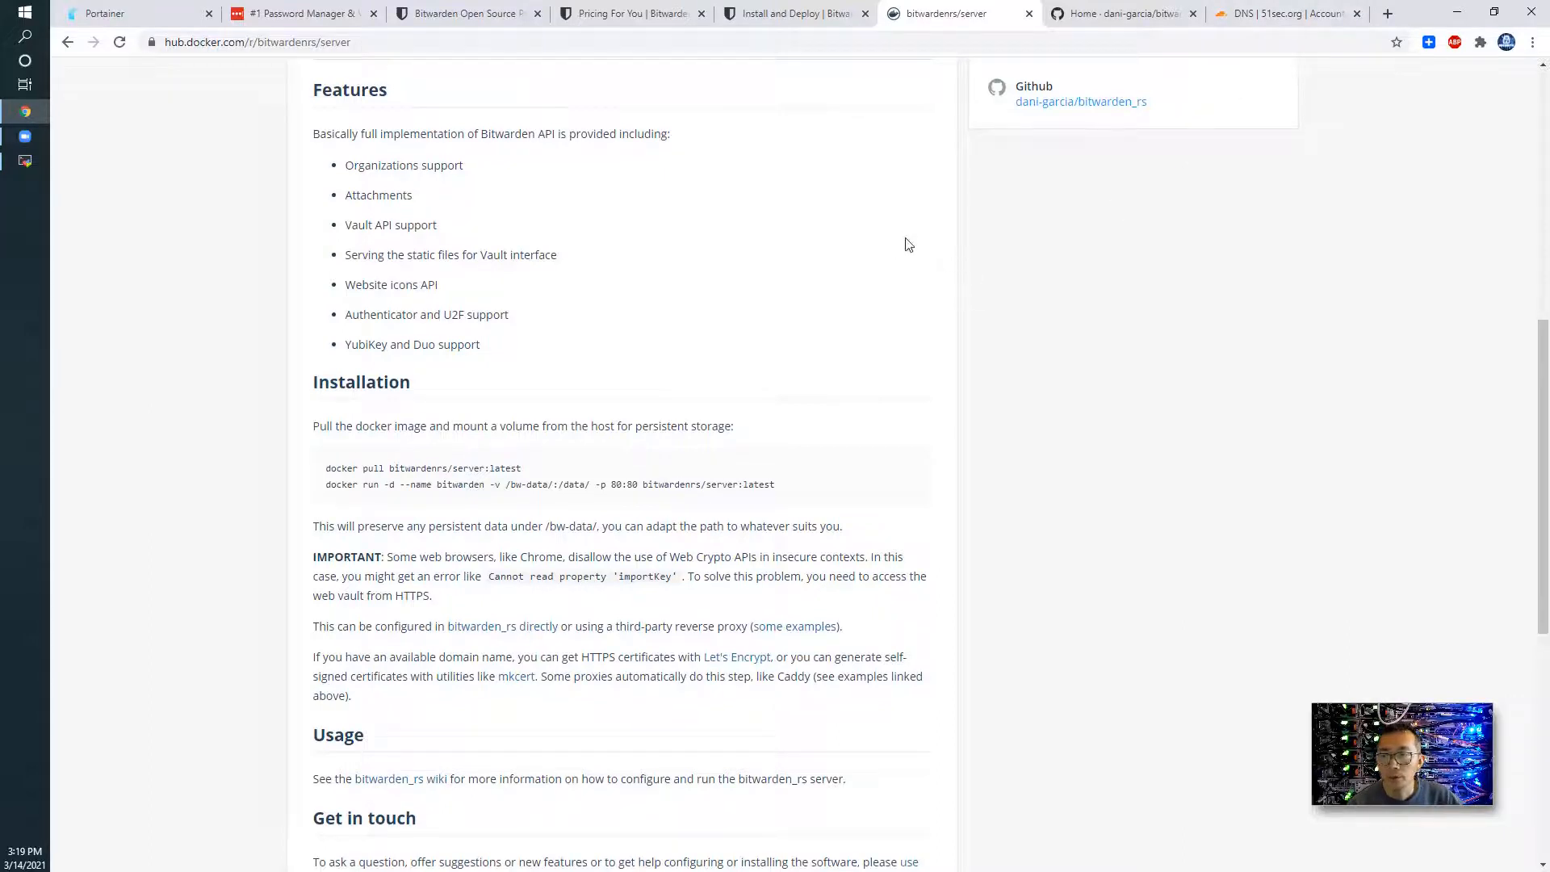
Step: Check the bw A record for 51sec.org in Cloudflare, then list Portainer's containers
click(1285, 13)
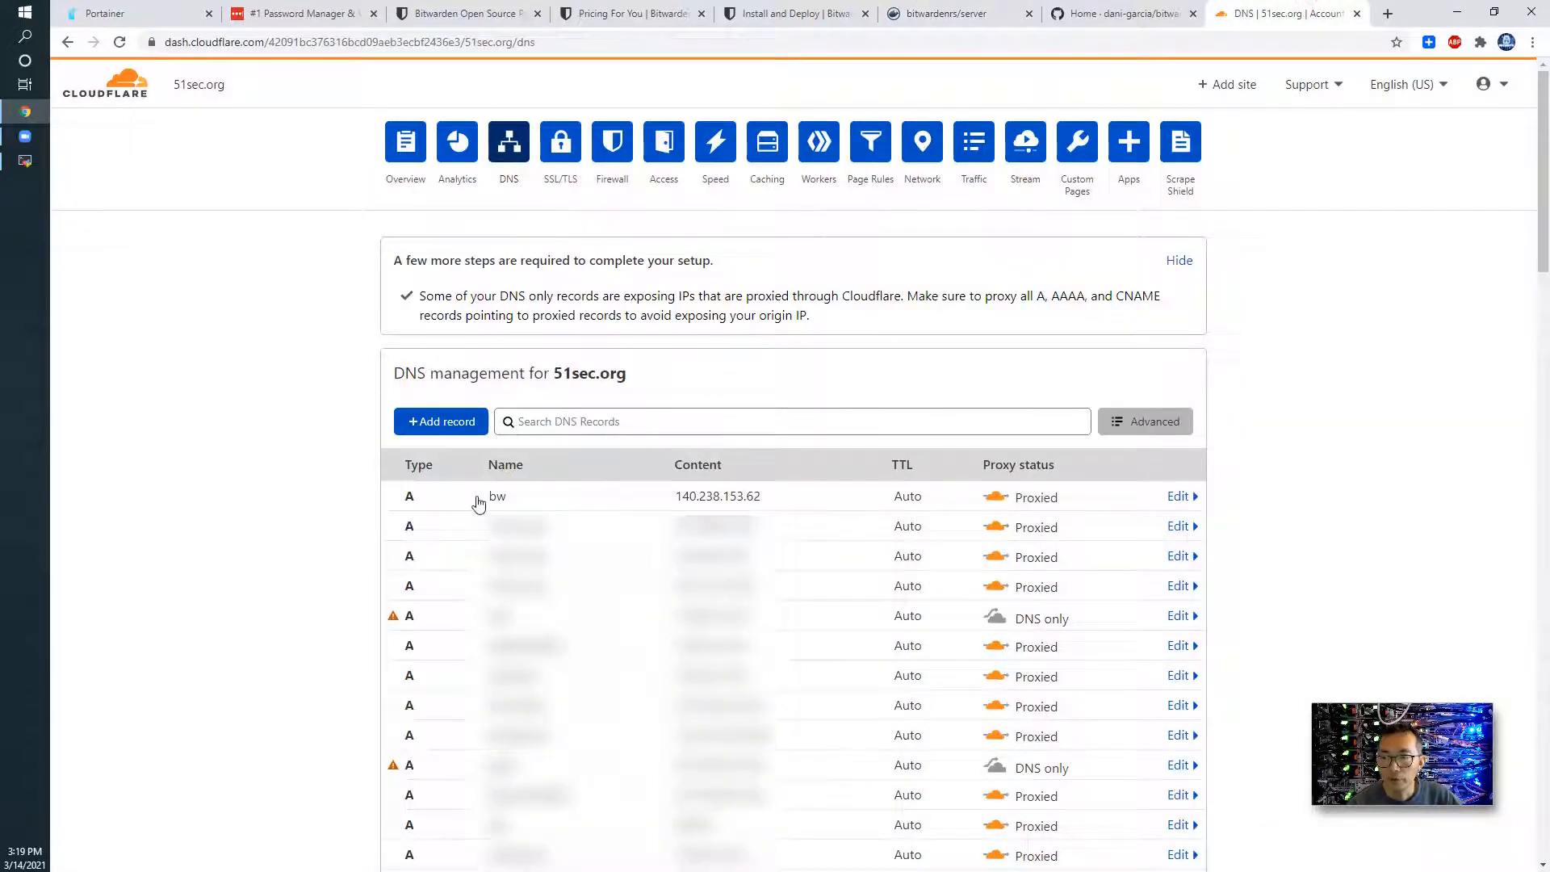
mouse_move(593, 500)
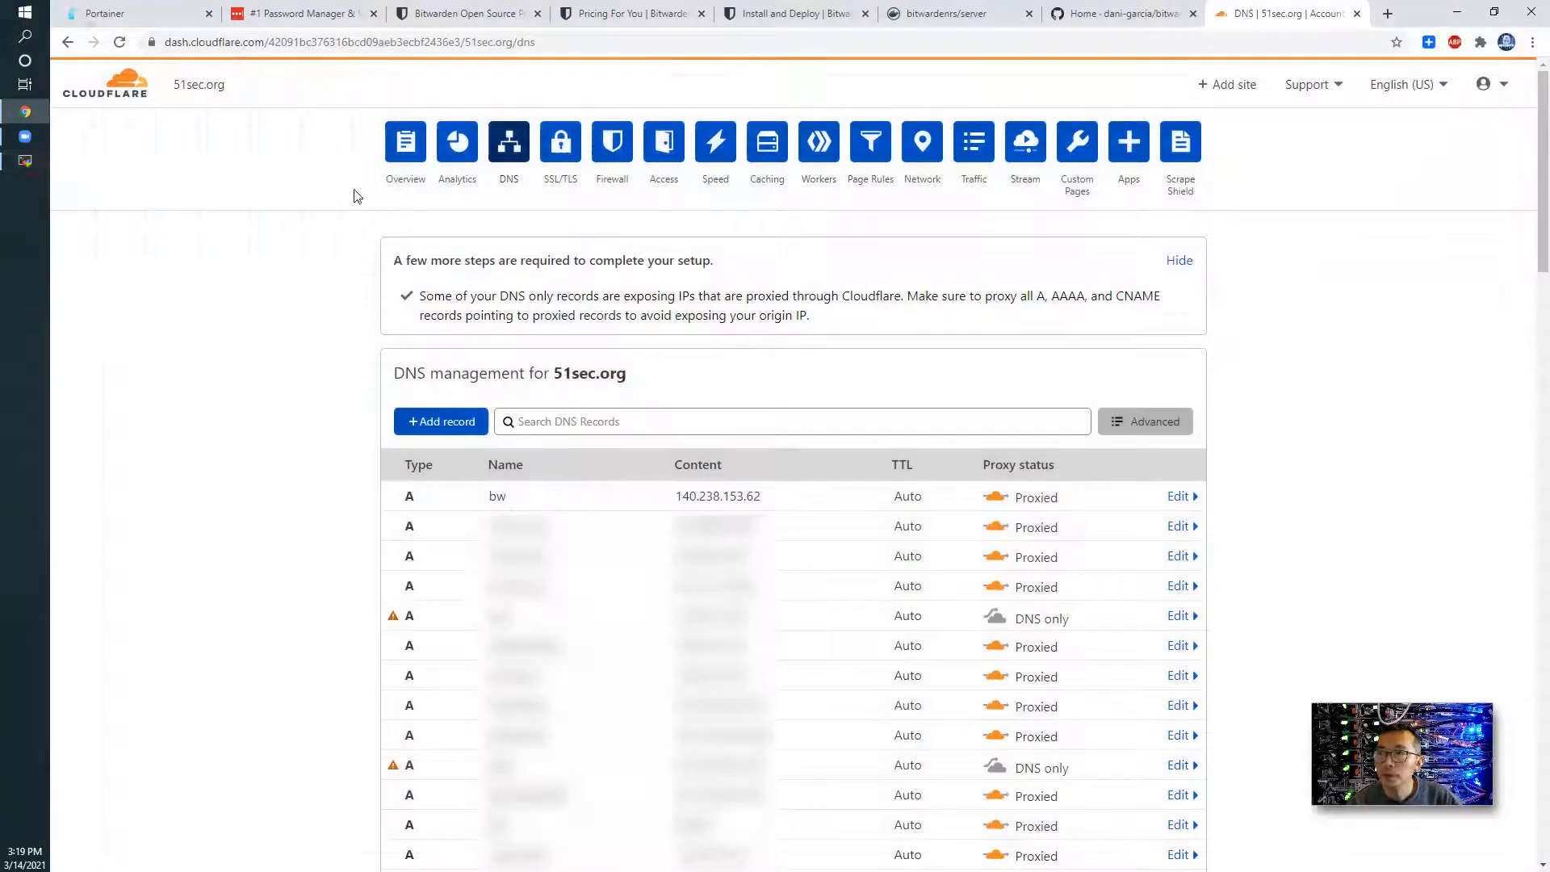
click(139, 13)
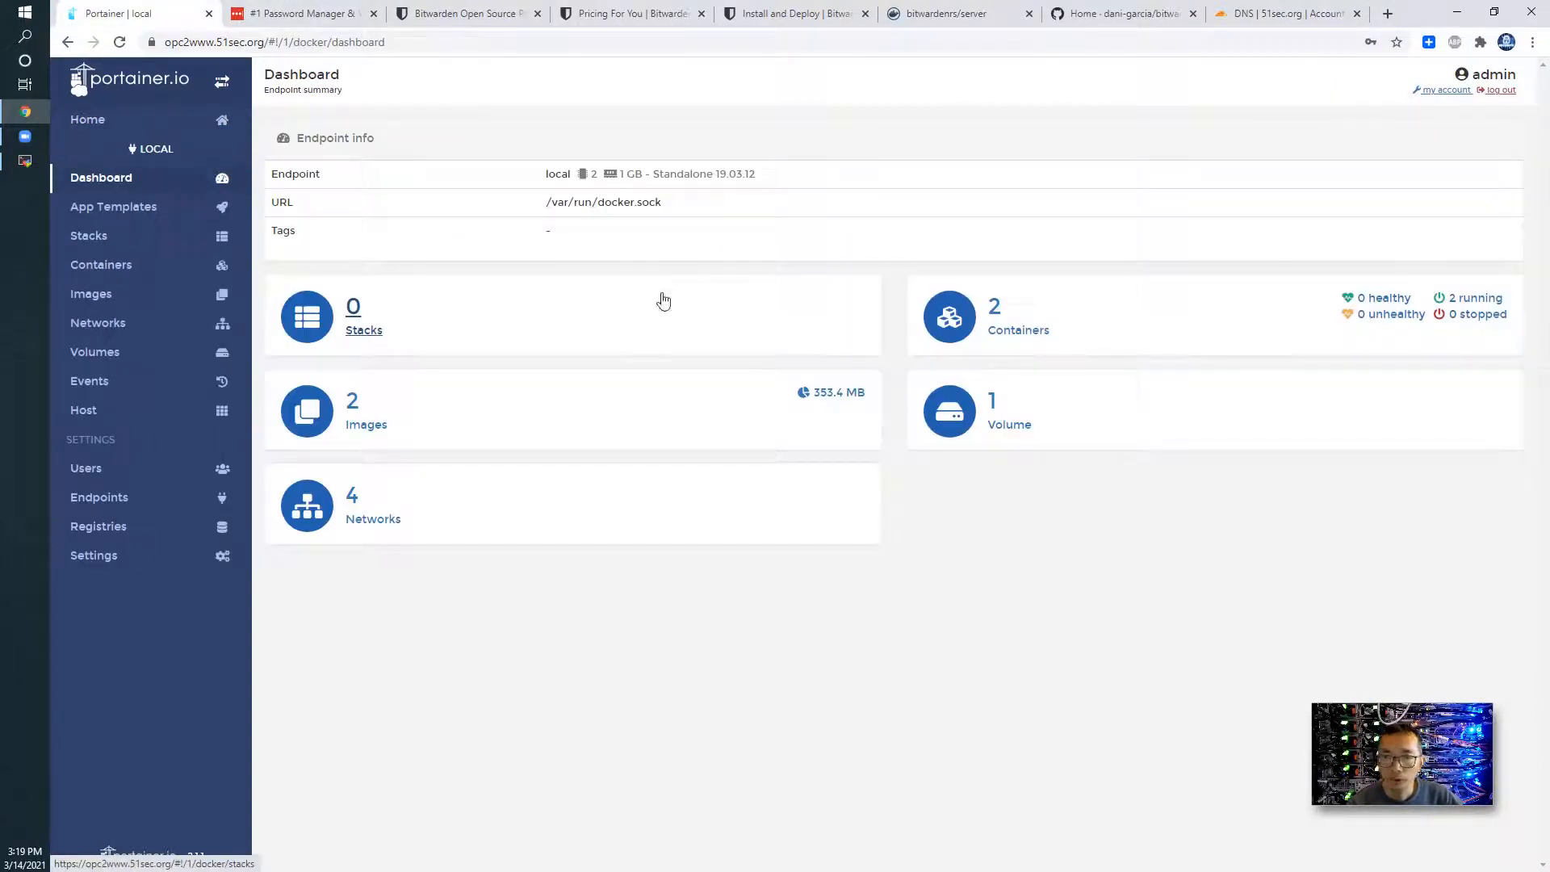
click(100, 263)
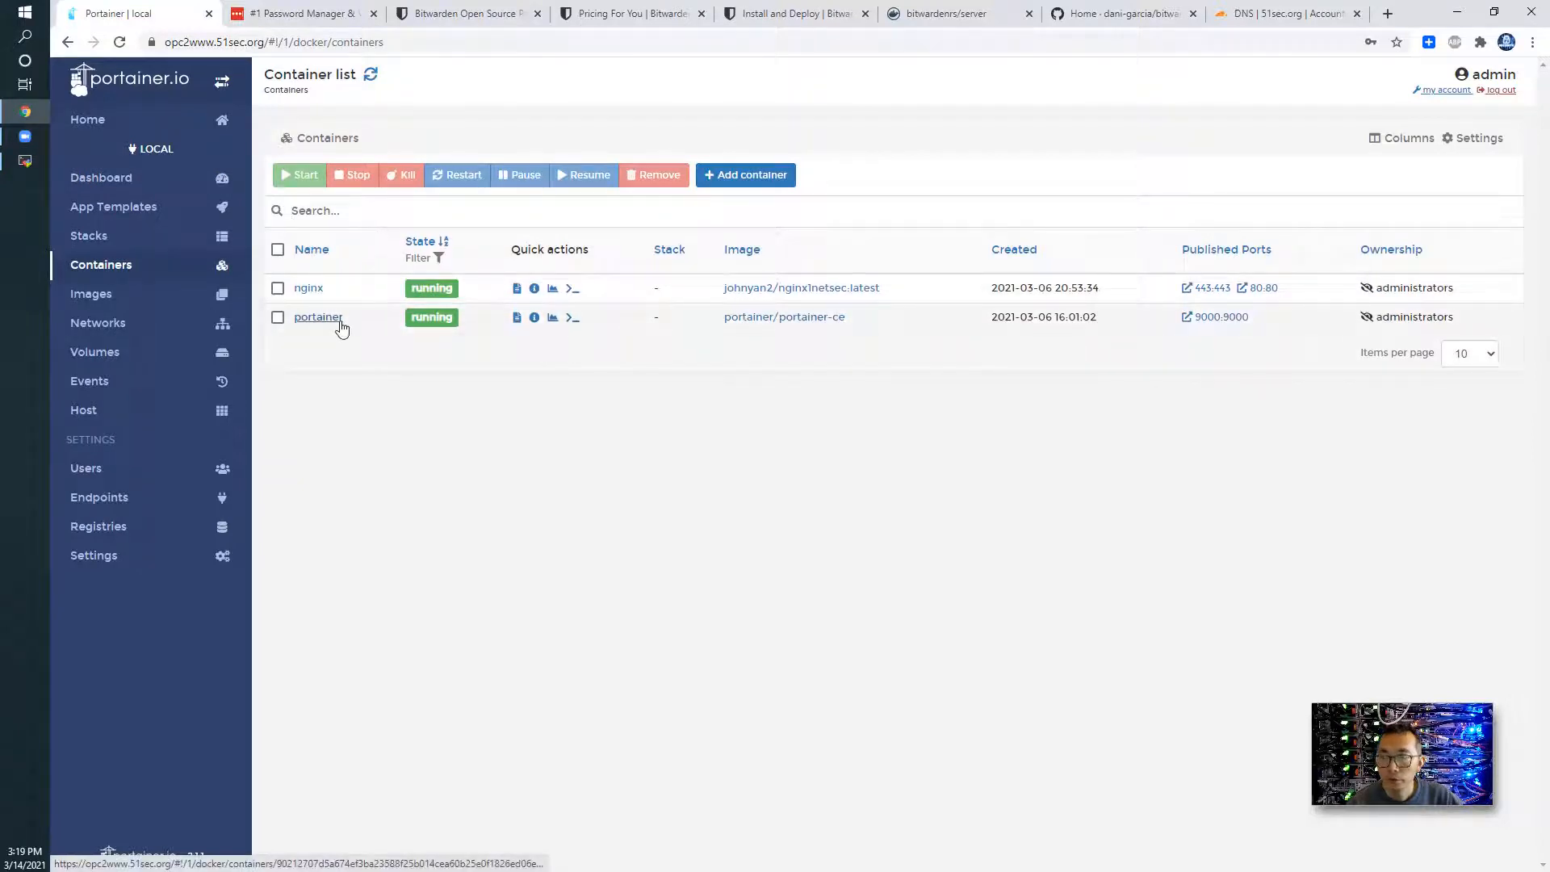
mouse_move(347, 297)
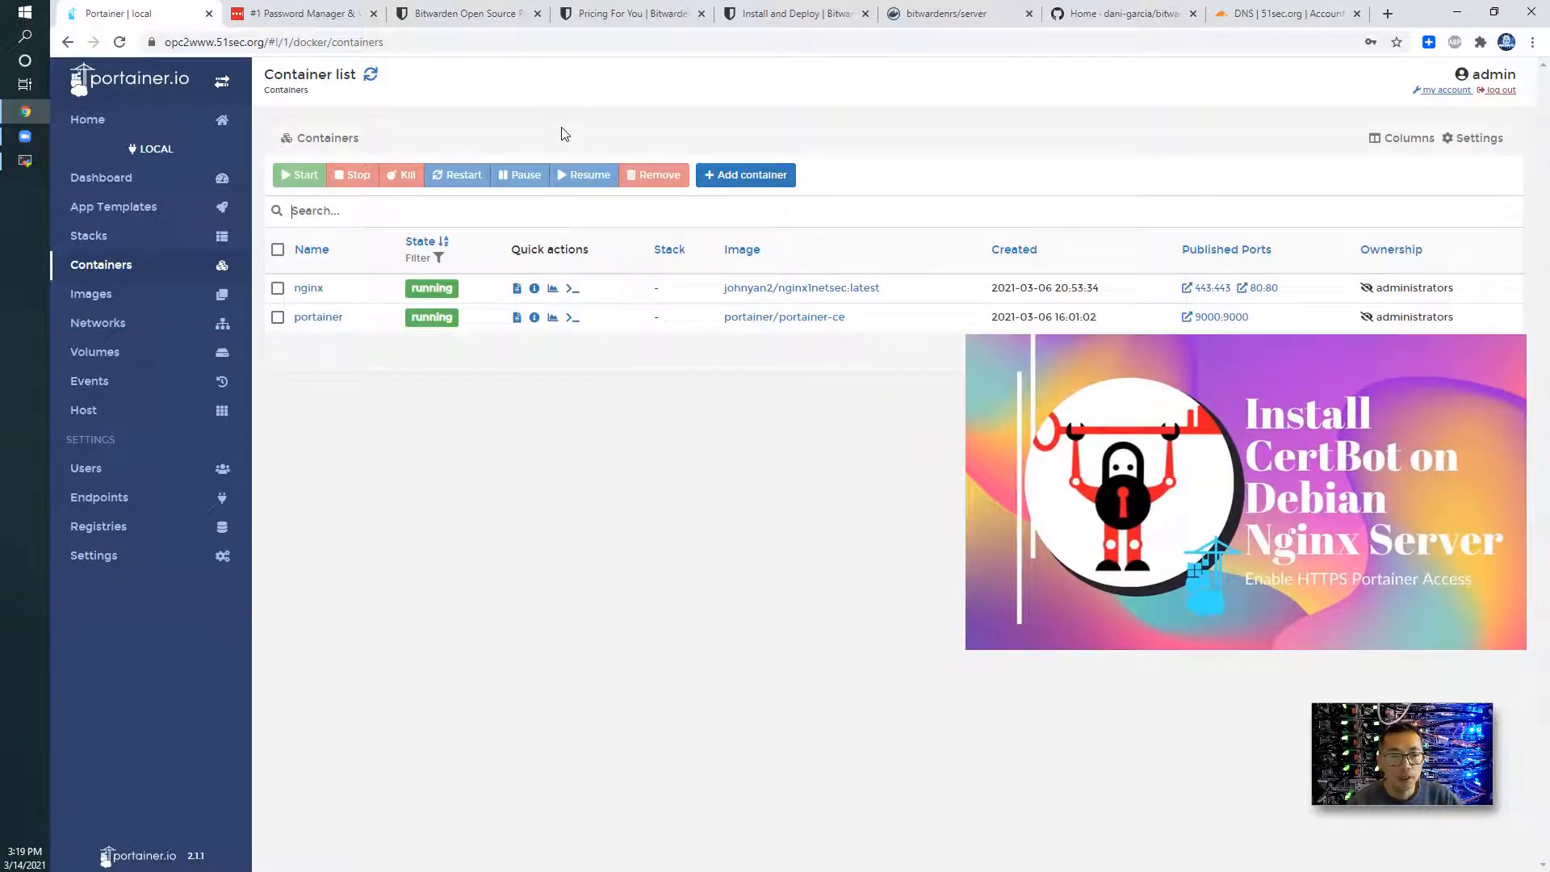
mouse_move(499, 161)
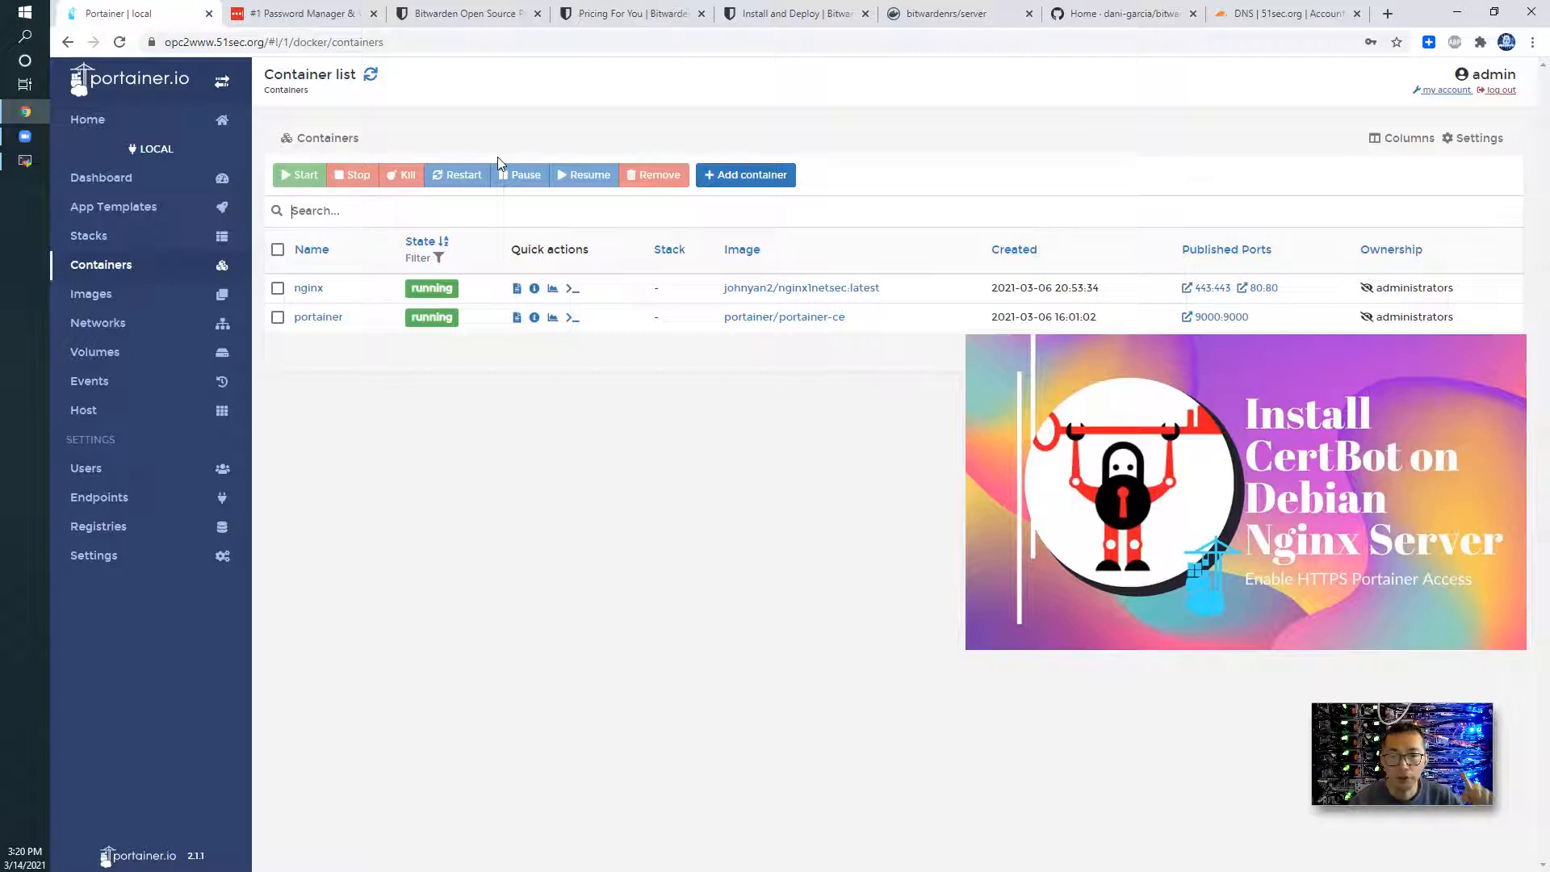
mouse_move(607, 376)
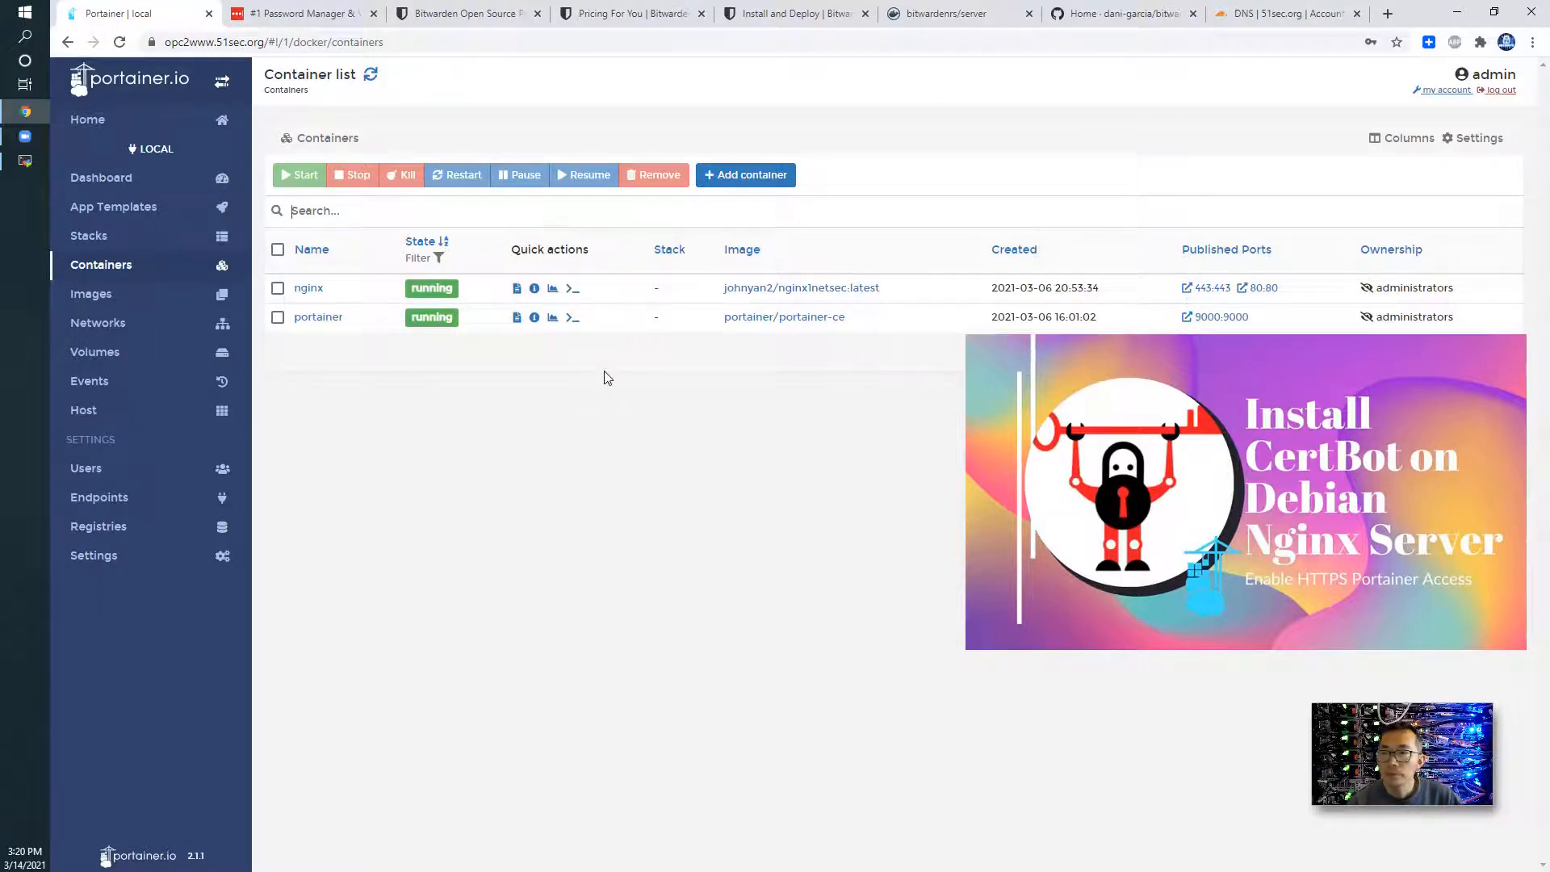
mouse_move(589, 381)
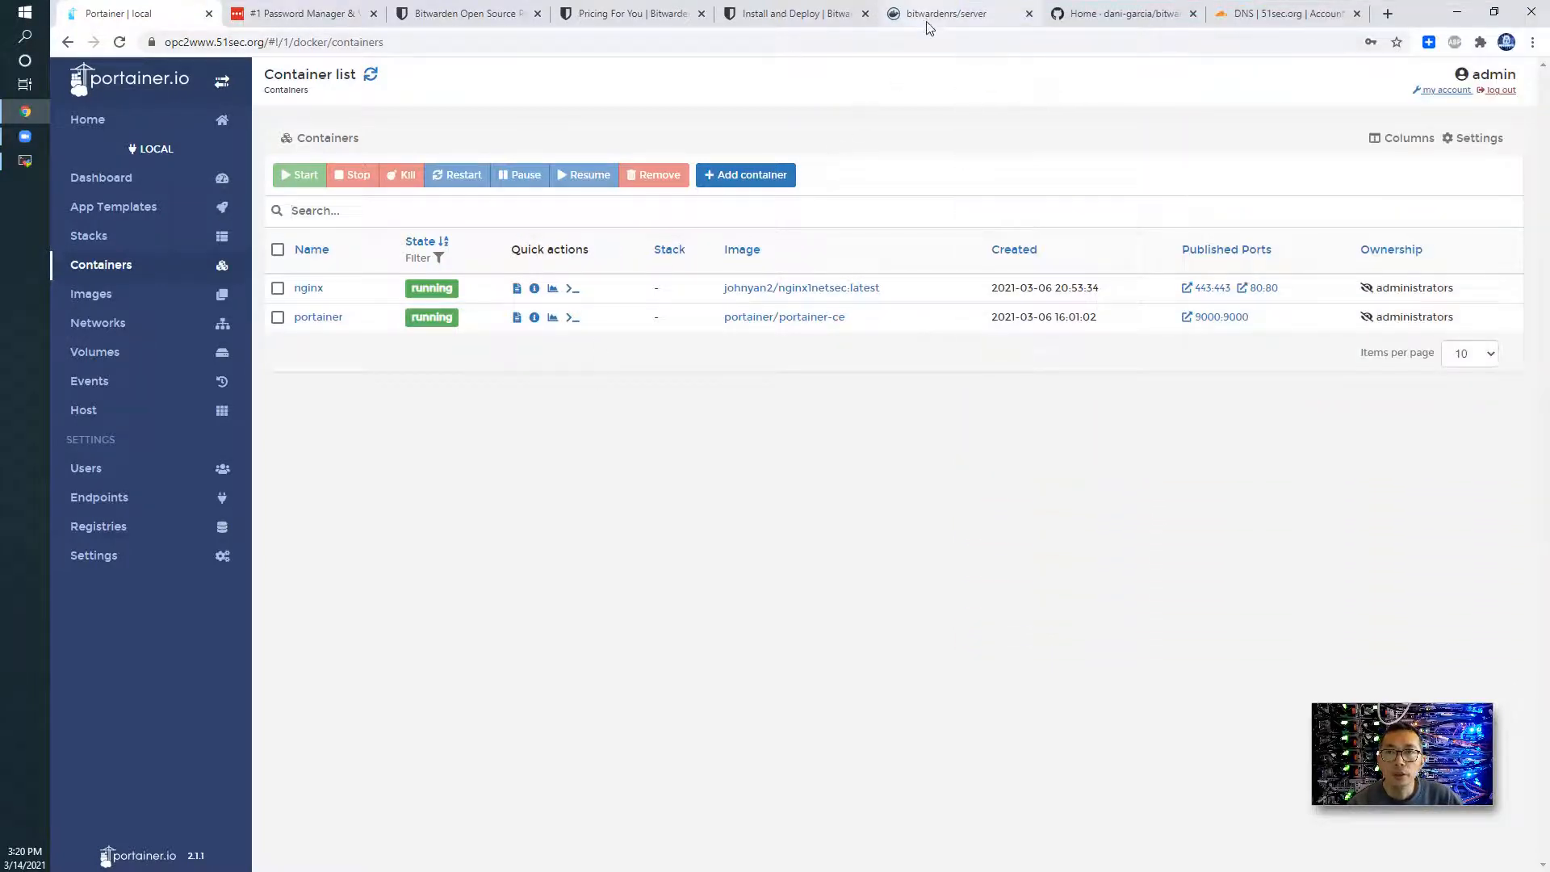
Step: Copy the docker pull bitwardenrs/server:latest command from the Installation section
click(945, 13)
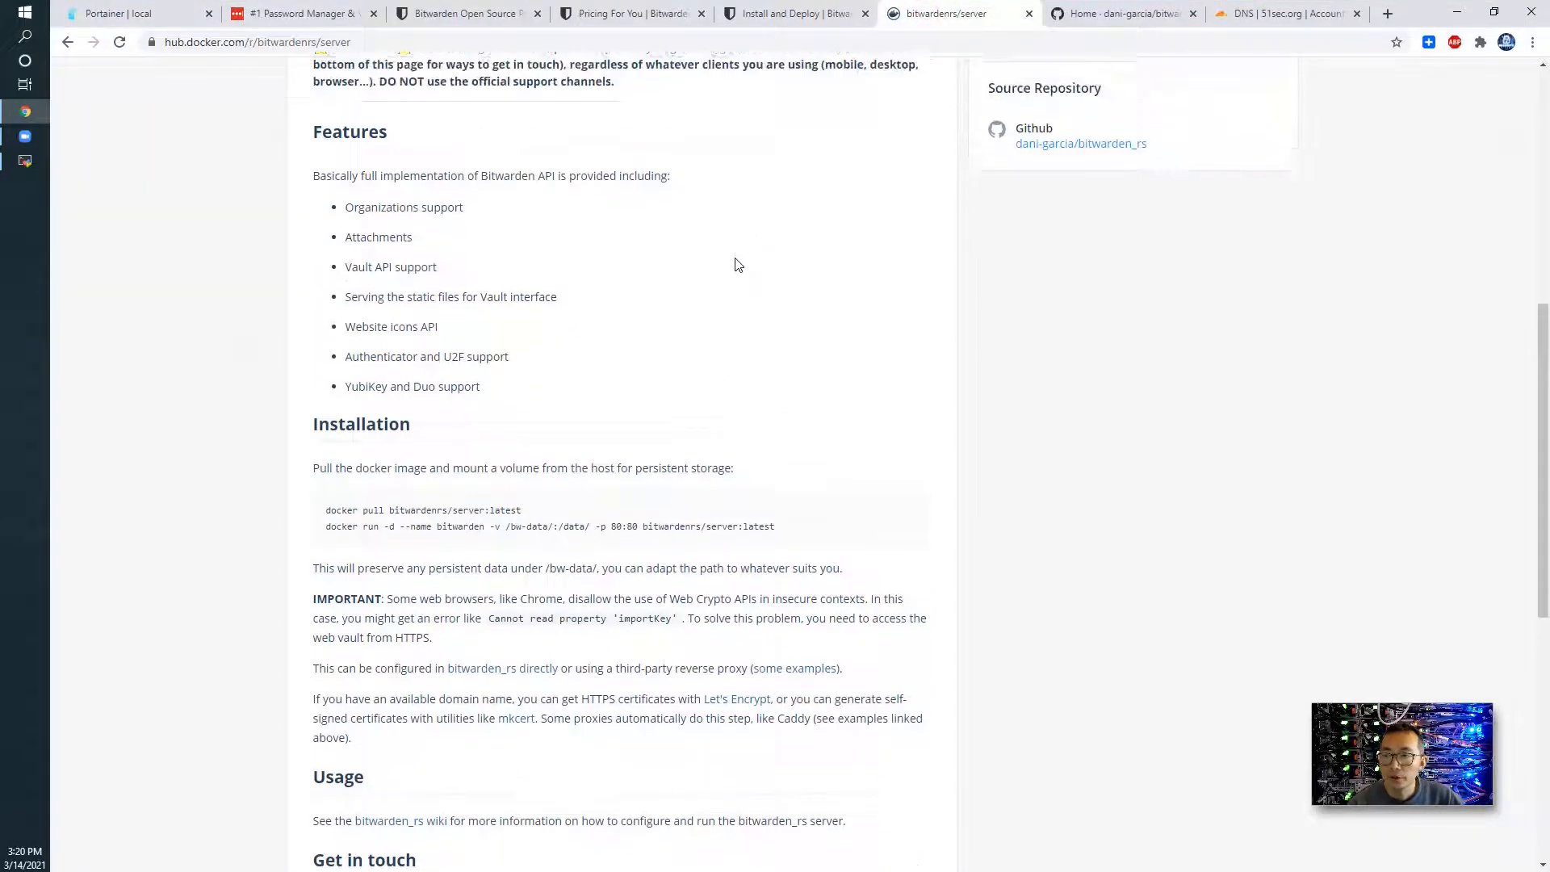
scroll(up, 3)
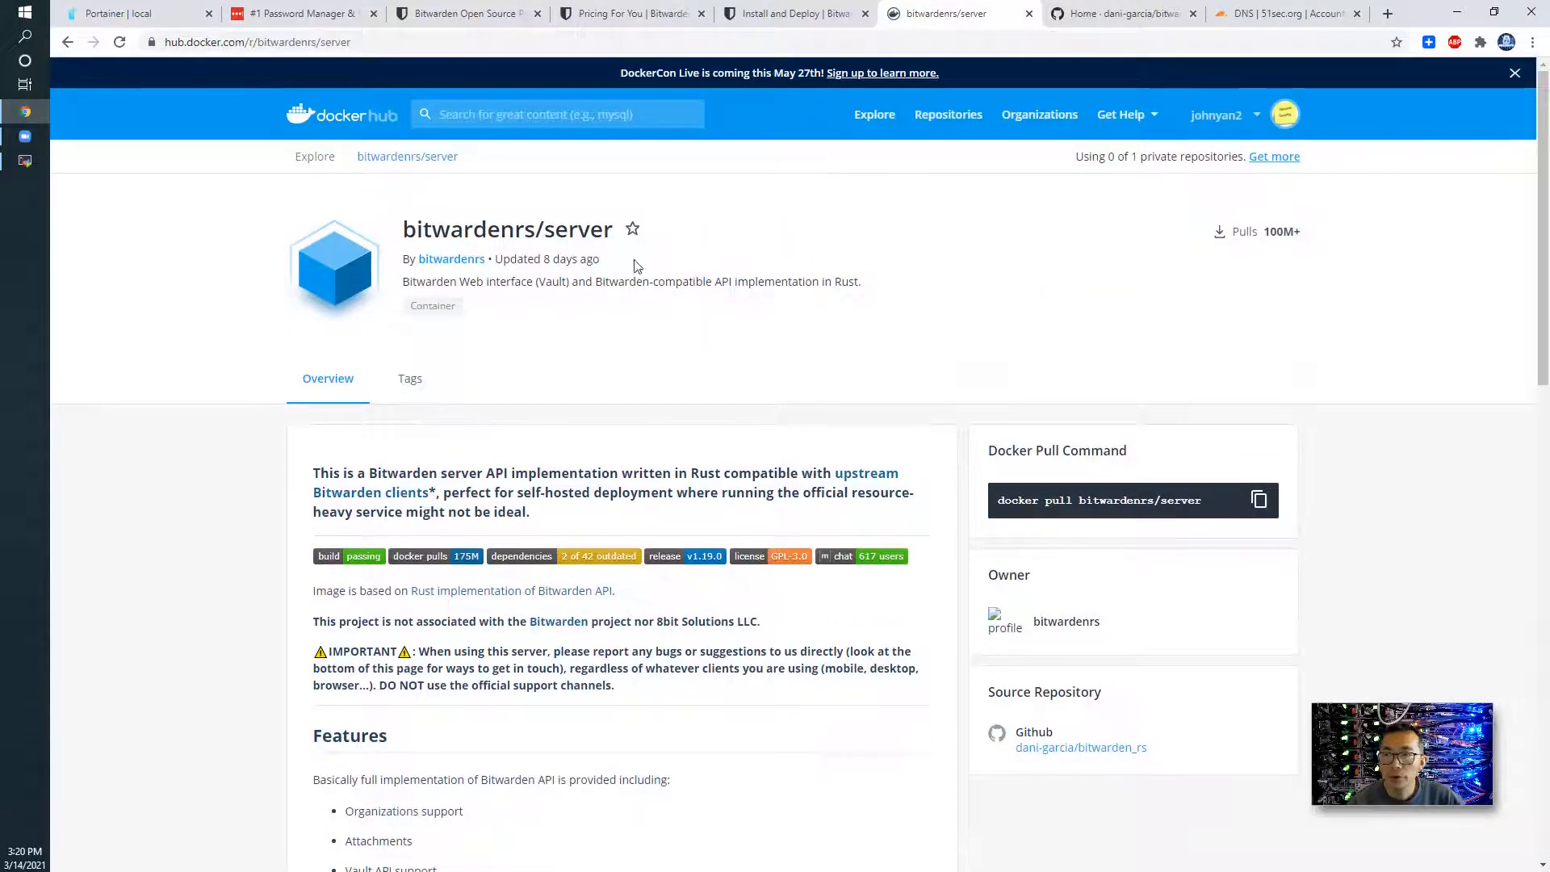
mouse_move(614, 255)
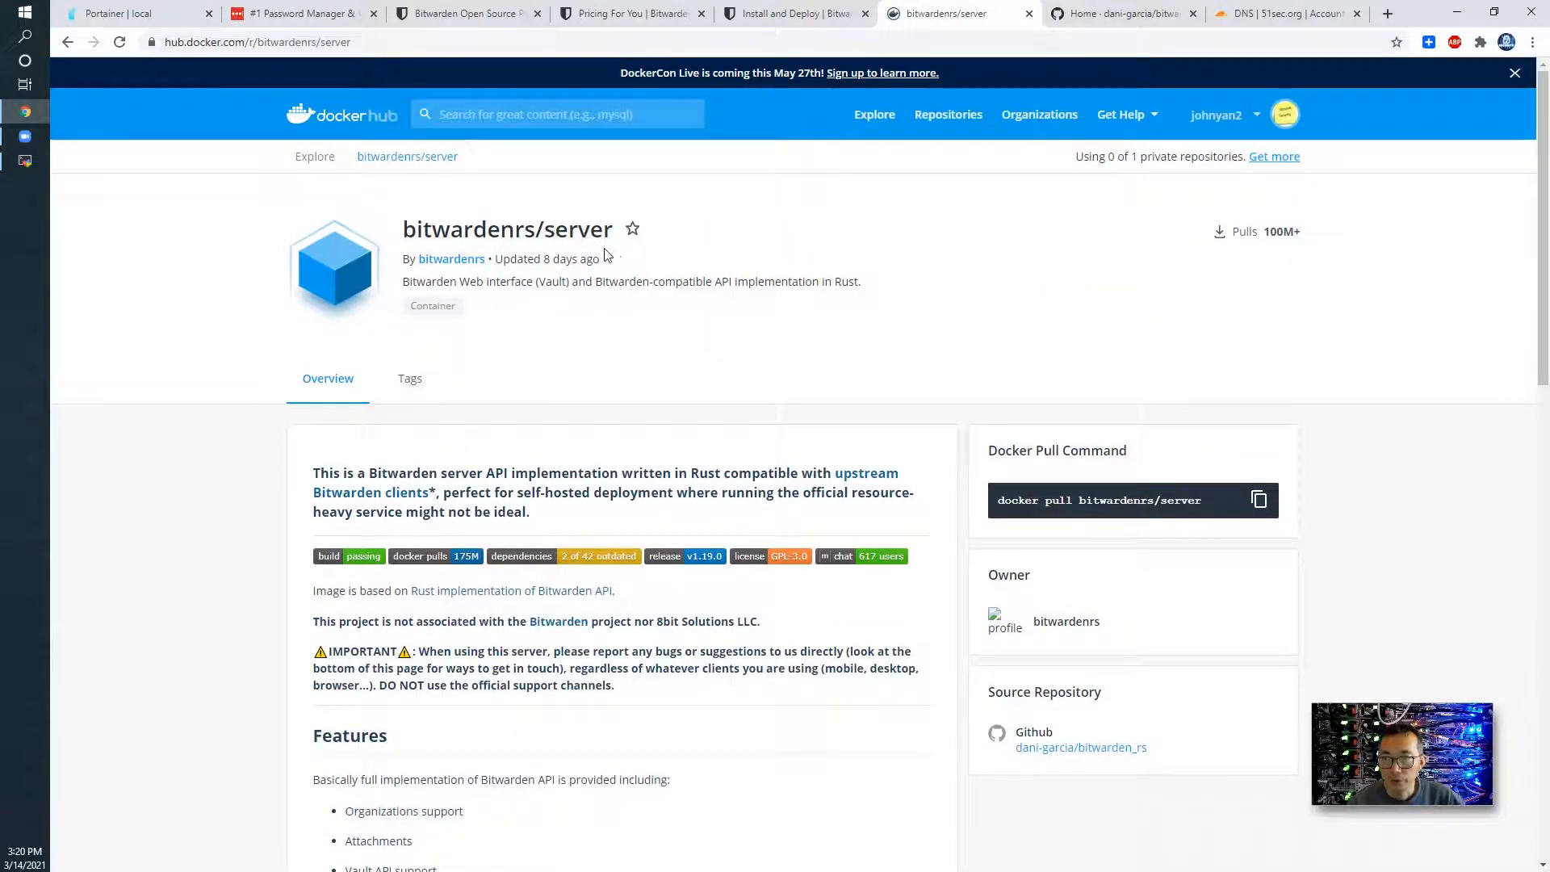
scroll(down, 3)
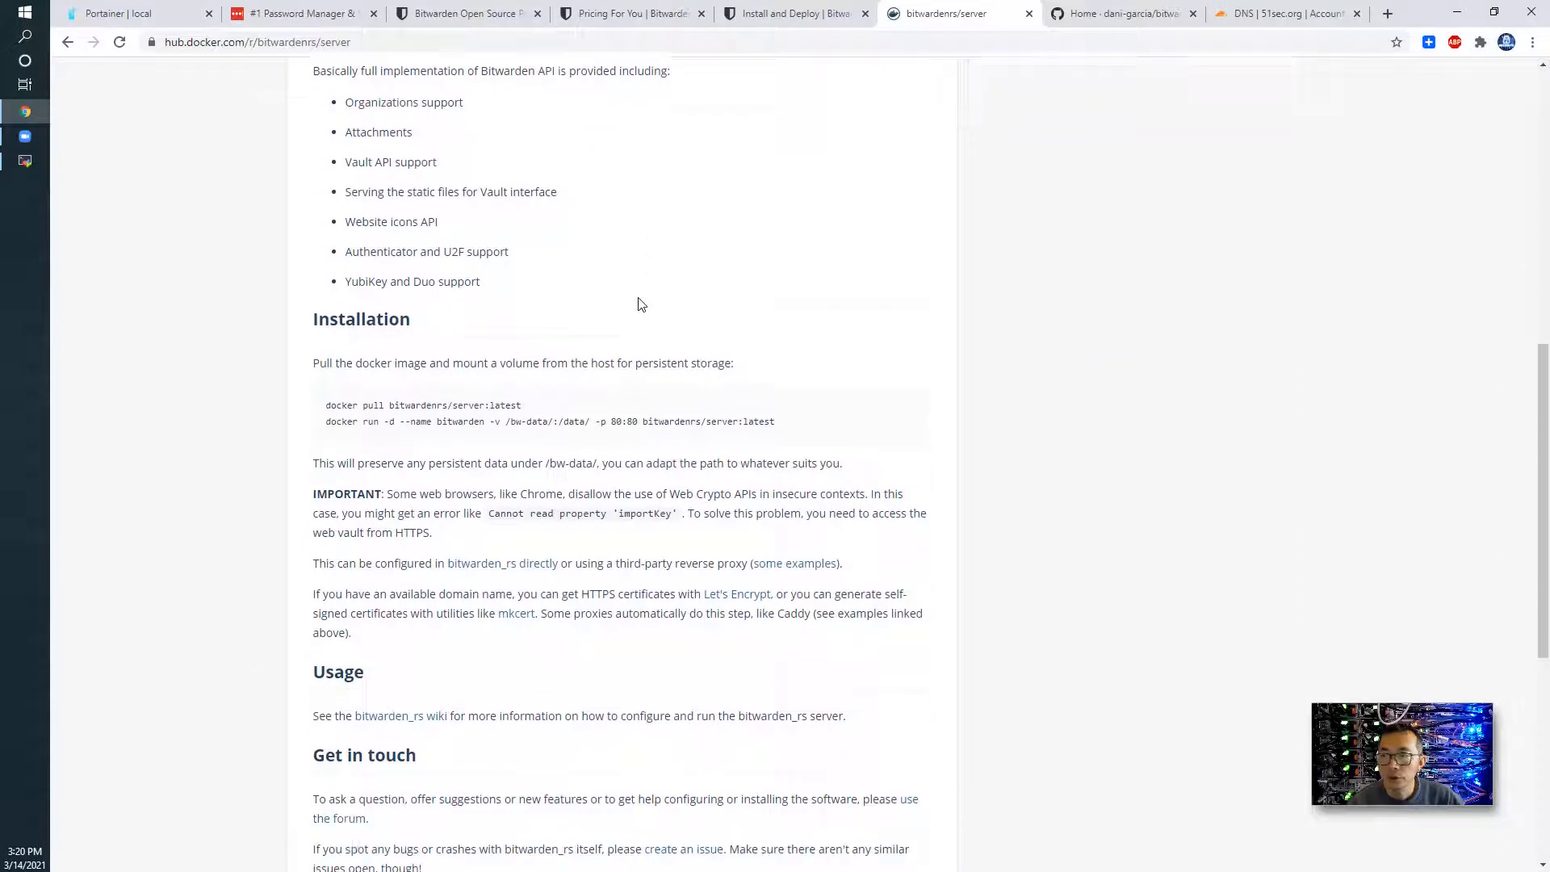
scroll(down, 3)
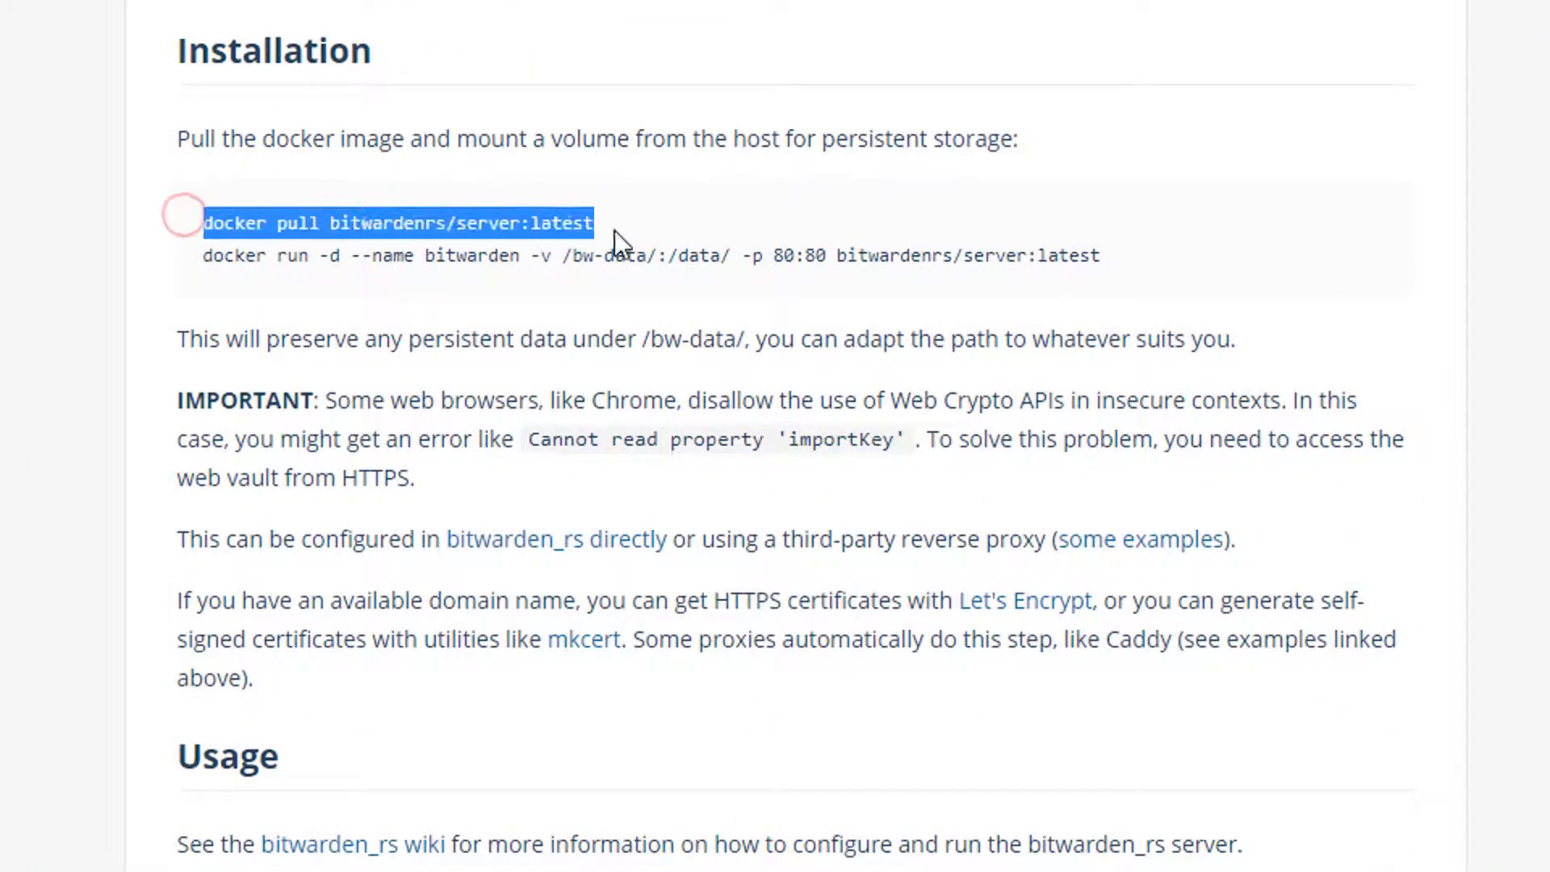
mouse_move(1122, 276)
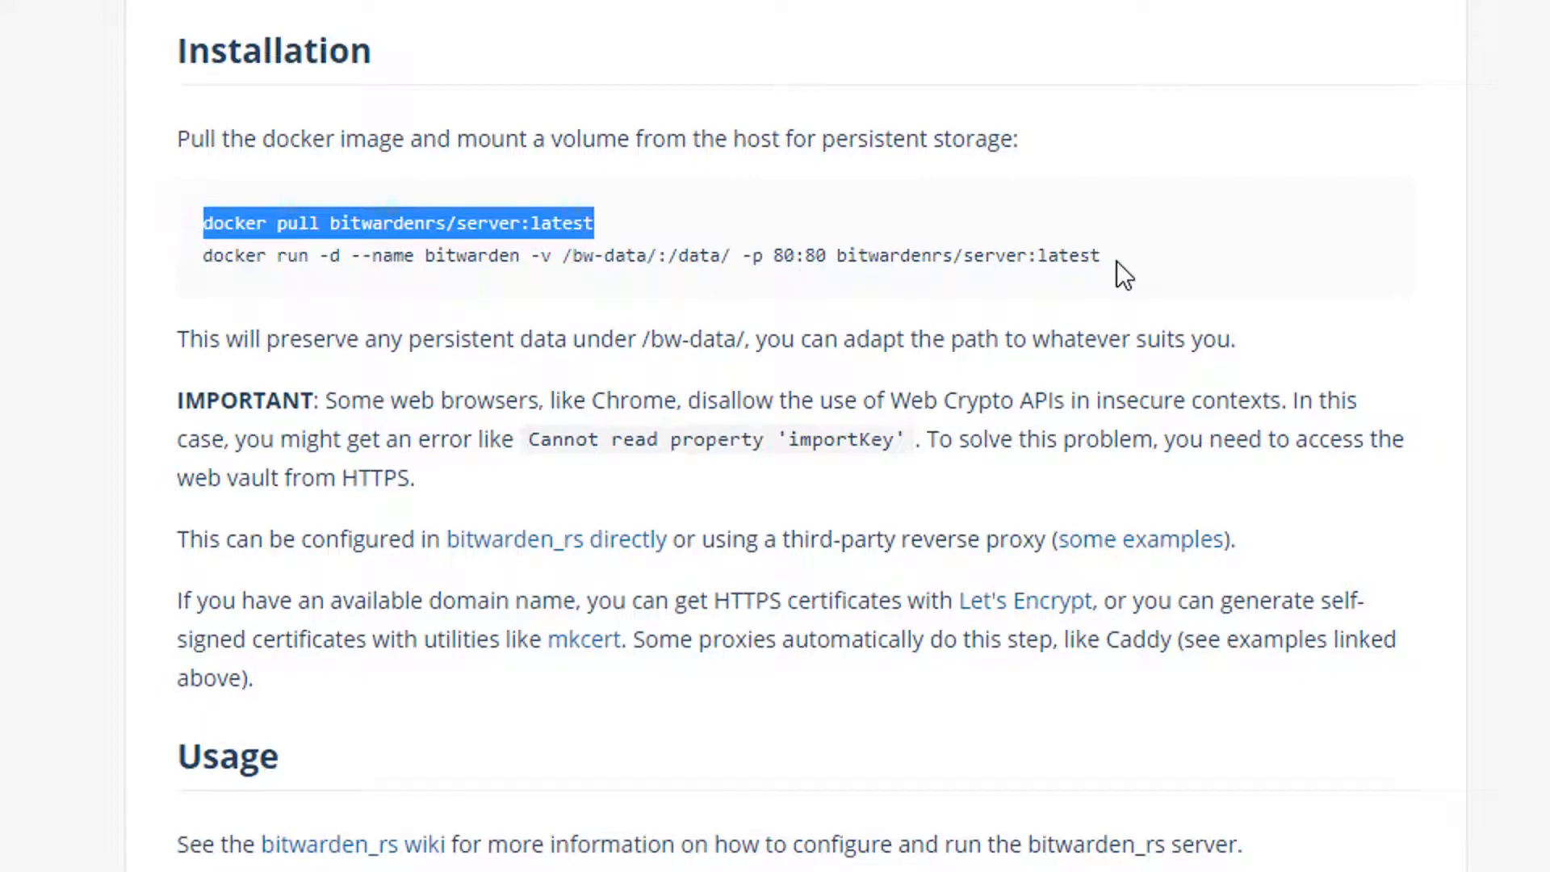
mouse_move(935, 263)
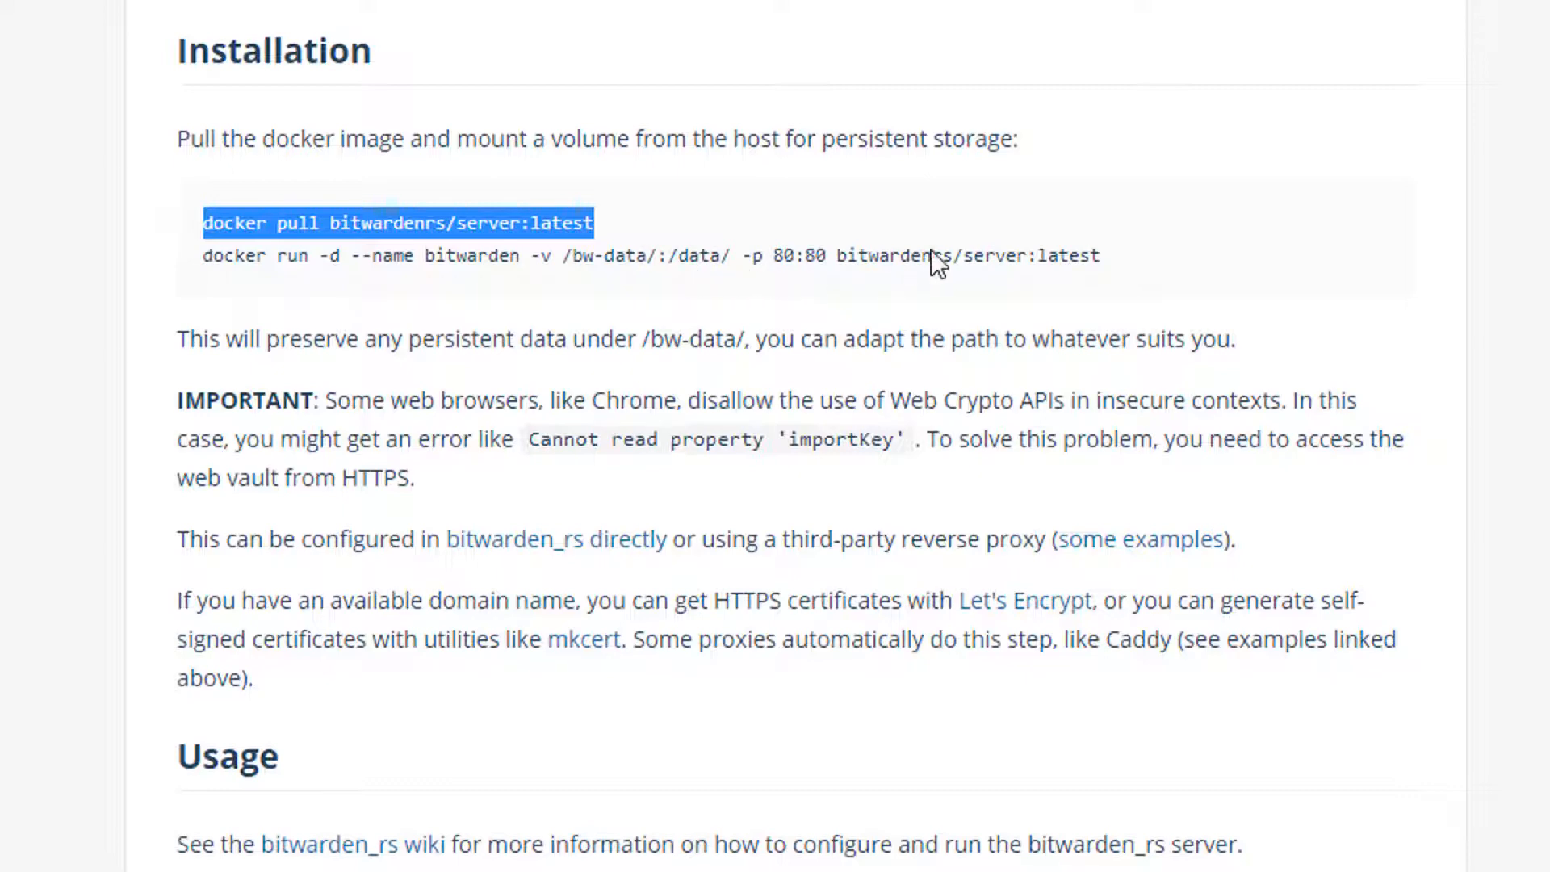
mouse_move(567, 279)
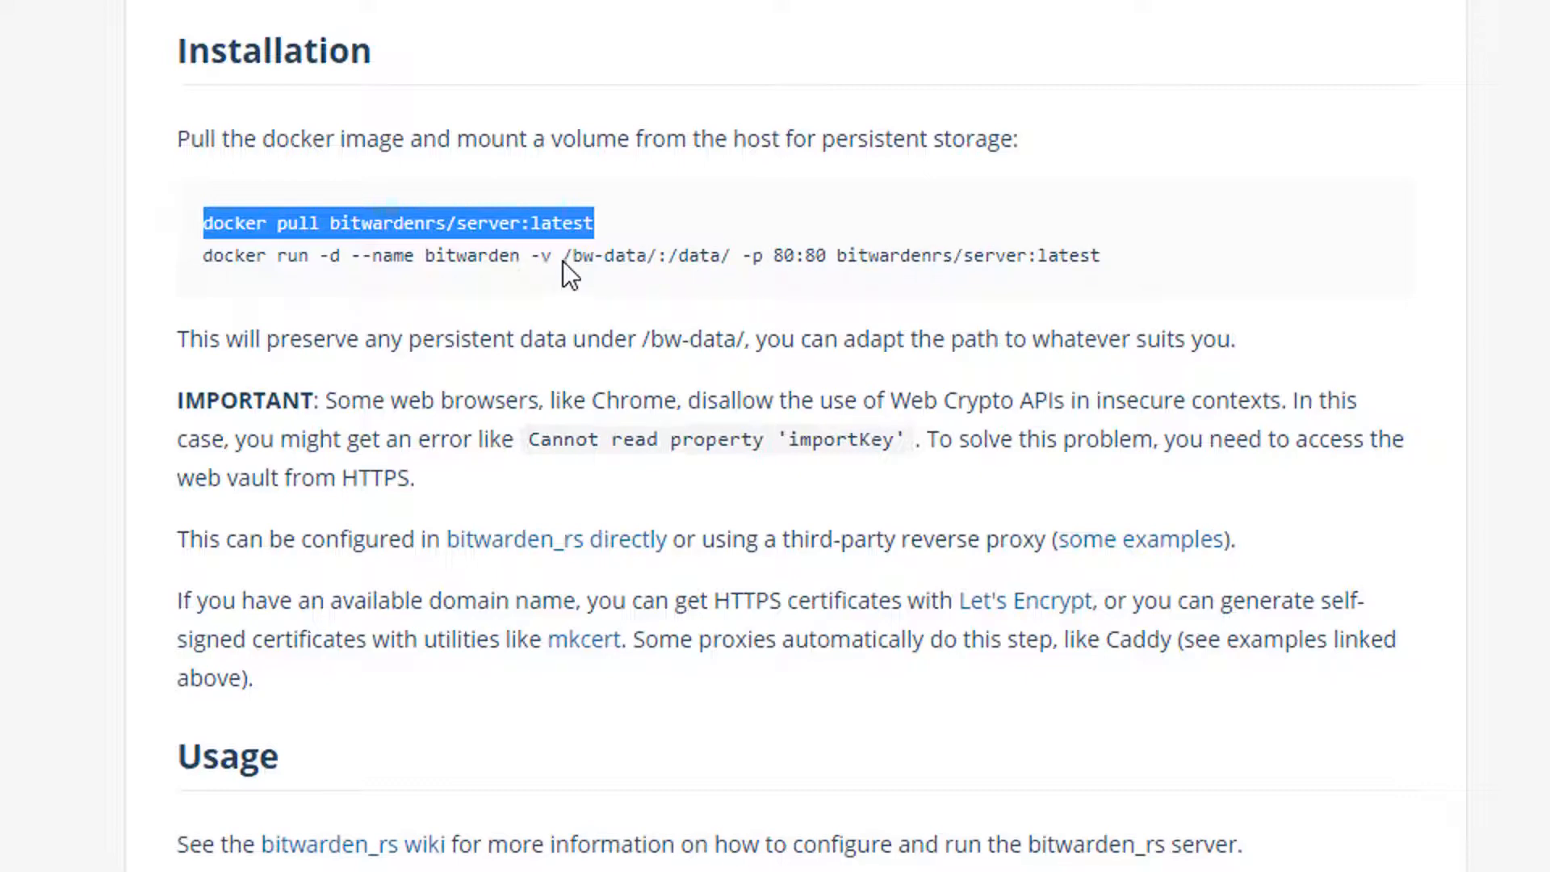
right_click(578, 237)
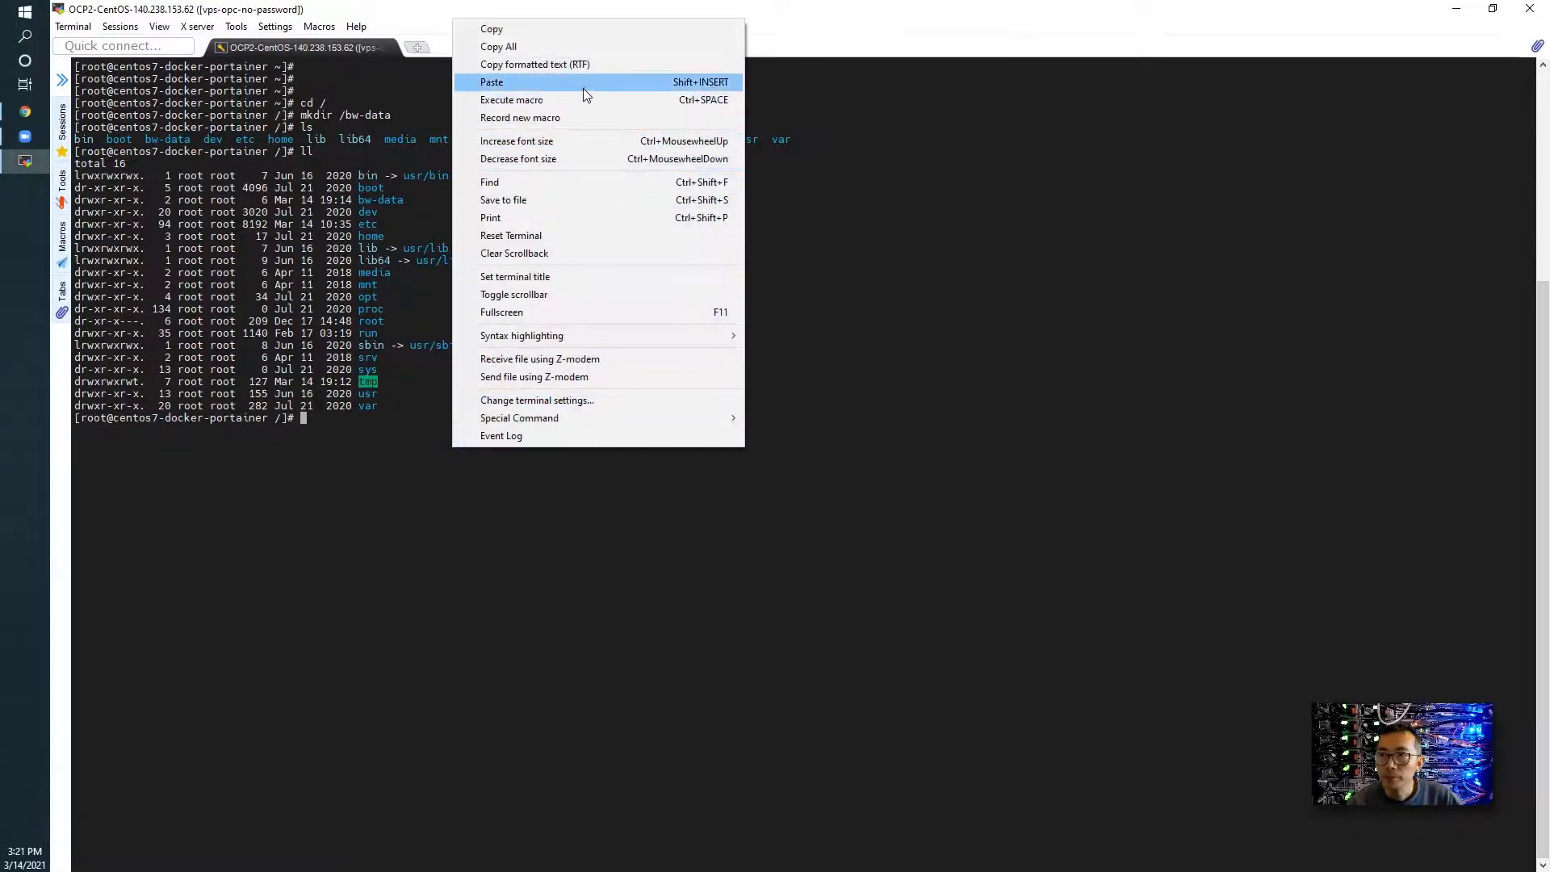
Step: Paste the docker pull command into the CentOS terminal session
click(491, 82)
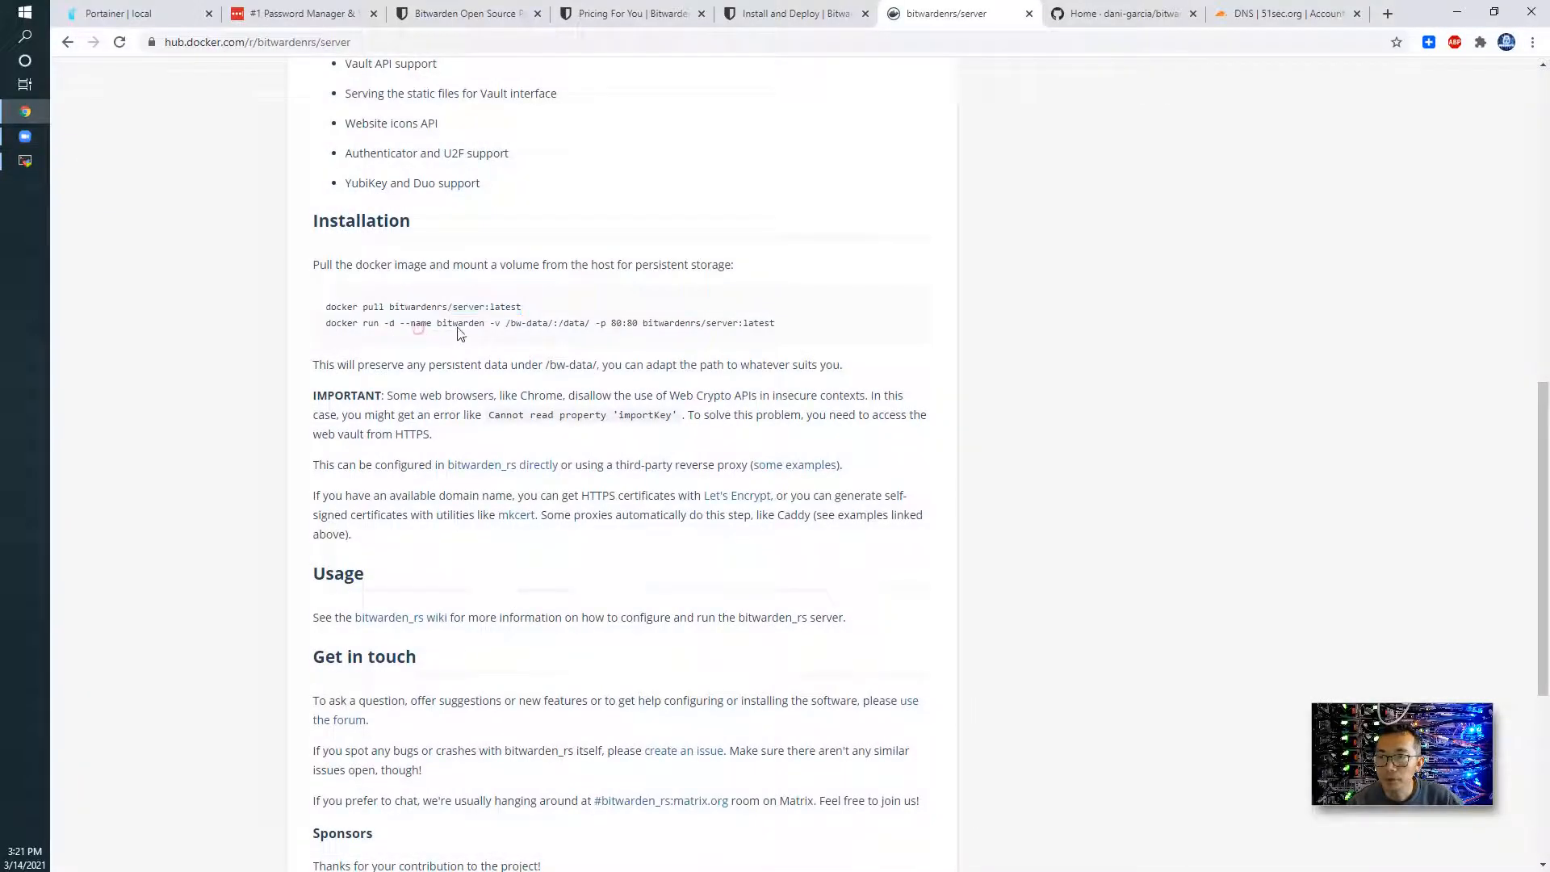
Step: Select the /bw-data/ path and the full docker run line for copying
double_click(530, 323)
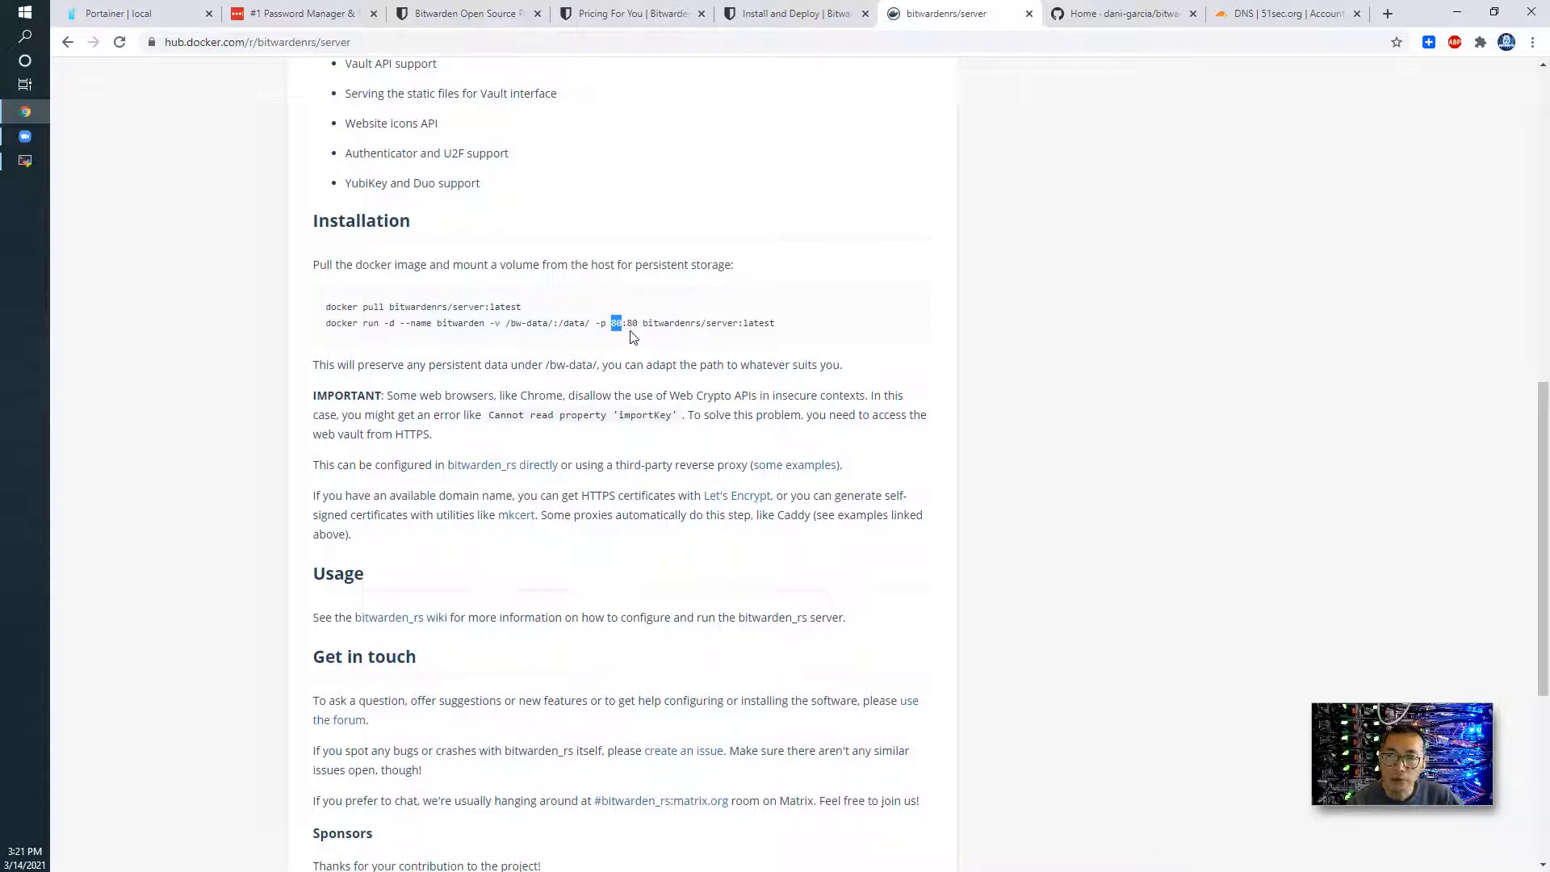
mouse_move(652, 330)
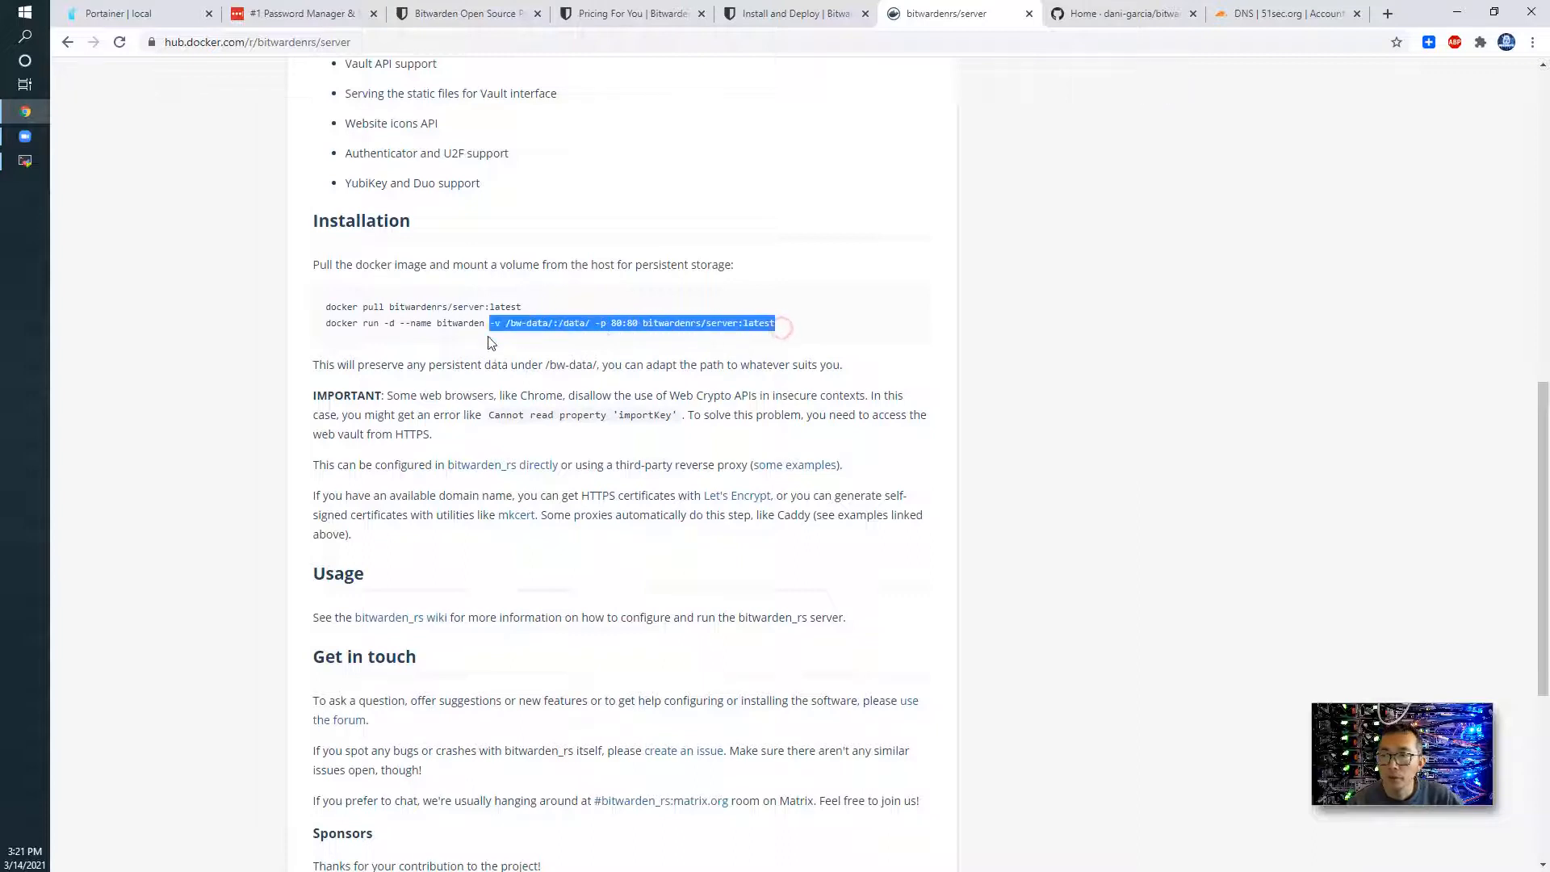
click(529, 323)
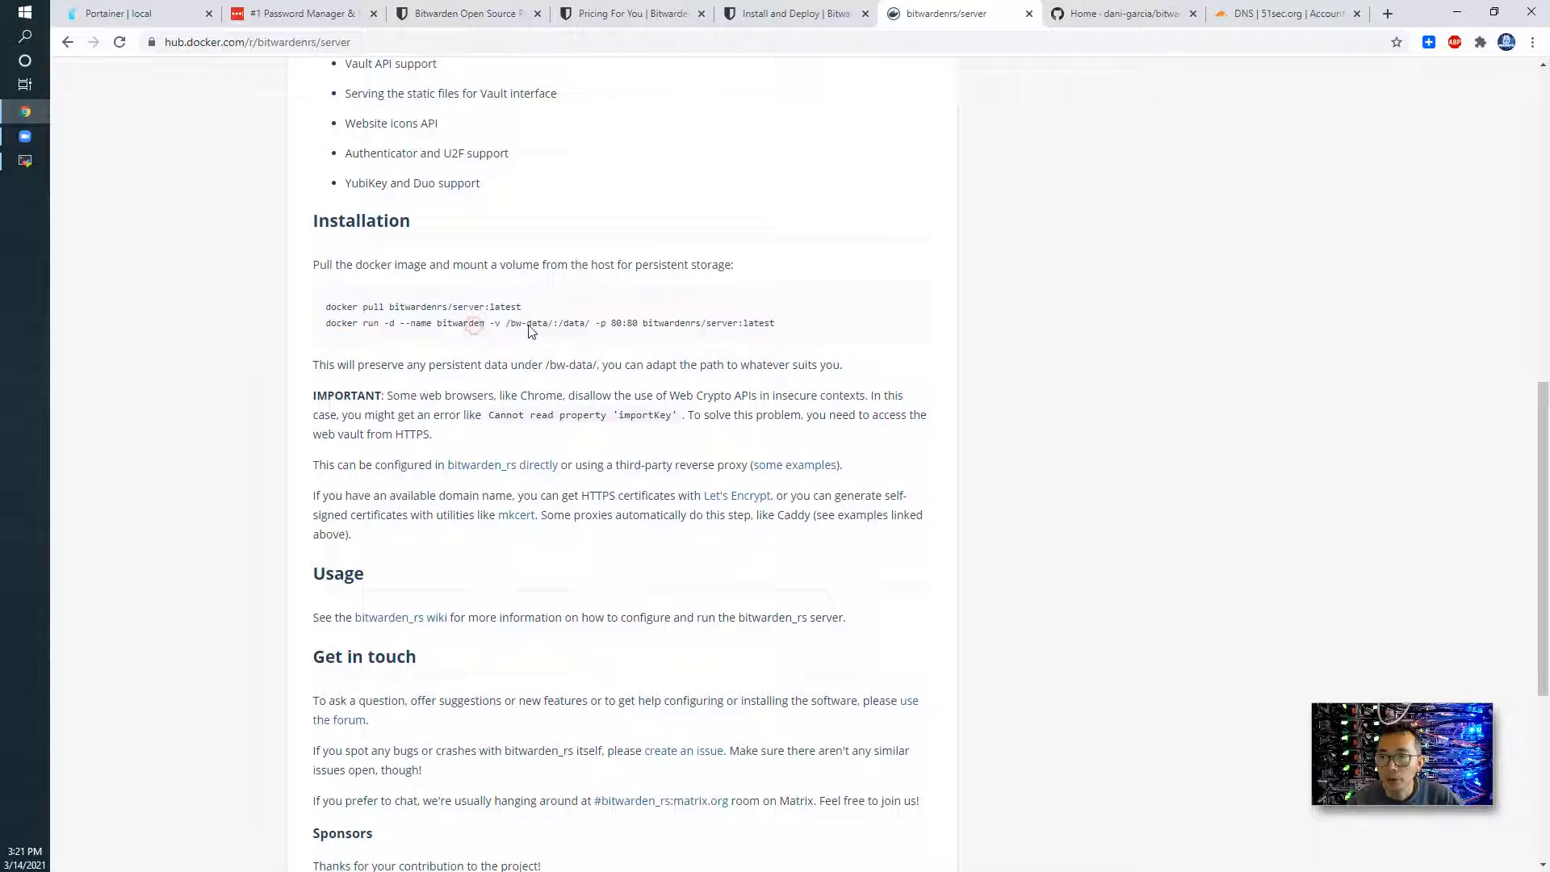
double_click(528, 323)
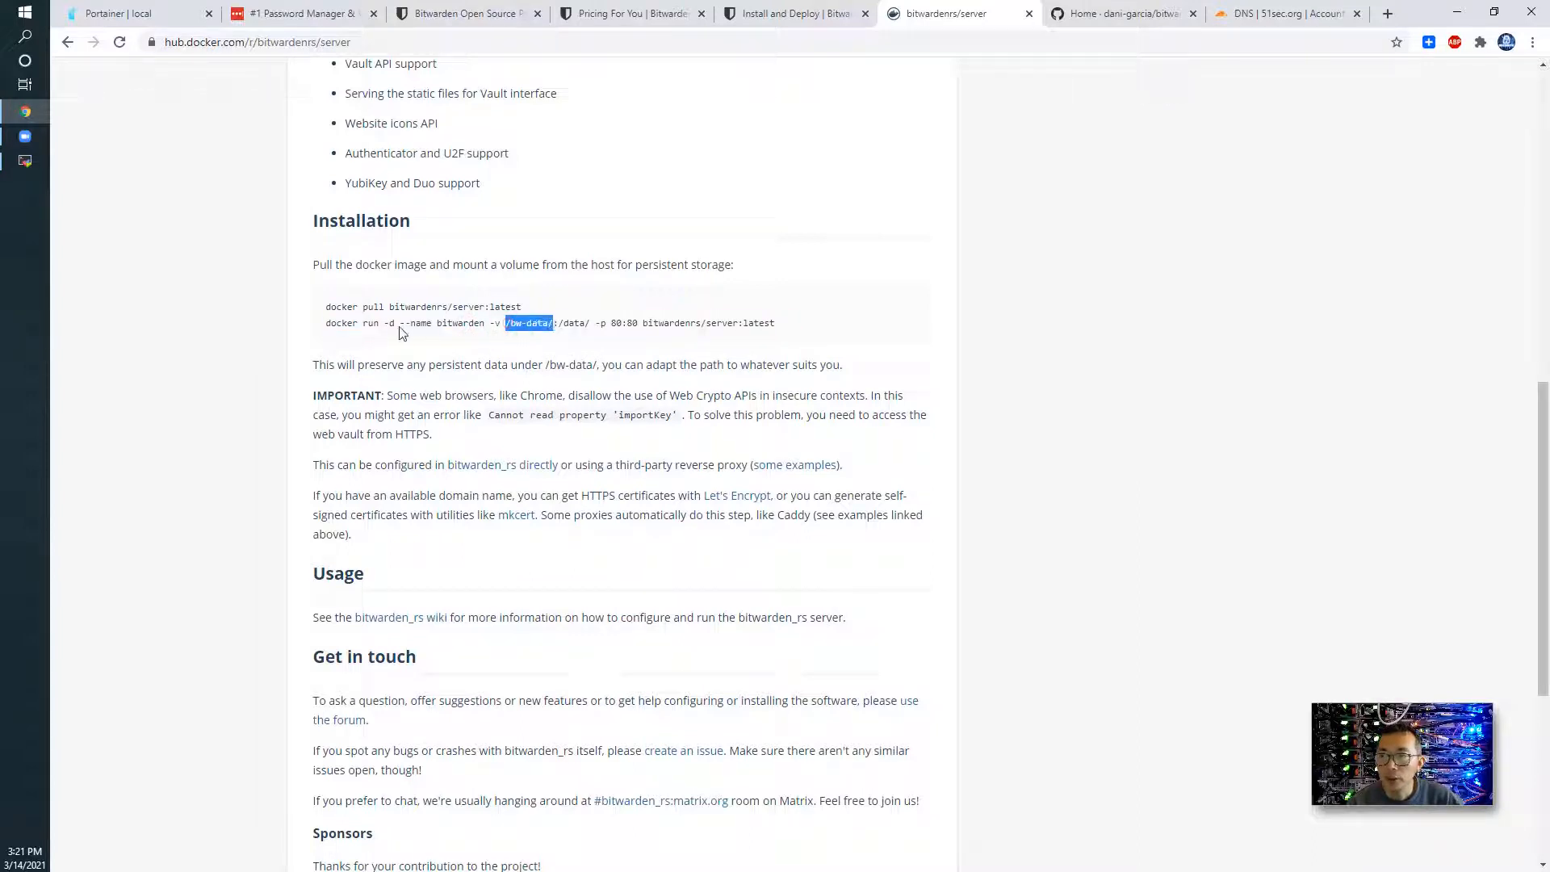
triple_click(549, 323)
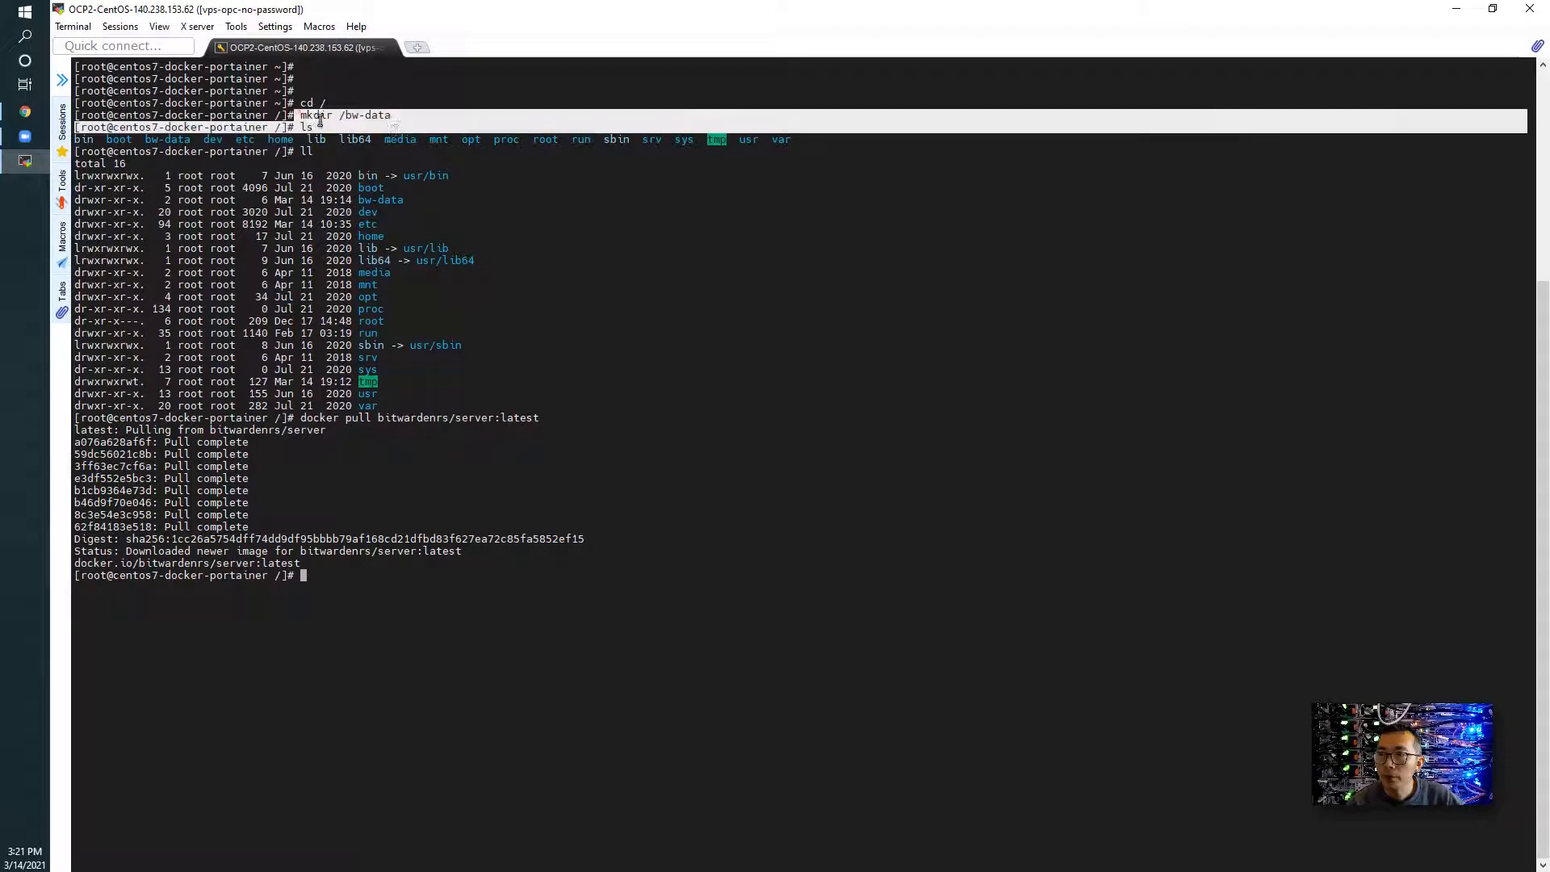
Step: Run a detached bitwarden container mounting /bw-data/:/data/ with port 8000:80 from bitwardenrs/server:latest
right_click(384, 610)
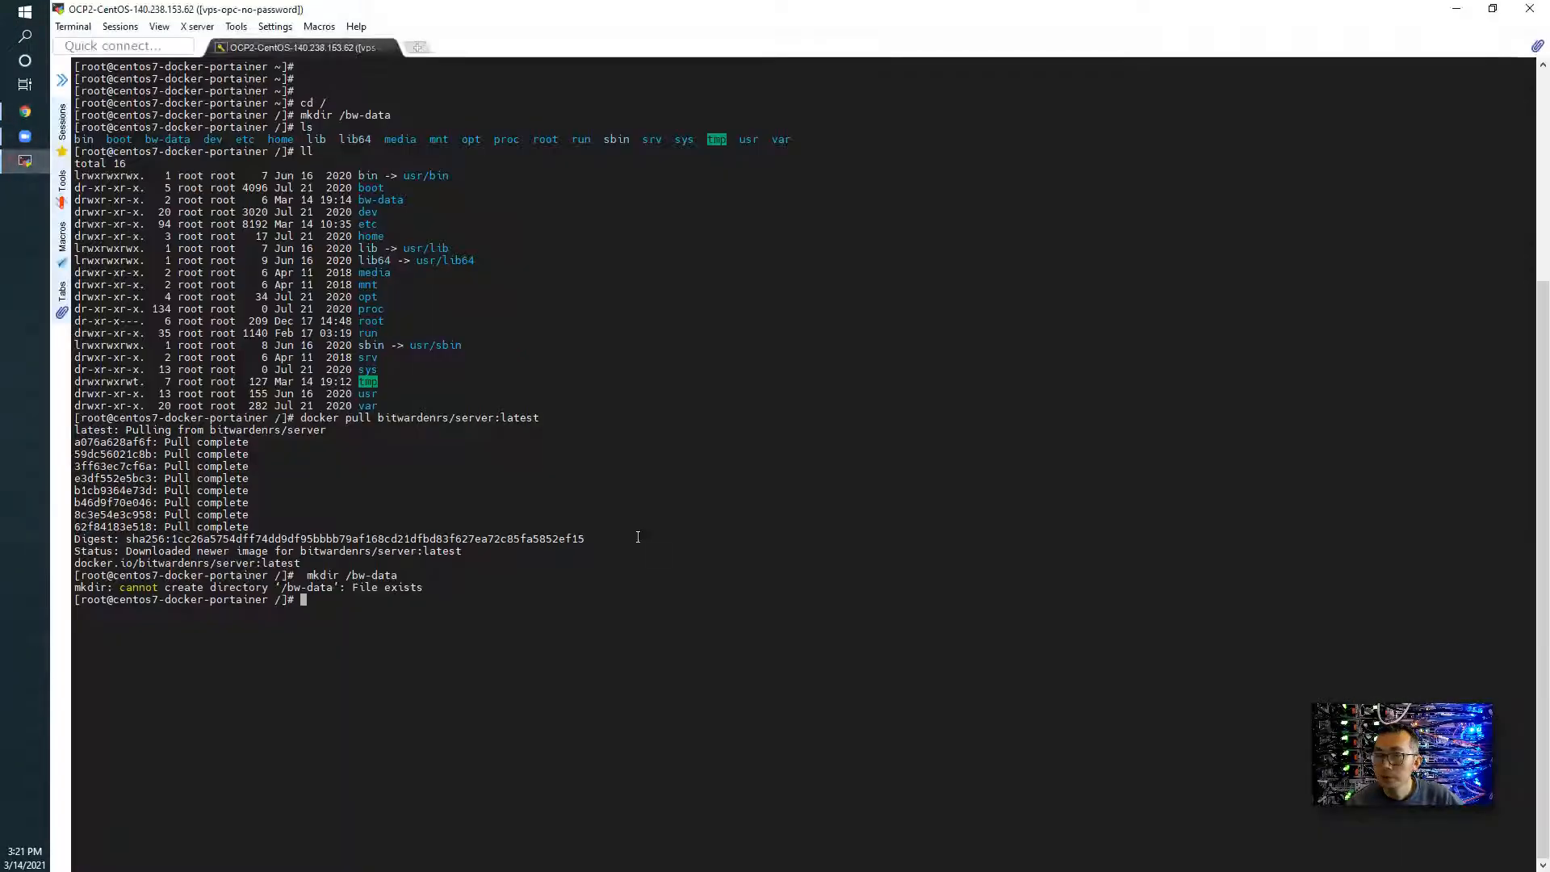
text(docker run -d --name bitwarden -v /bw-data/:/data/ -p 80:80 bitwardenrs/server:latest)
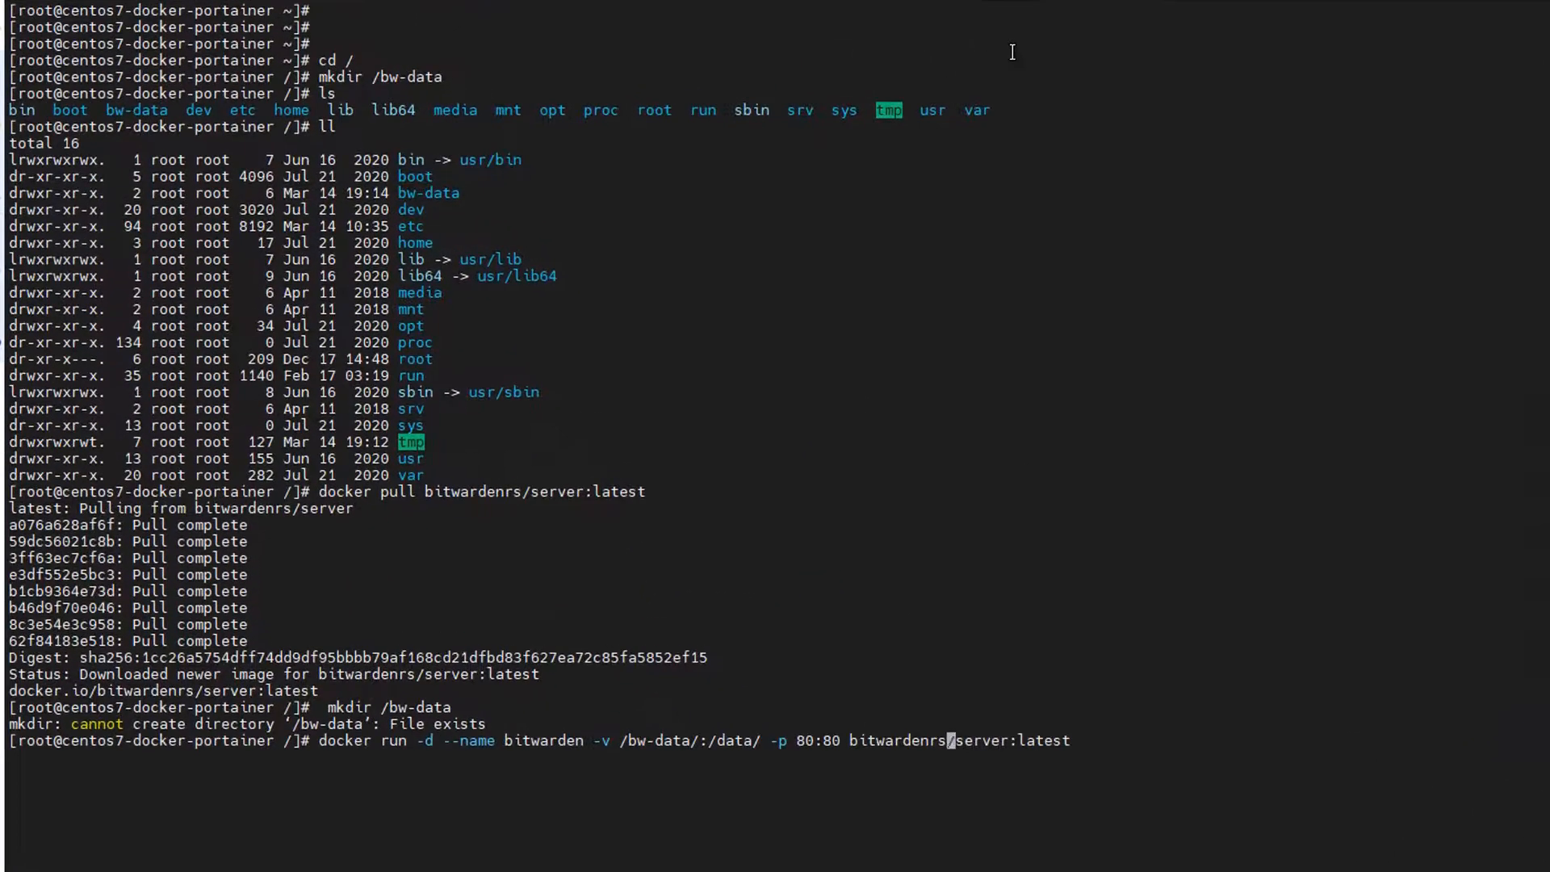
mouse_move(817, 741)
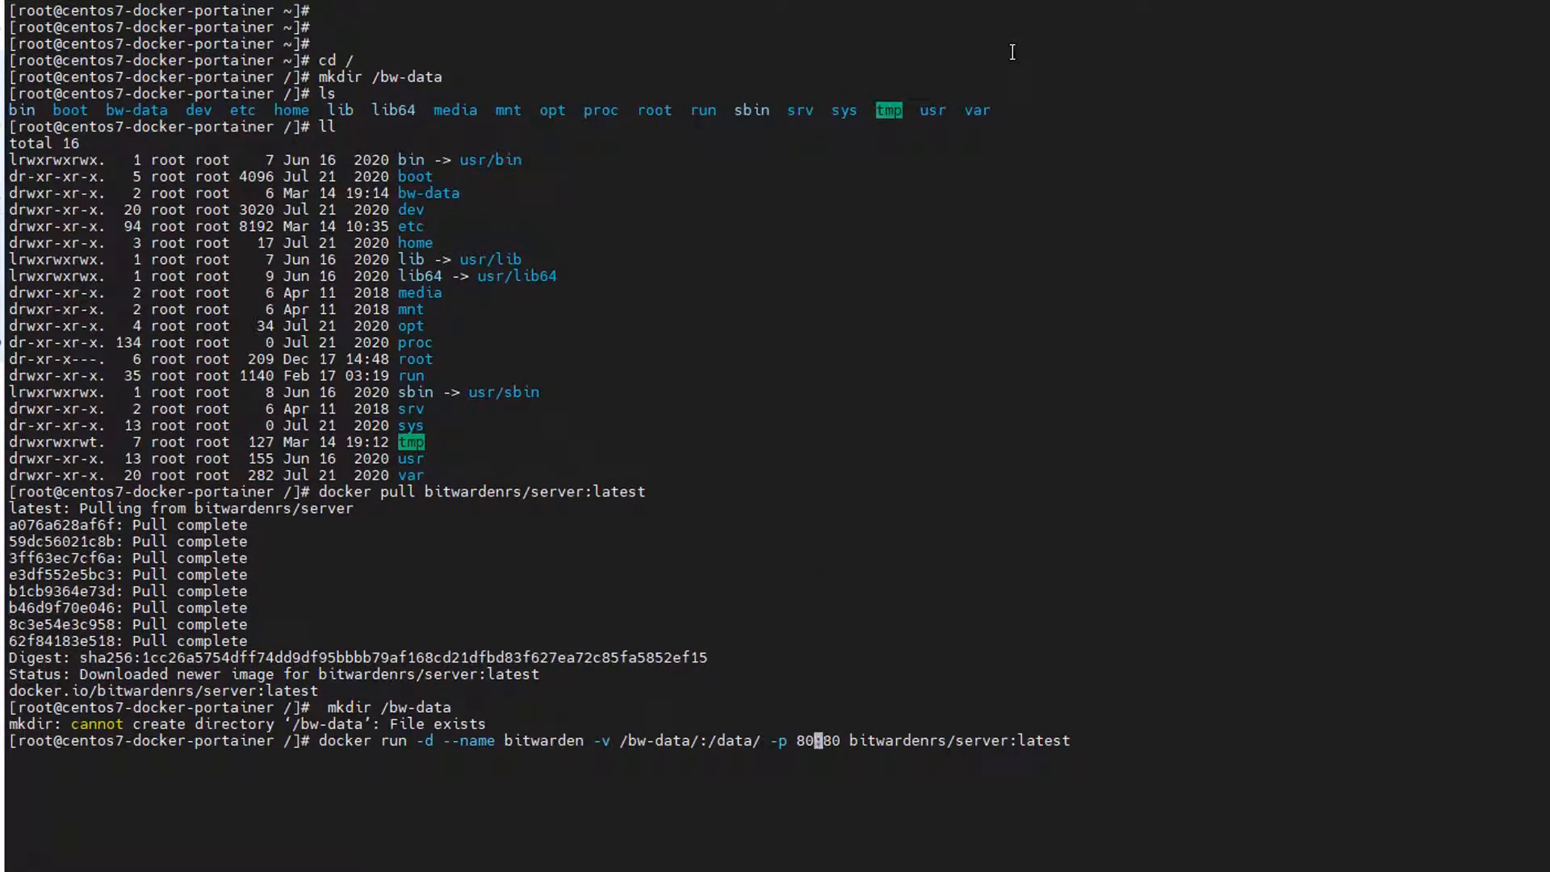
text(00)
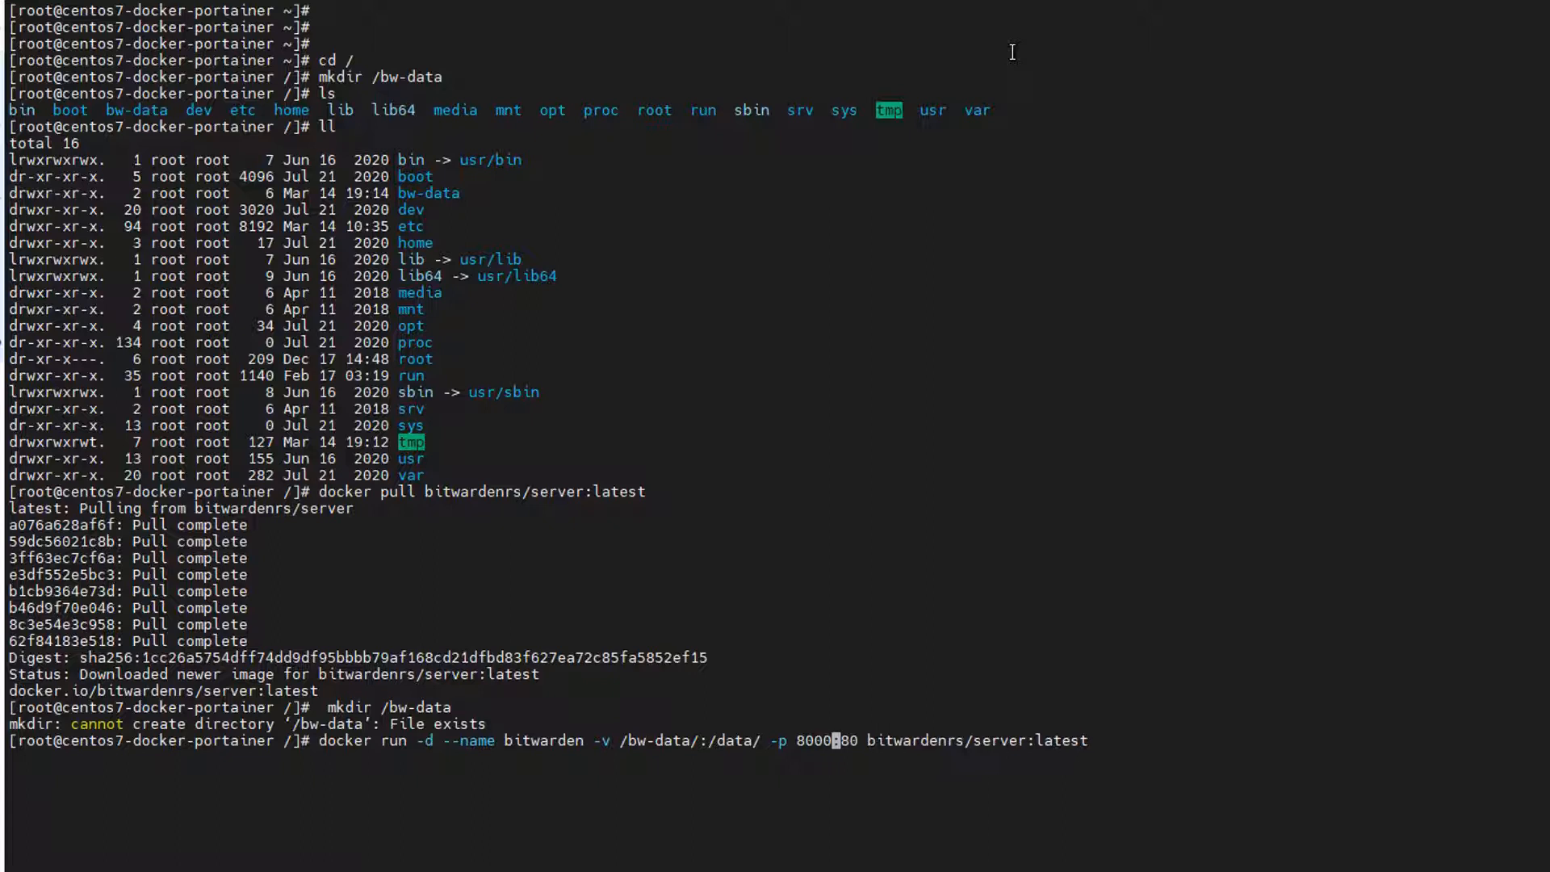
mouse_move(845, 748)
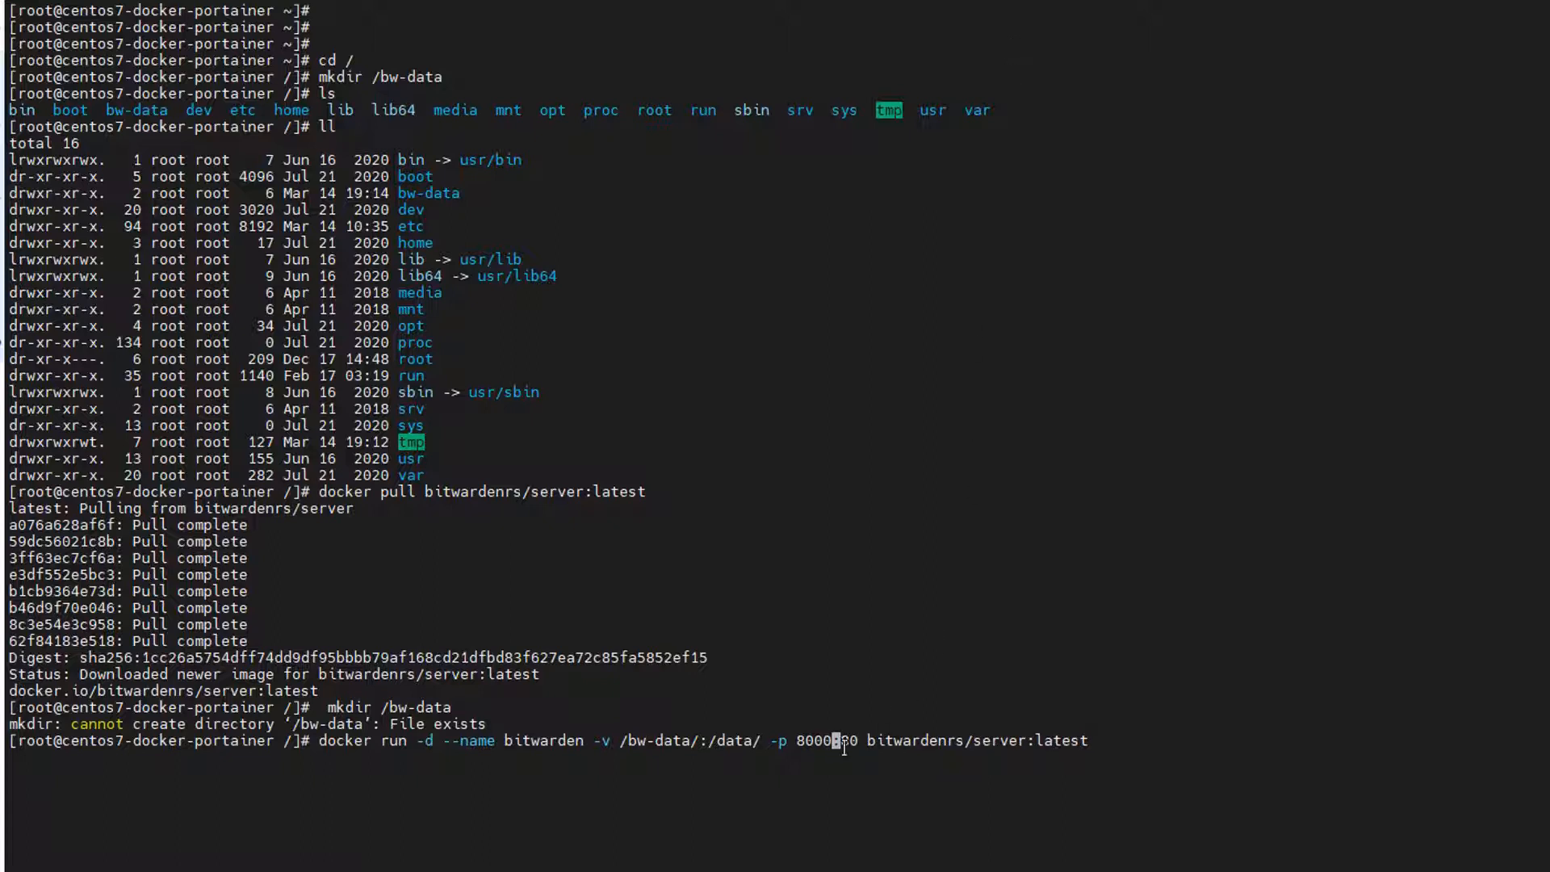
key(Return)
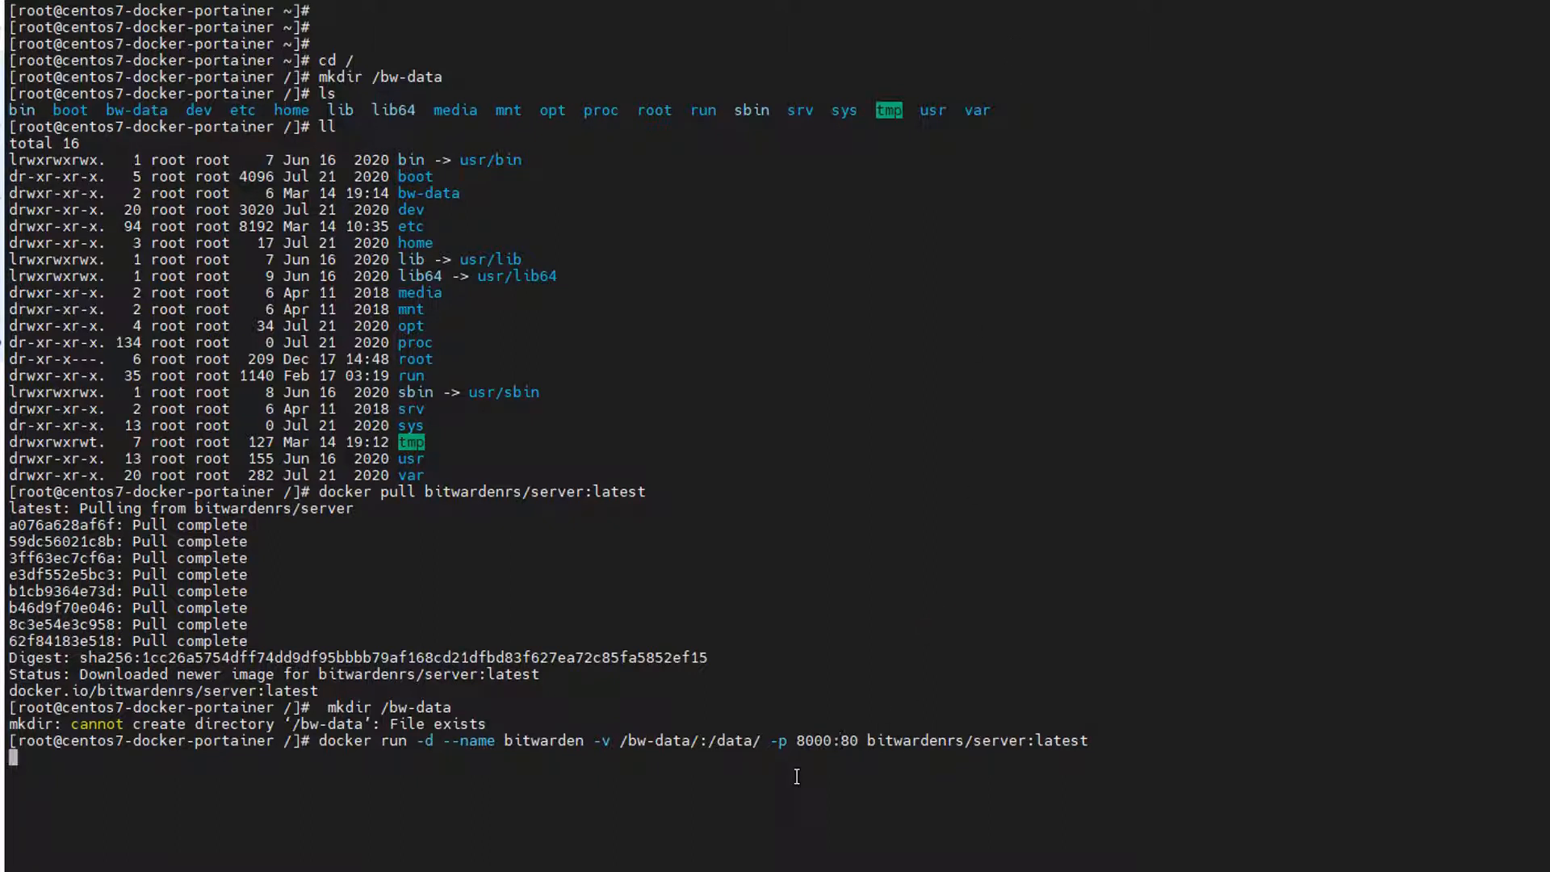
key(Return)
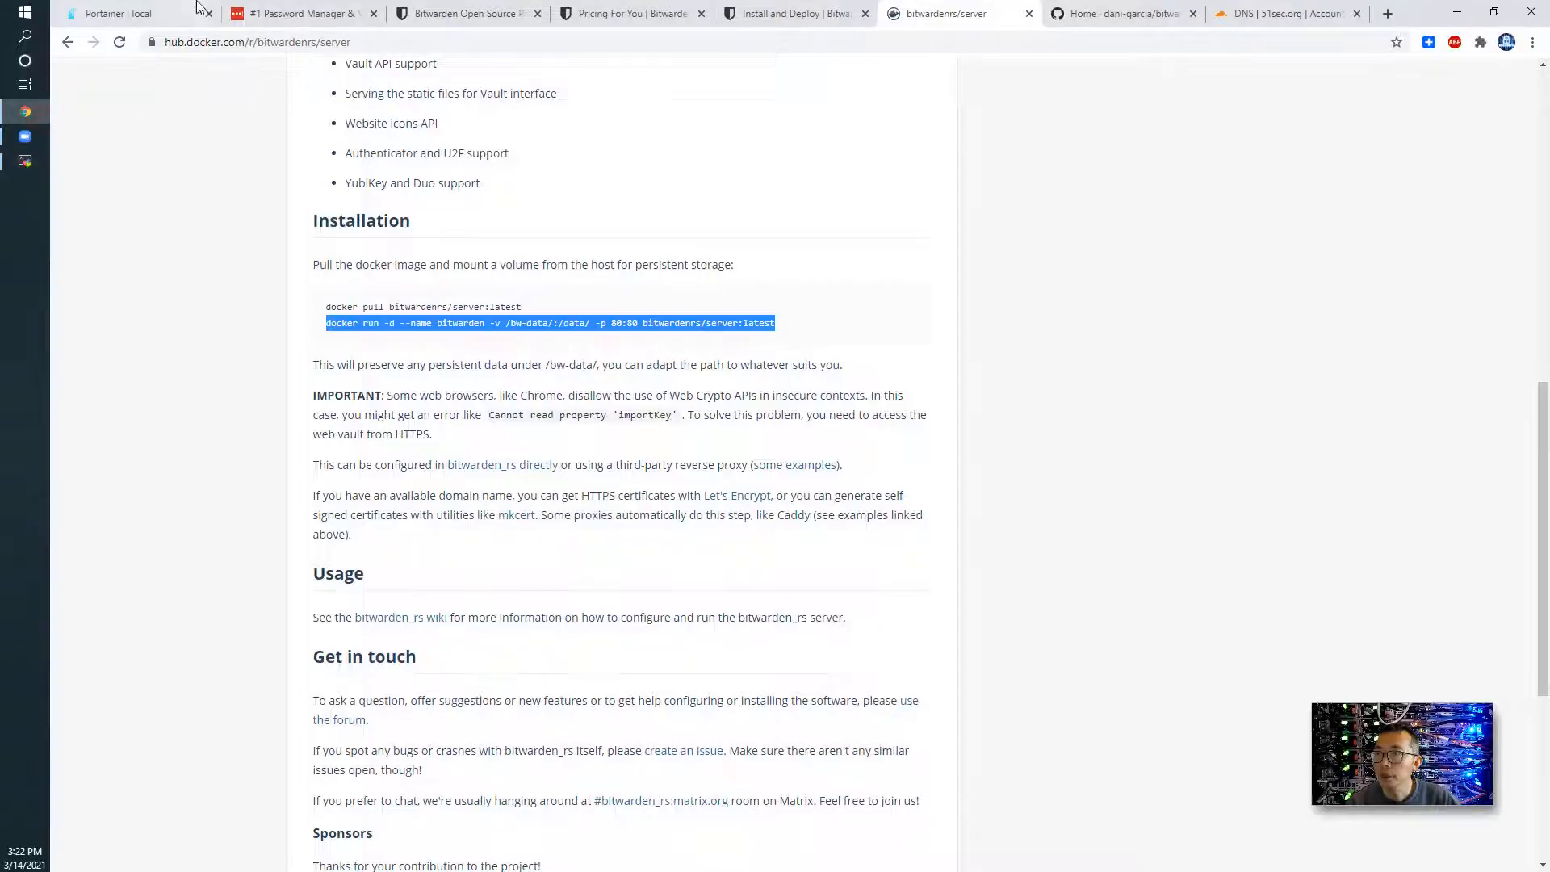
Step: Confirm the bitwarden container appears on port 8000:80 in Portainer's container and image lists
click(118, 13)
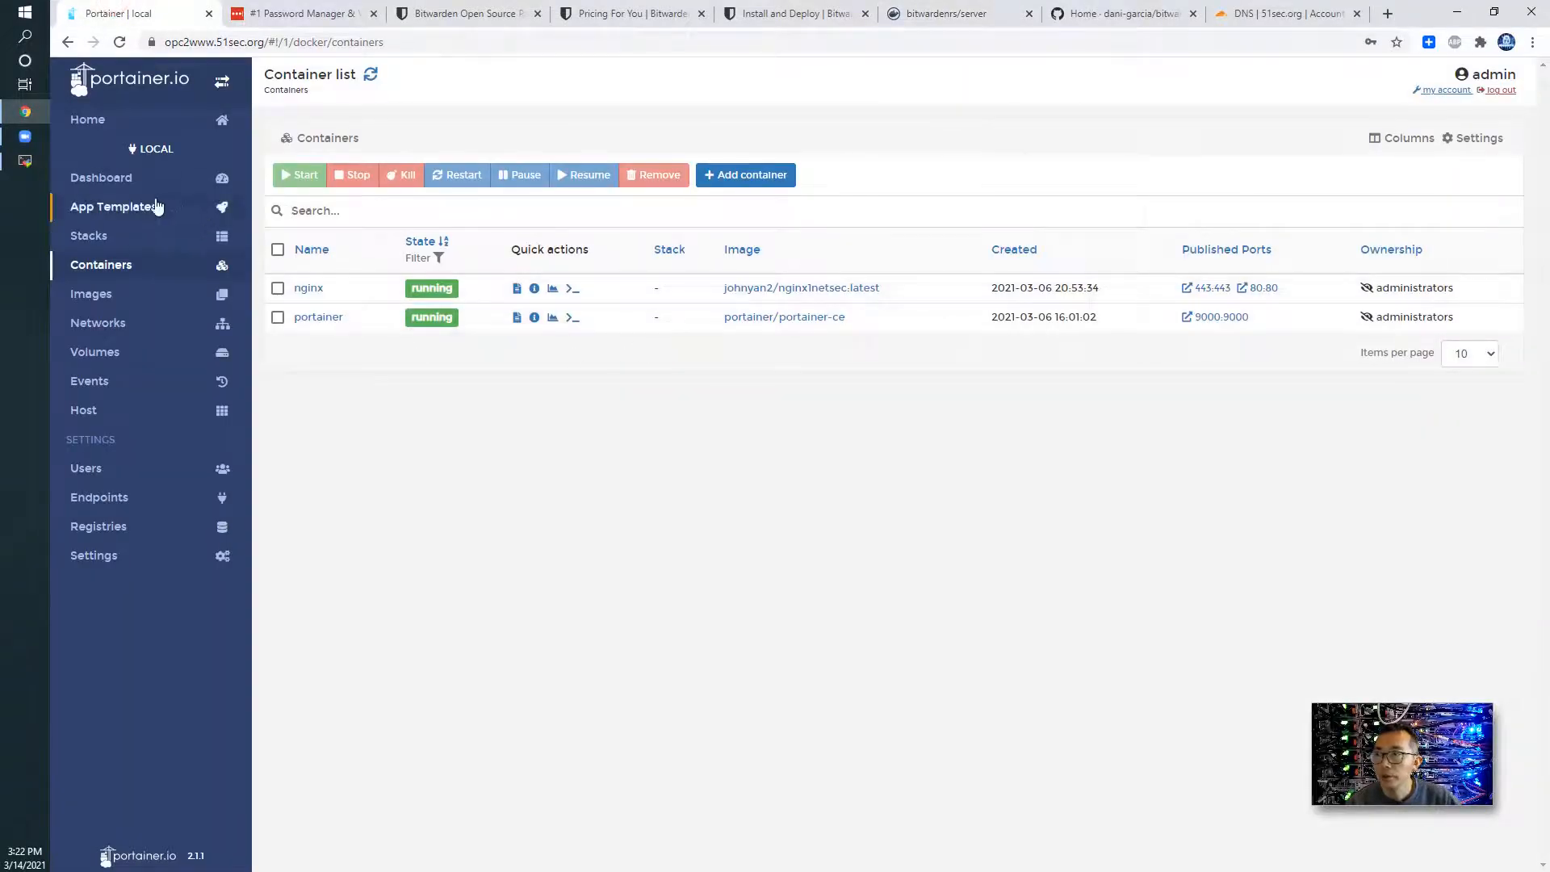
mouse_move(420, 385)
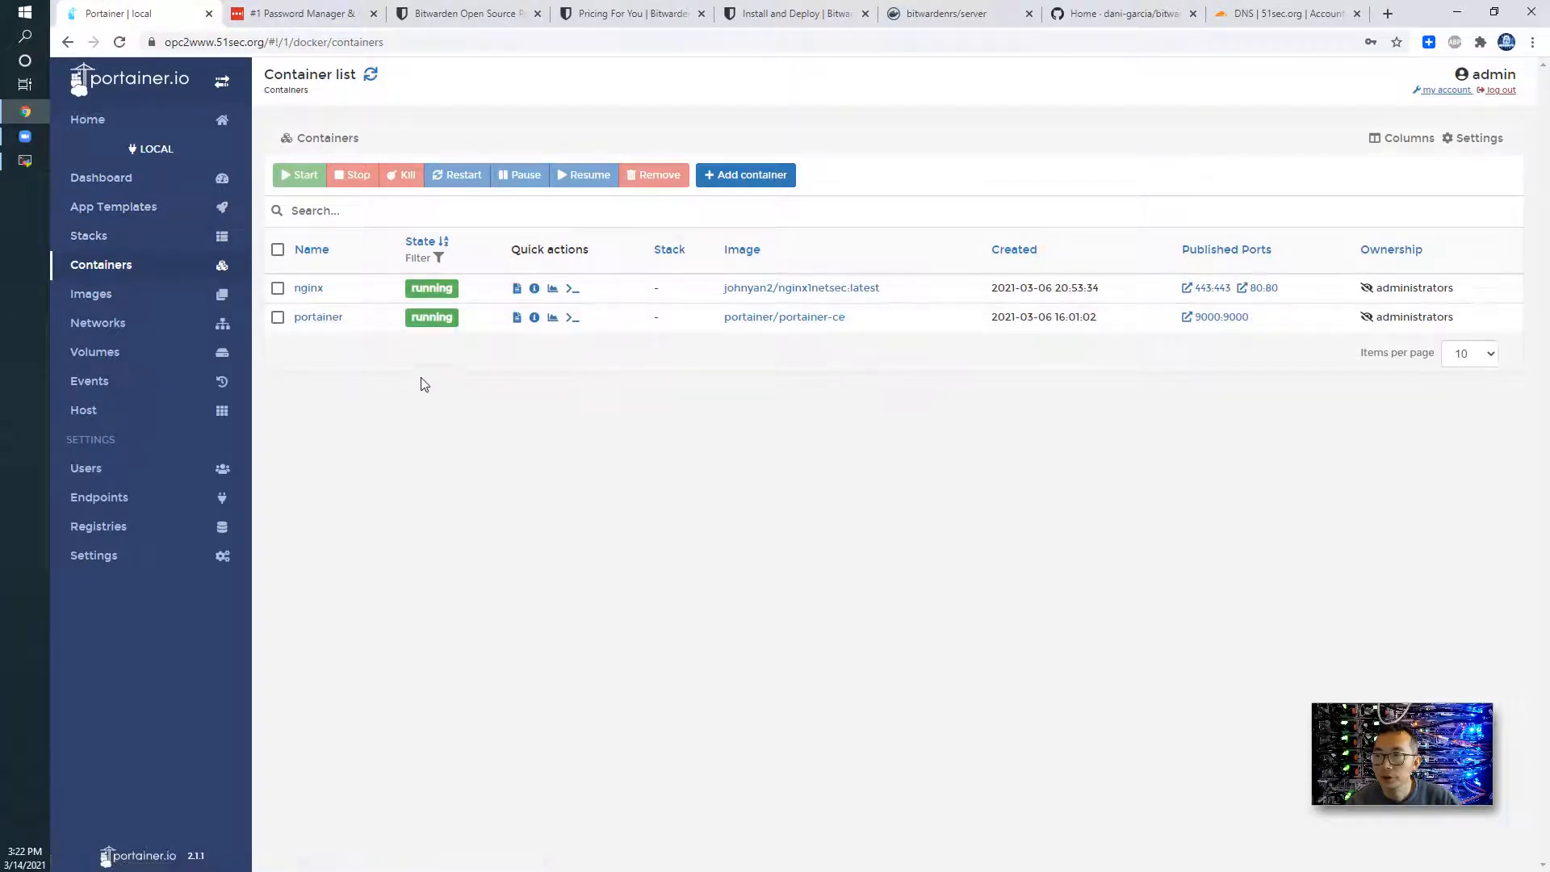
mouse_move(108, 271)
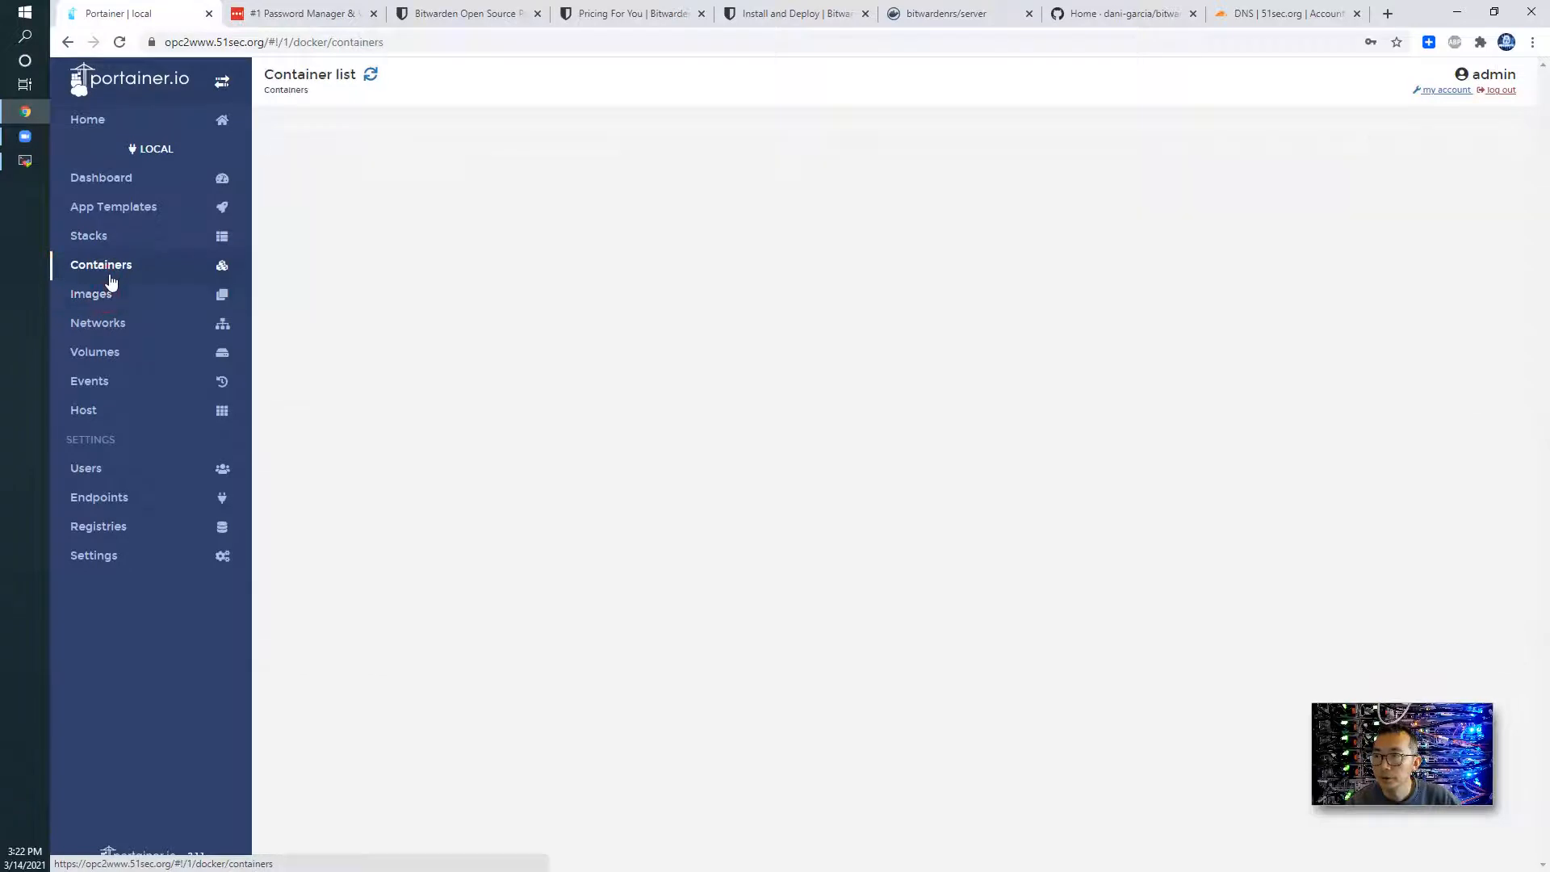
click(100, 264)
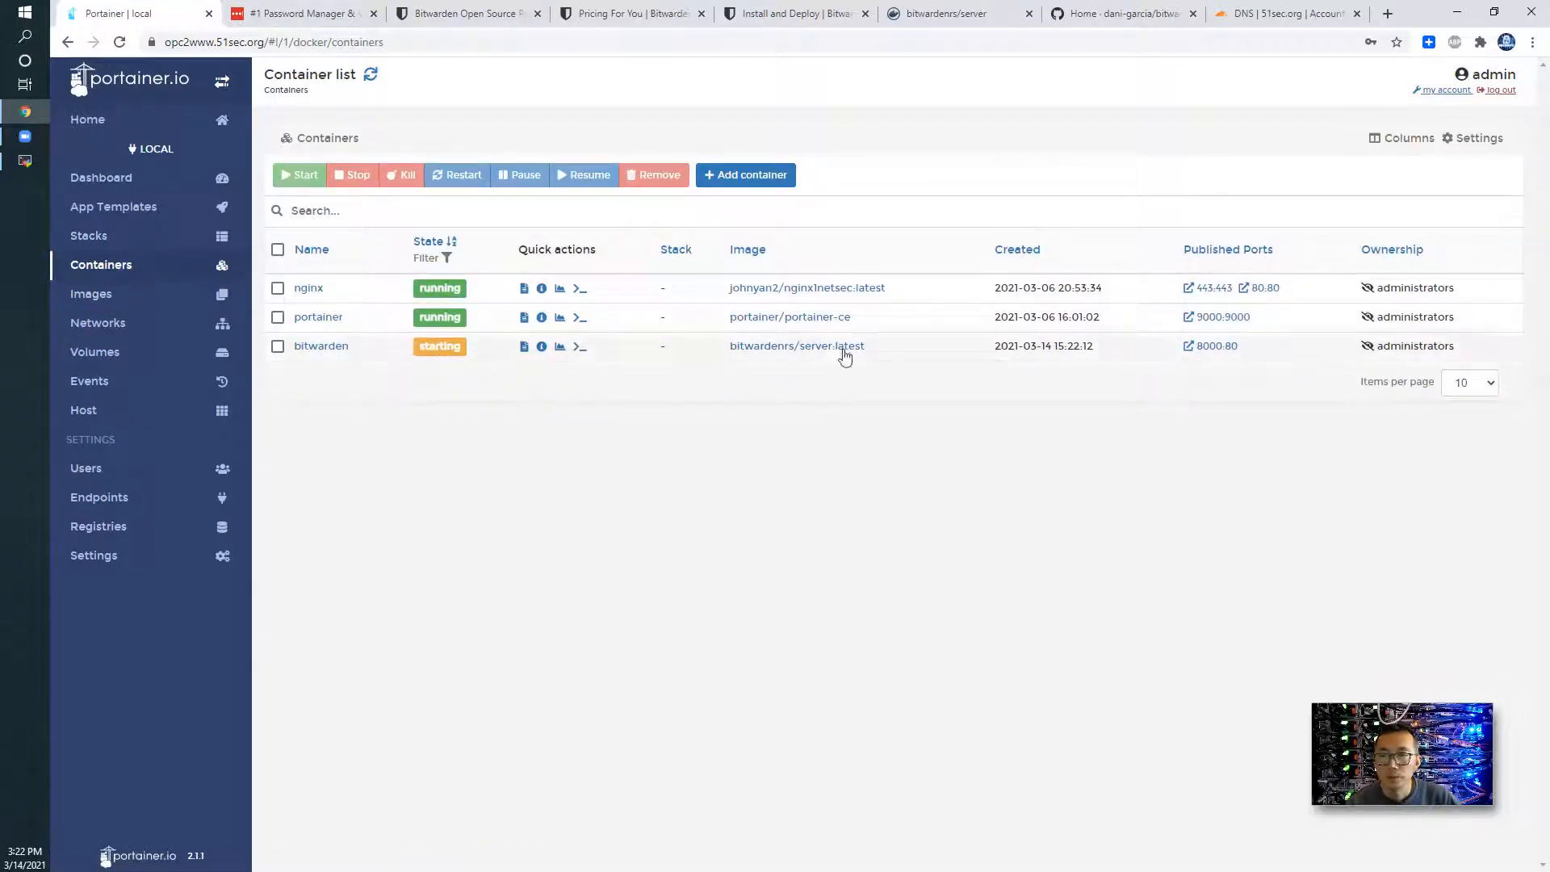
mouse_move(1214, 346)
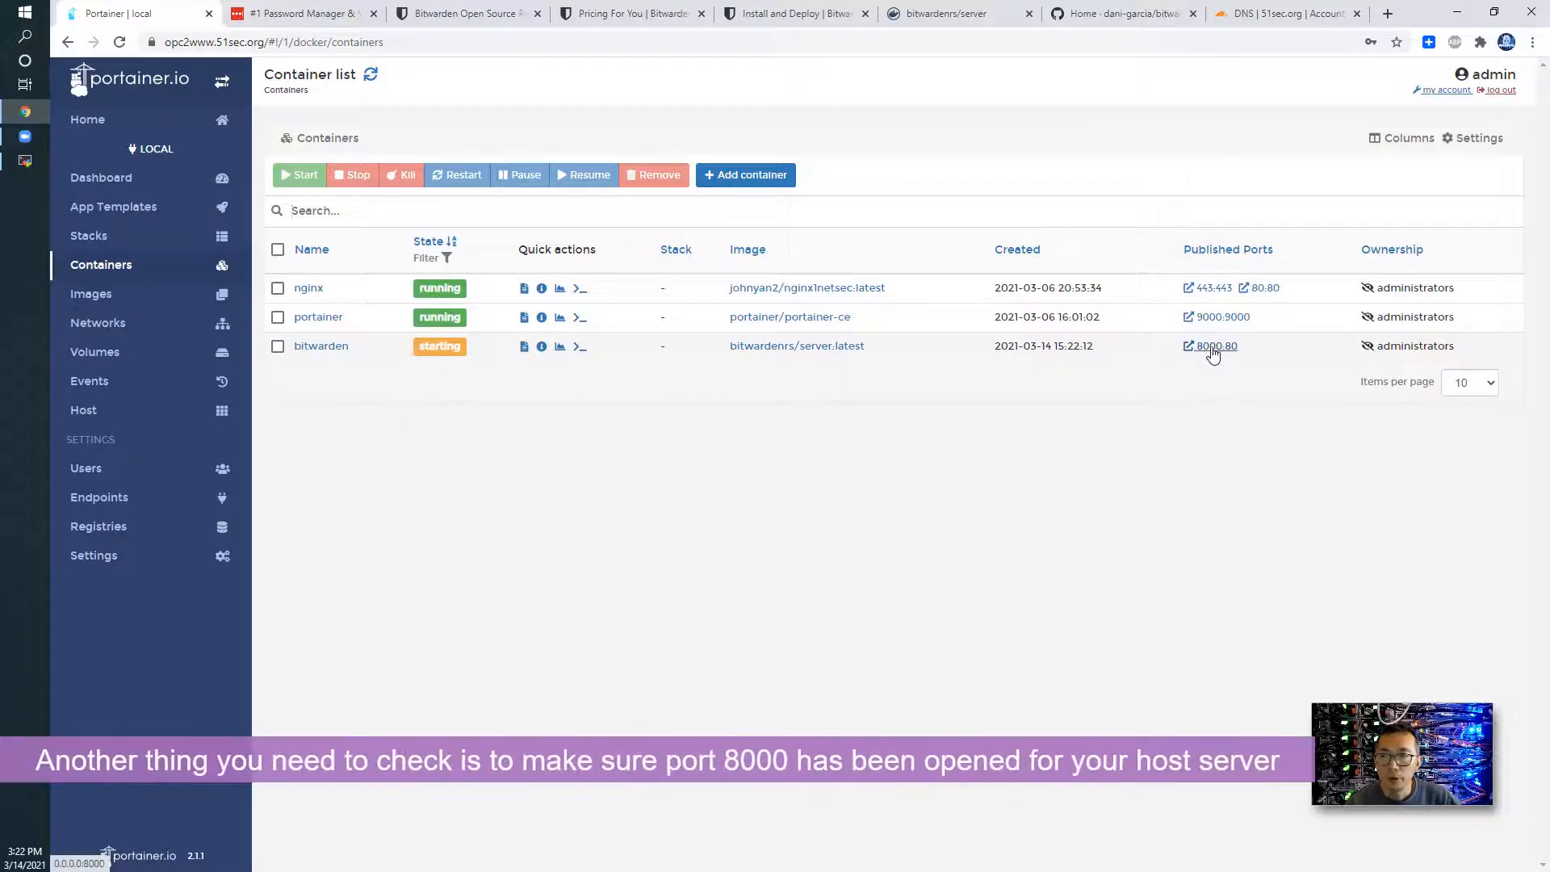
mouse_move(924, 367)
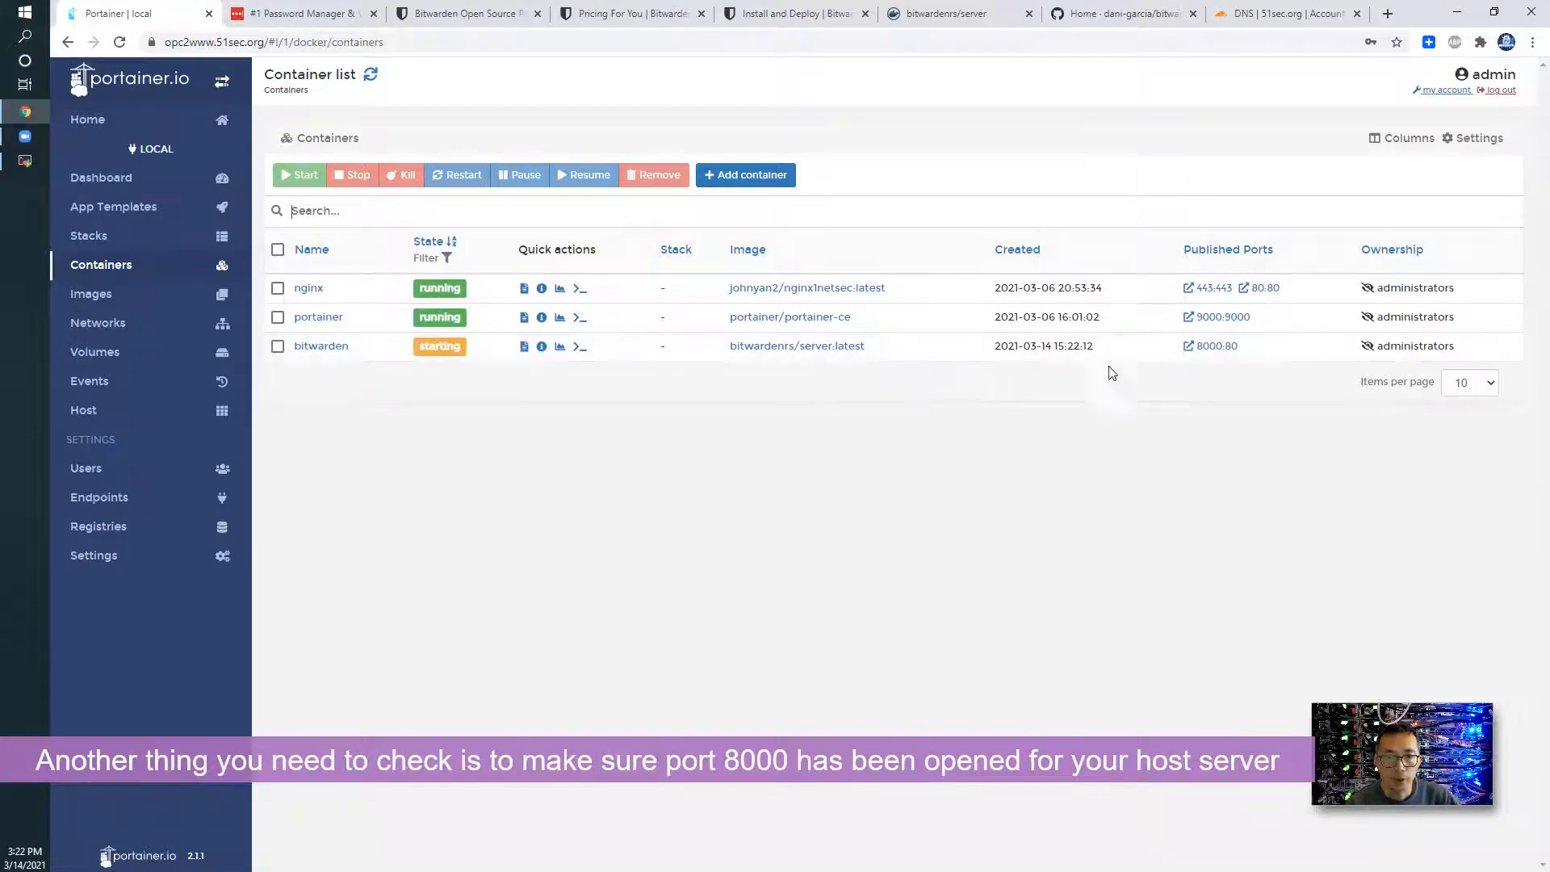
mouse_move(1212, 368)
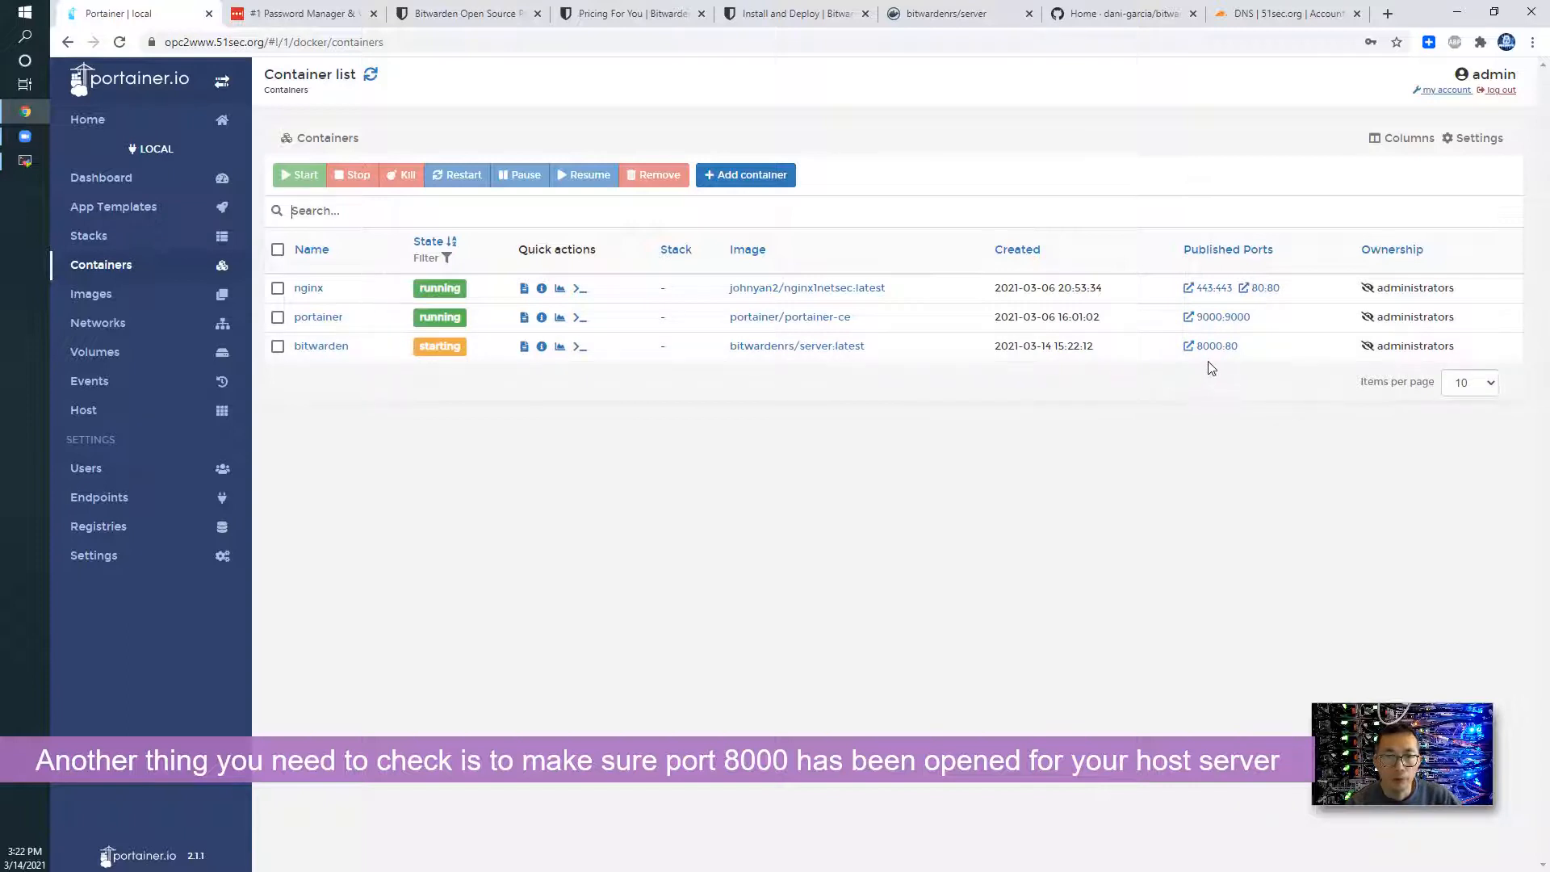
mouse_move(1210, 352)
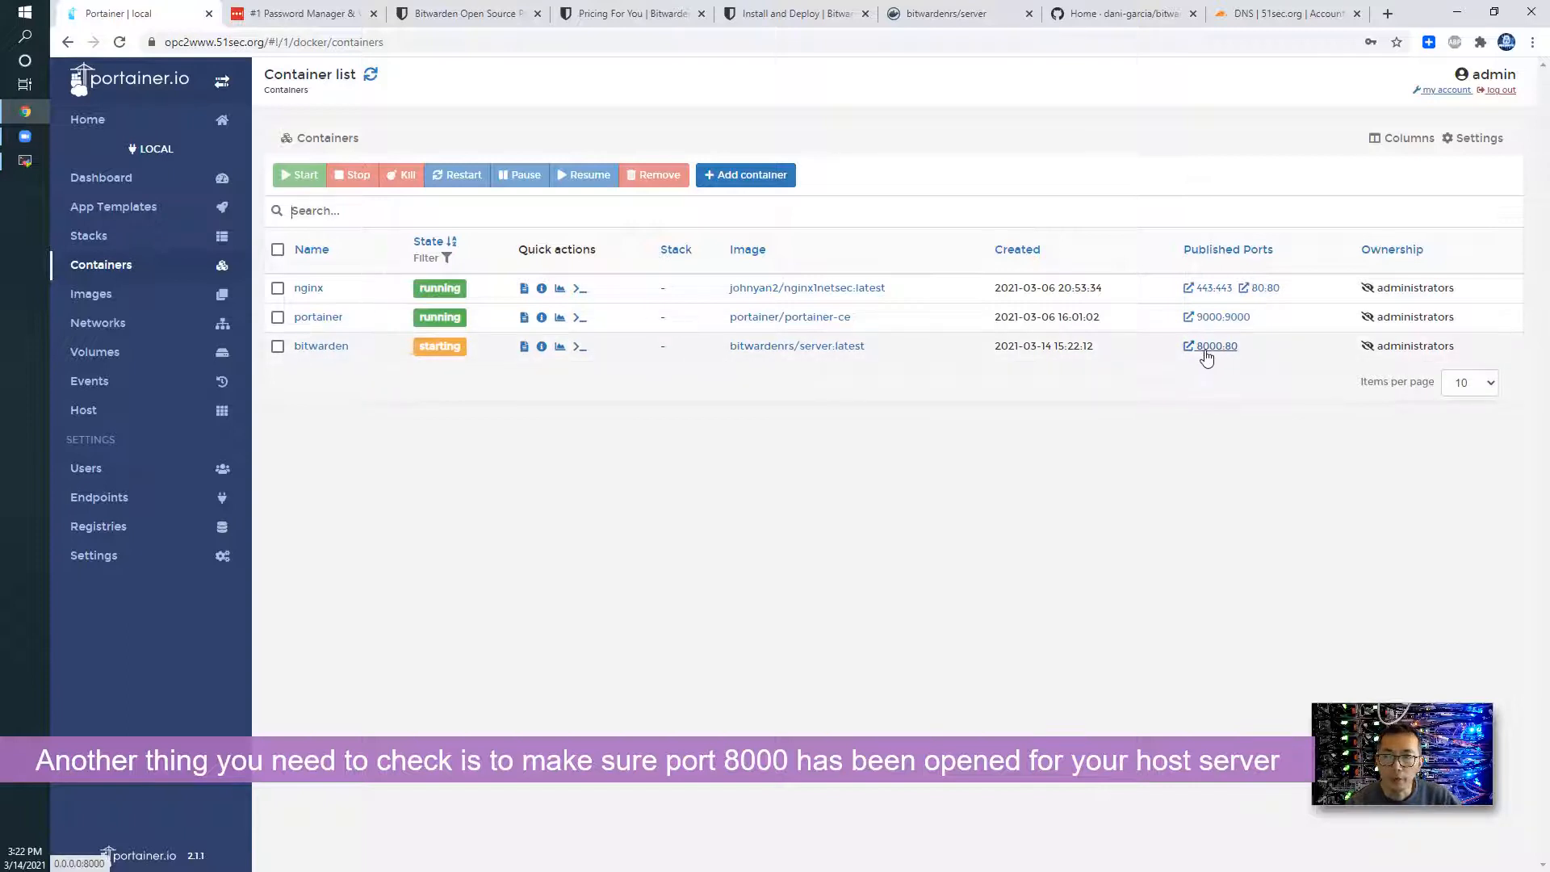
mouse_move(440, 345)
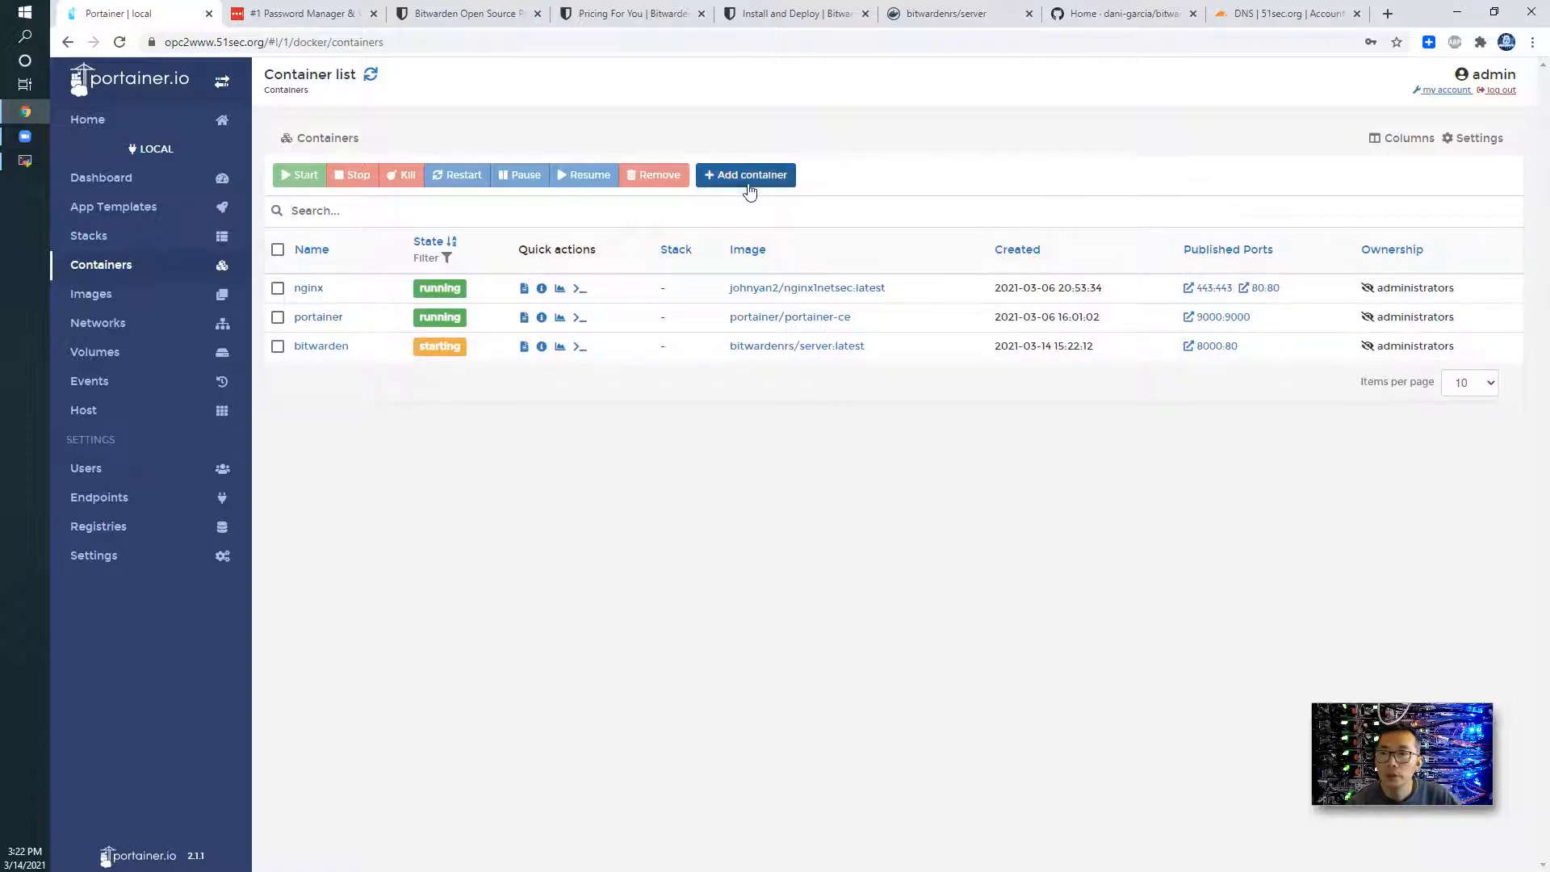
click(90, 294)
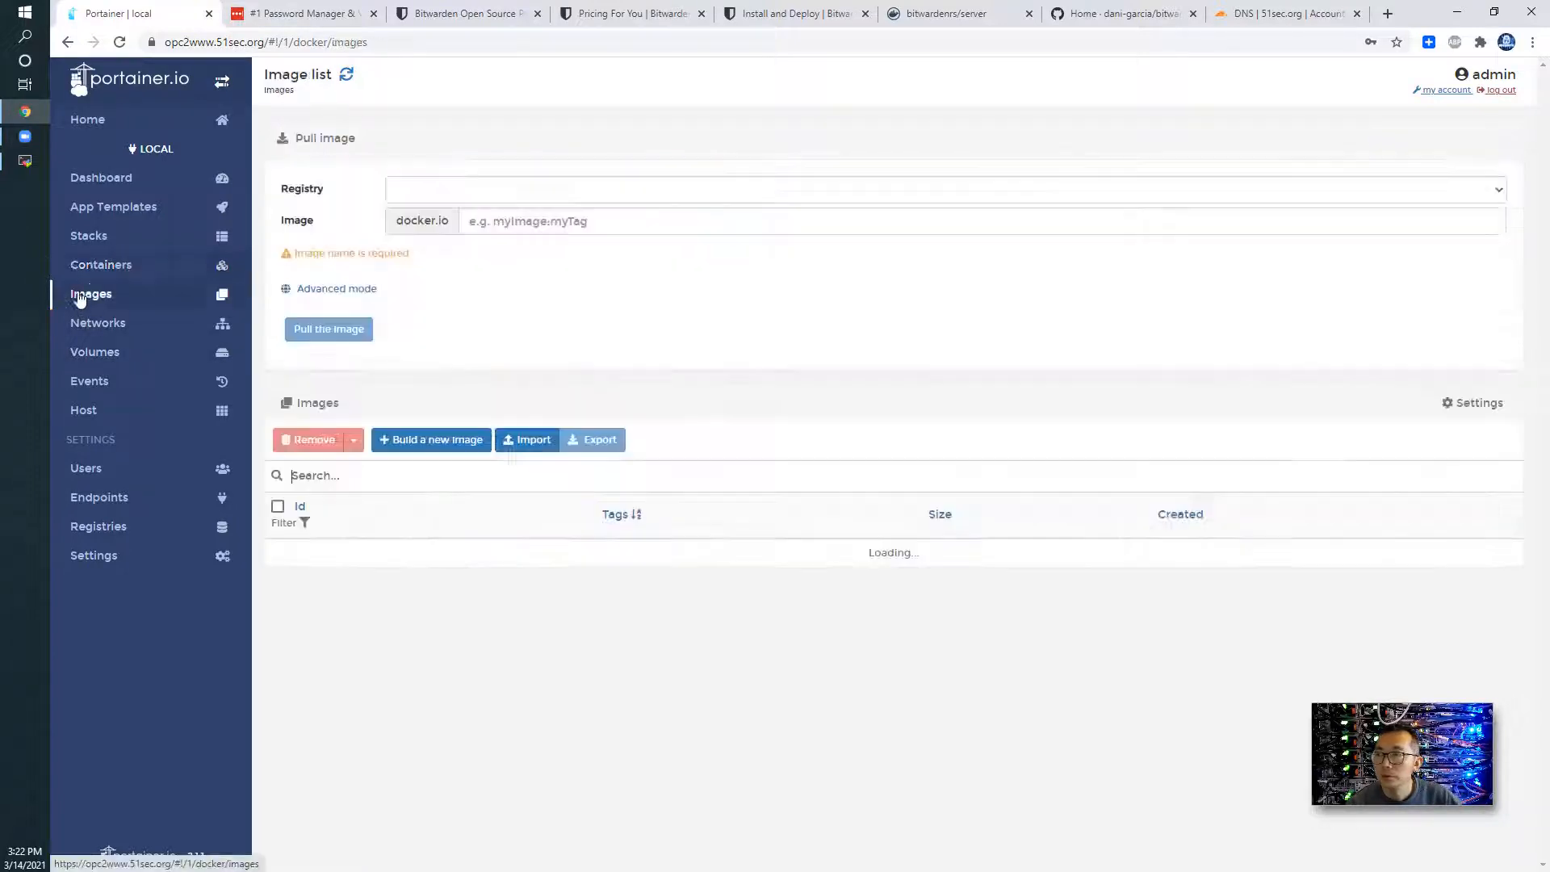
click(100, 264)
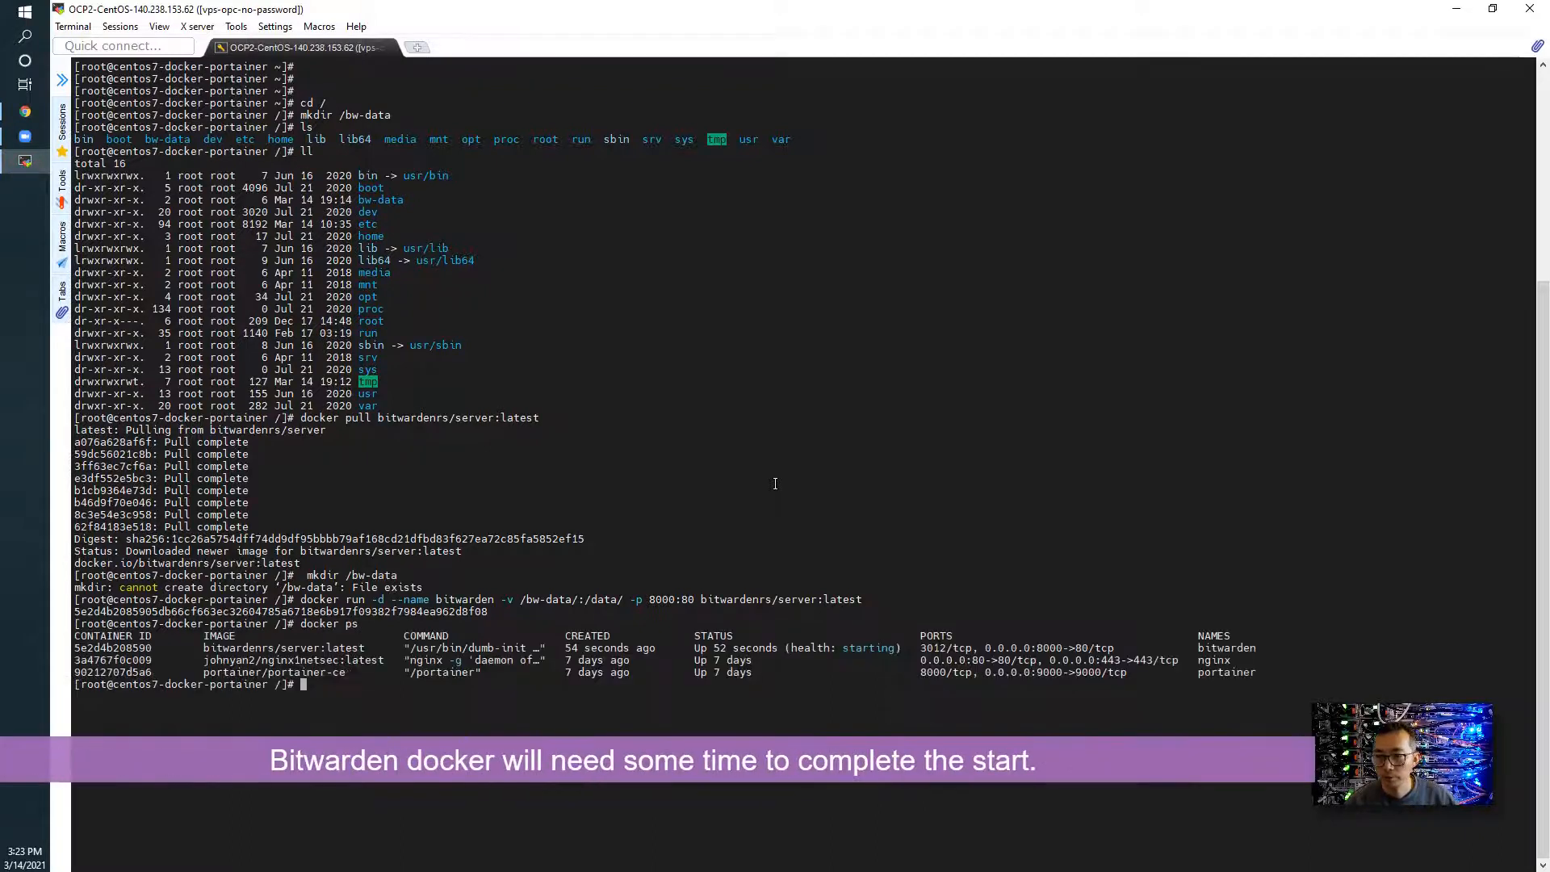
mouse_move(605, 680)
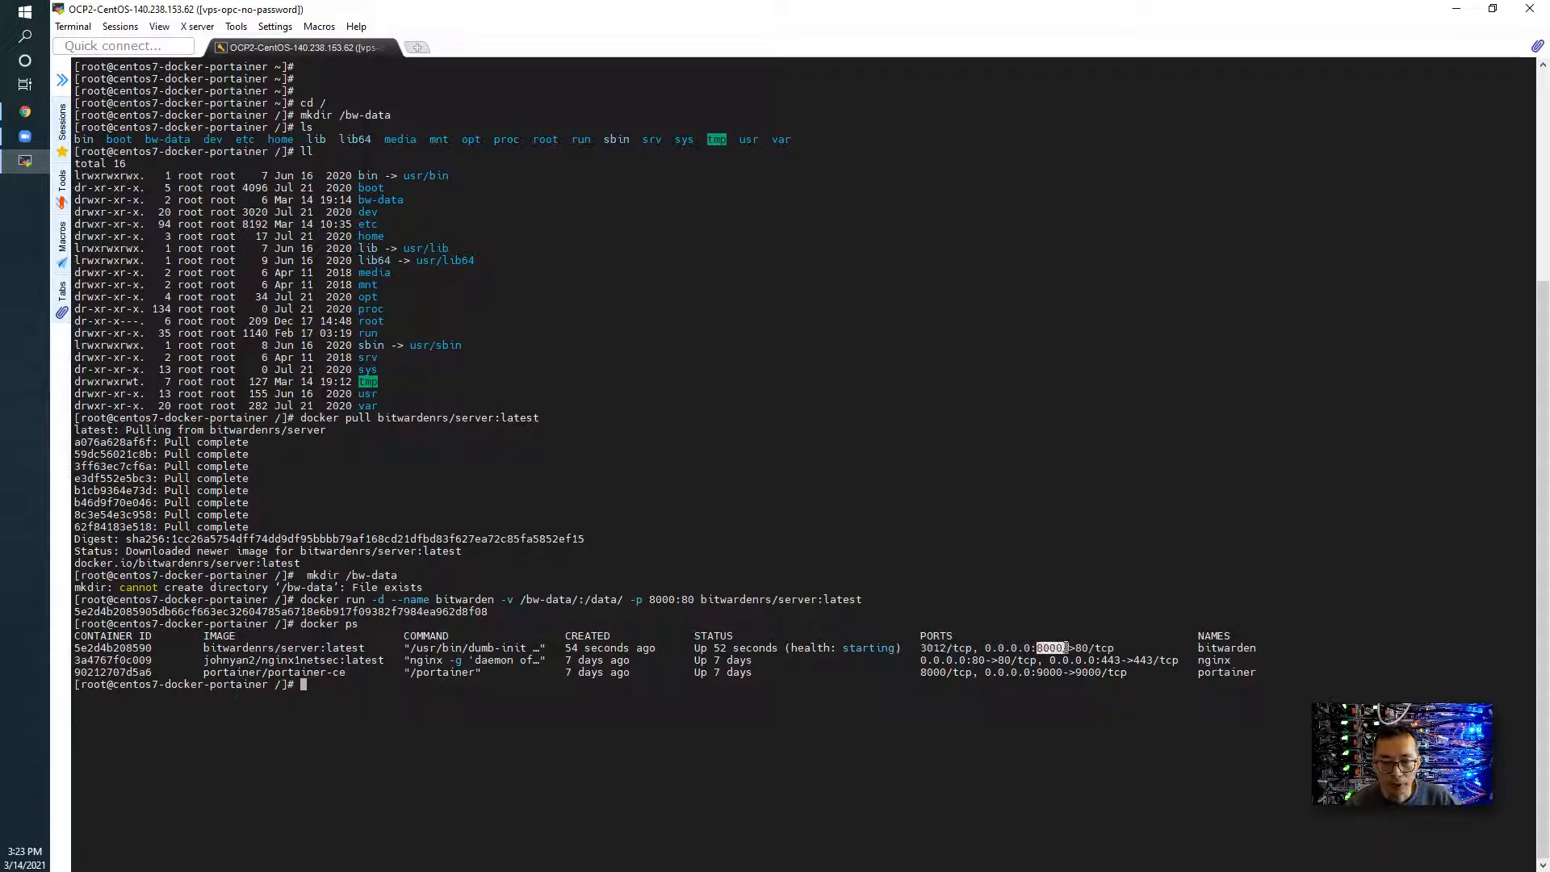
mouse_move(955, 682)
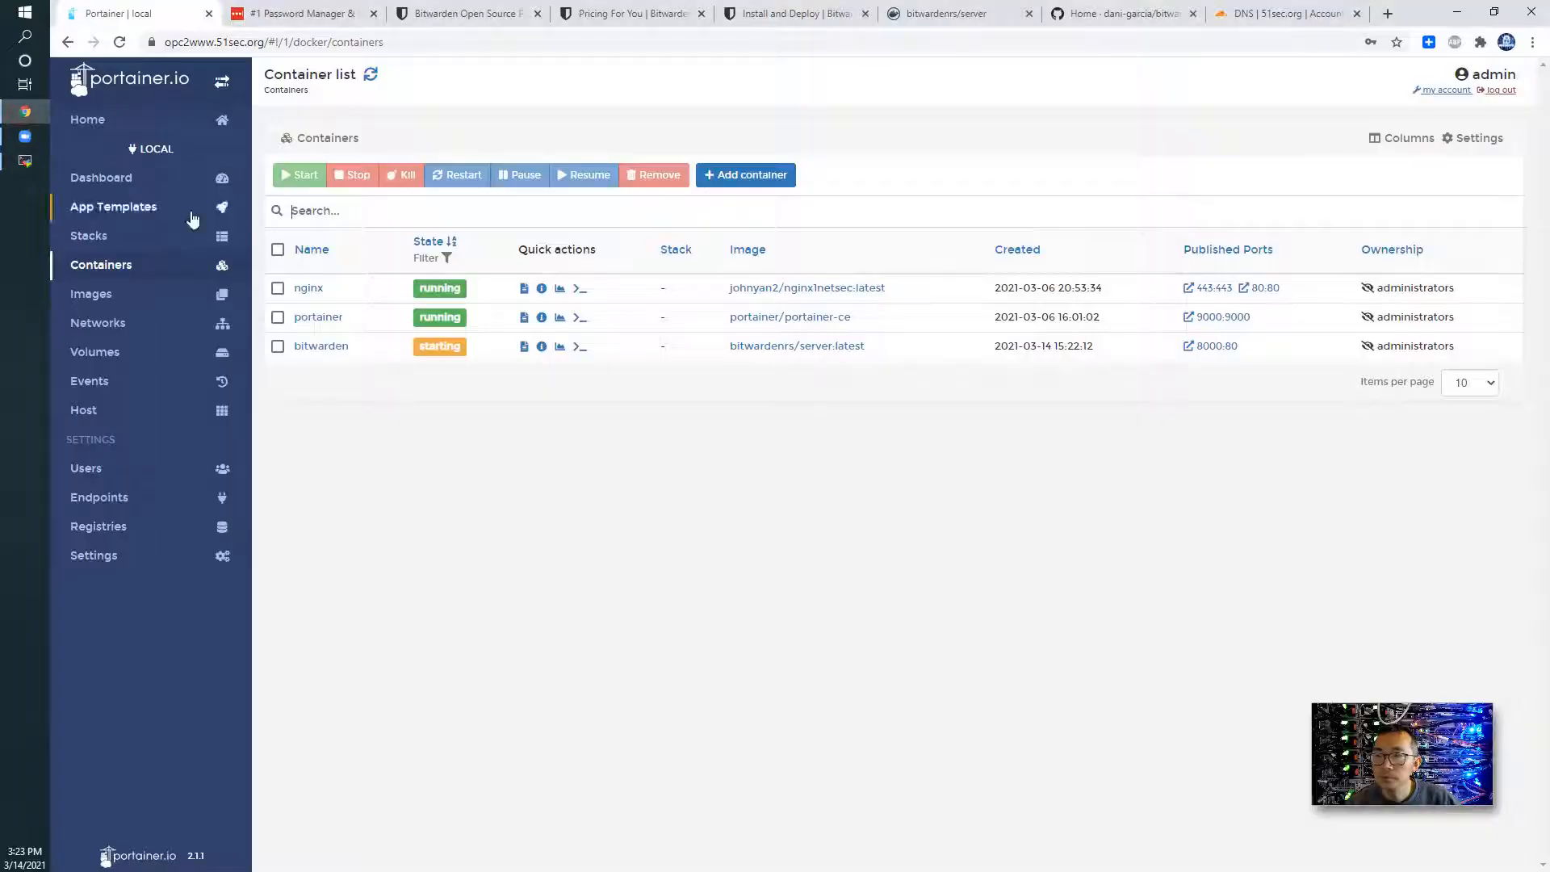
mouse_move(144, 269)
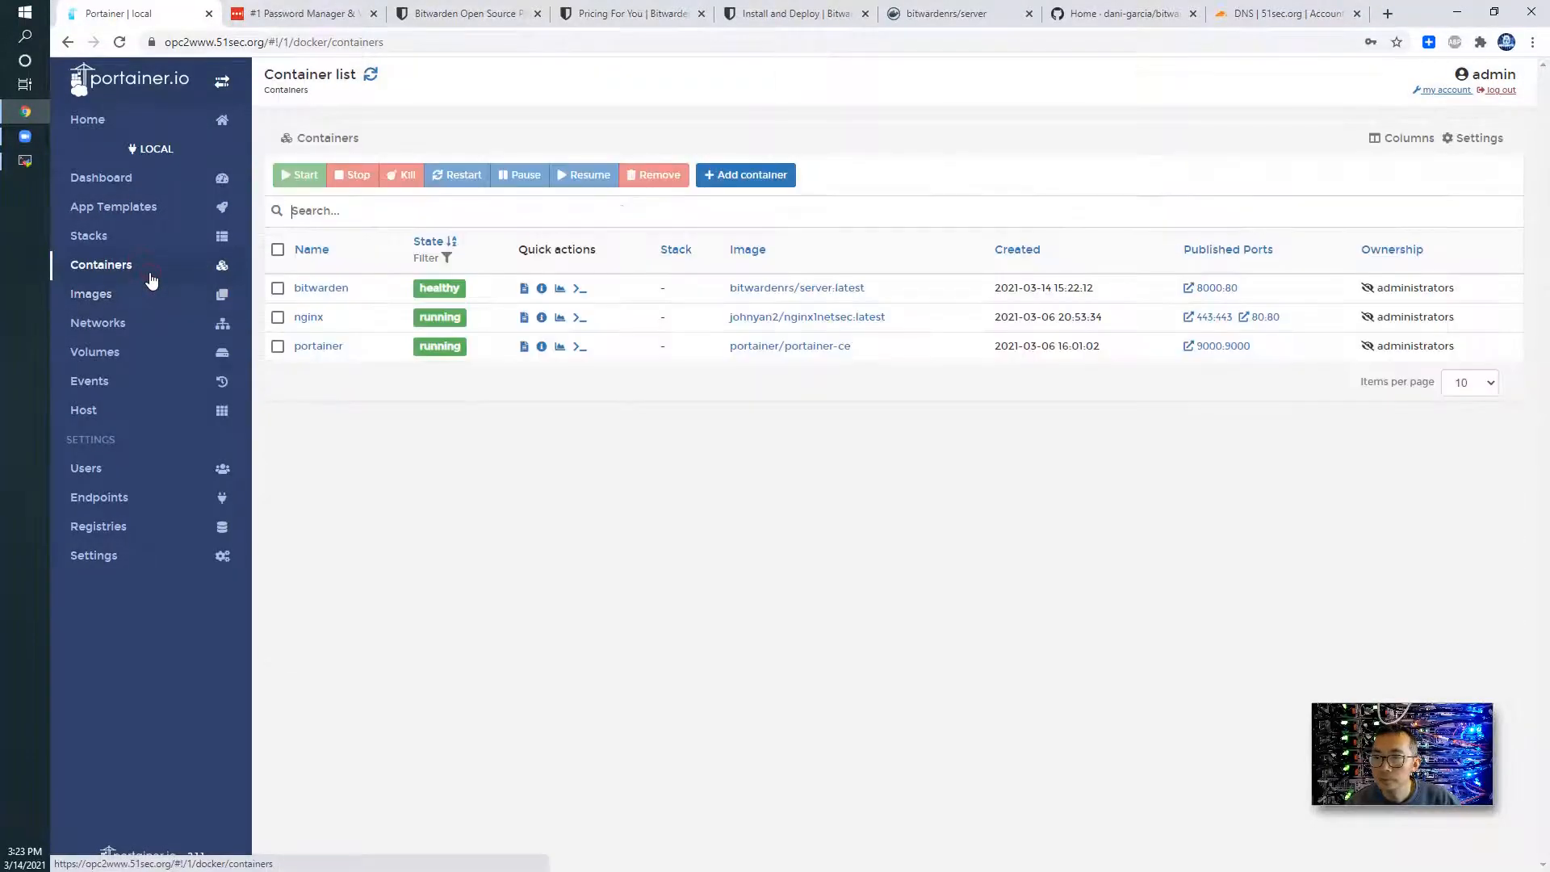
mouse_move(355, 287)
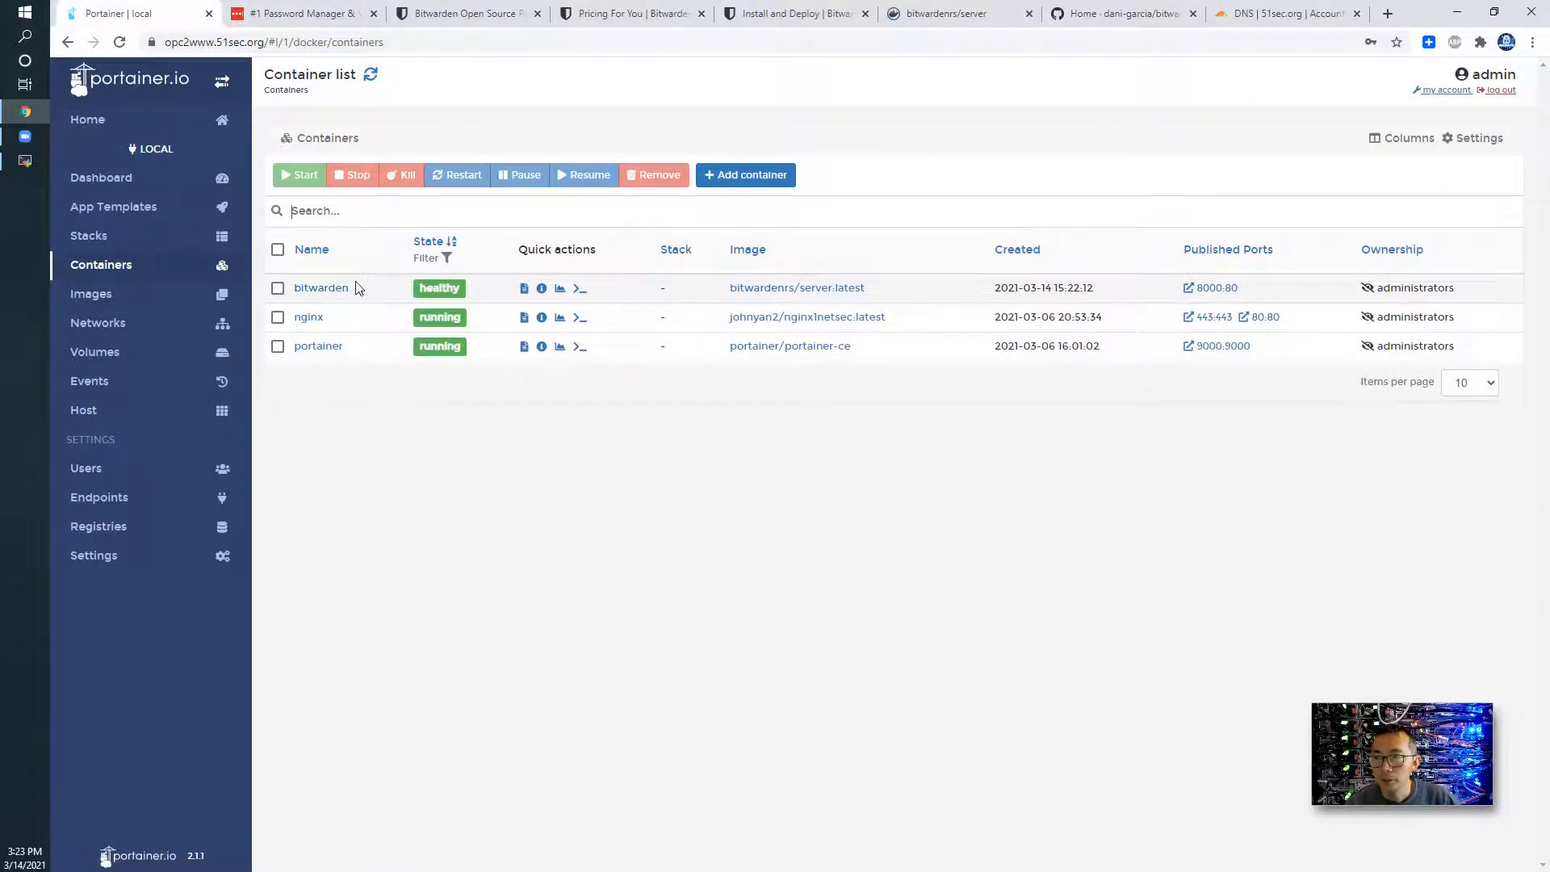
mouse_move(646, 289)
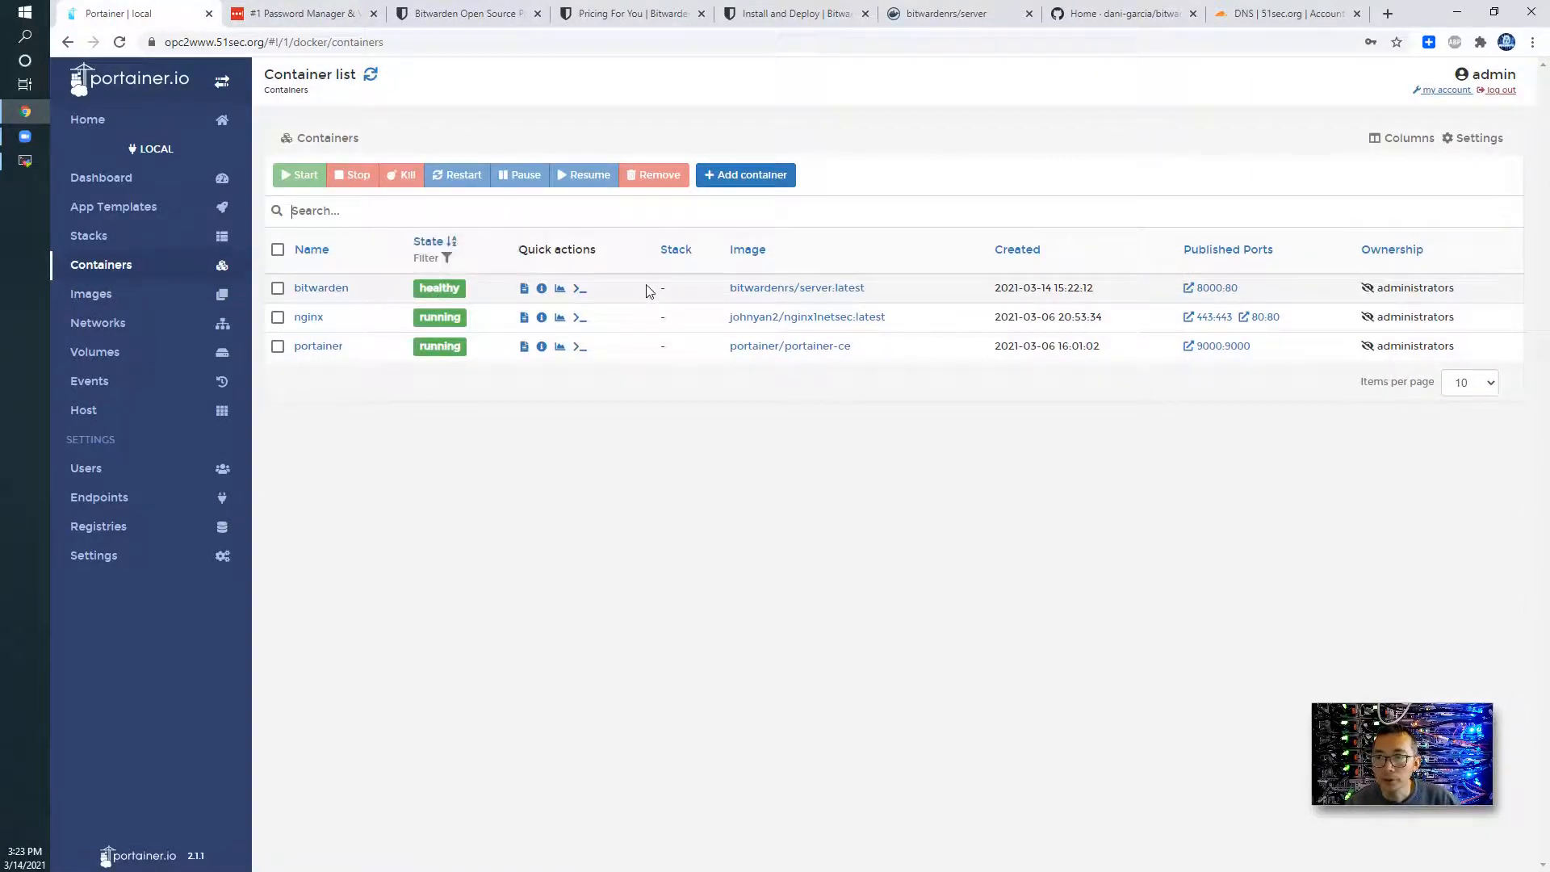
mouse_move(439, 287)
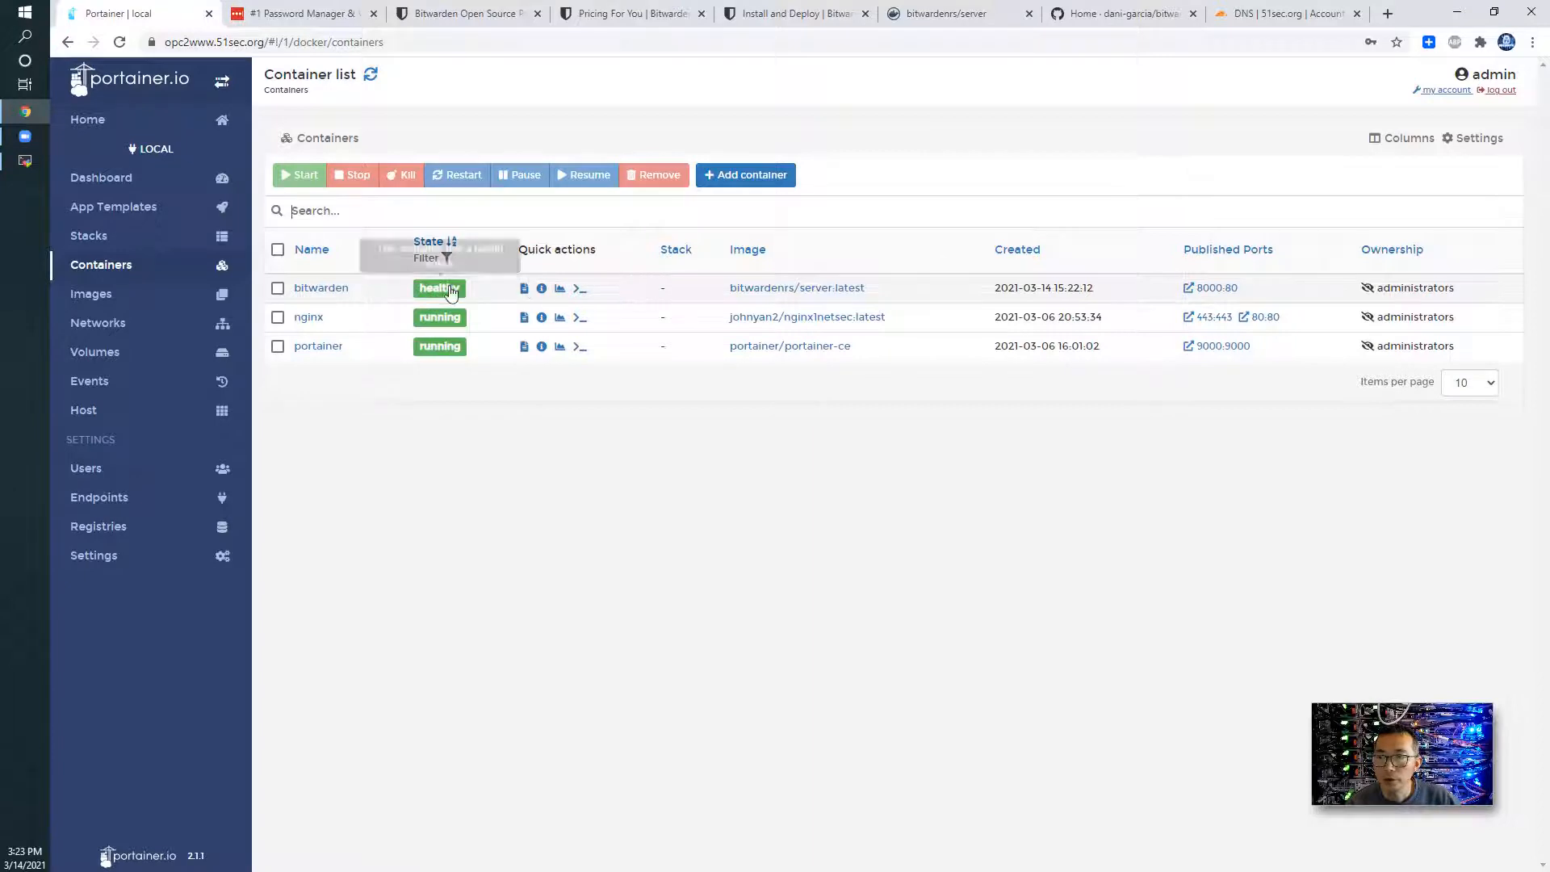
mouse_move(439, 288)
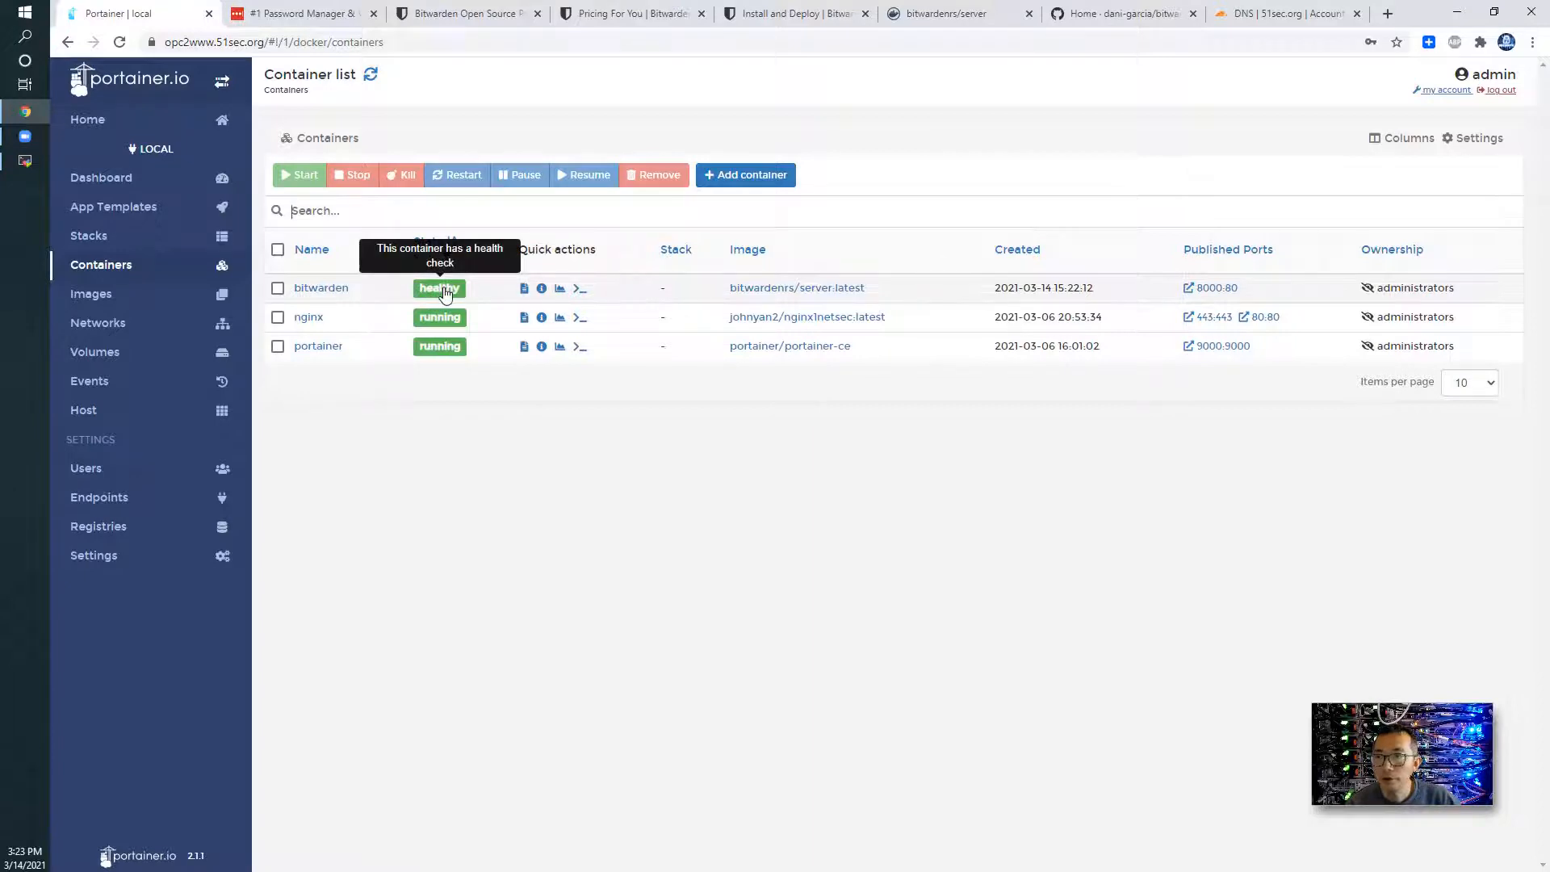
mouse_move(1169, 262)
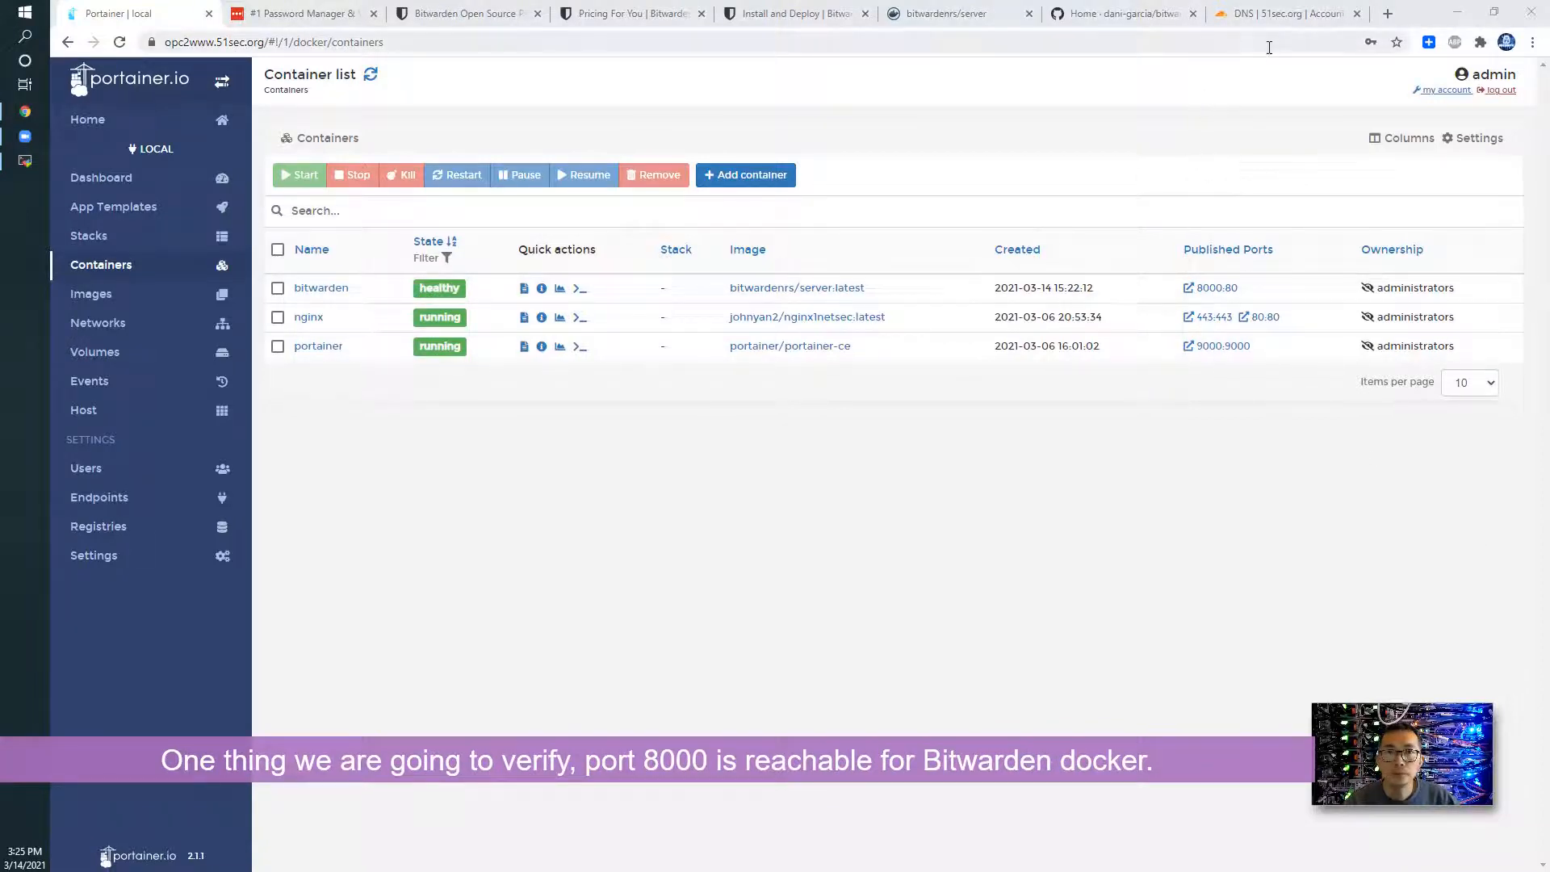
mouse_move(1120, 15)
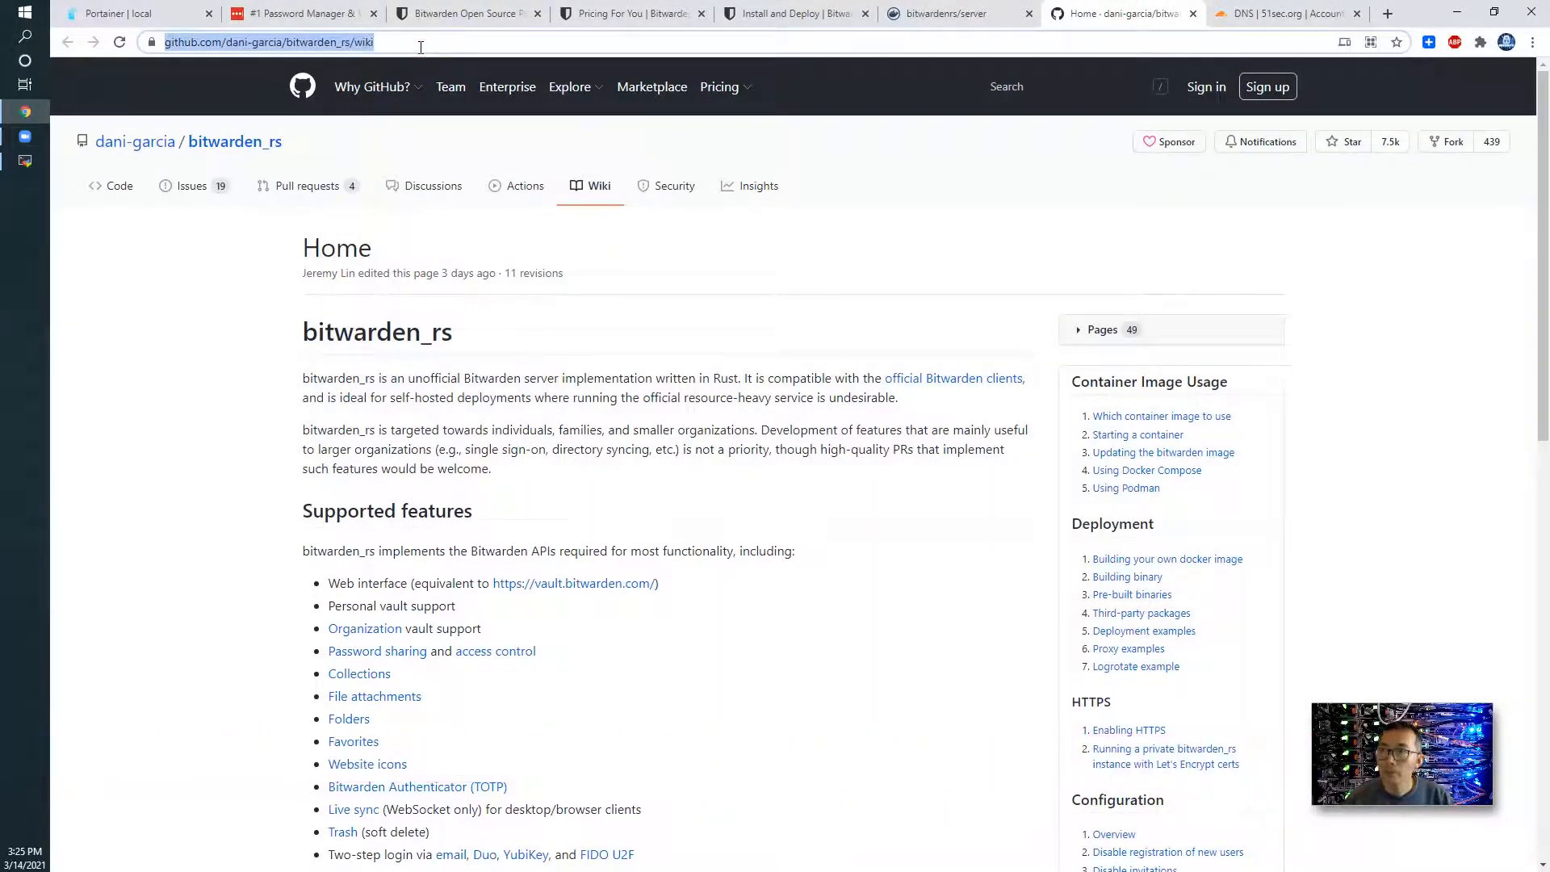
Step: Load the Bitwarden vault login page at 140.238.153.62:8000
text(140.238.153.62:8)
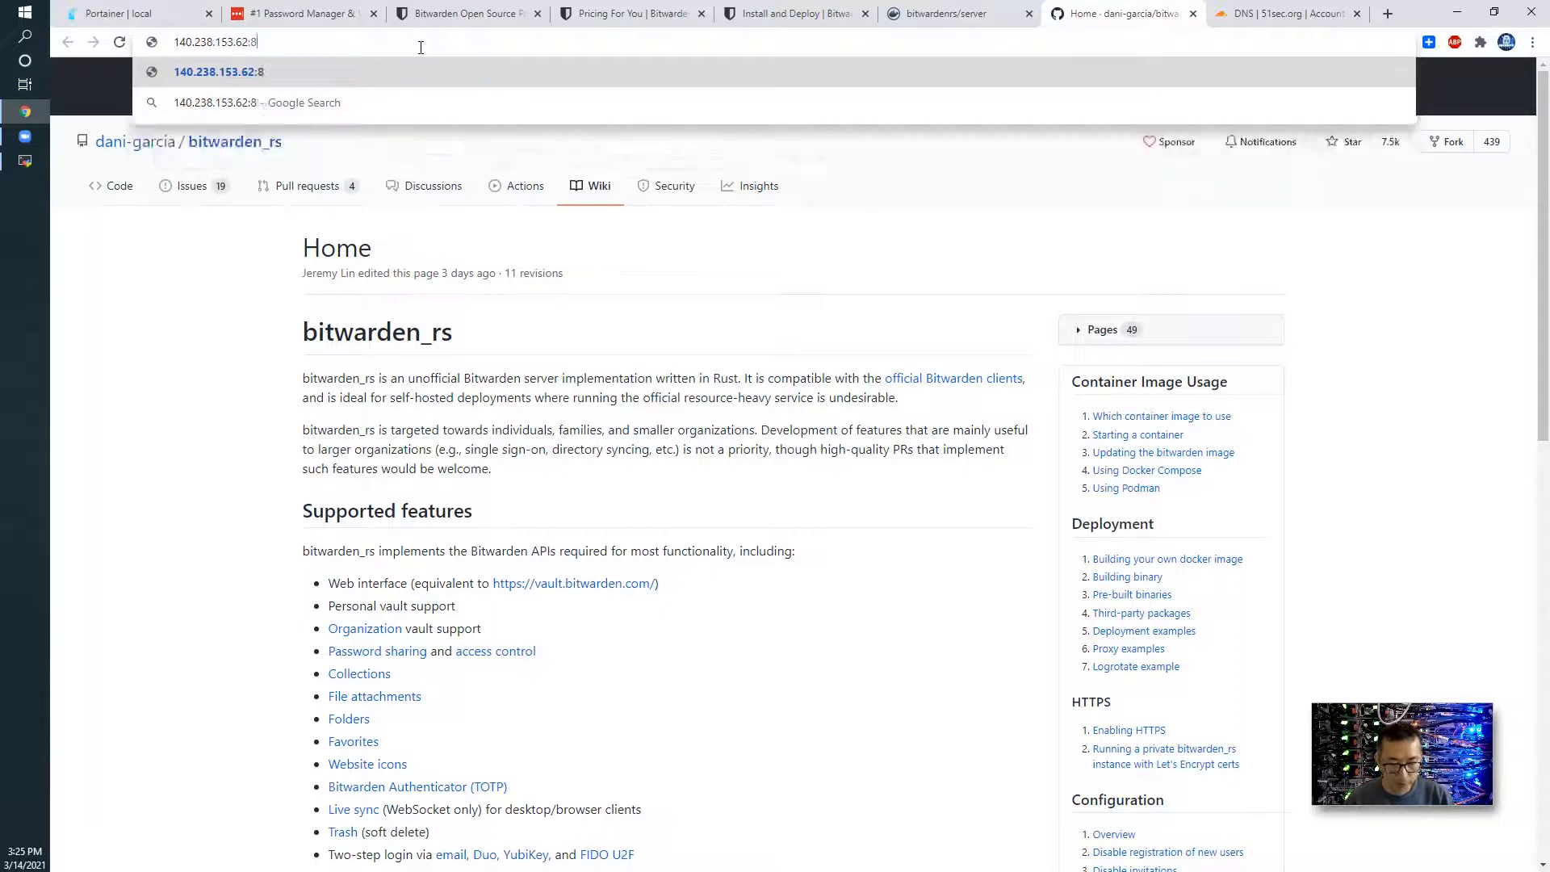
key(Return)
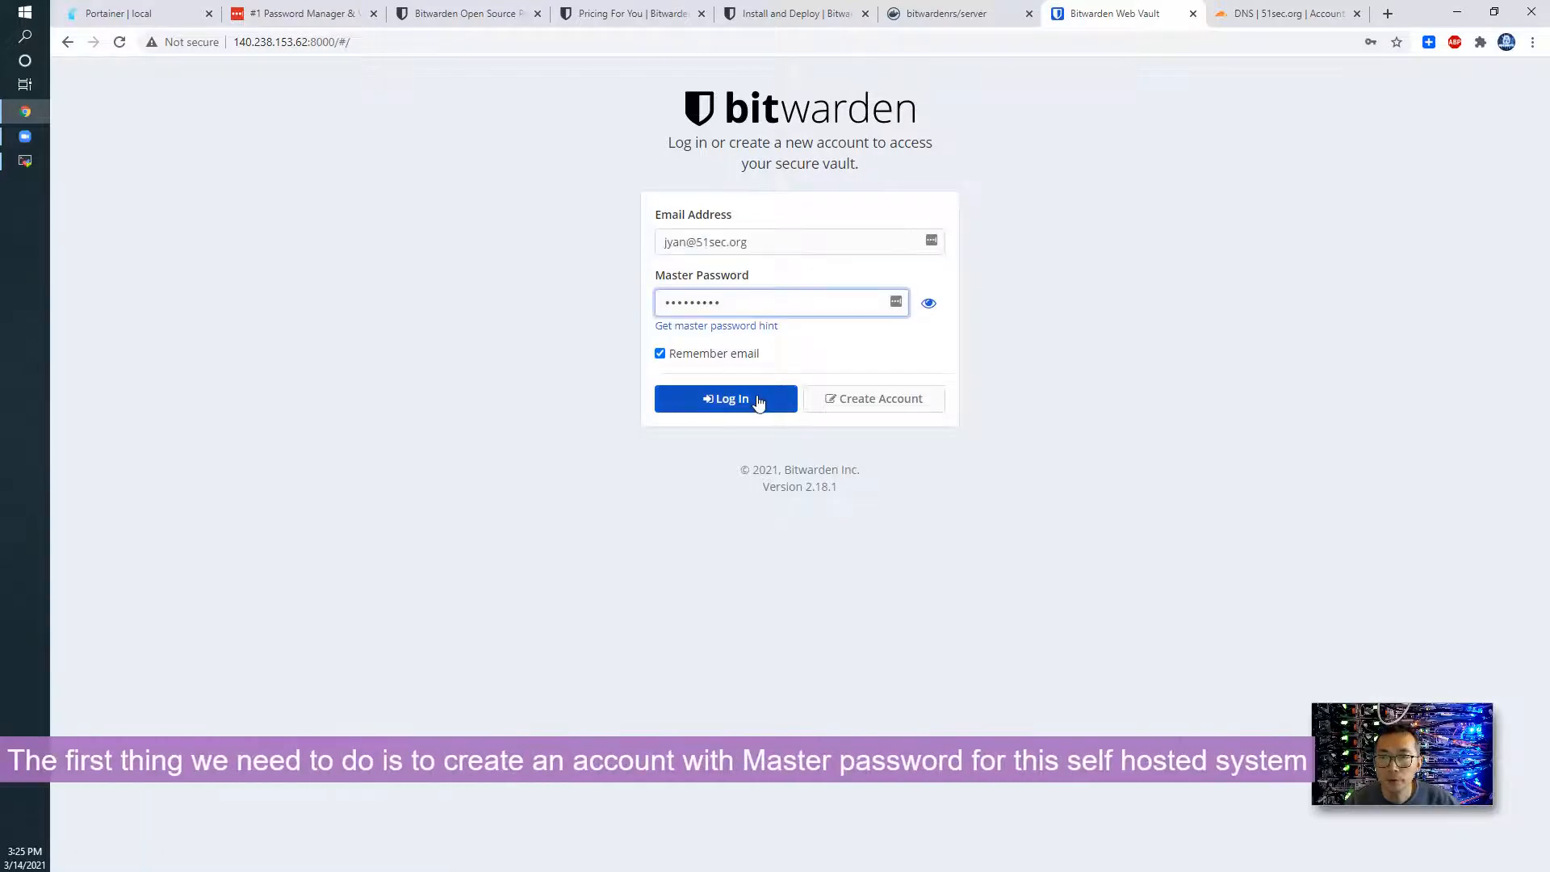
Step: Enter the name Johnny and the master password on the Create Account form
click(874, 399)
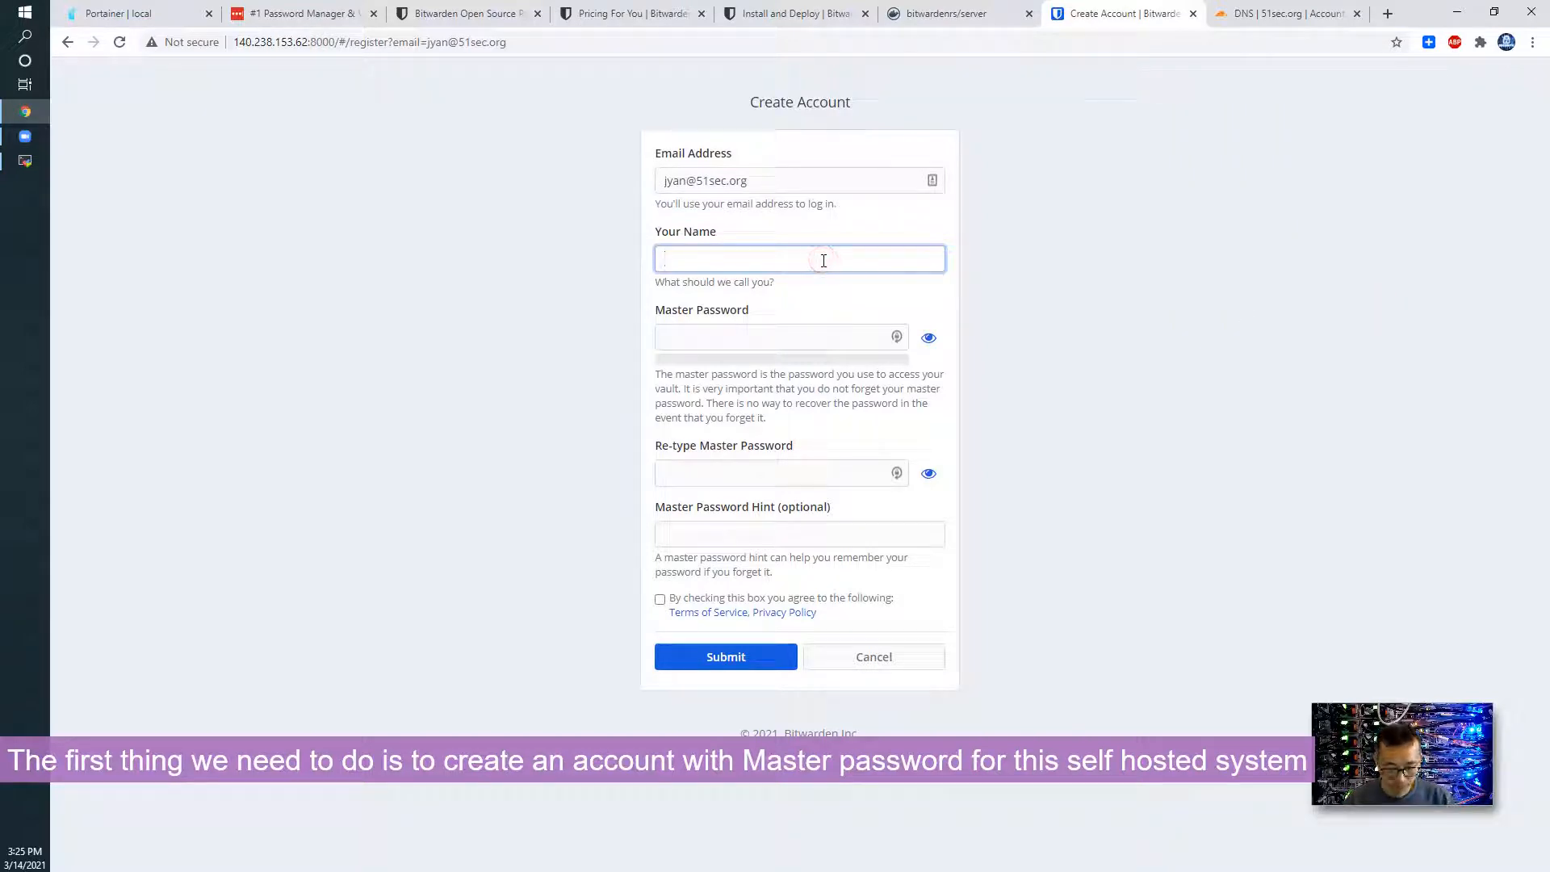
text(johnny)
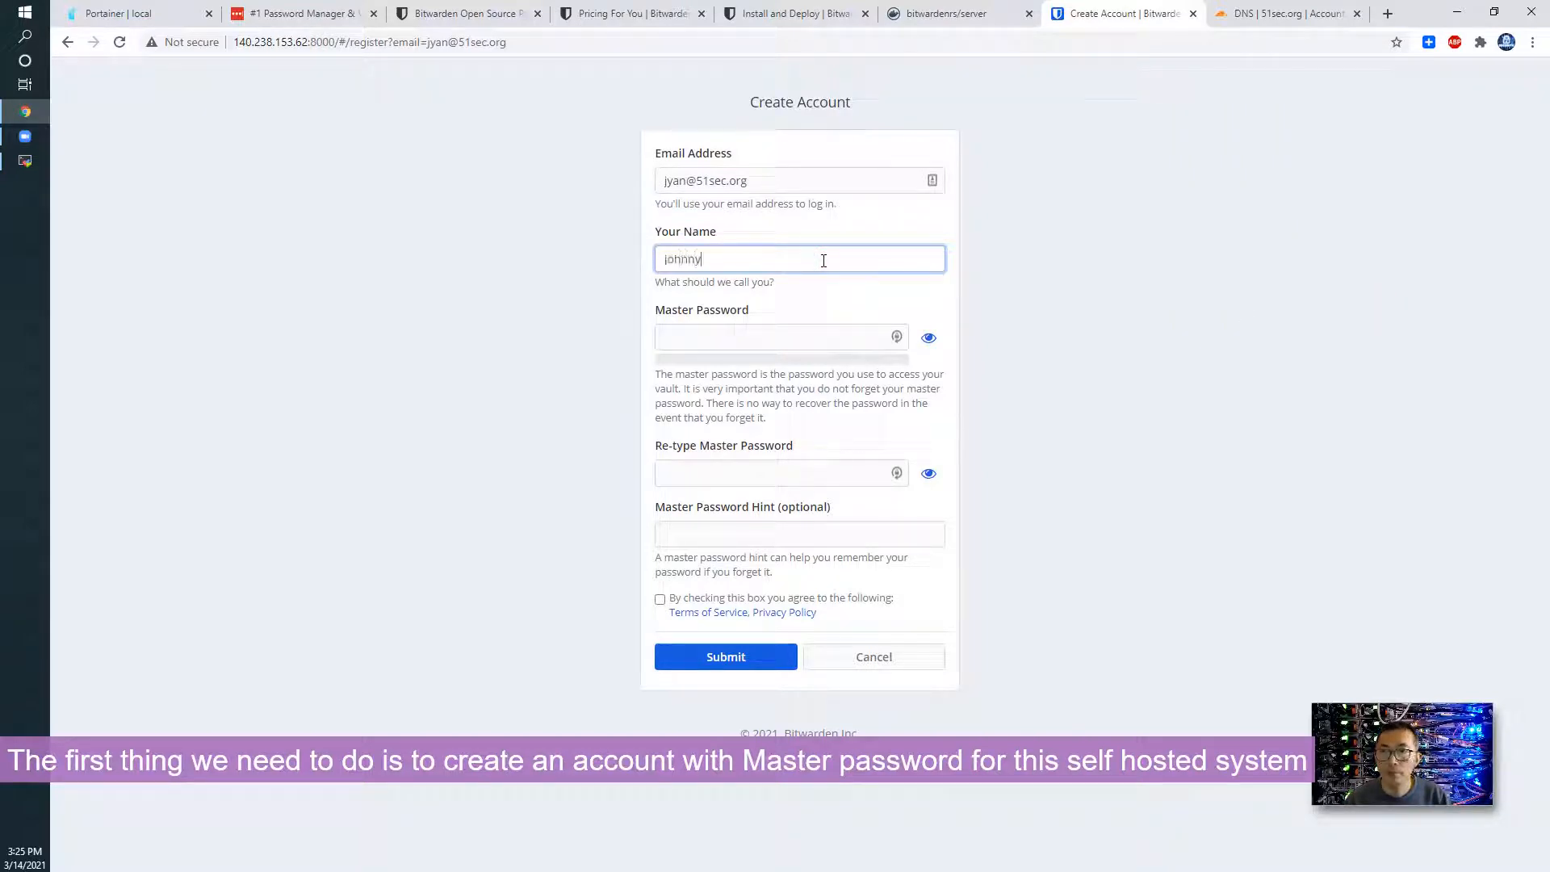
click(782, 337)
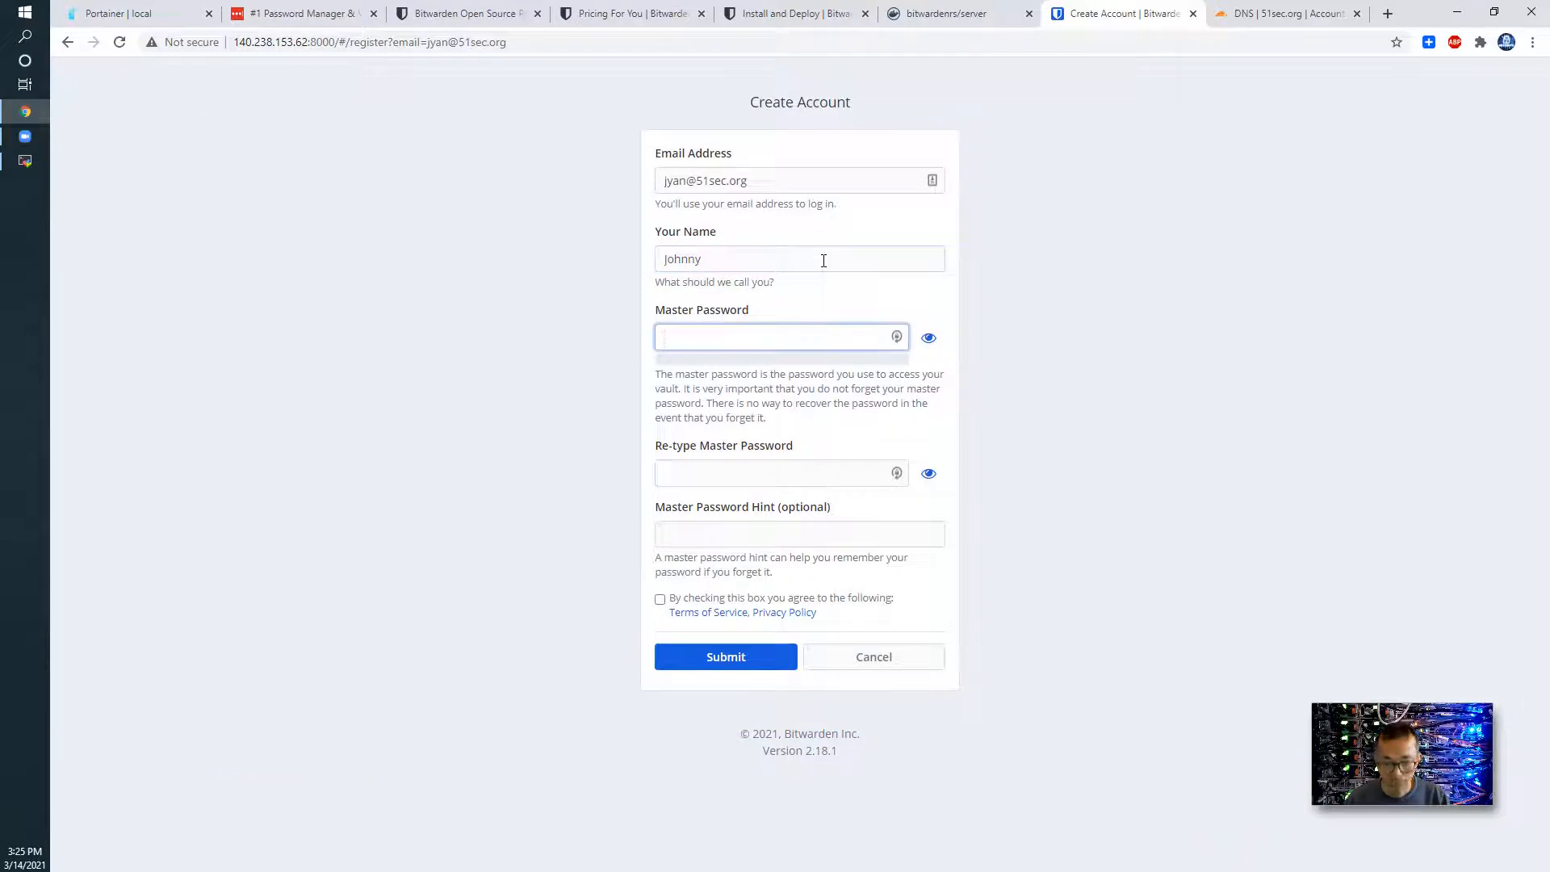
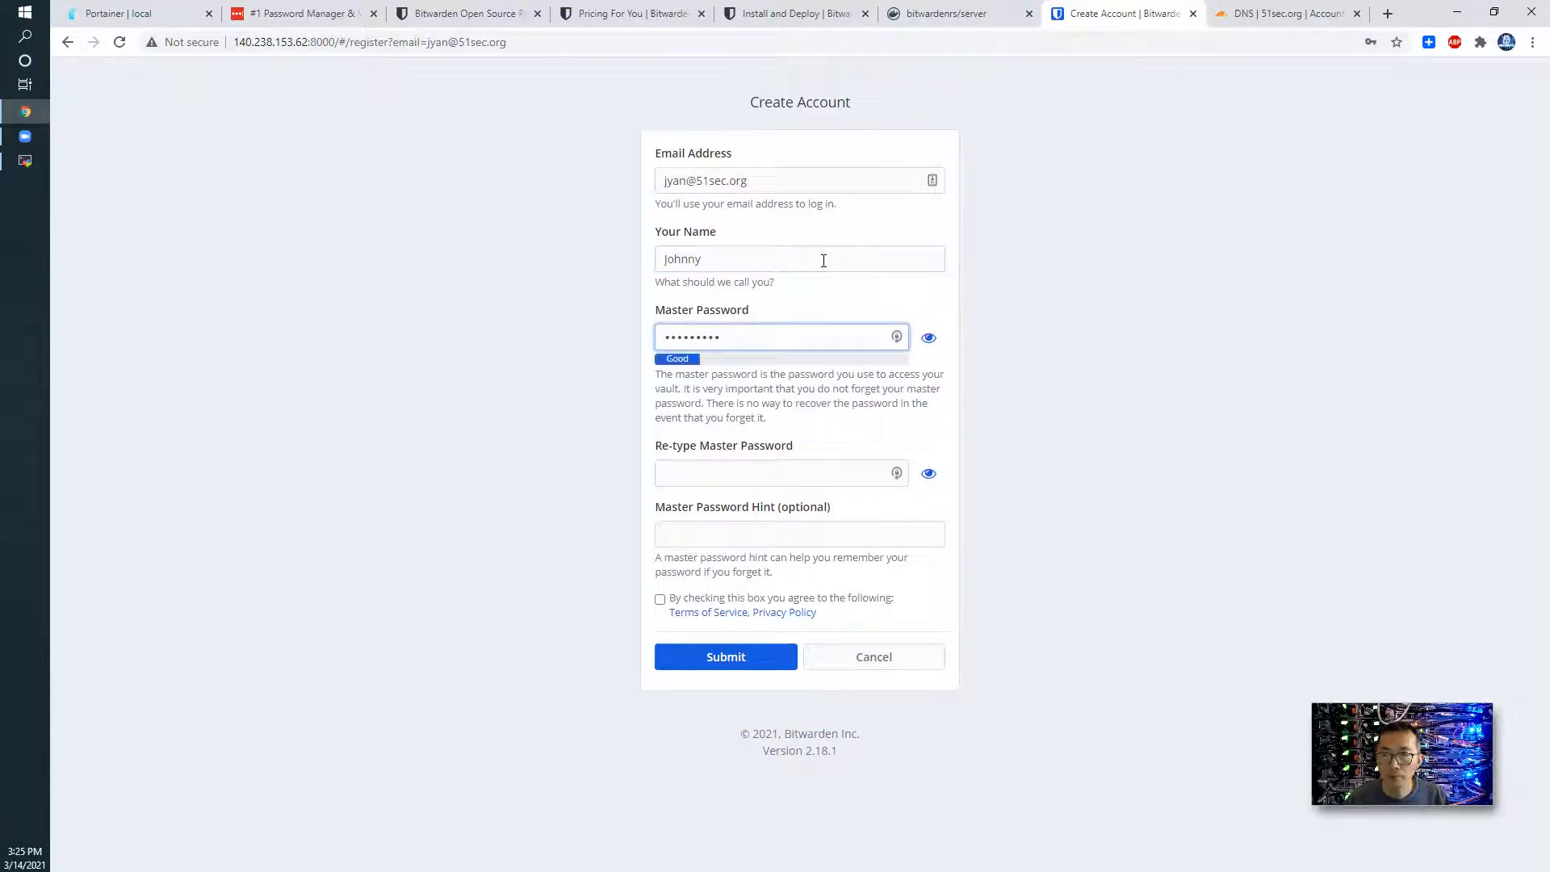
click(782, 473)
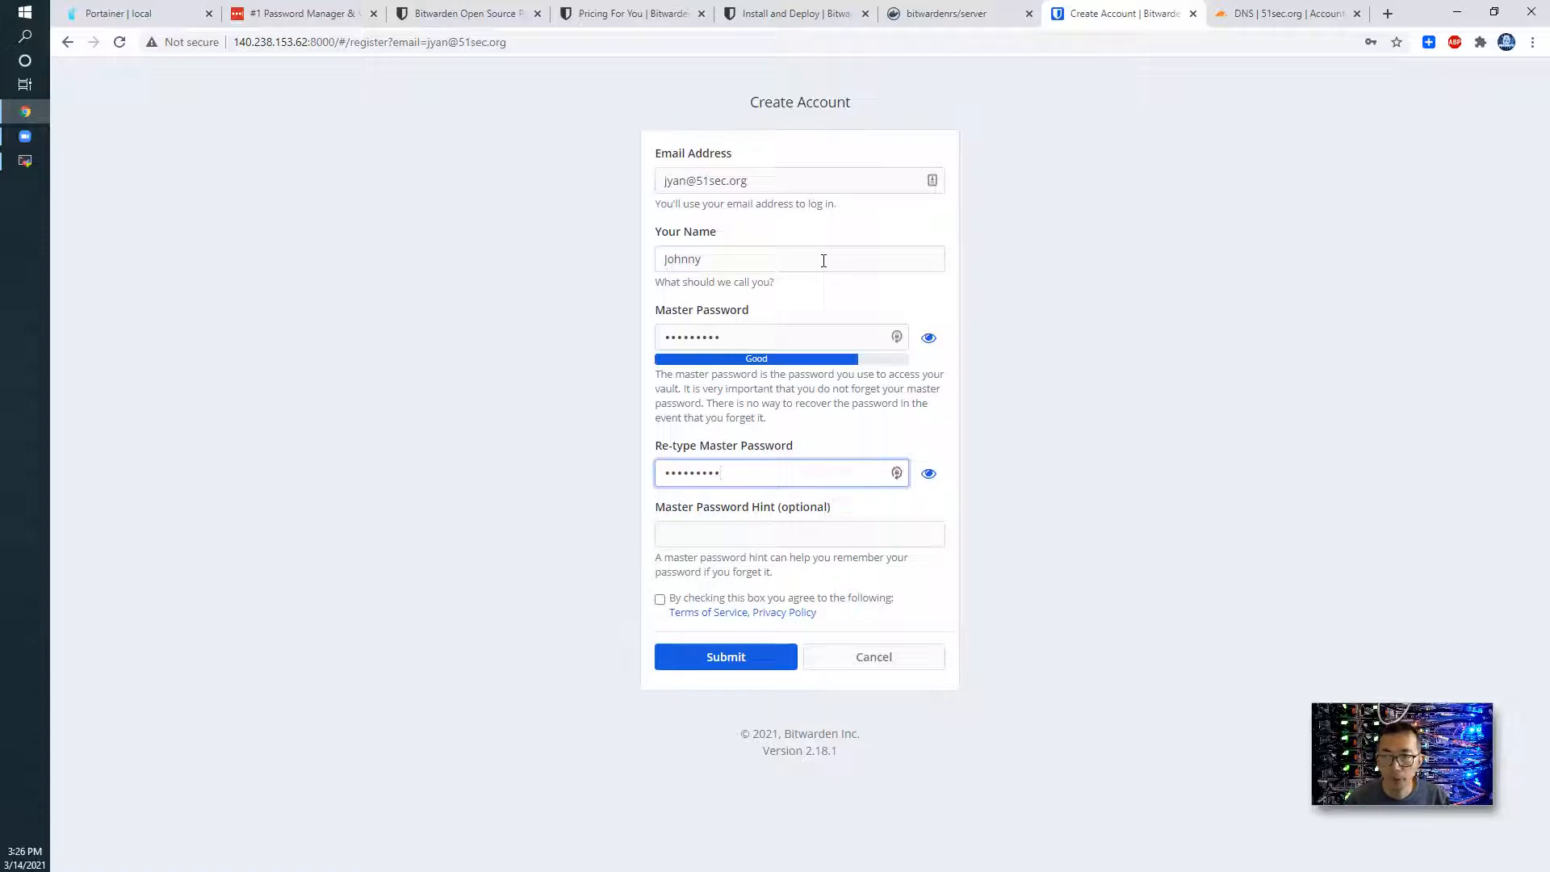
Step: Confirm the master password and add the hint 'aaa'
click(799, 535)
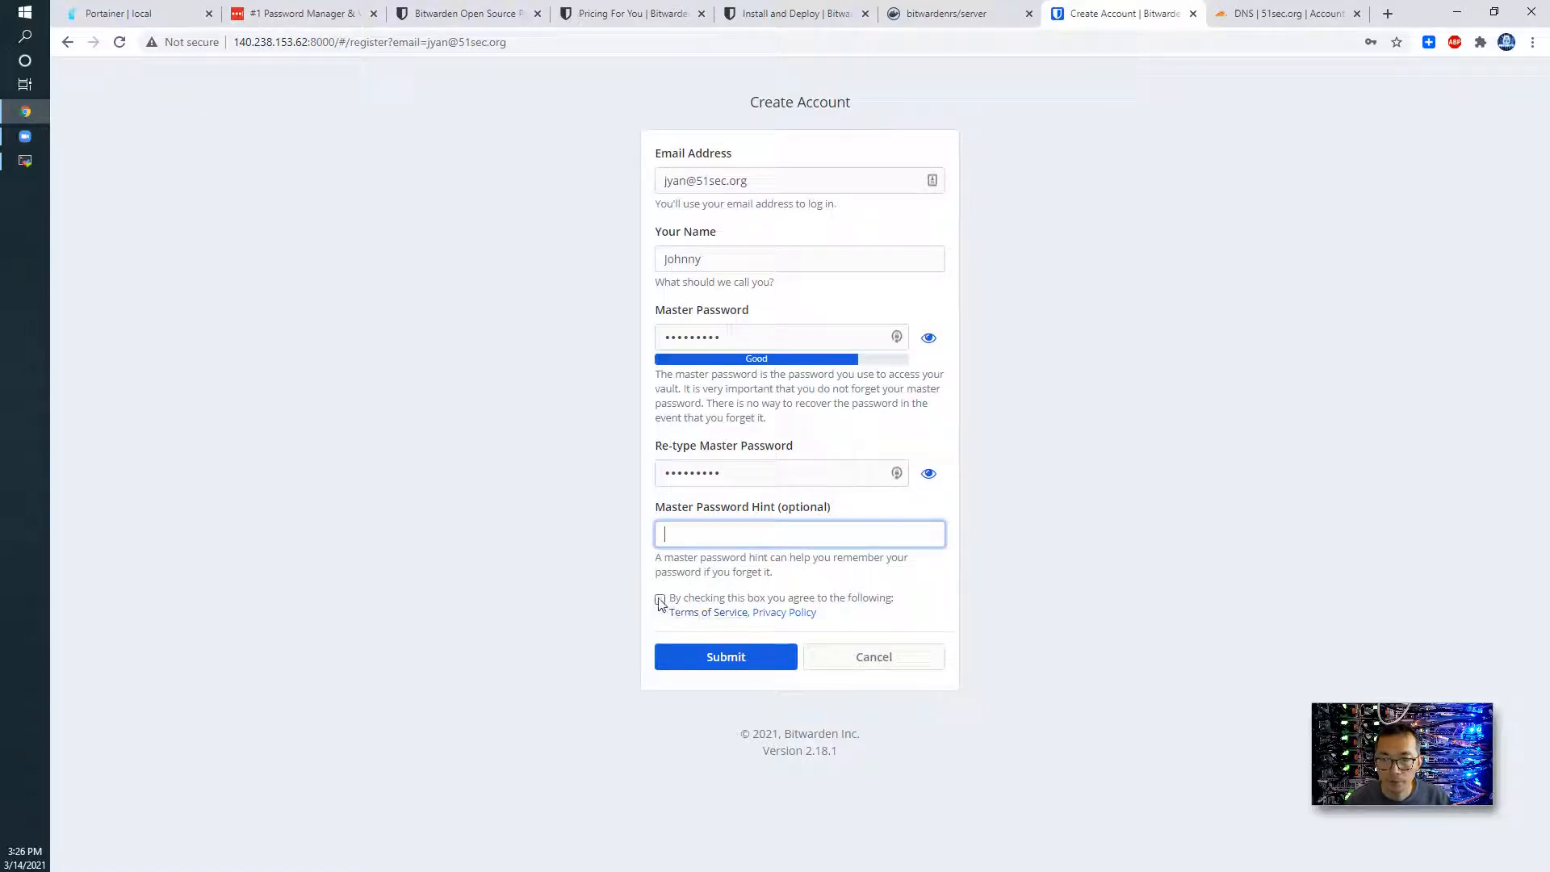
text(aaa)
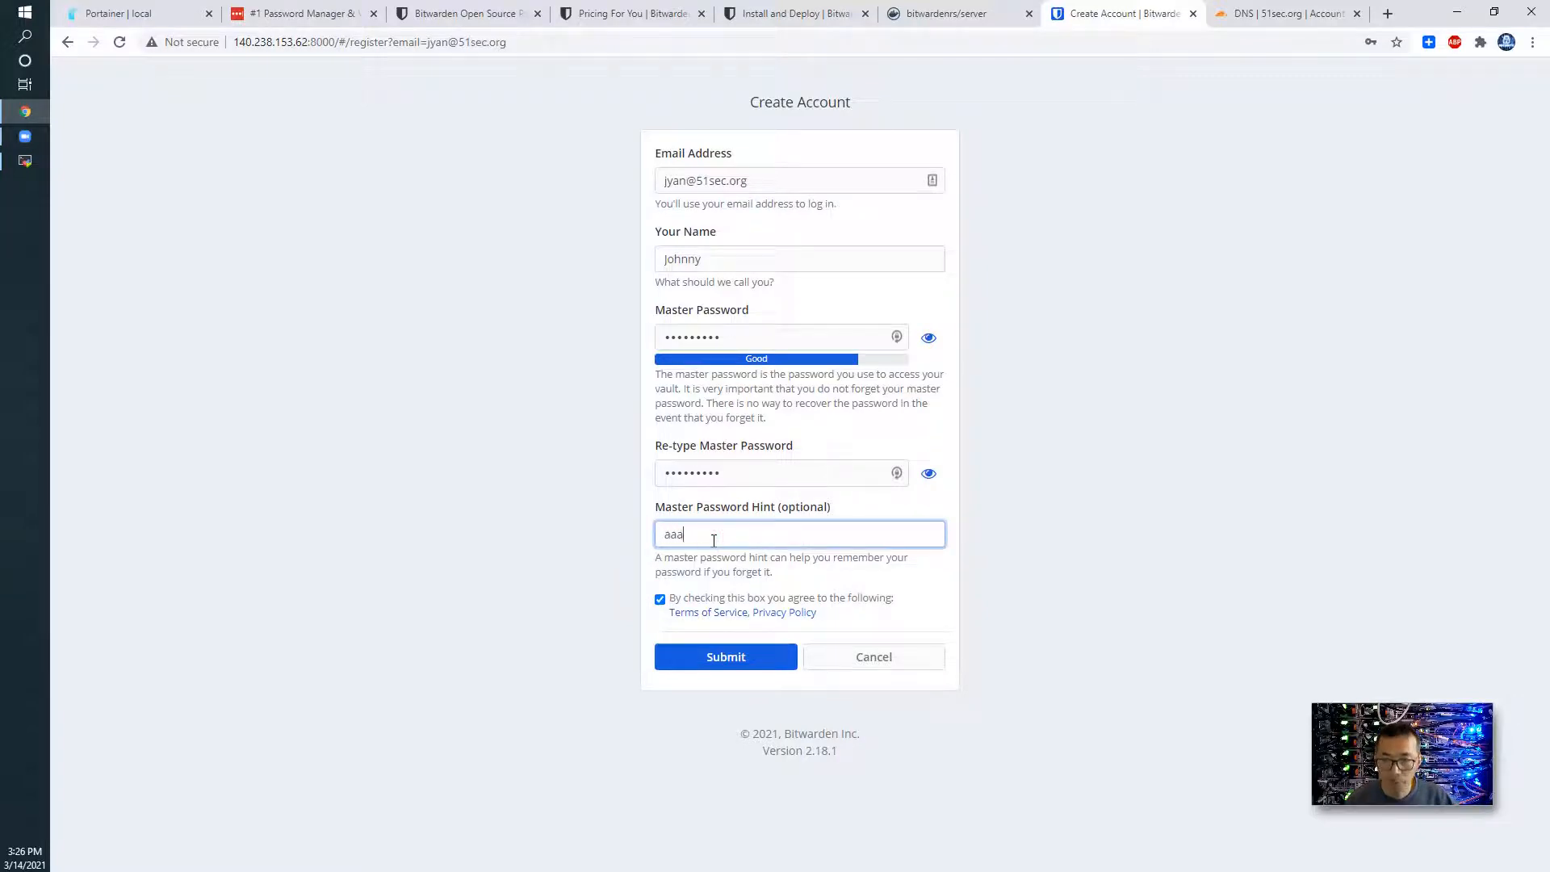
text(aaa)
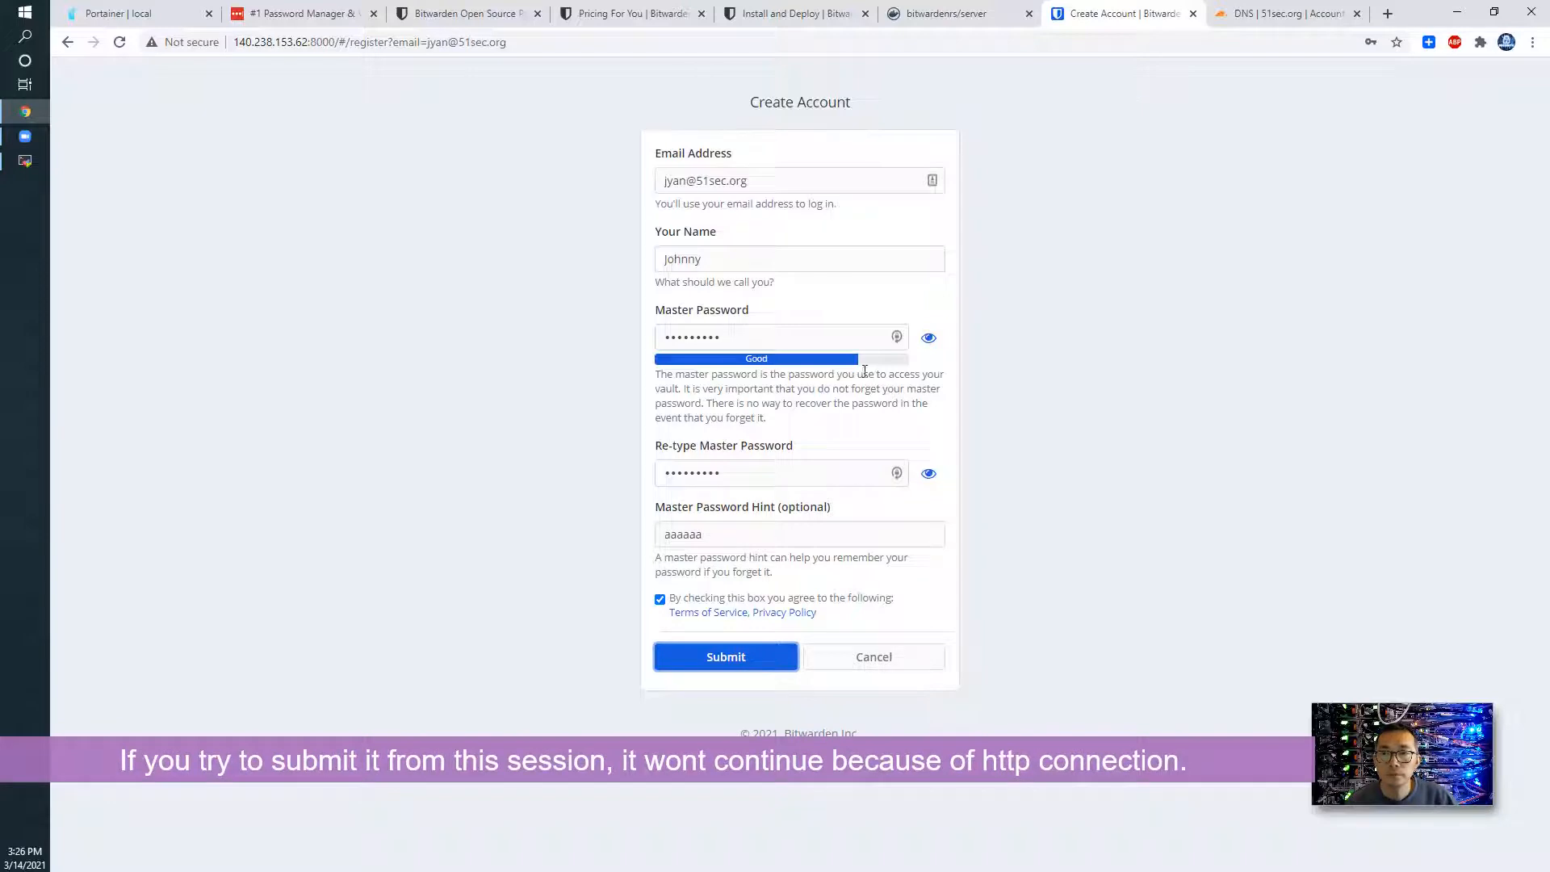
mouse_move(725, 658)
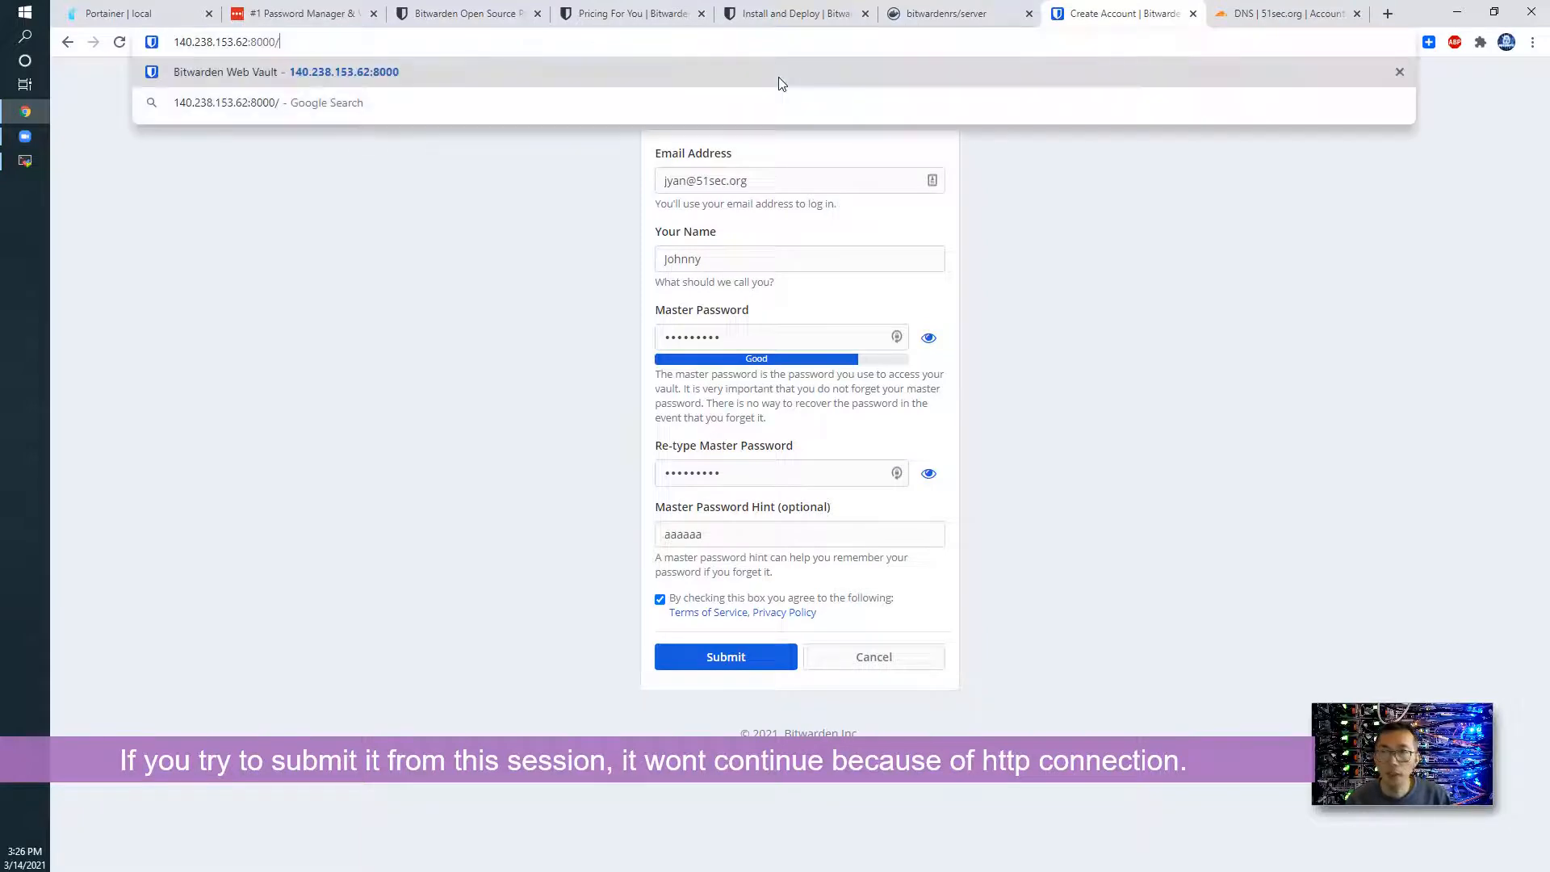
click(343, 71)
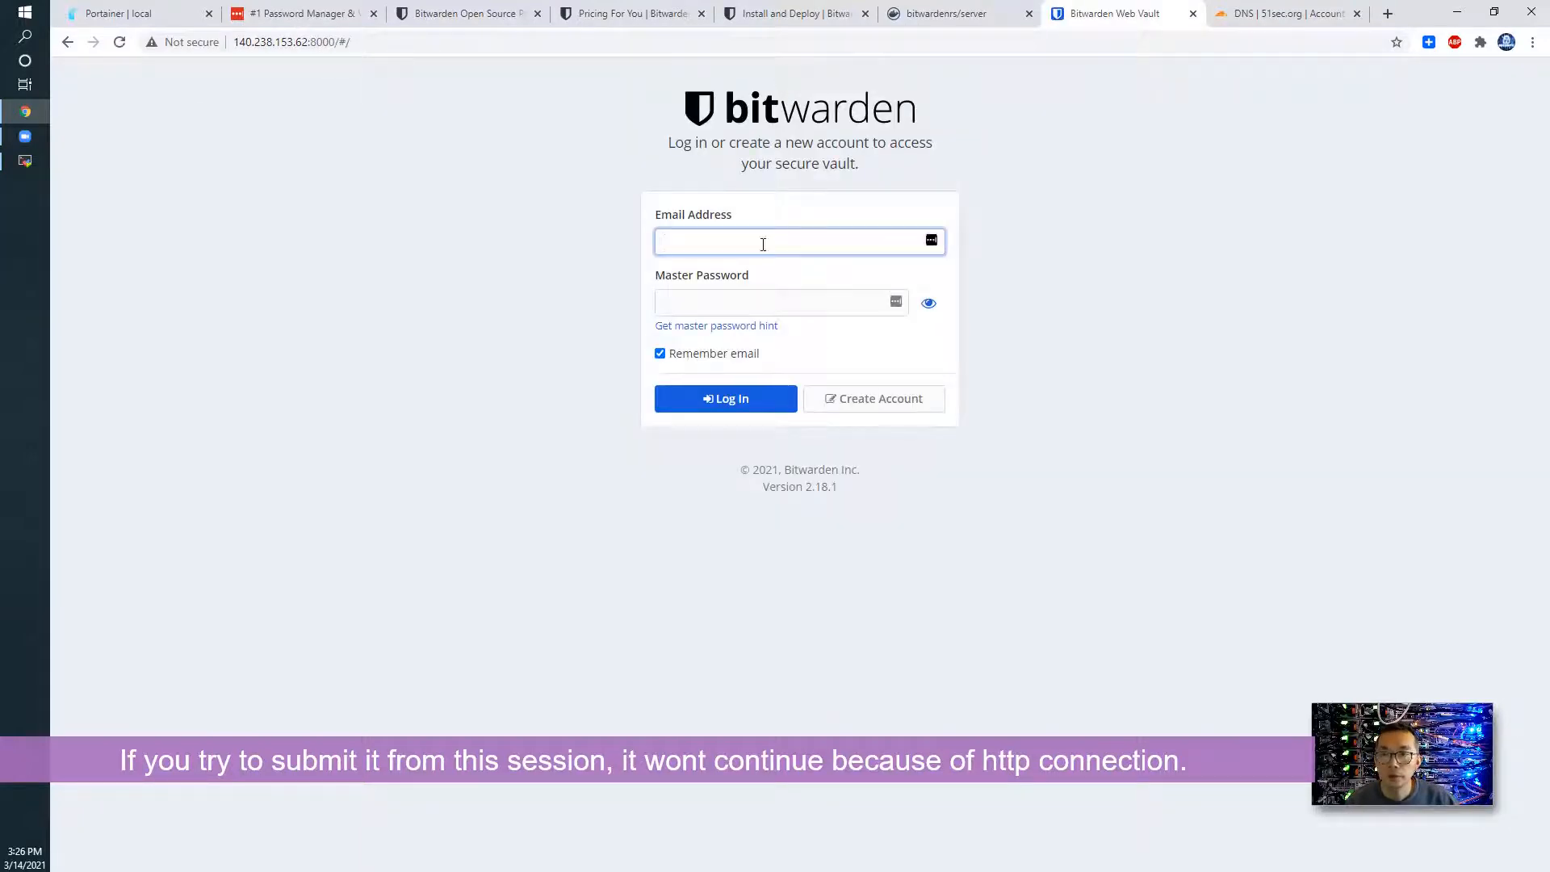
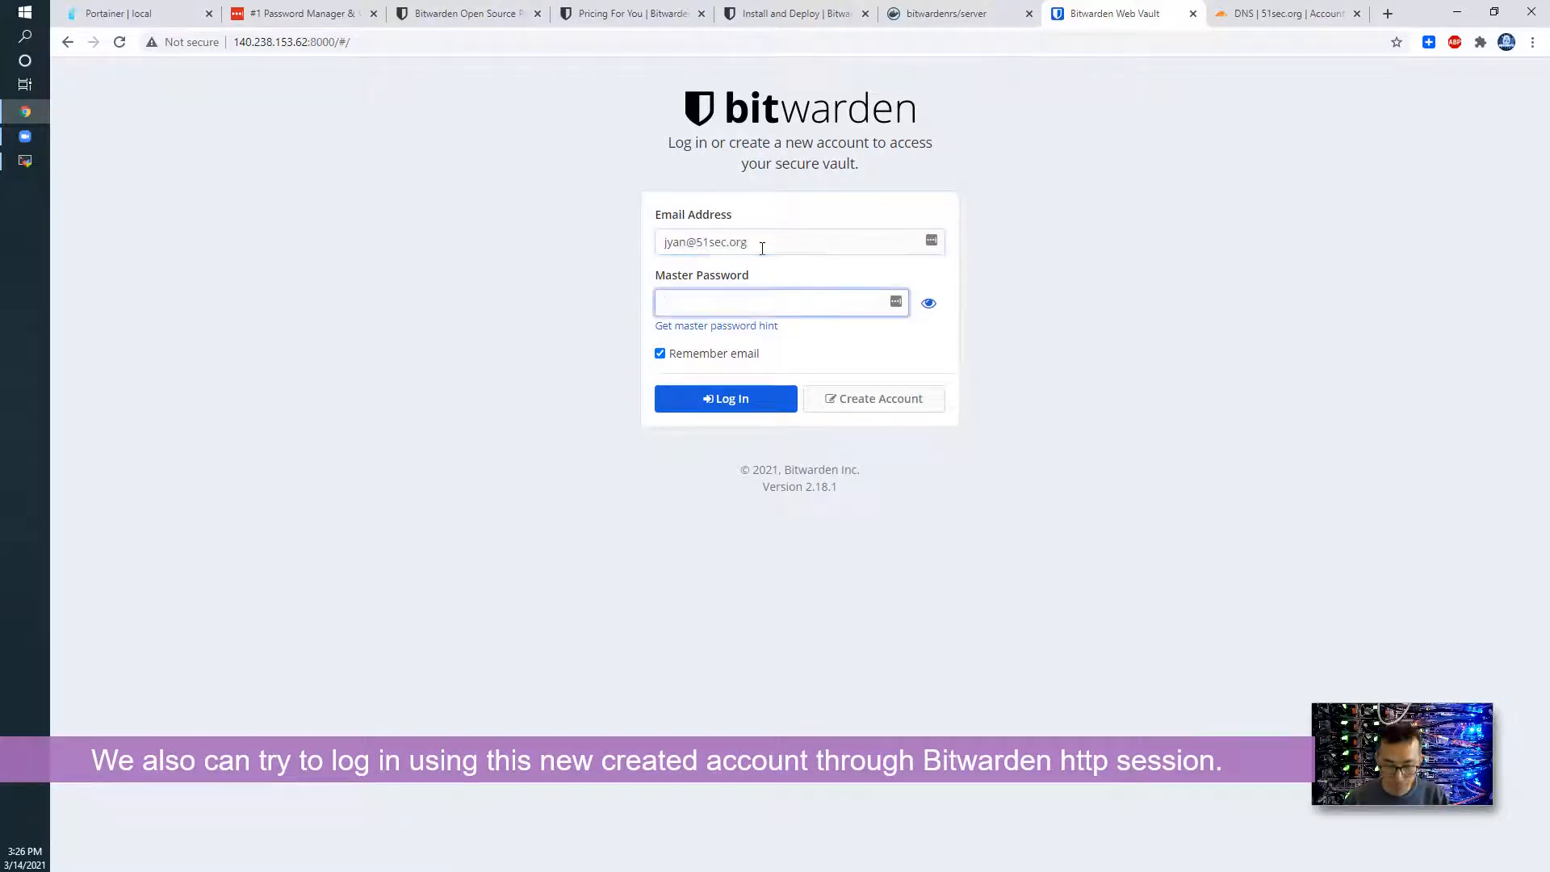
text(password)
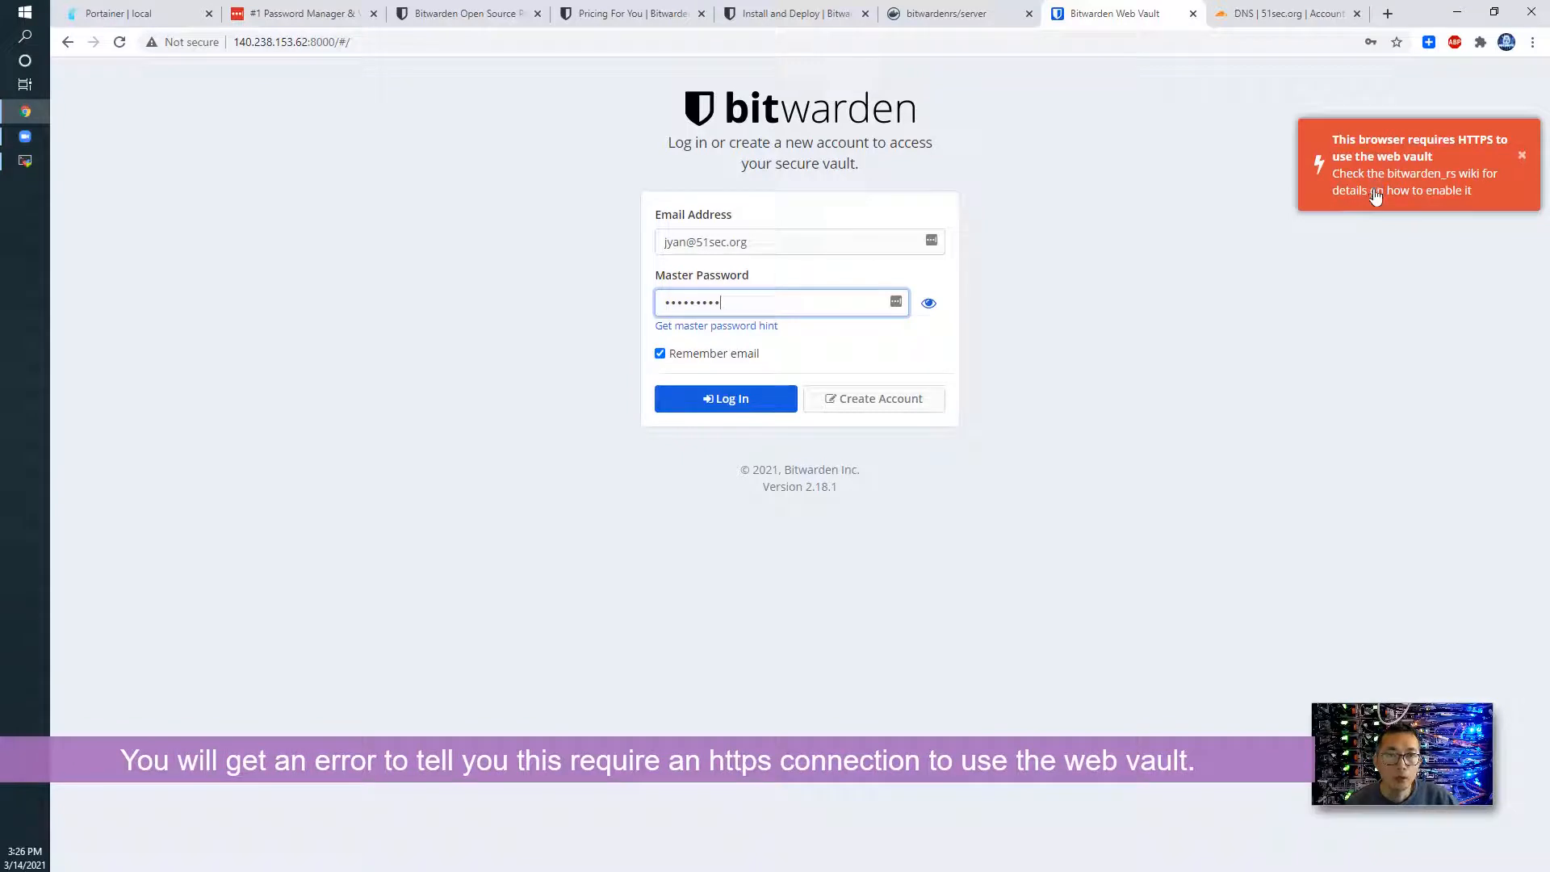
mouse_move(762, 243)
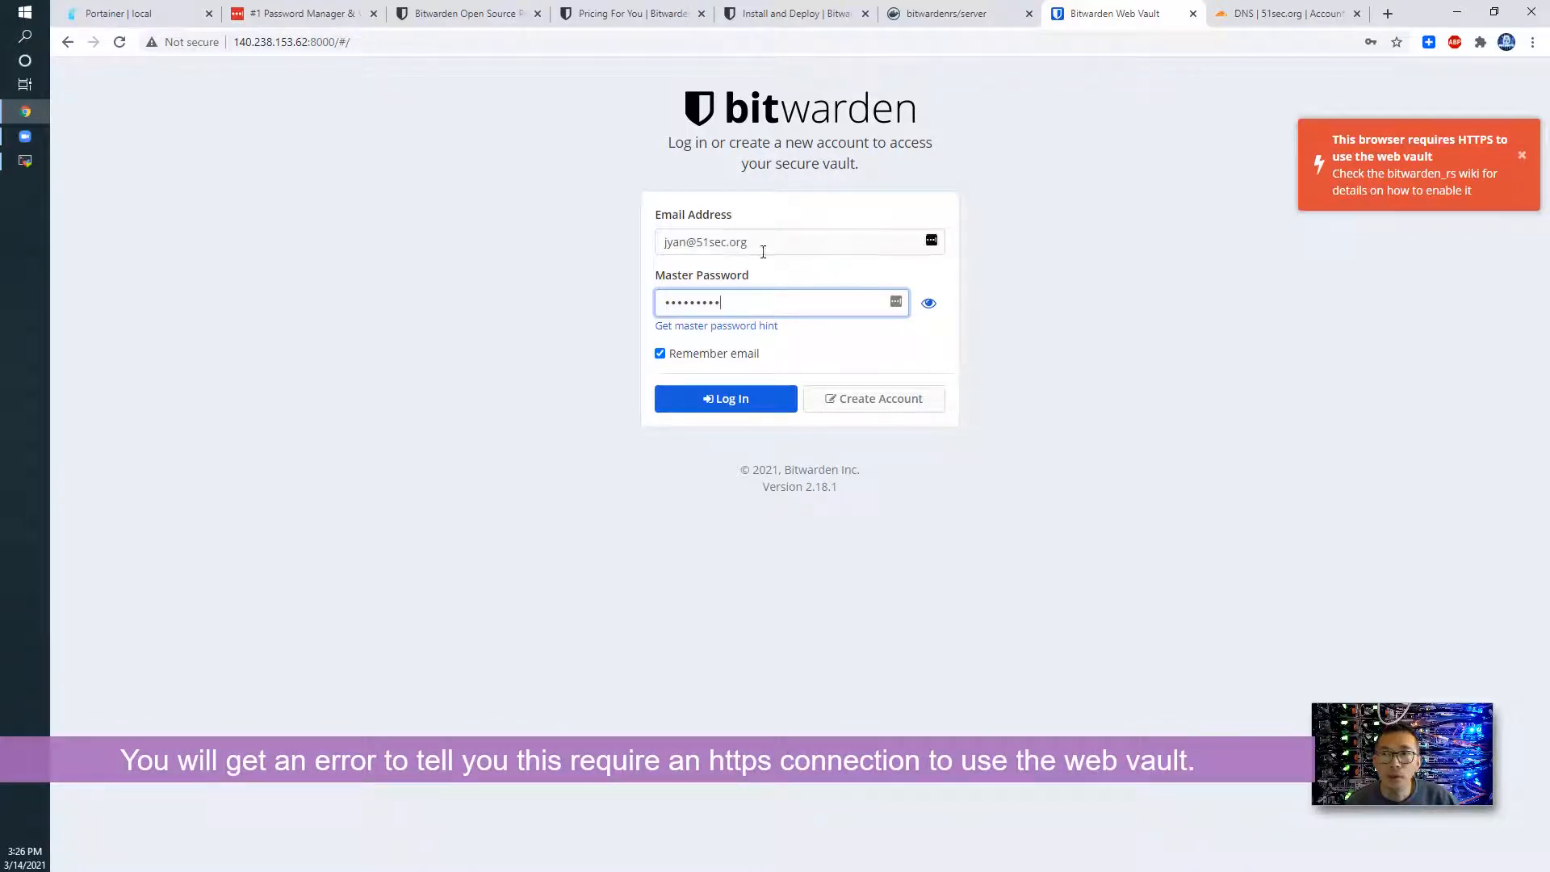
Step: Attempt the login, get the HTTPS-required warning, and return to Portainer's container list
click(288, 42)
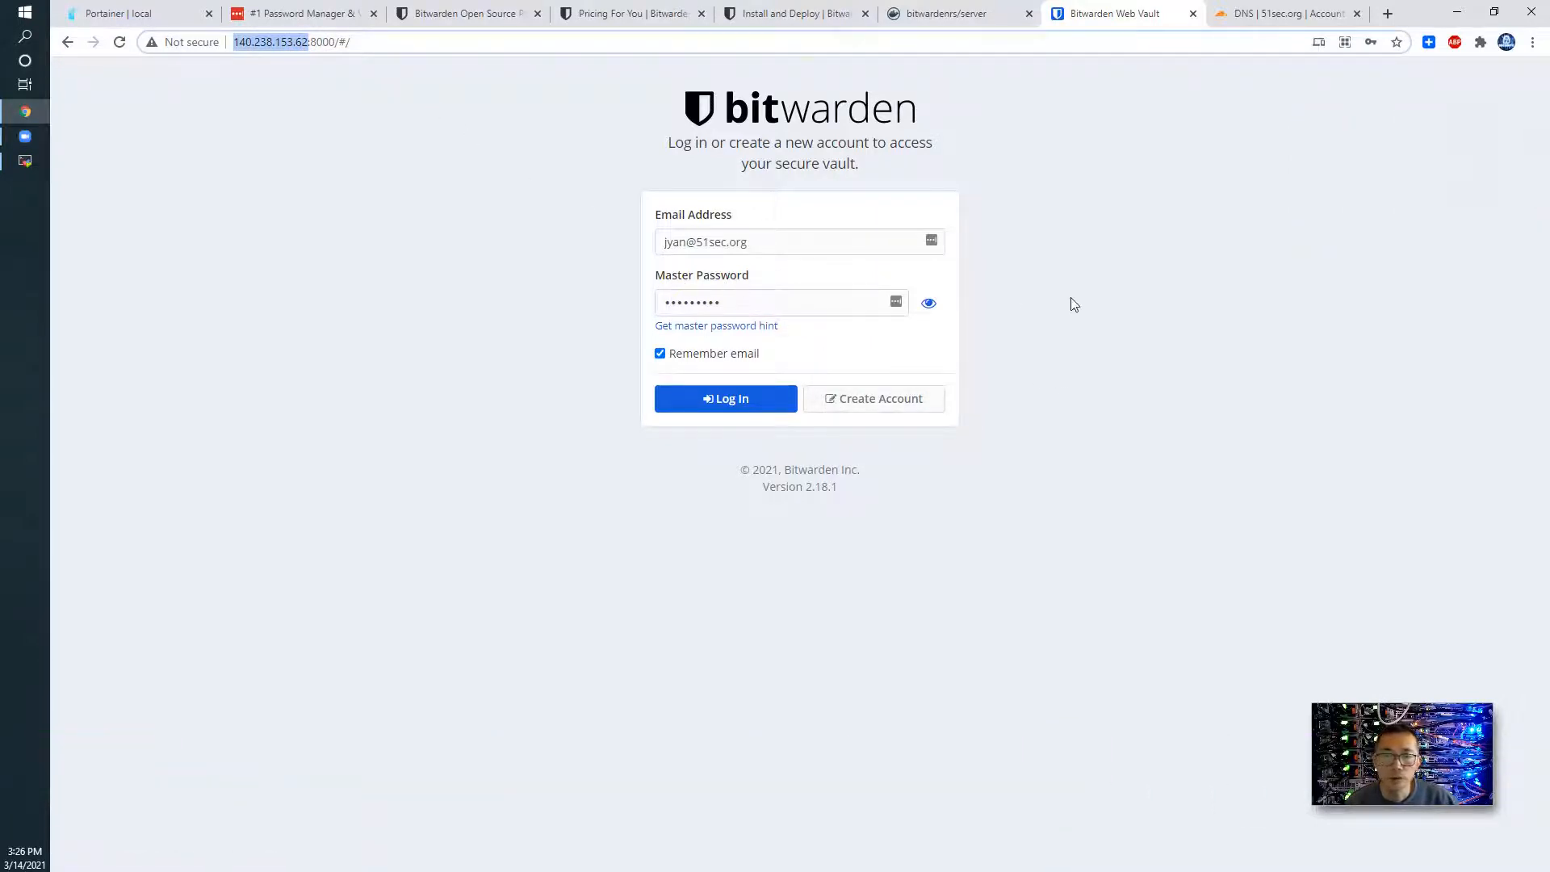
mouse_move(1029, 294)
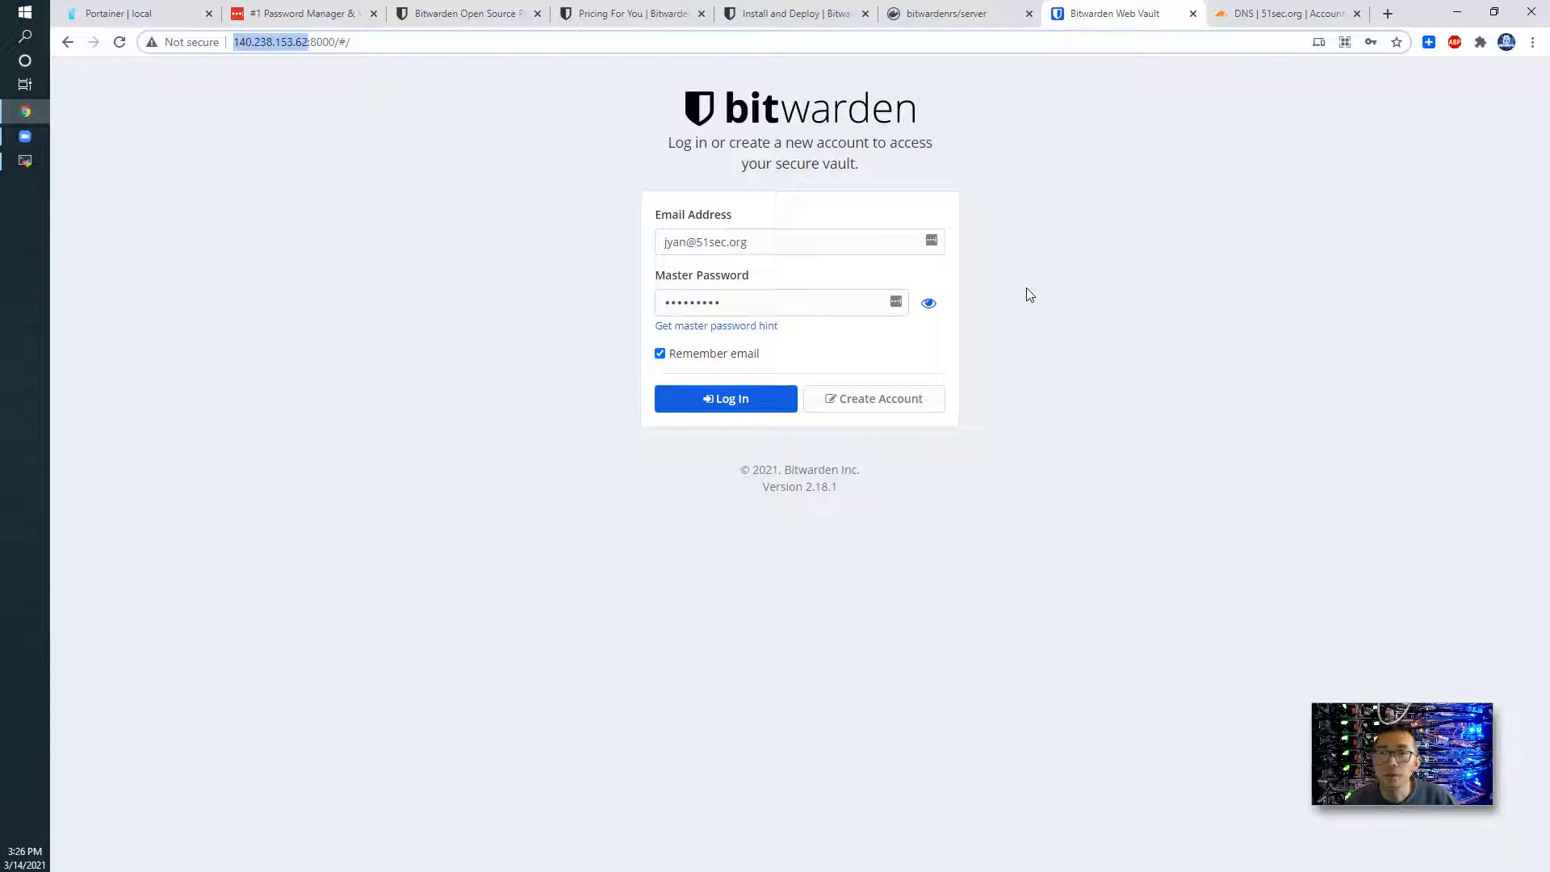
mouse_move(222, 86)
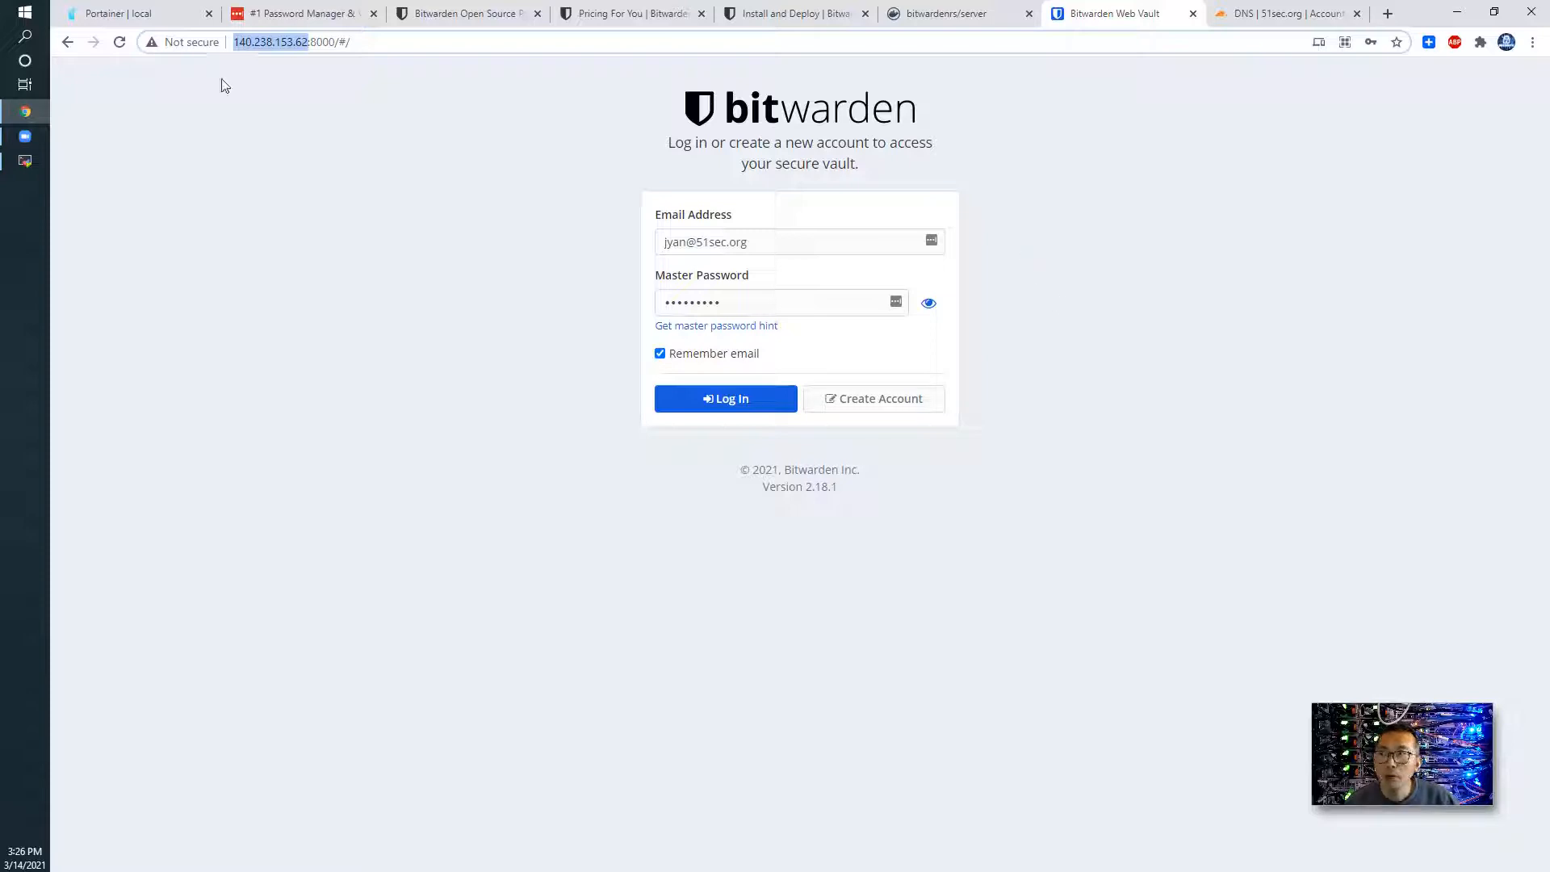
click(130, 13)
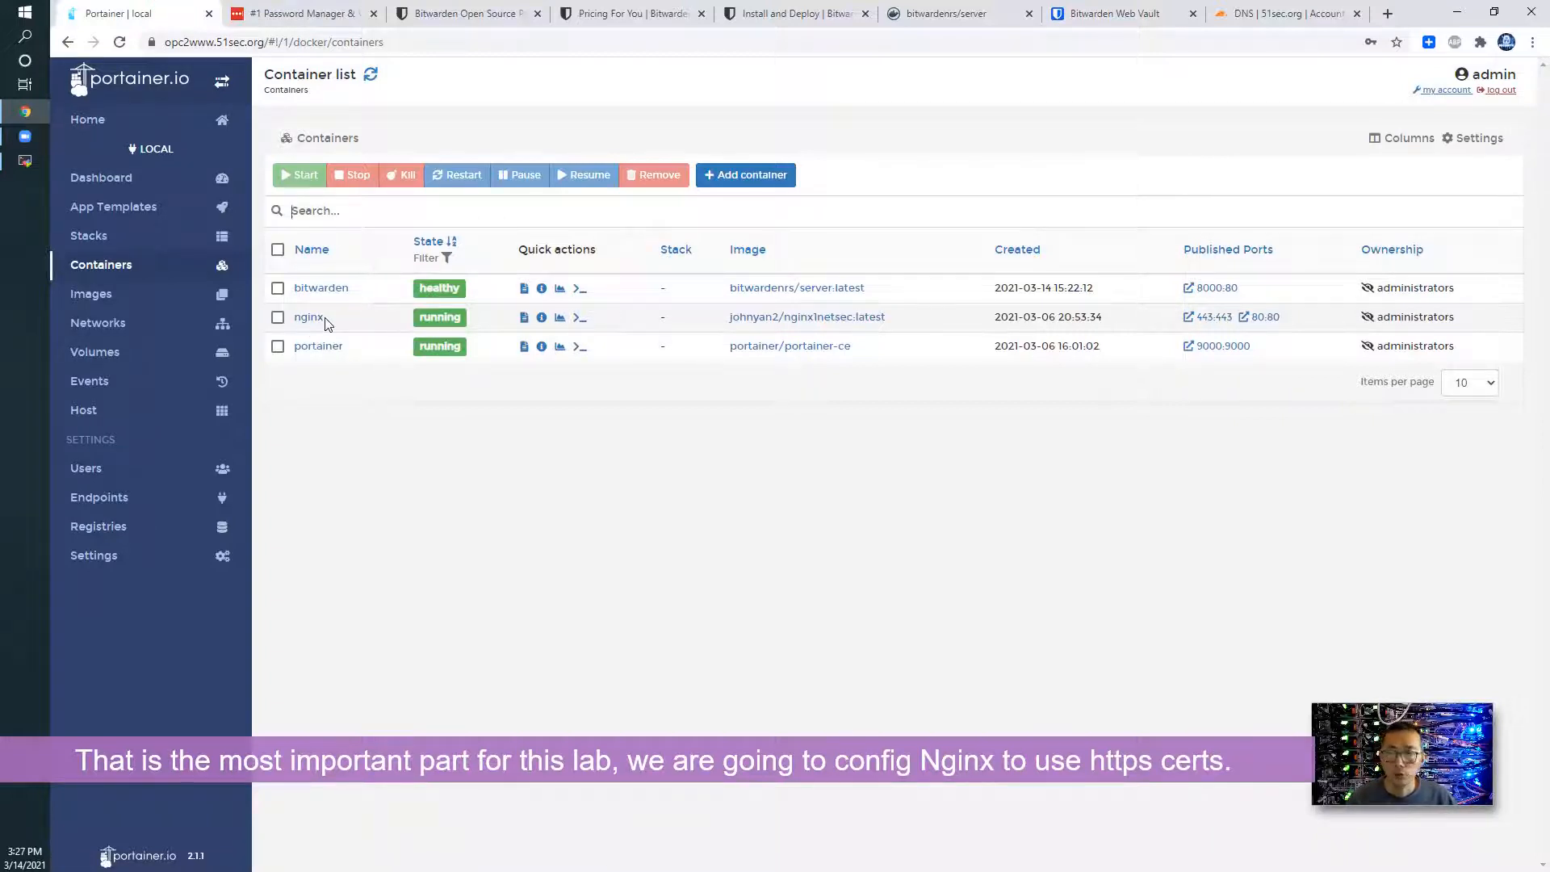
Step: Connect a /bin/bash console session to the nginx container
click(272, 42)
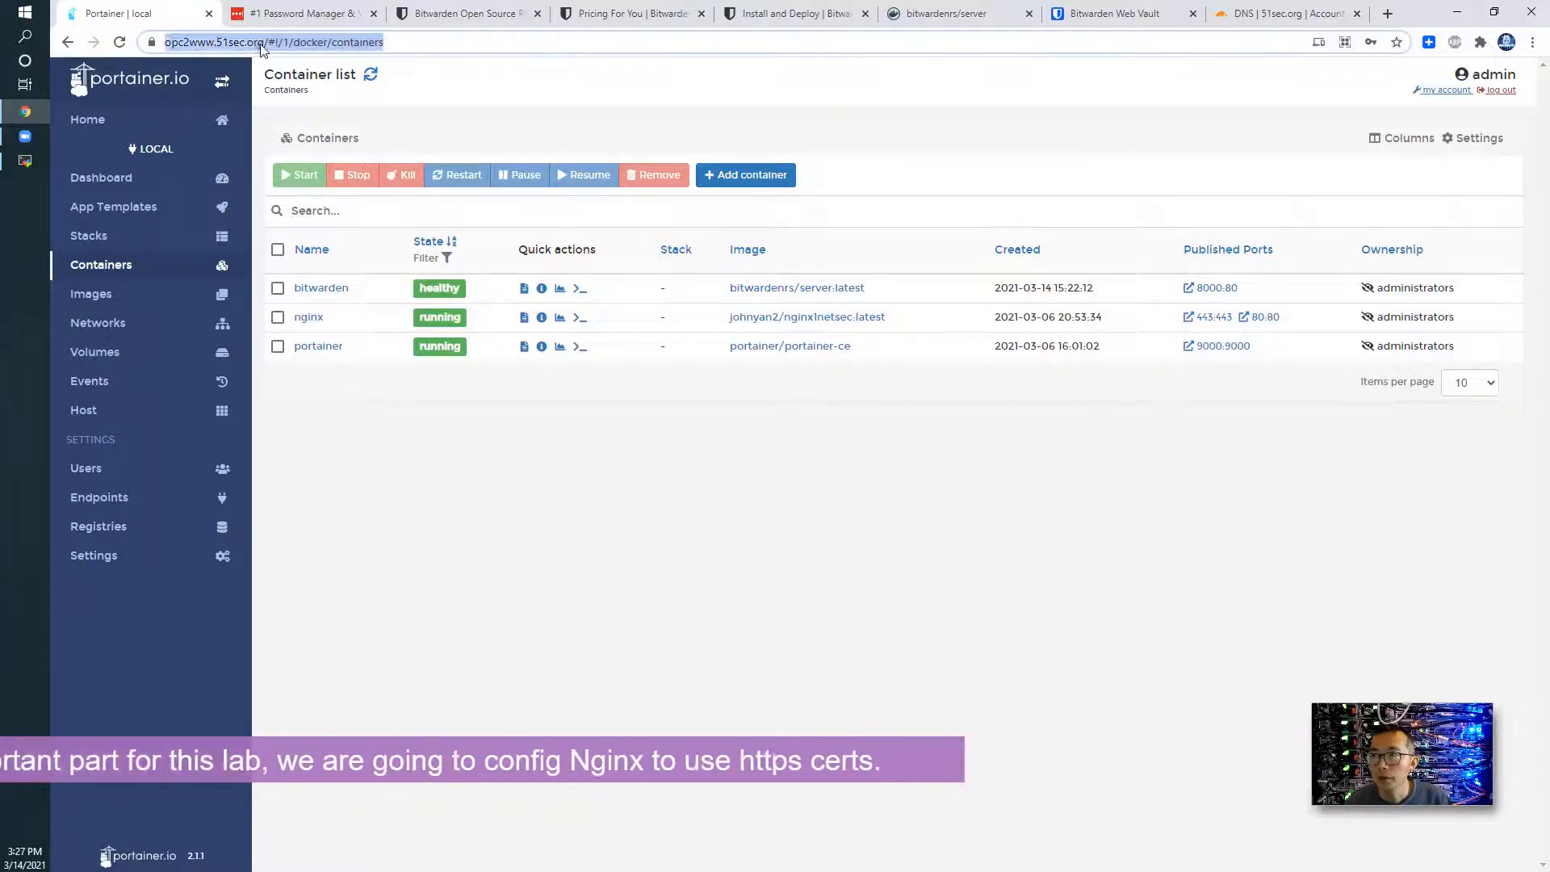
click(312, 42)
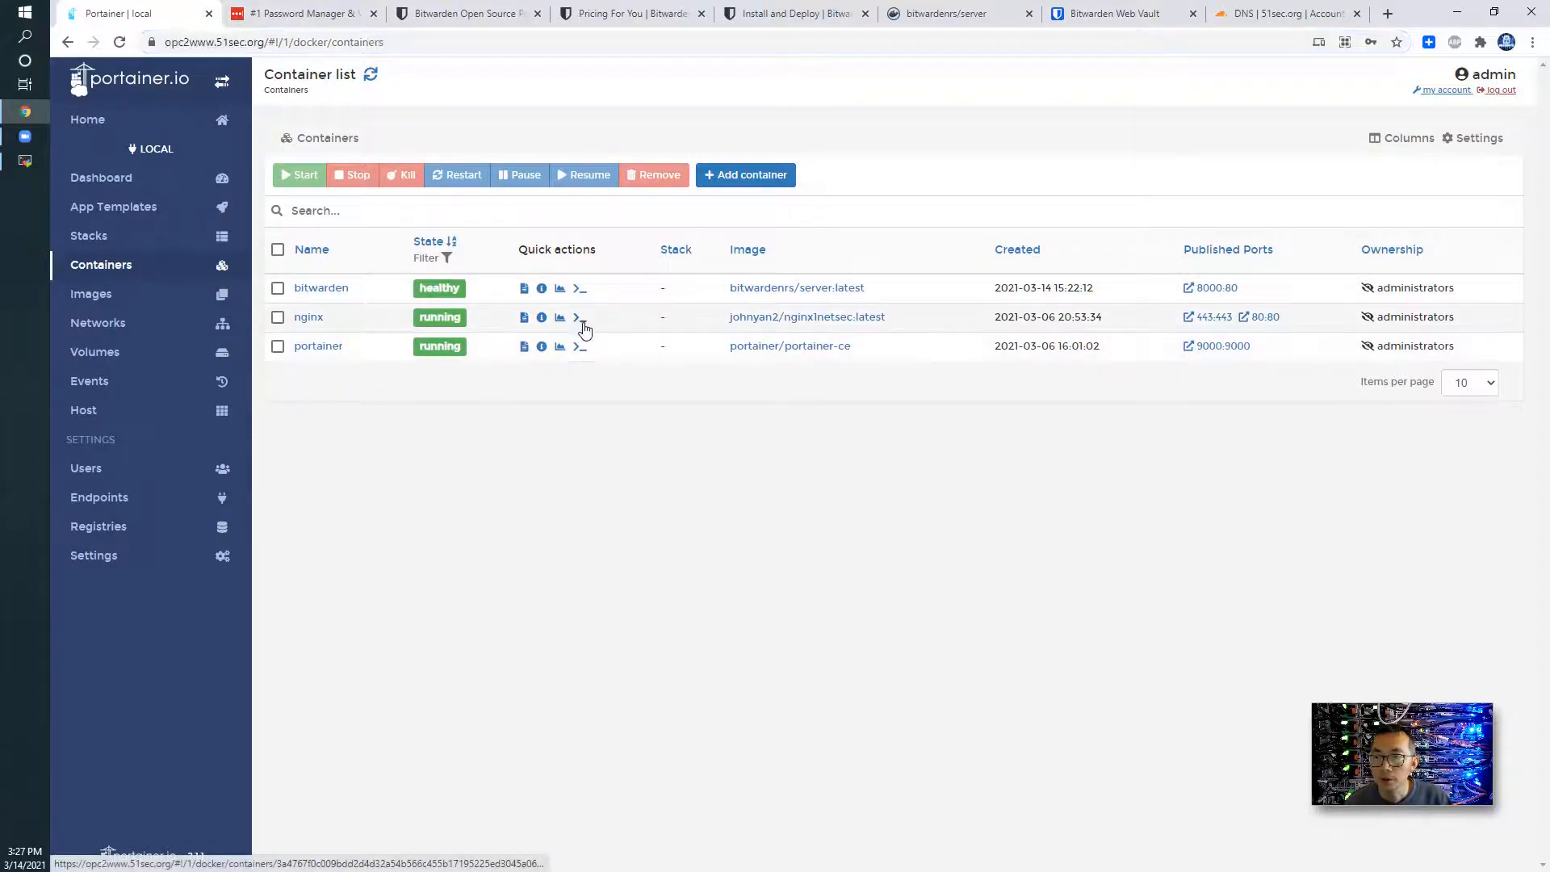
click(577, 317)
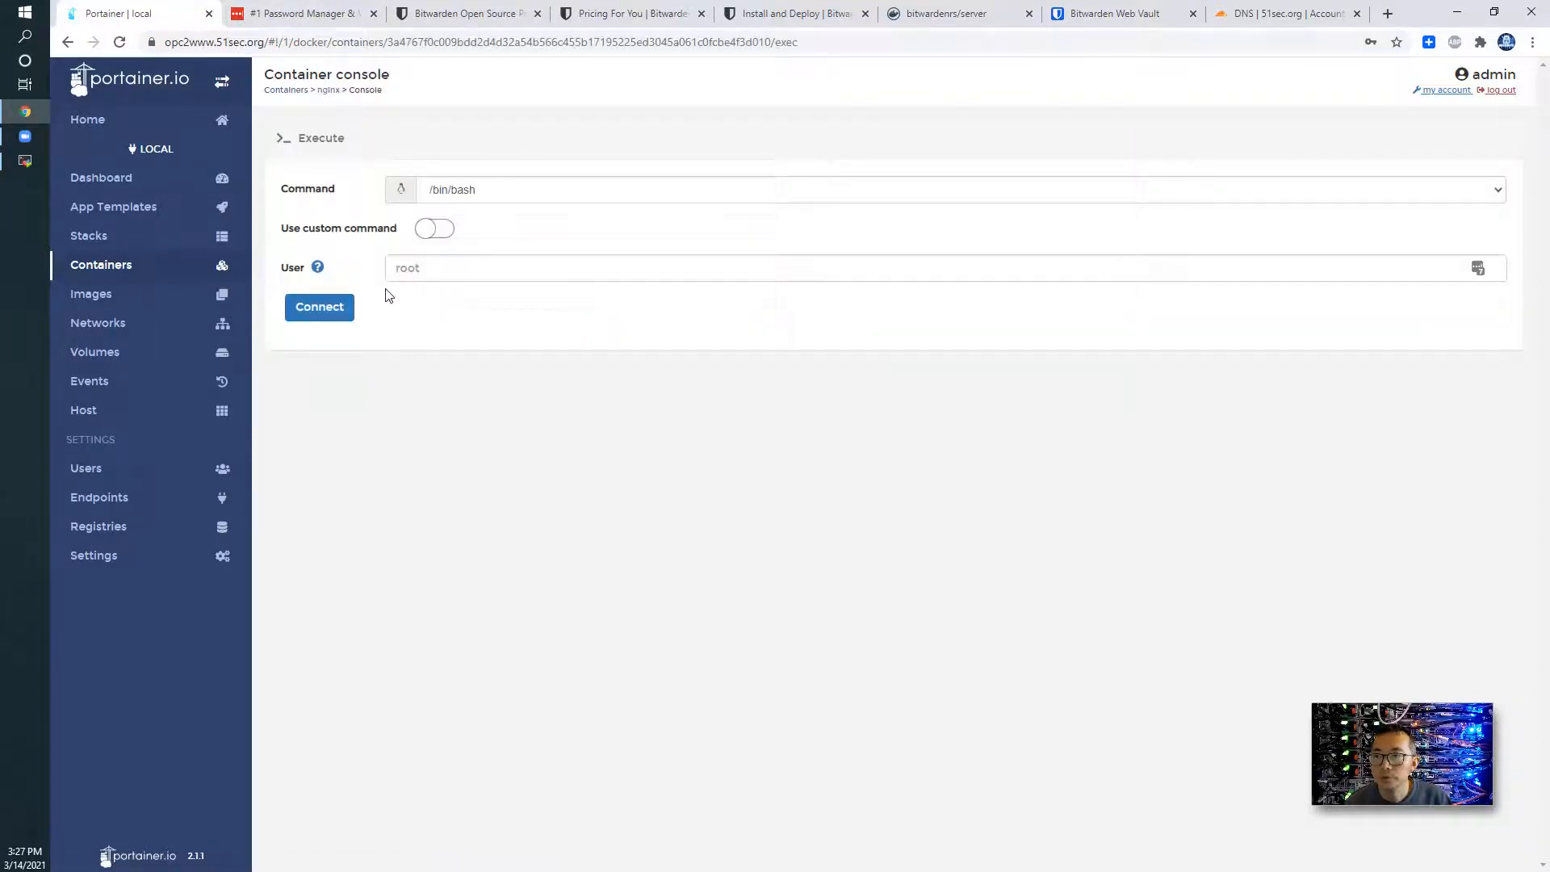
click(318, 307)
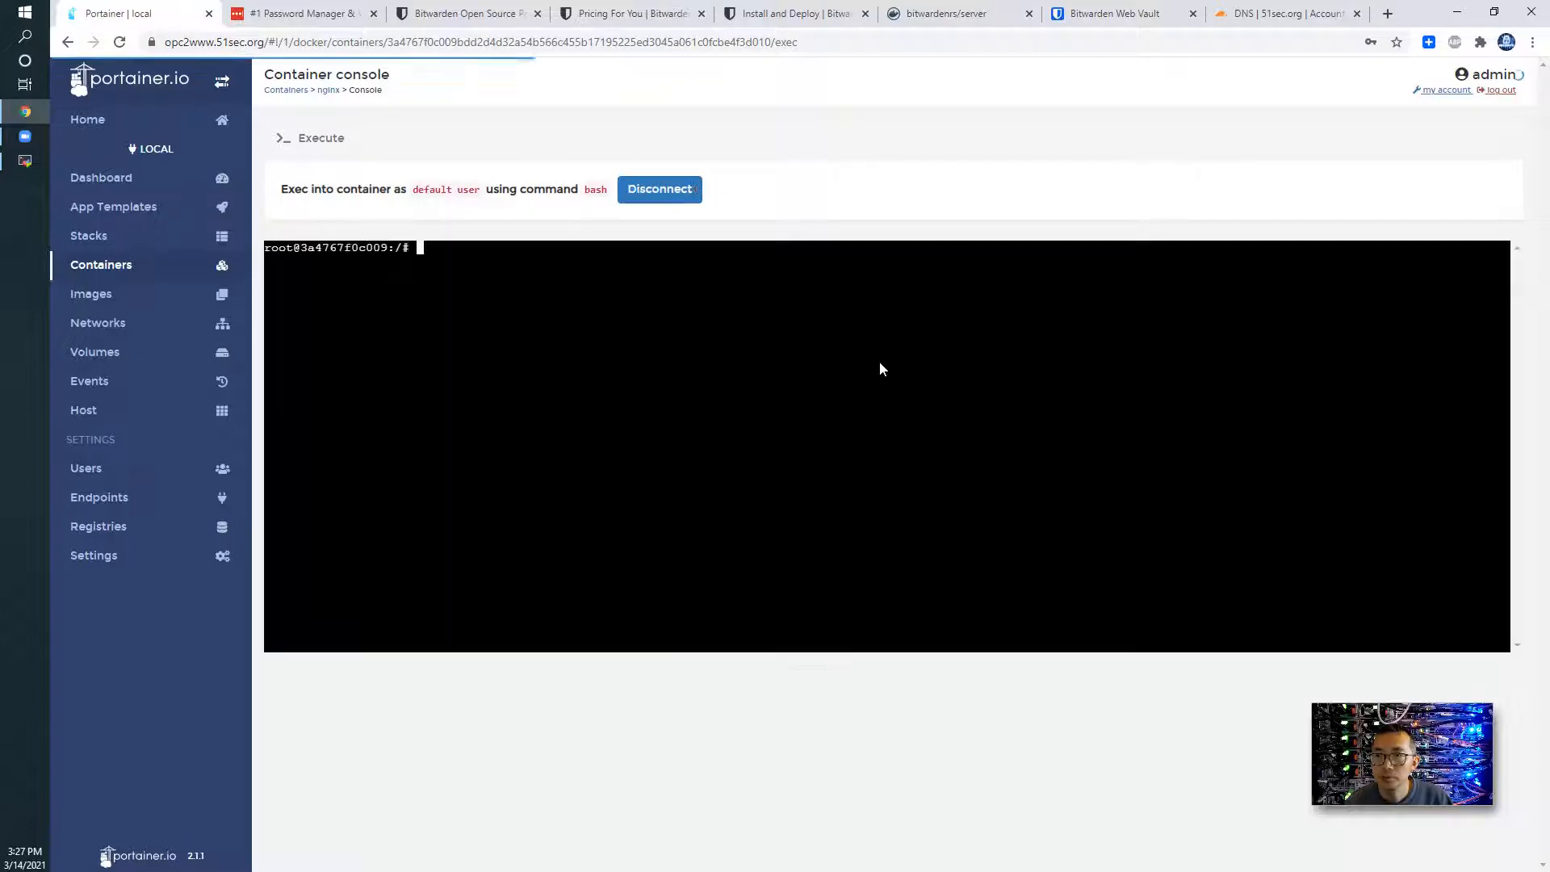
mouse_move(834, 357)
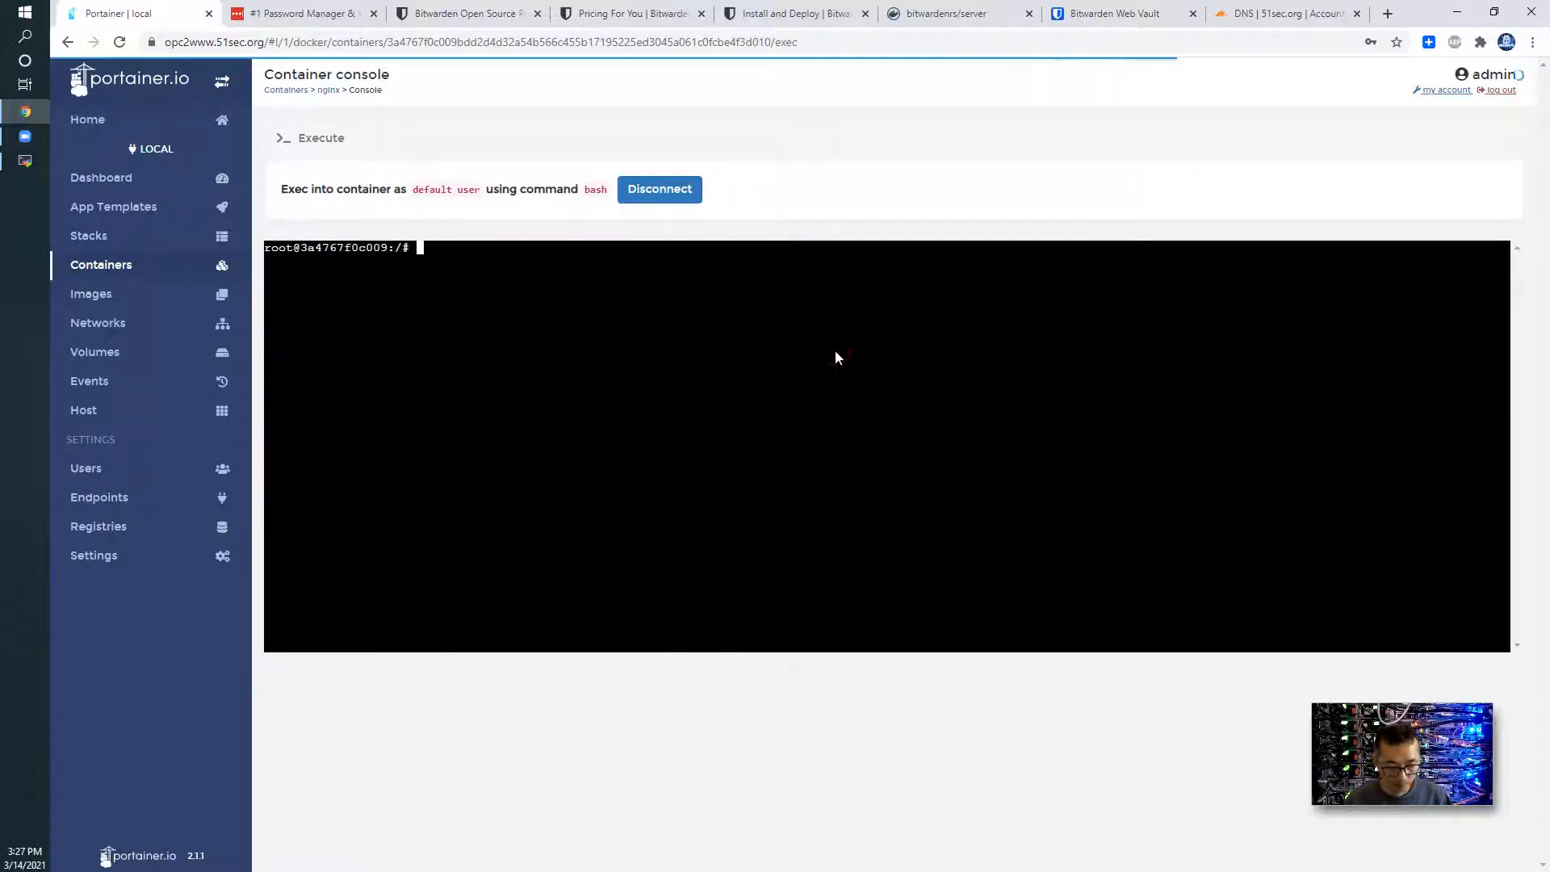
Step: Change into the /etc/nginx/conf.d folder in the nginx console
text(cd)
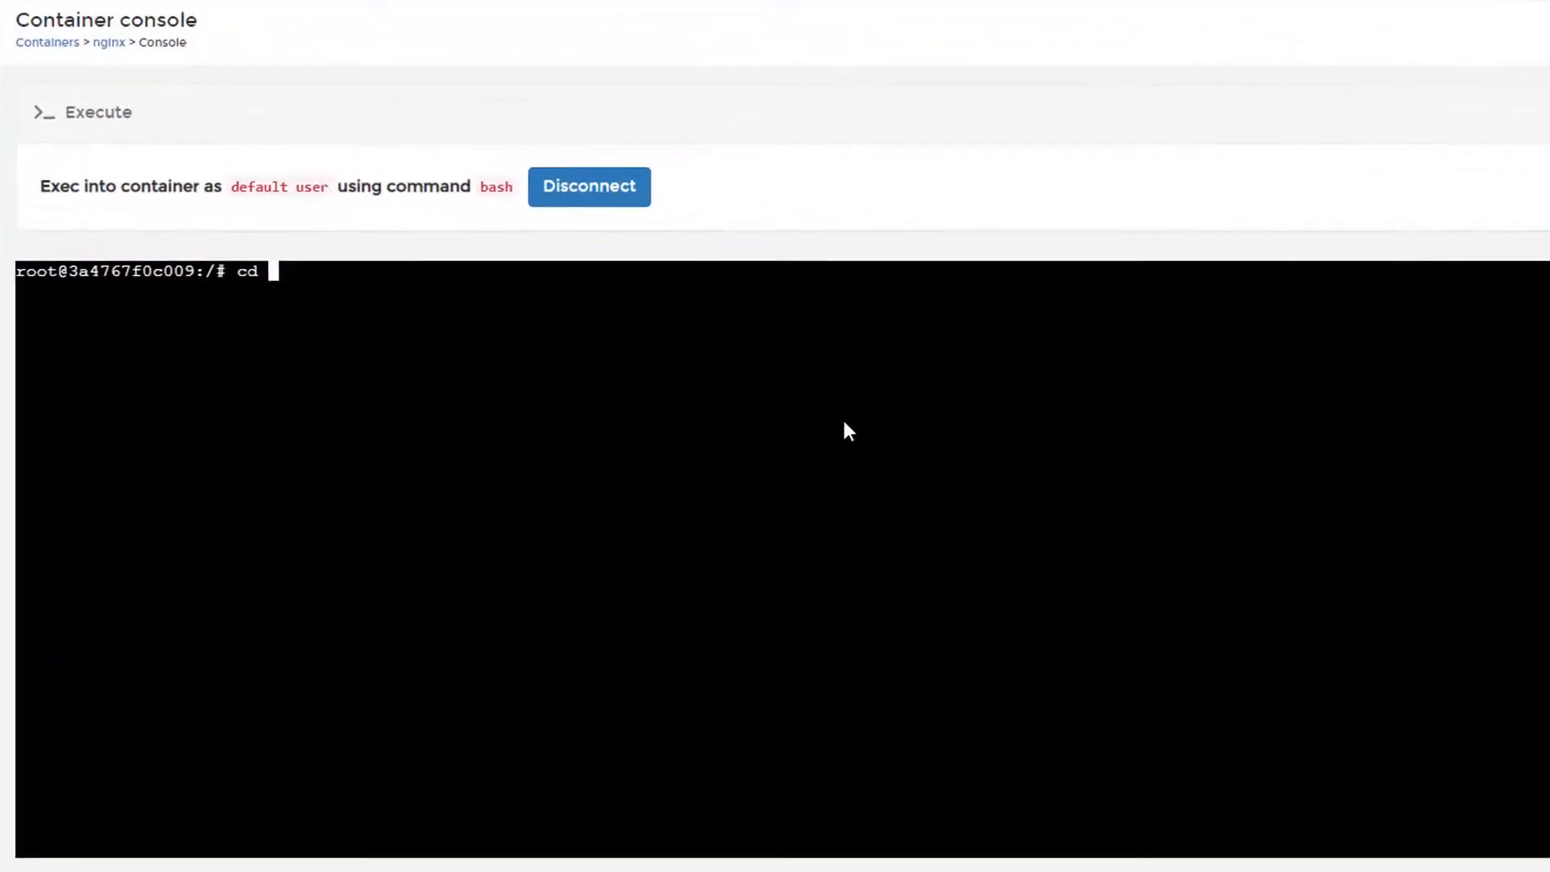
text(/)
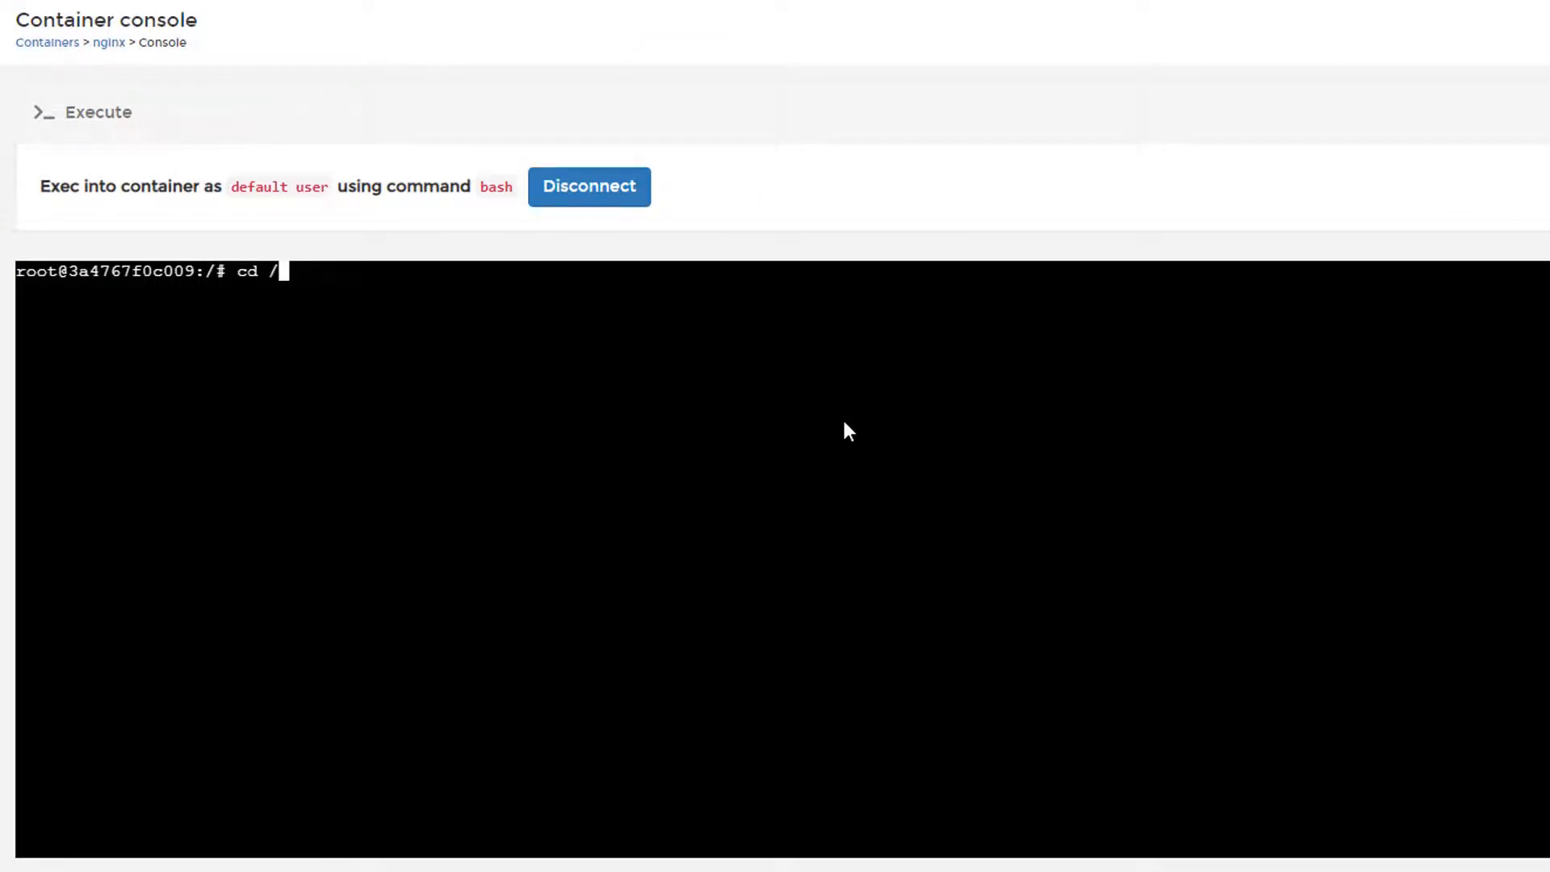
text(etc/nginx/)
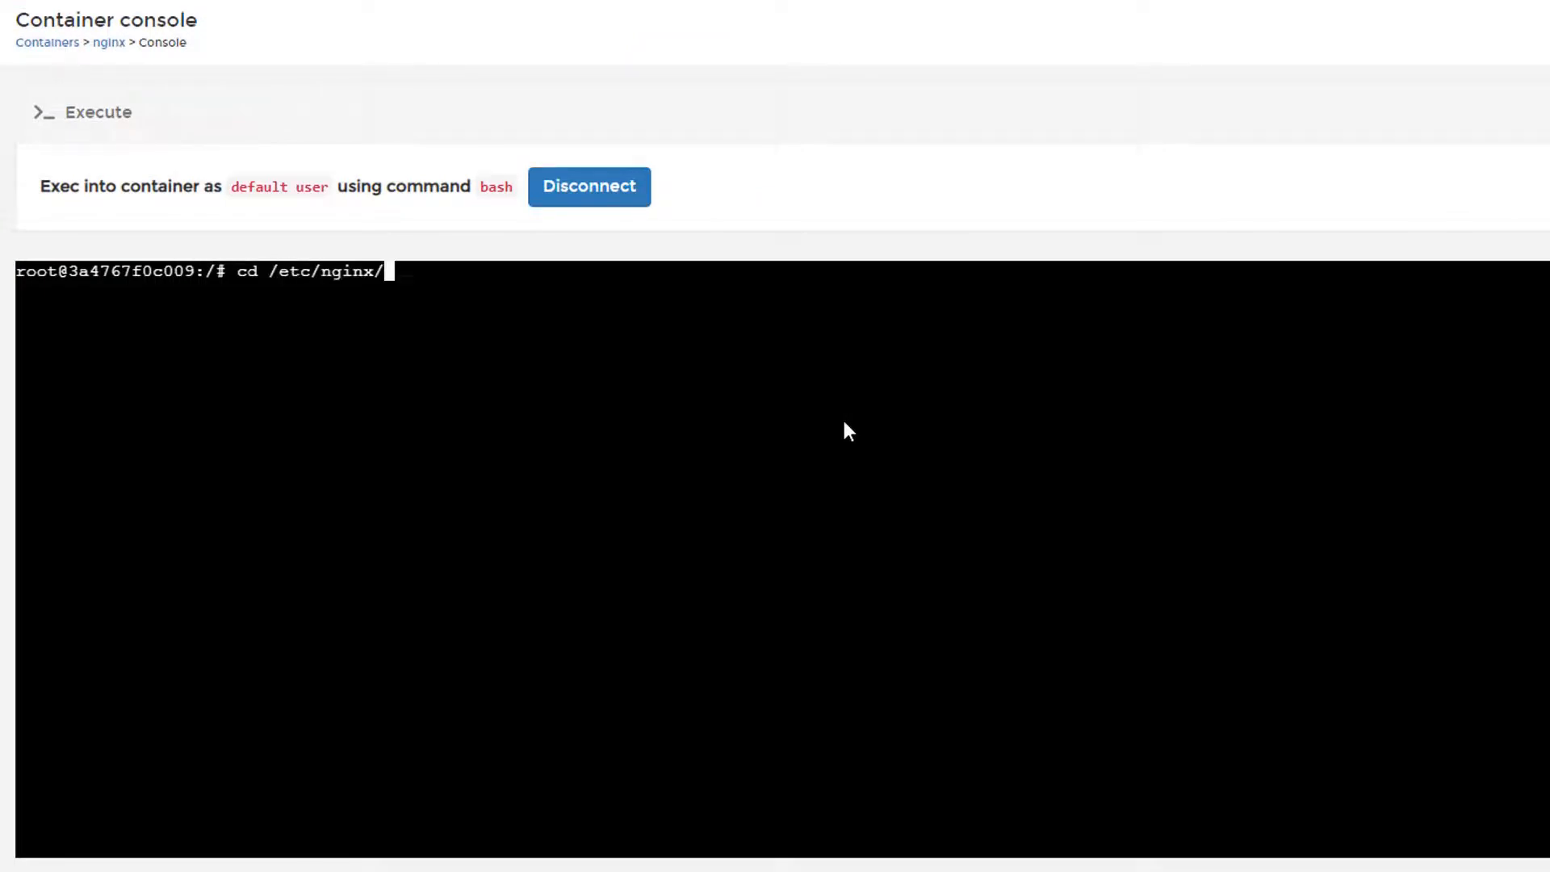
text(c)
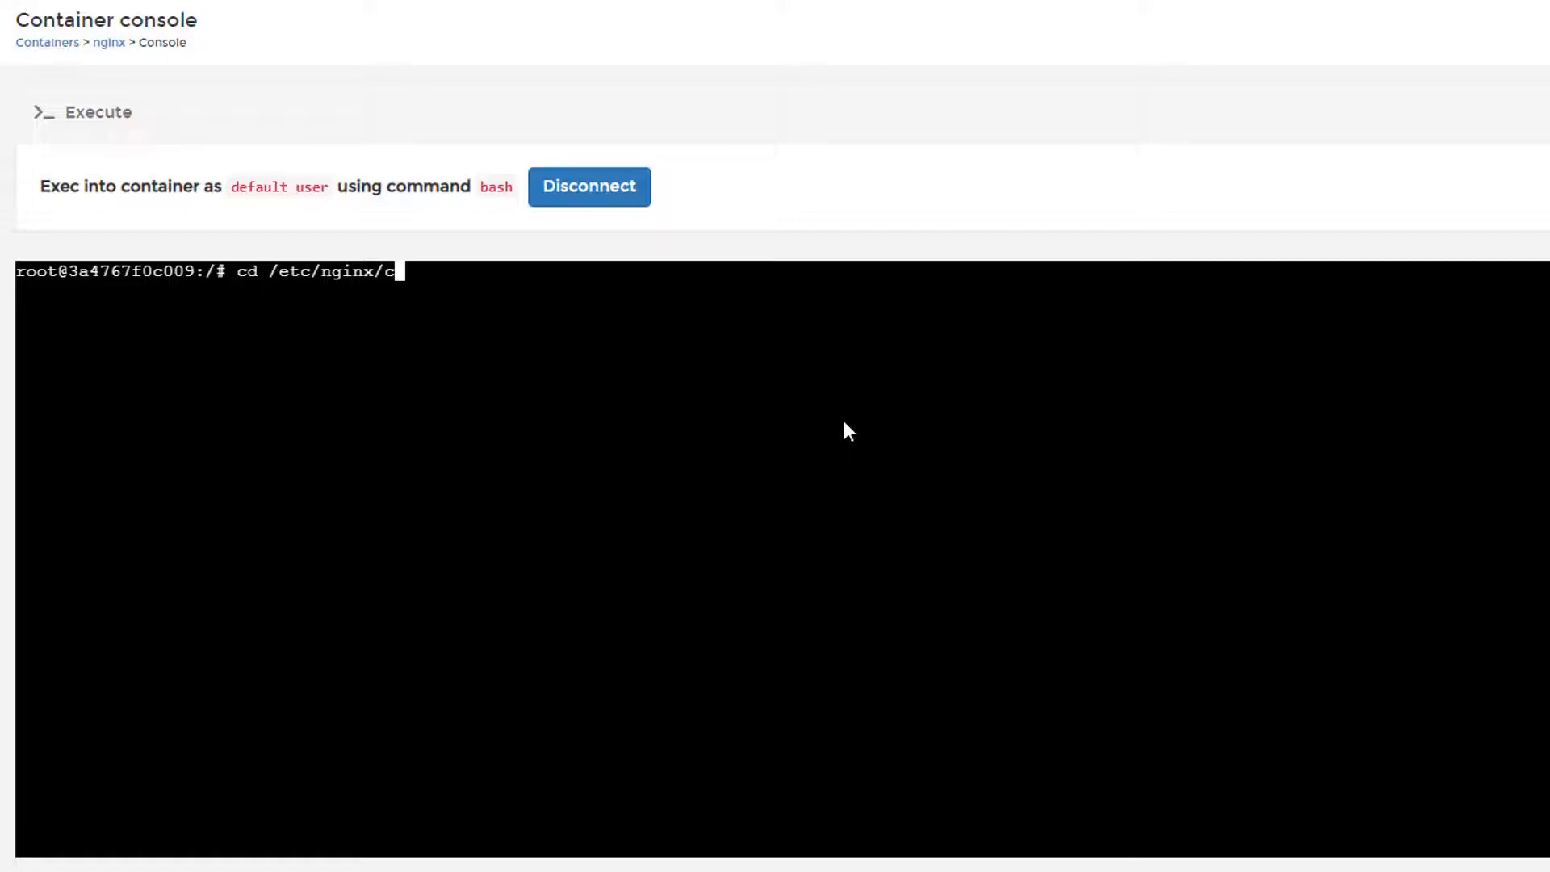
key(Return)
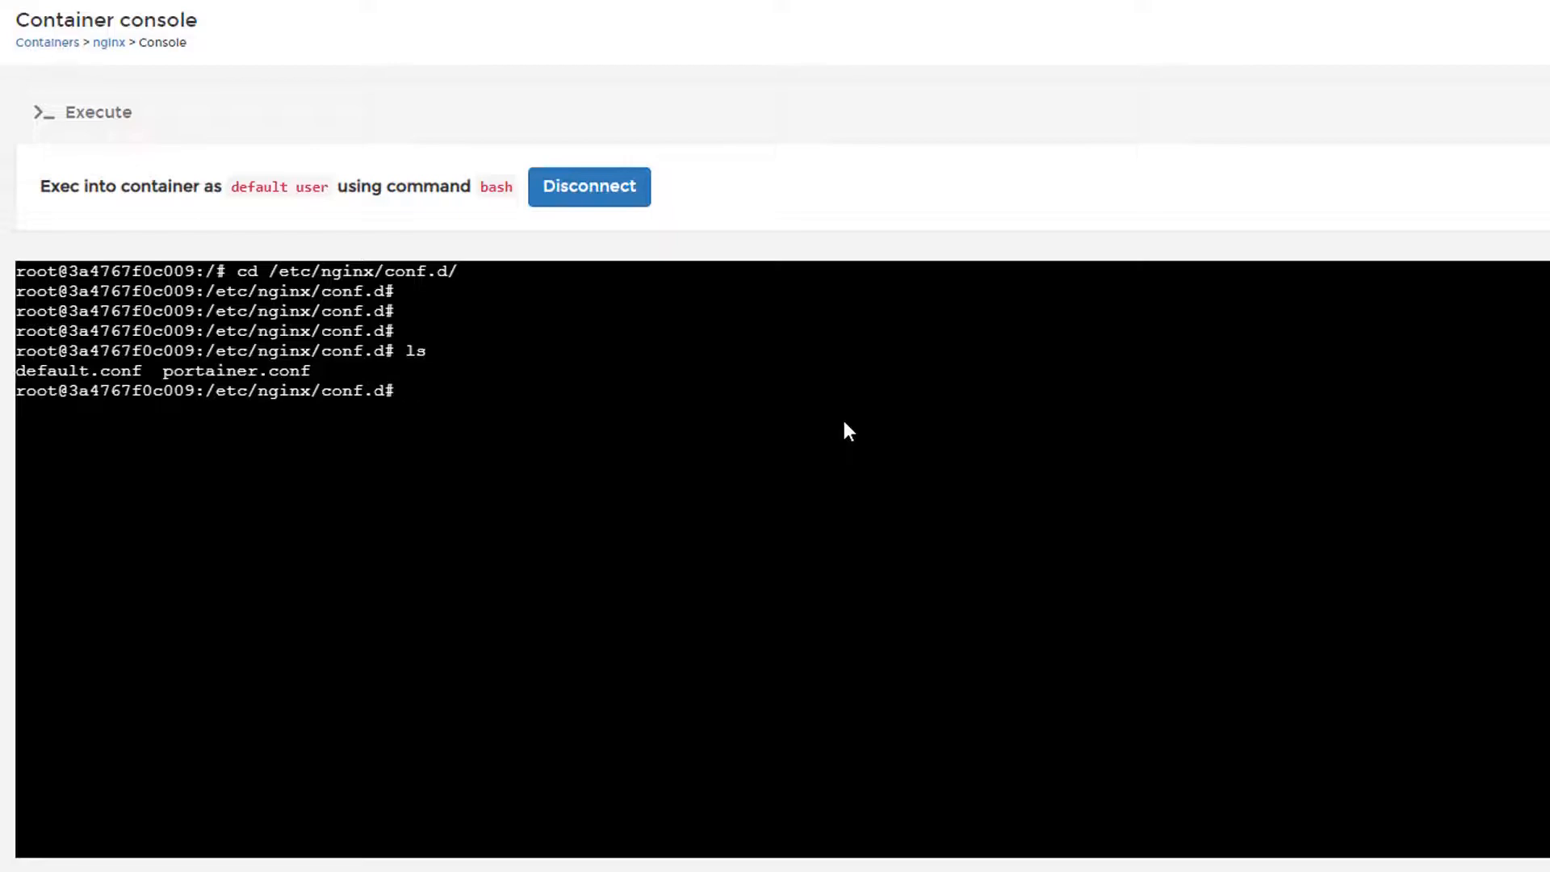
Step: Copy portainer.conf to bw.conf and start opening it with nano
text(cp p)
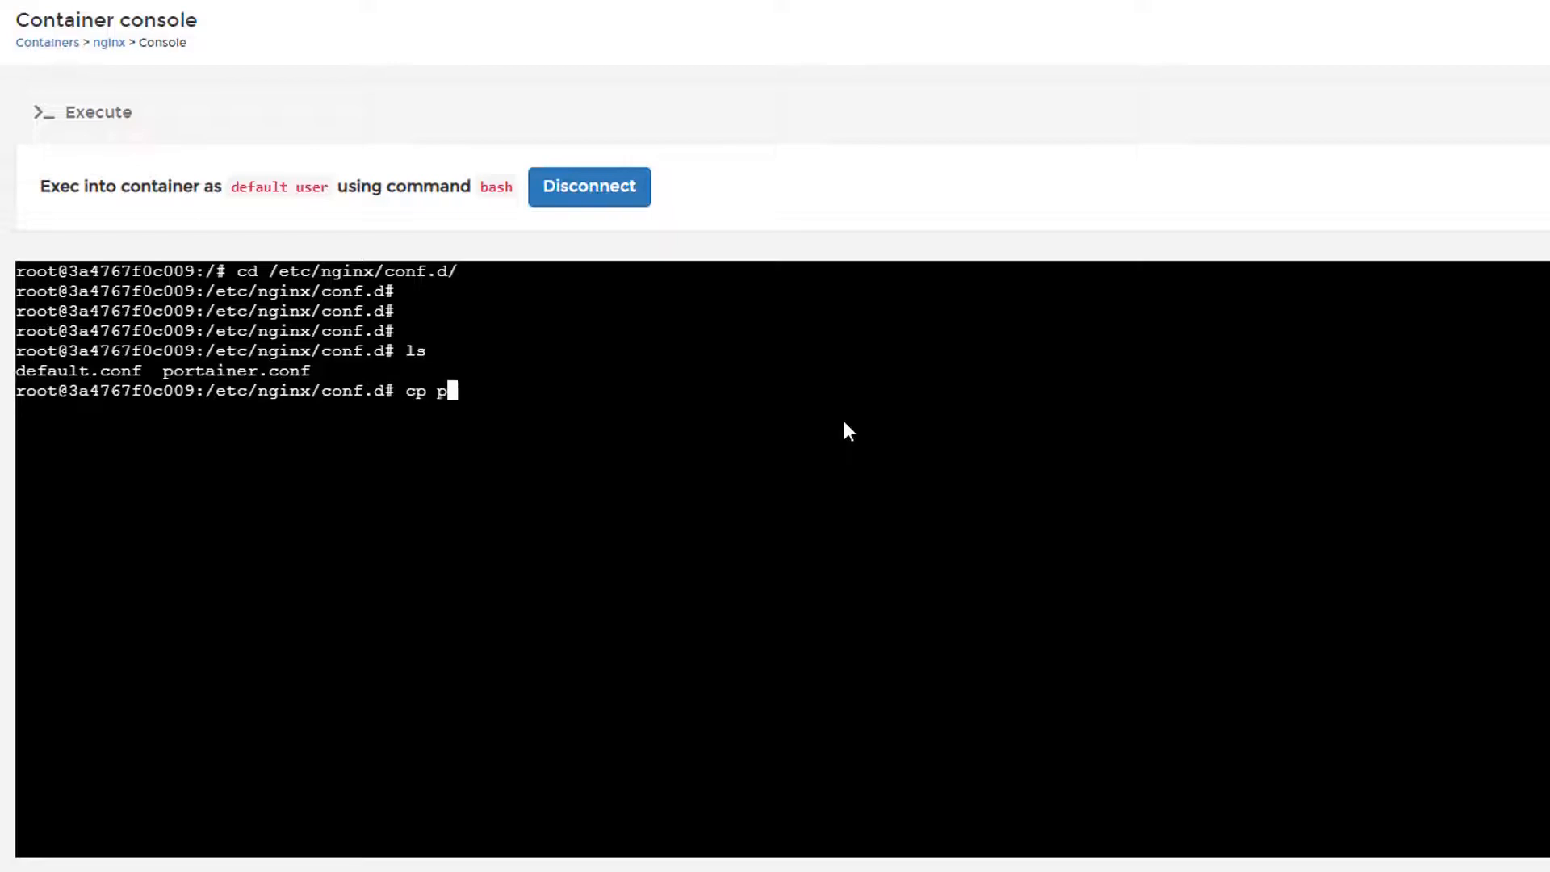
text(ortainer.conf bw.)
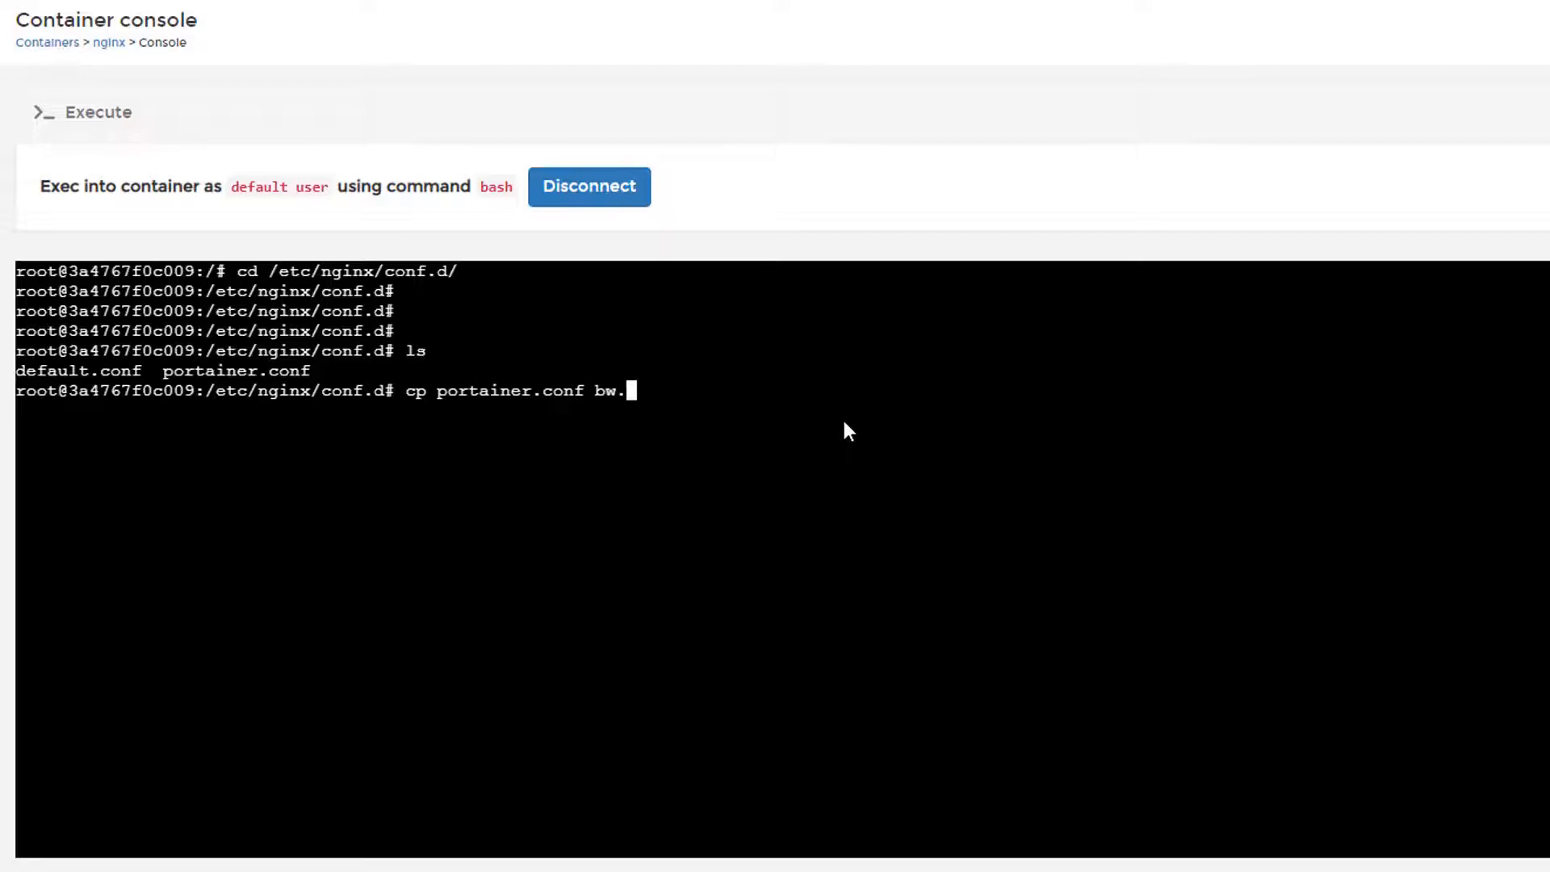
key(Return)
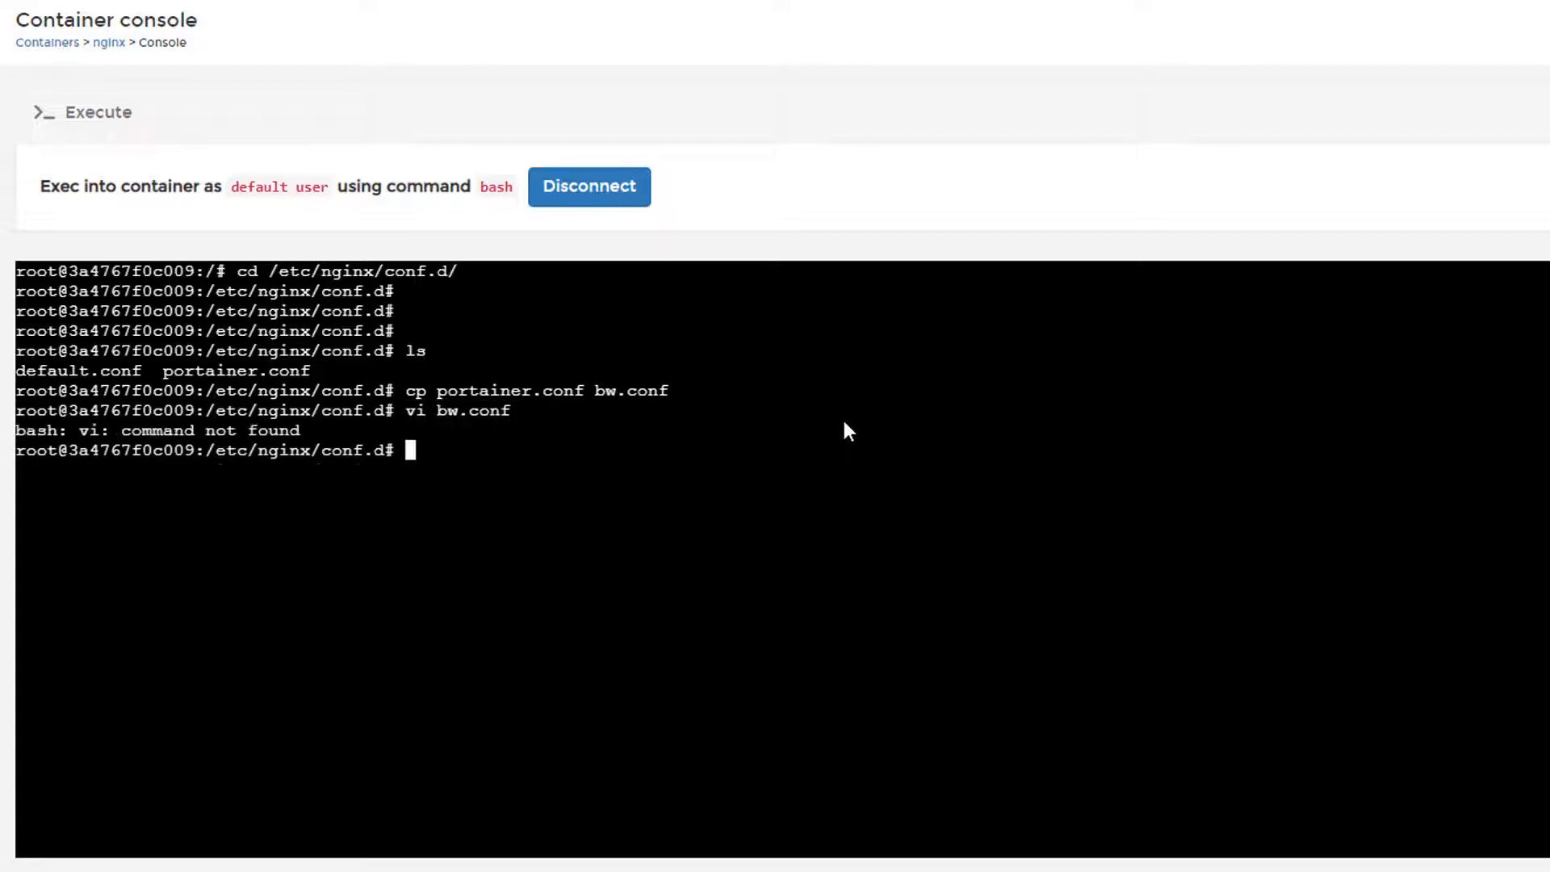
text(n)
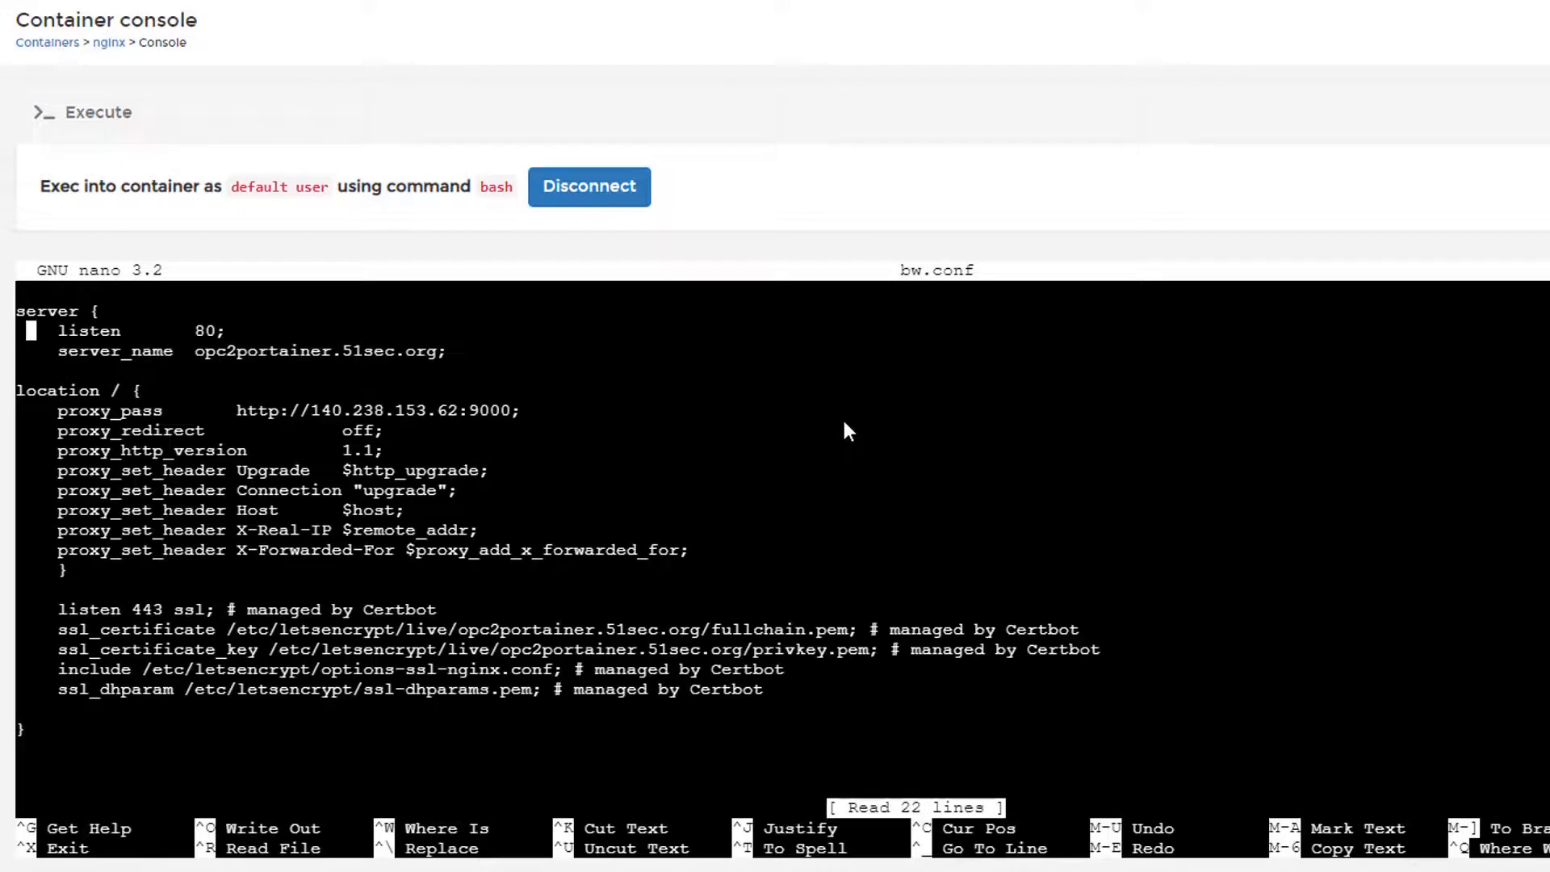
Step: Set server_name to bw.51sec.org, proxy to port 8000, remove Certbot lines and save bw.conf
click(230, 351)
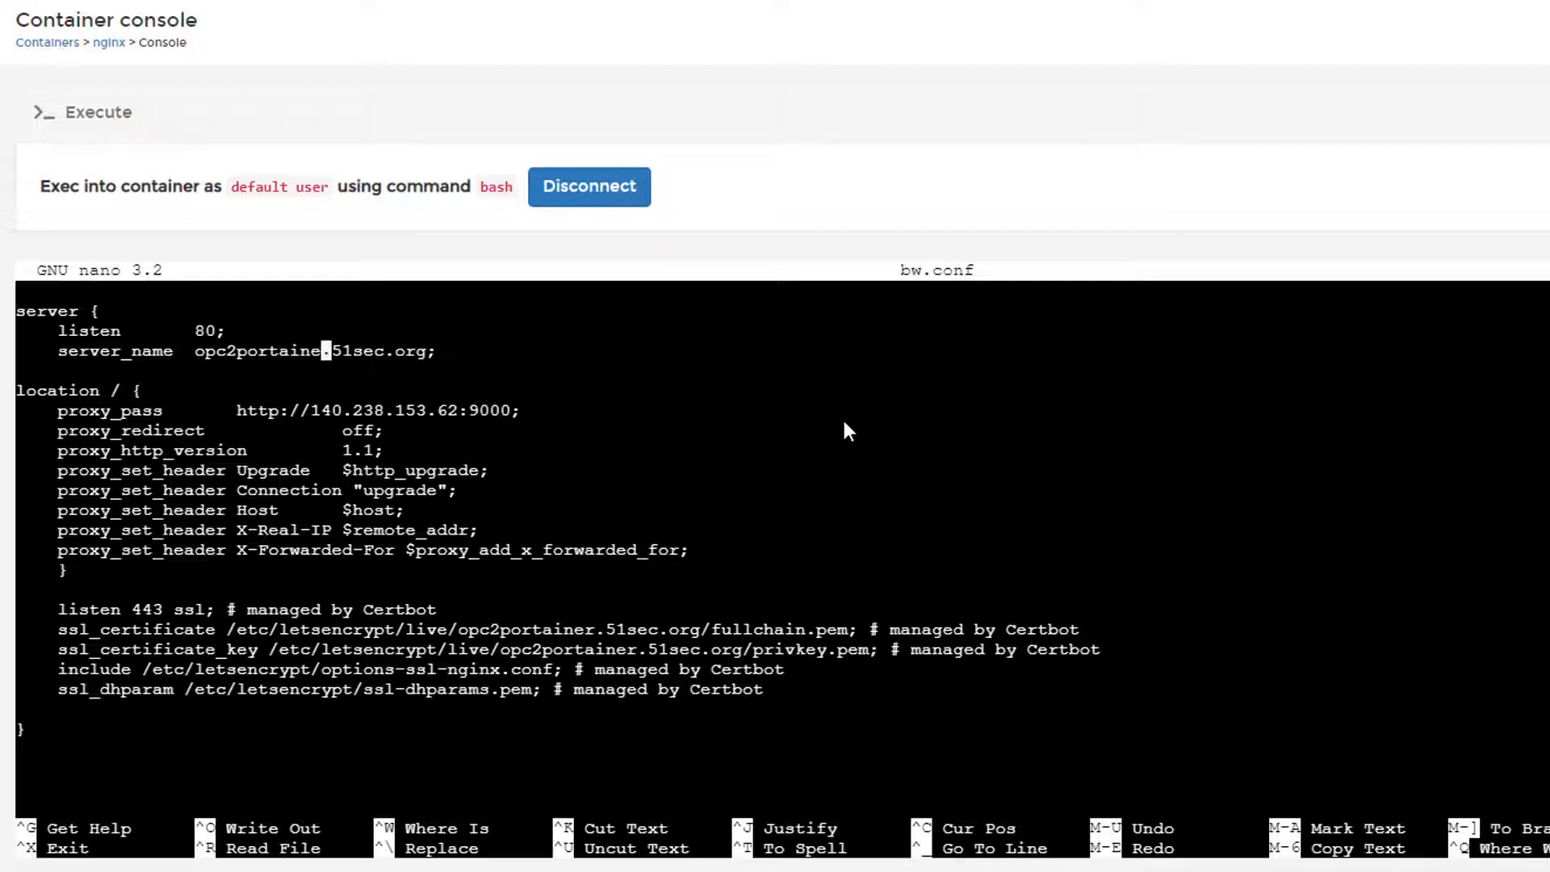
text(bw)
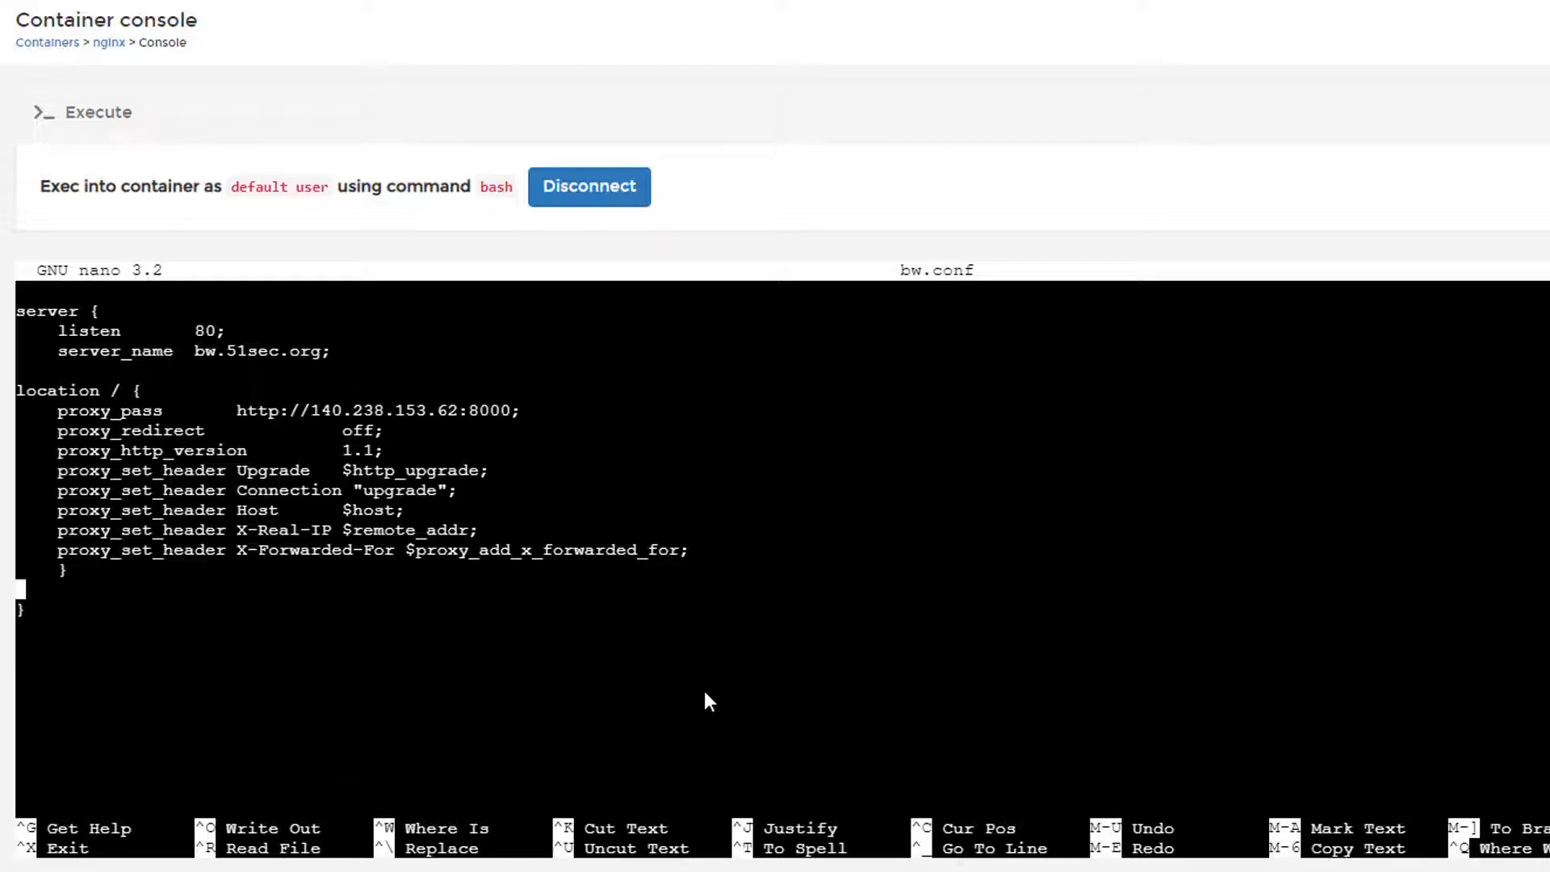
mouse_move(429, 465)
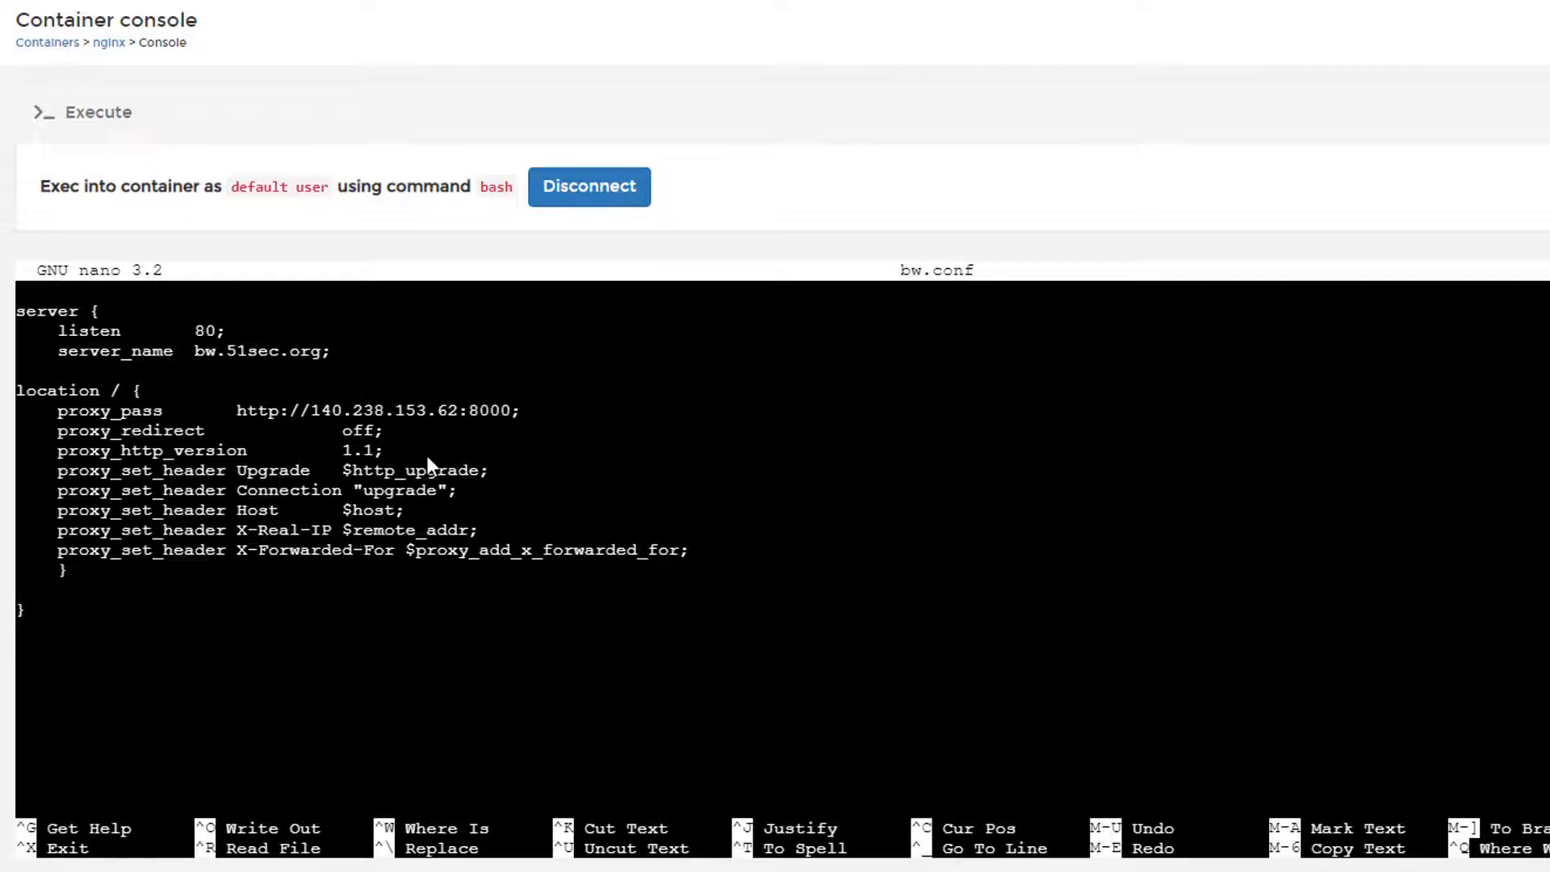
mouse_move(583, 586)
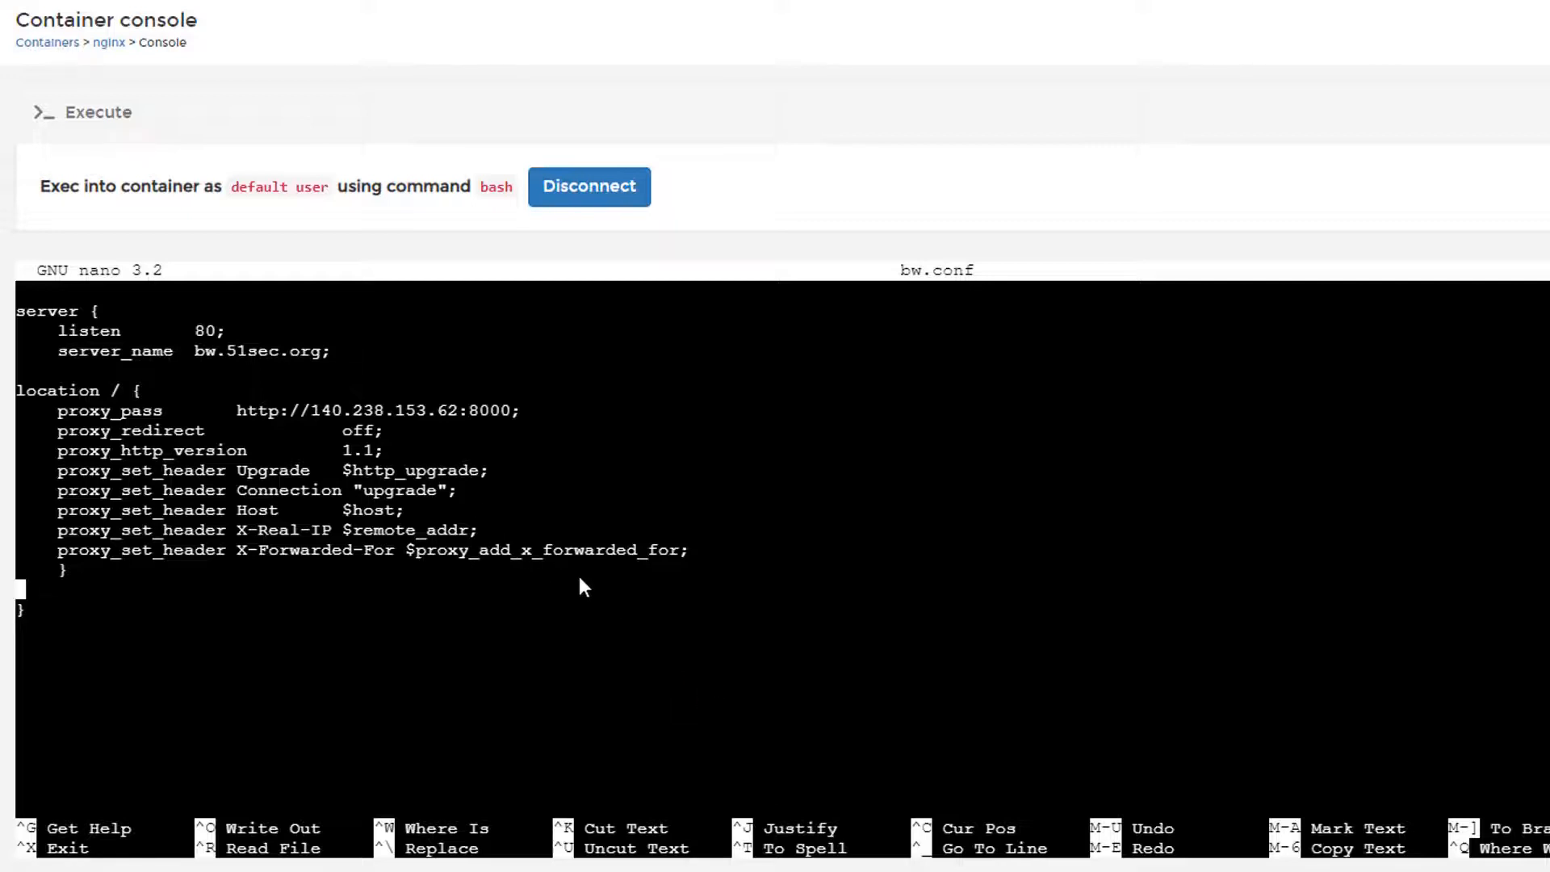
key(ctrl+x)
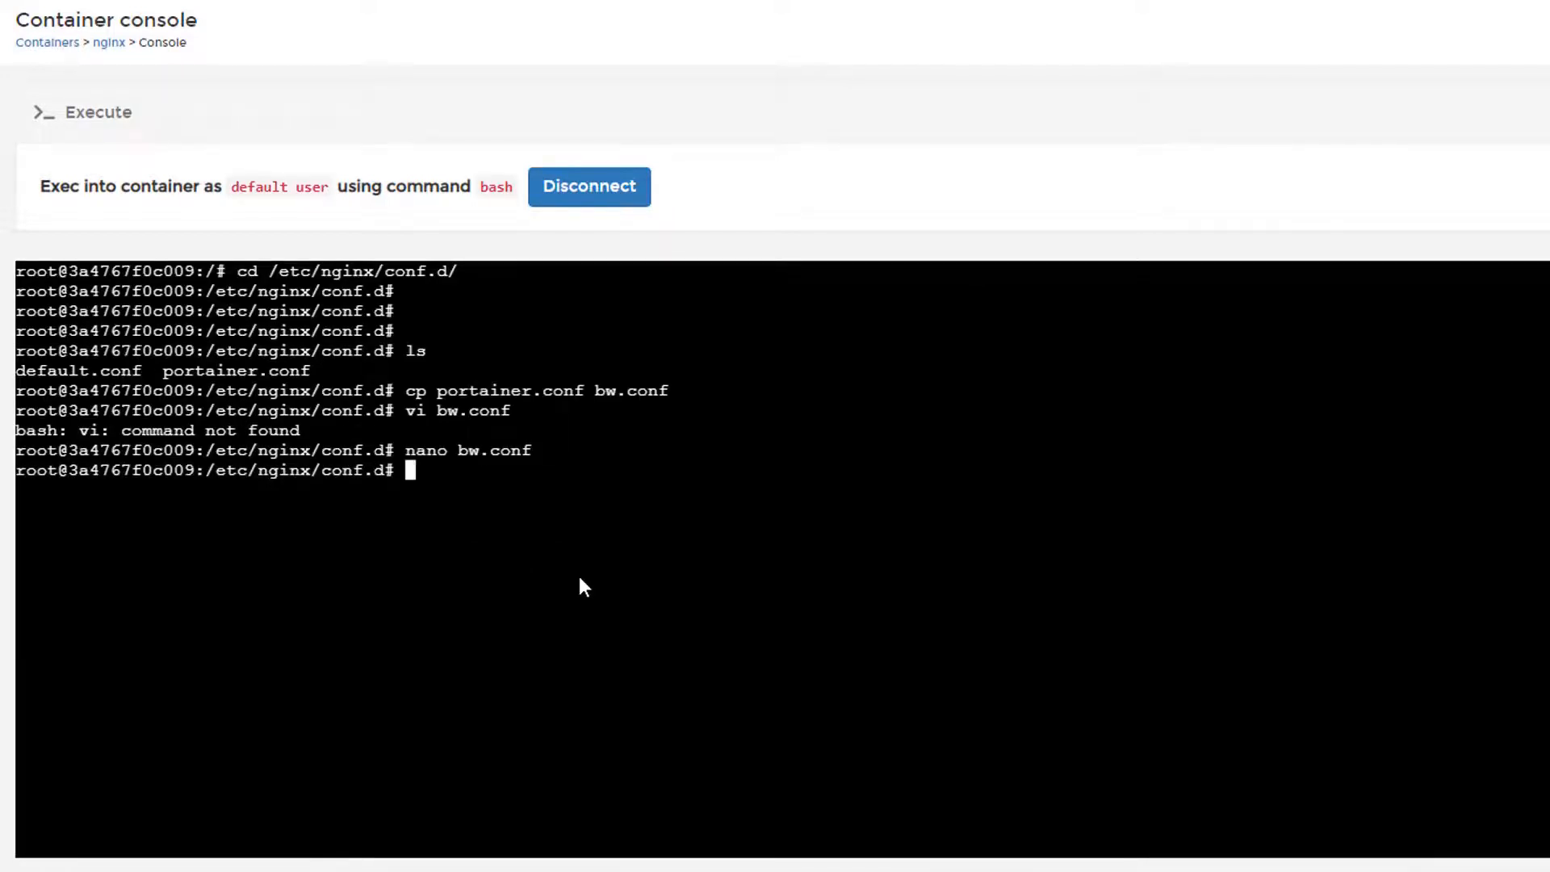
mouse_move(869, 698)
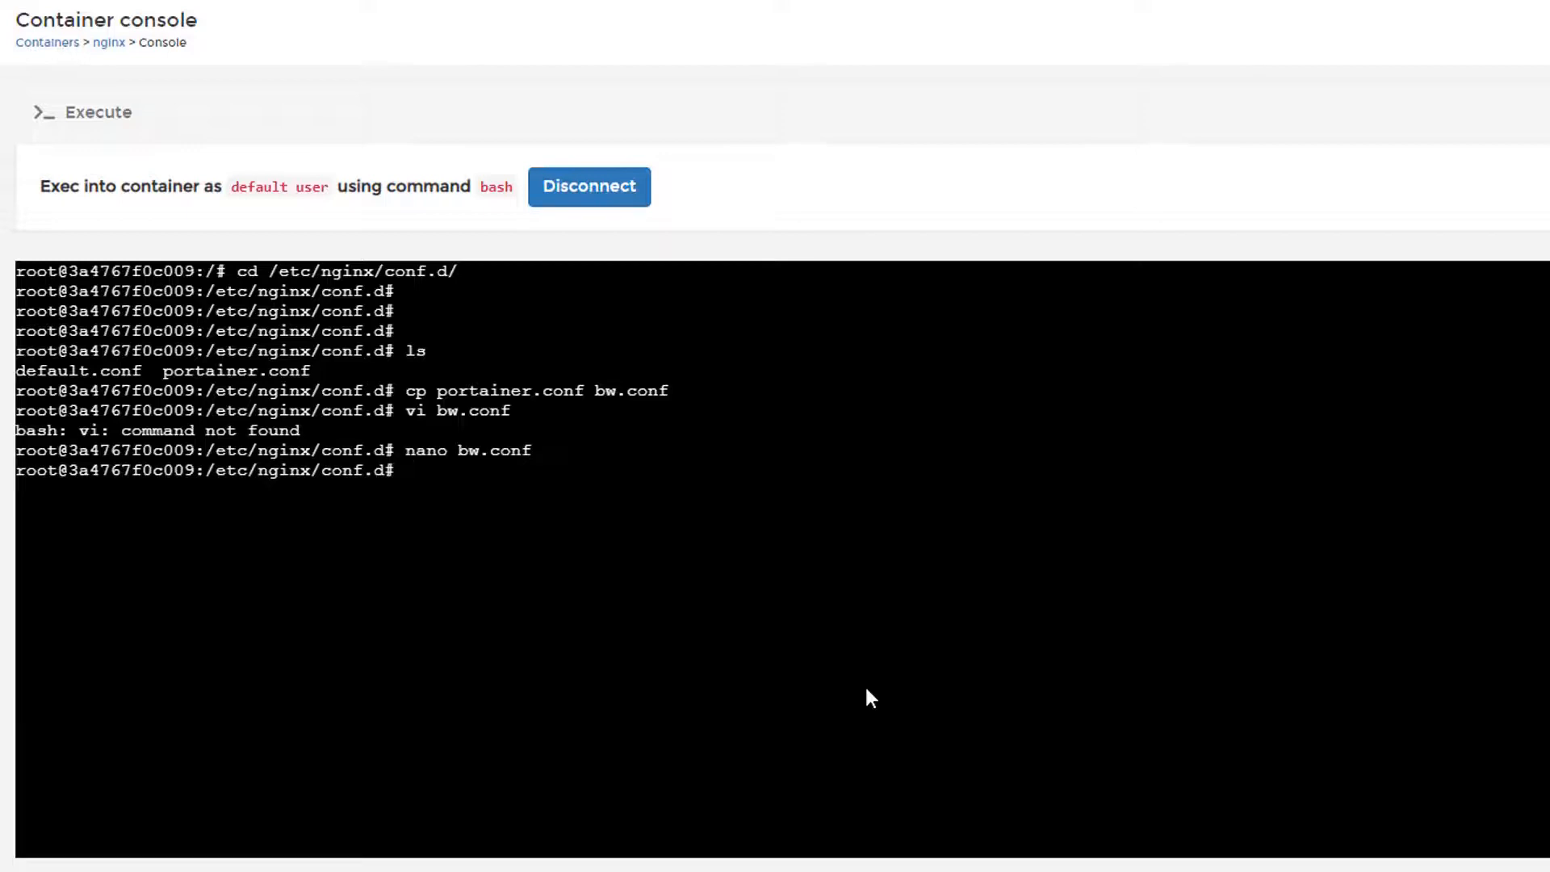
Step: Run certbot --nginx to request a Let's Encrypt certificate
text(certb)
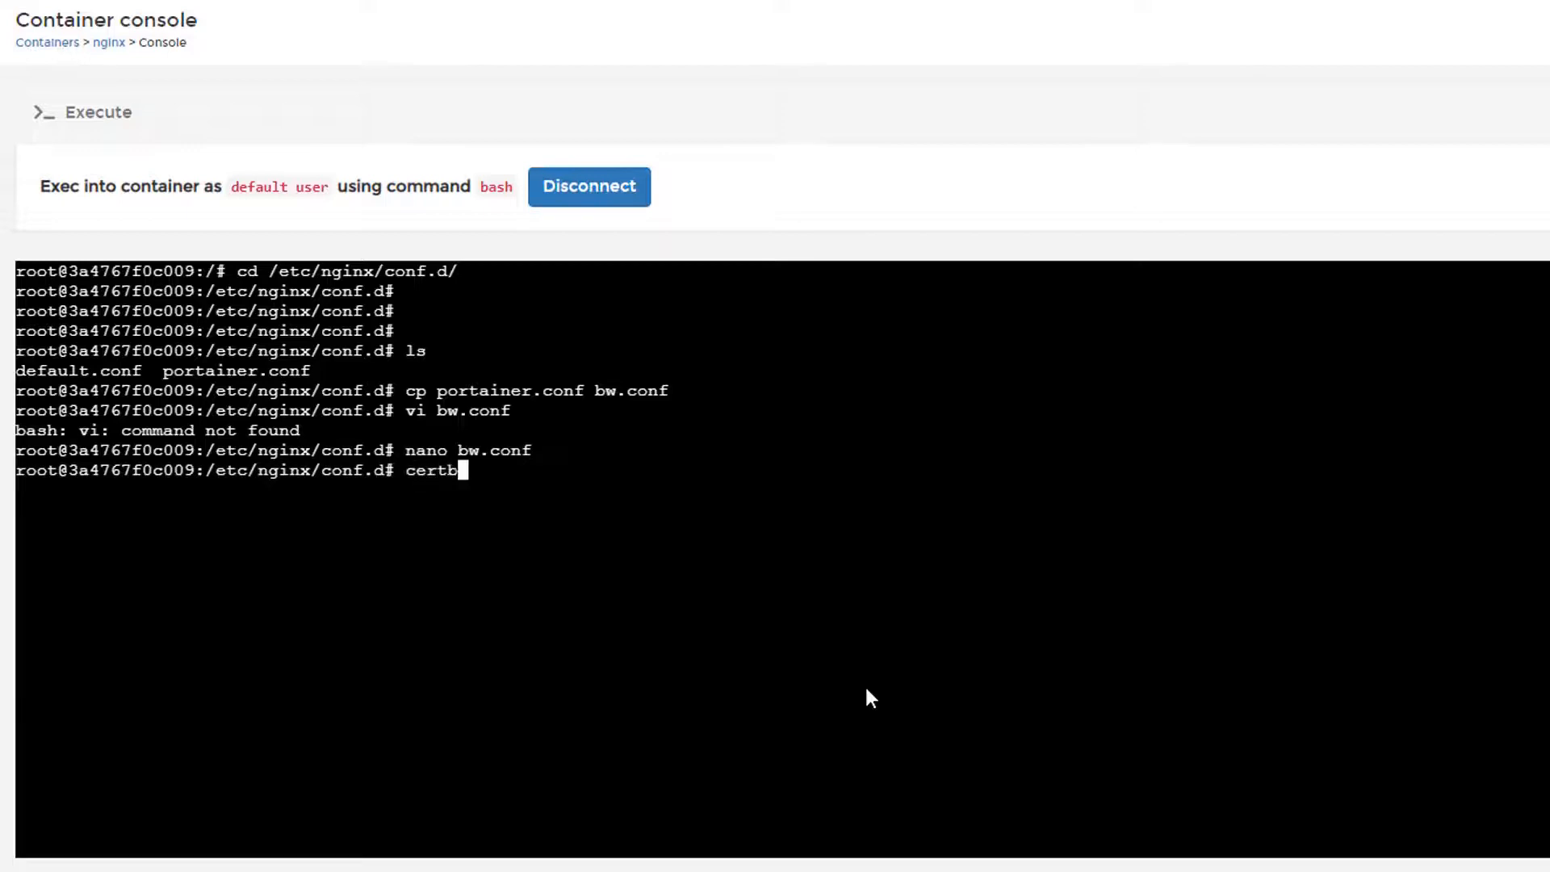
text(ot --)
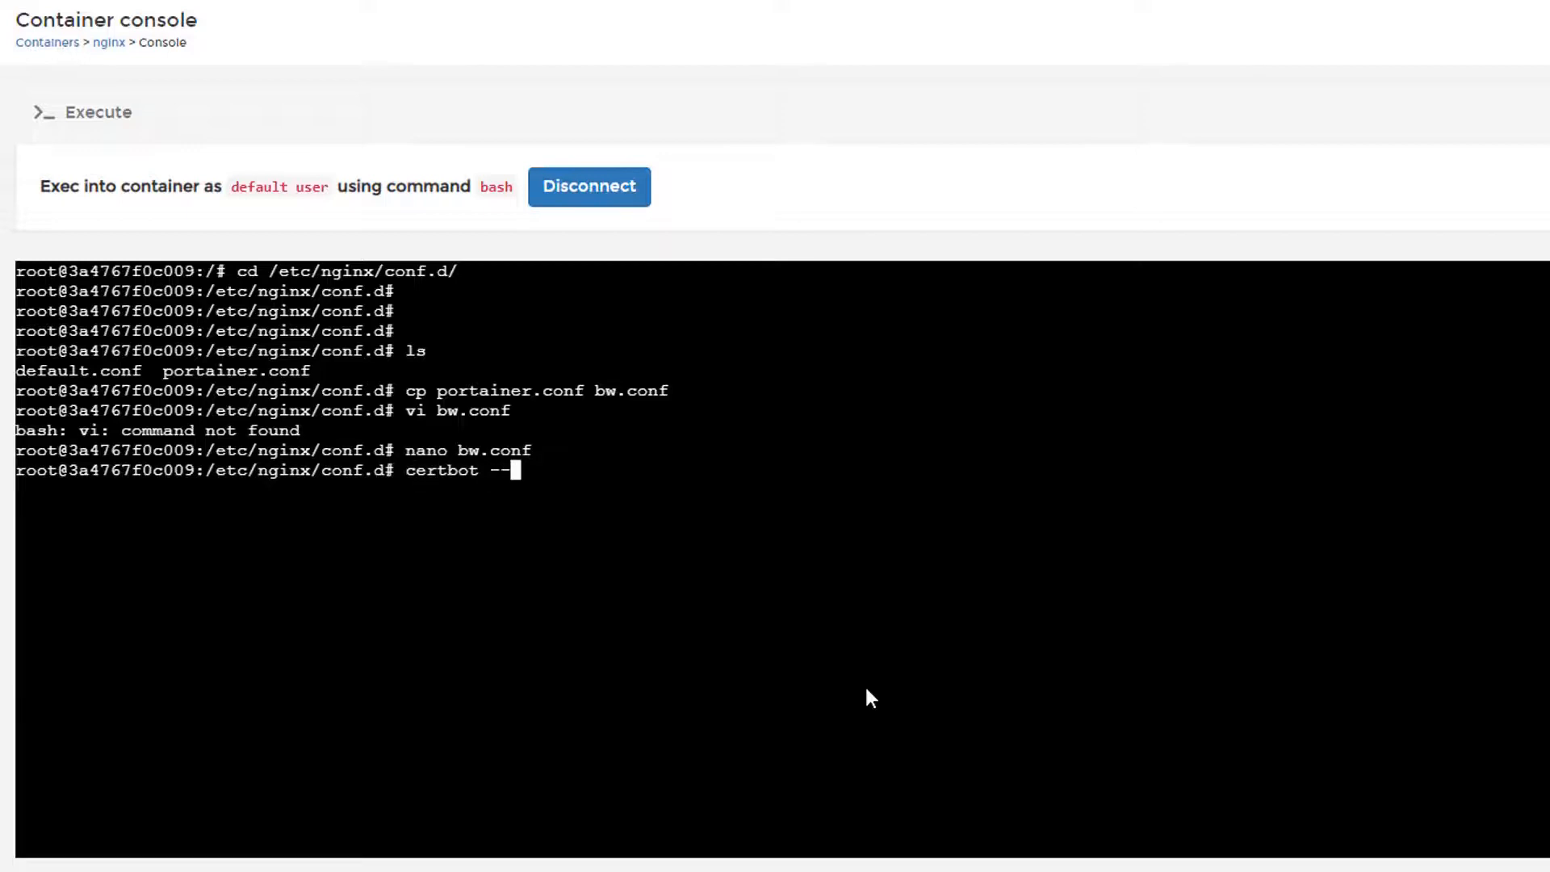
text(nginx)
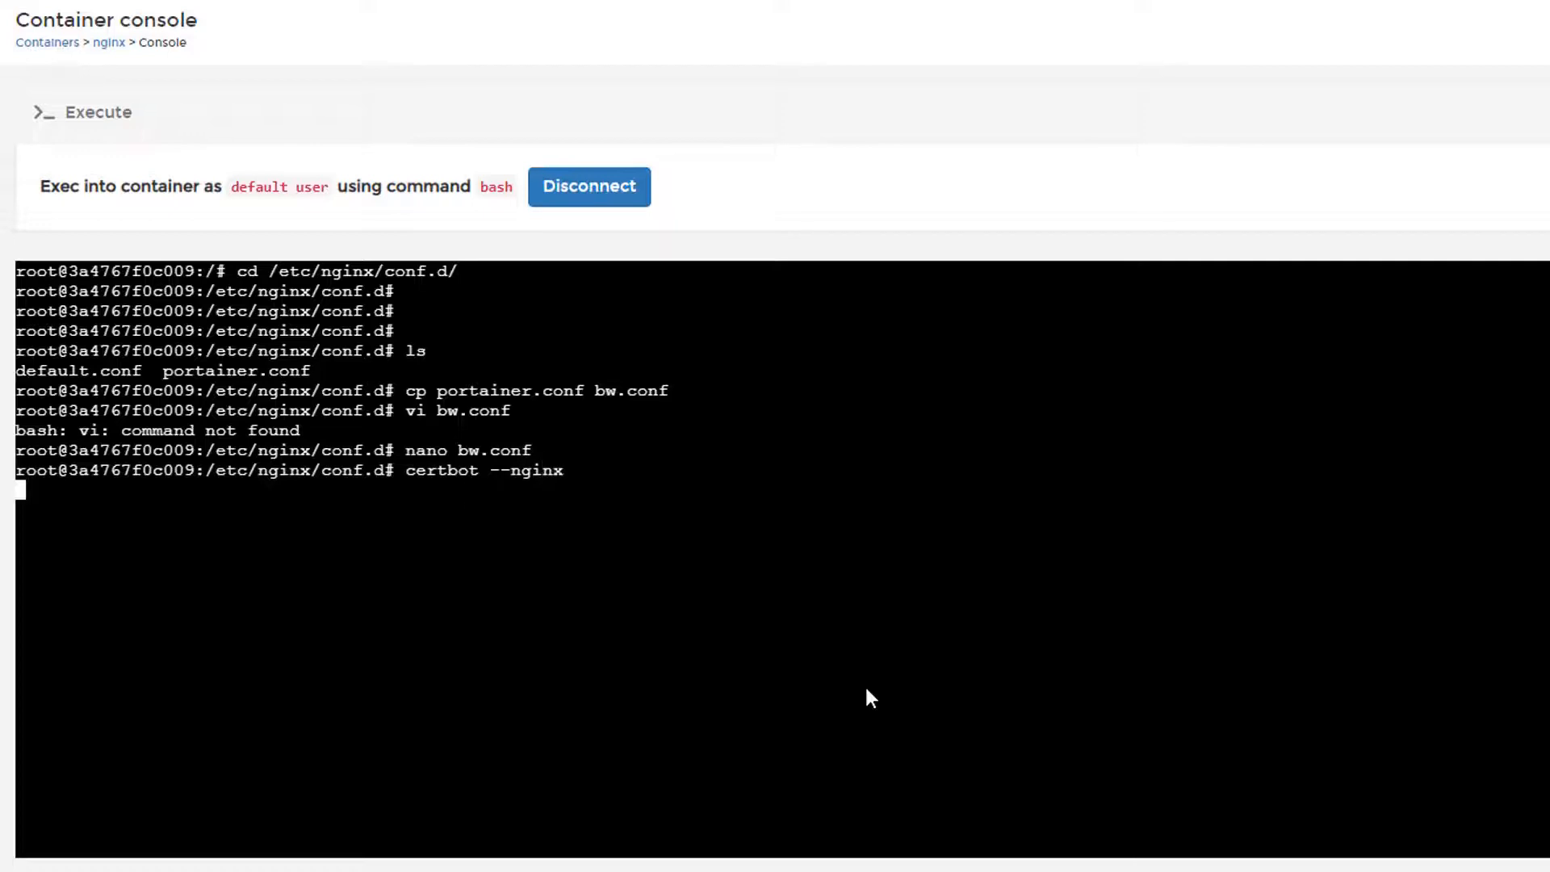
key(Return)
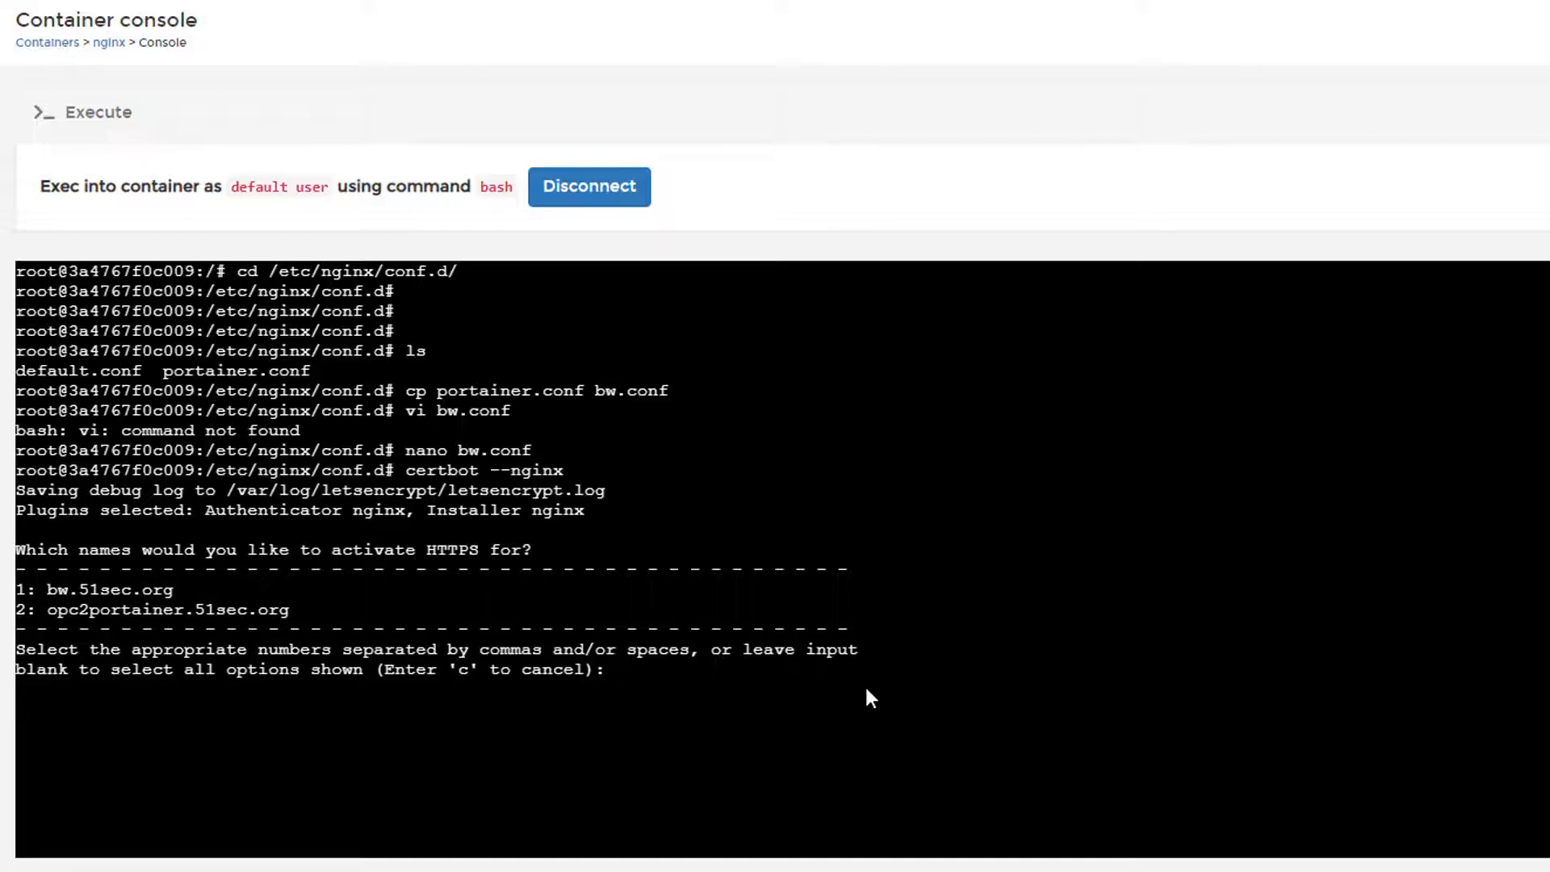
Step: Choose bw.51sec.org for HTTPS and keep HTTP without redirect
text(1)
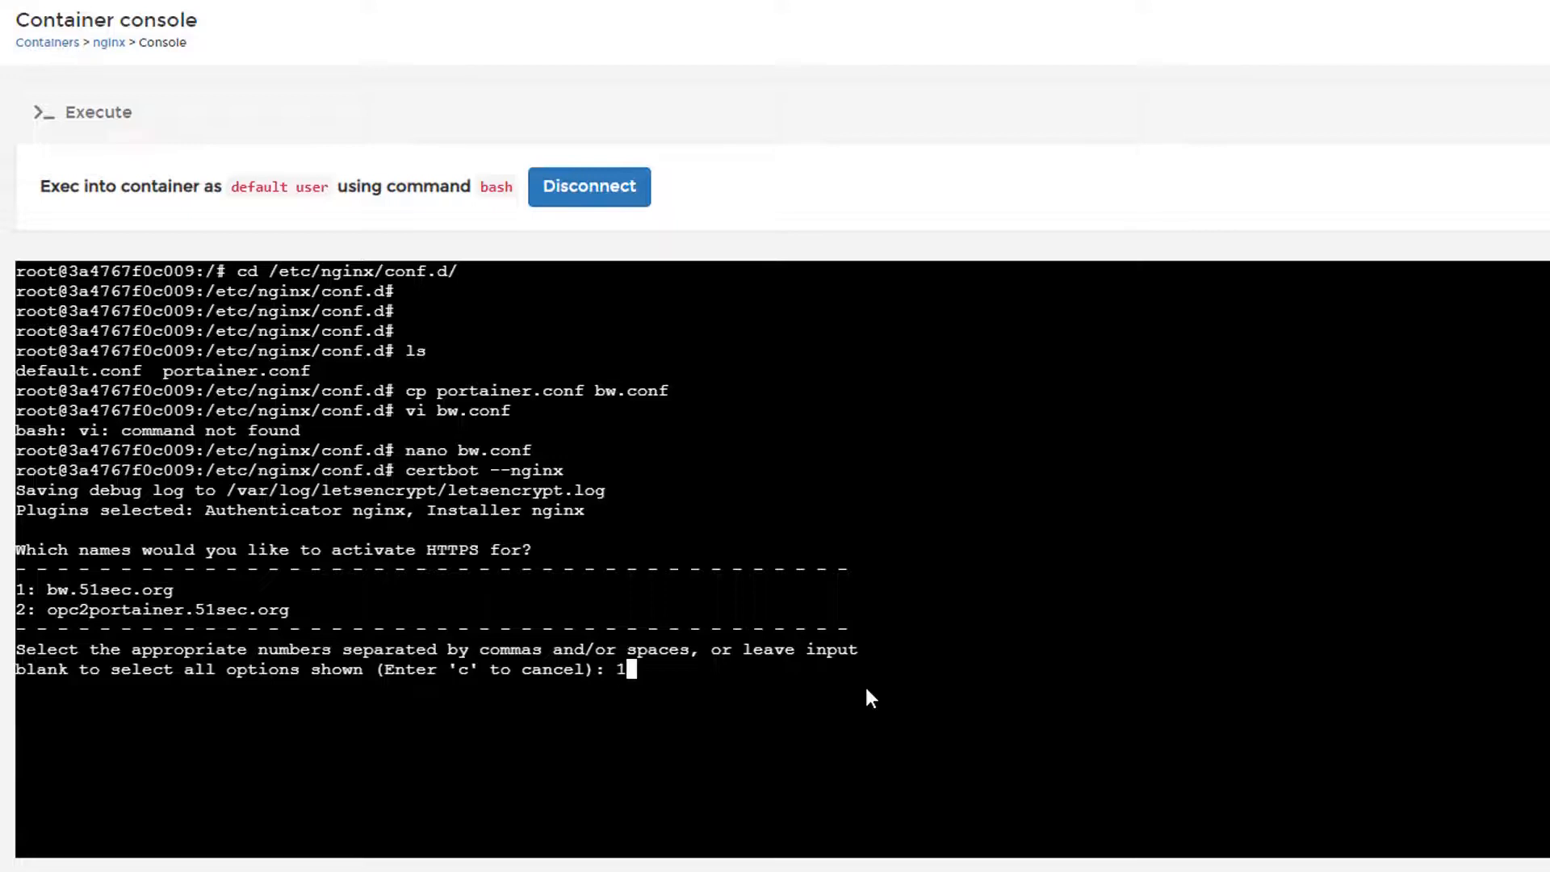
key(Return)
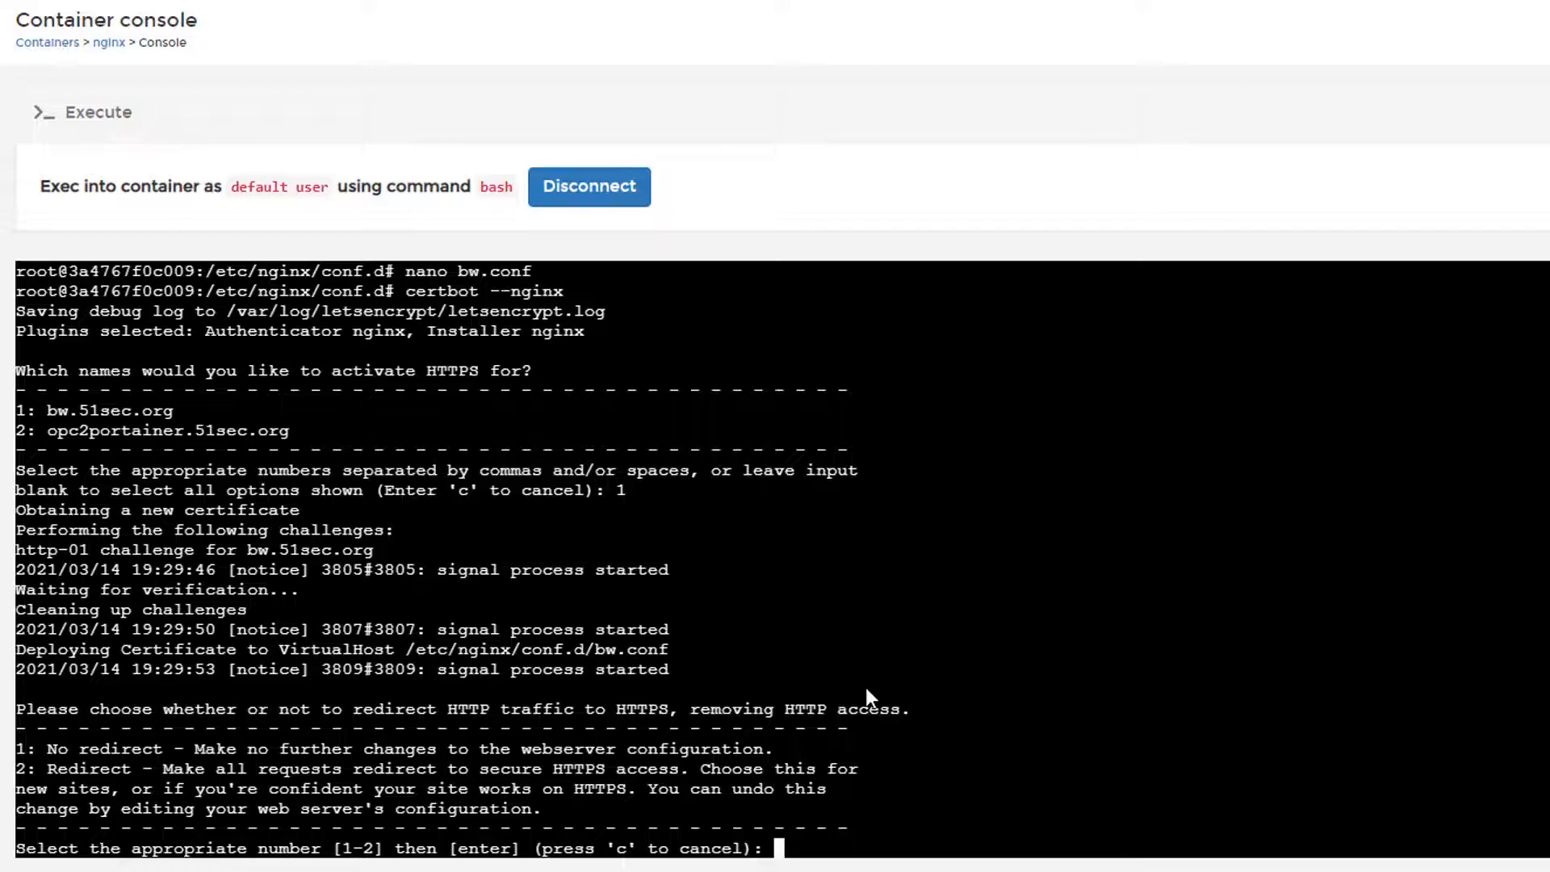
text(1)
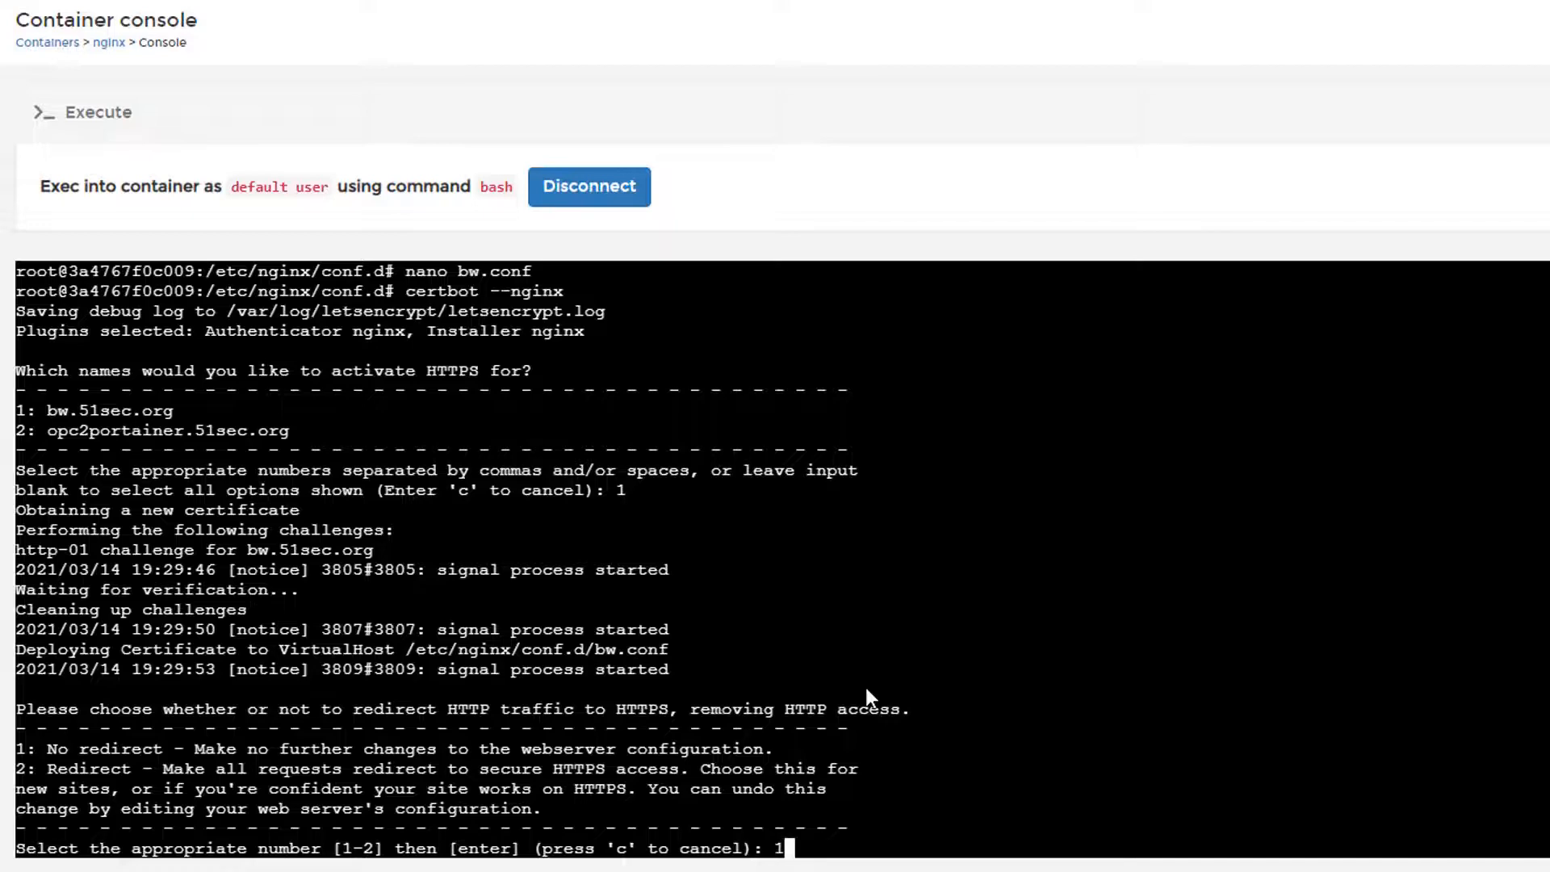
key(Return)
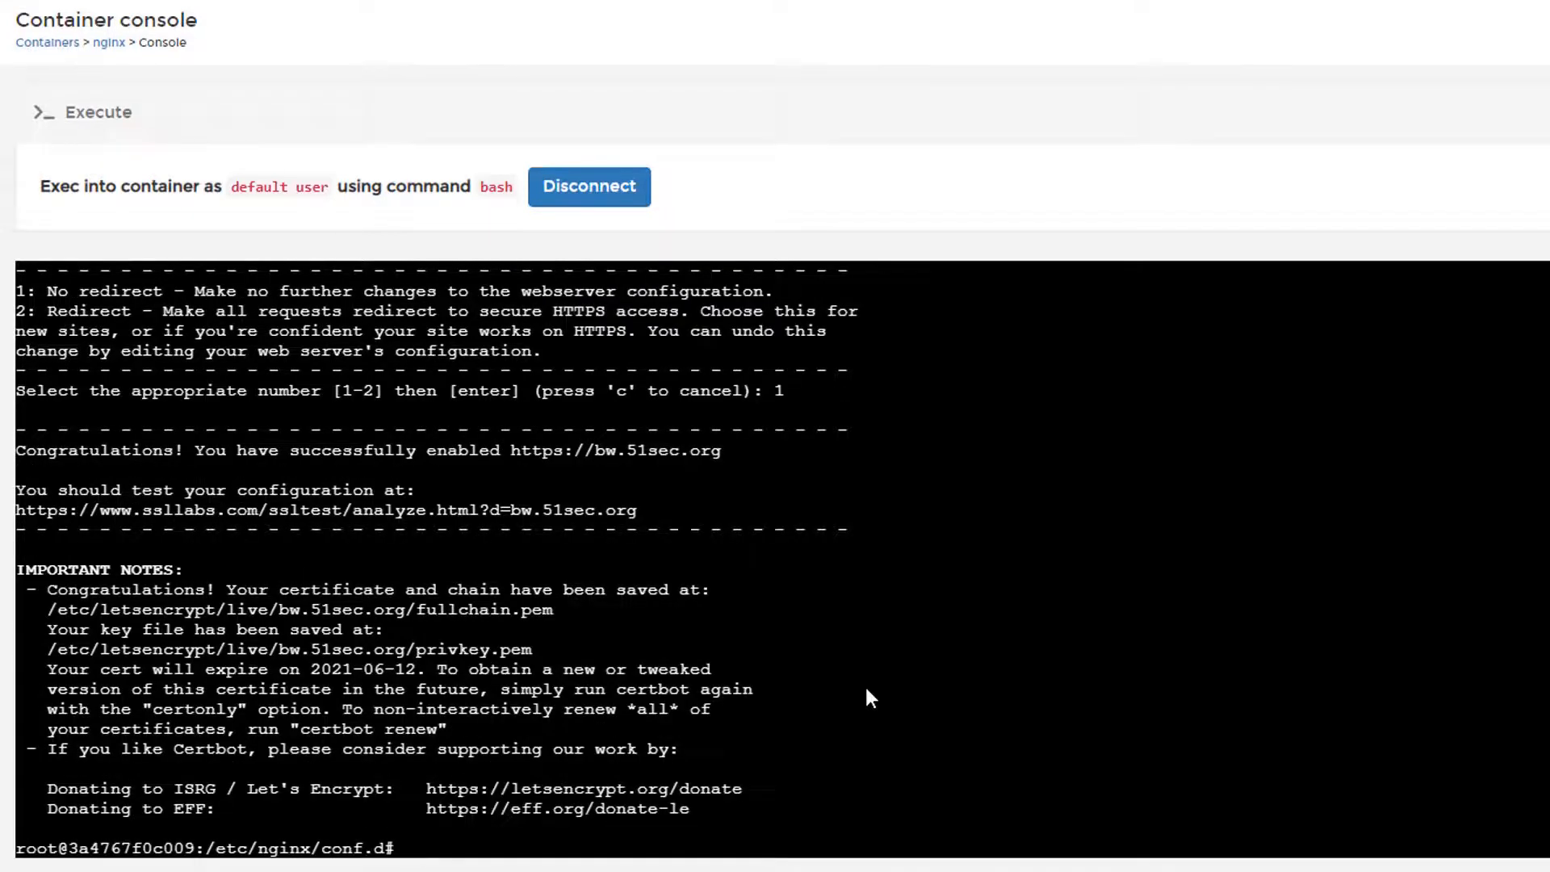
Step: Recheck bw.conf in nano, type service nginx reload, and disconnect the console
text(nano bw.conf)
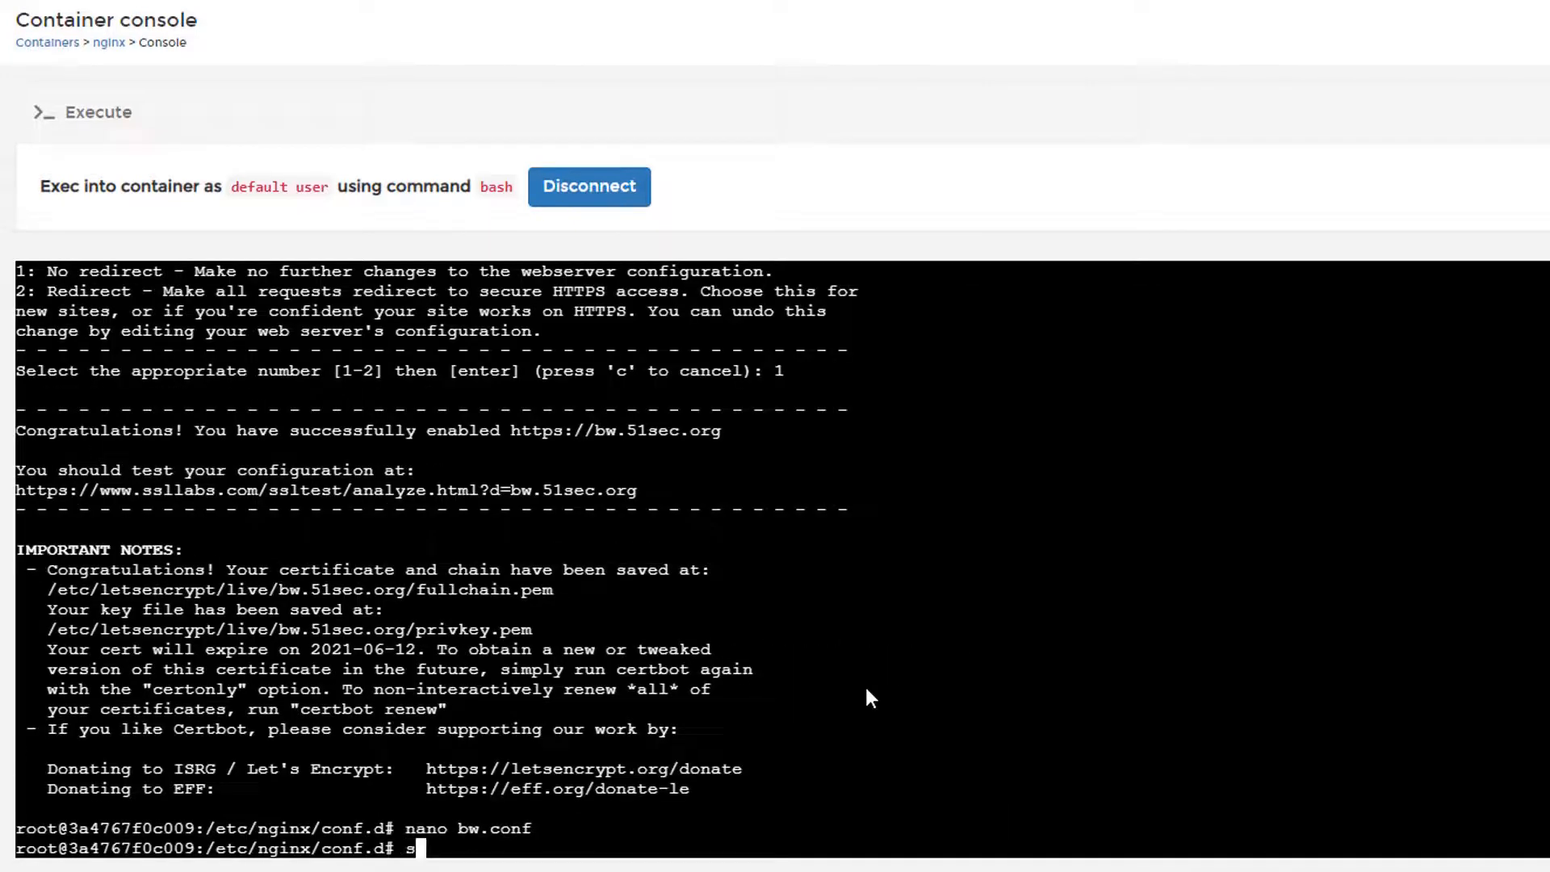
text(ervice re)
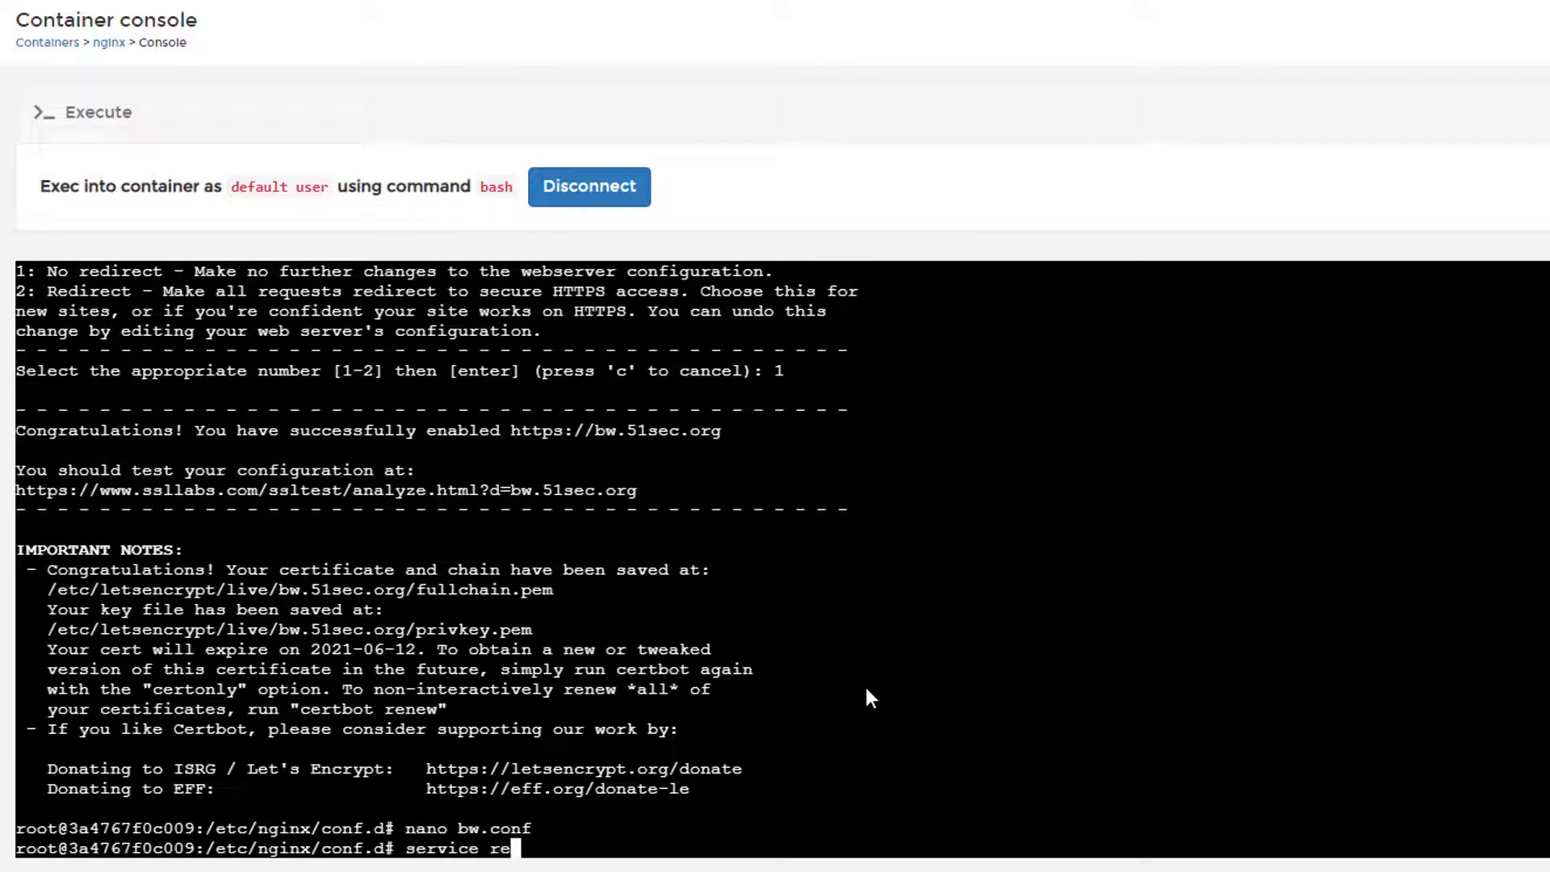
text(nginx)
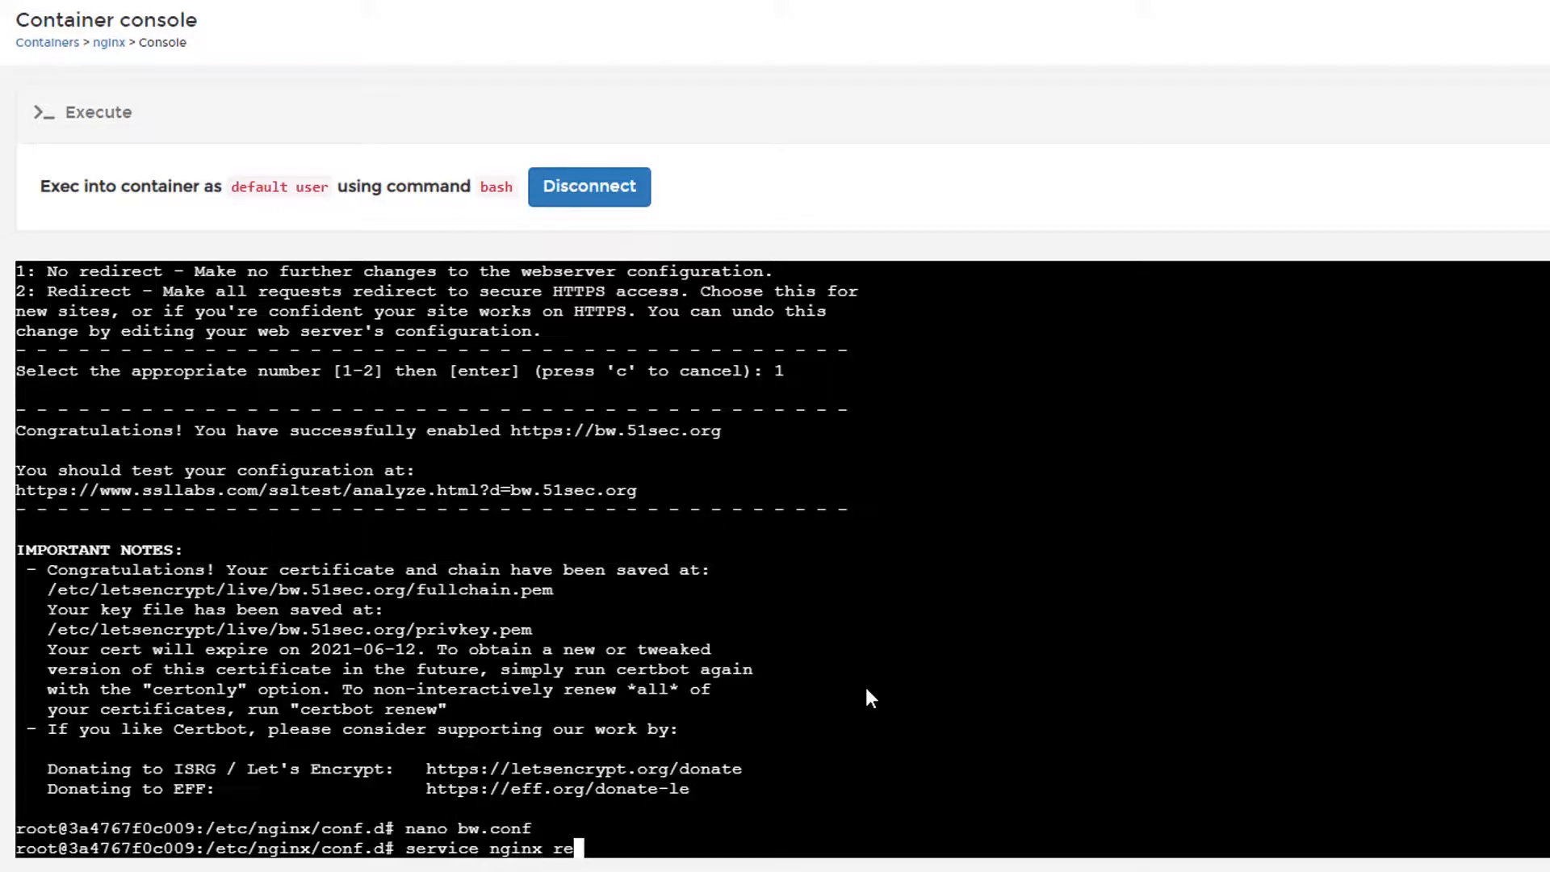
click(588, 185)
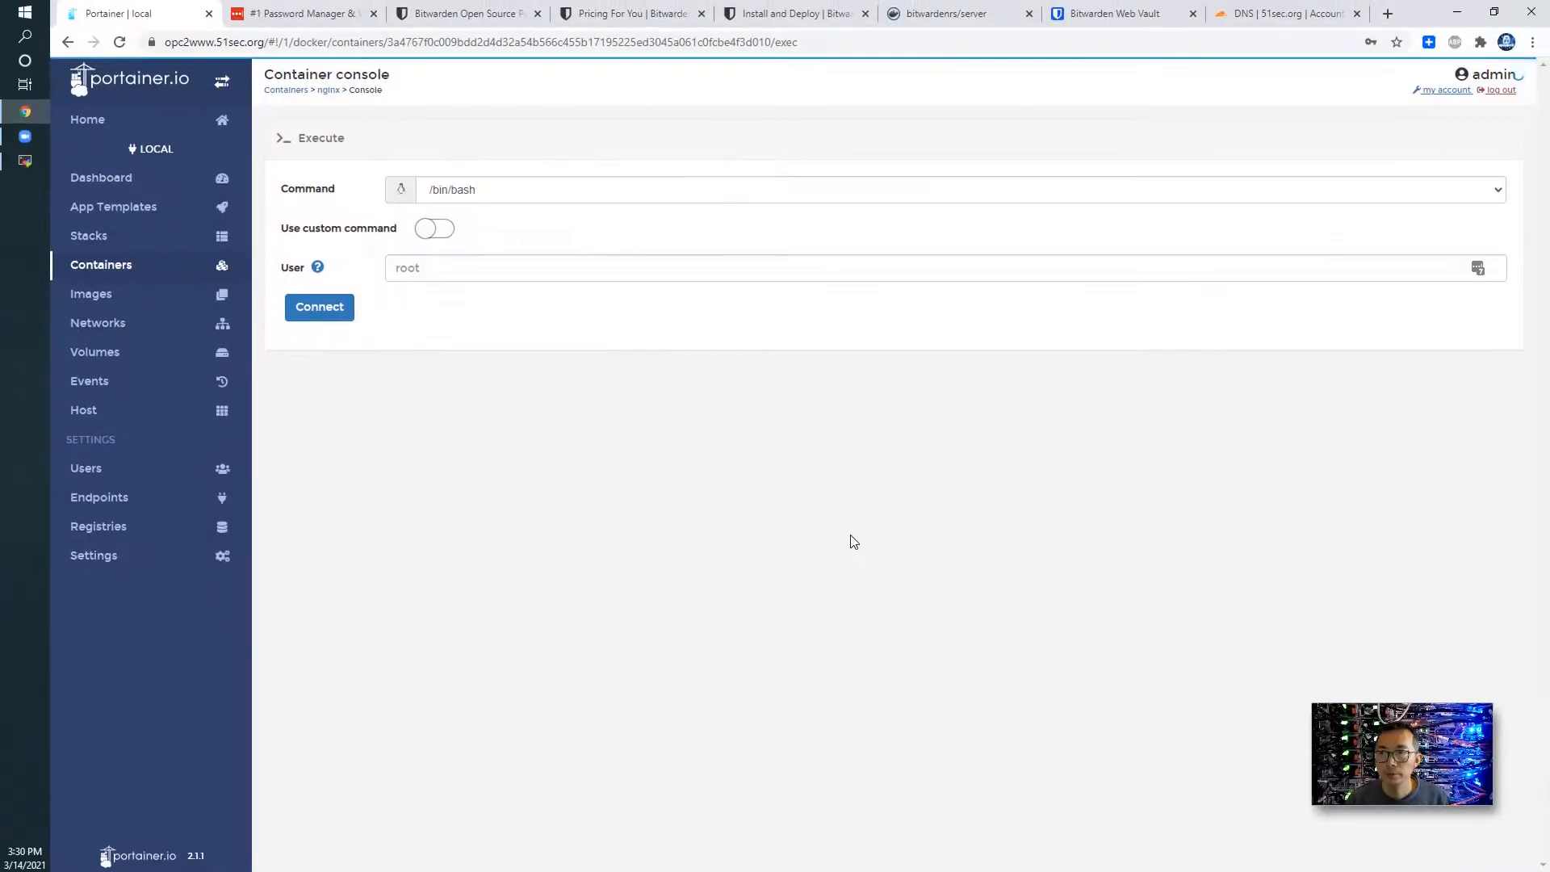
mouse_move(854, 139)
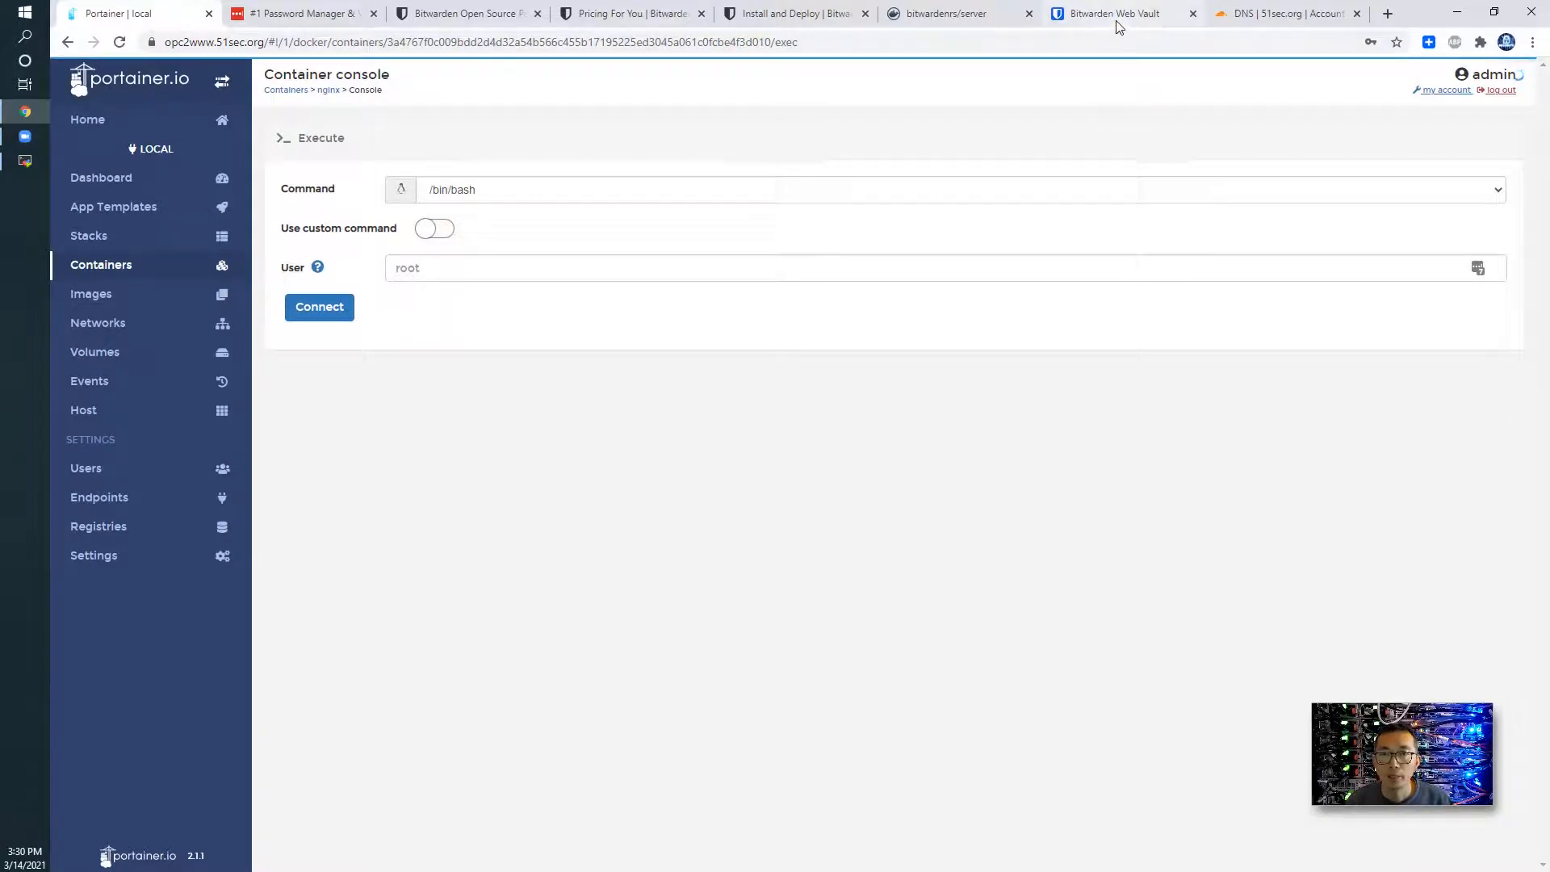
click(1116, 13)
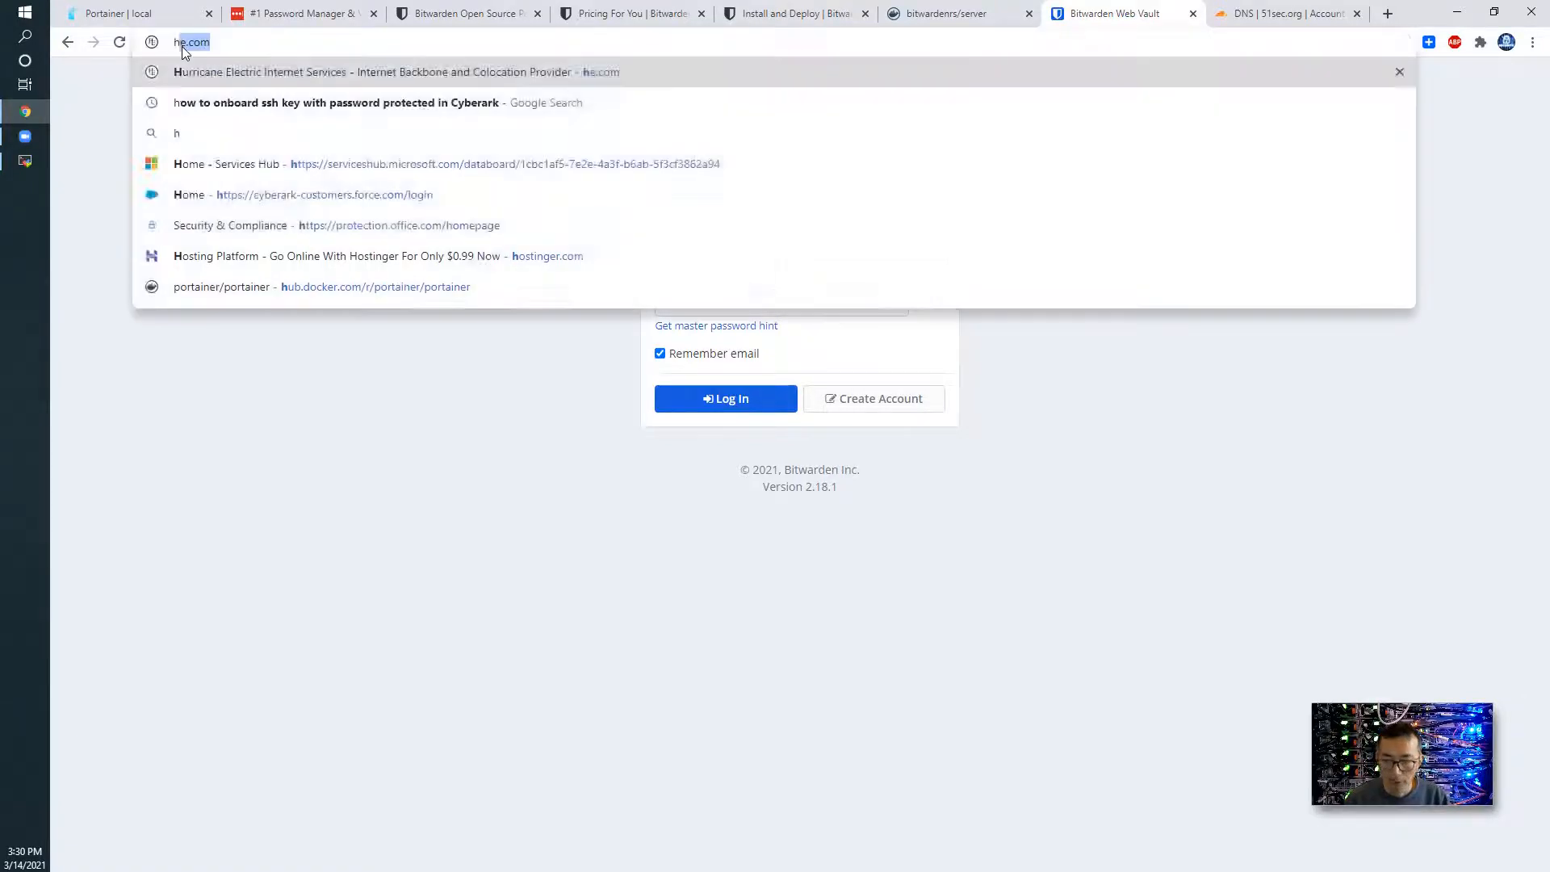
text(https://www.youtube.com)
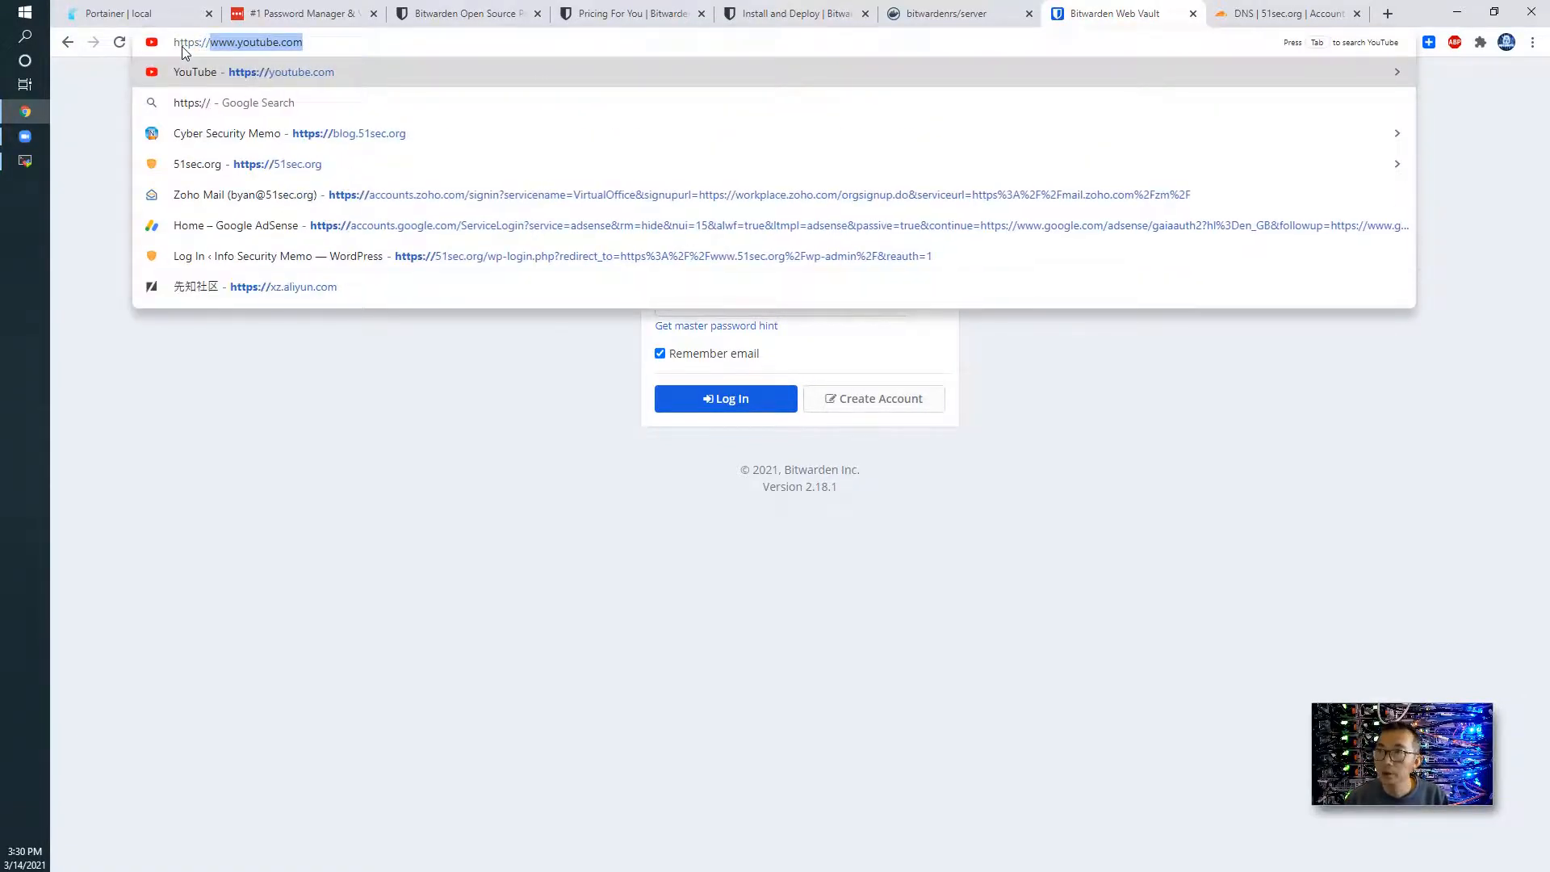
text(bw.)
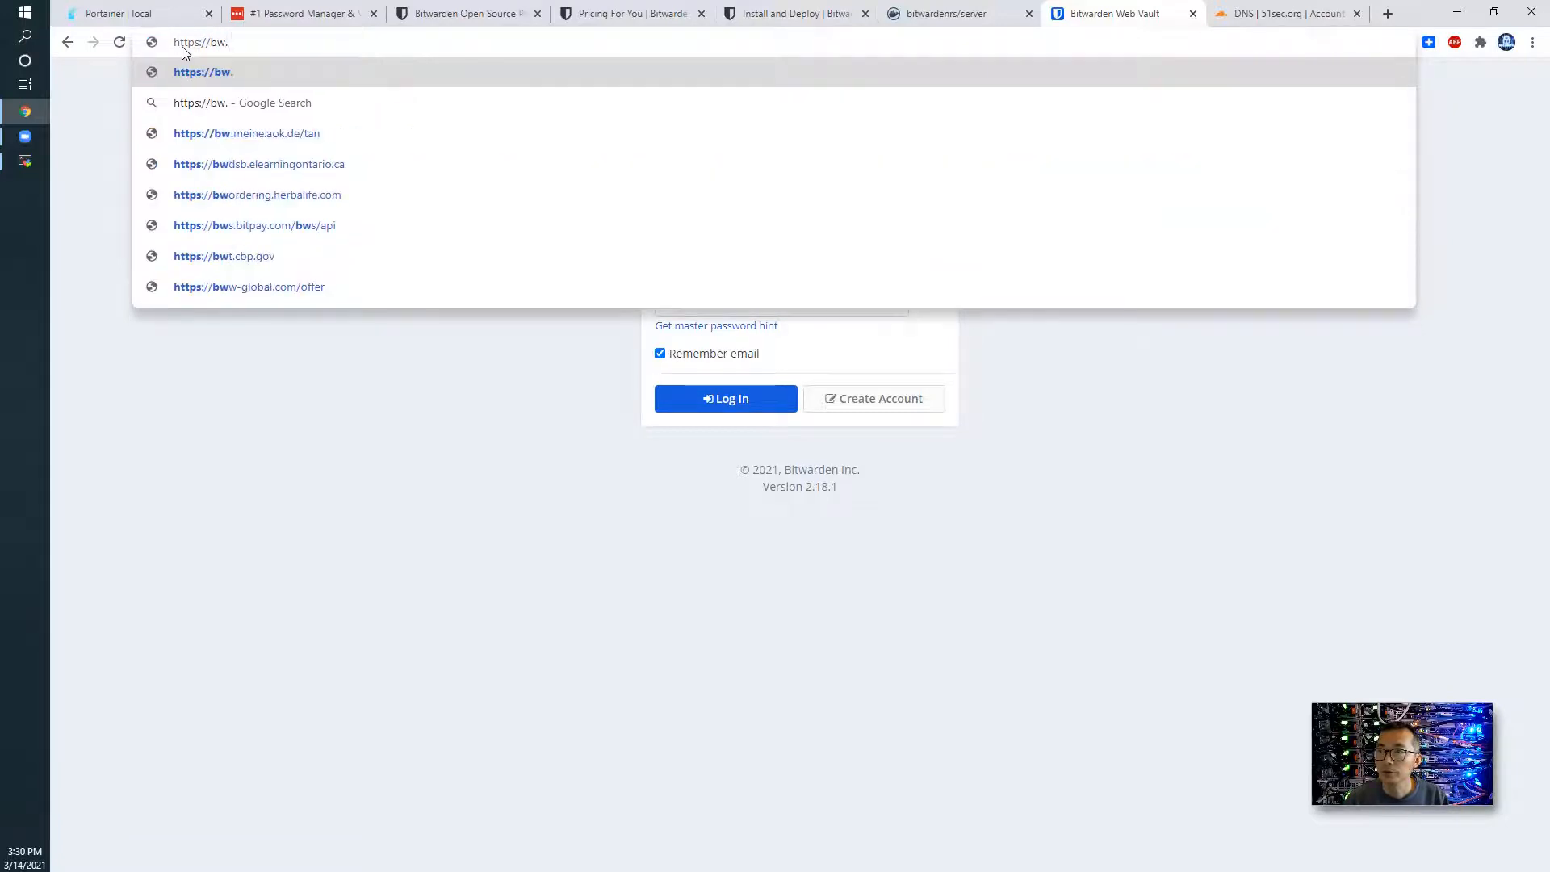
key(Return)
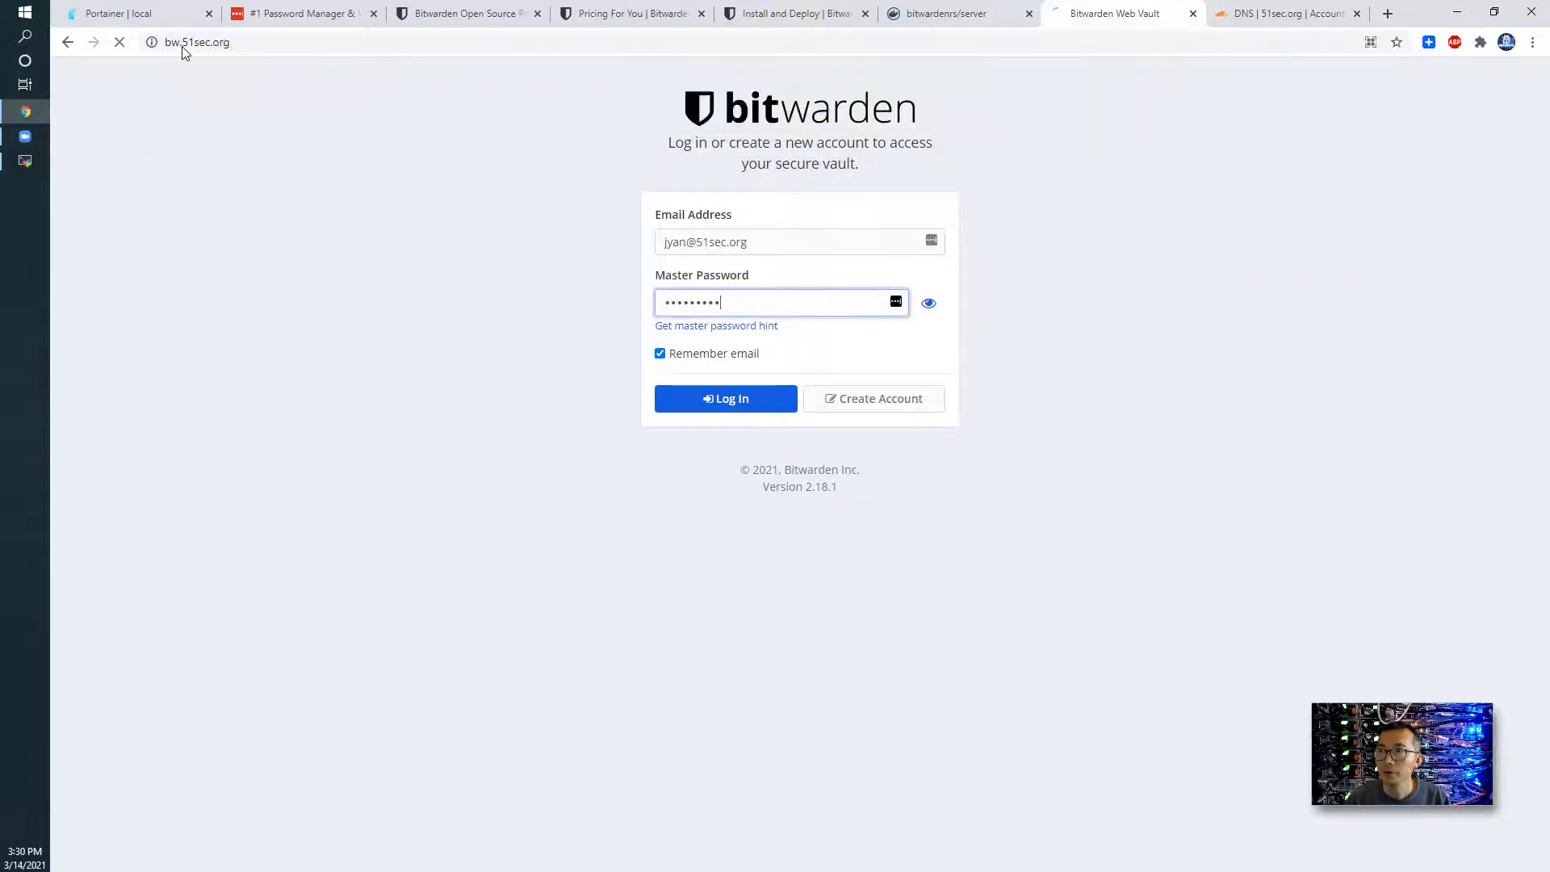
click(725, 399)
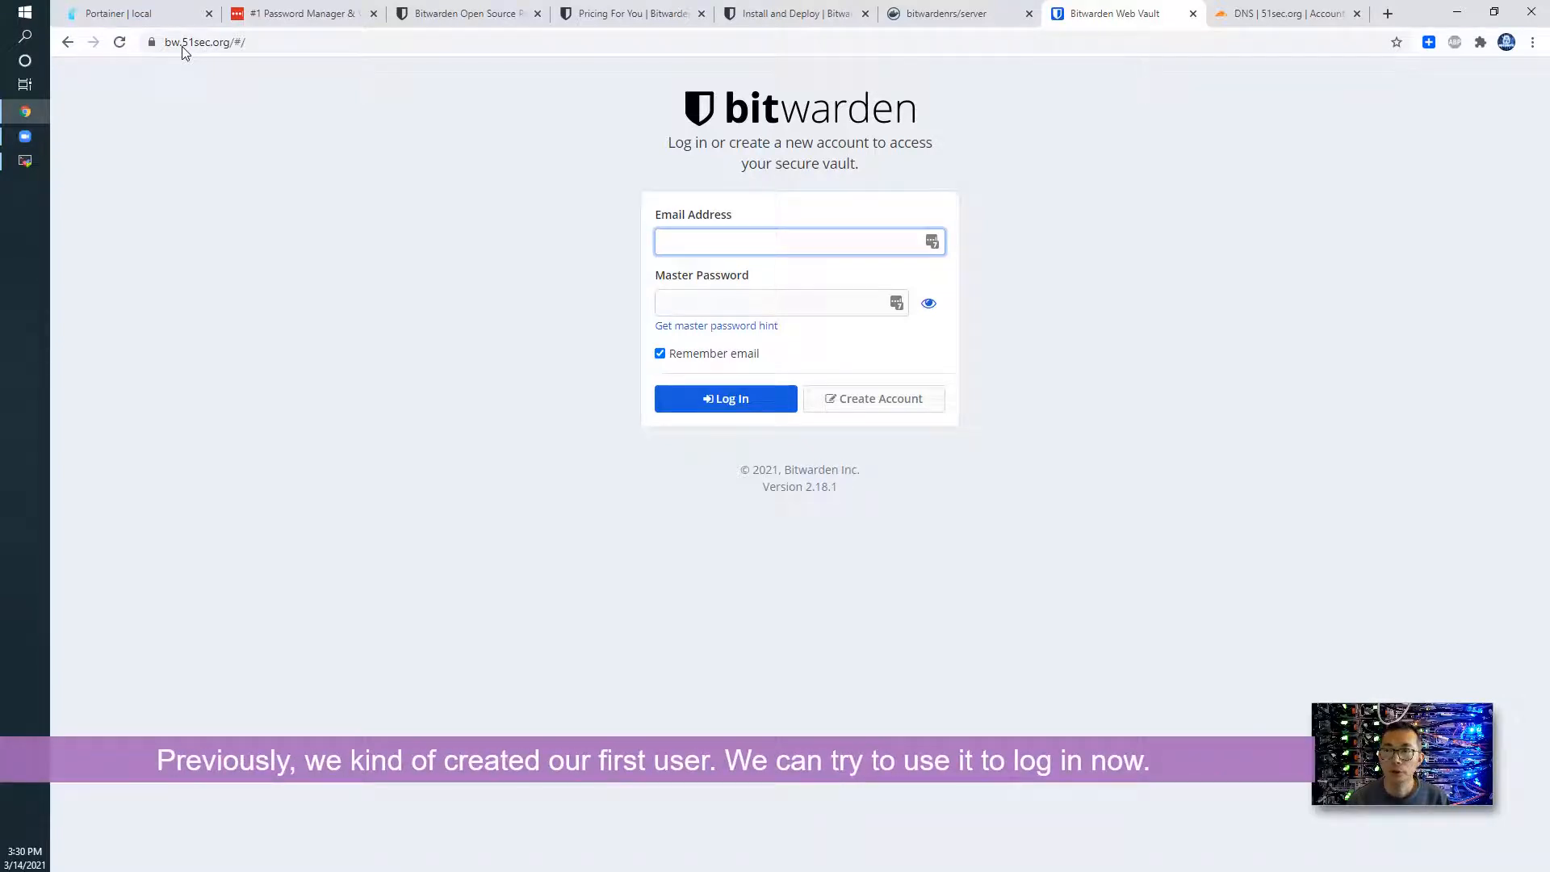
click(791, 240)
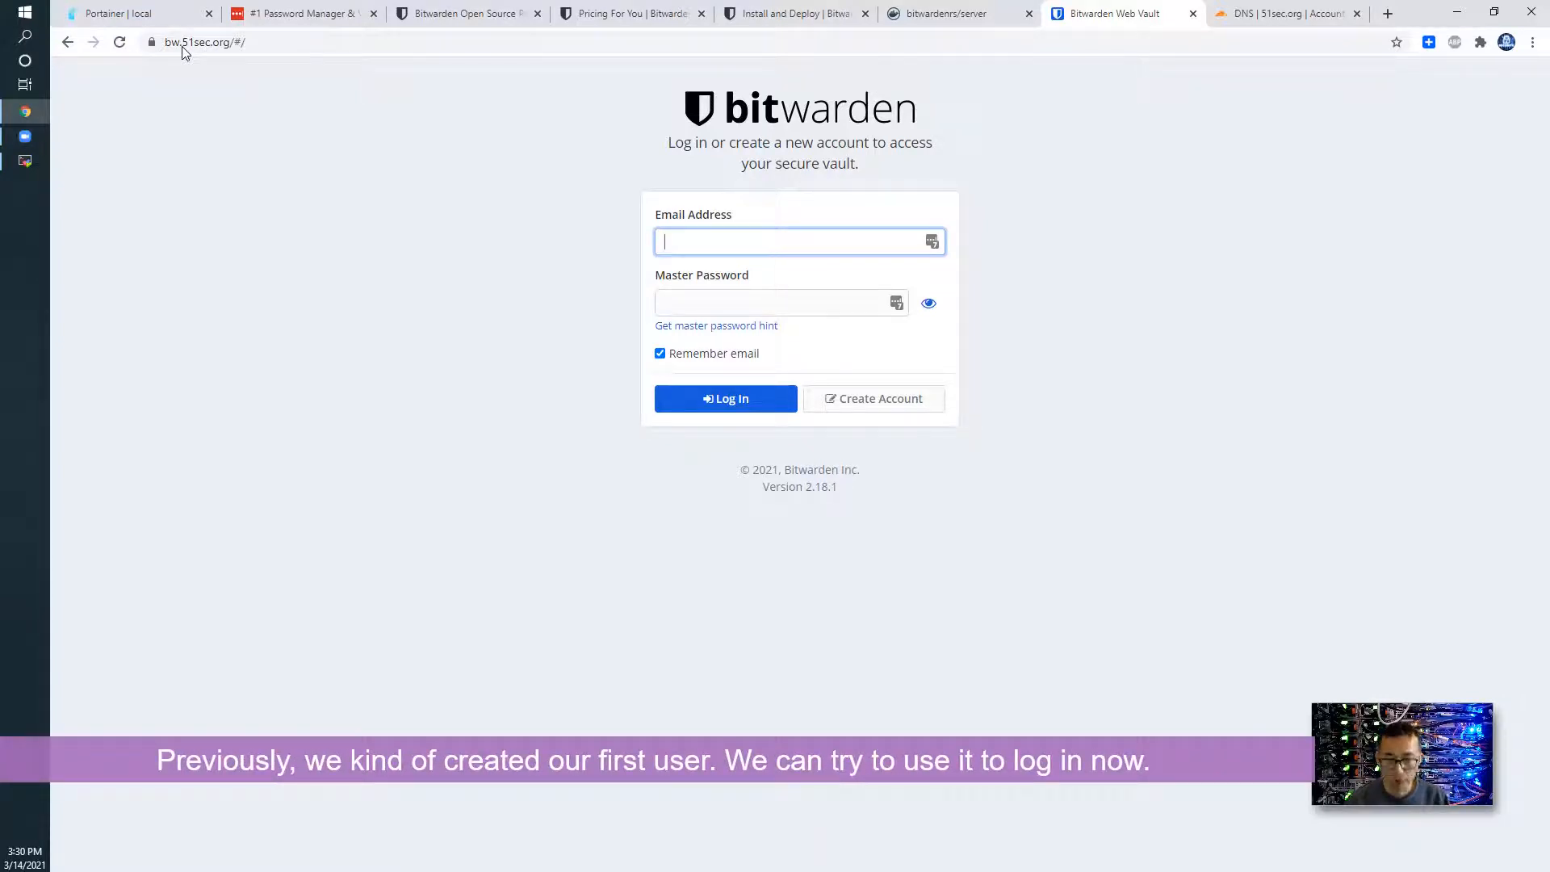
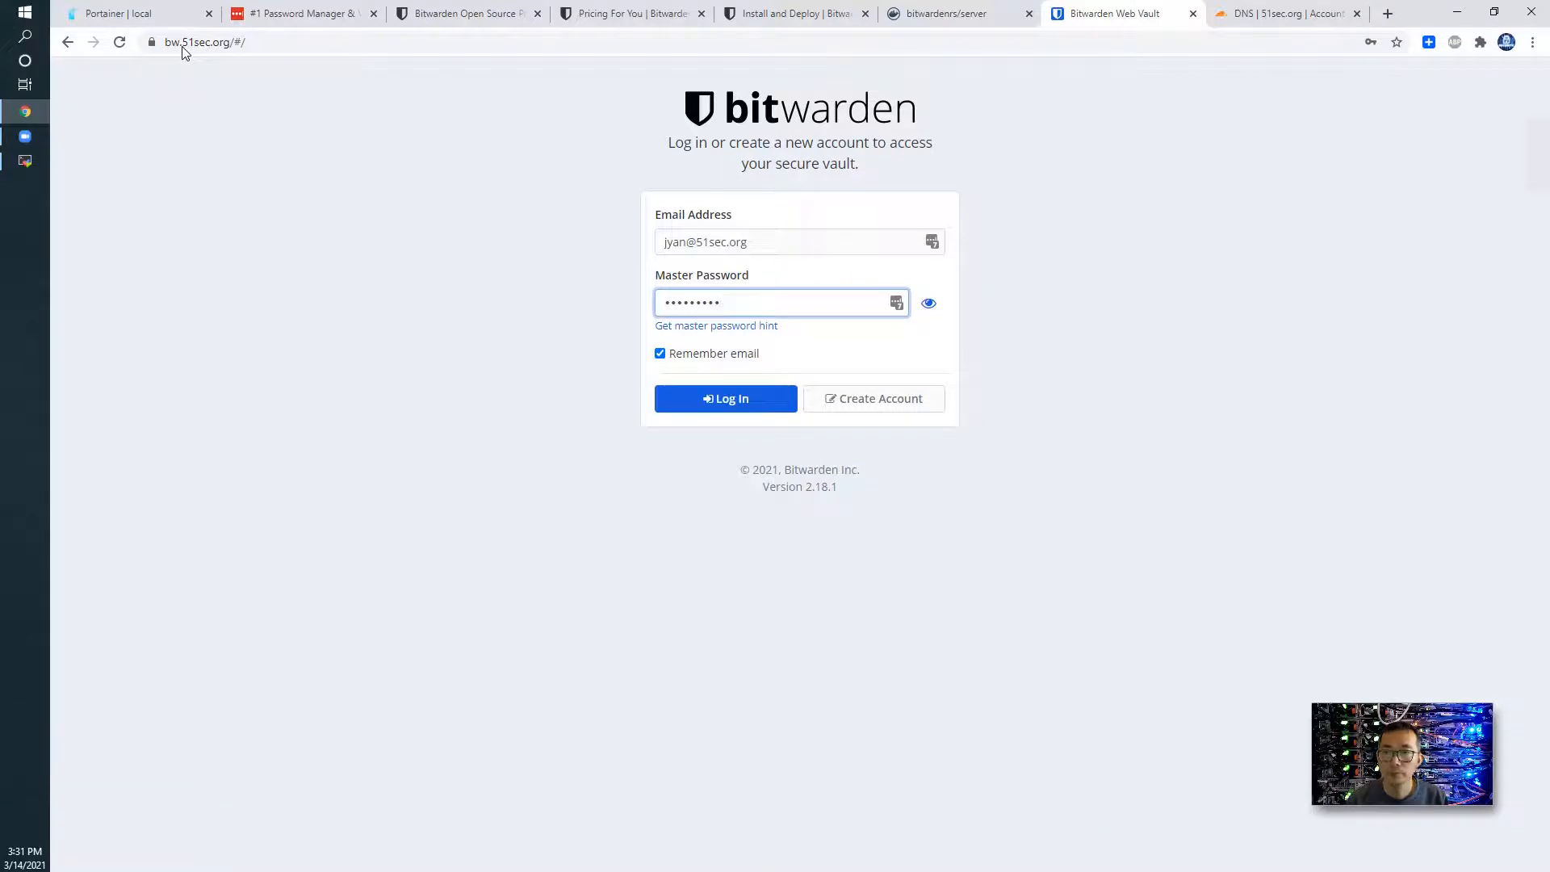
click(725, 399)
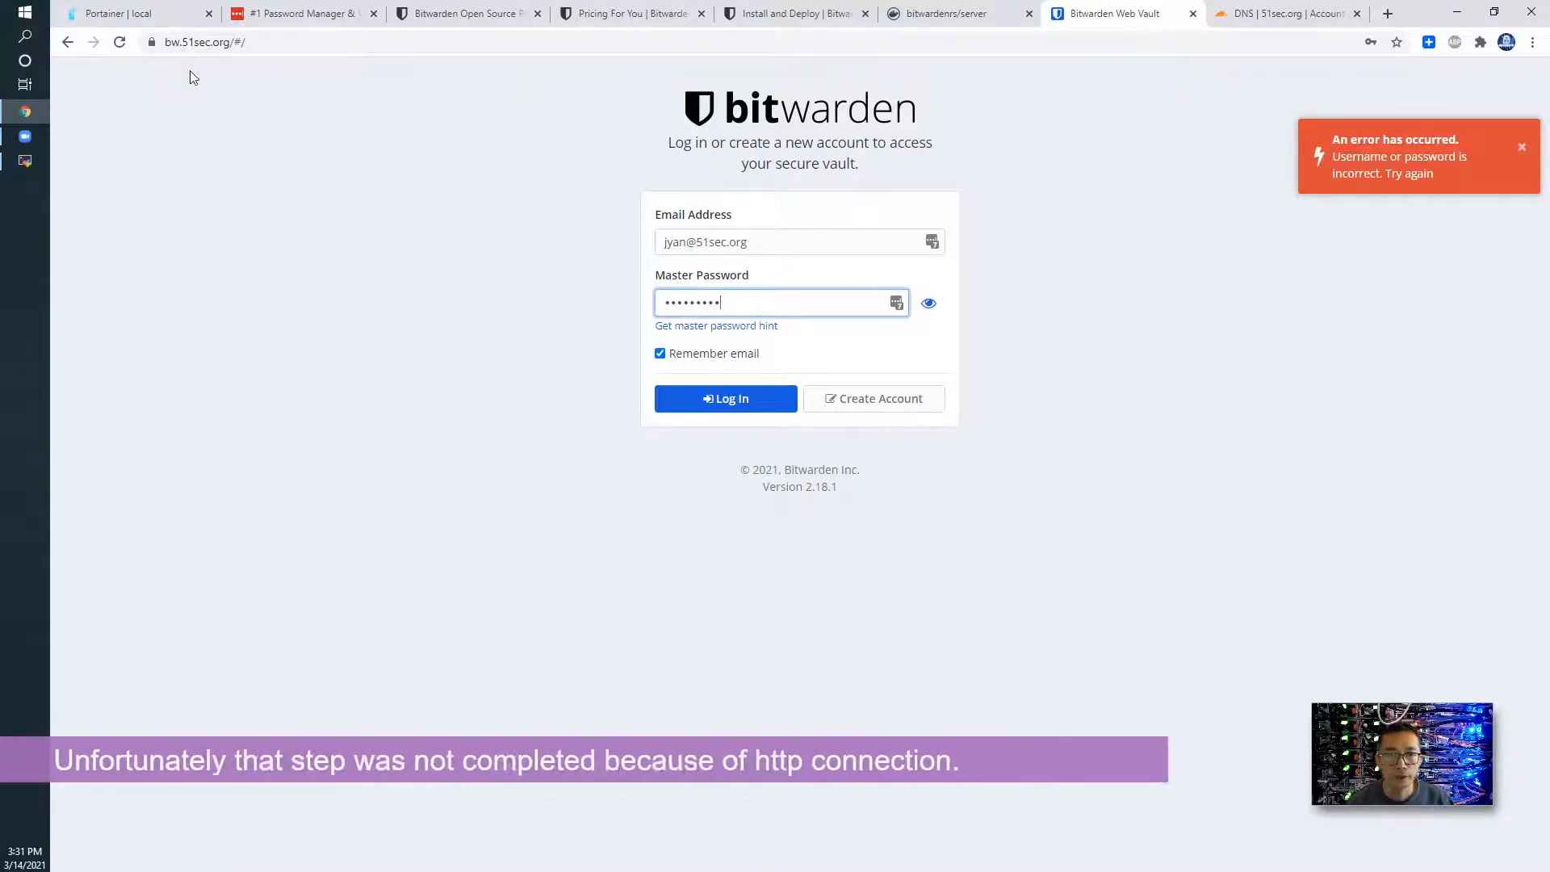
mouse_move(874, 399)
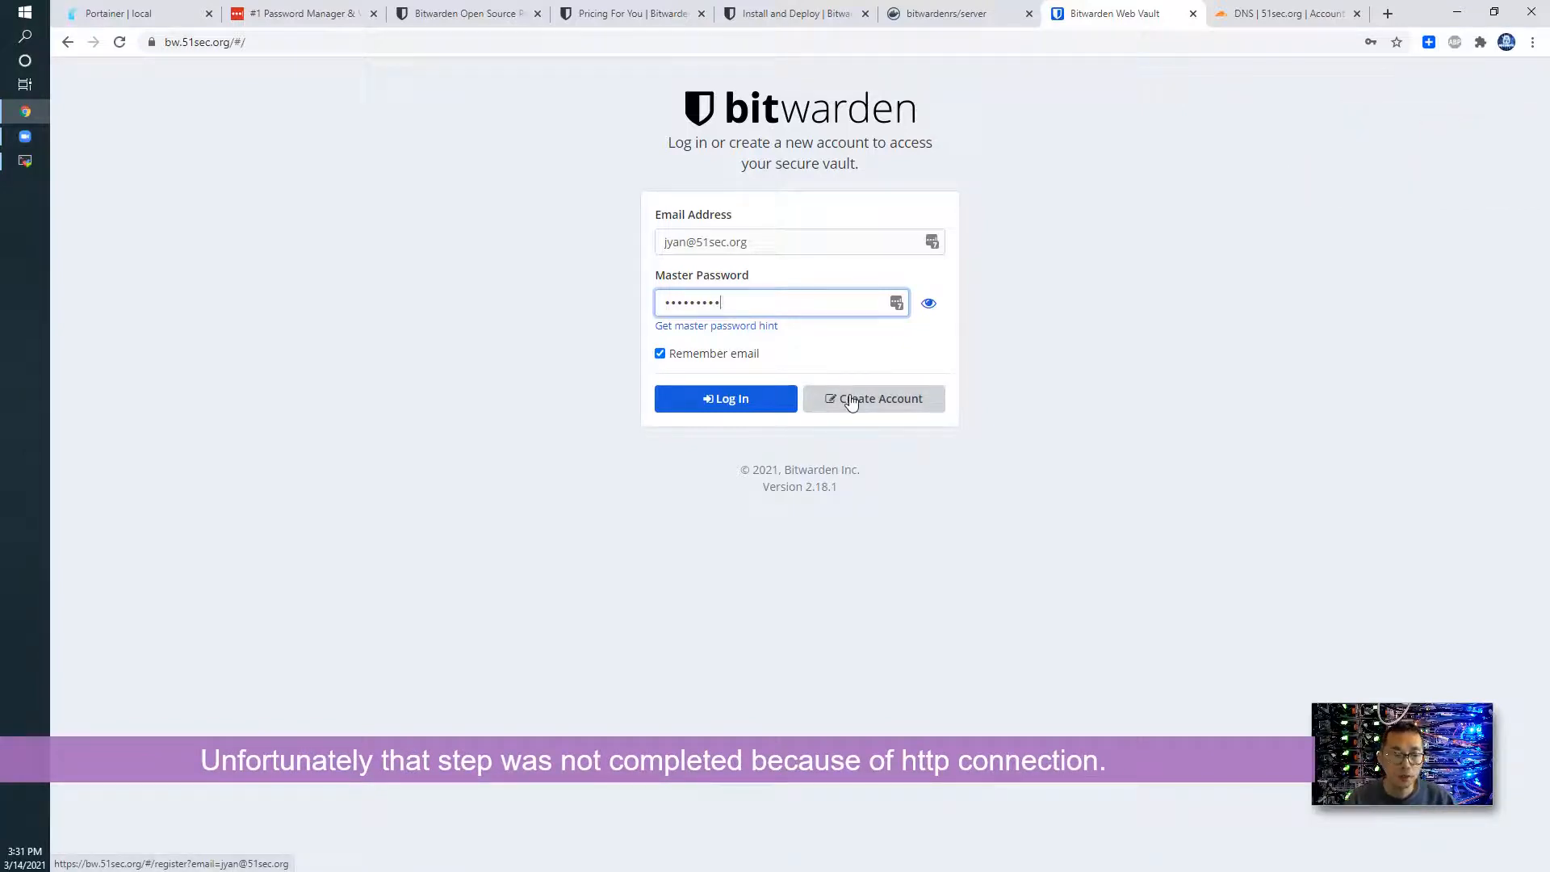
Step: Fill the registration form with the master password entered twice
click(874, 399)
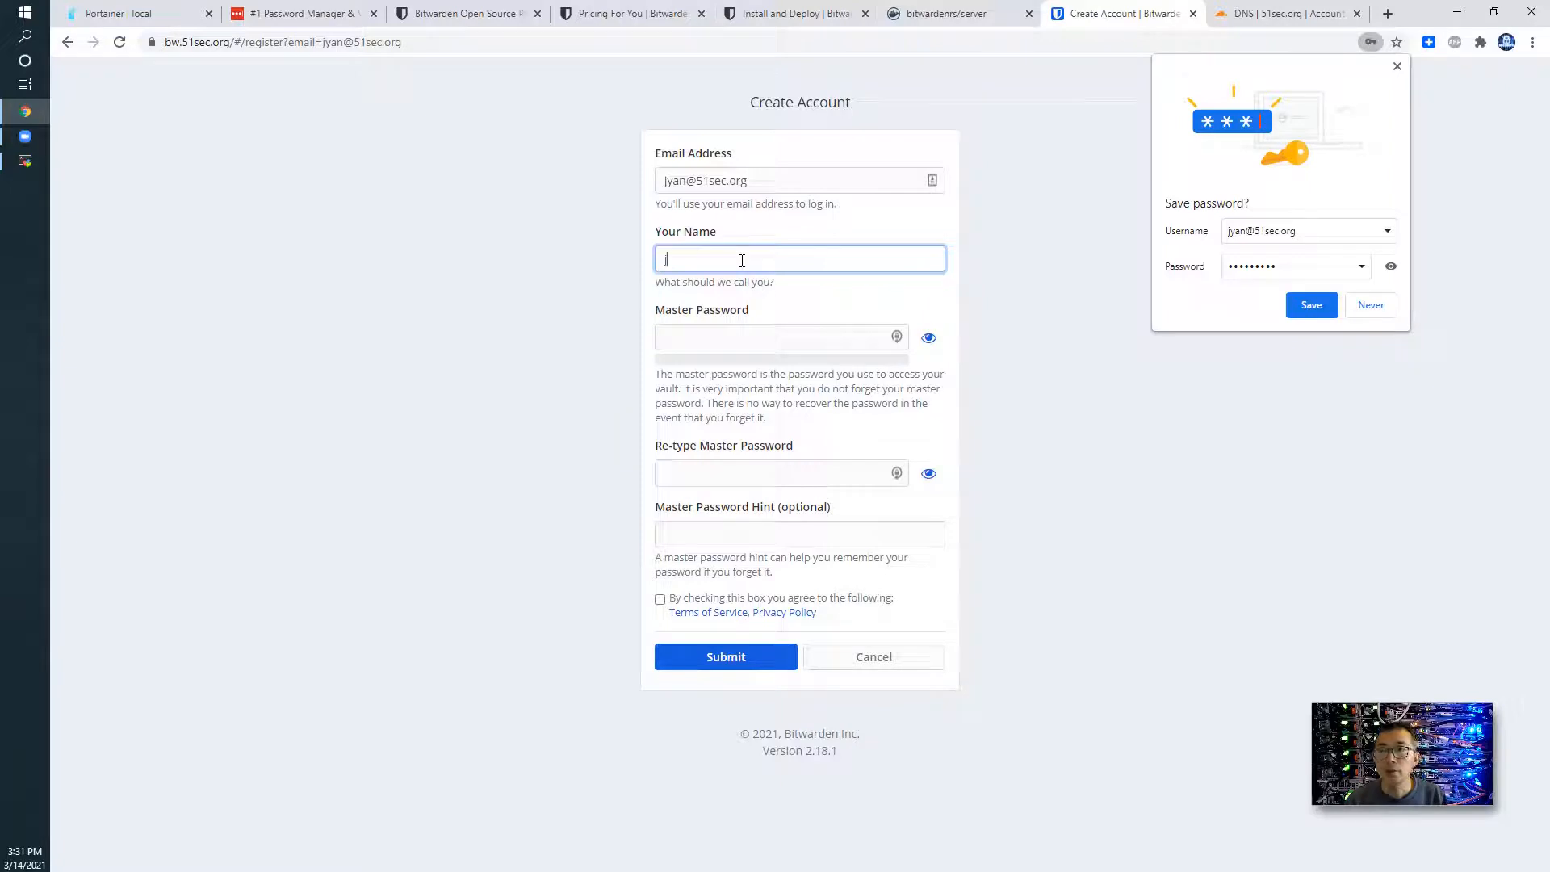
text(ohnny)
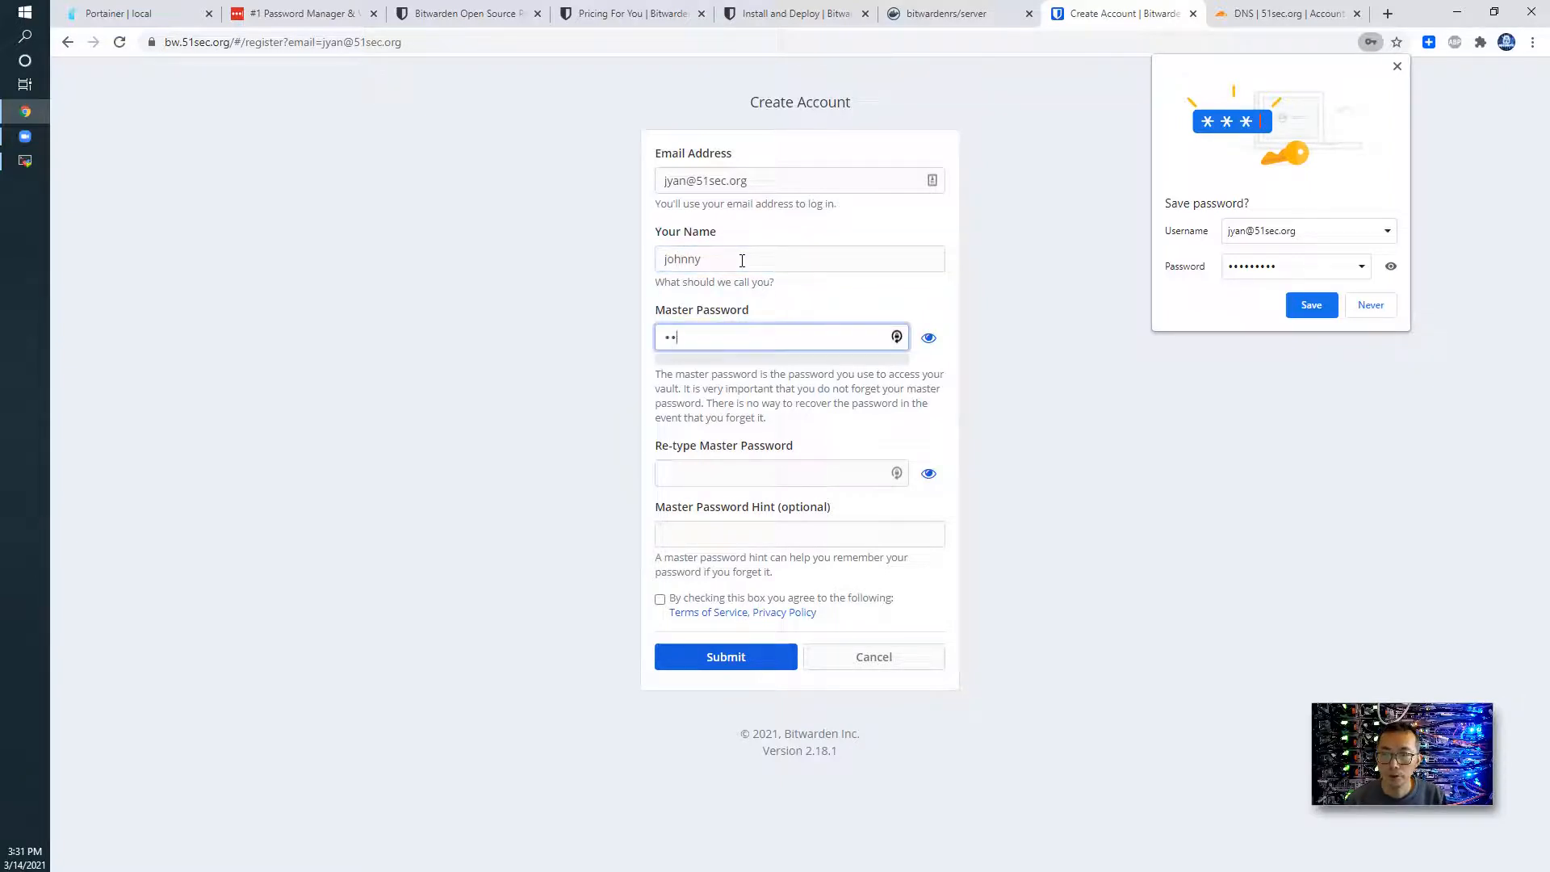
text(password)
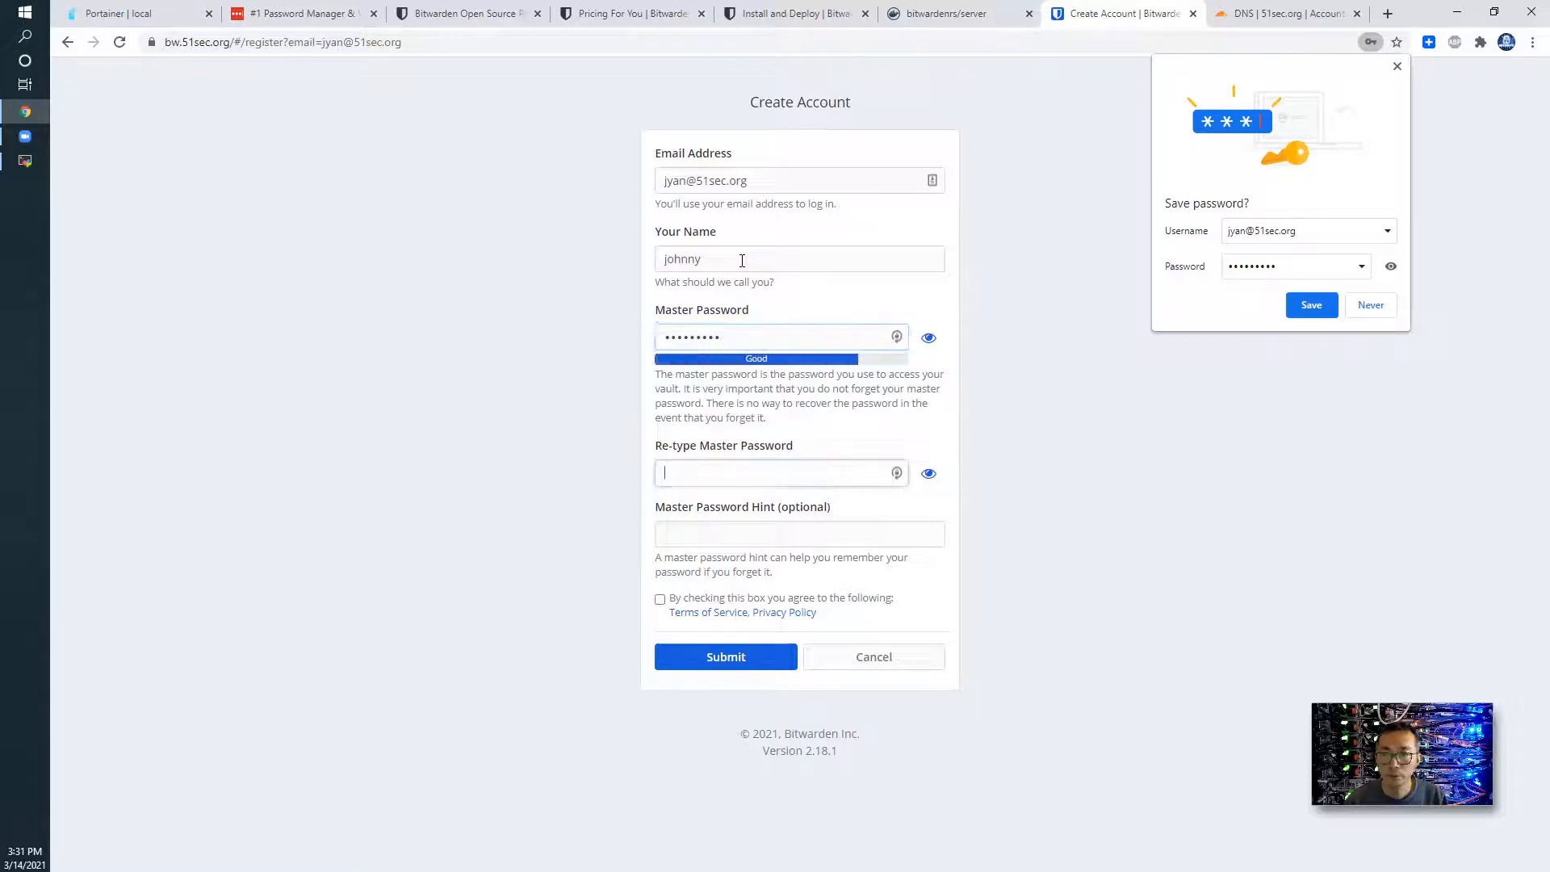
text(••••••••)
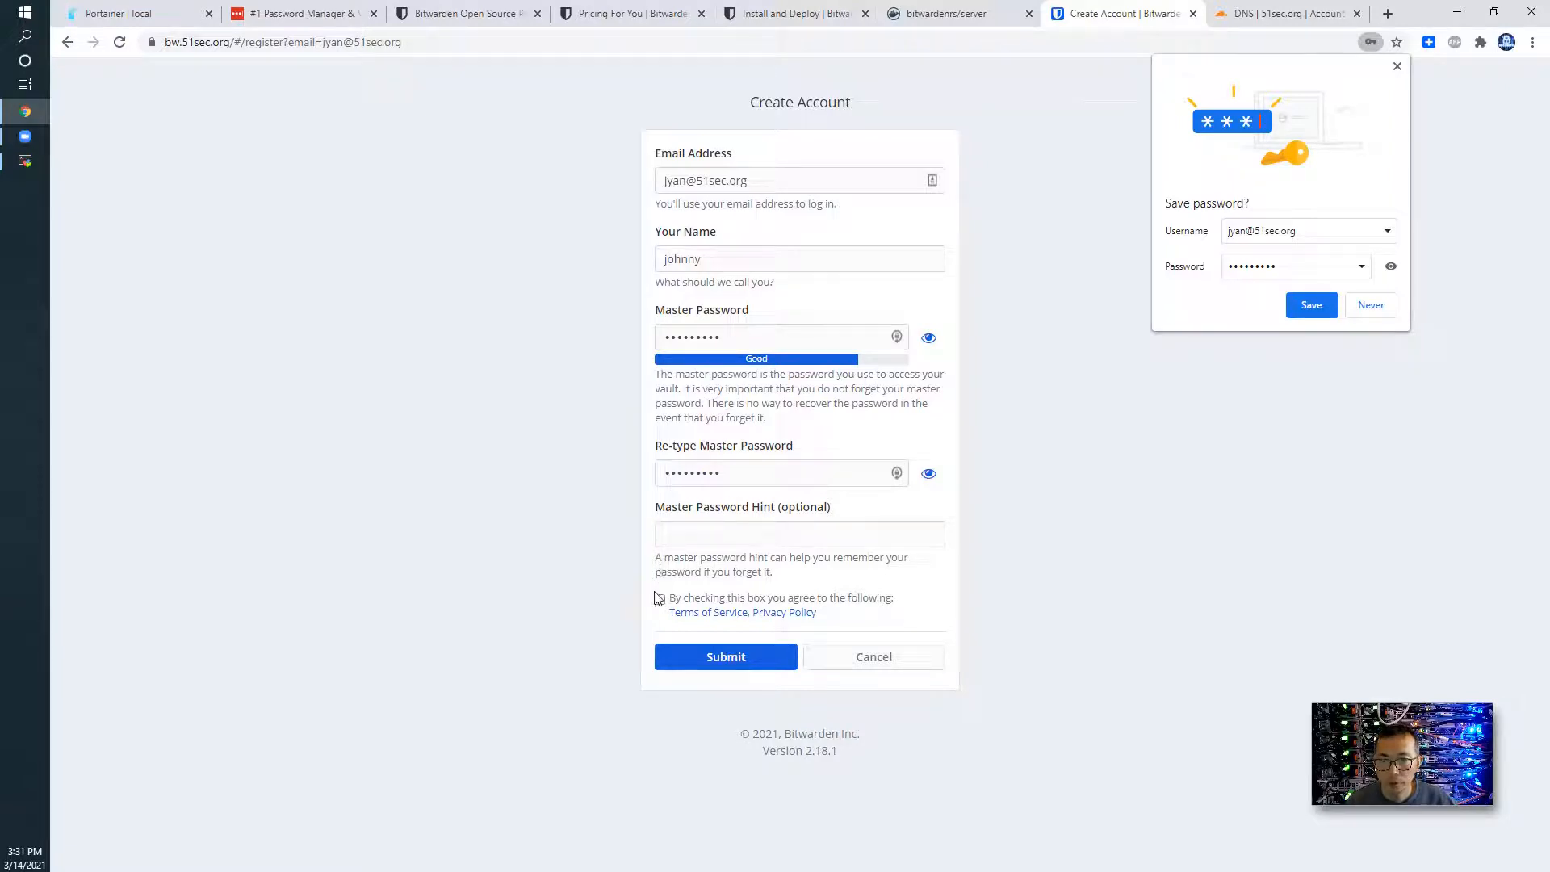
Step: Accept the terms, submit the new account, and dismiss Chrome's save-password offer
click(659, 599)
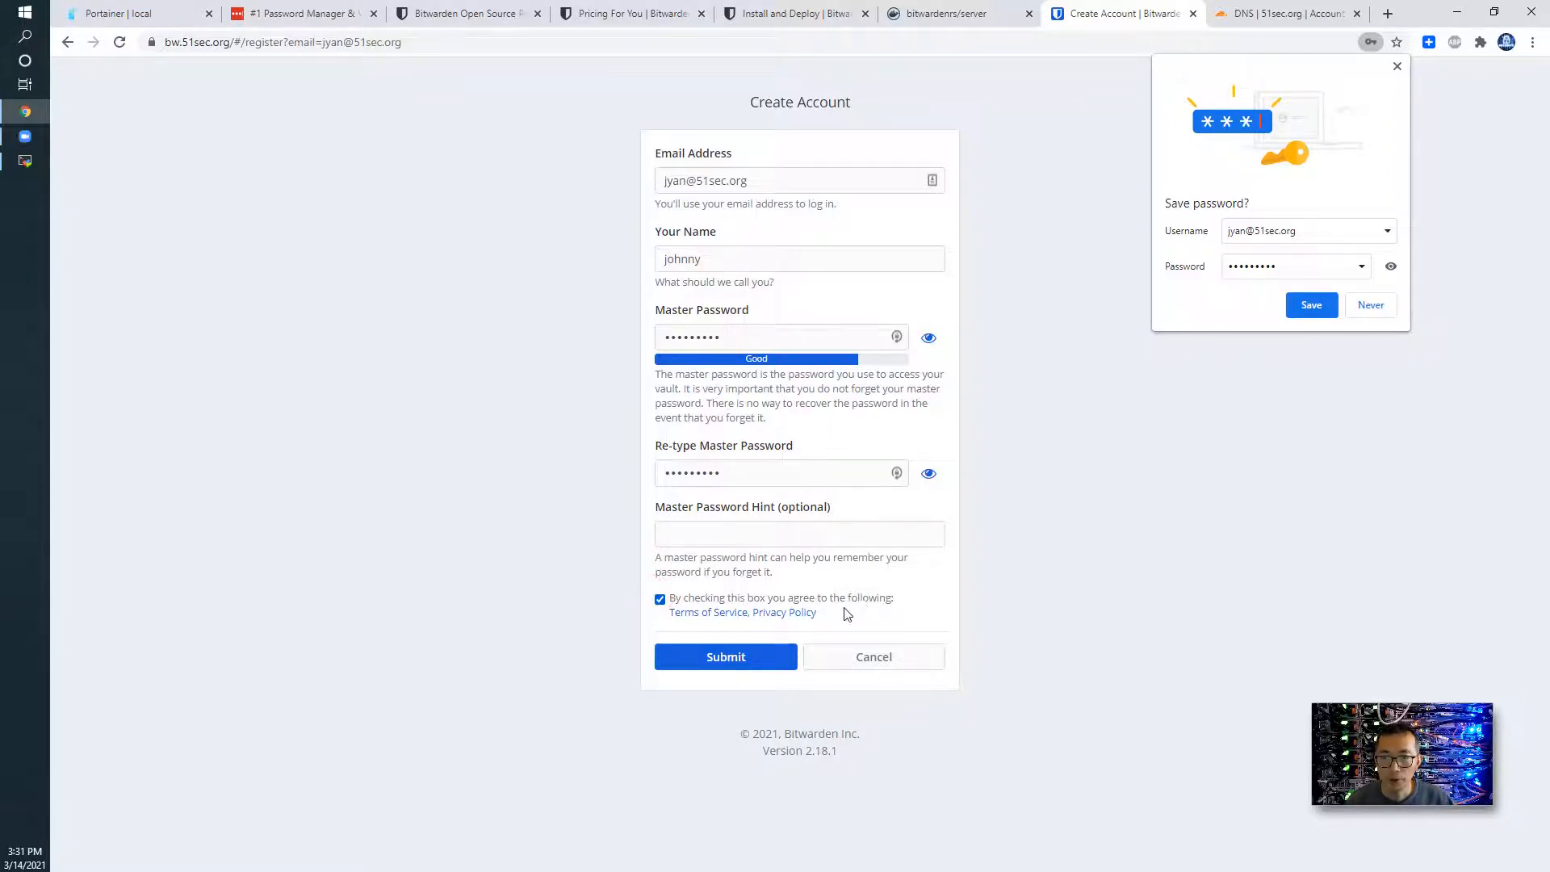
click(725, 657)
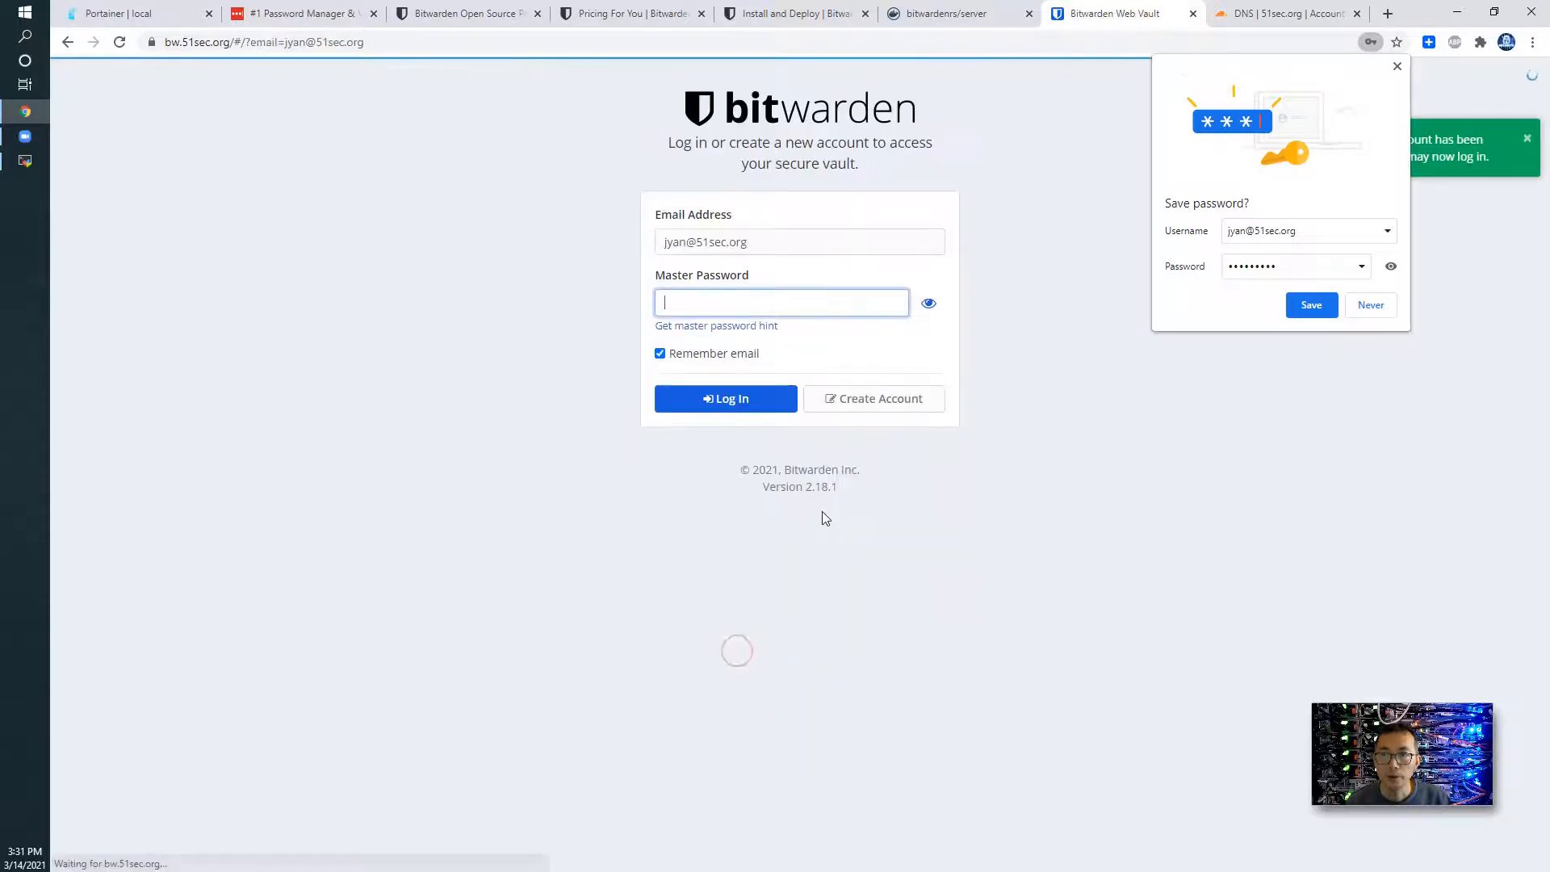
click(1371, 305)
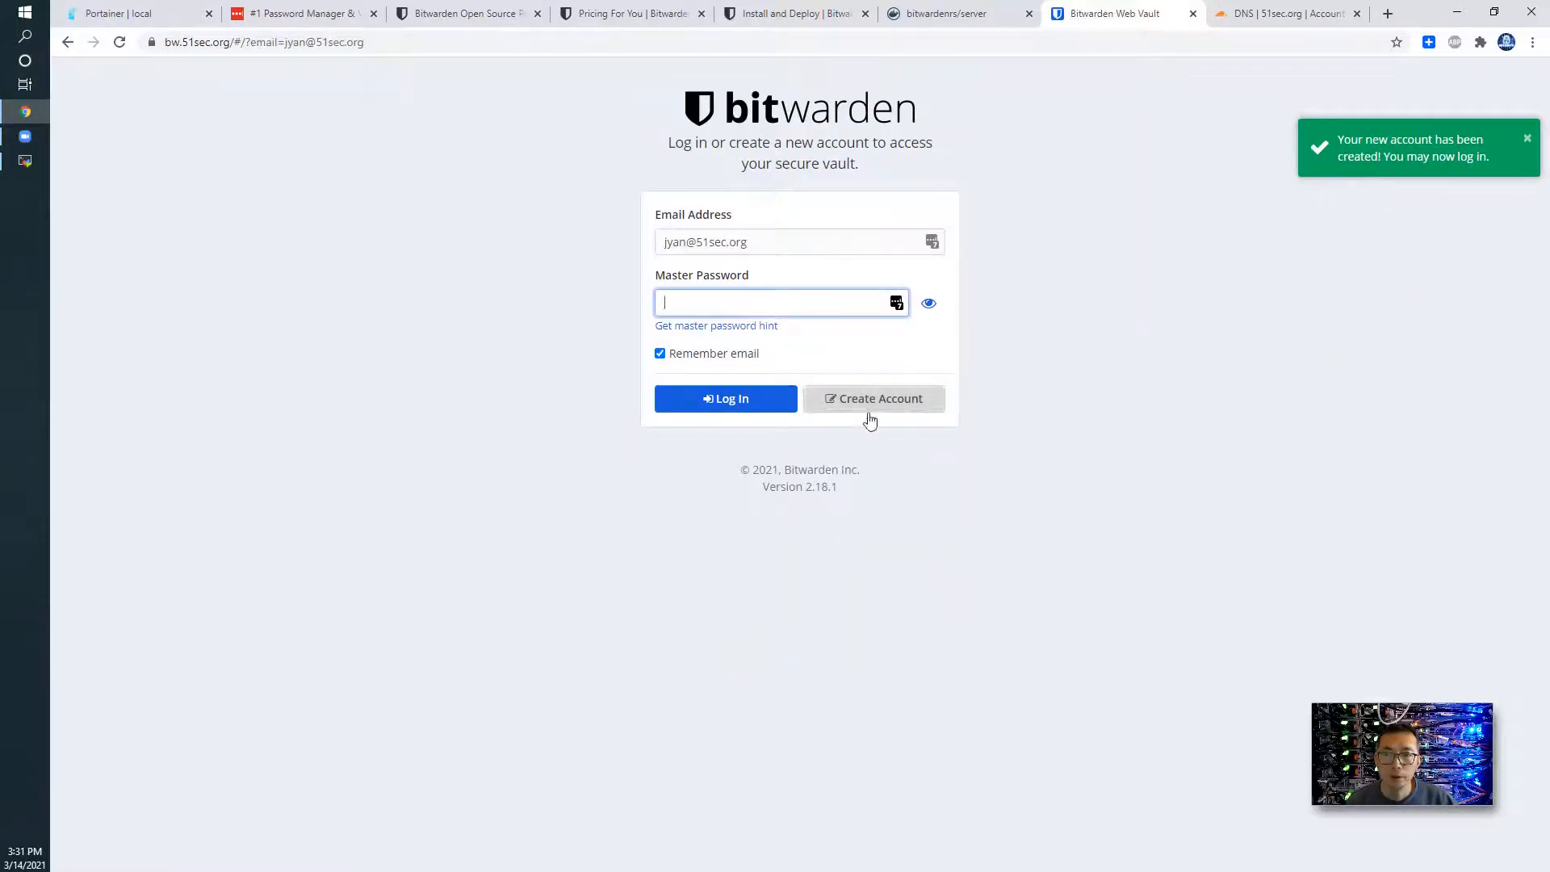
Step: Log in to the new vault and dismiss the password-save popup with Not now
click(725, 399)
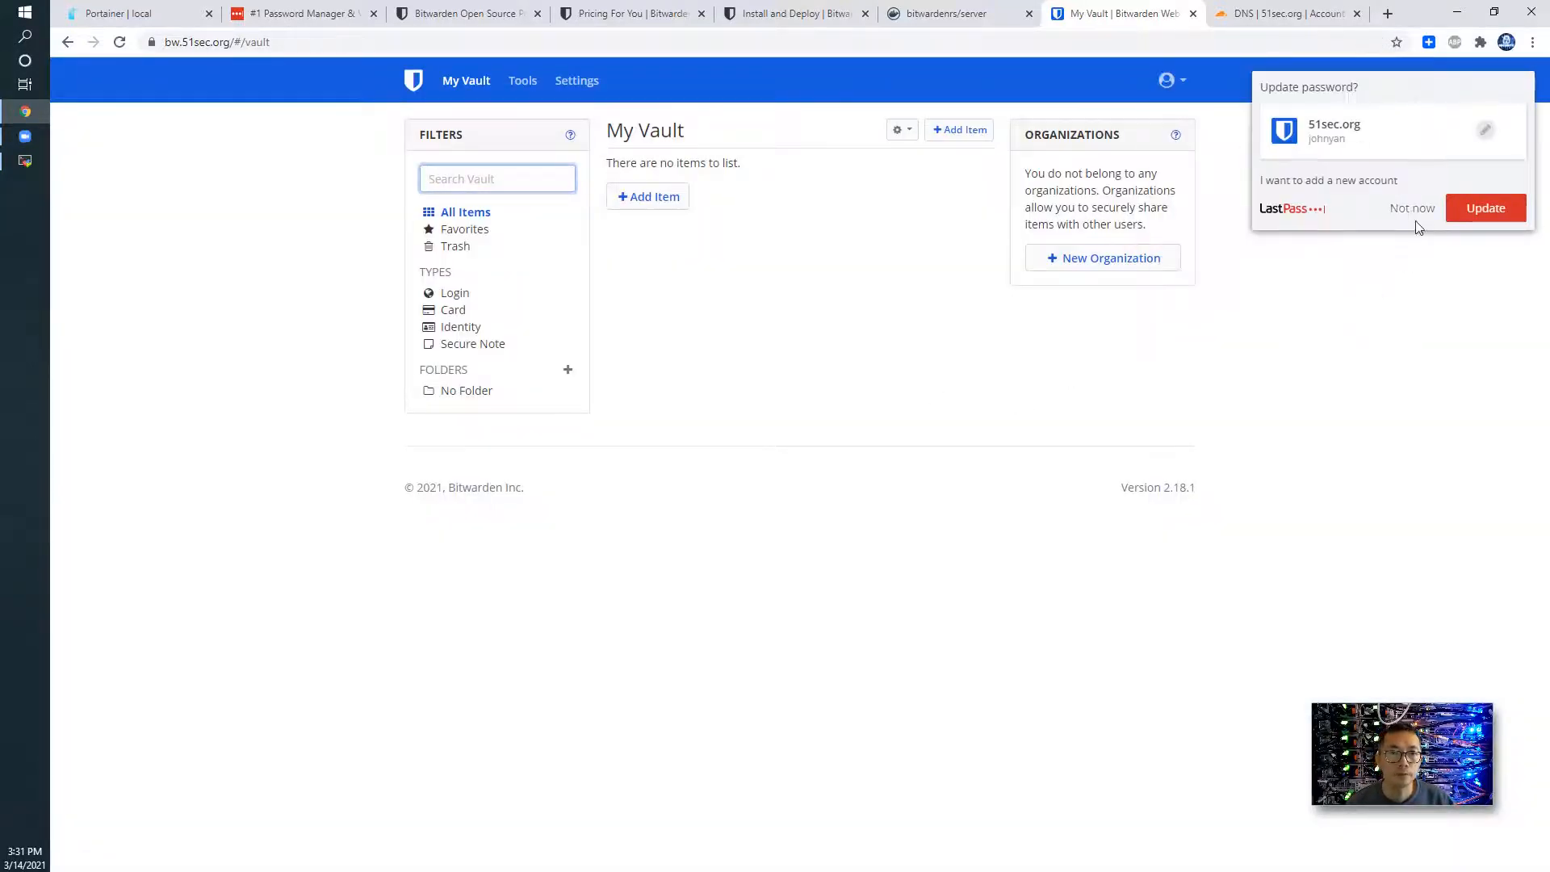
click(1411, 208)
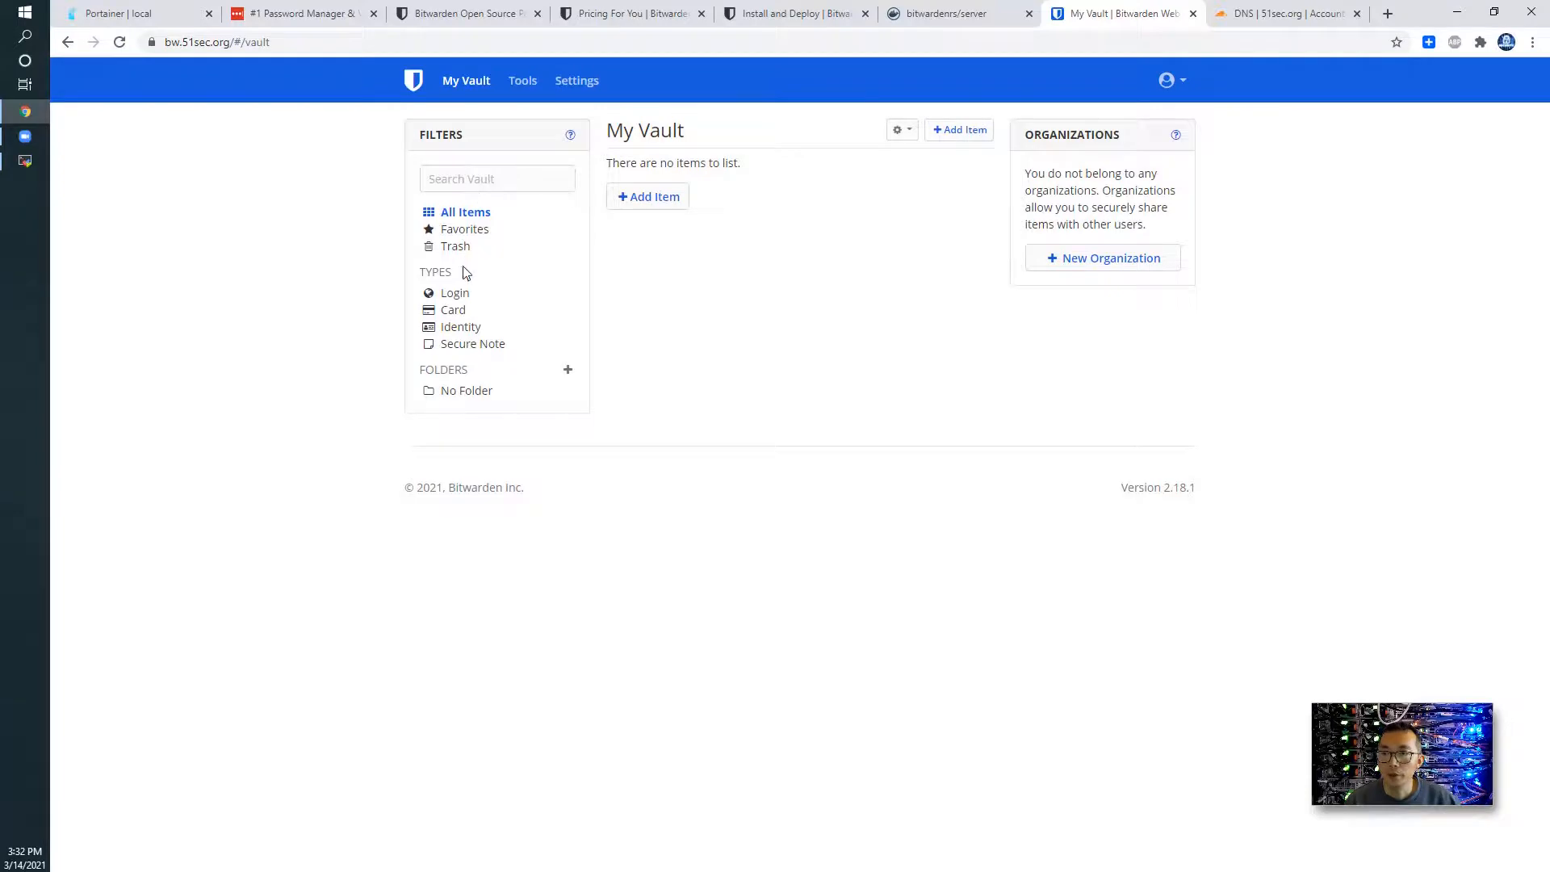
mouse_move(580, 103)
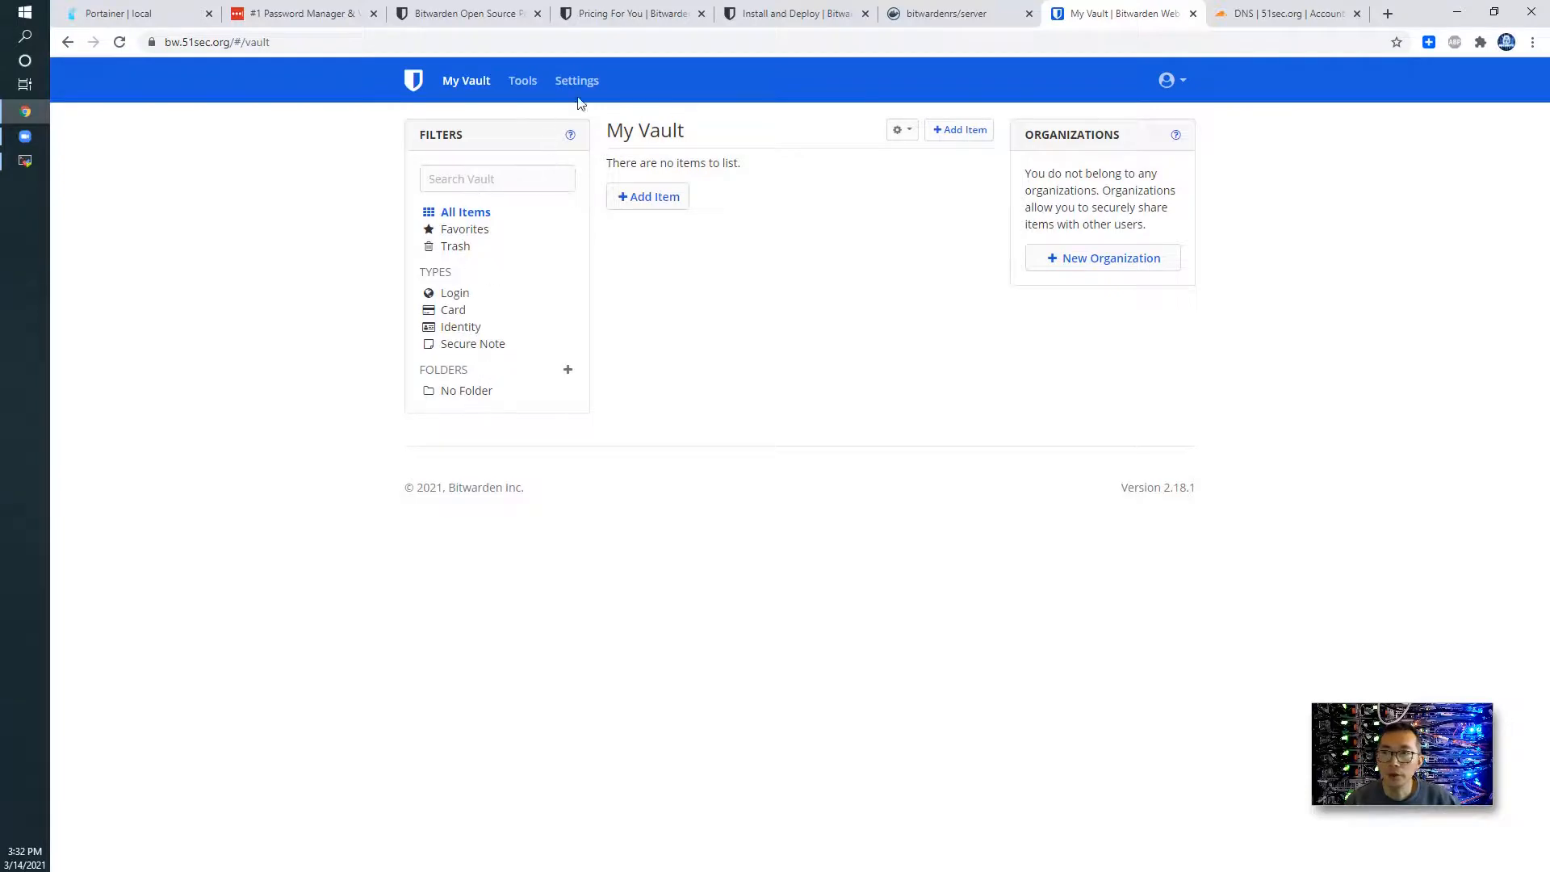
Step: Bring up Settings > My Account and look through the account settings page
click(577, 81)
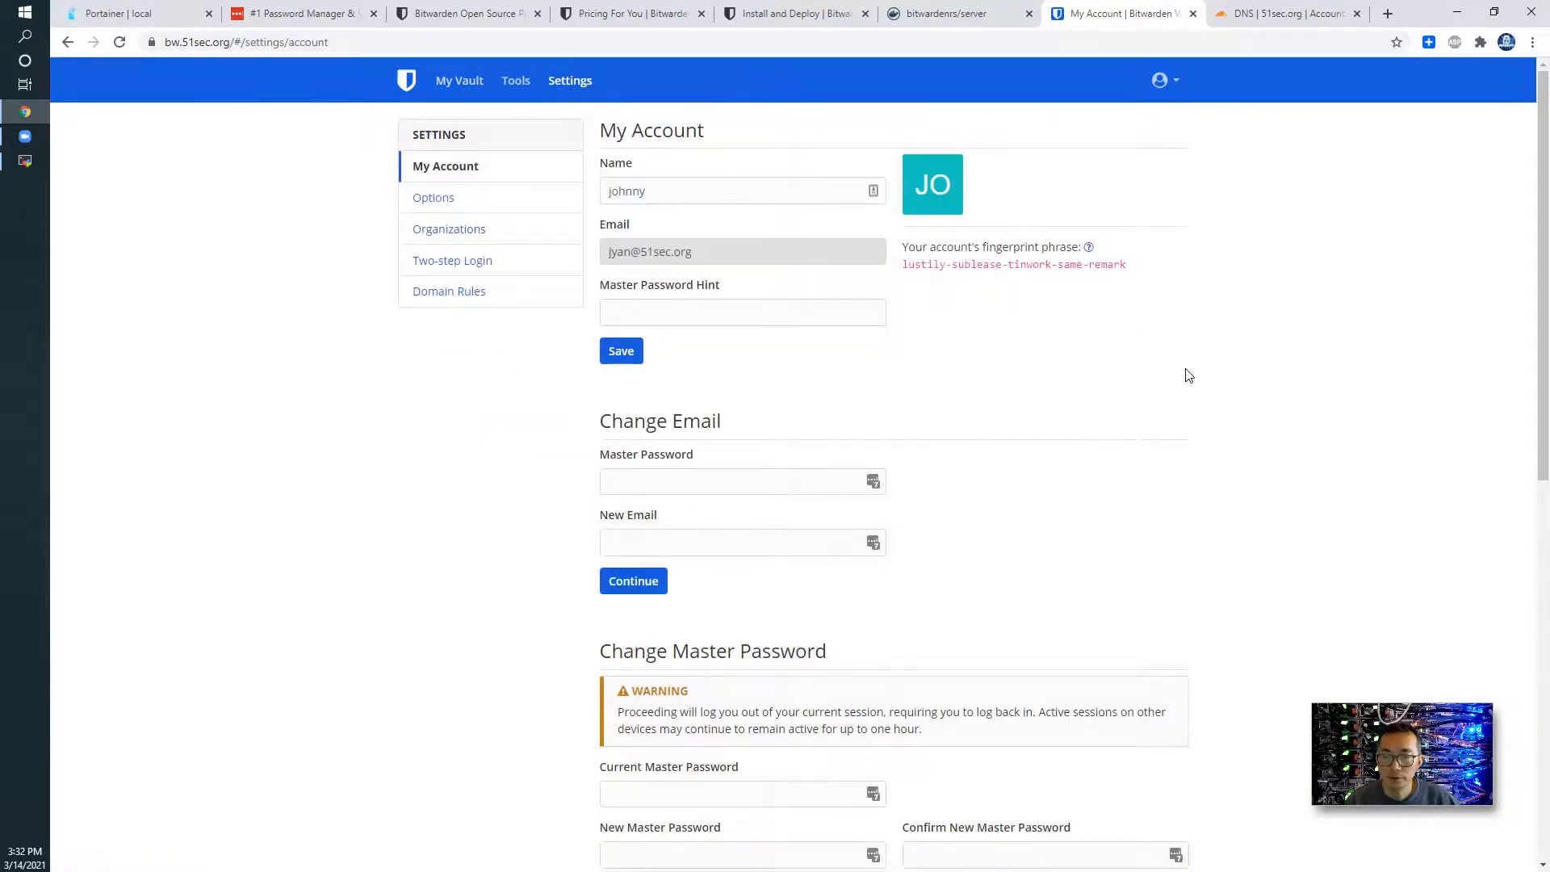
scroll(down, 3)
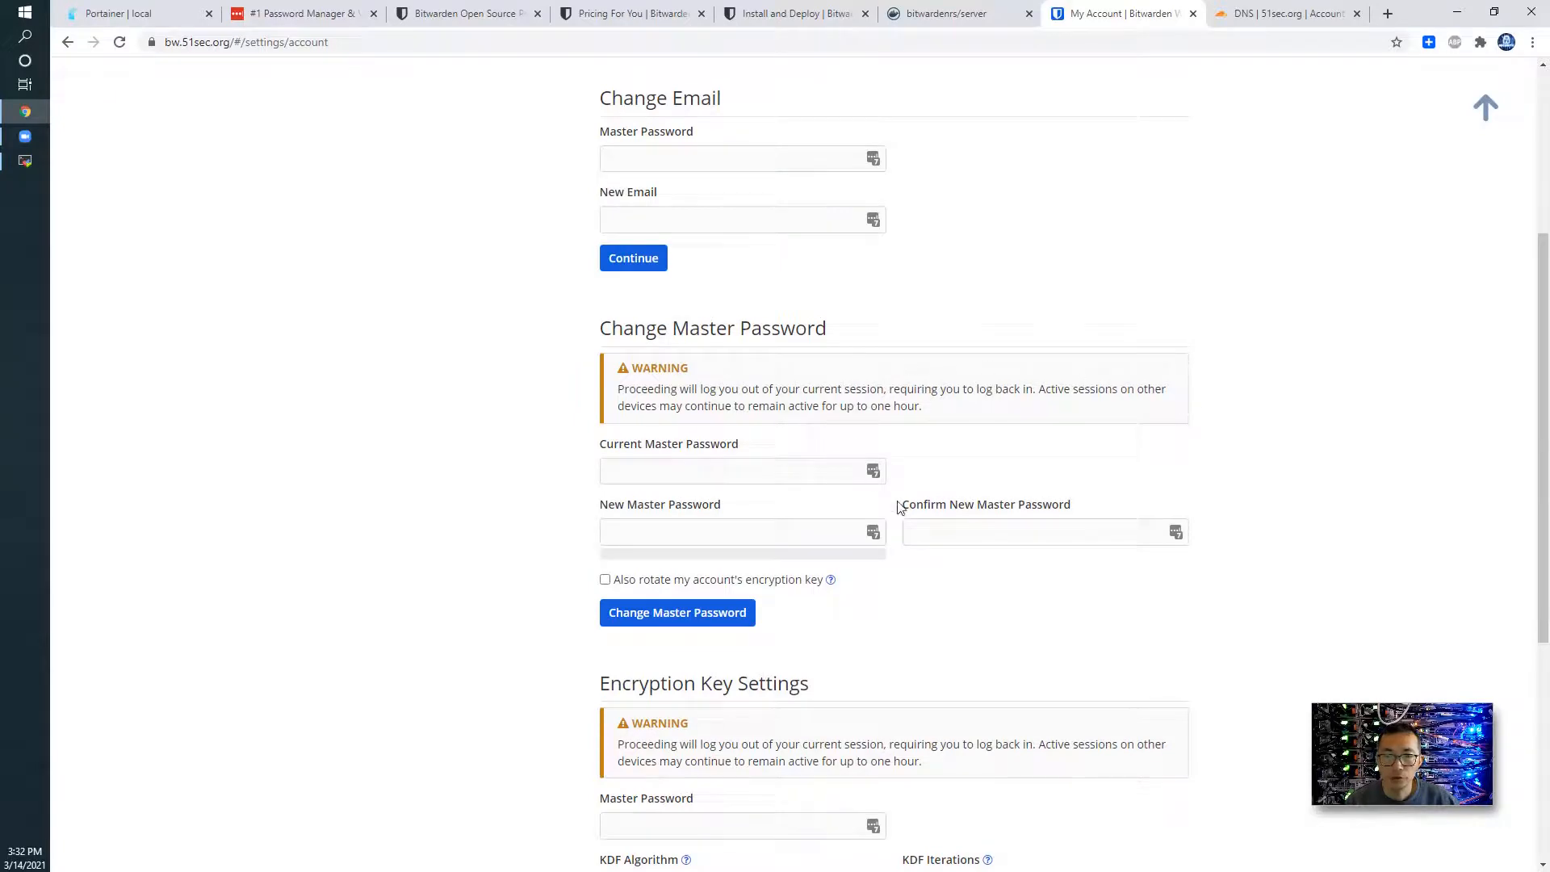
scroll(up, 3)
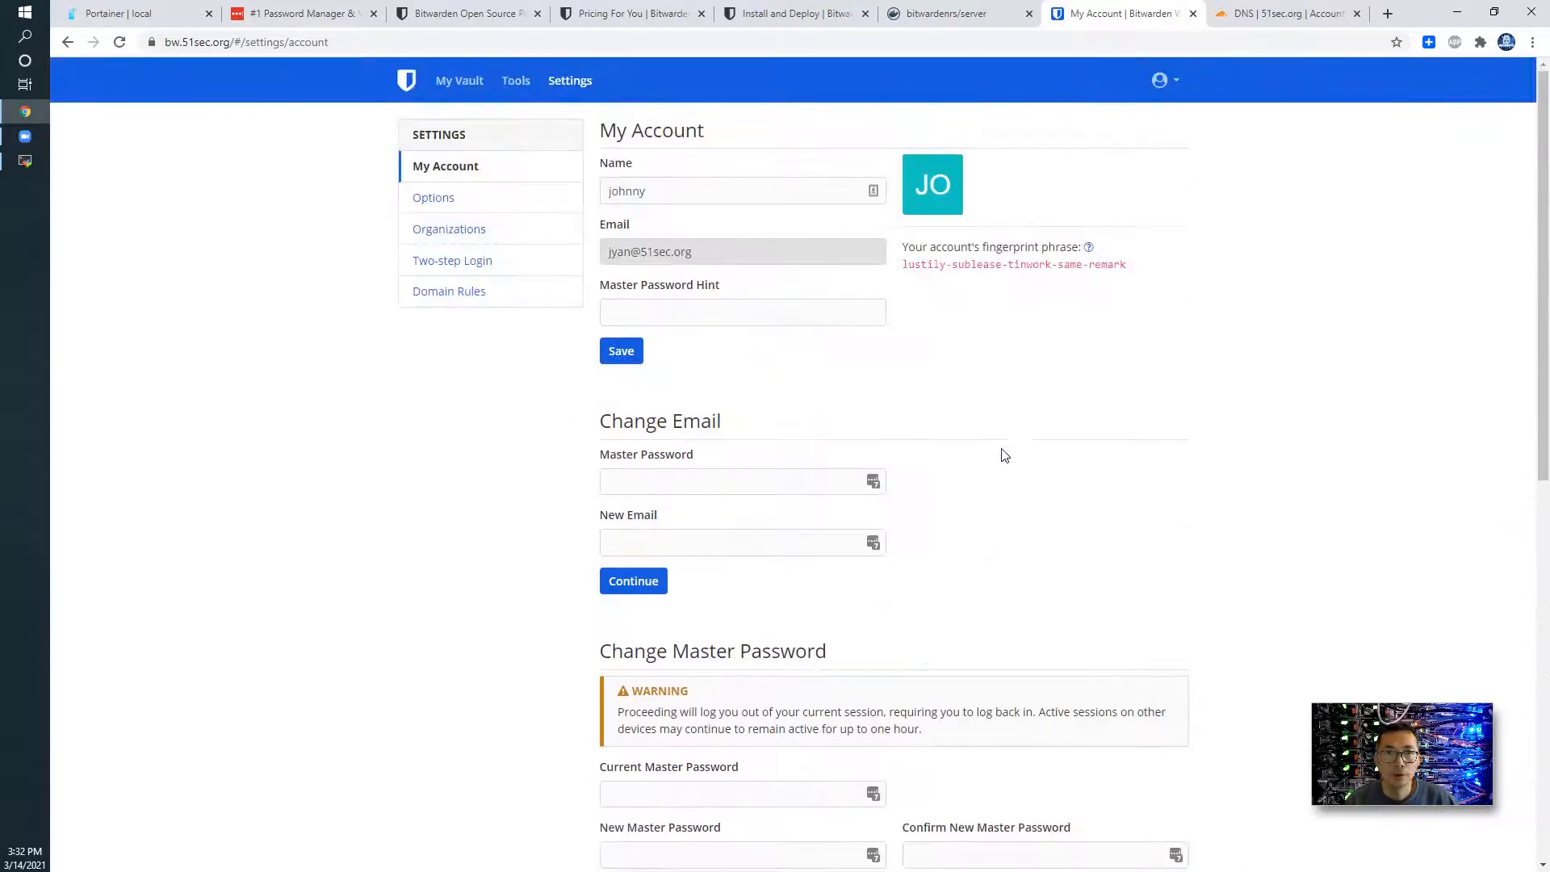
mouse_move(459, 81)
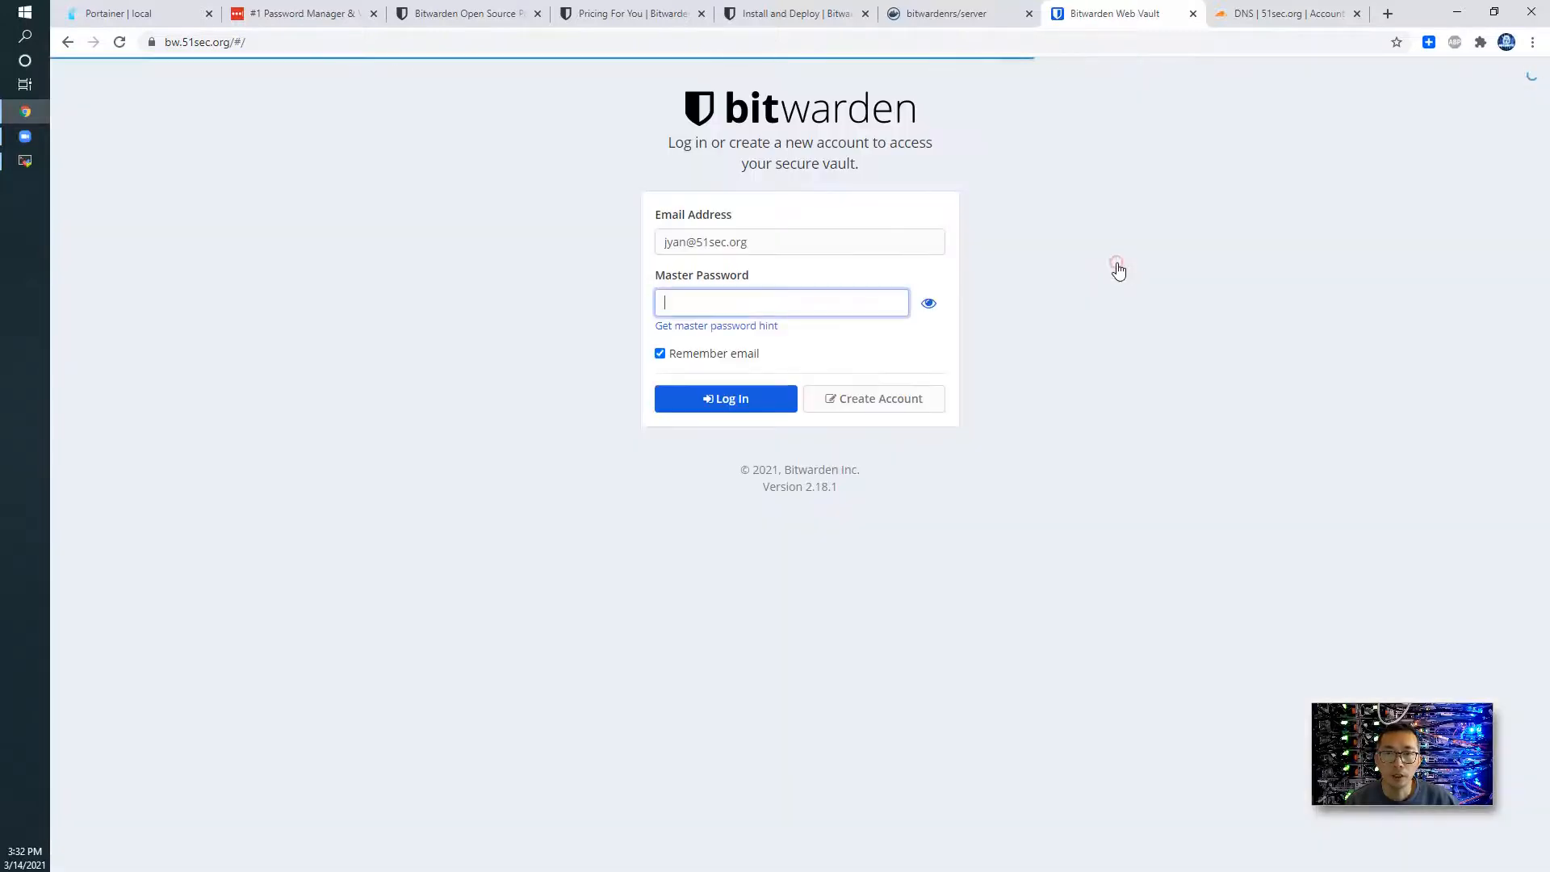
mouse_move(884, 424)
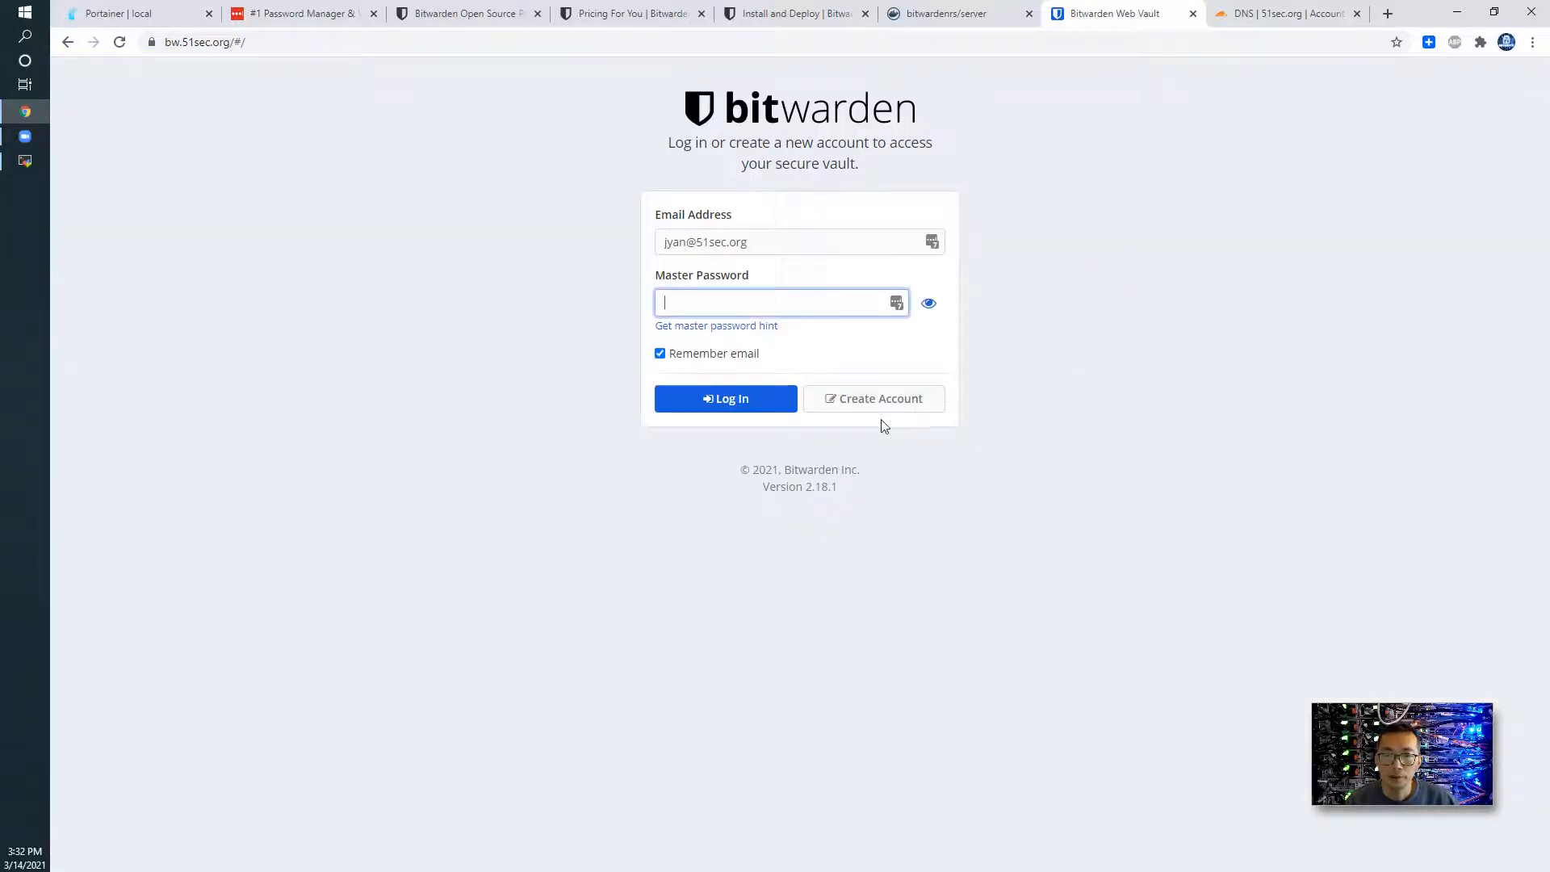
mouse_move(878, 398)
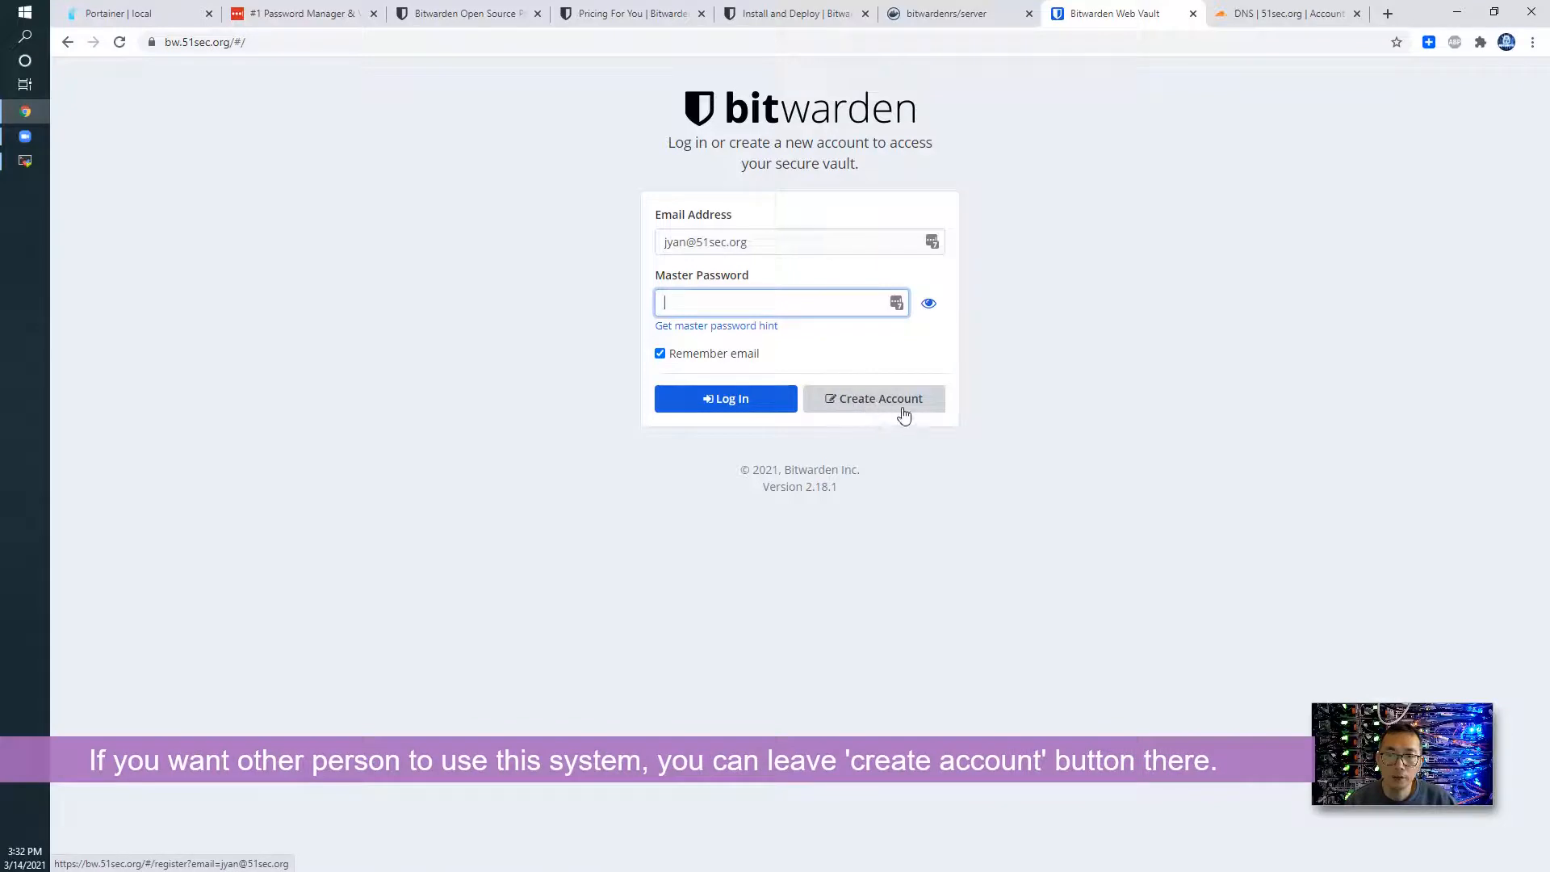
mouse_move(854, 406)
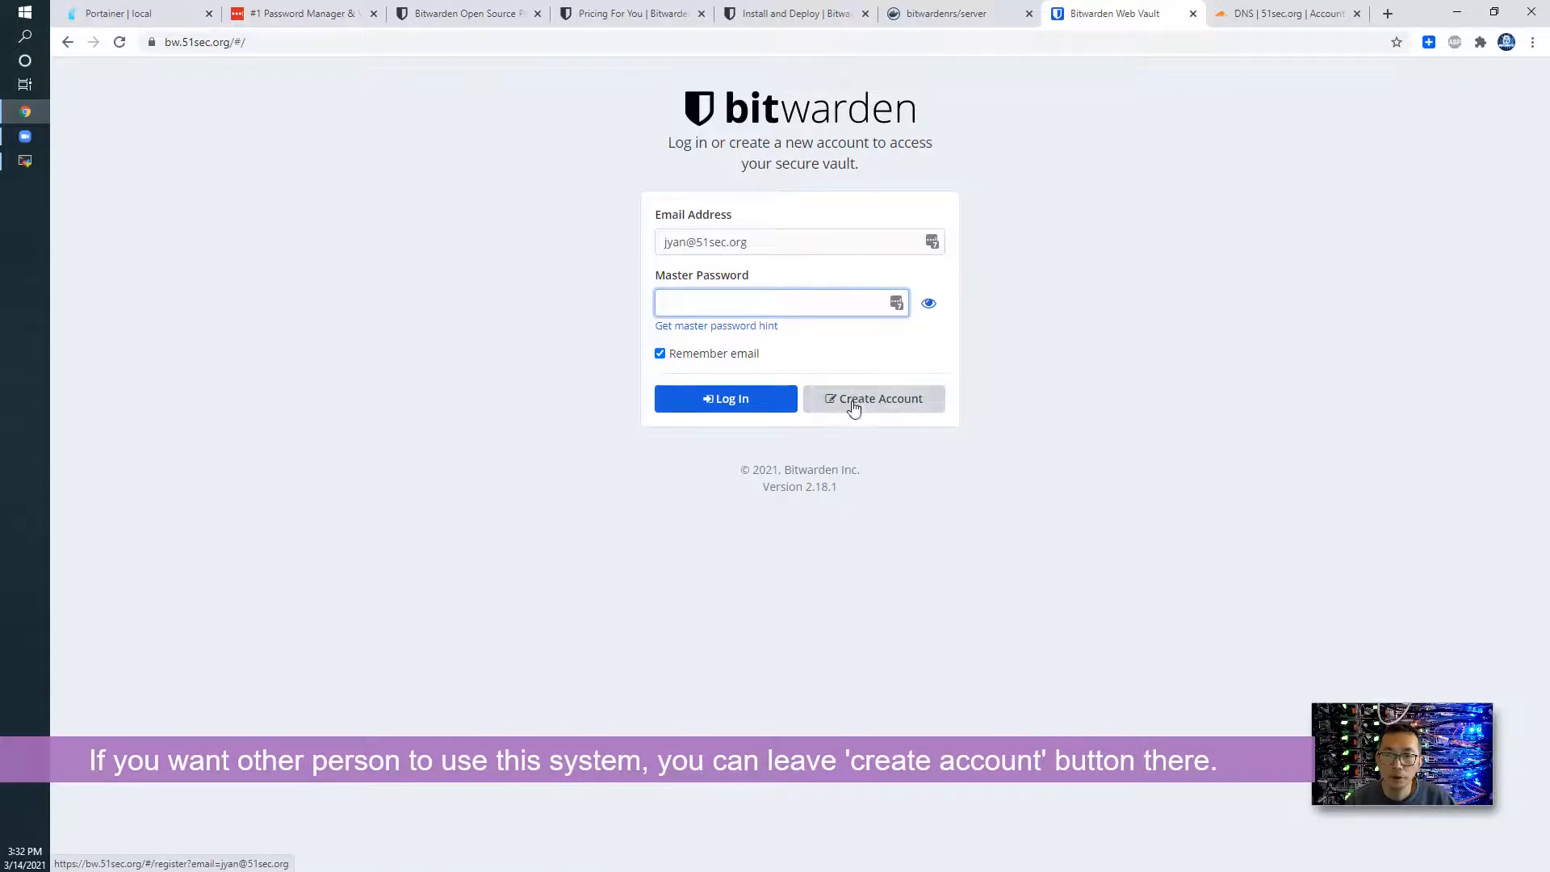
mouse_move(853, 291)
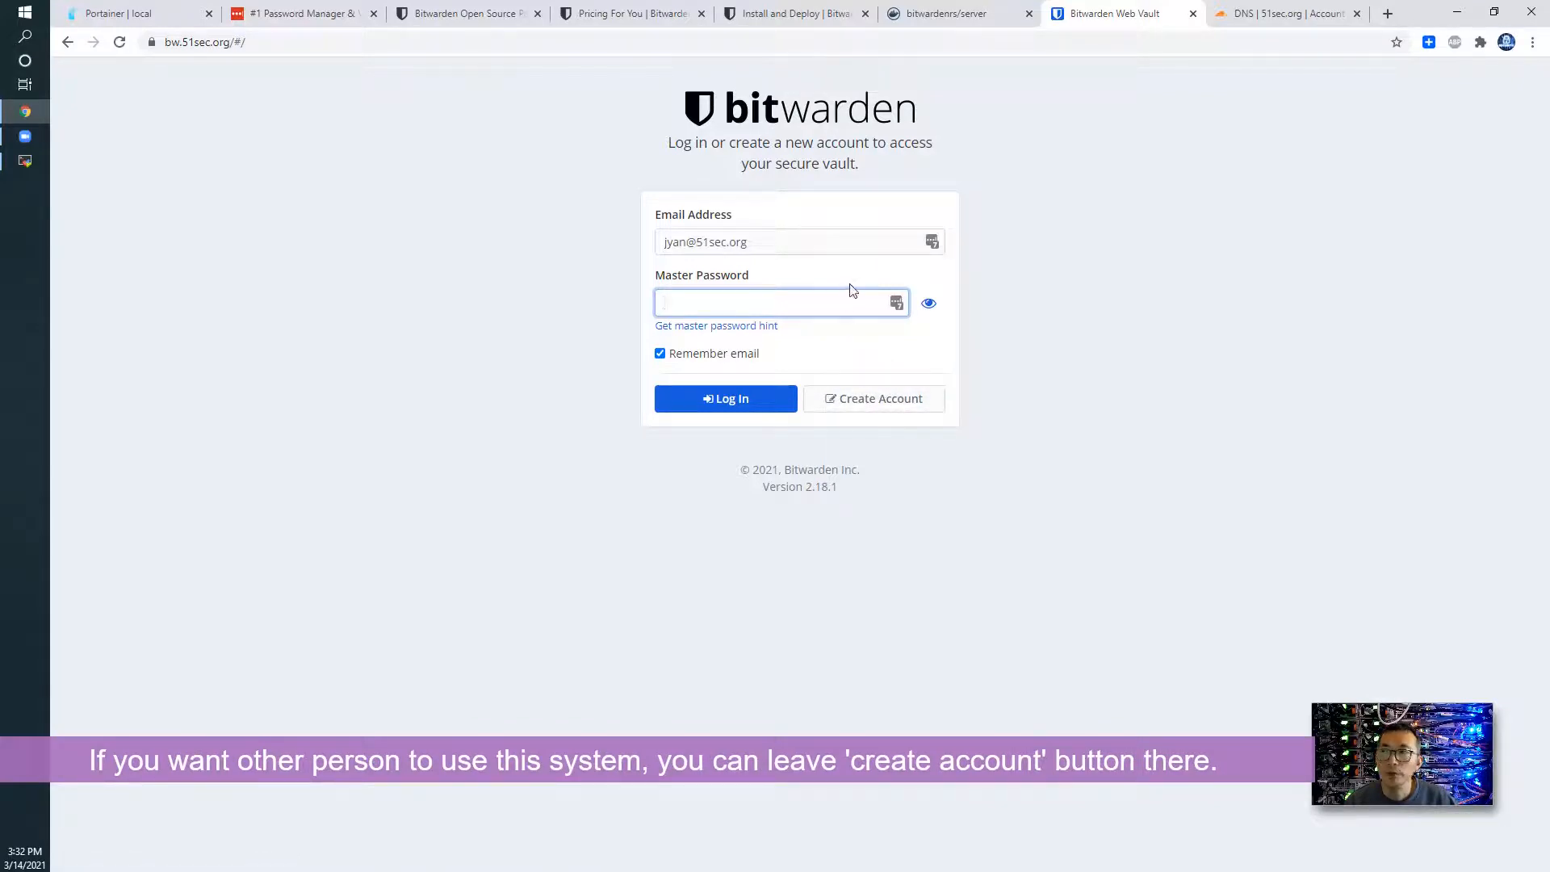
click(772, 302)
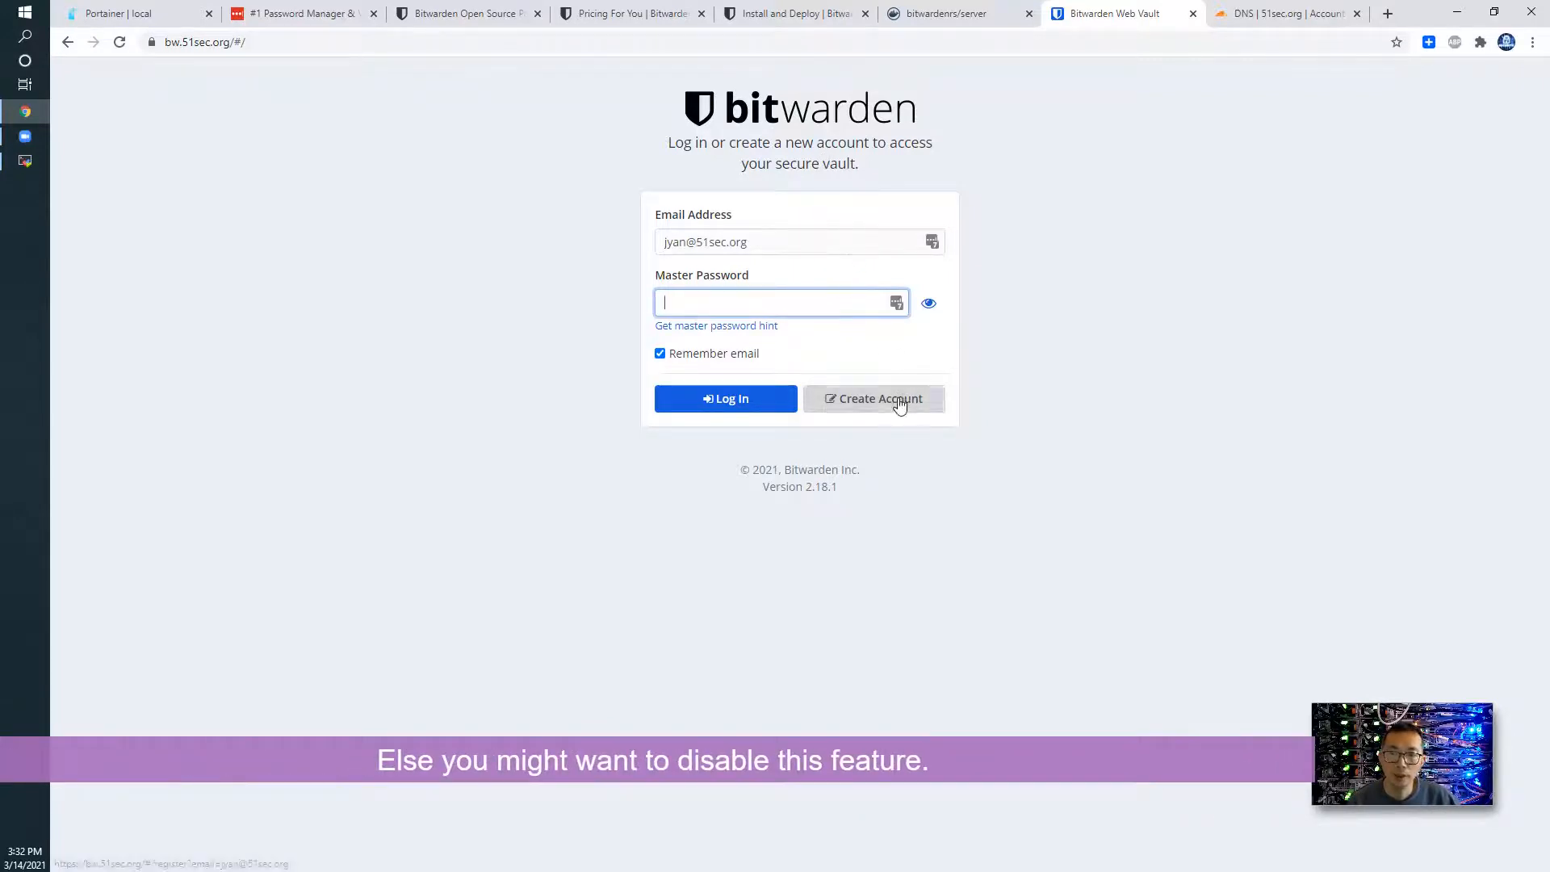
mouse_move(894, 344)
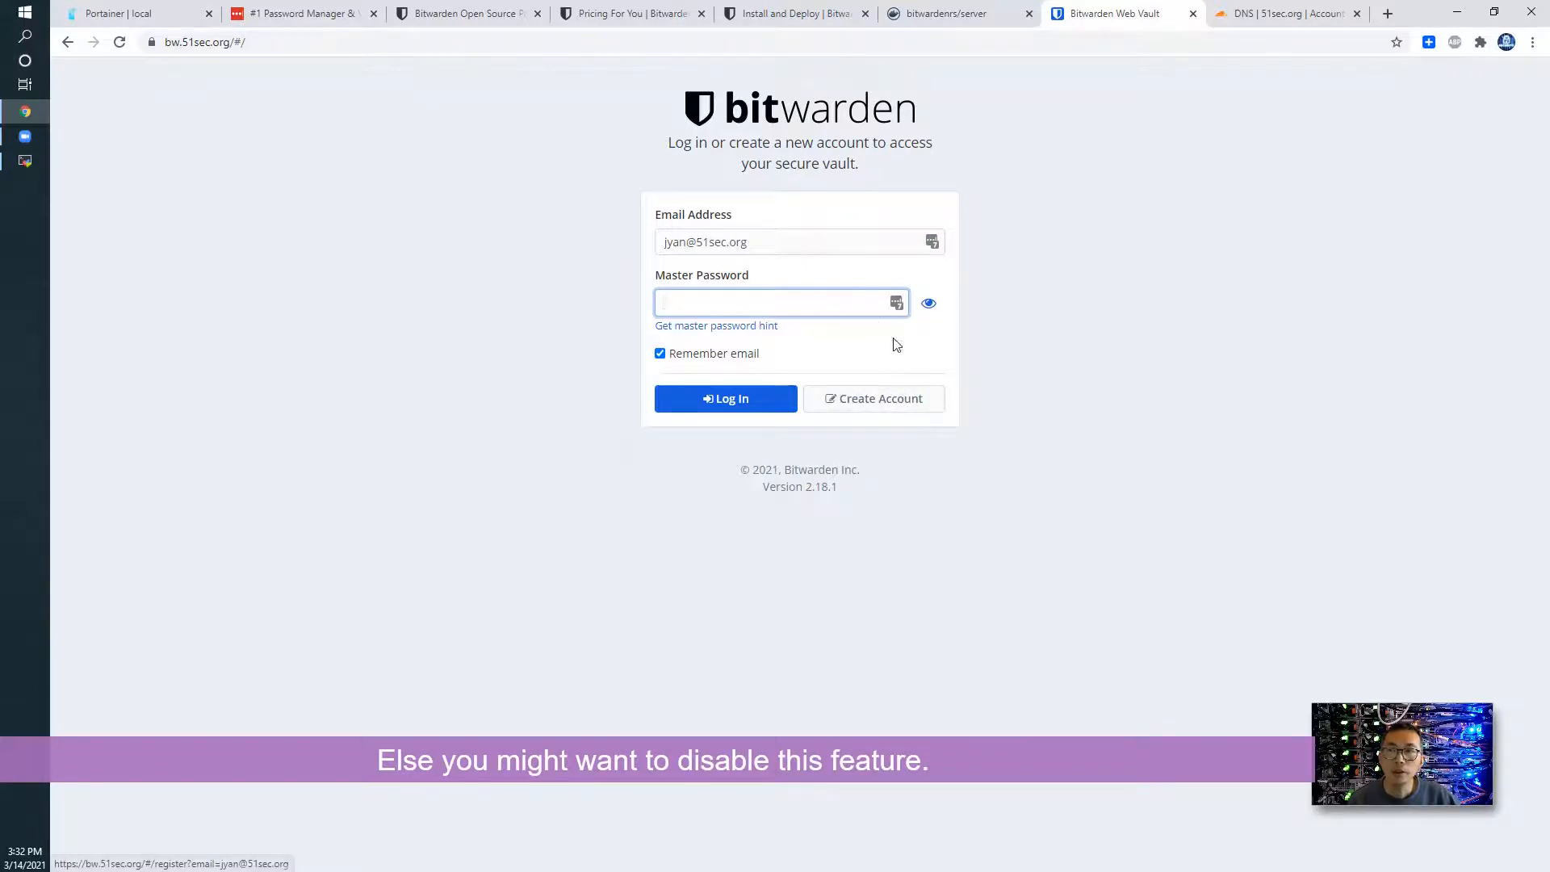
click(129, 13)
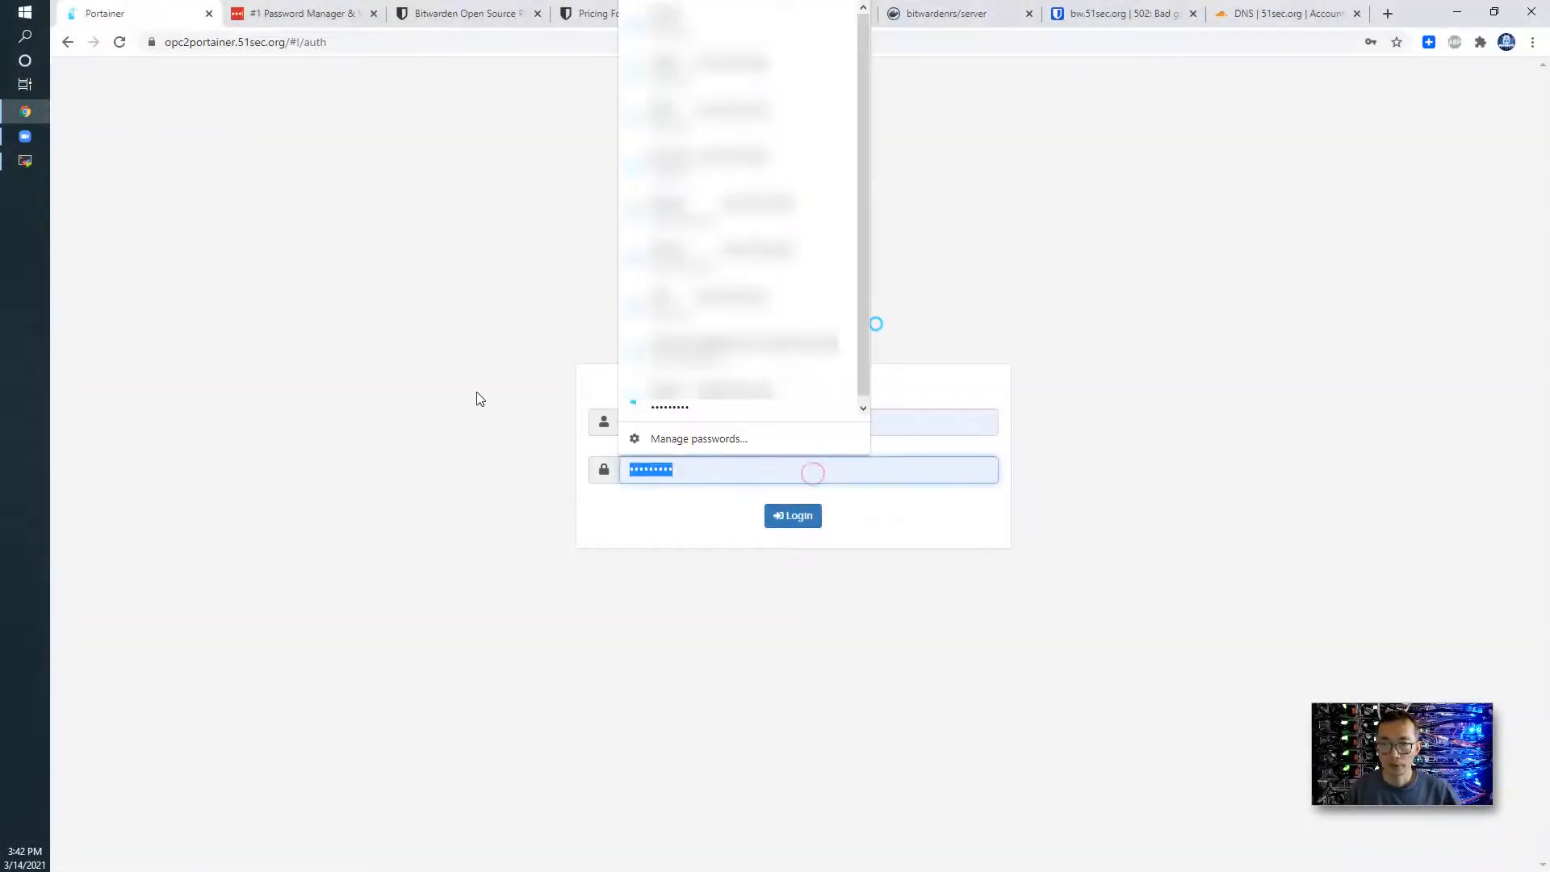
mouse_move(539, 461)
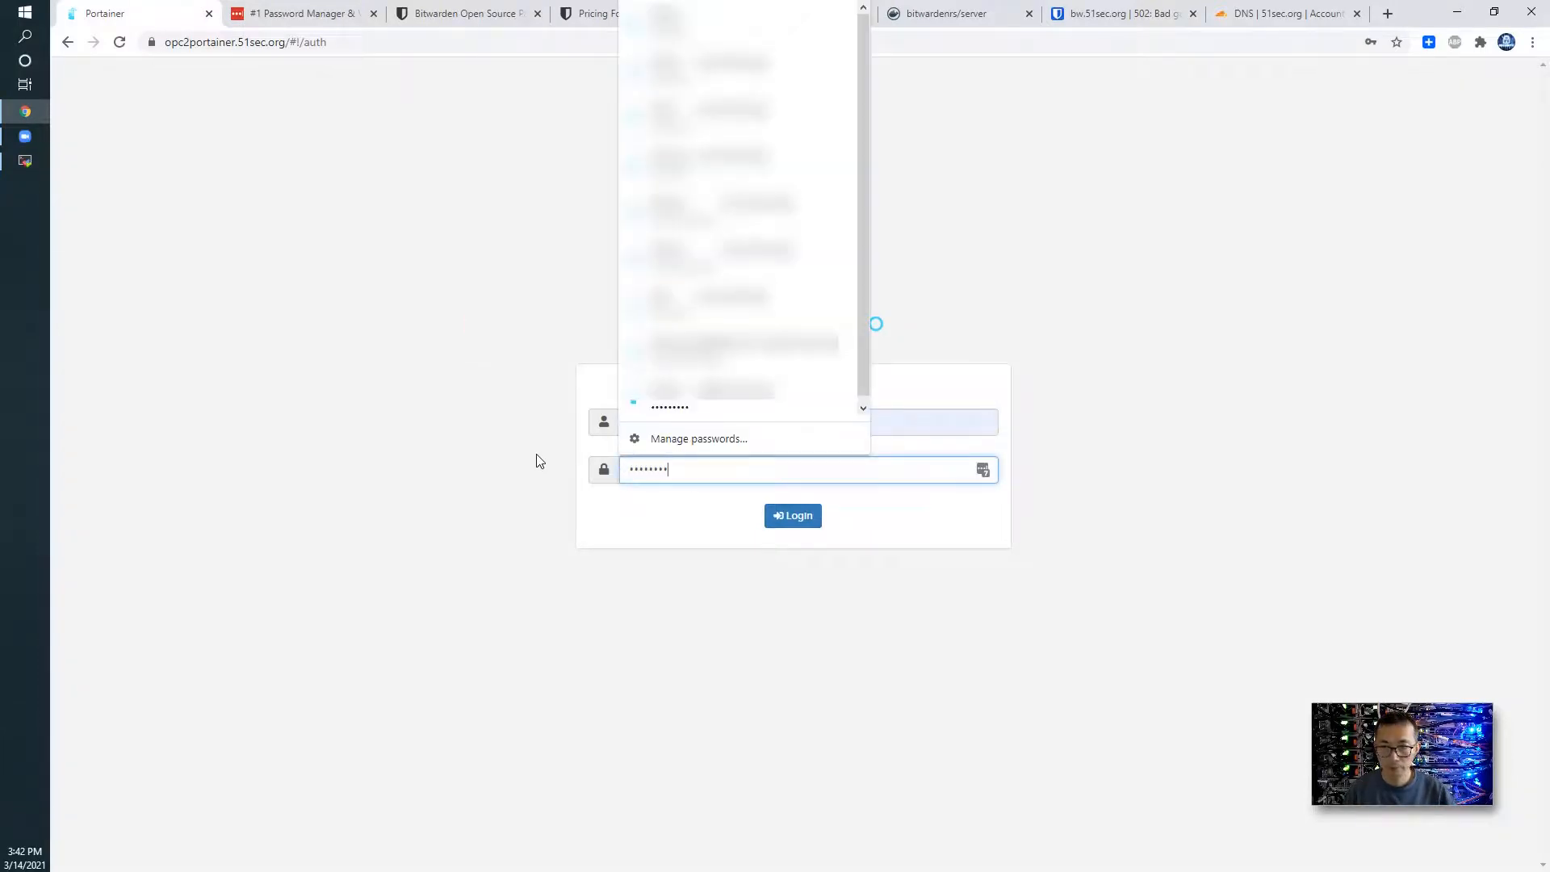
Step: Sign in to Portainer, go to Containers and tick the bitwarden container
text(•)
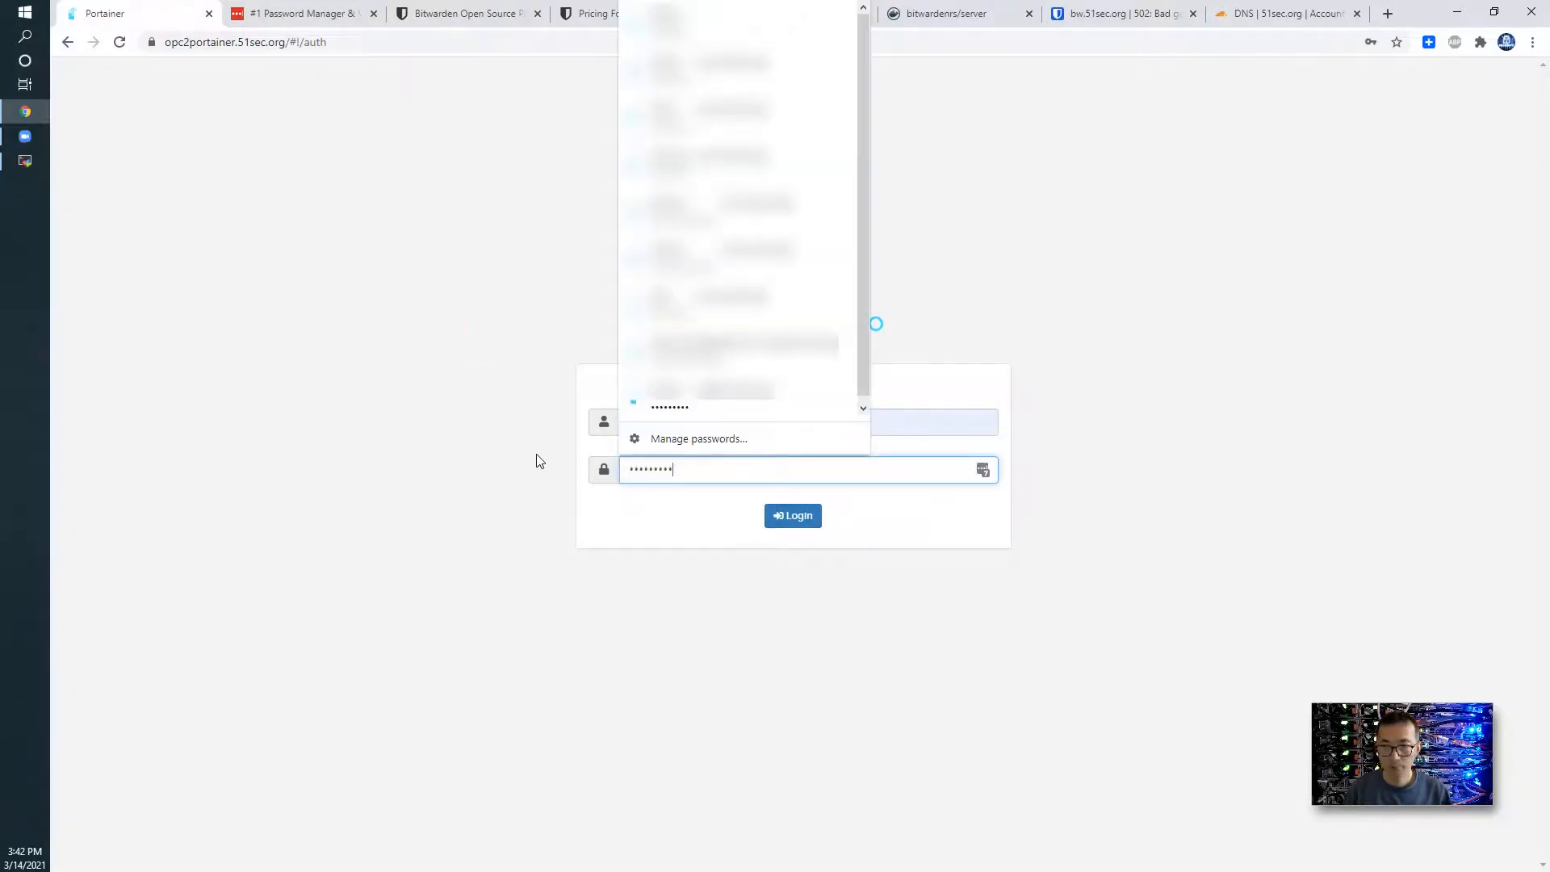
click(791, 516)
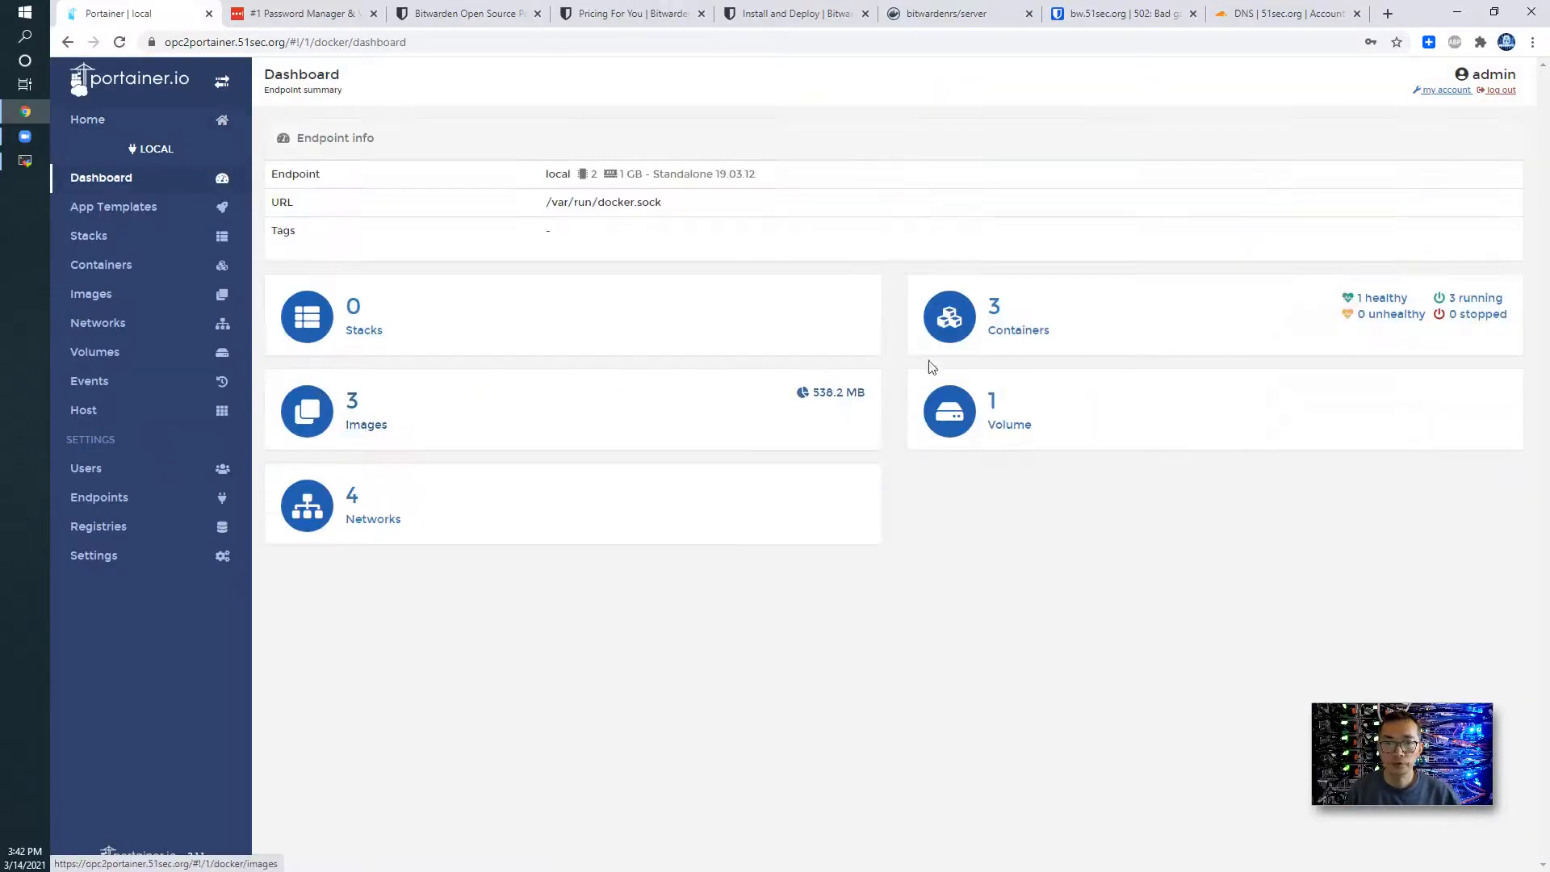
mouse_move(972, 304)
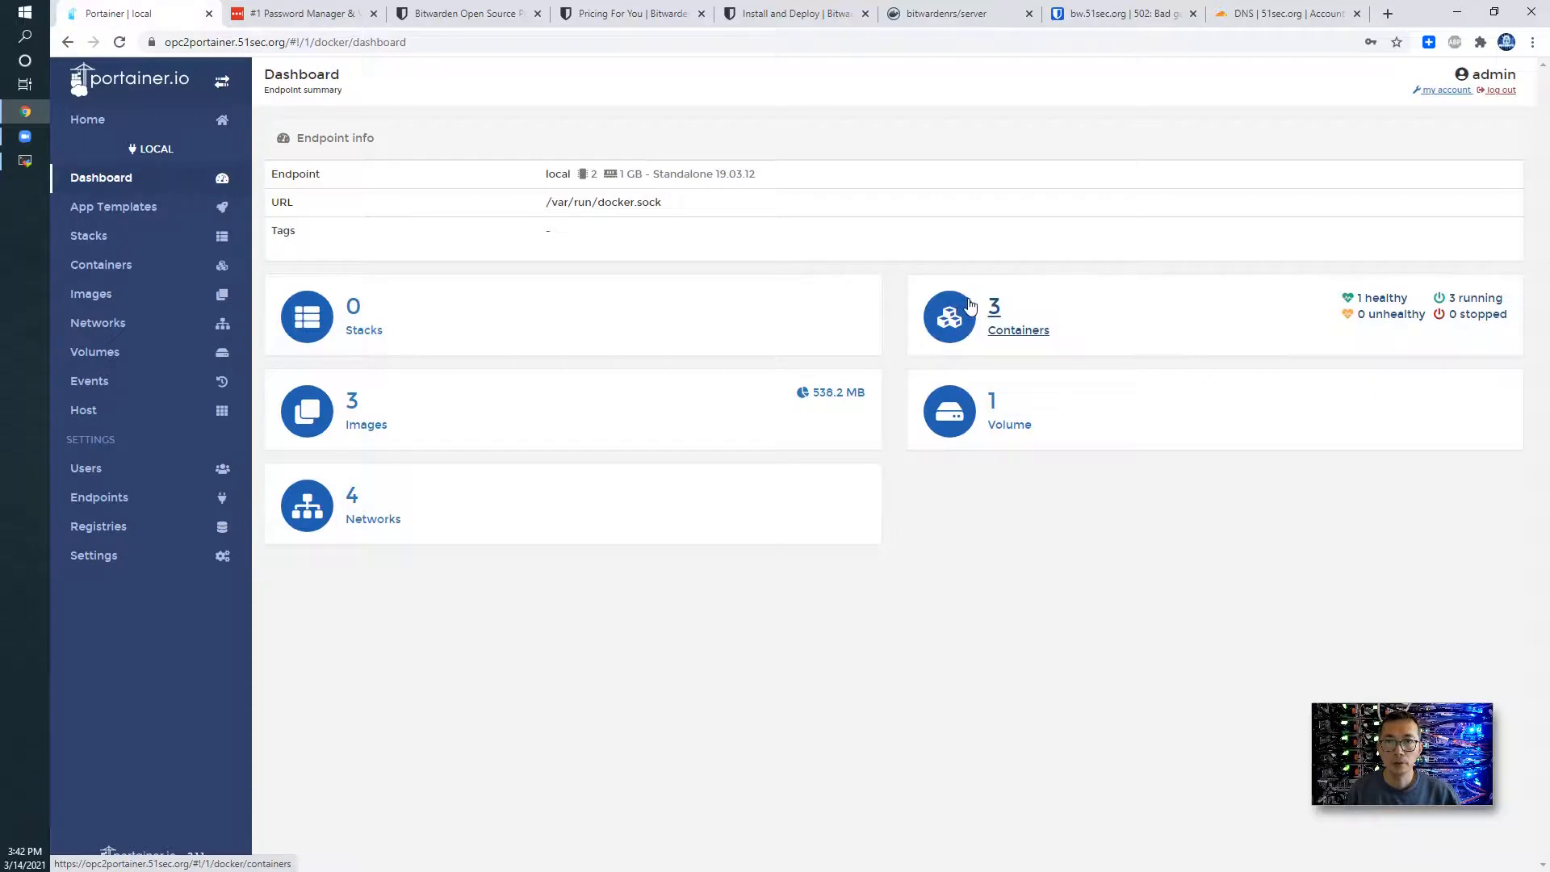
mouse_move(955, 329)
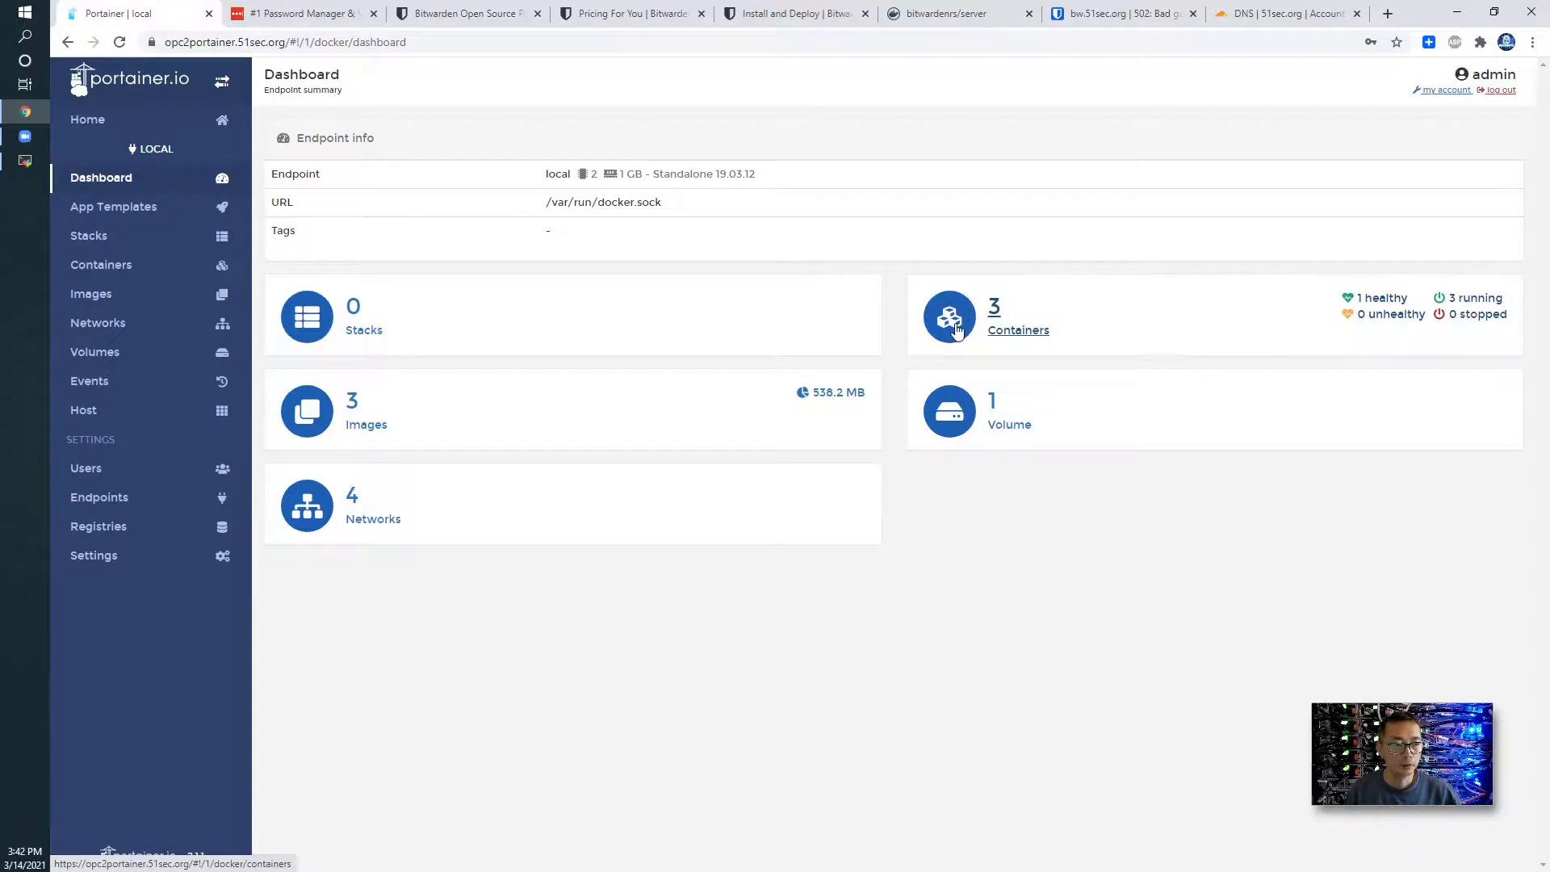
click(1017, 329)
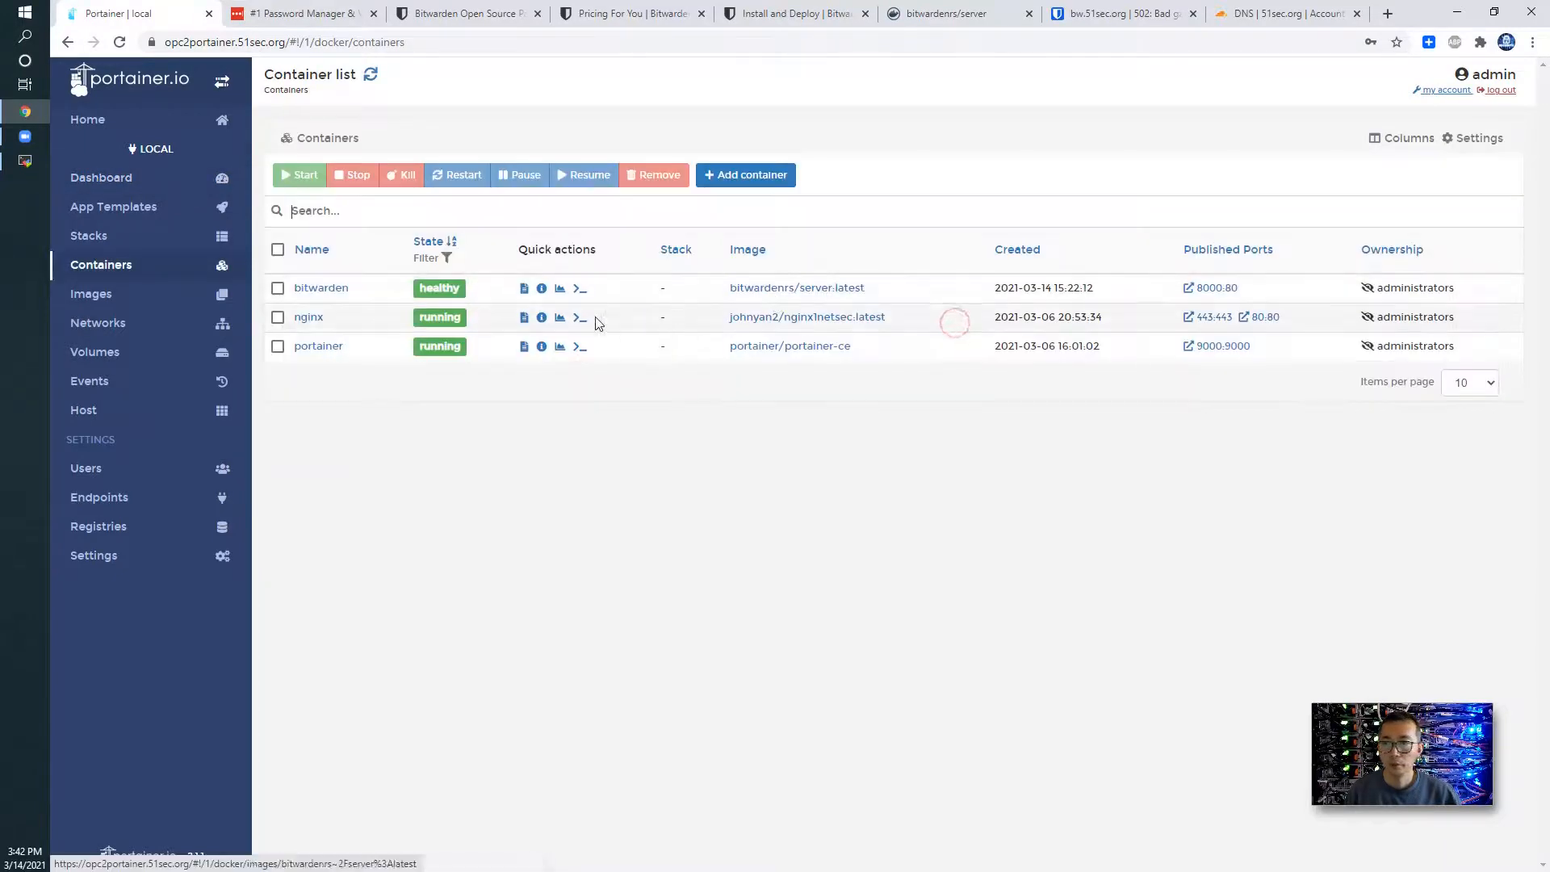
click(278, 288)
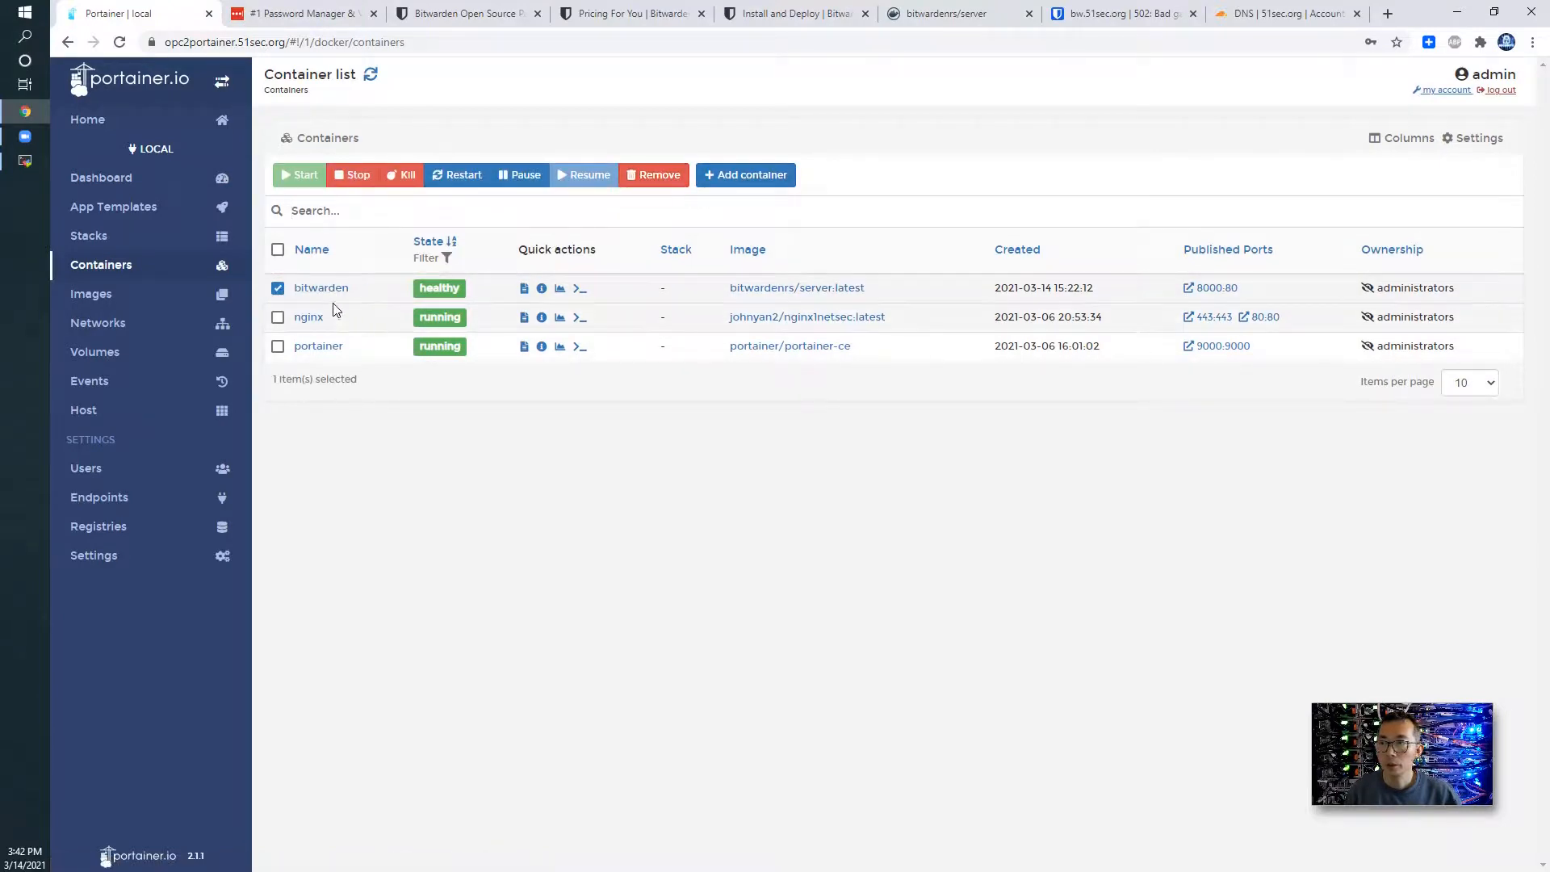
Step: In bitwarden's Duplicate/Edit form, add environment variable SIGNUPS_ALLOWED with value false
click(319, 288)
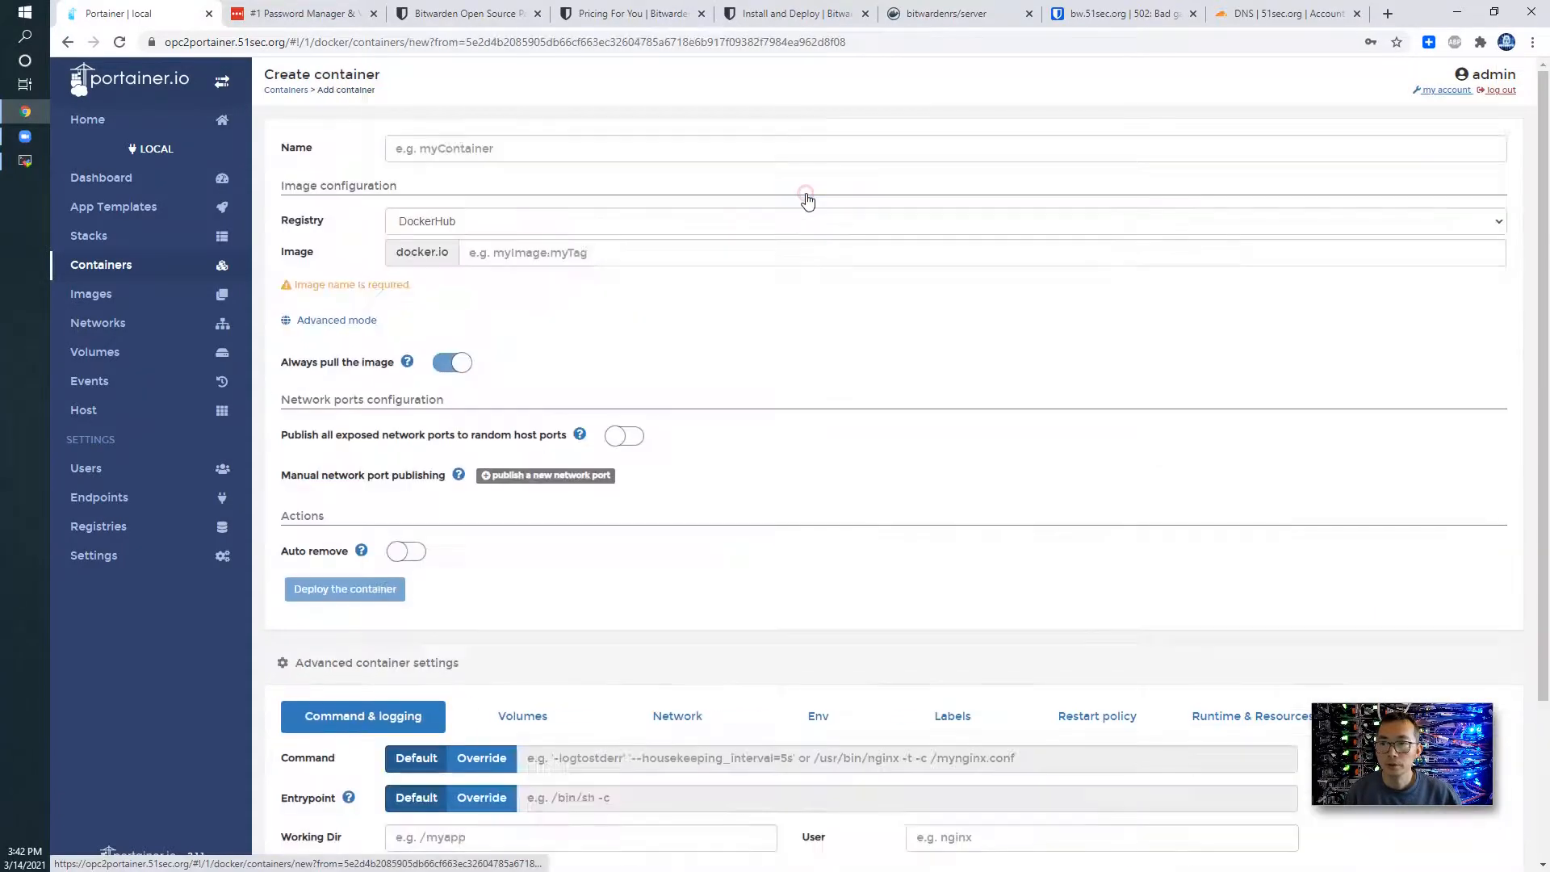
scroll(down, 3)
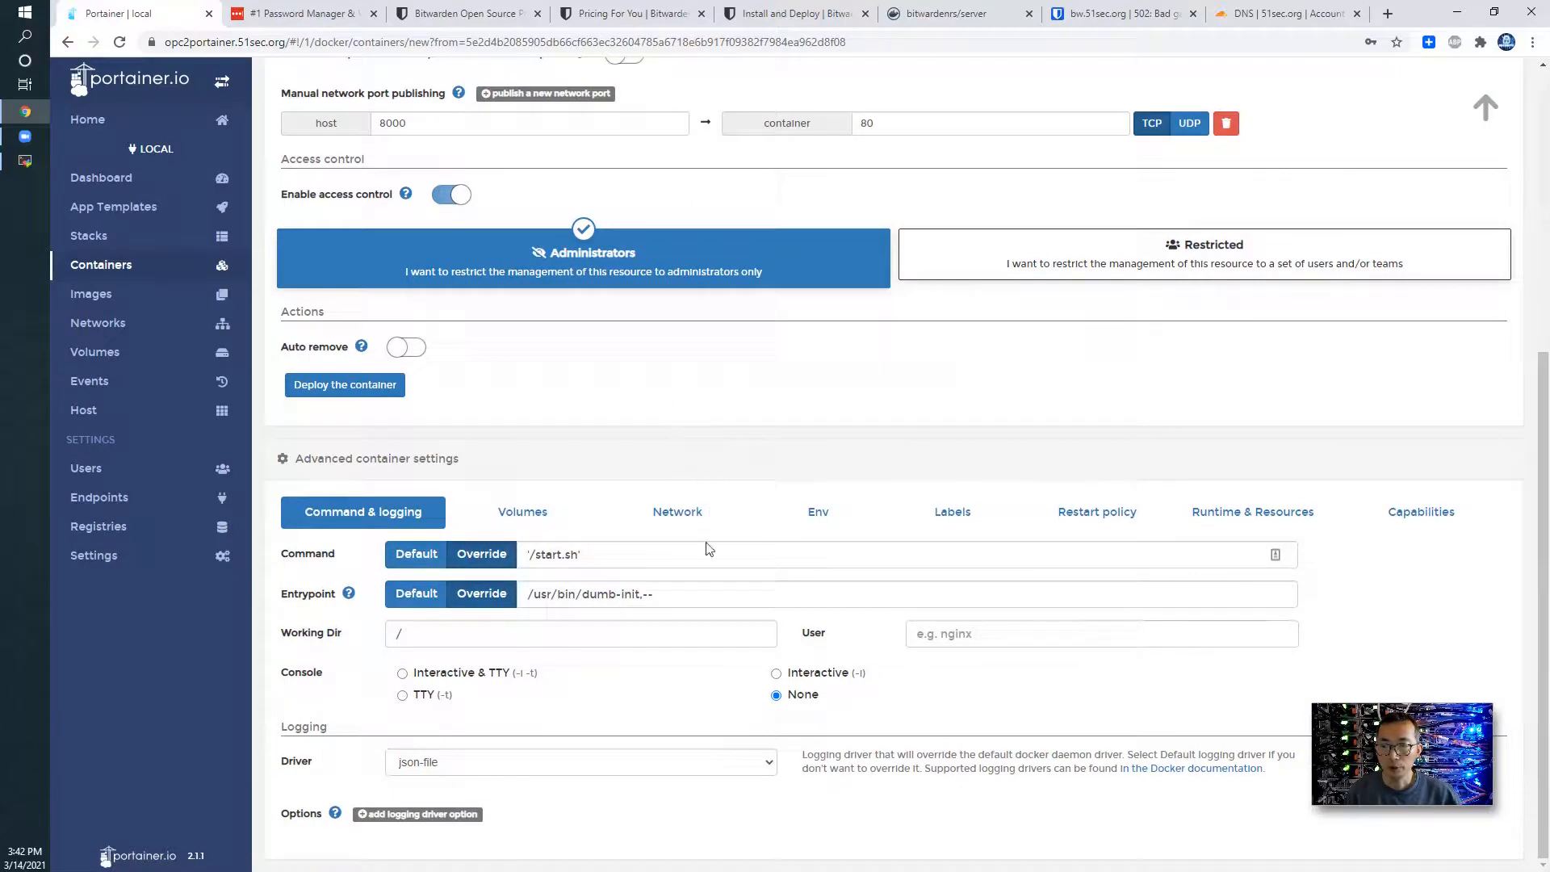
mouse_move(707, 662)
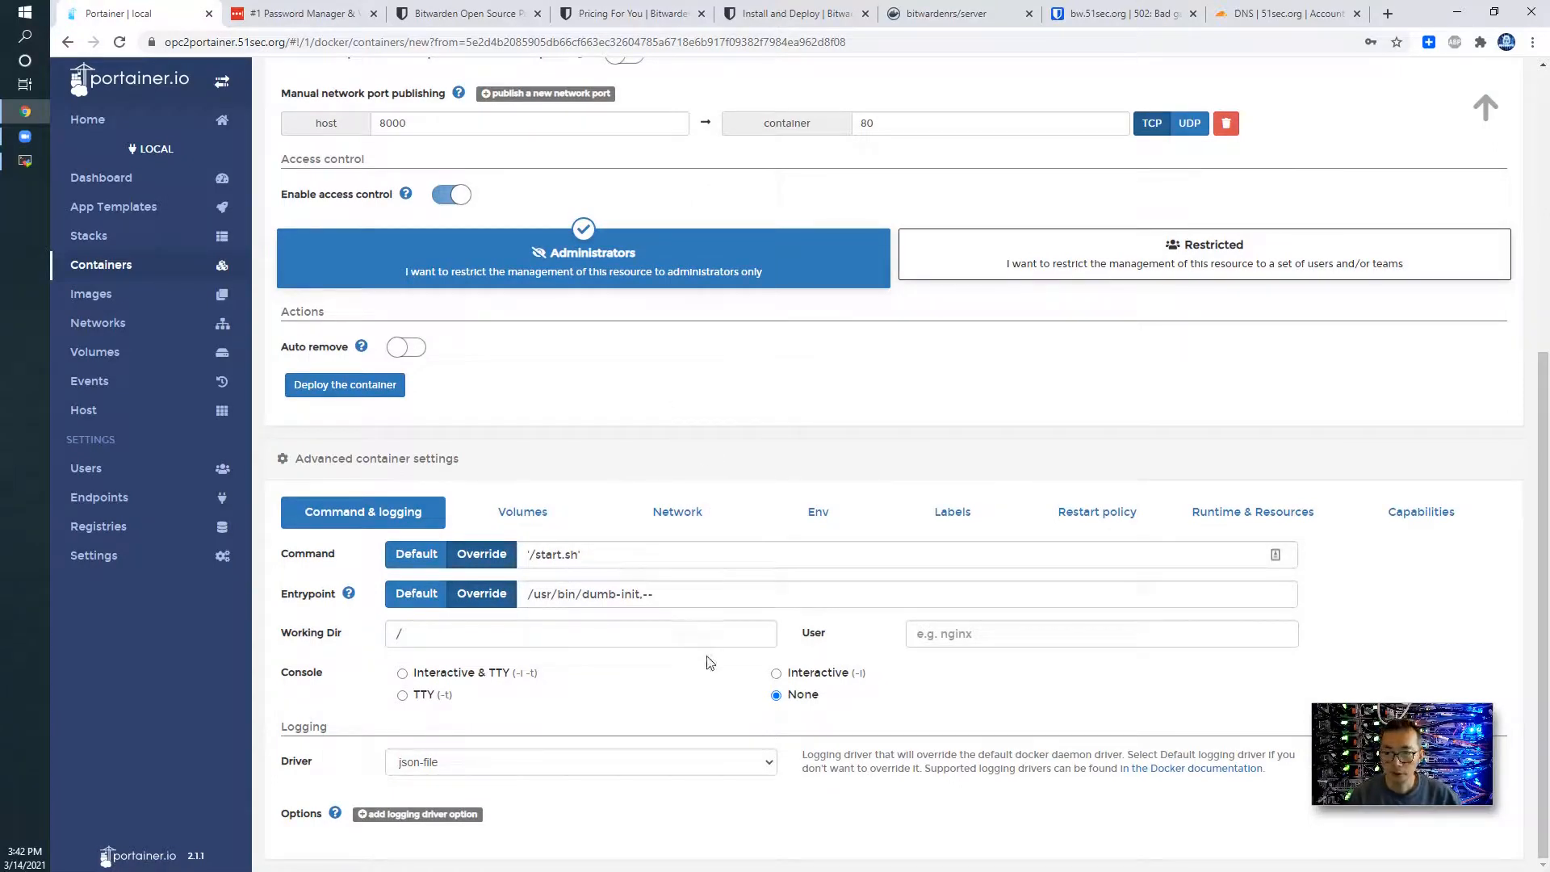
mouse_move(570, 718)
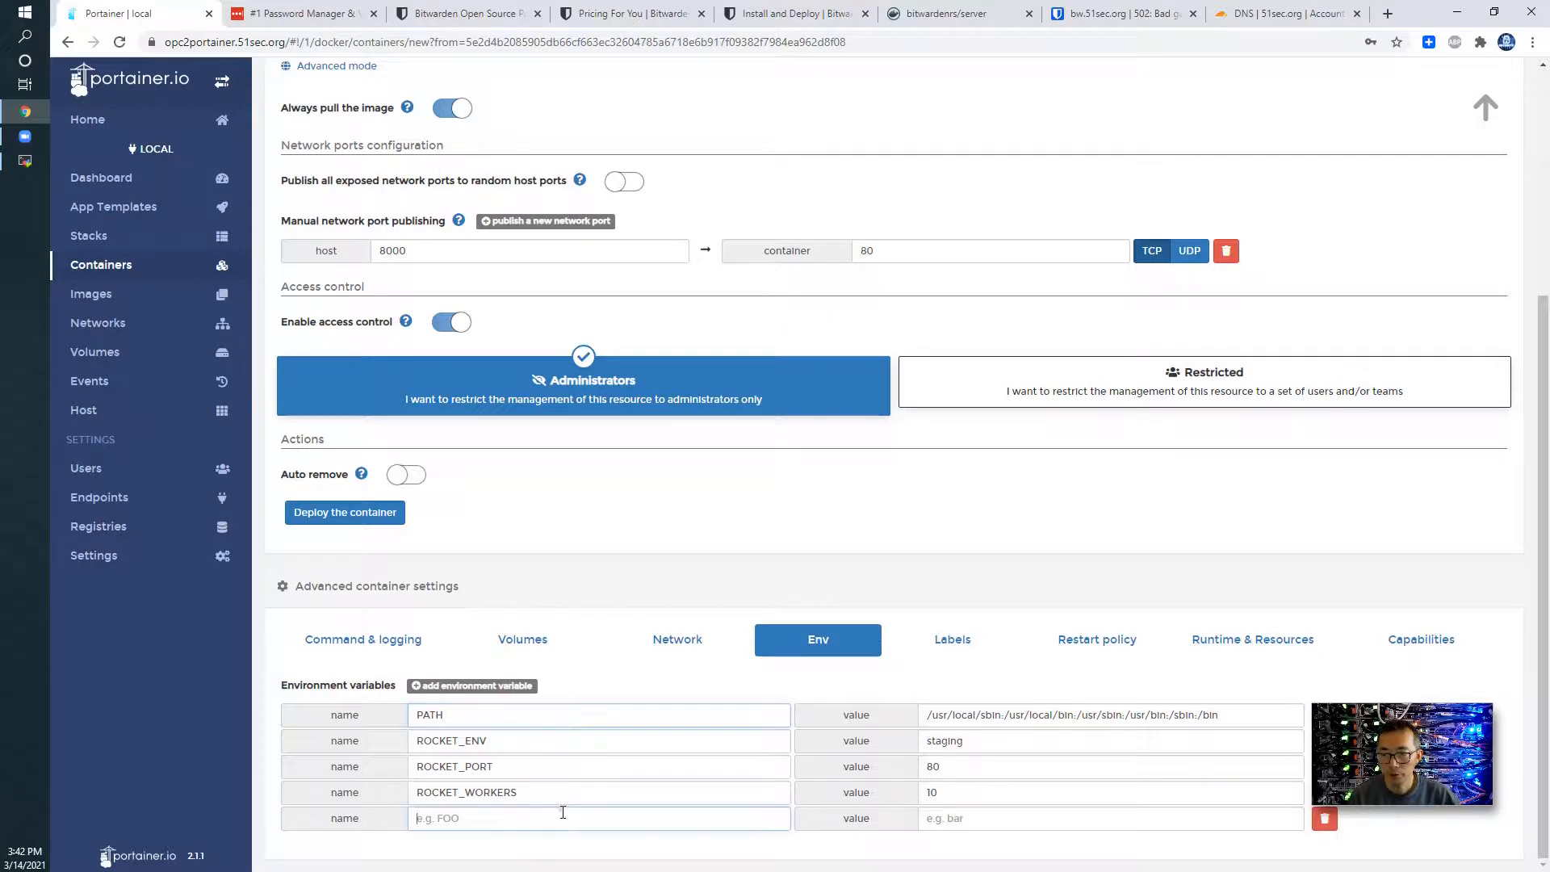
text(SIGNUPS_ALLOWED)
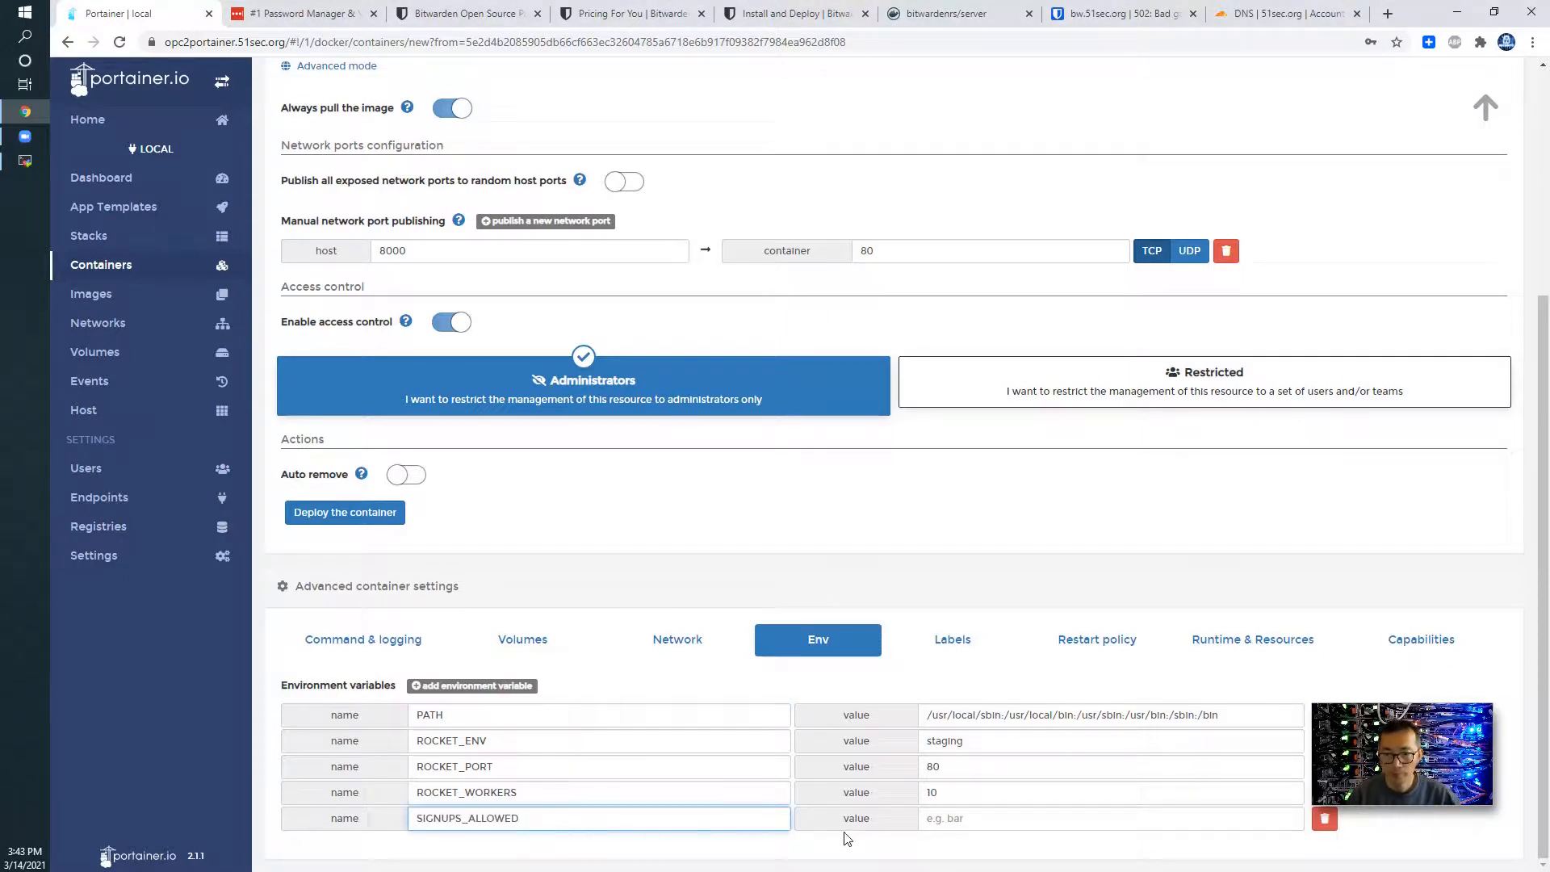
click(1111, 817)
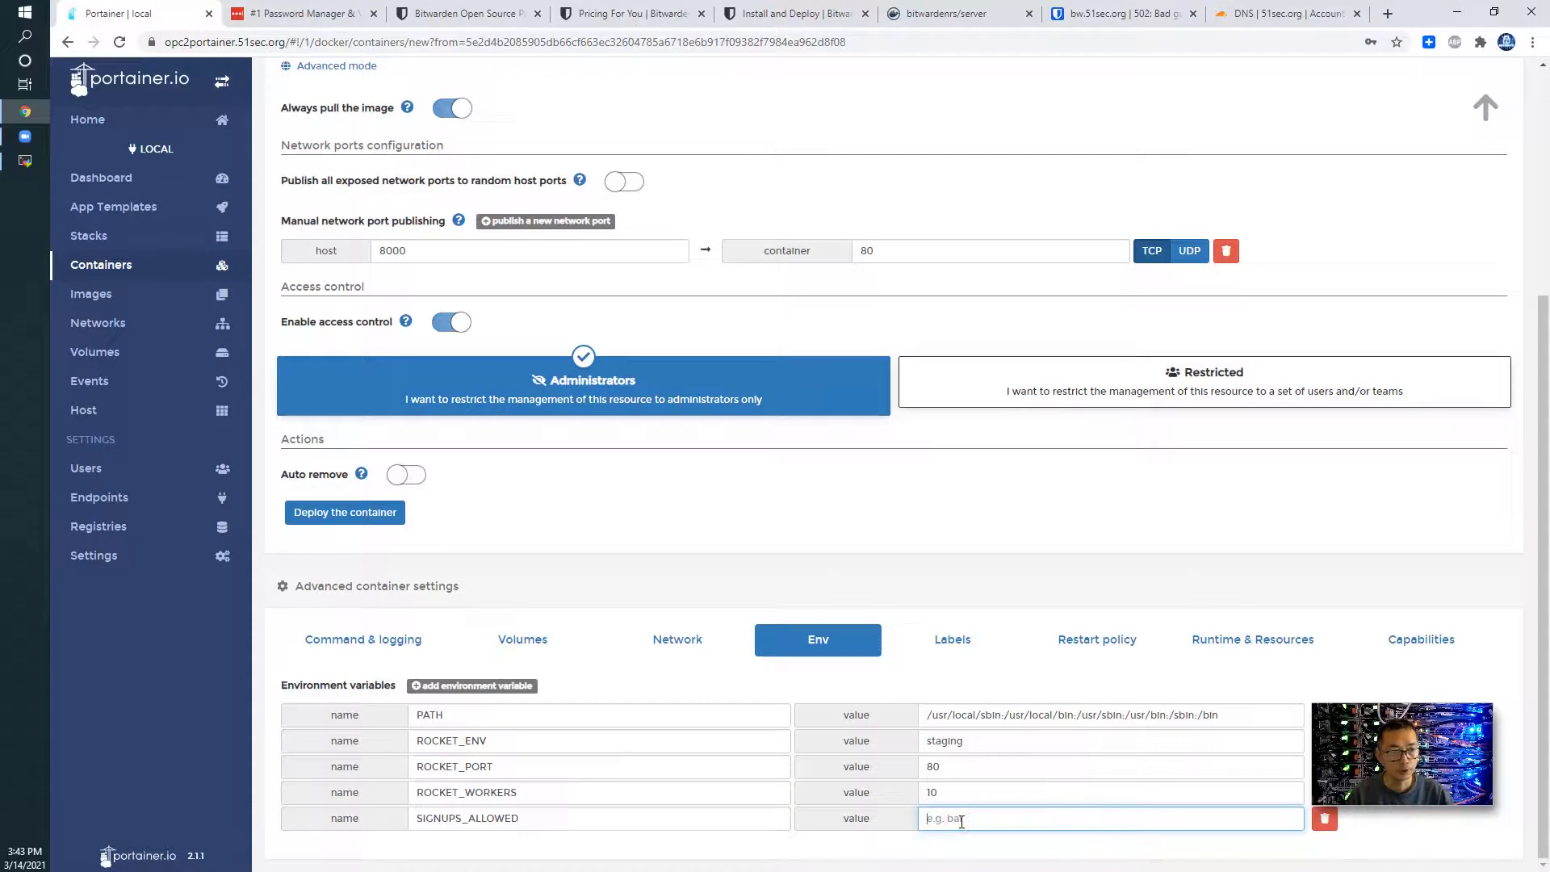
text(fa)
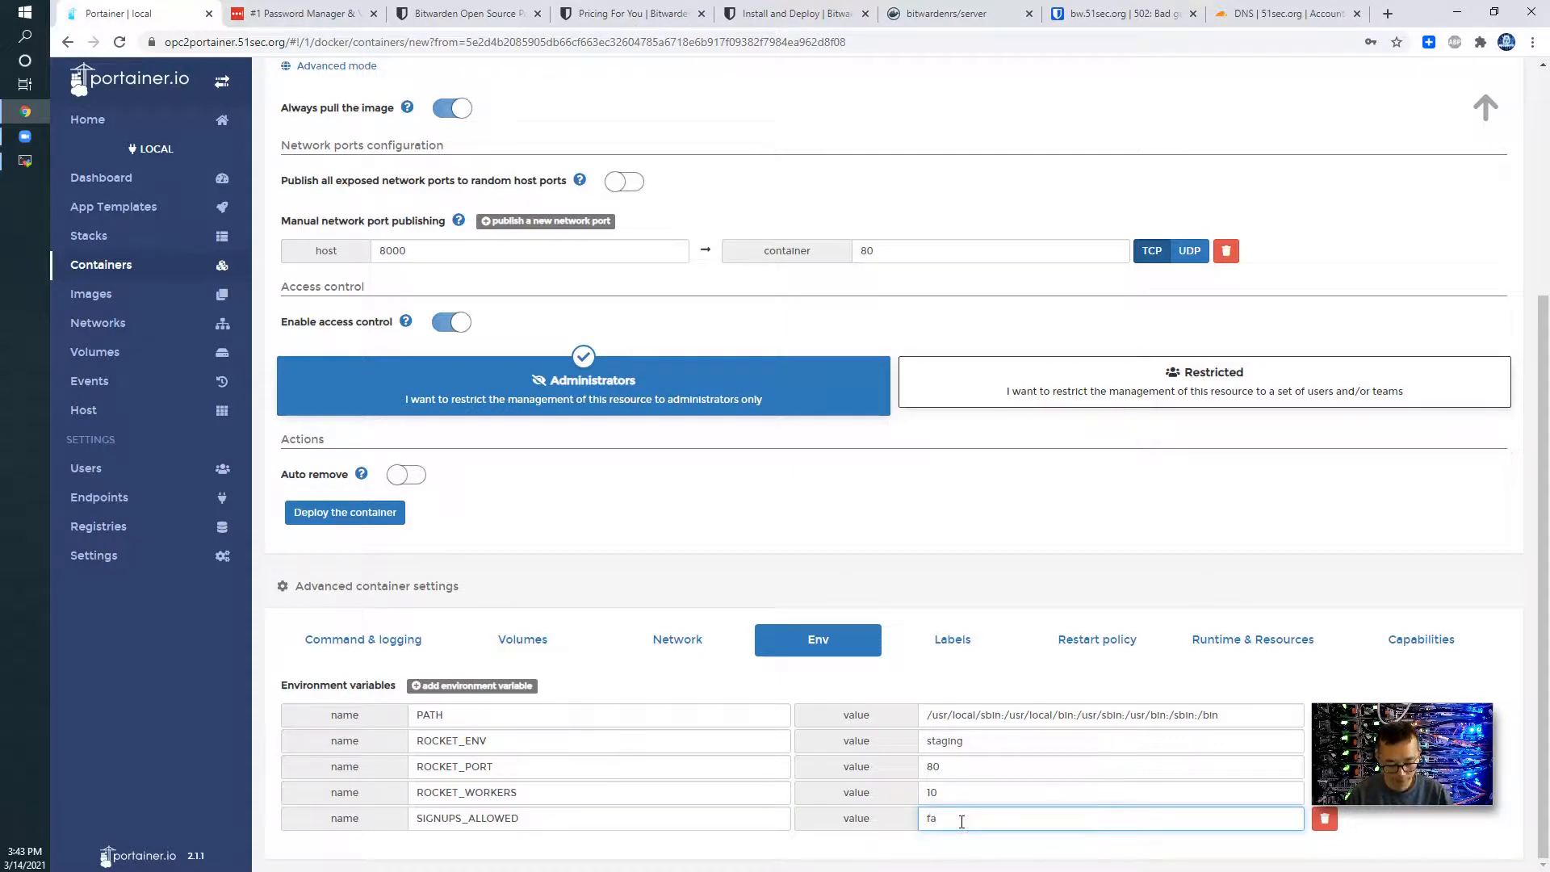
text(lse)
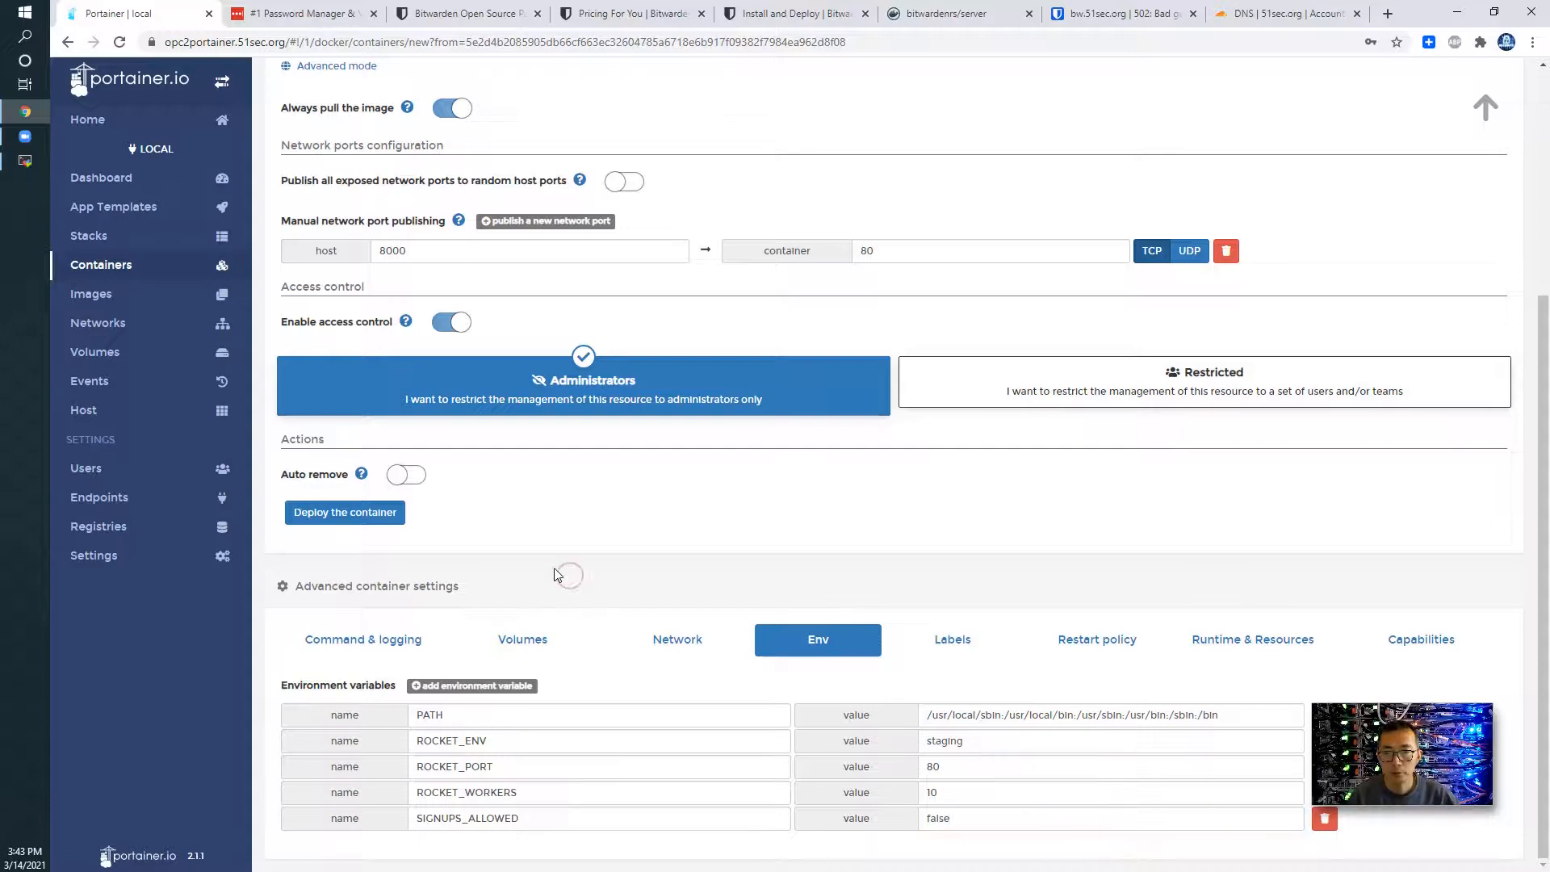
Step: Deploy the container and confirm Replace so bitwarden is recreated with SIGNUPS_ALLOWED=false
click(344, 512)
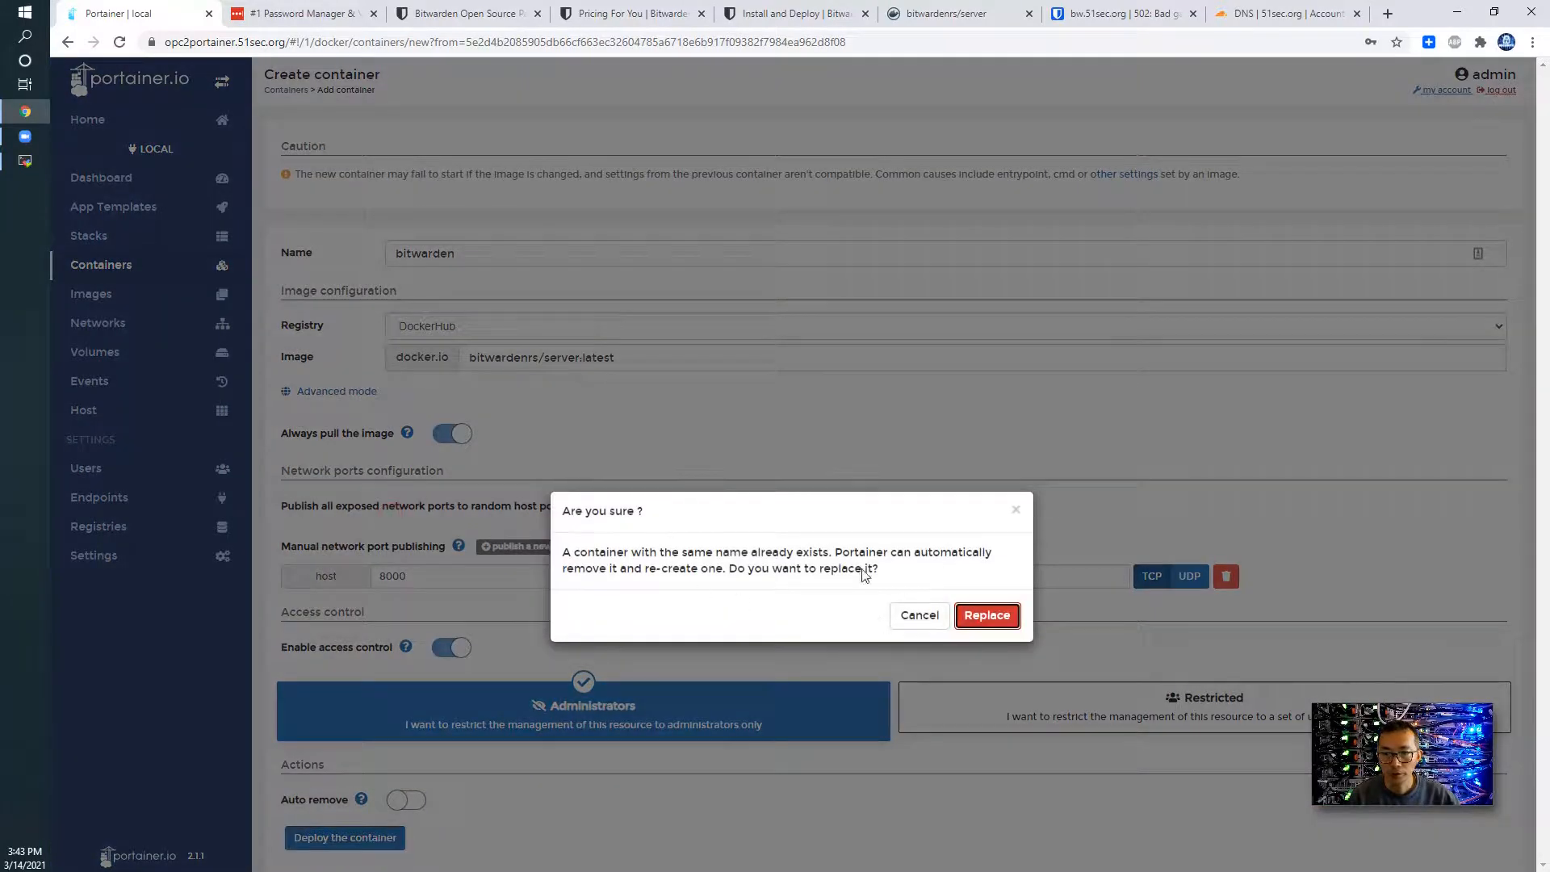
click(985, 616)
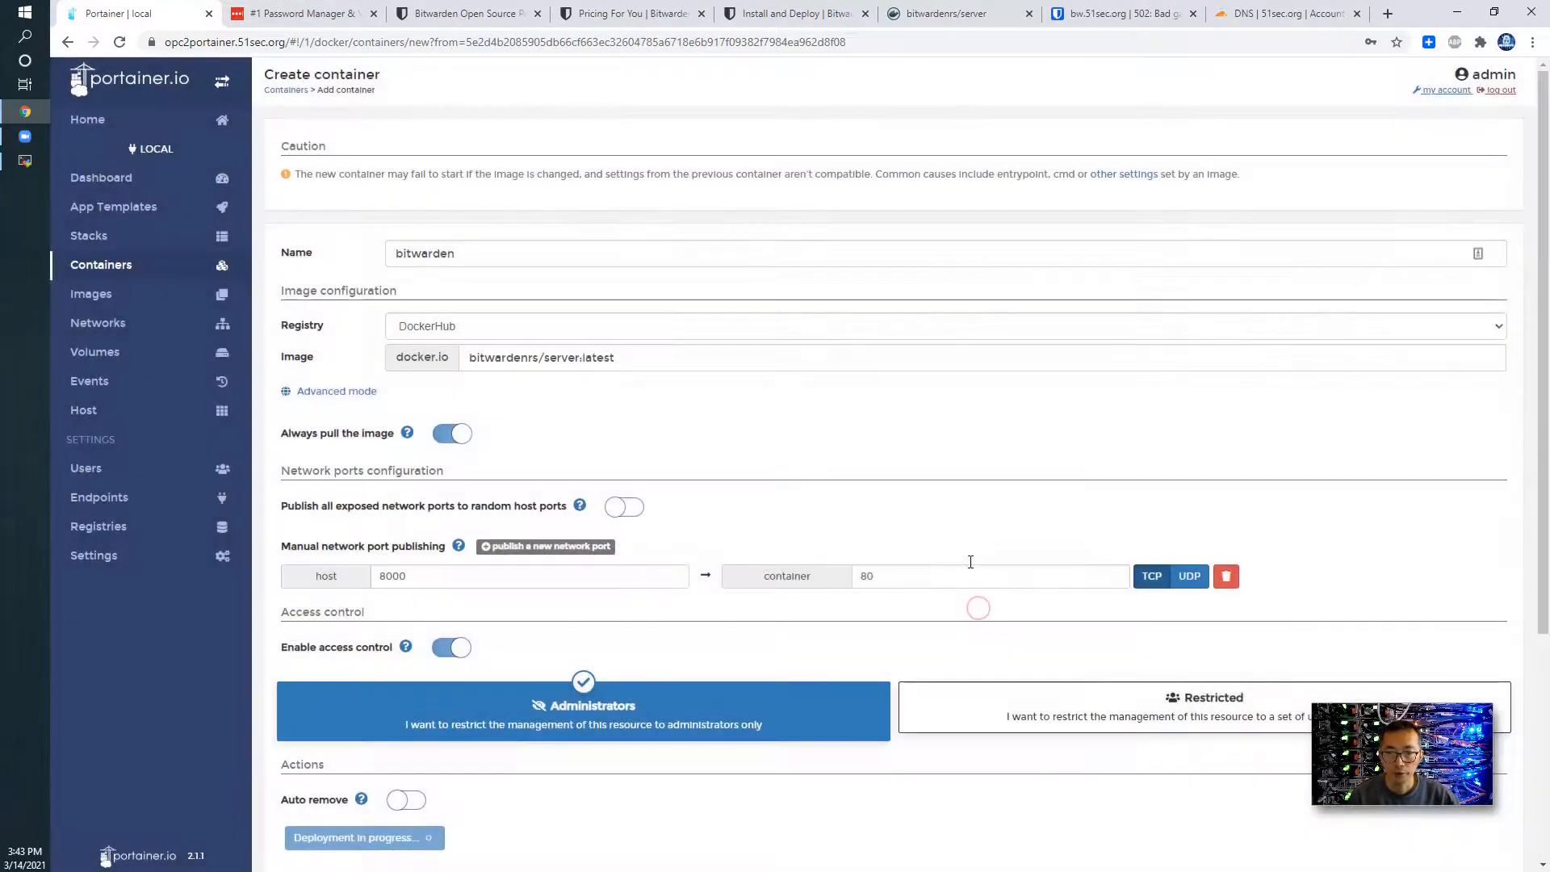
scroll(down, 3)
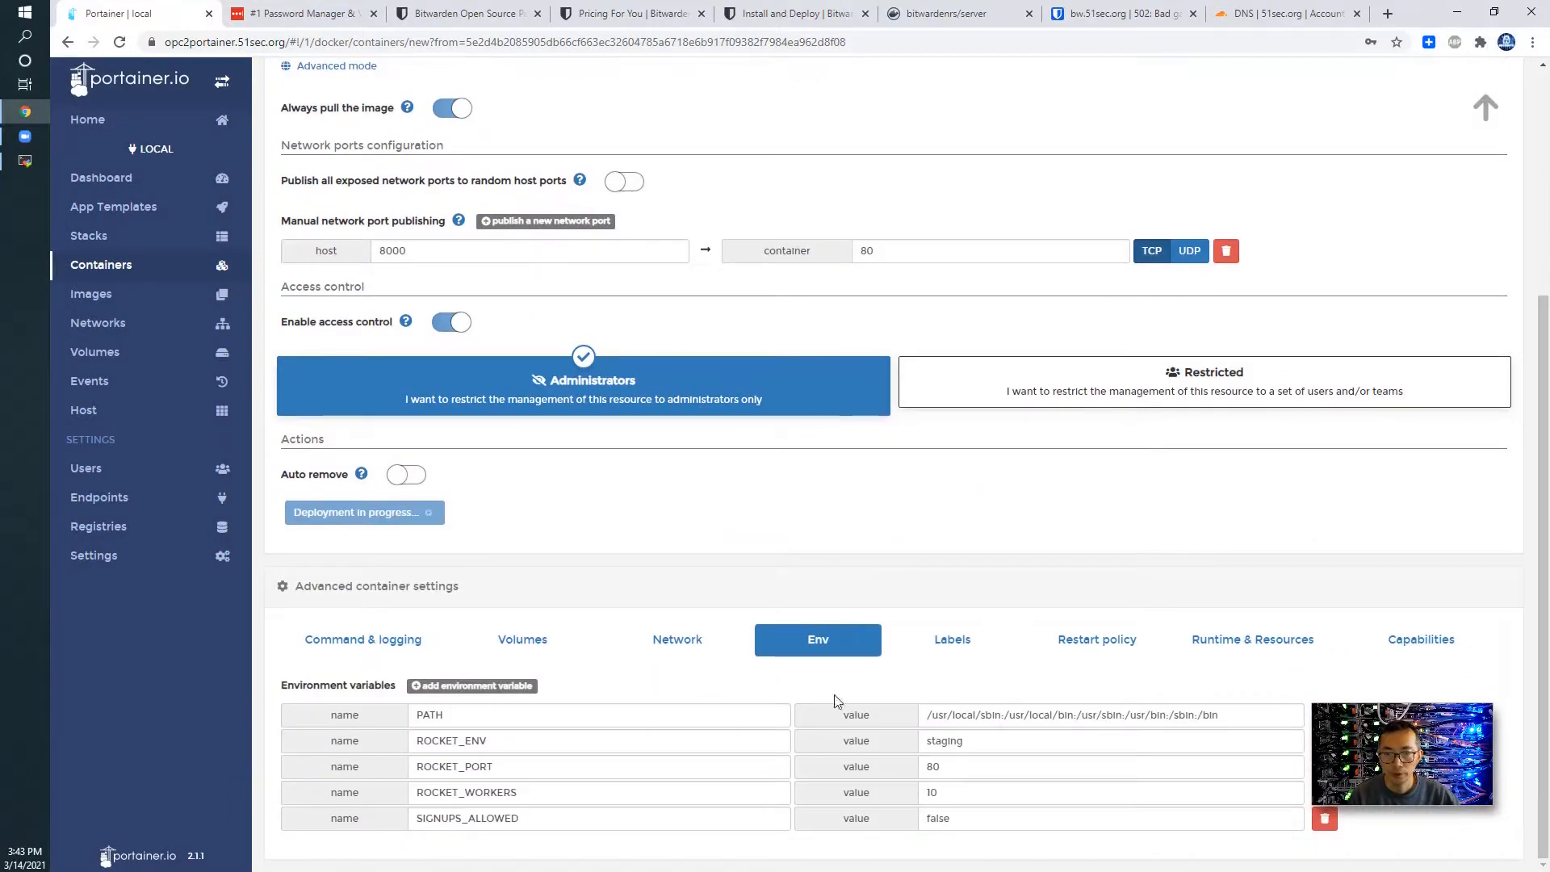
click(356, 512)
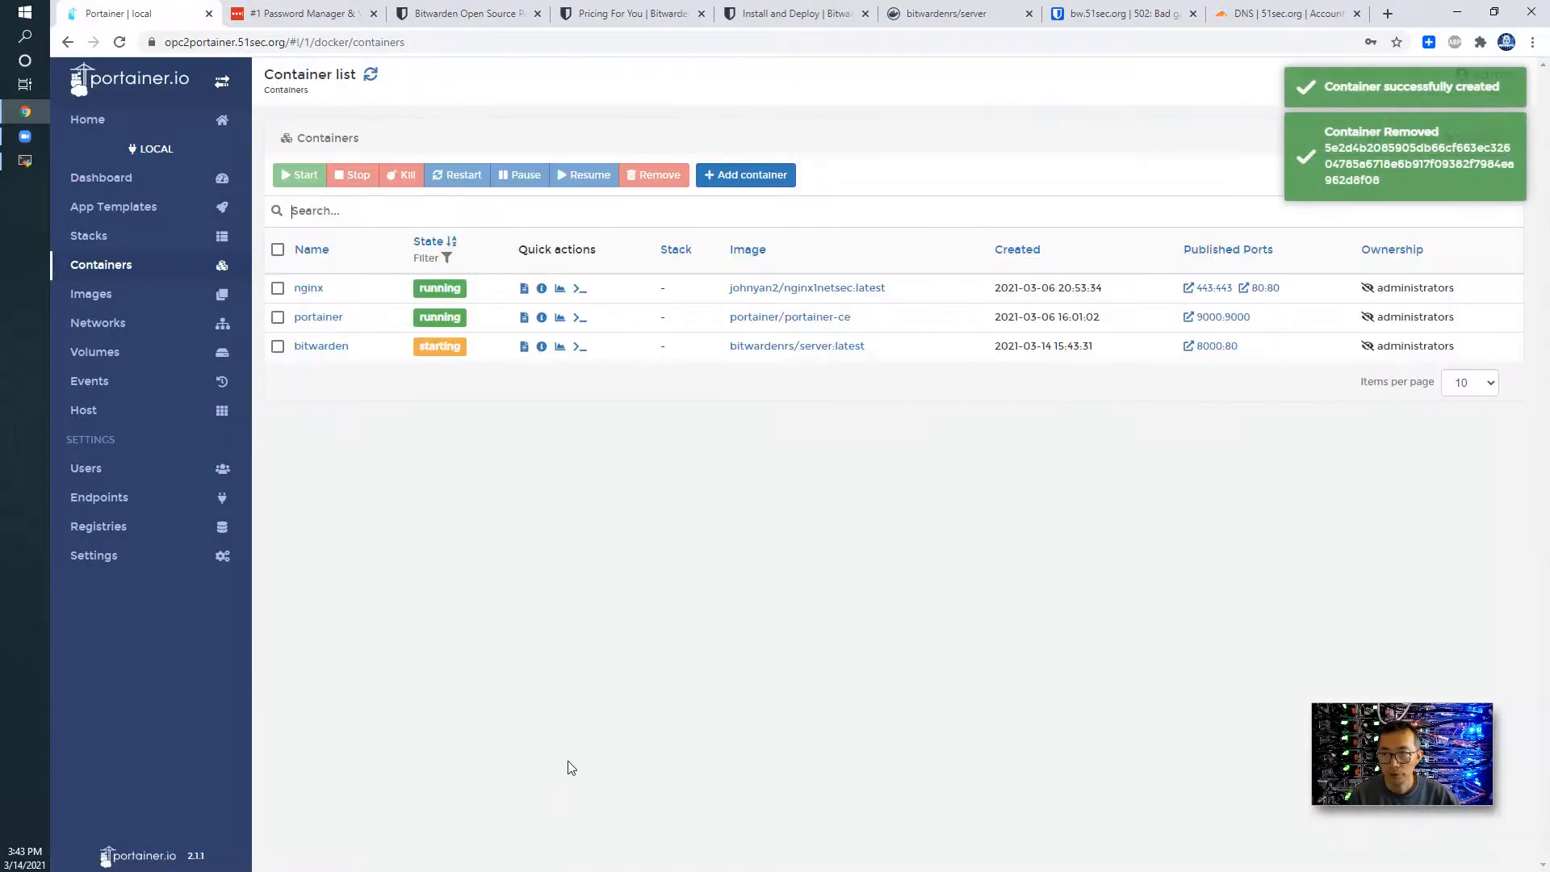
mouse_move(319, 346)
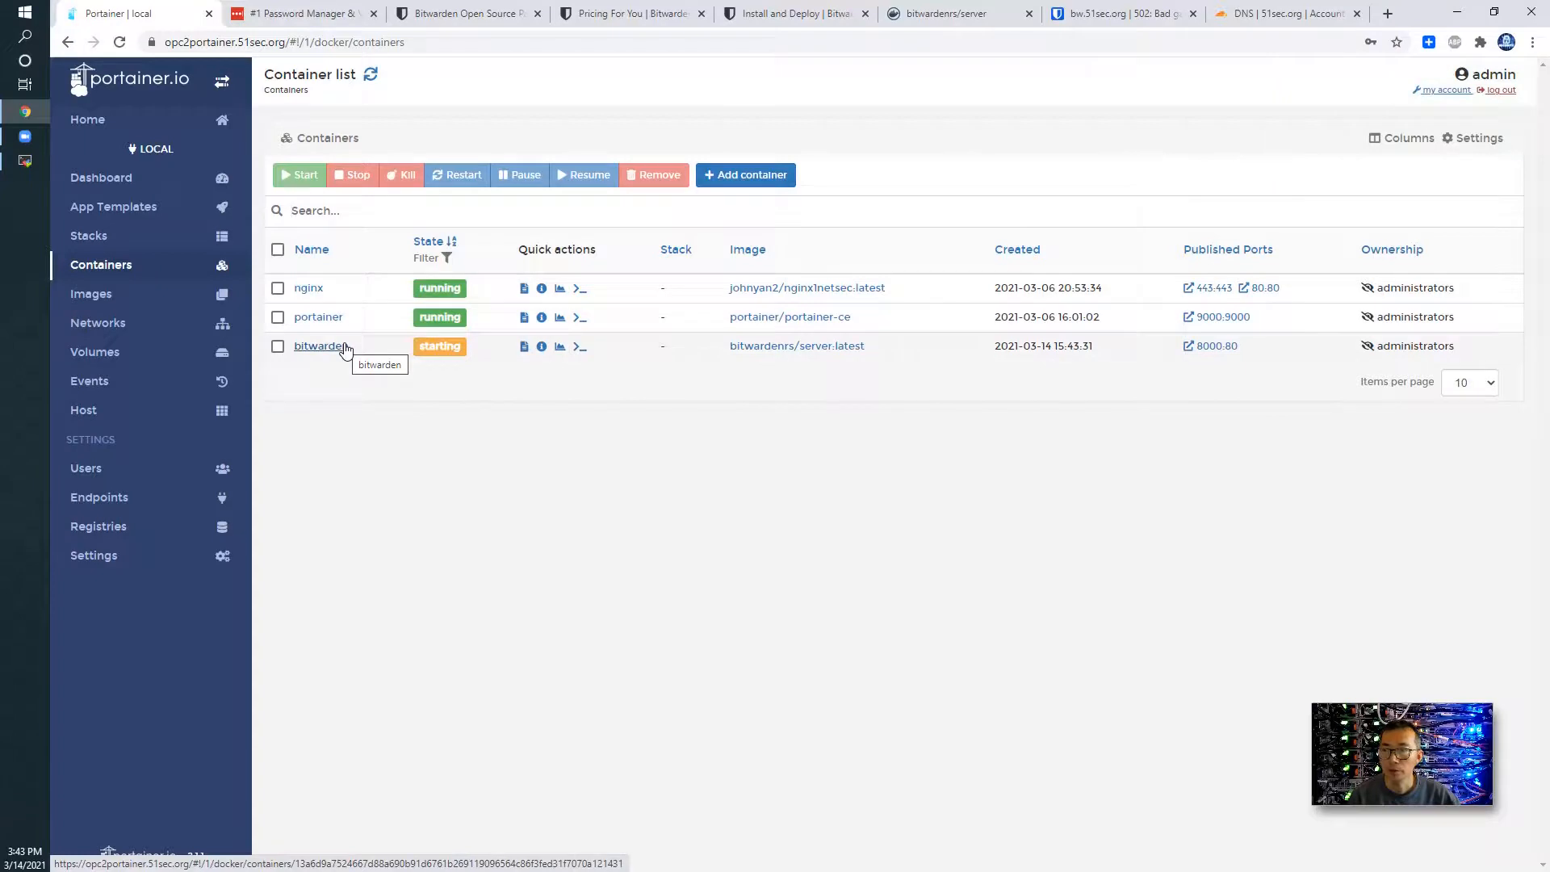
mouse_move(969, 359)
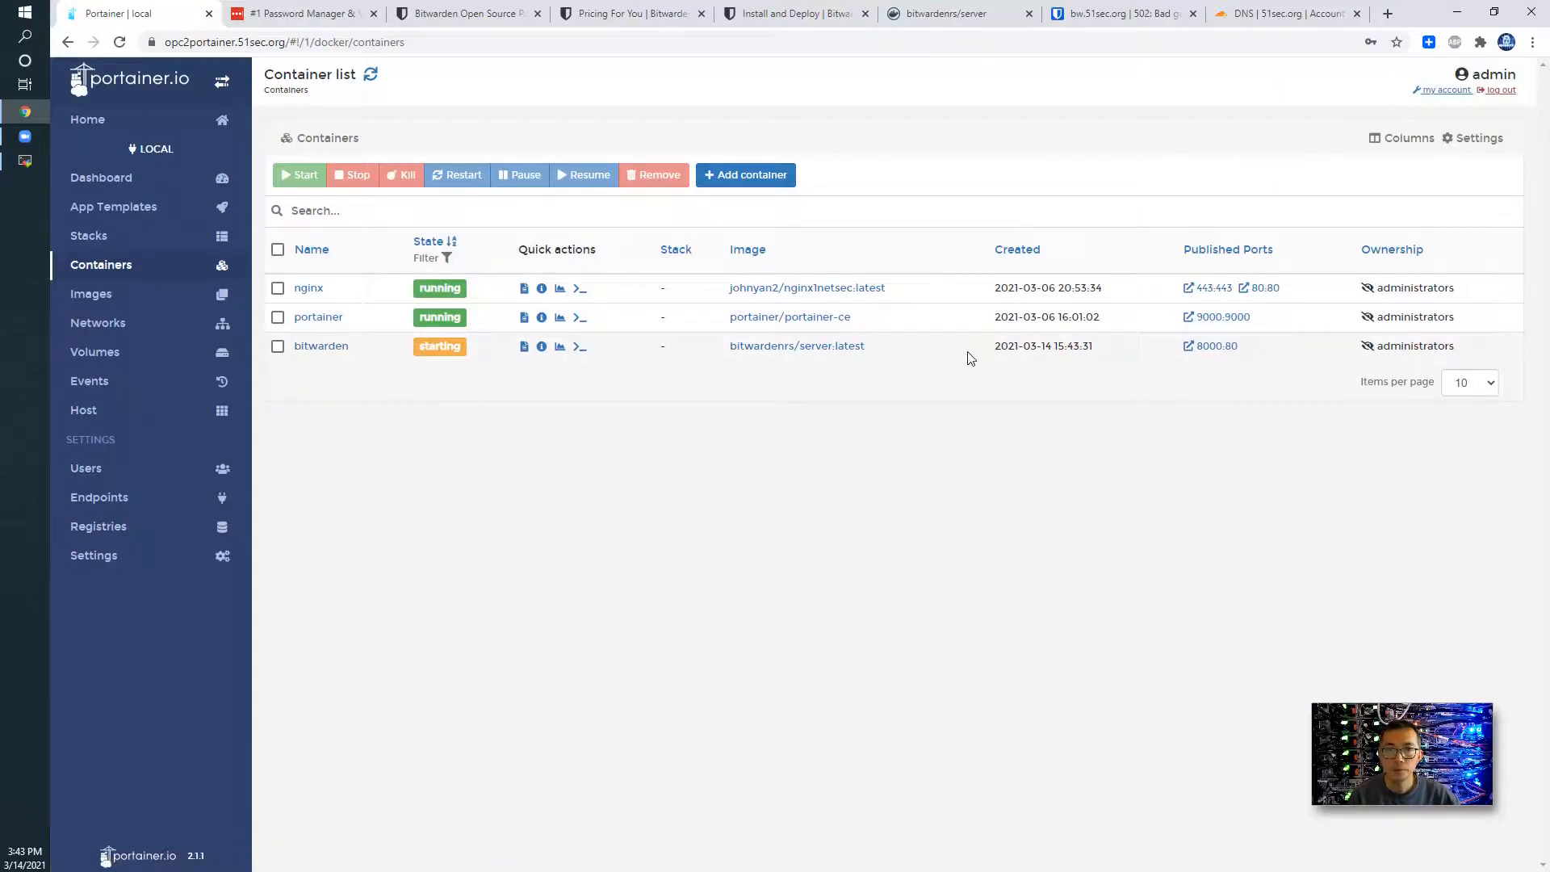
mouse_move(197, 271)
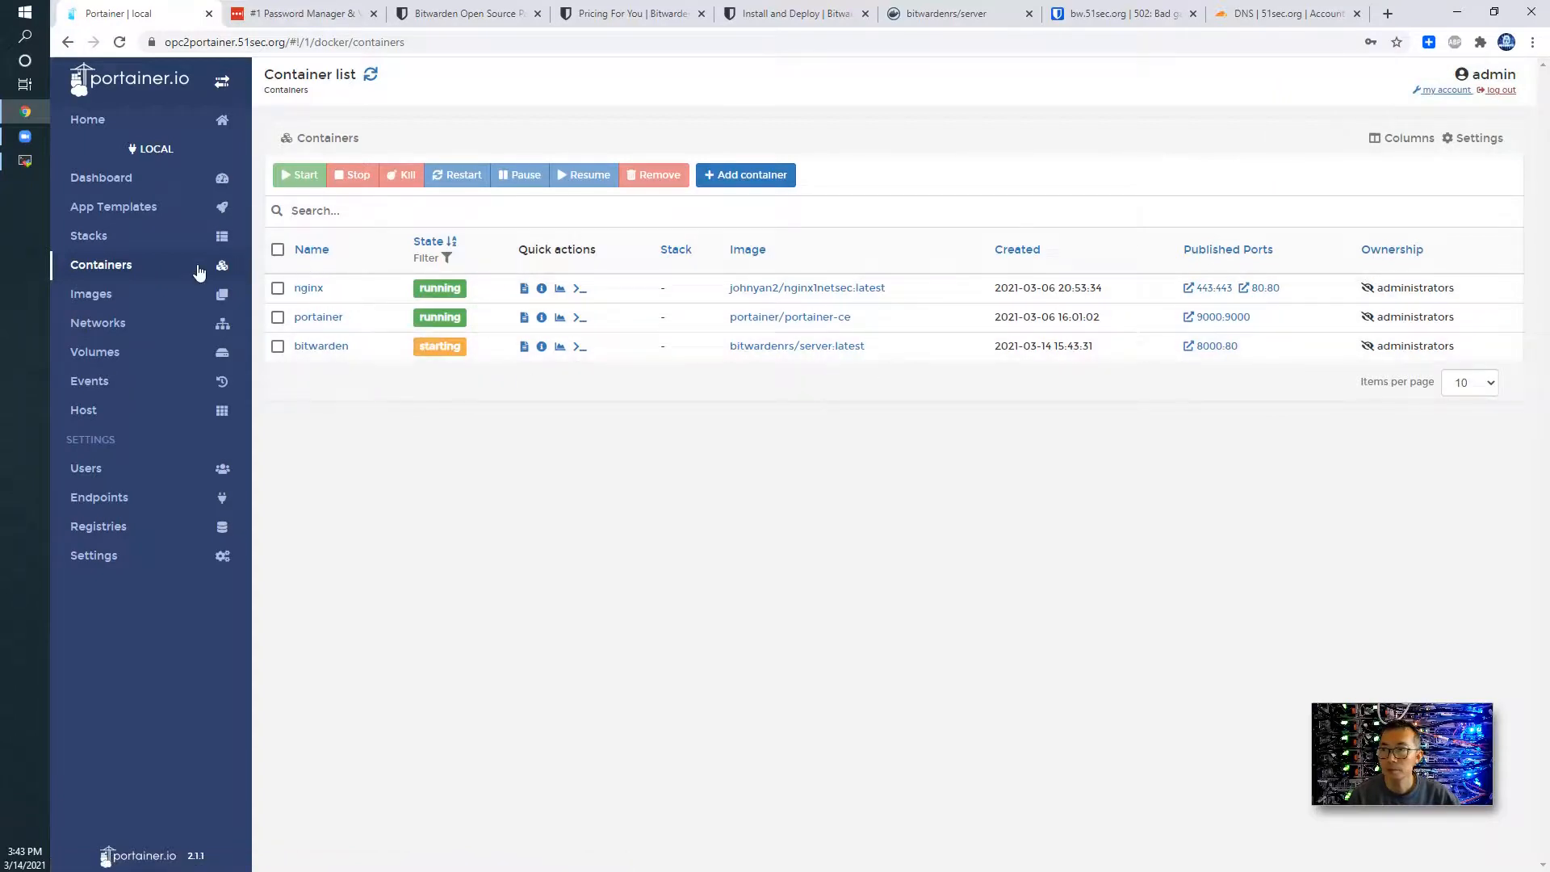
mouse_move(90, 294)
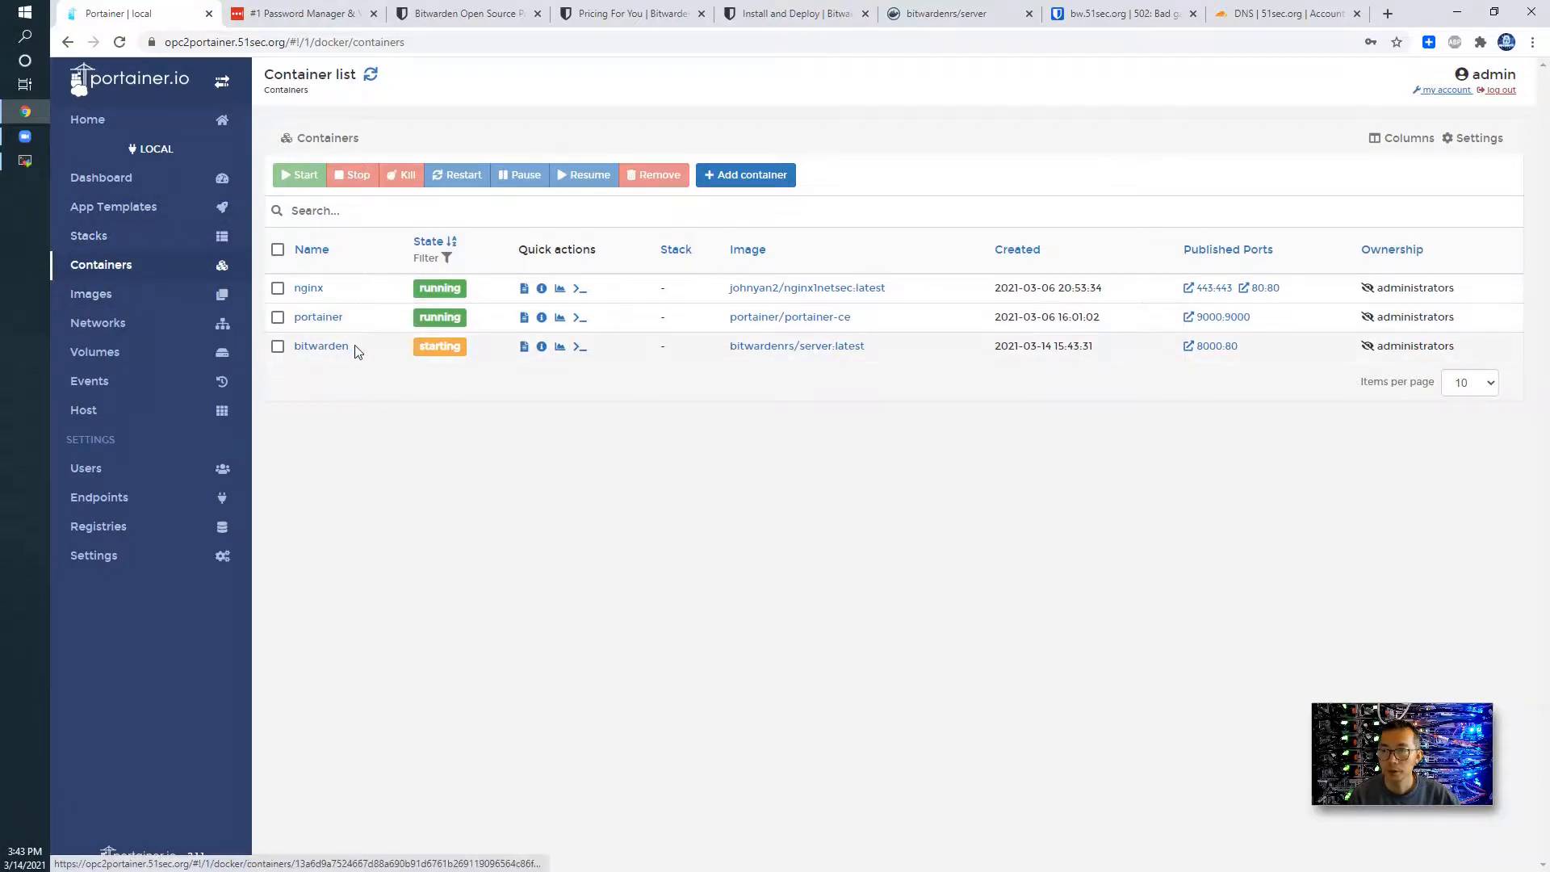
Step: Switch to the bw.51sec.org tab showing Error 502 and reload it to the Bitwarden login page
click(949, 13)
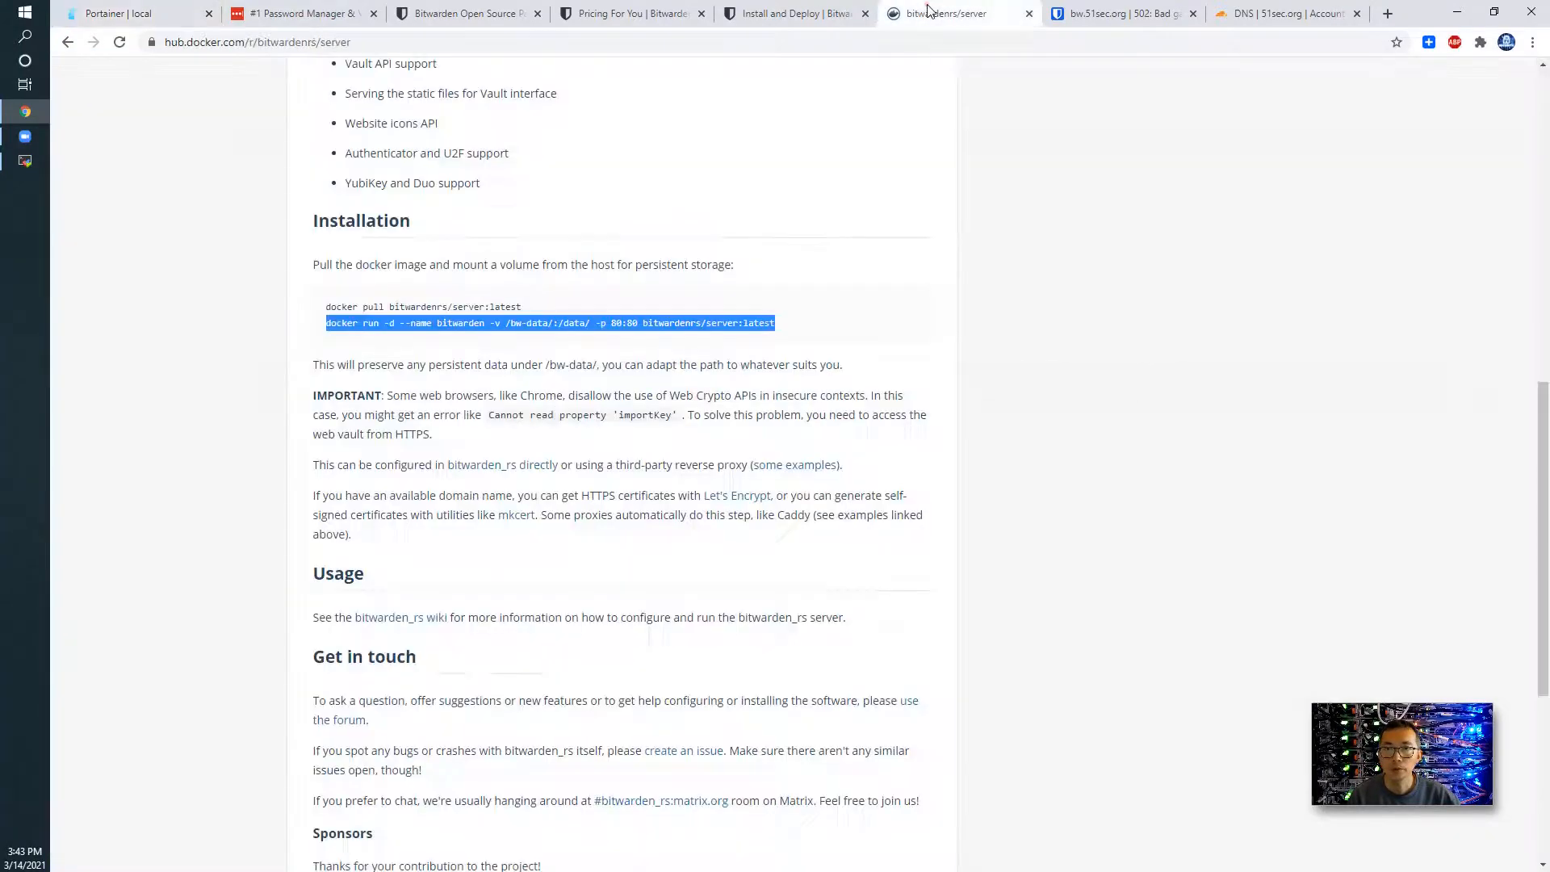
click(1117, 13)
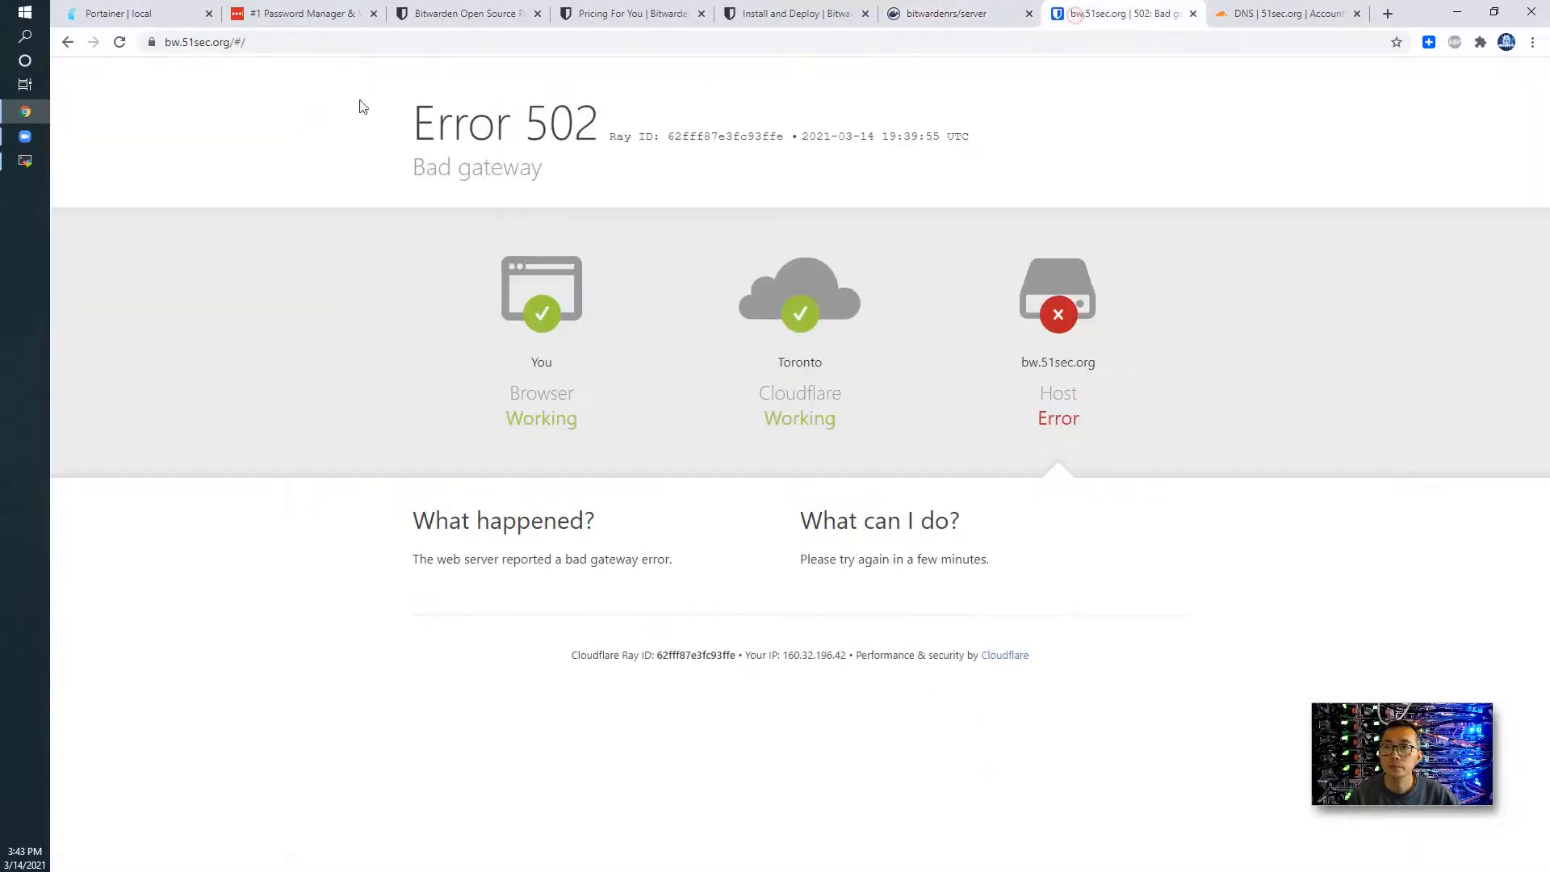
click(117, 42)
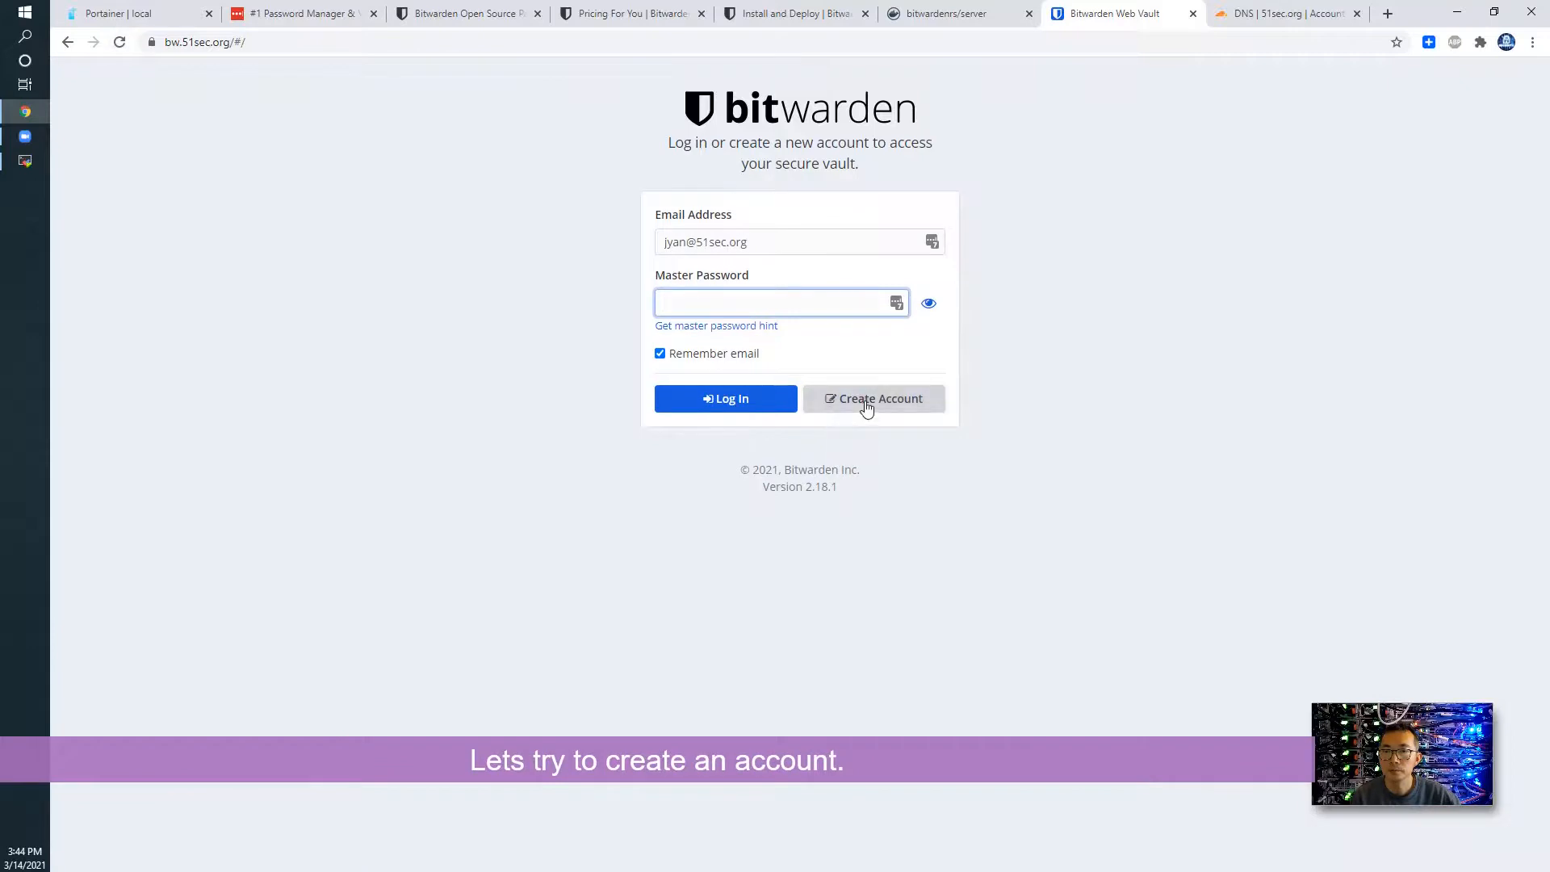
Step: Fill the Create Account form for jyan1 with name, master password and hint 'jyan1' to test registration
click(873, 397)
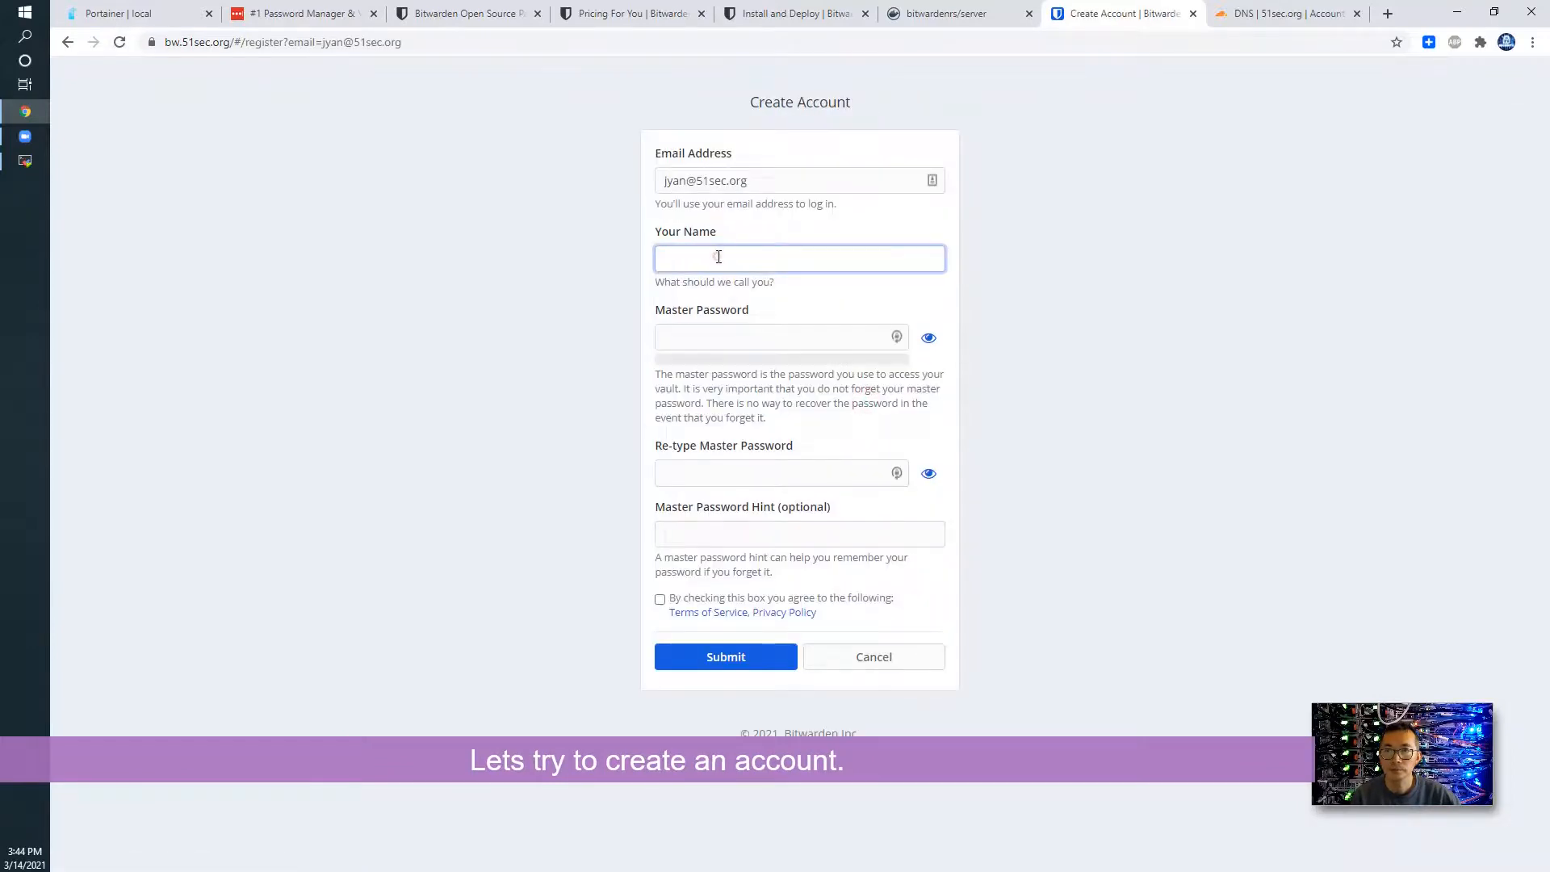
click(791, 179)
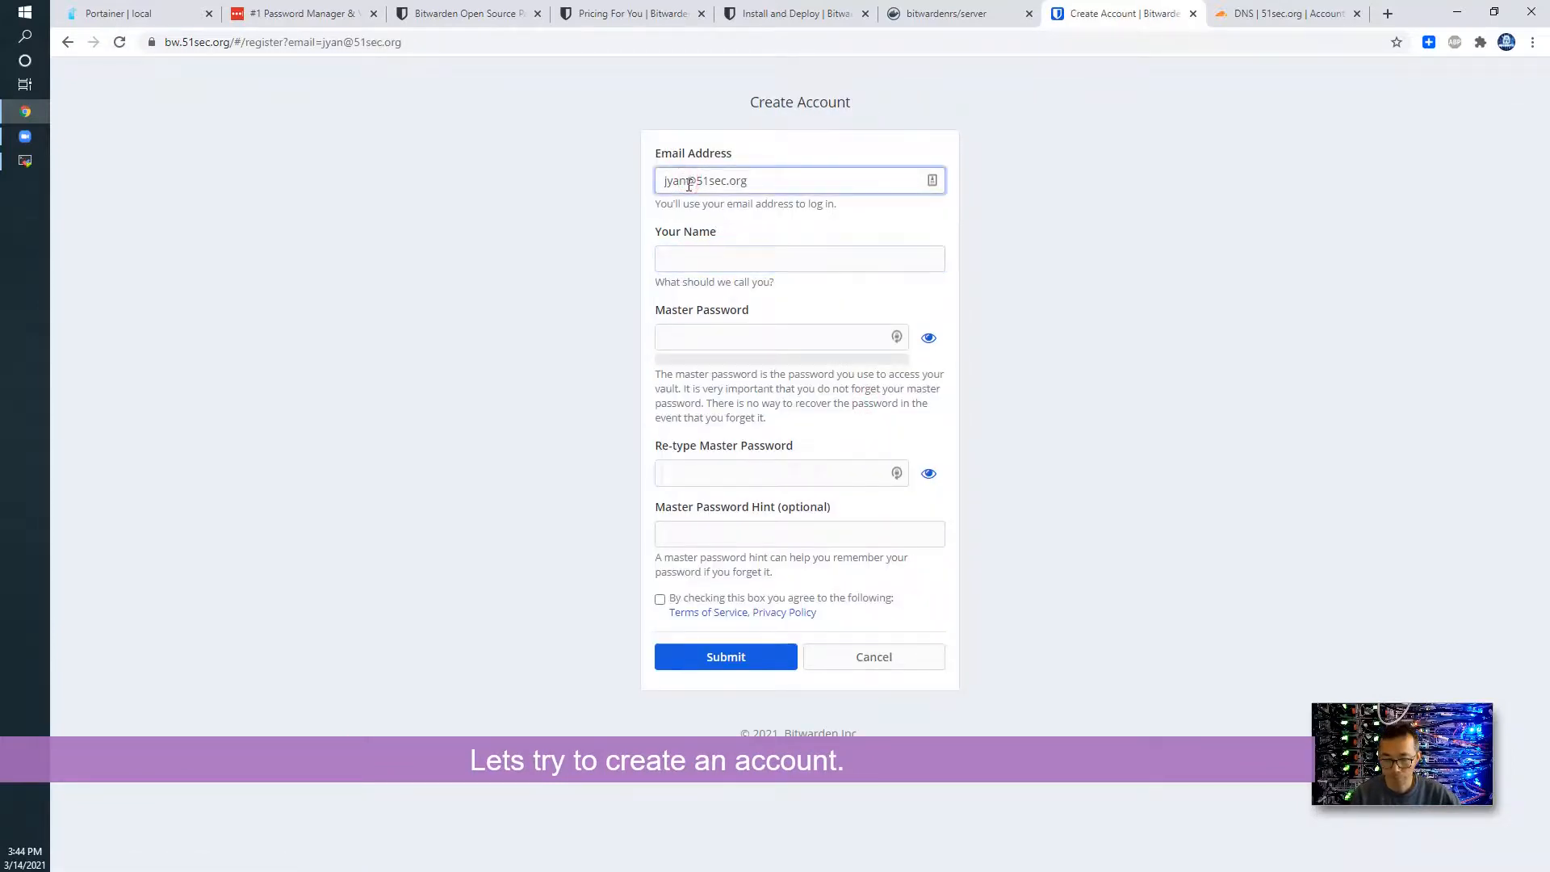
click(798, 259)
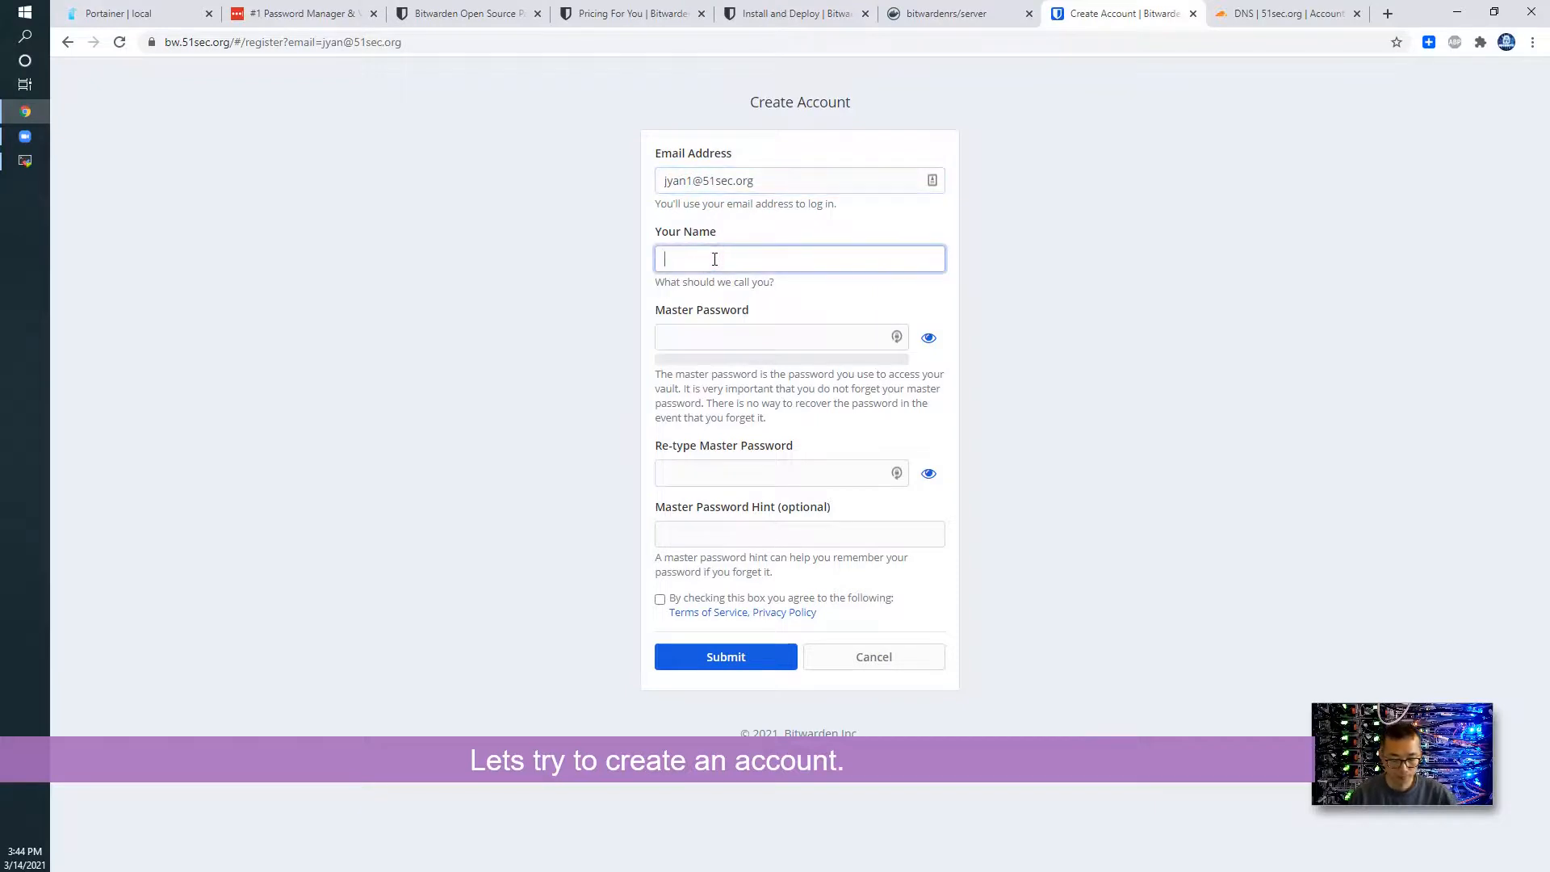
text(jyan1)
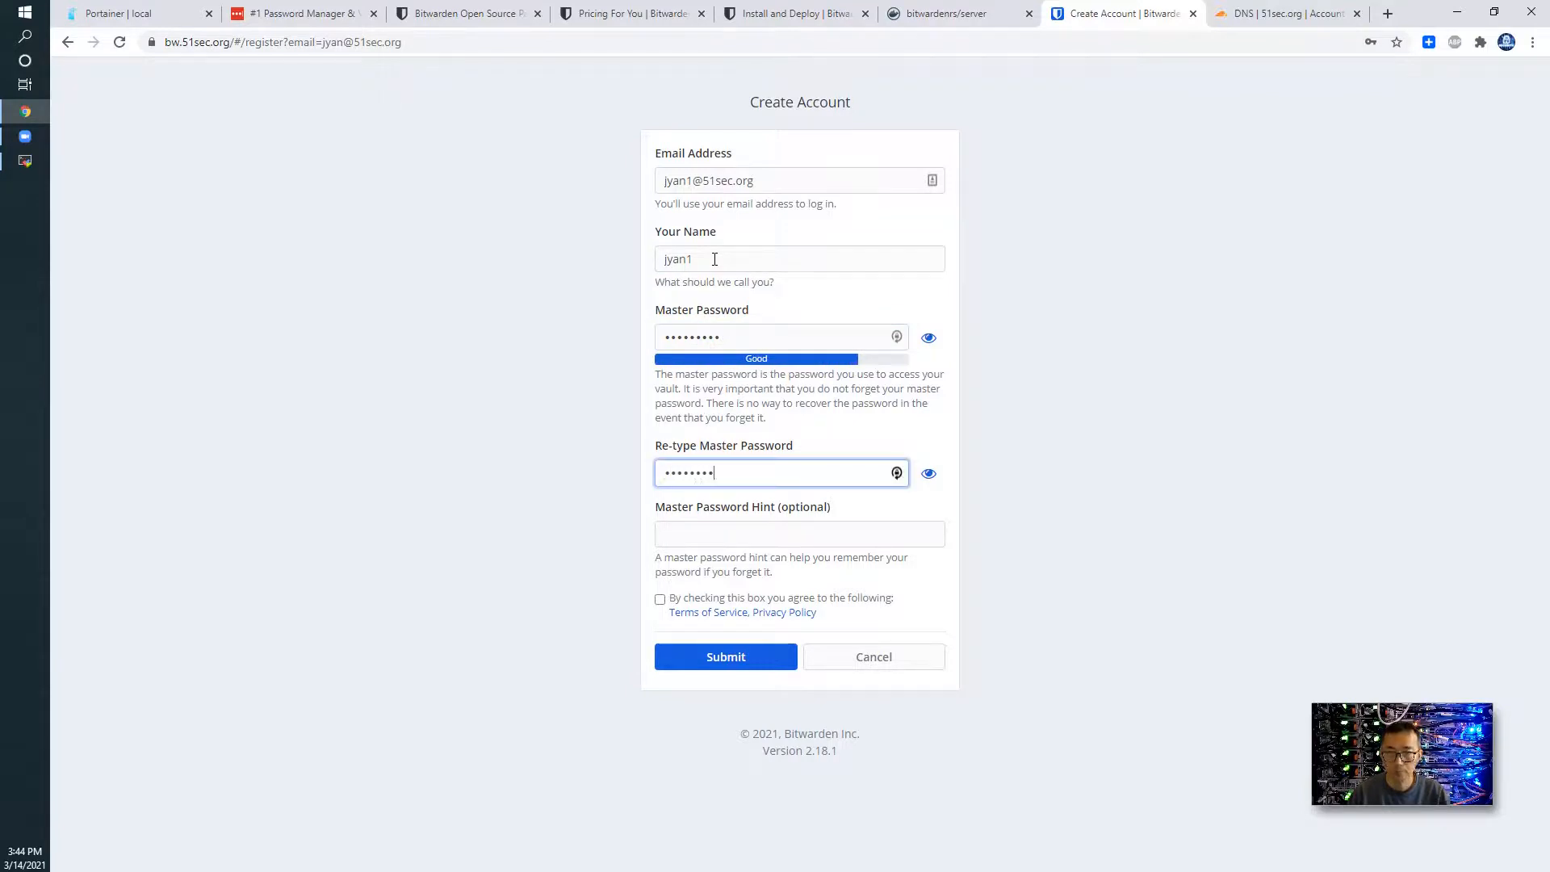
click(799, 534)
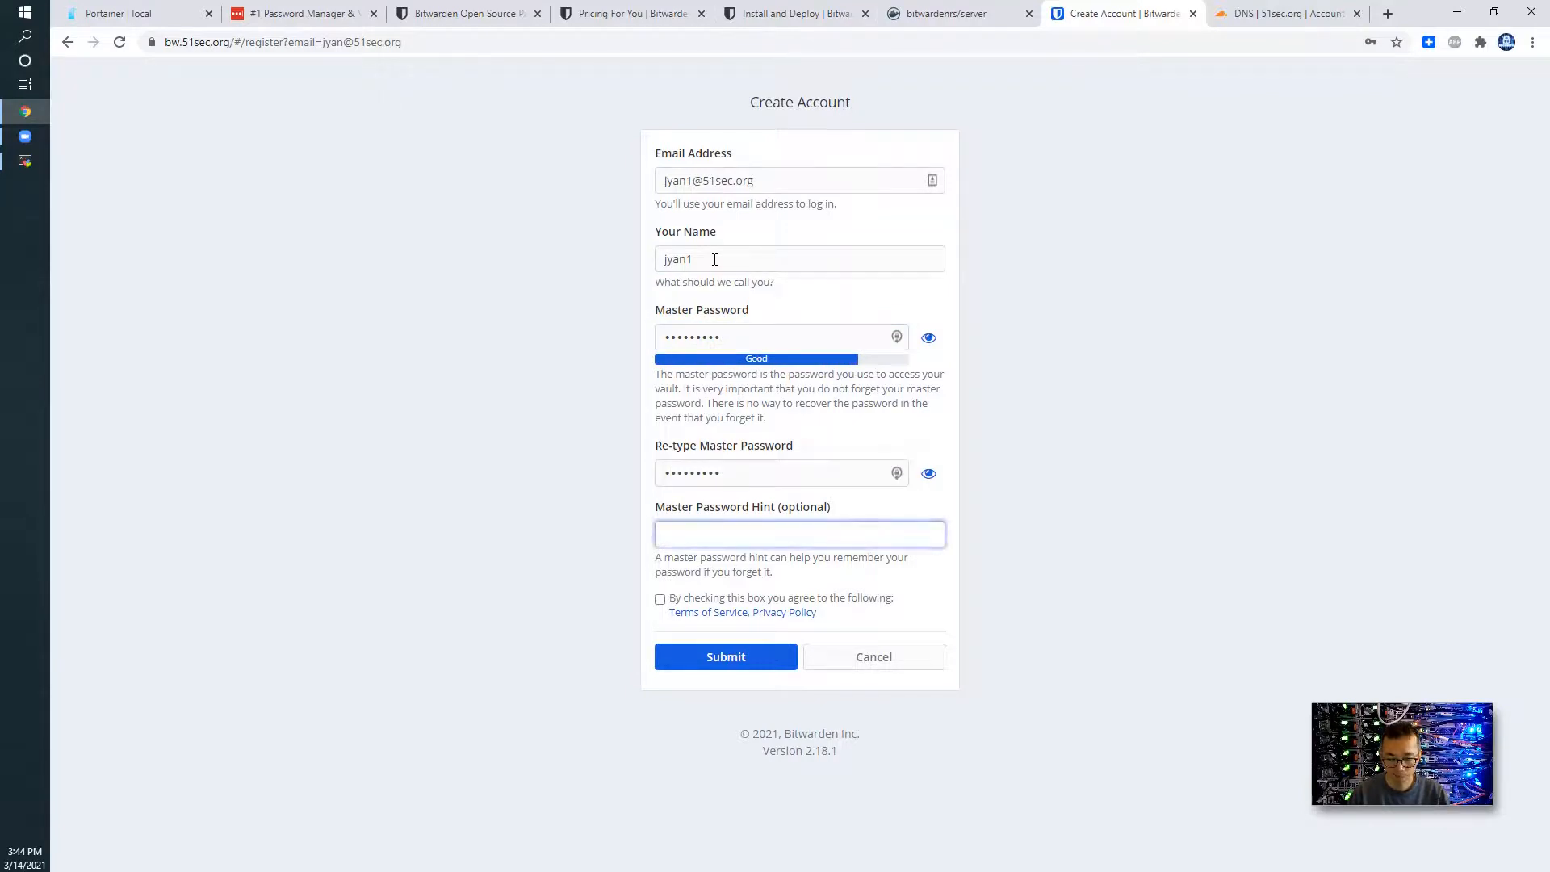
text(jyan1)
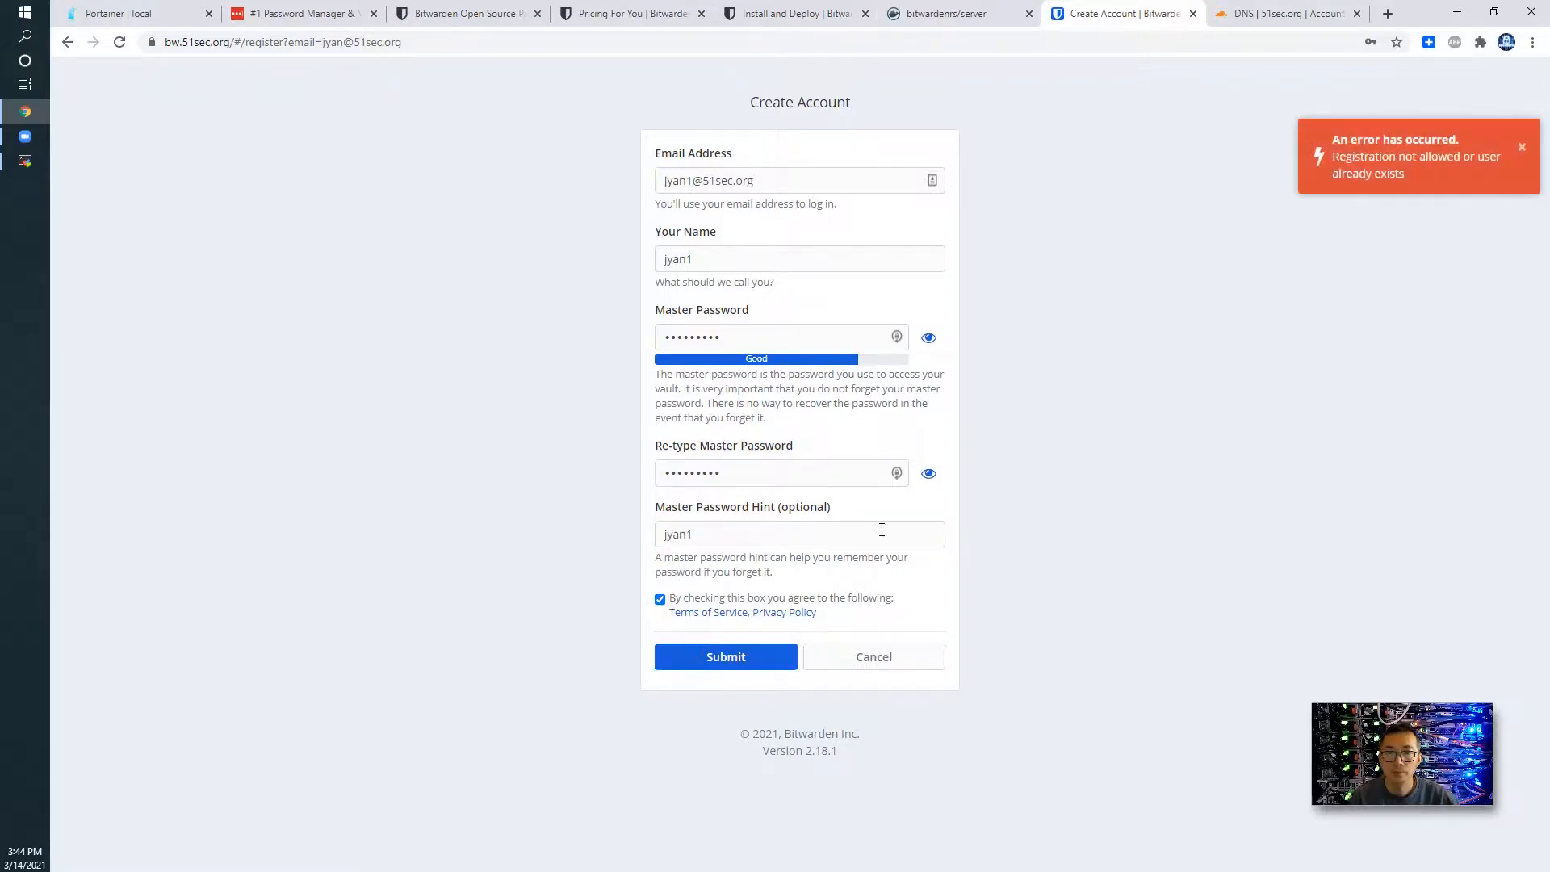
mouse_move(1468, 181)
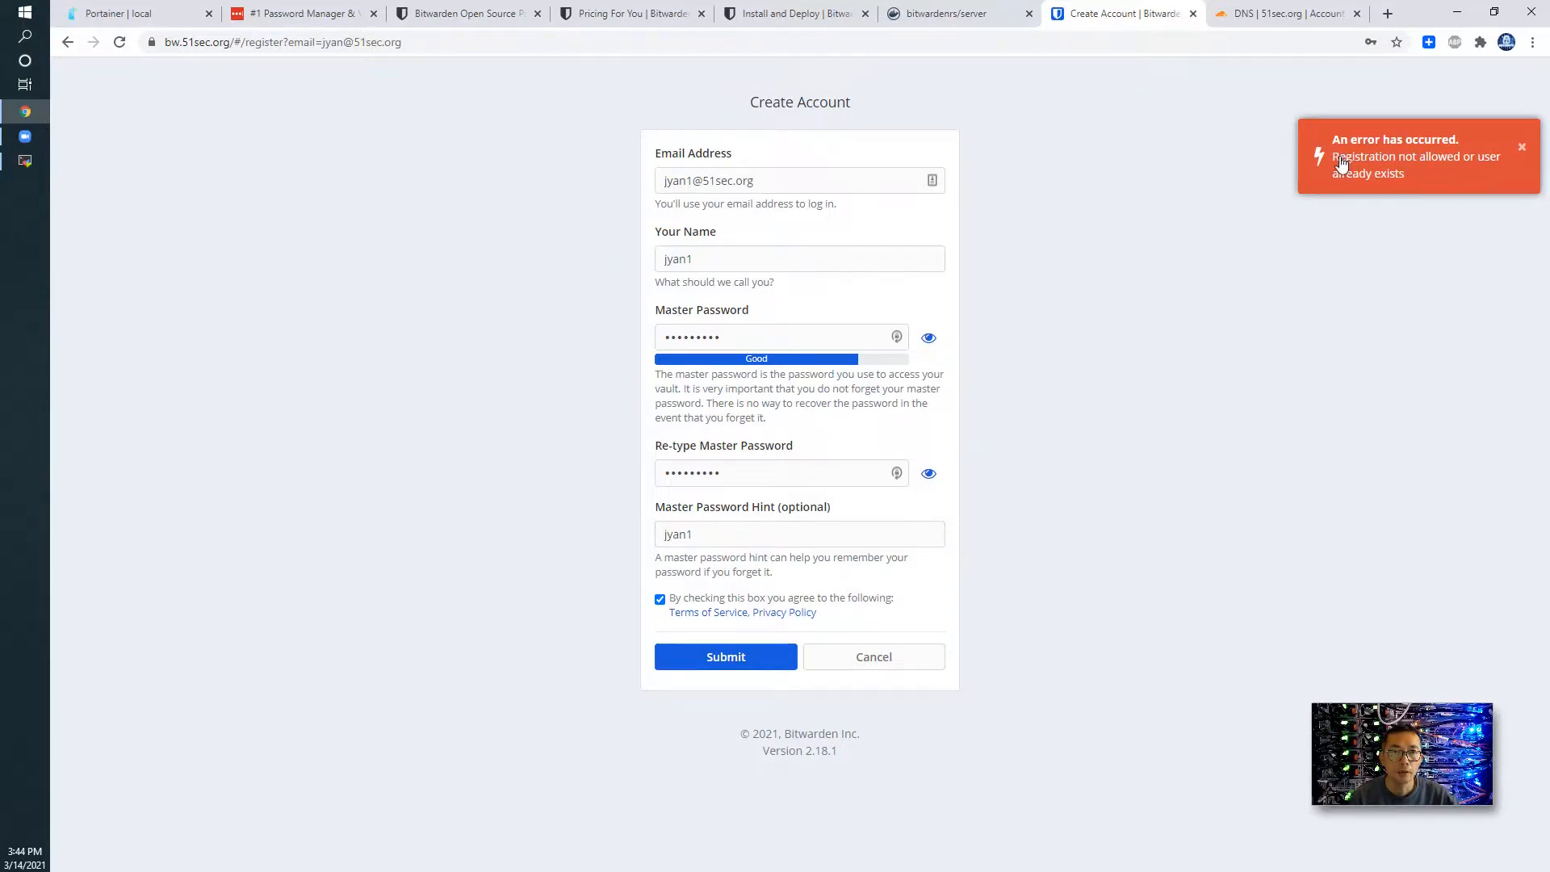
mouse_move(1463, 168)
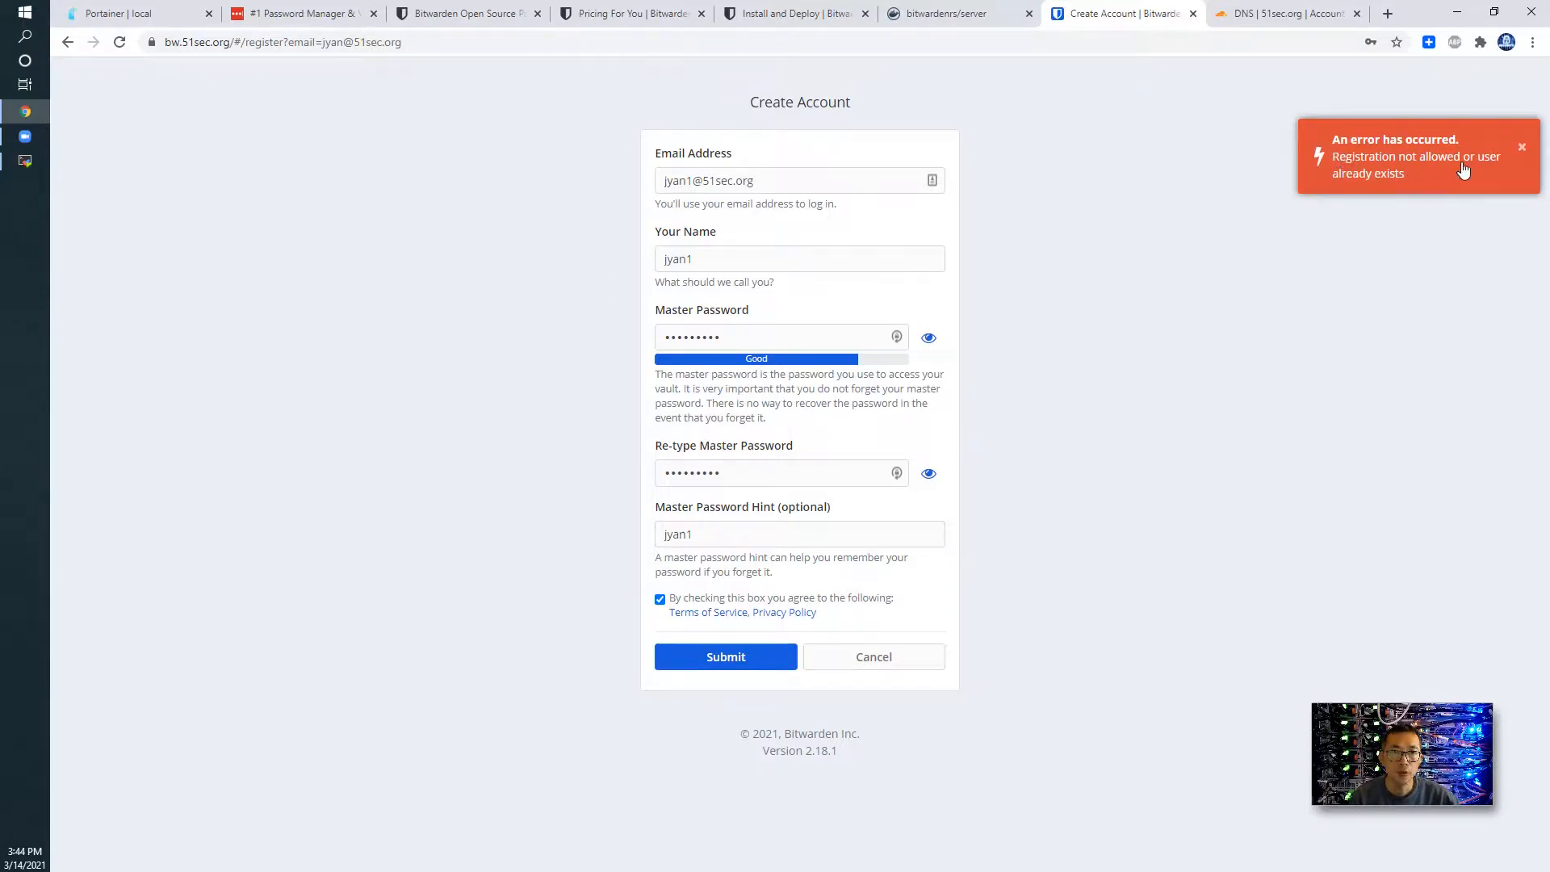
mouse_move(1398, 187)
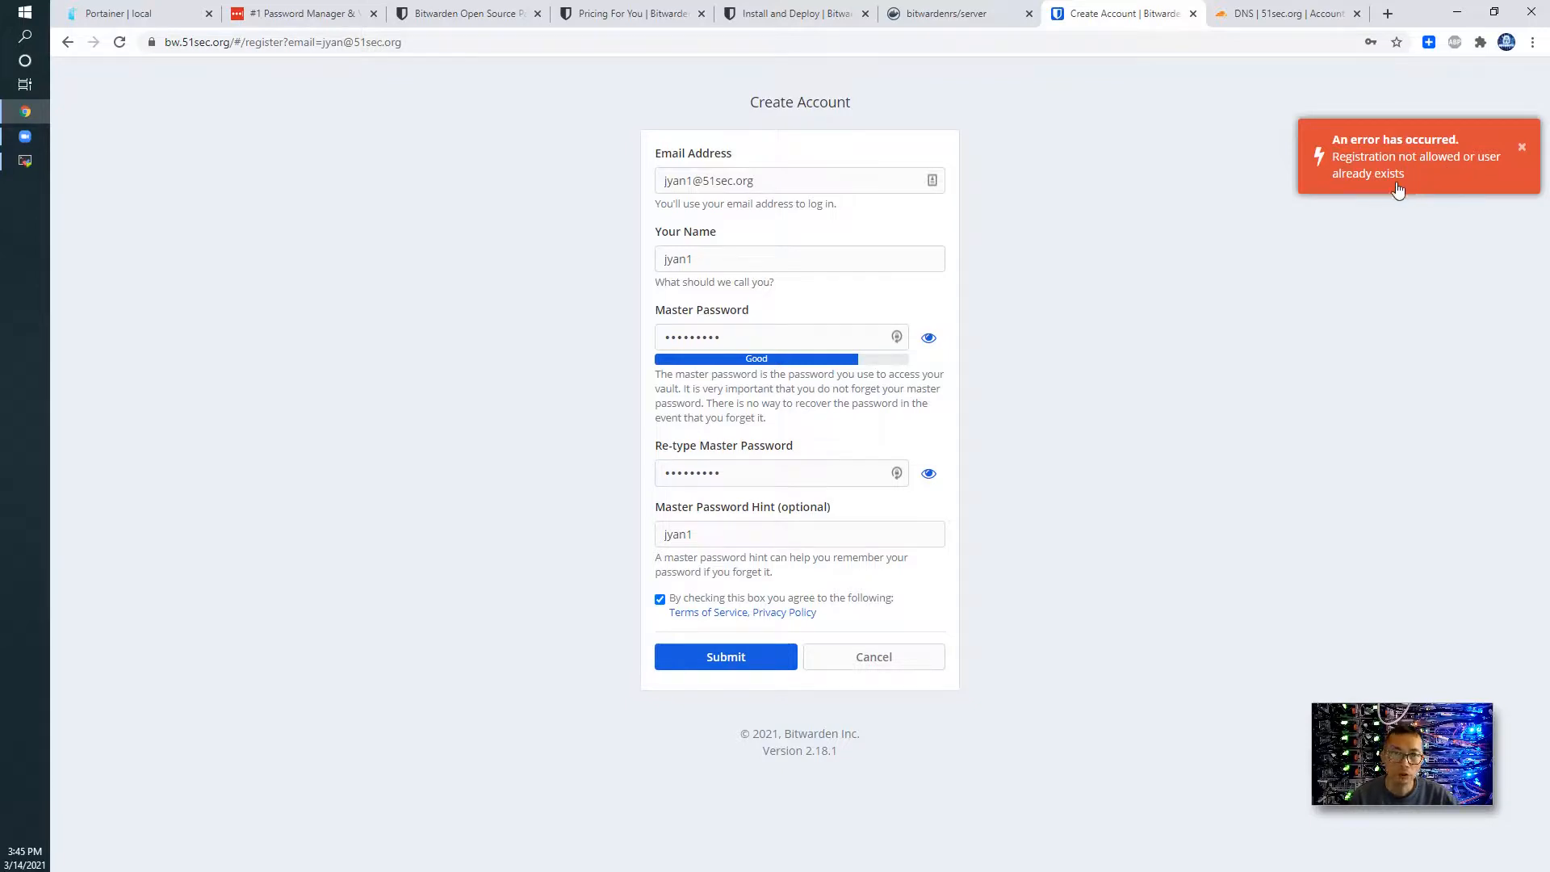
mouse_move(1342, 158)
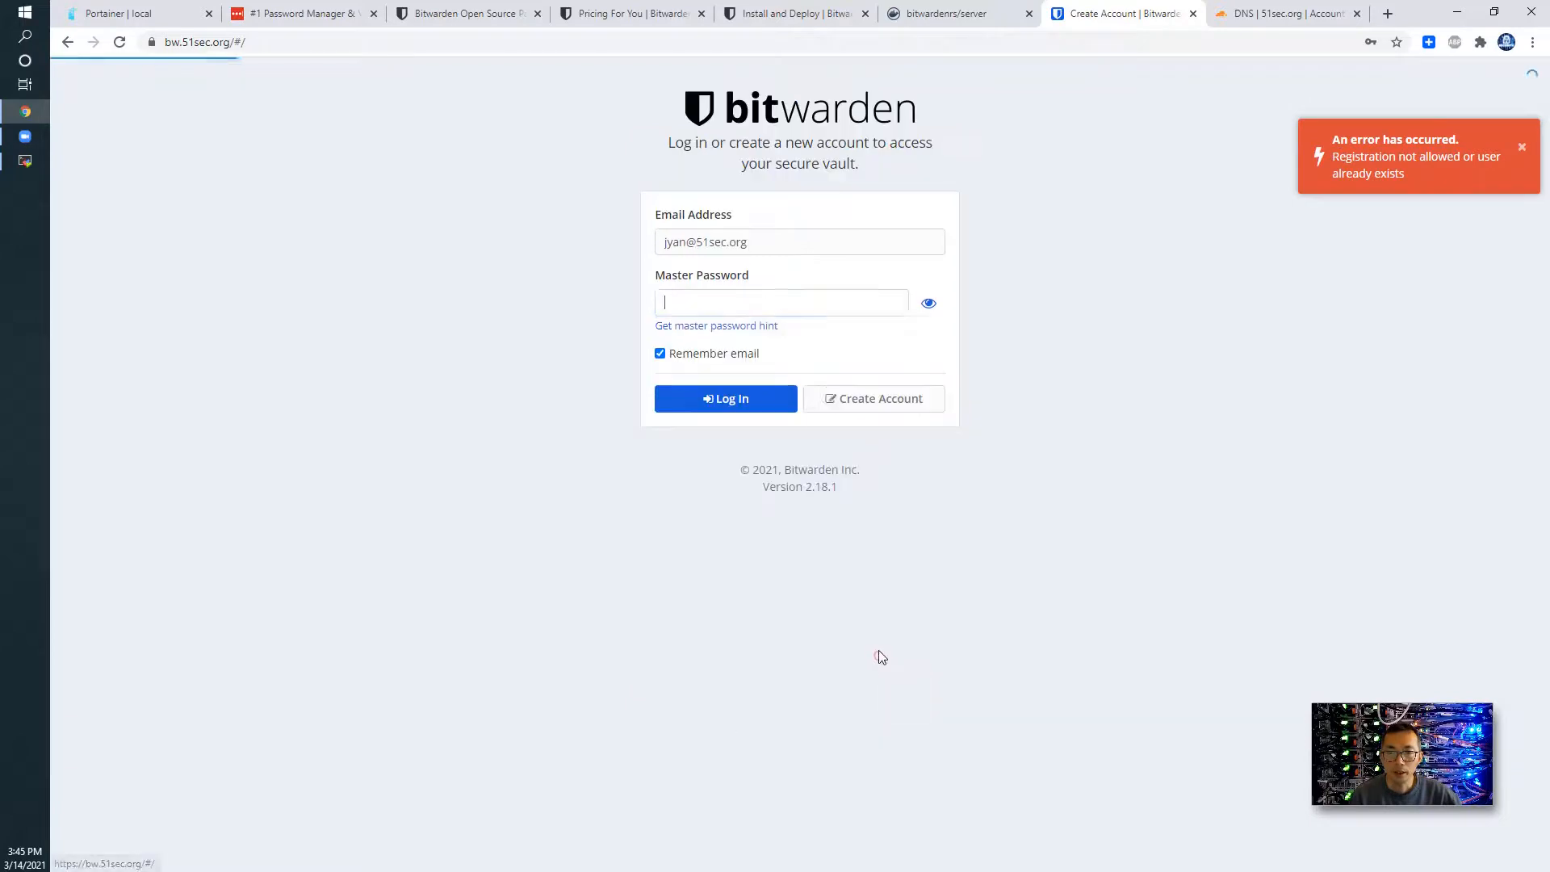
Step: Log in to the existing vault with the master password
click(780, 302)
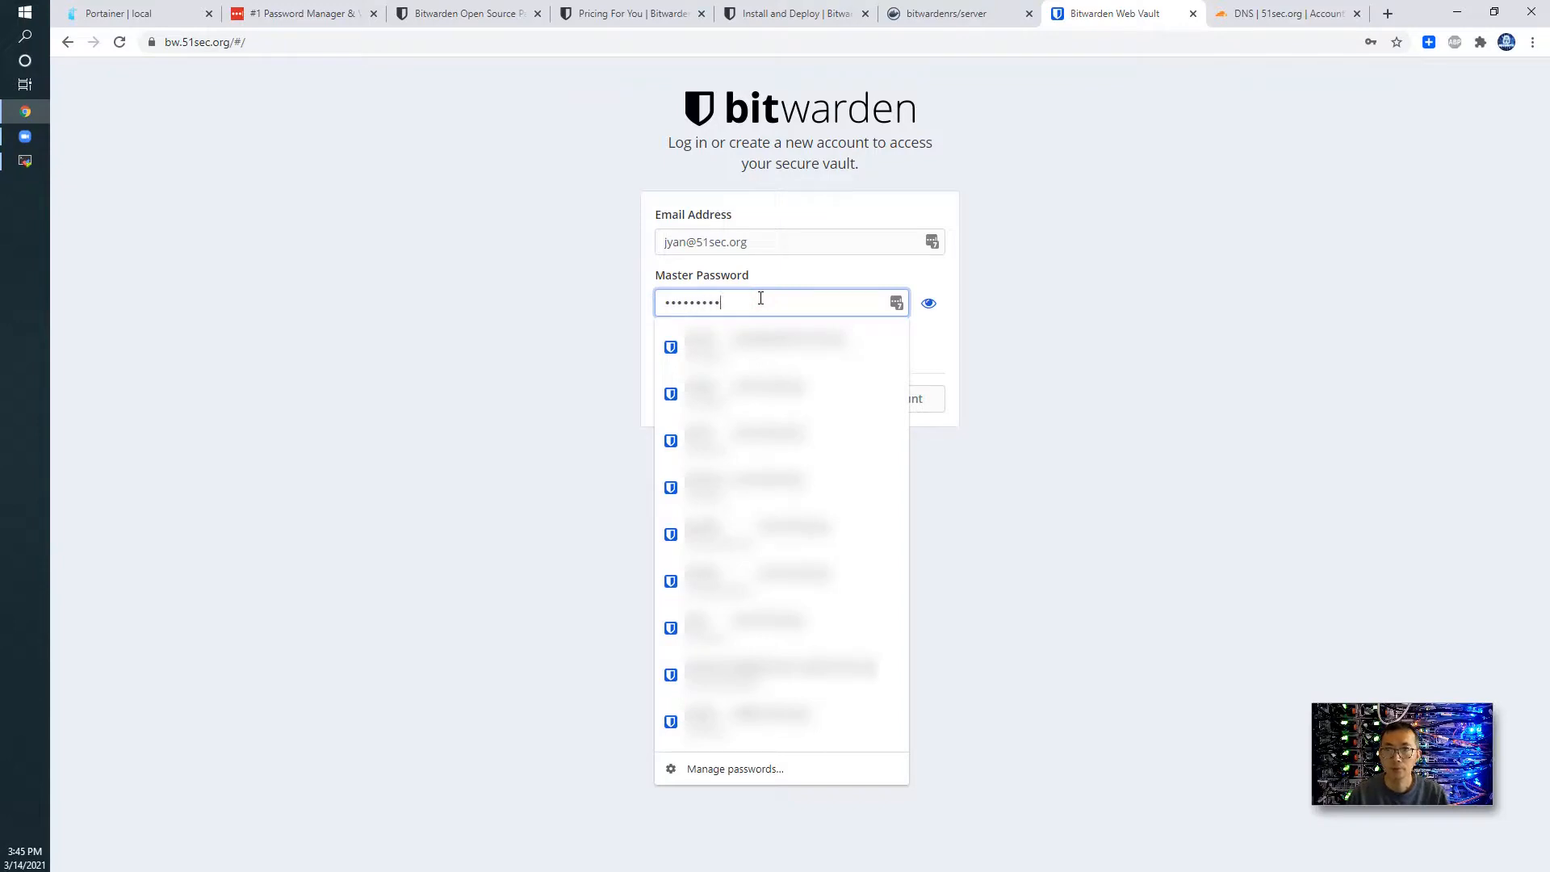
click(725, 399)
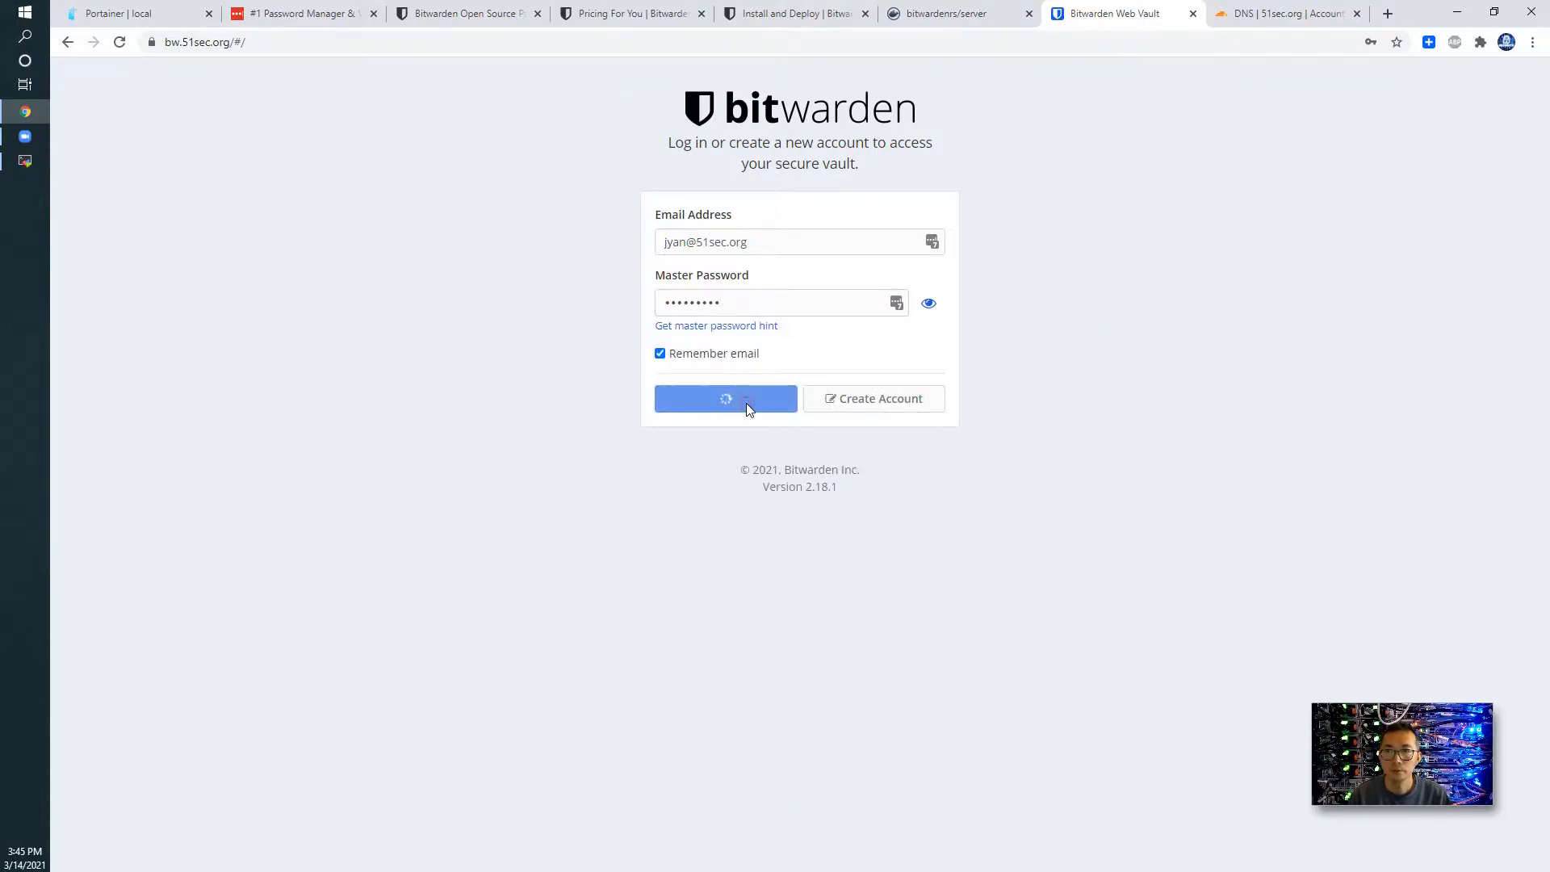
click(725, 399)
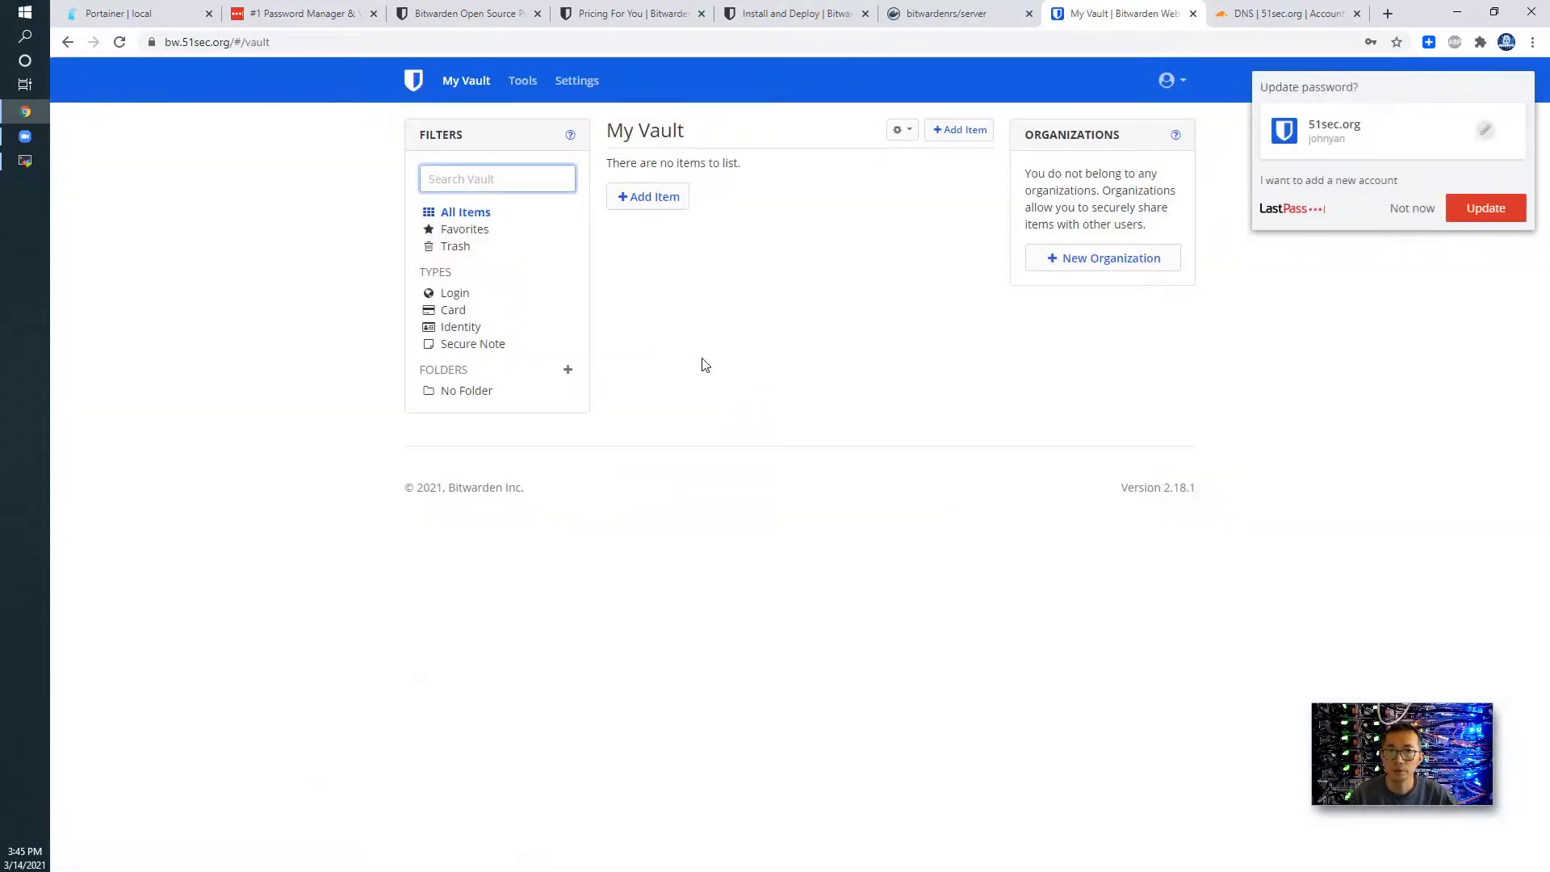
Step: Start a new login item via Add Item in My Vault, ready to enter its name
click(1411, 208)
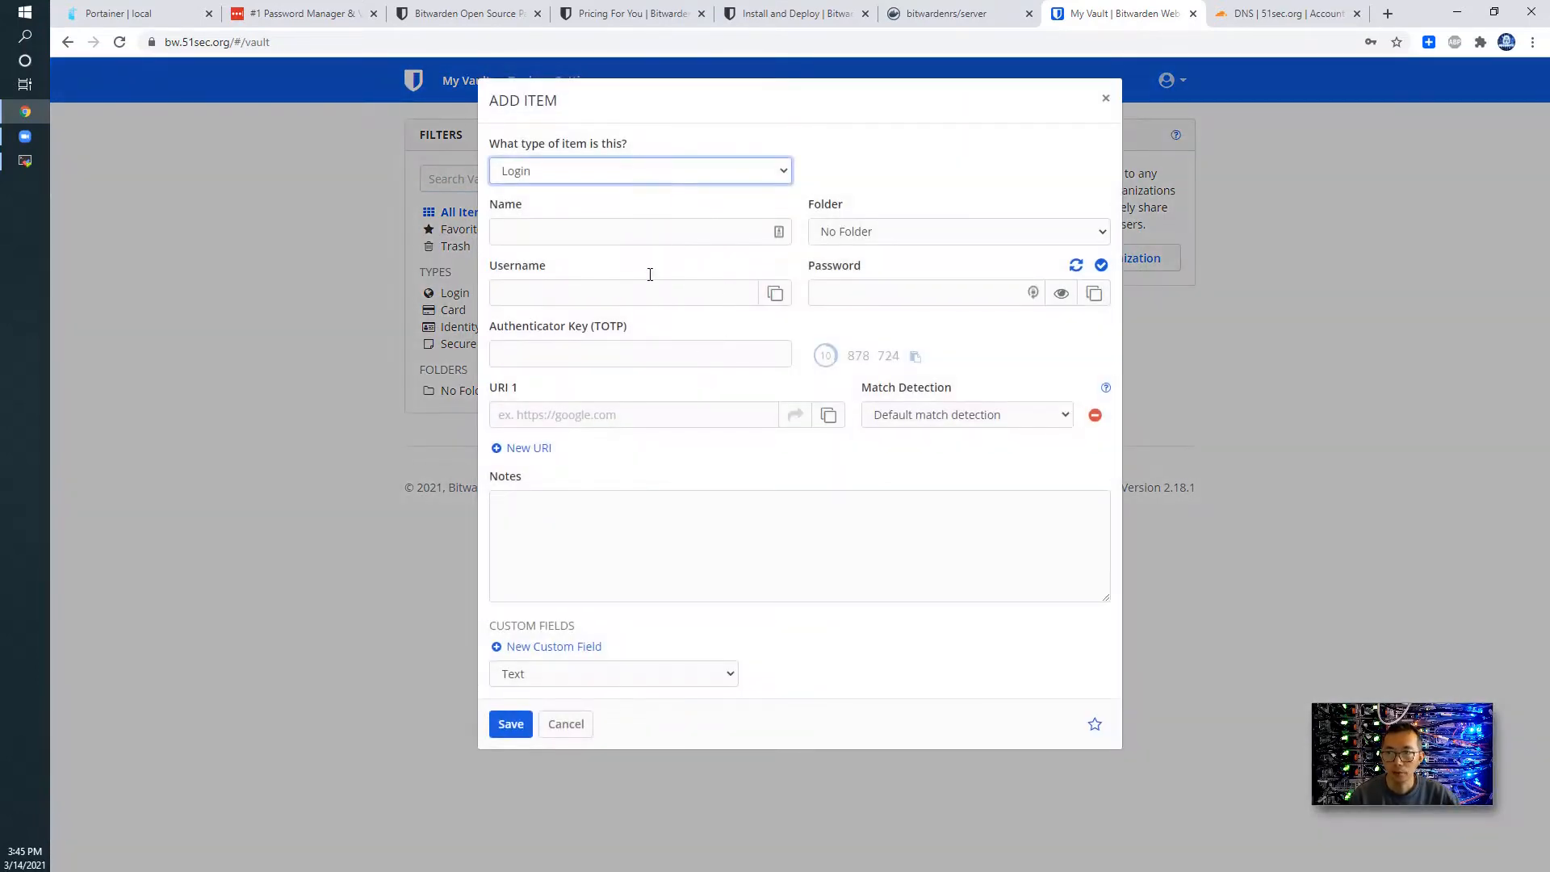
mouse_move(1356, 132)
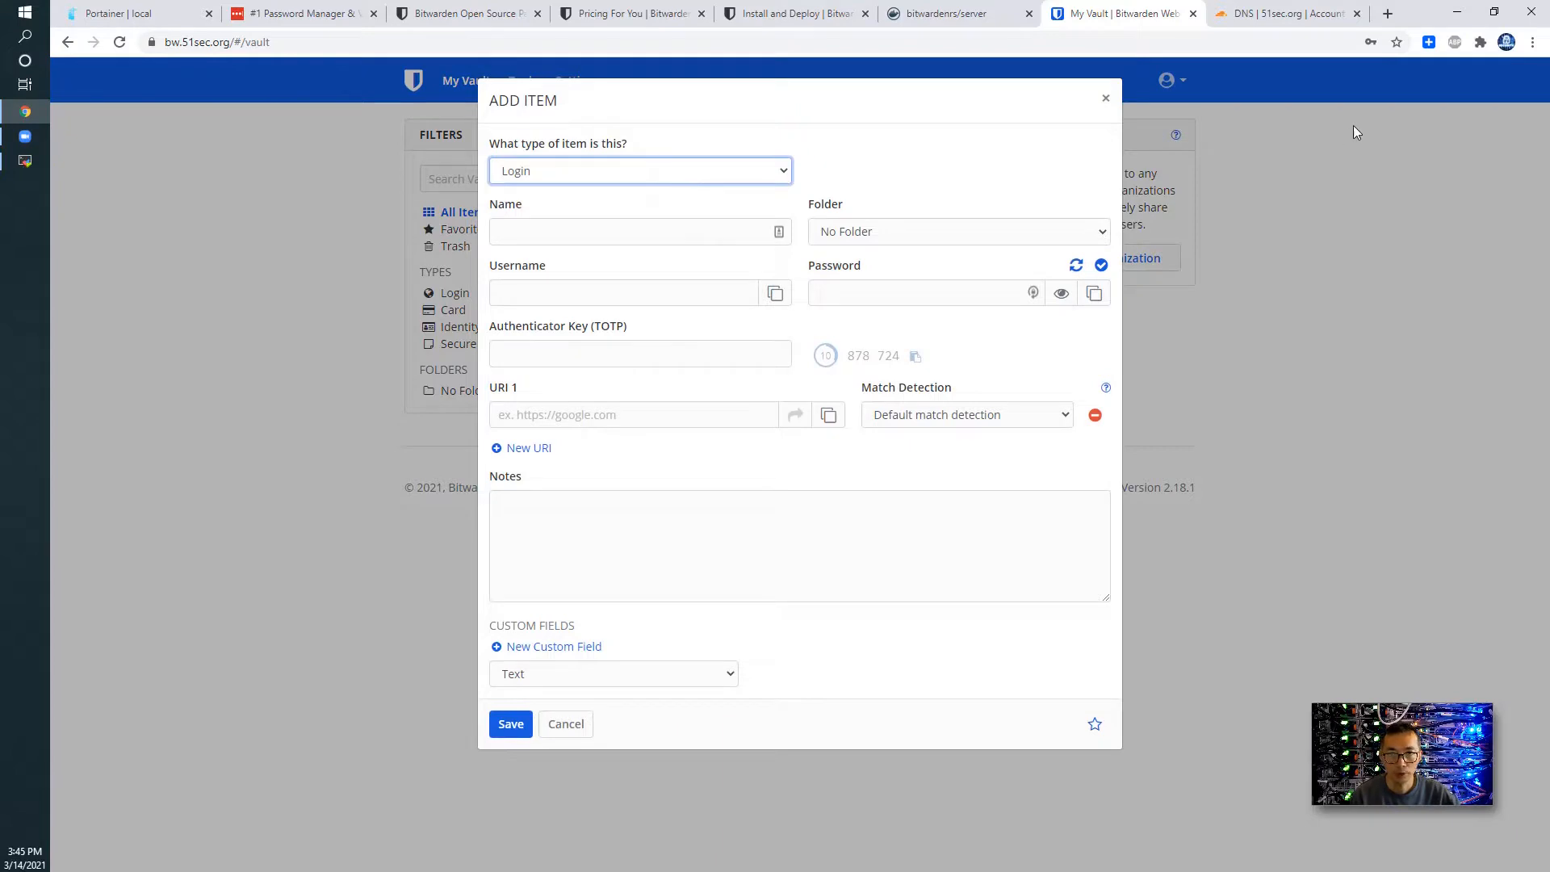
click(511, 724)
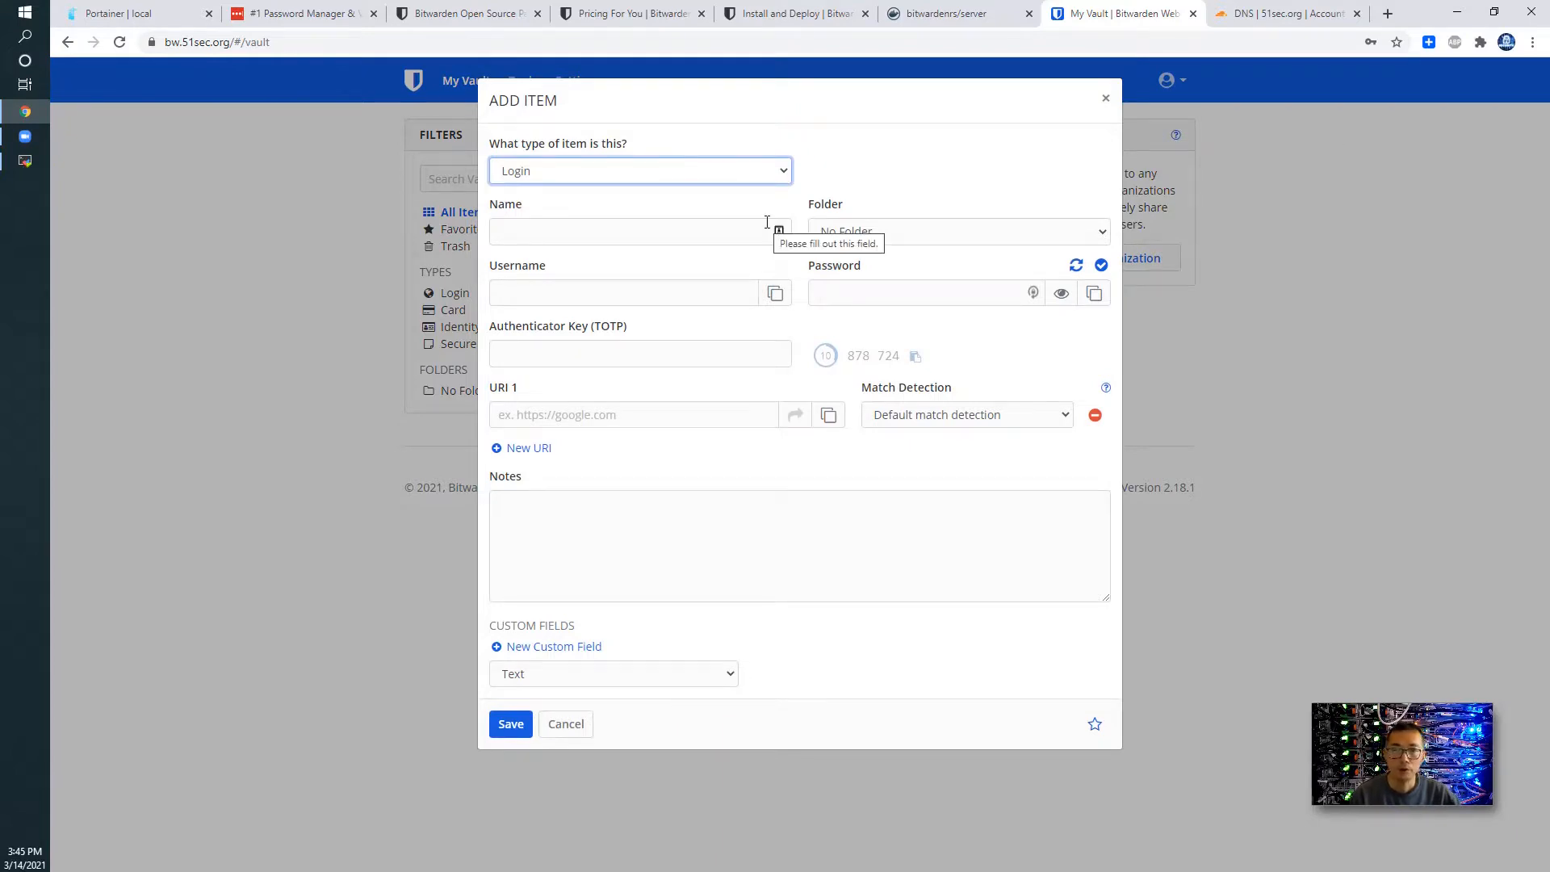